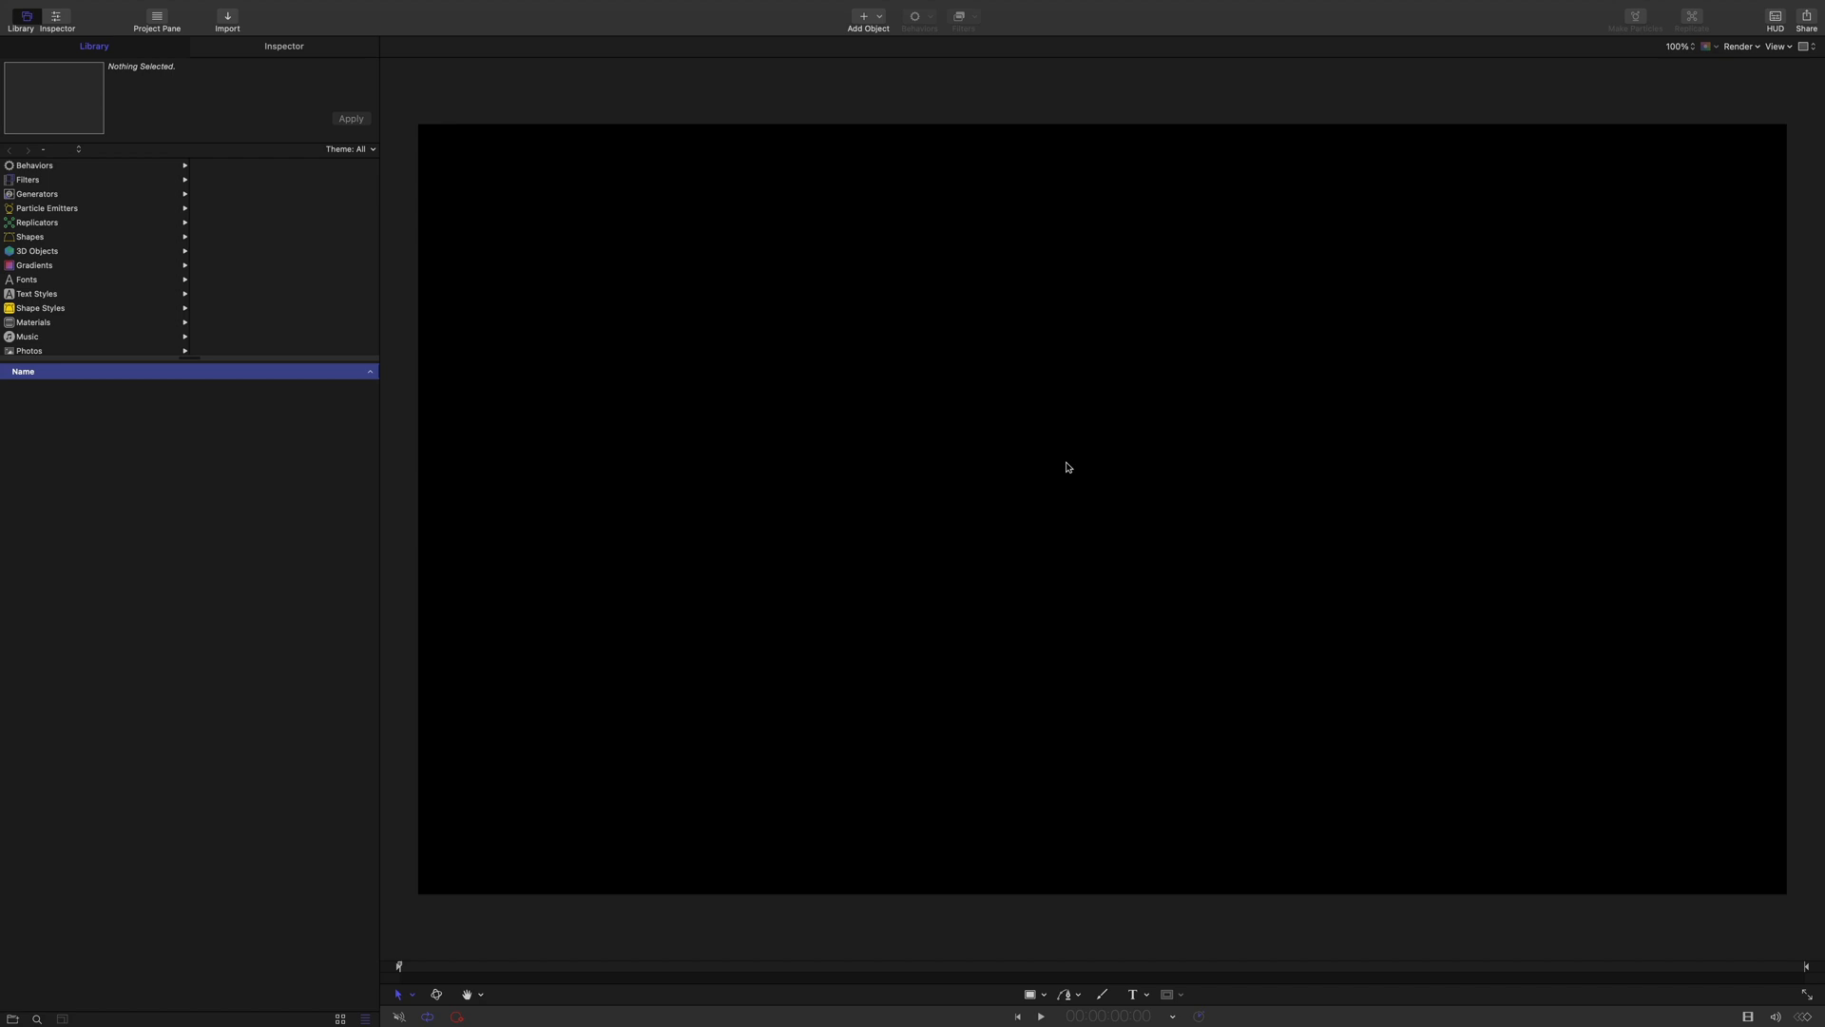
pyautogui.moveTo(230, 30)
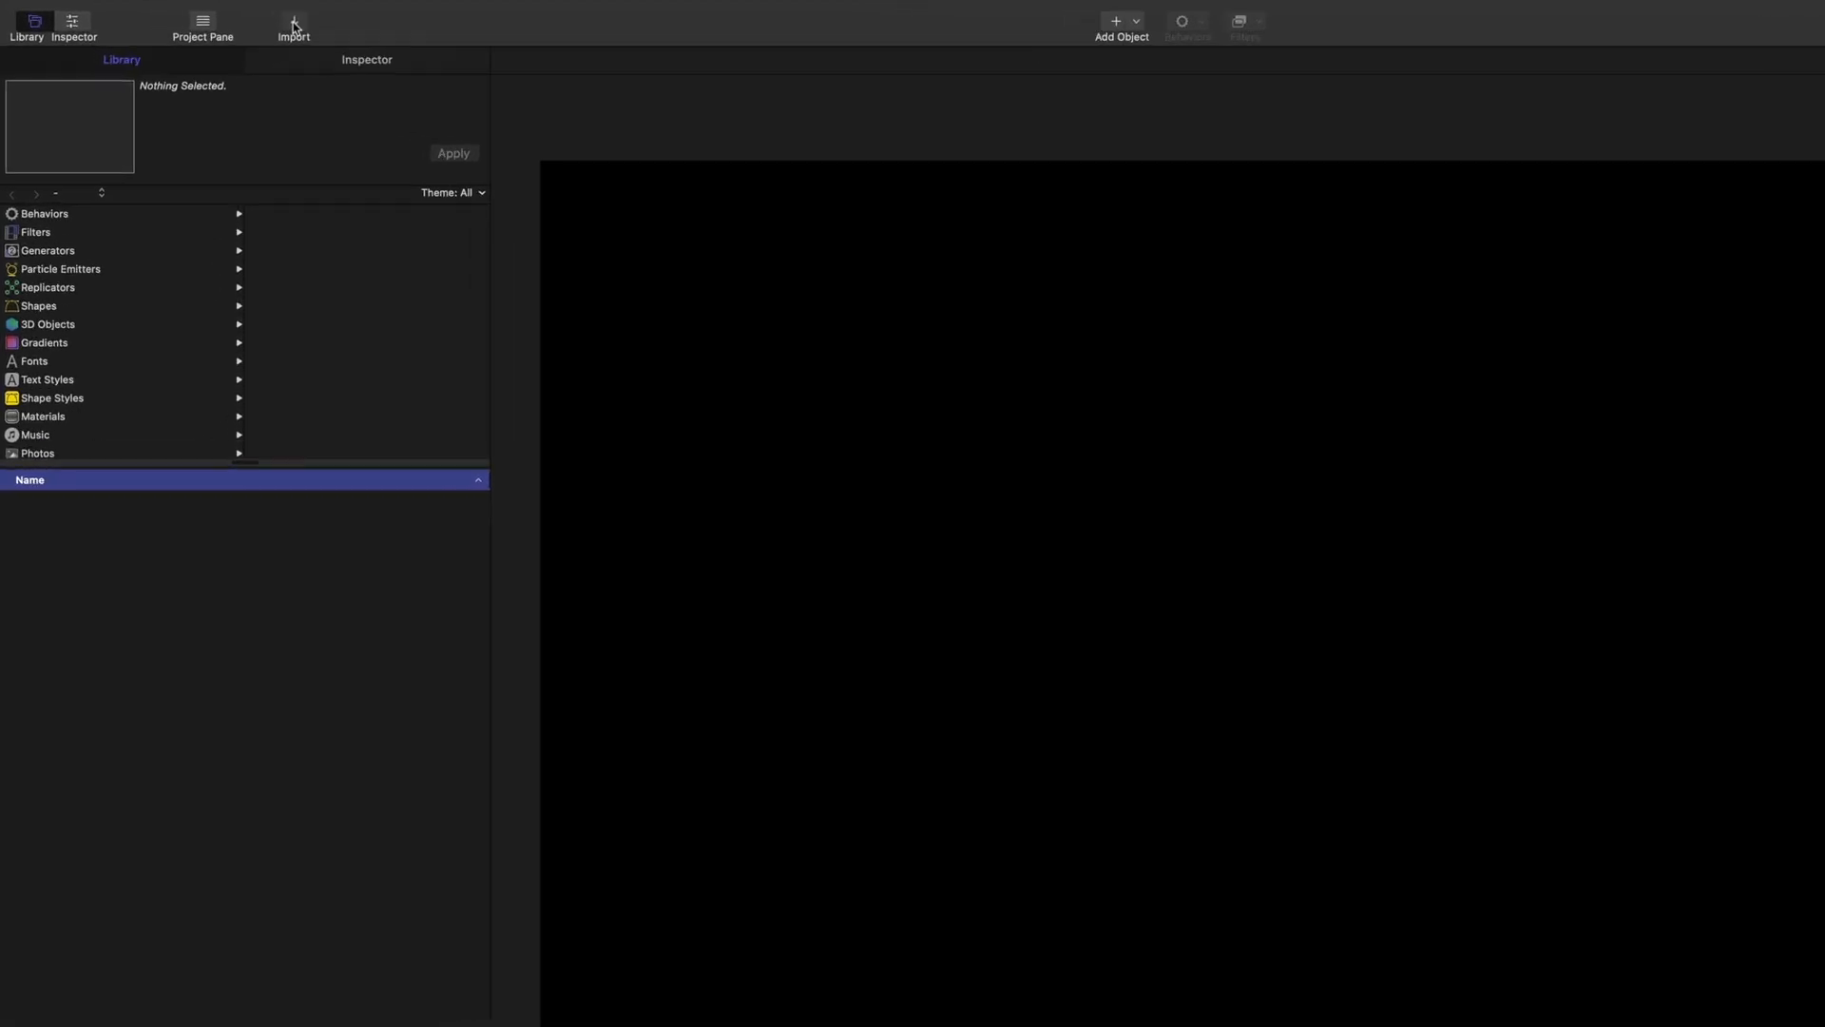
# Import old-paper.jpg from the Paper BG folder as the background image
pyautogui.click(341, 23)
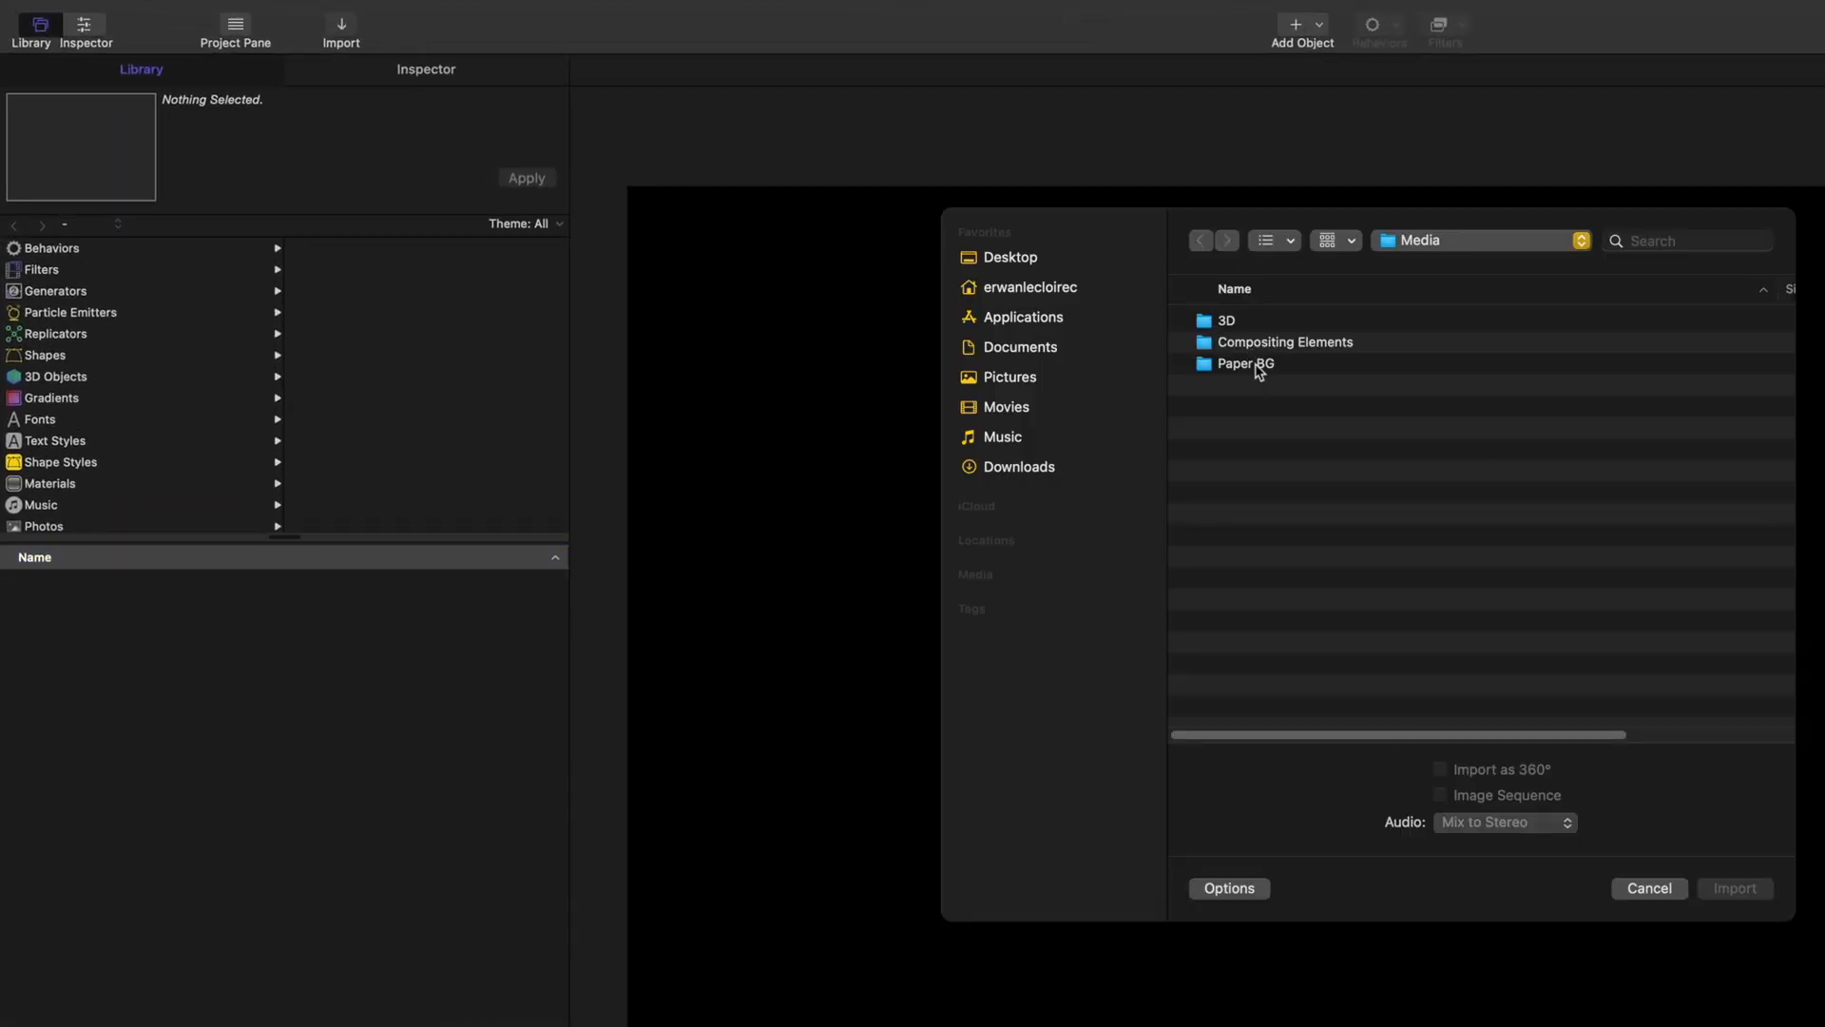
pyautogui.doubleClick(1244, 363)
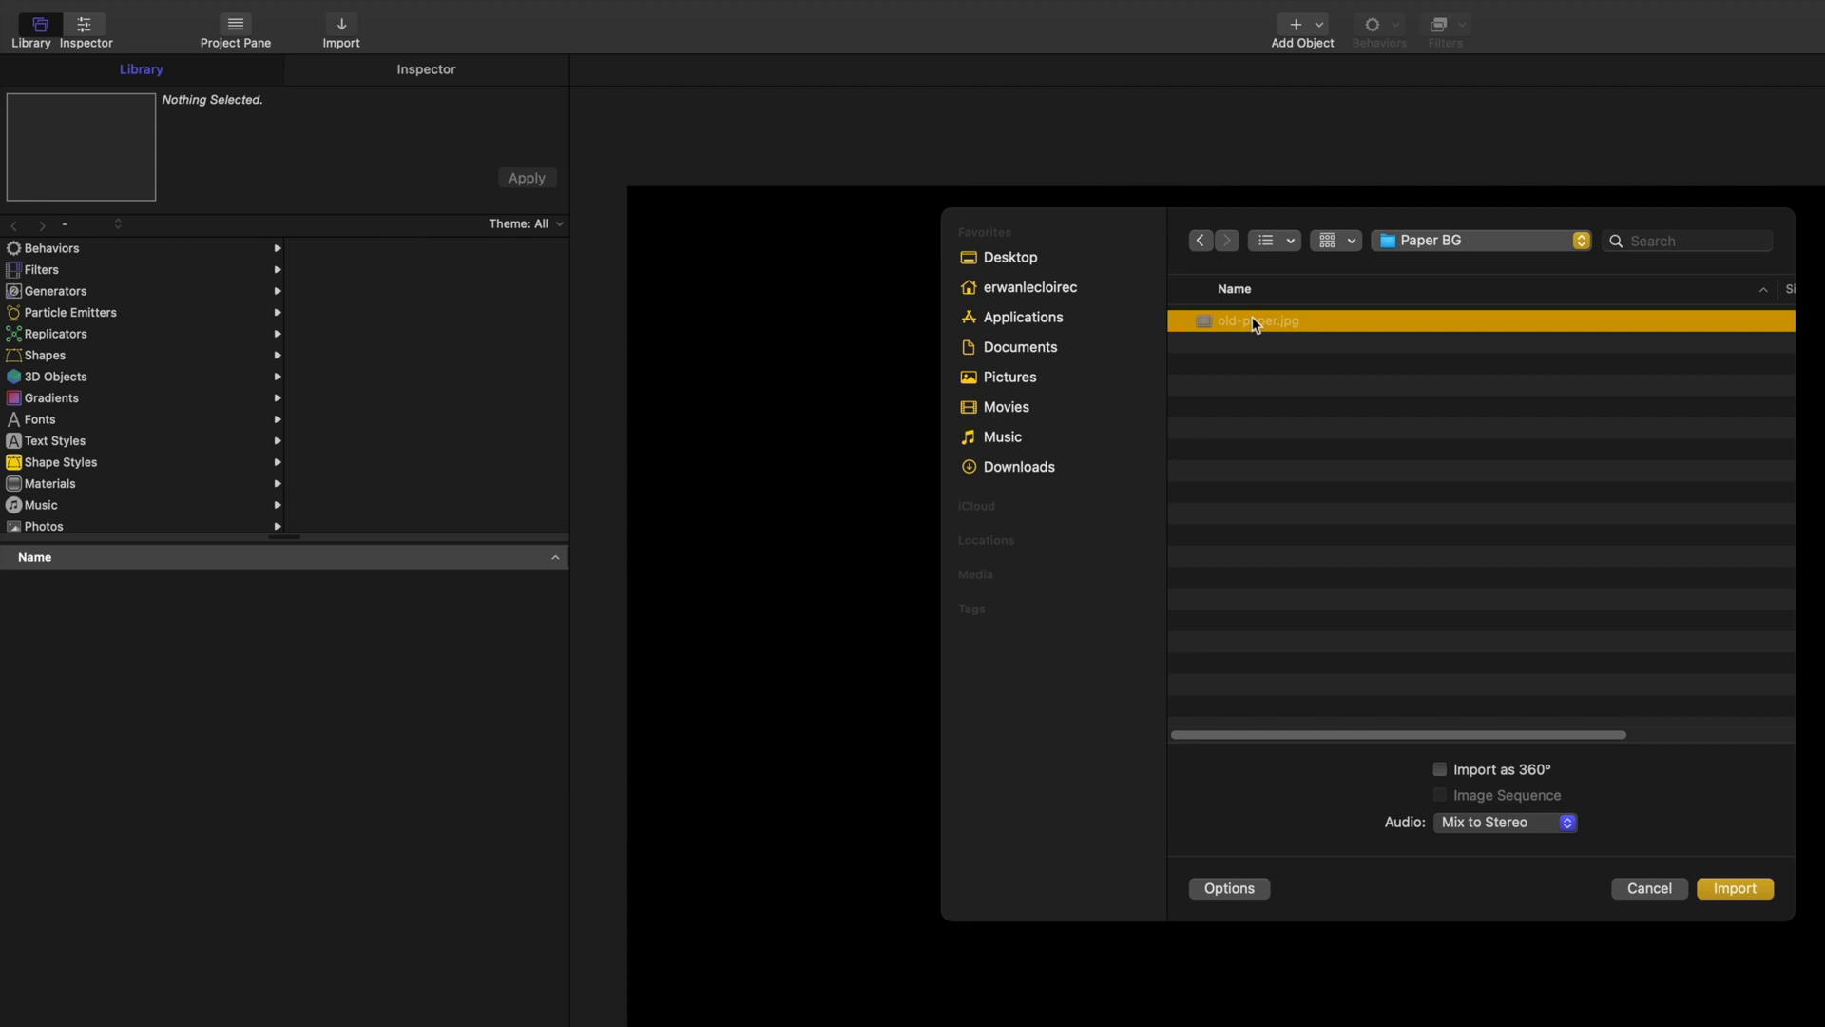
pyautogui.click(1733, 888)
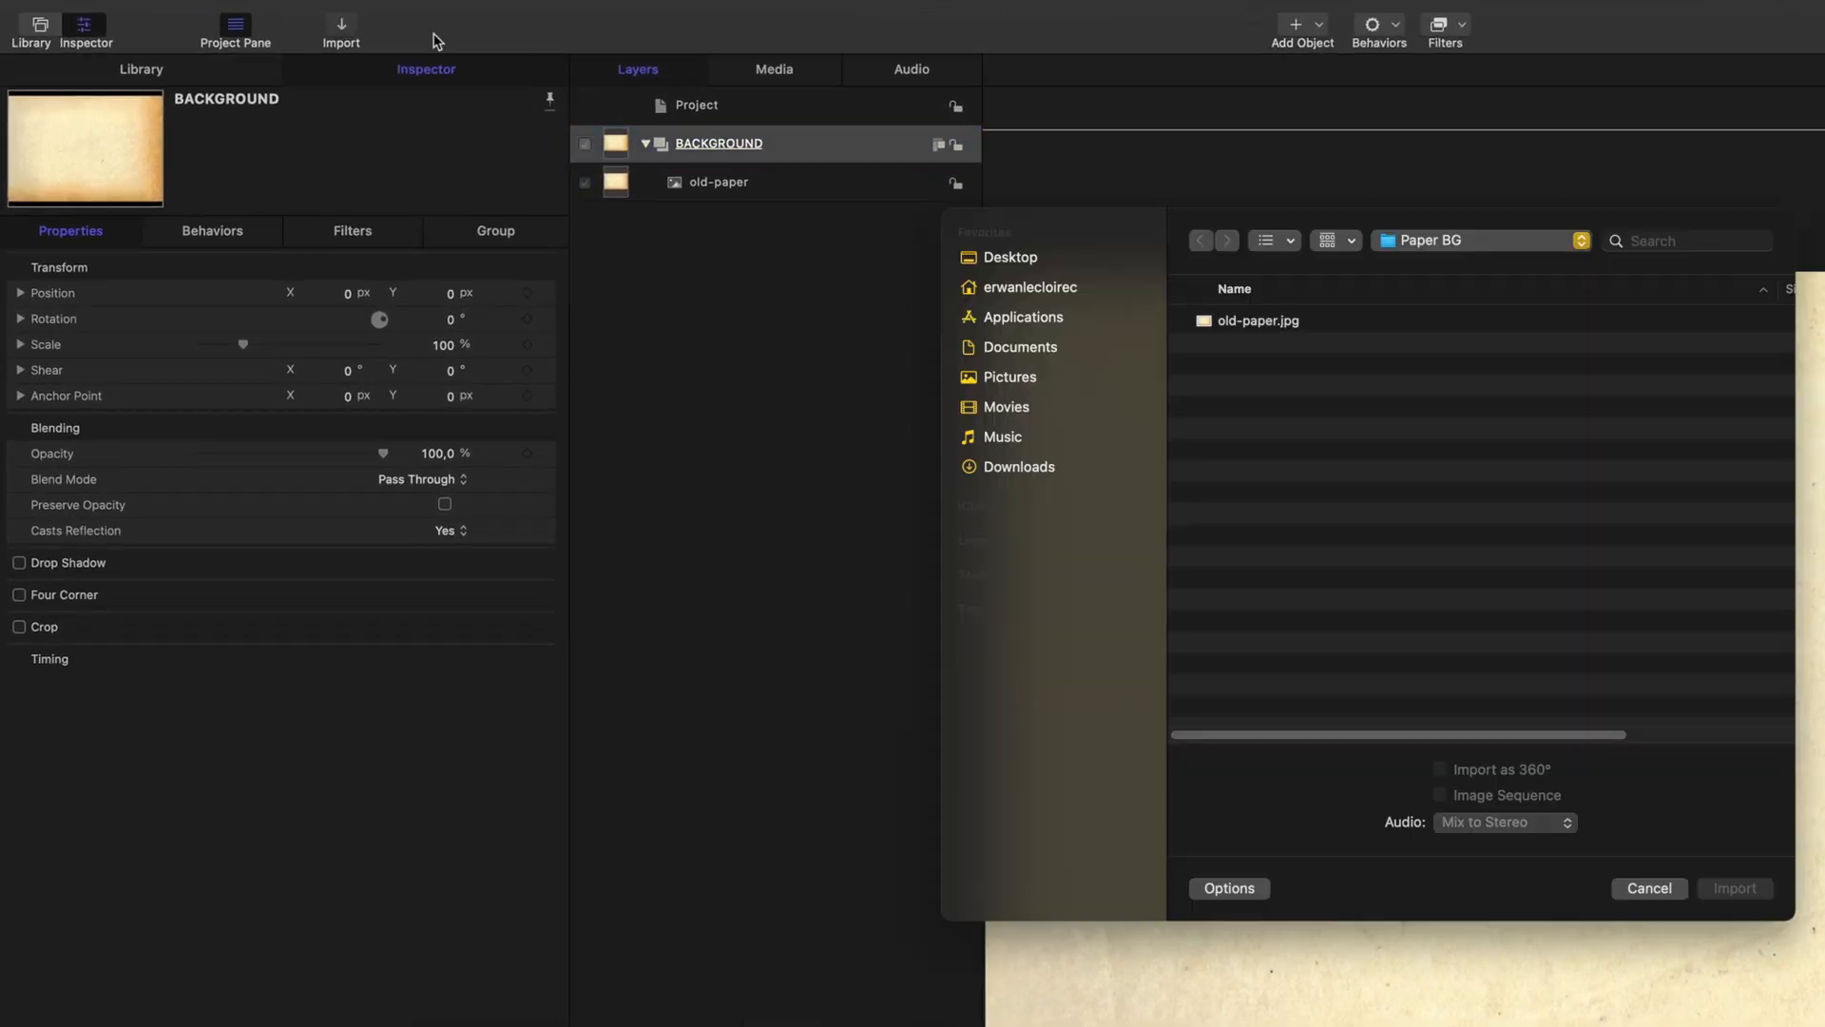
# Browse Compositing Elements > mSplatter 4K, preview the ink clips and import Splatter_Soaking_01 above the paper
pyautogui.click(1200, 239)
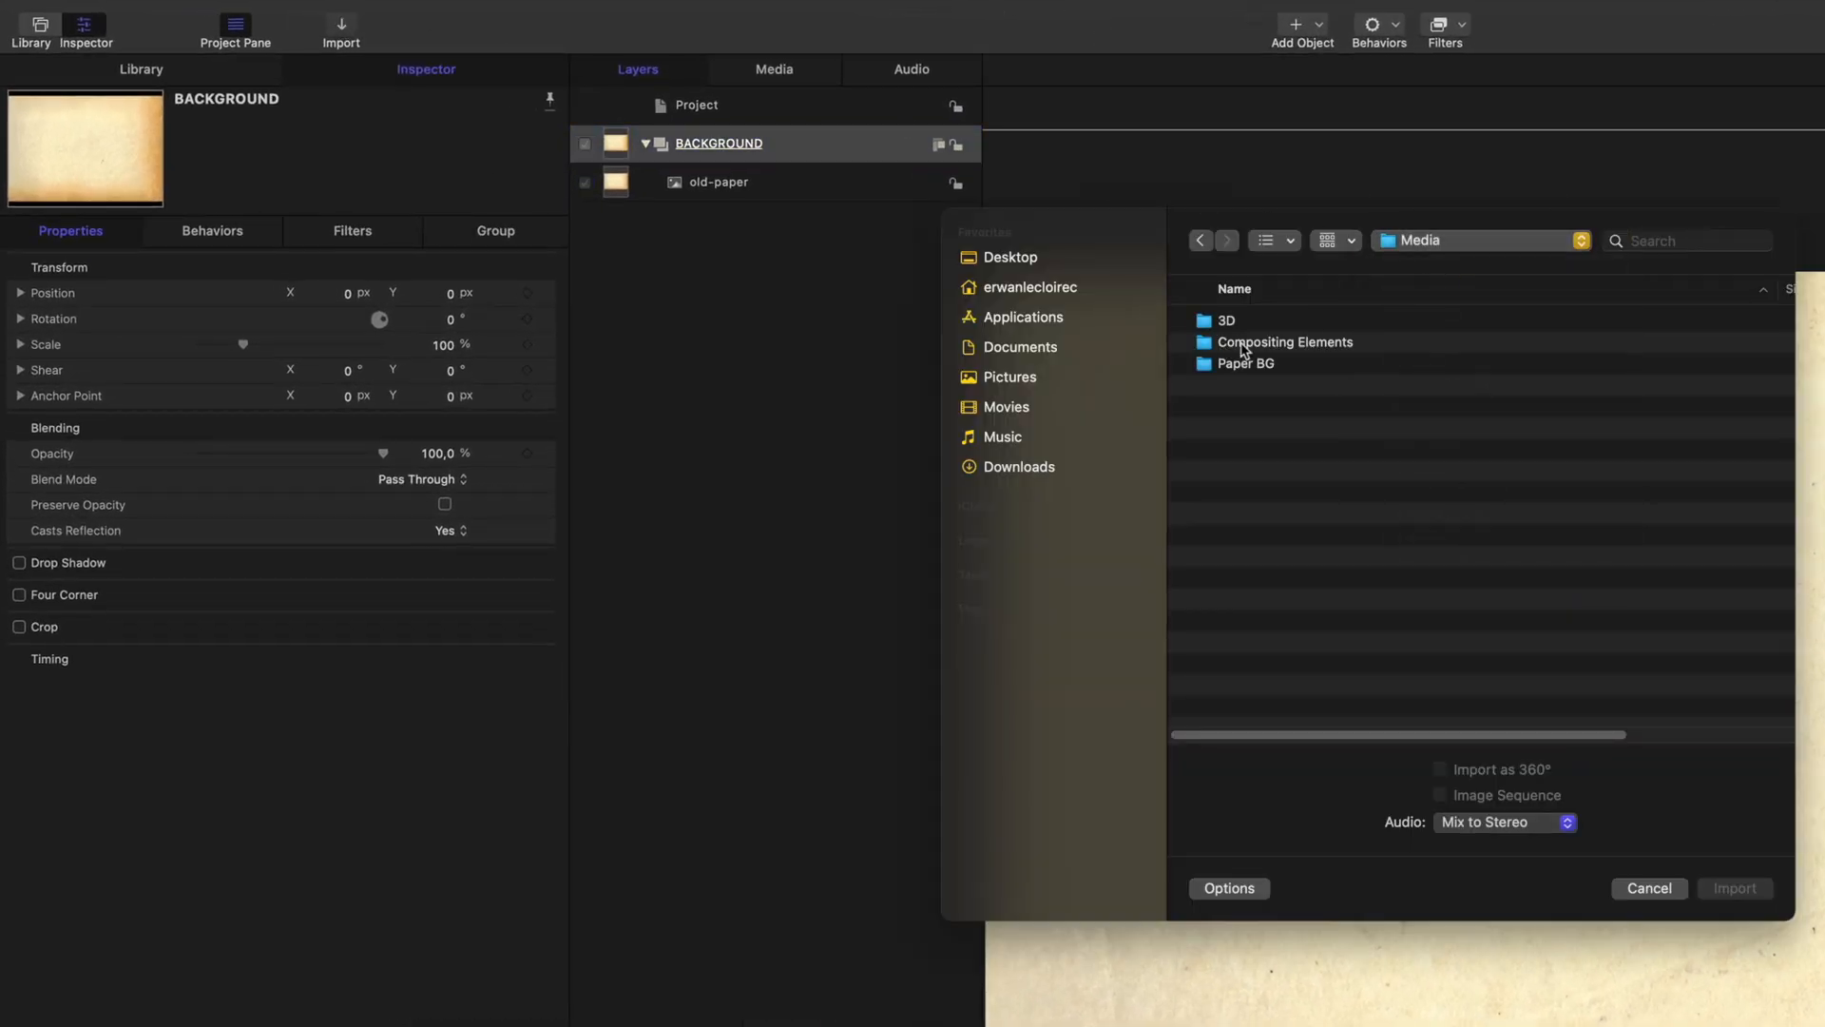
pyautogui.doubleClick(1285, 340)
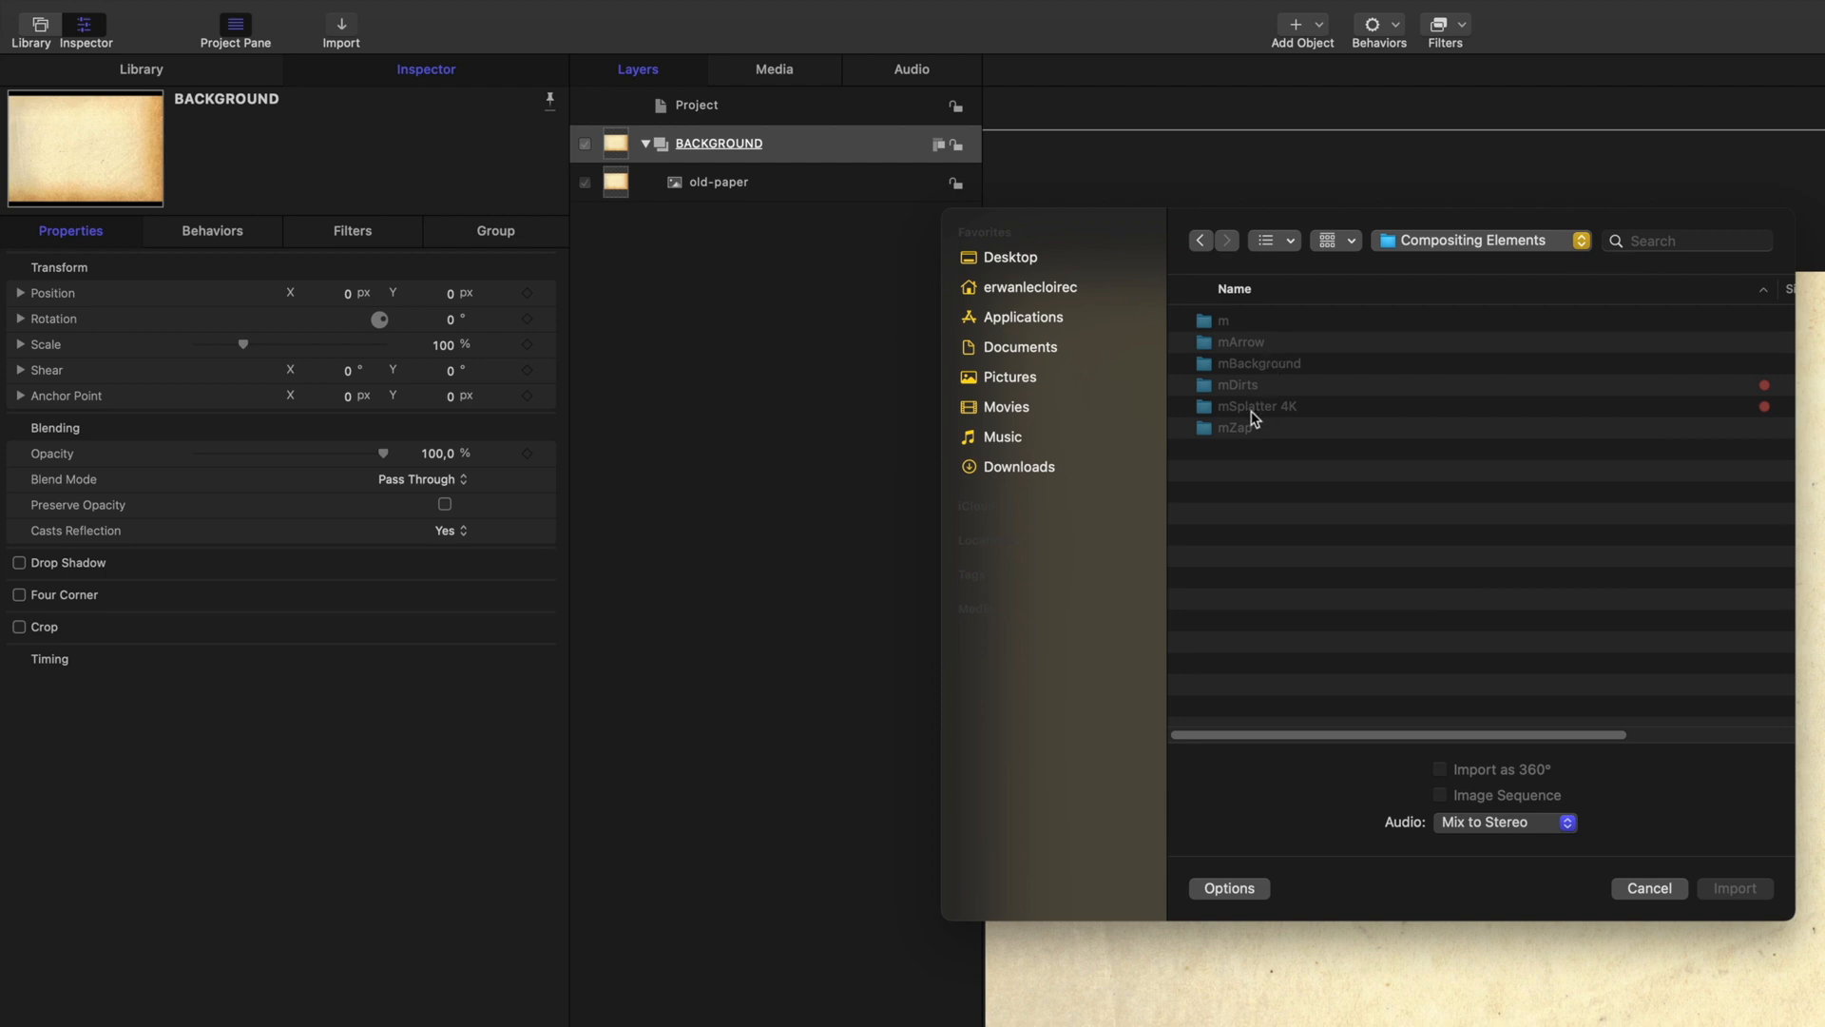
pyautogui.doubleClick(1256, 407)
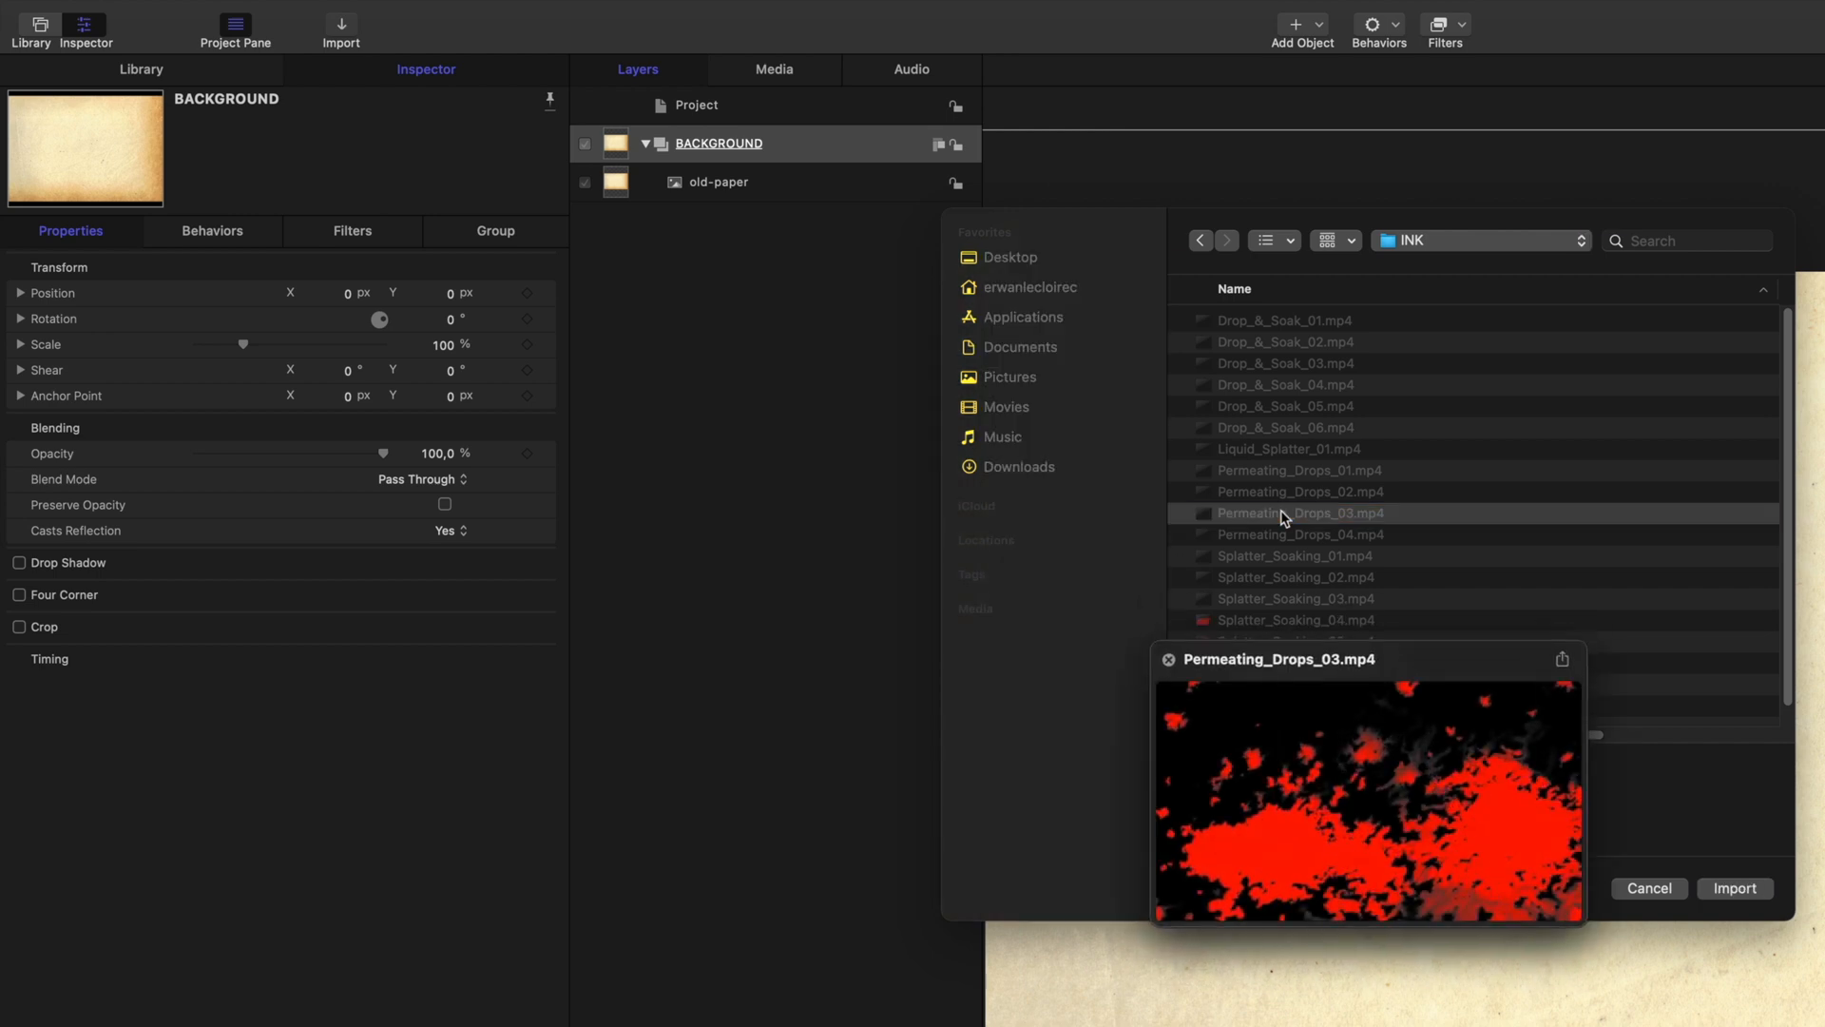
pyautogui.click(1301, 533)
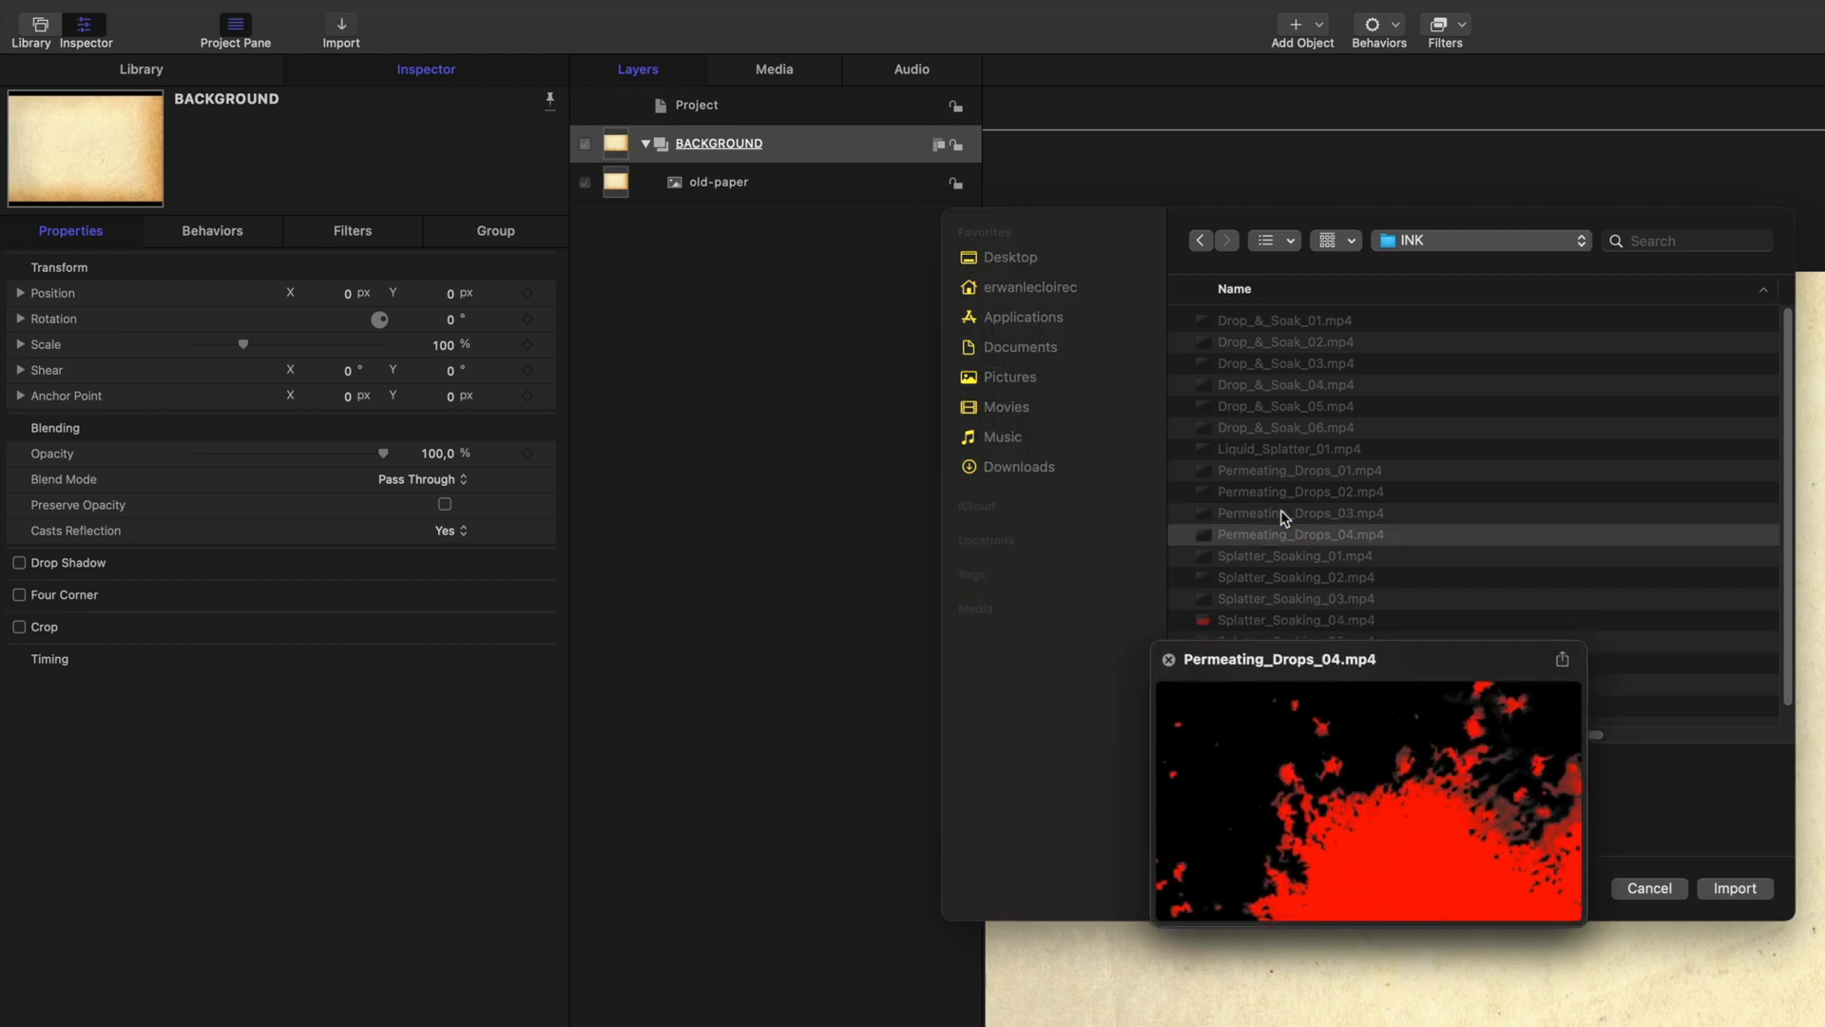
pyautogui.click(1295, 555)
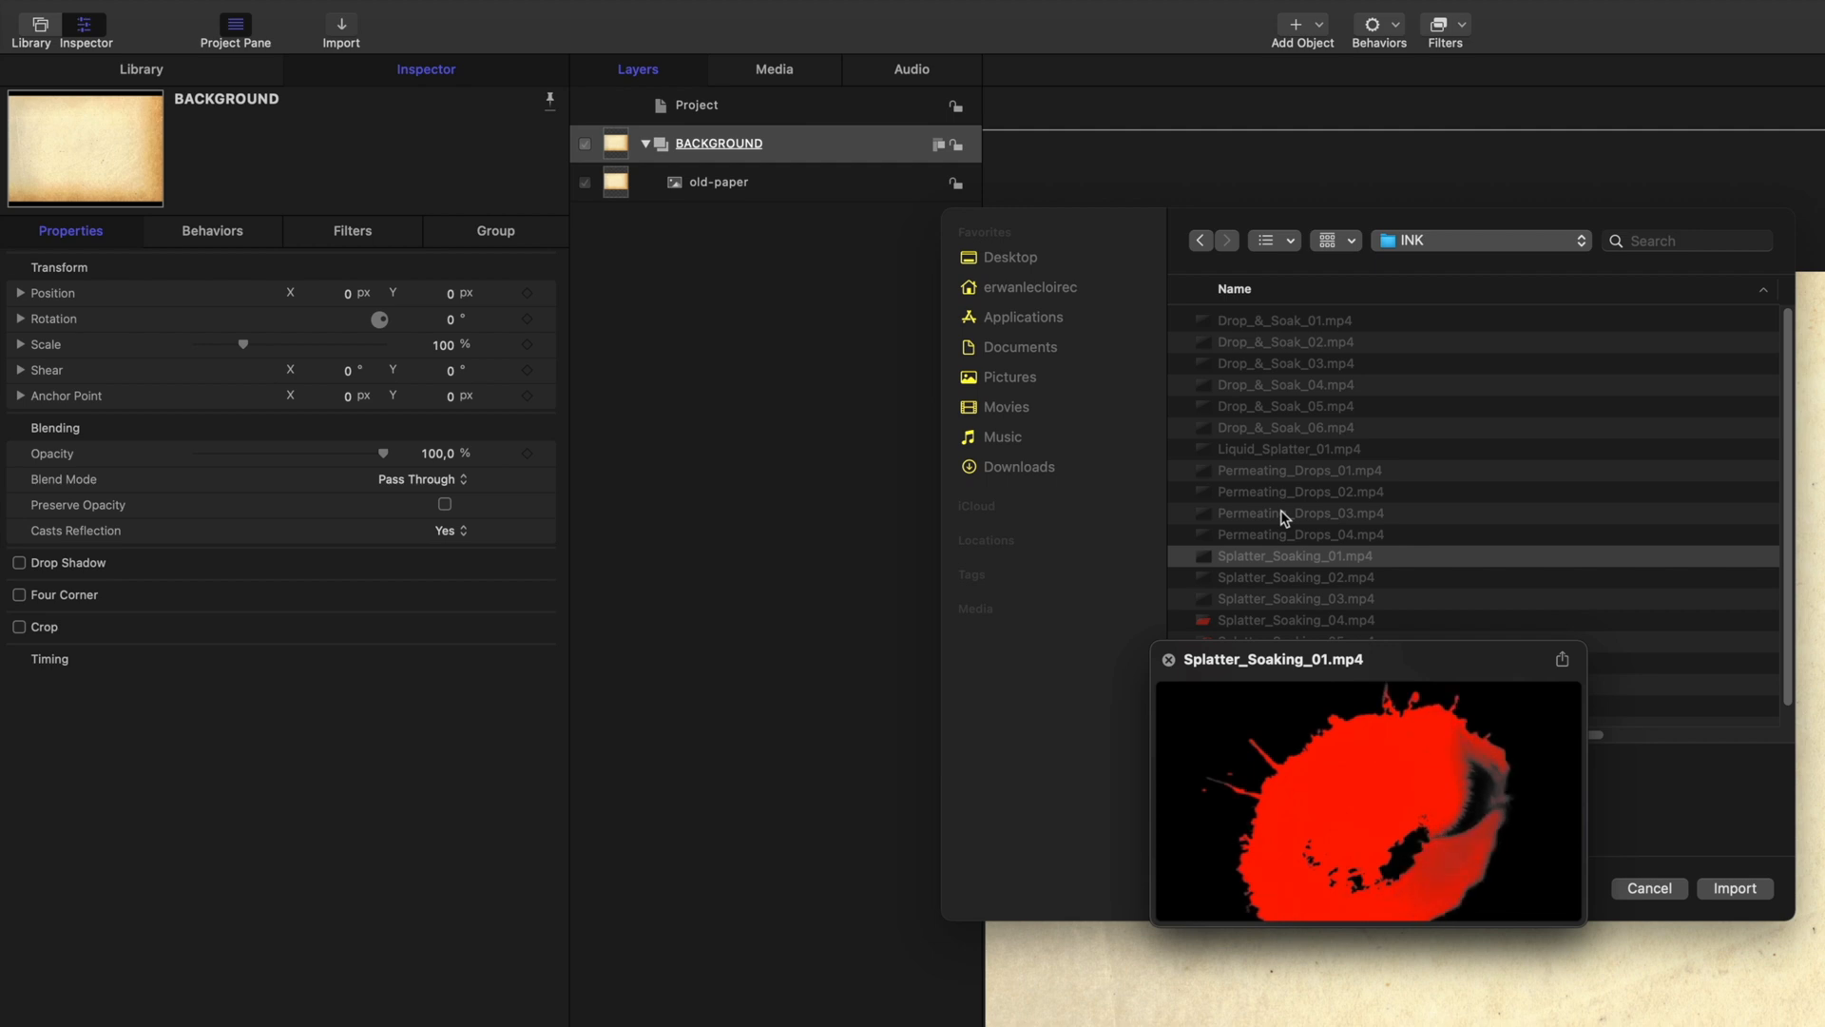
pyautogui.click(1295, 599)
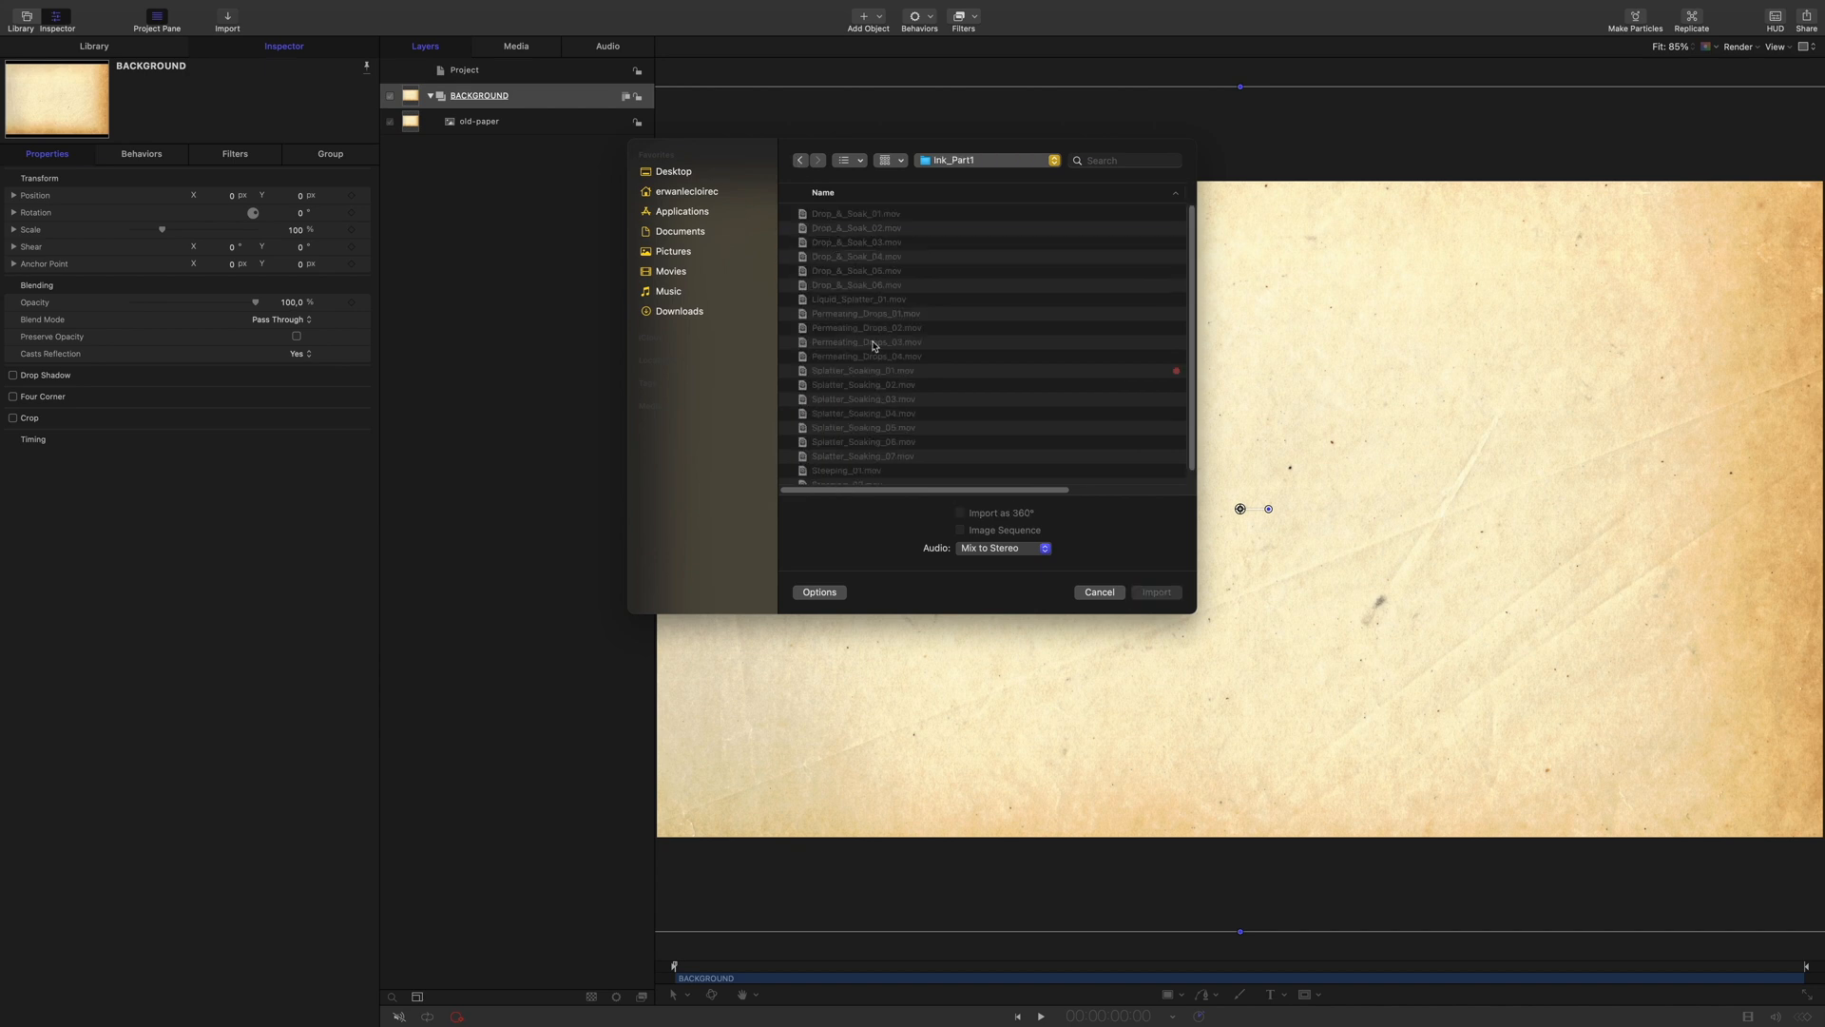
pyautogui.click(1154, 591)
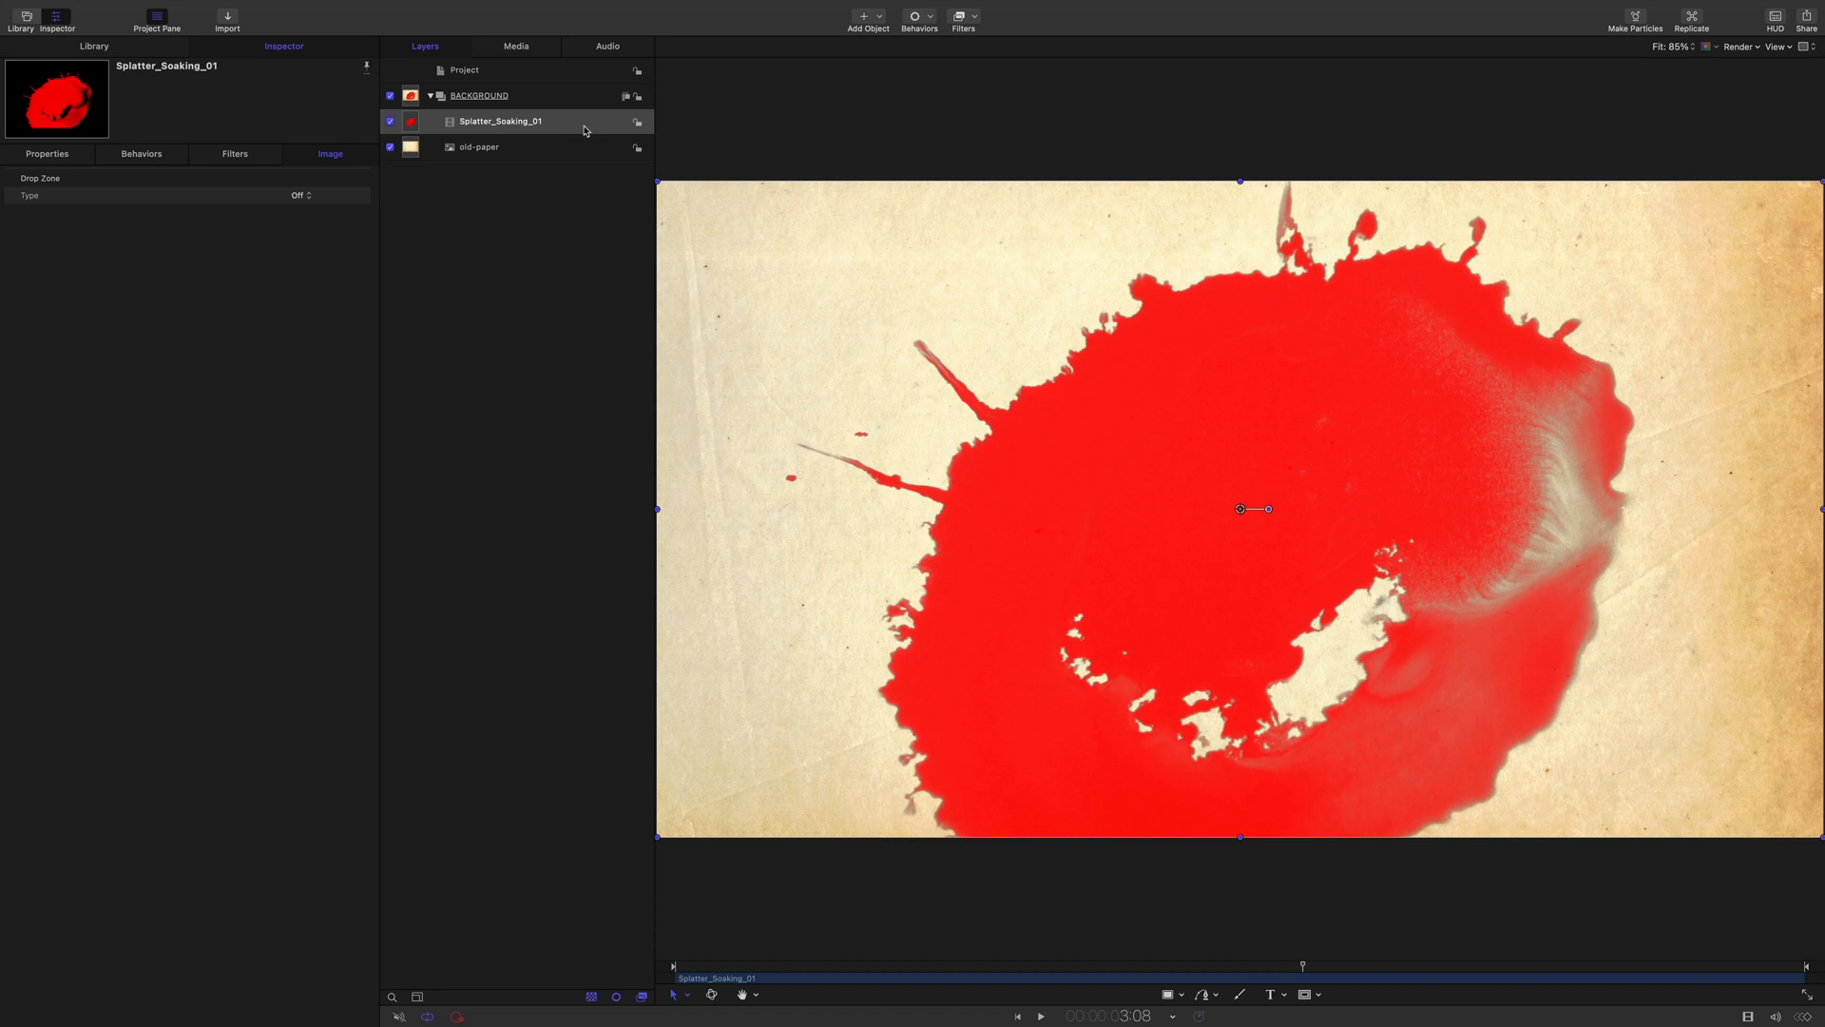
# Try the splatter's blend mode as Add, then switch it to Lighten so it tints the paper
pyautogui.click(46, 152)
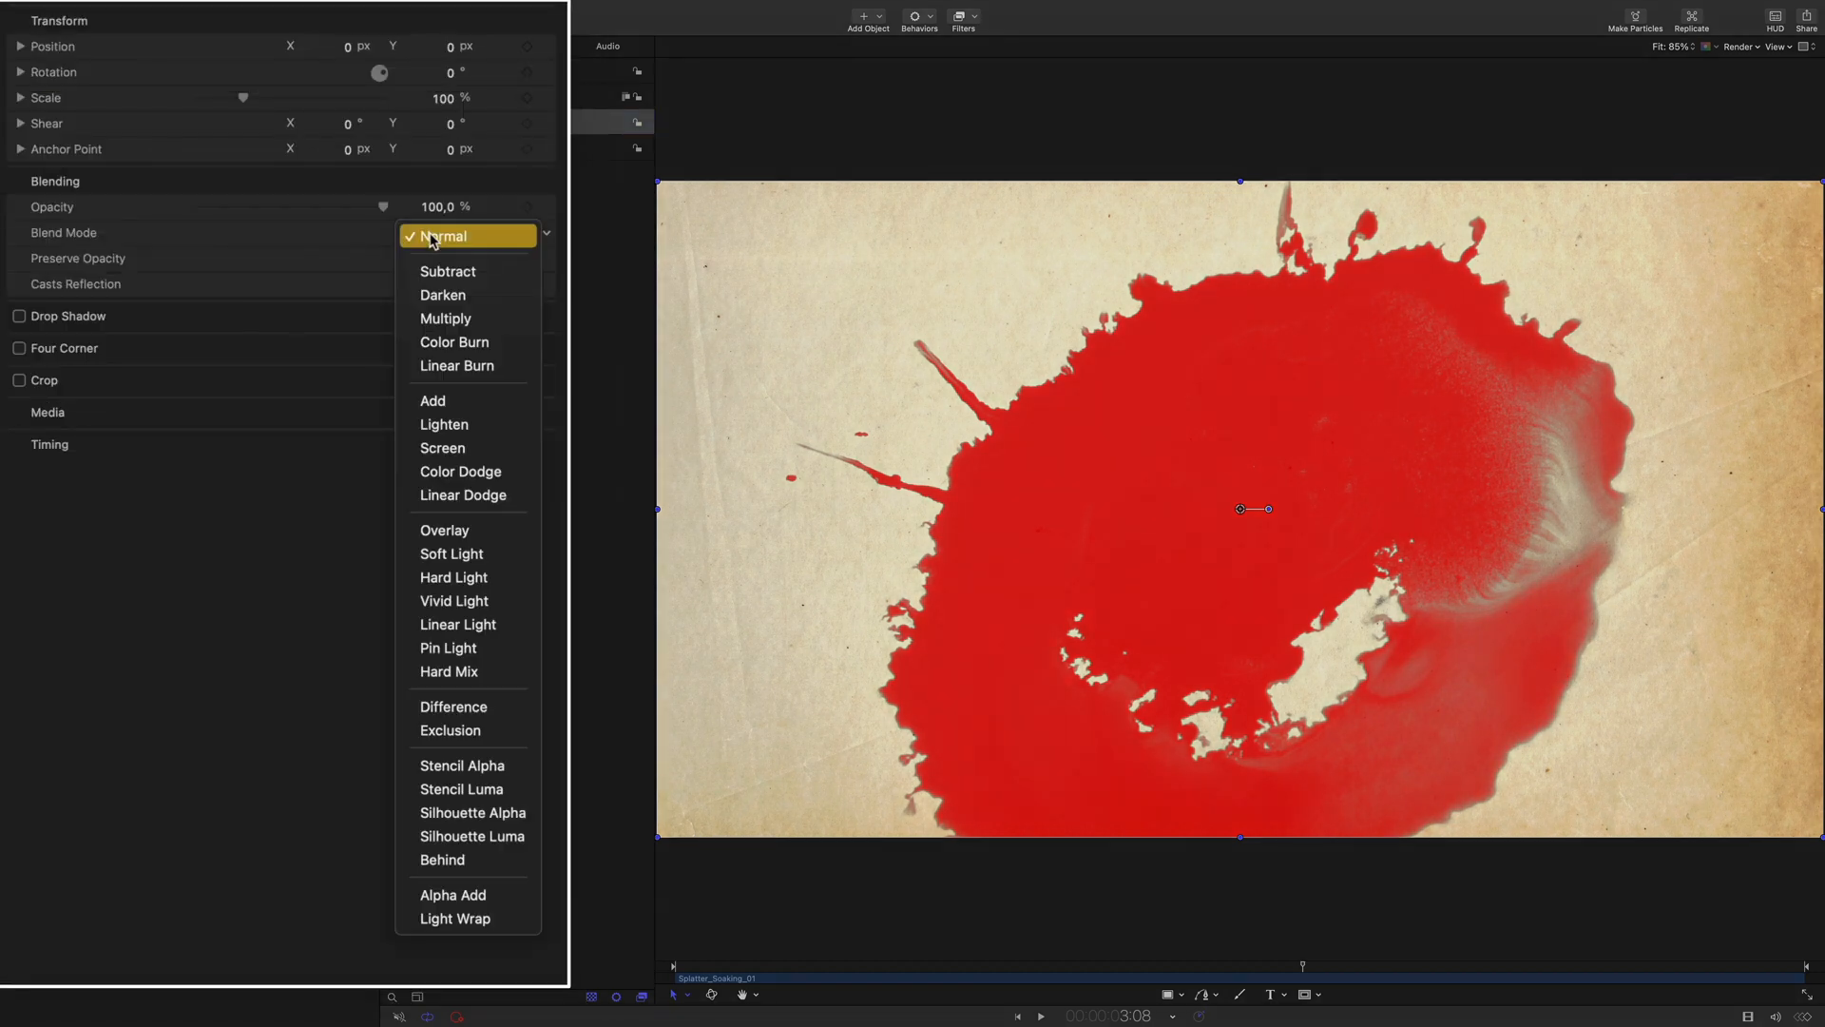
pyautogui.click(432, 401)
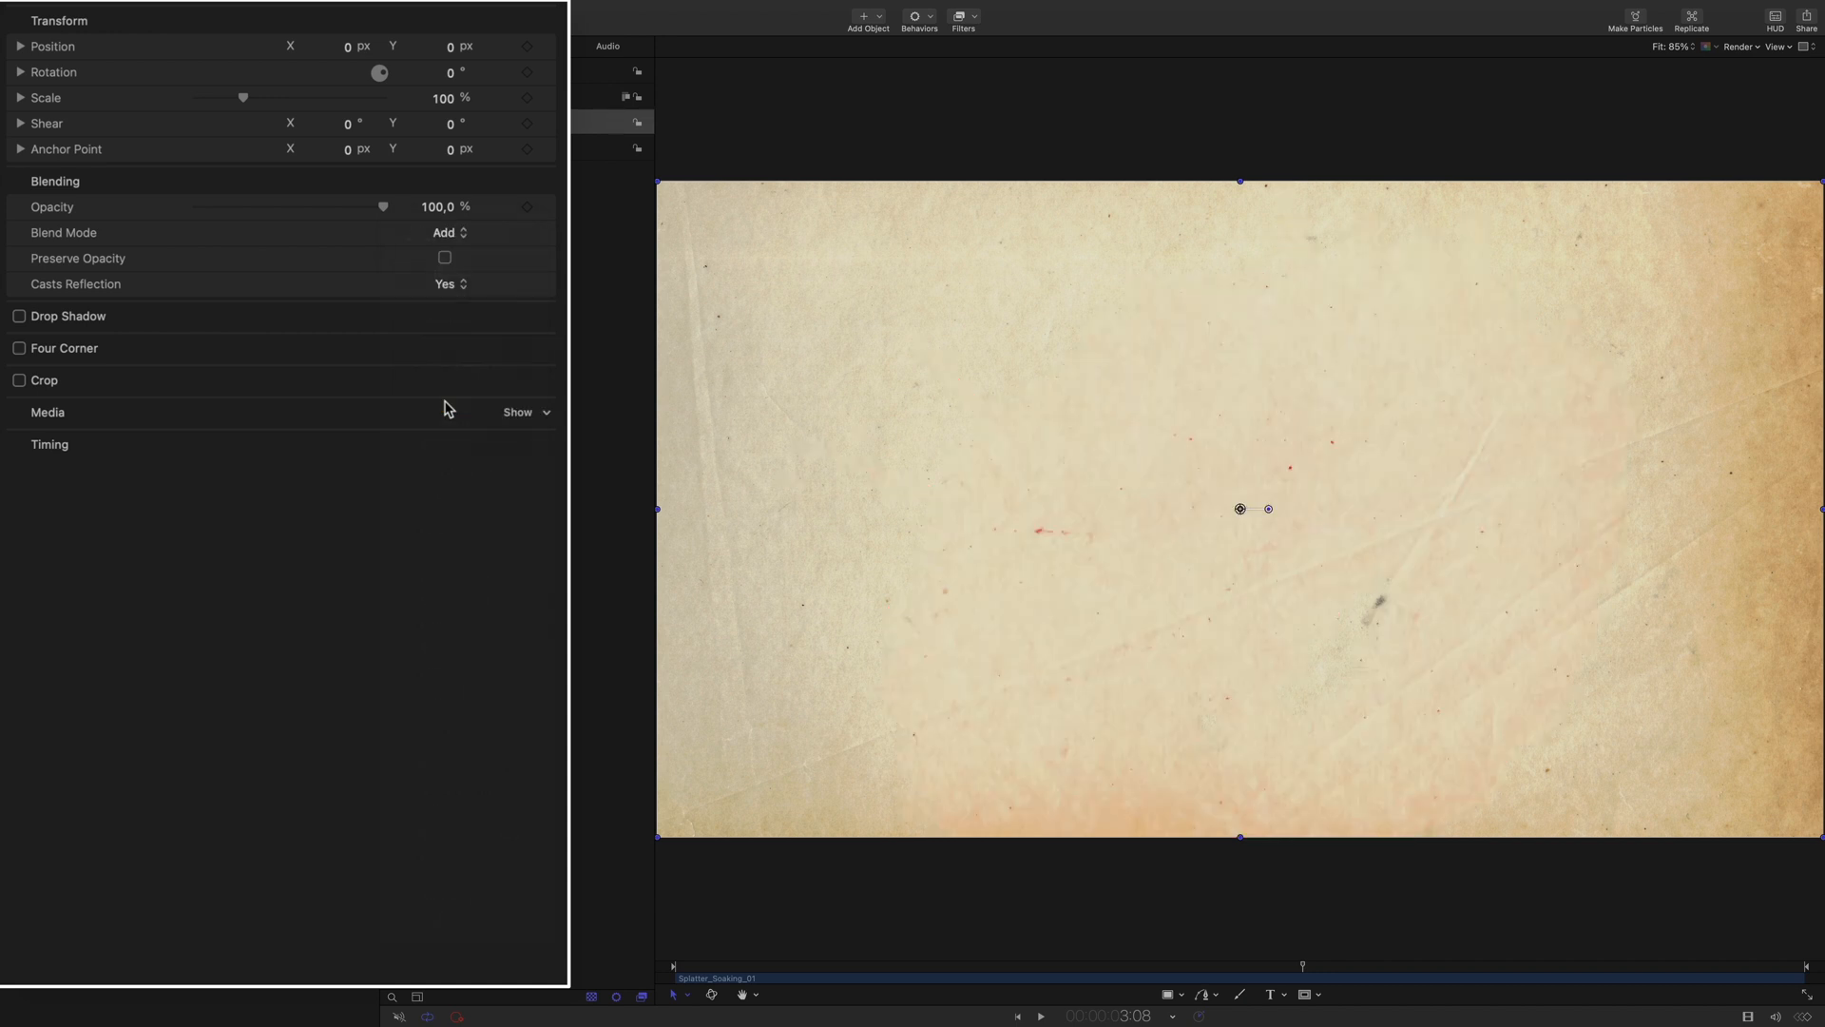
pyautogui.click(445, 231)
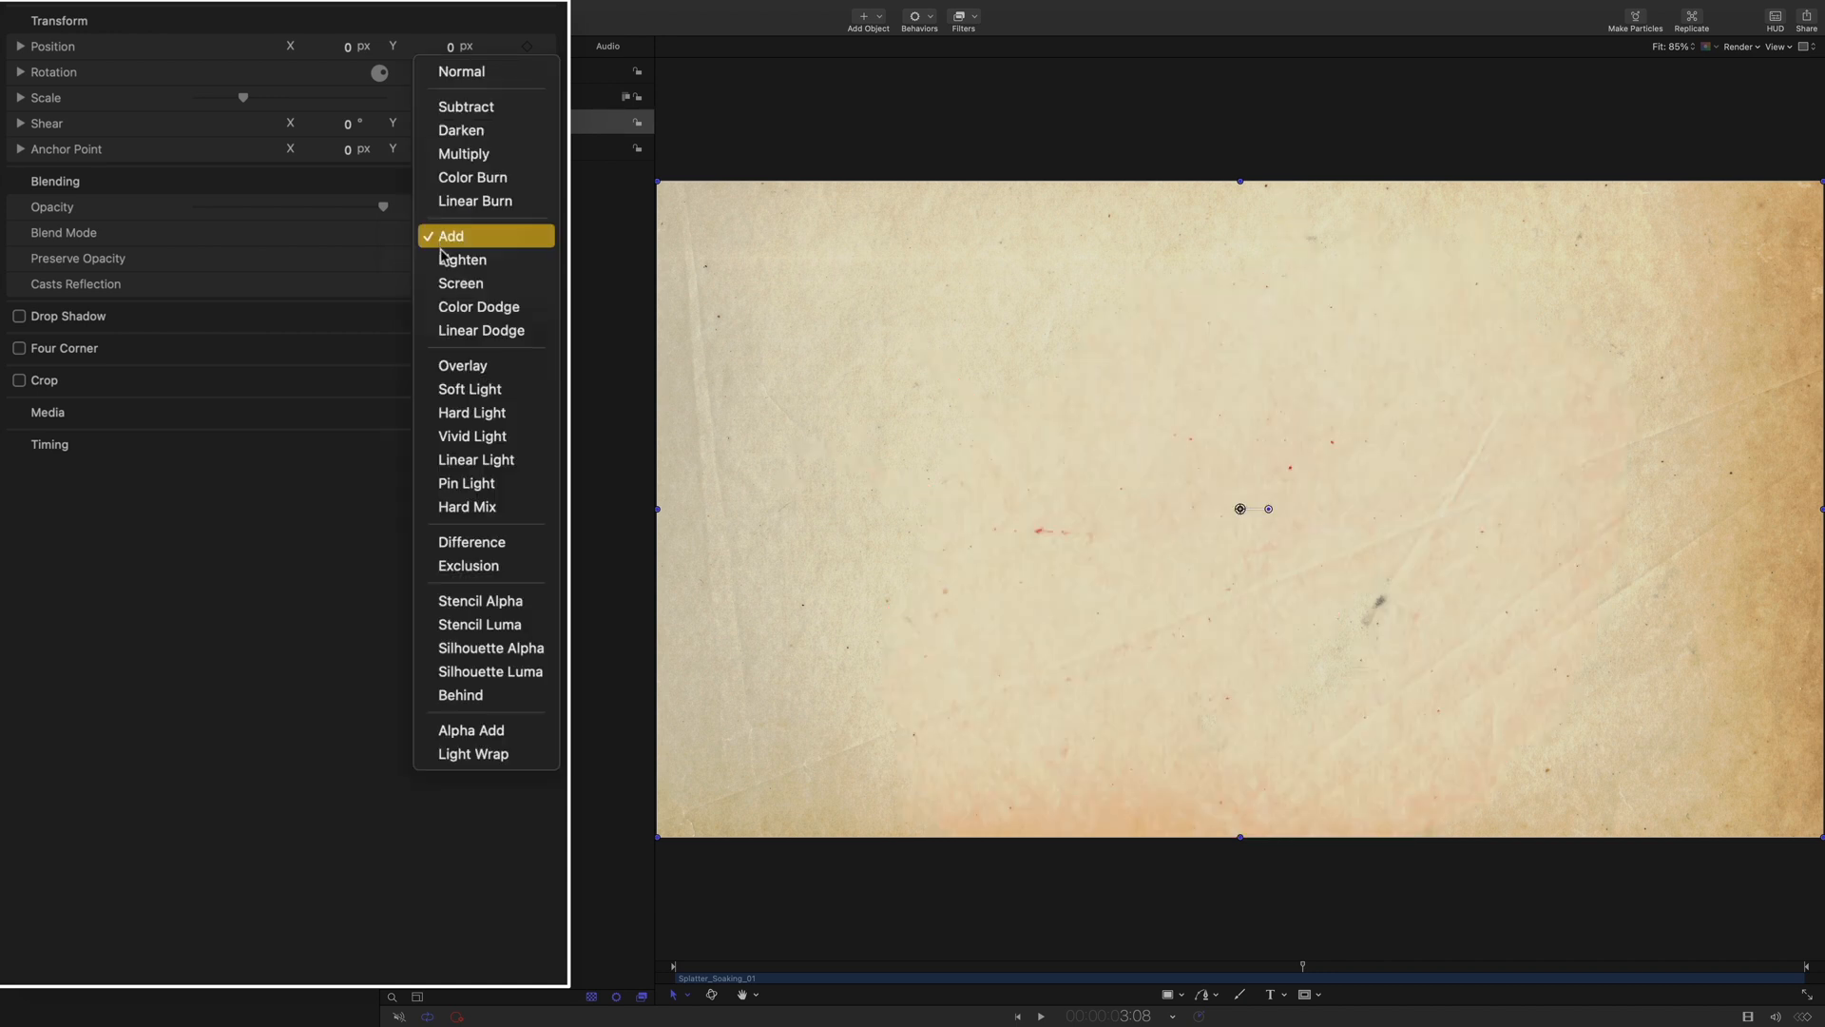
pyautogui.click(462, 236)
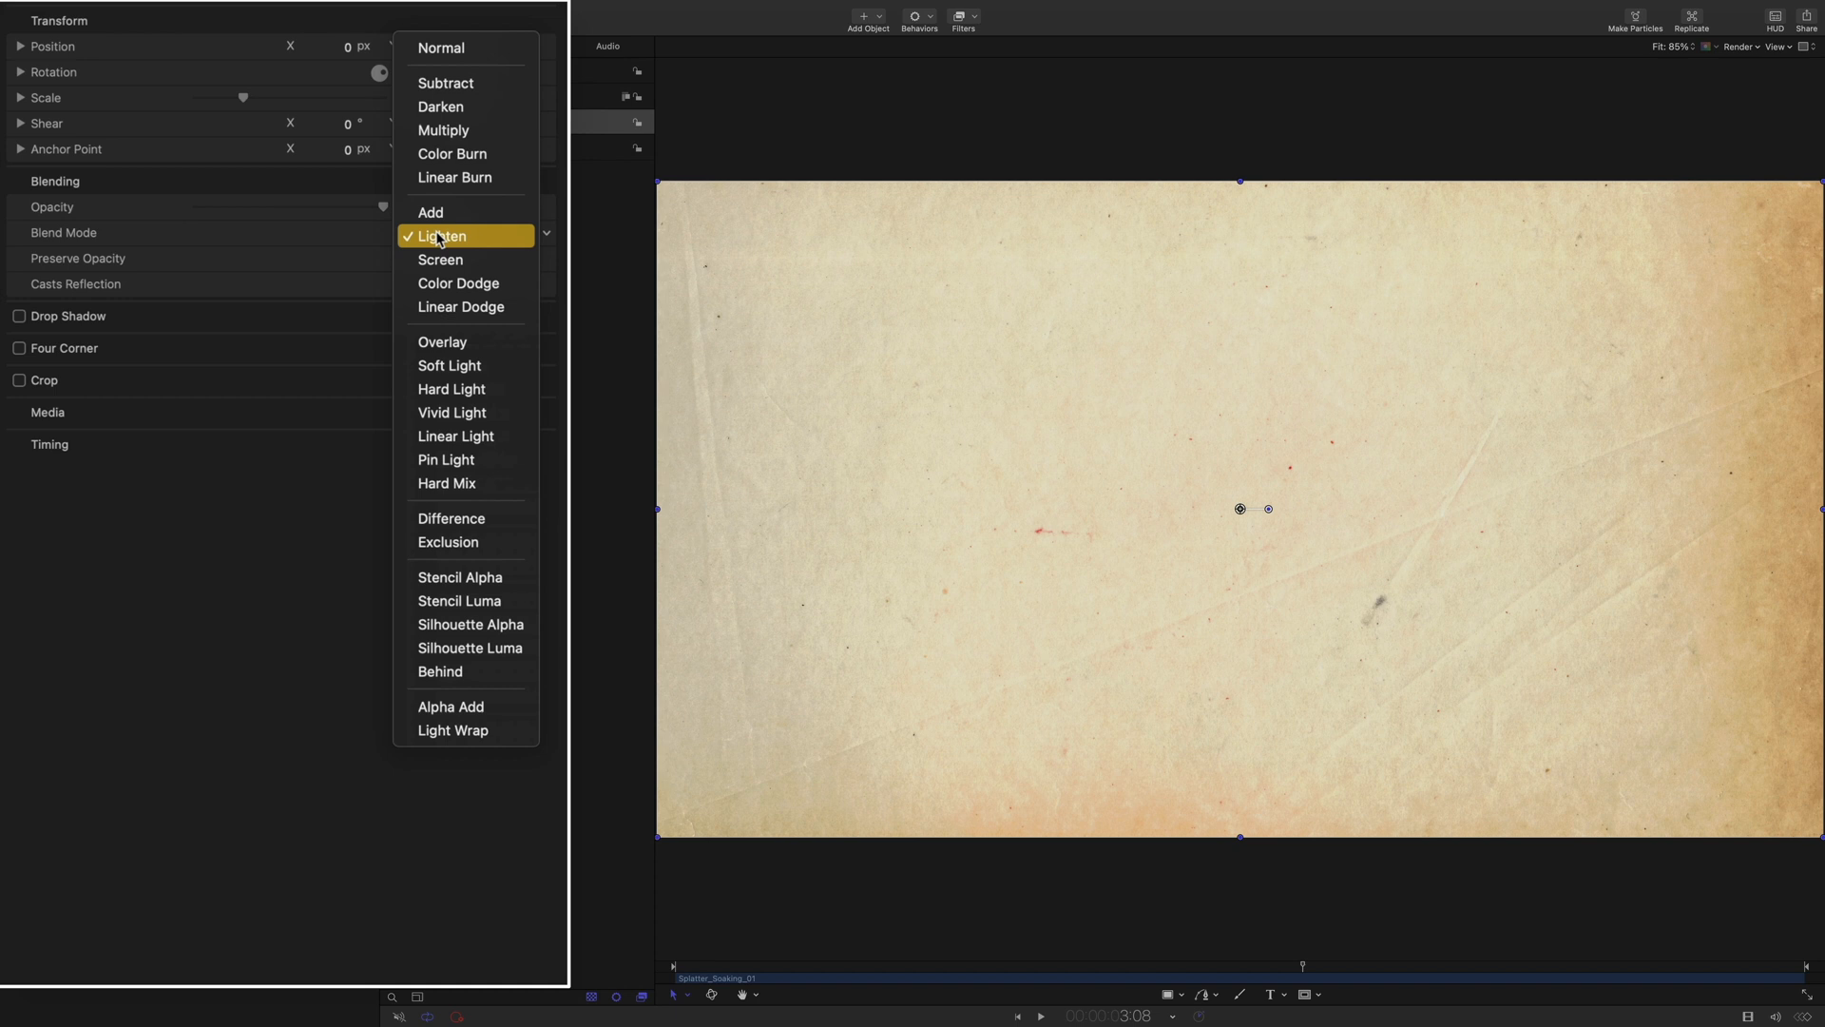
pyautogui.moveTo(464, 341)
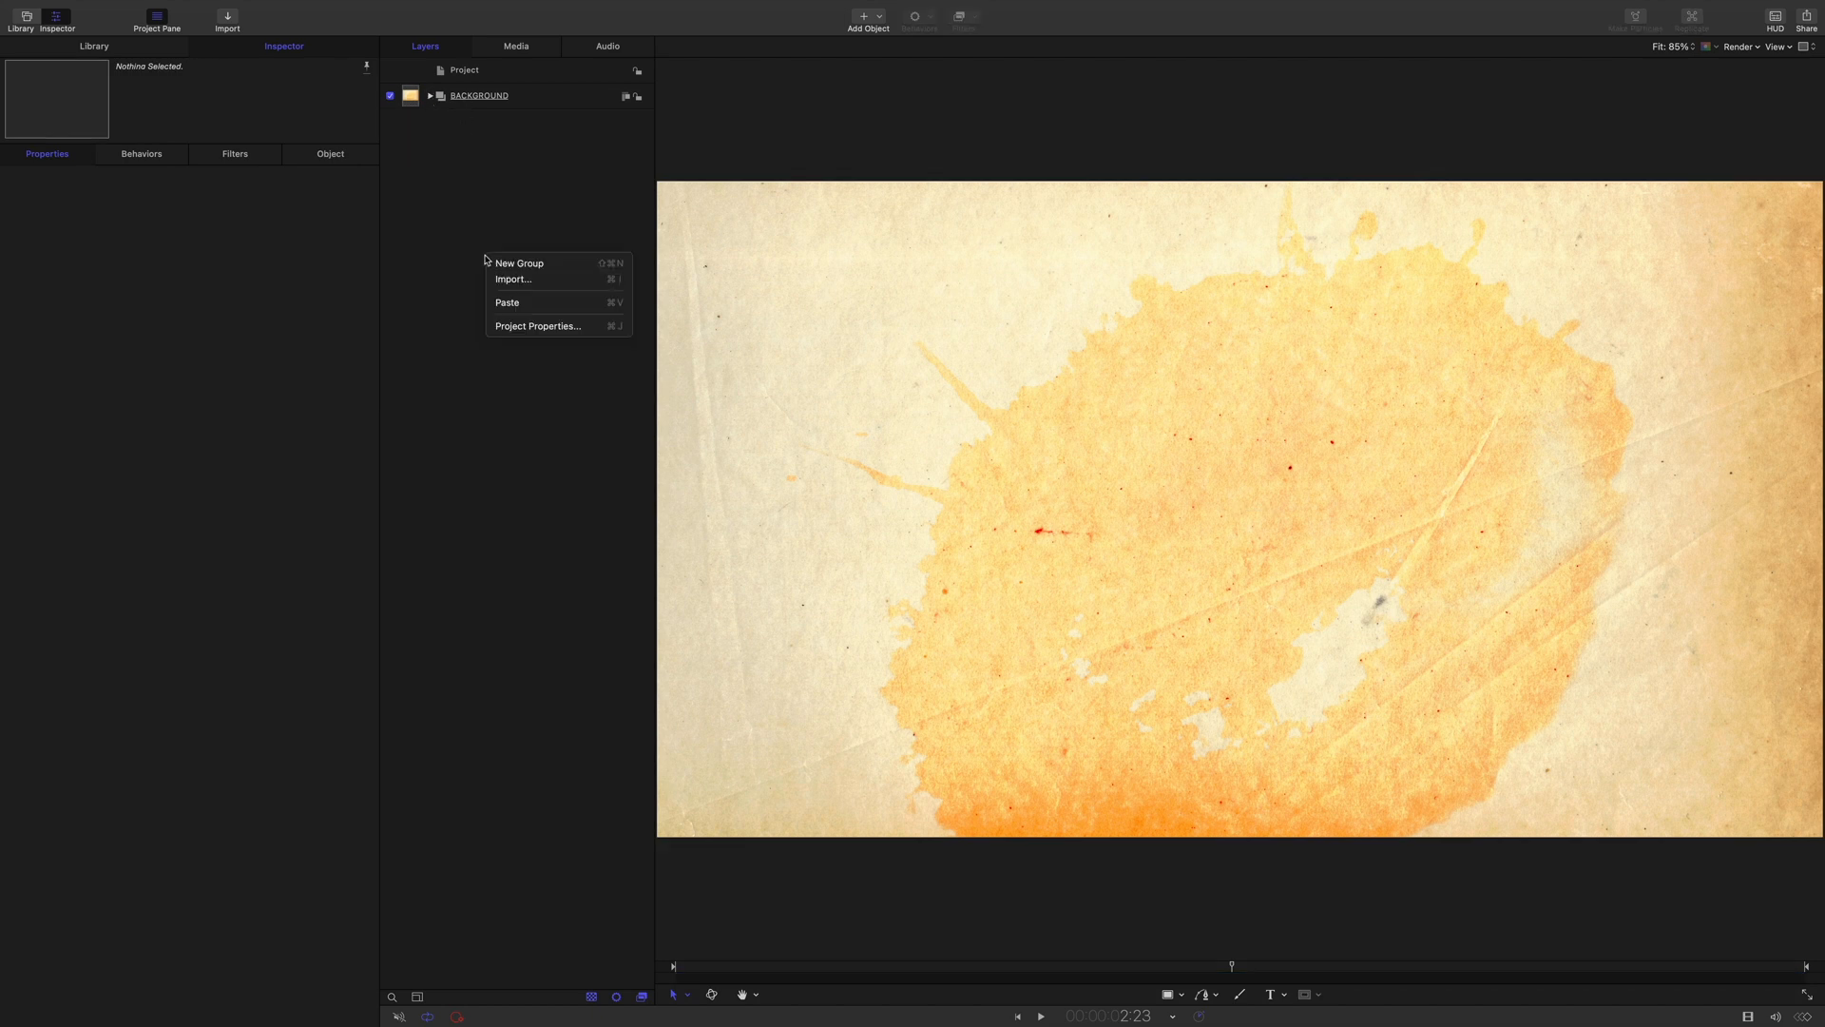
# Create a new group and import hand.usdz from the Hand folder into it
pyautogui.click(519, 263)
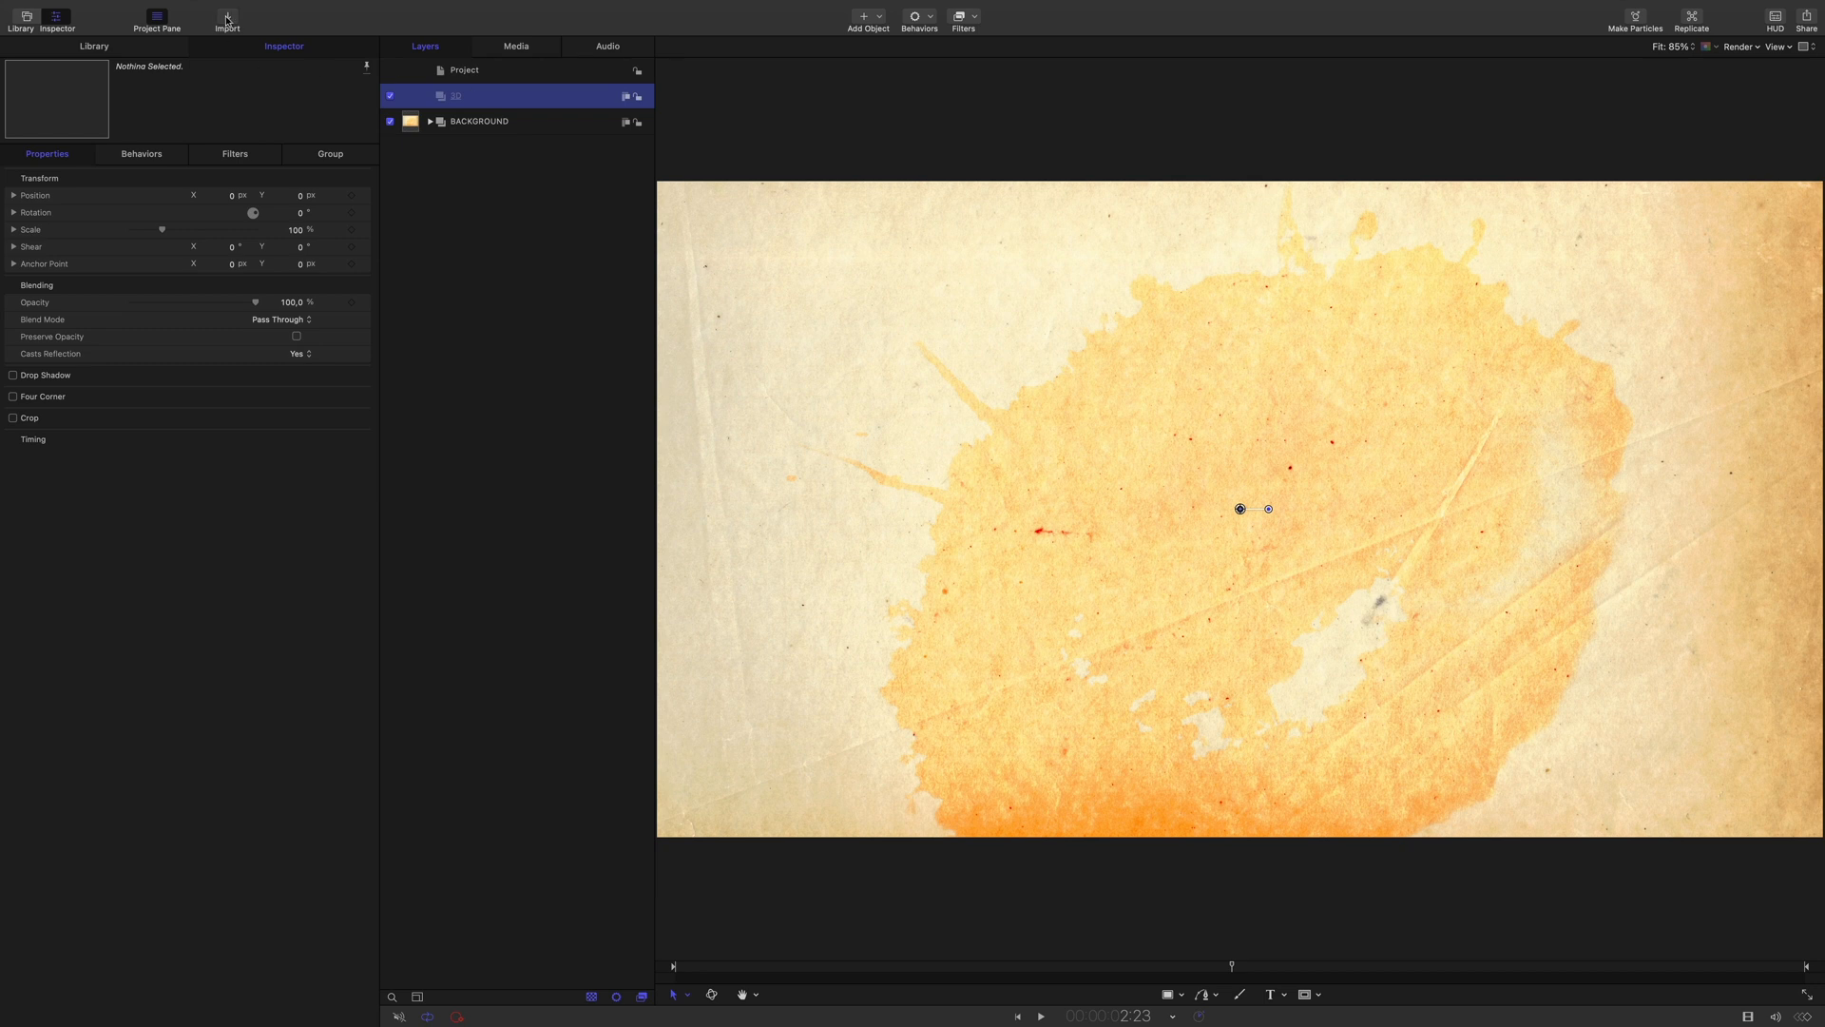
pyautogui.click(226, 19)
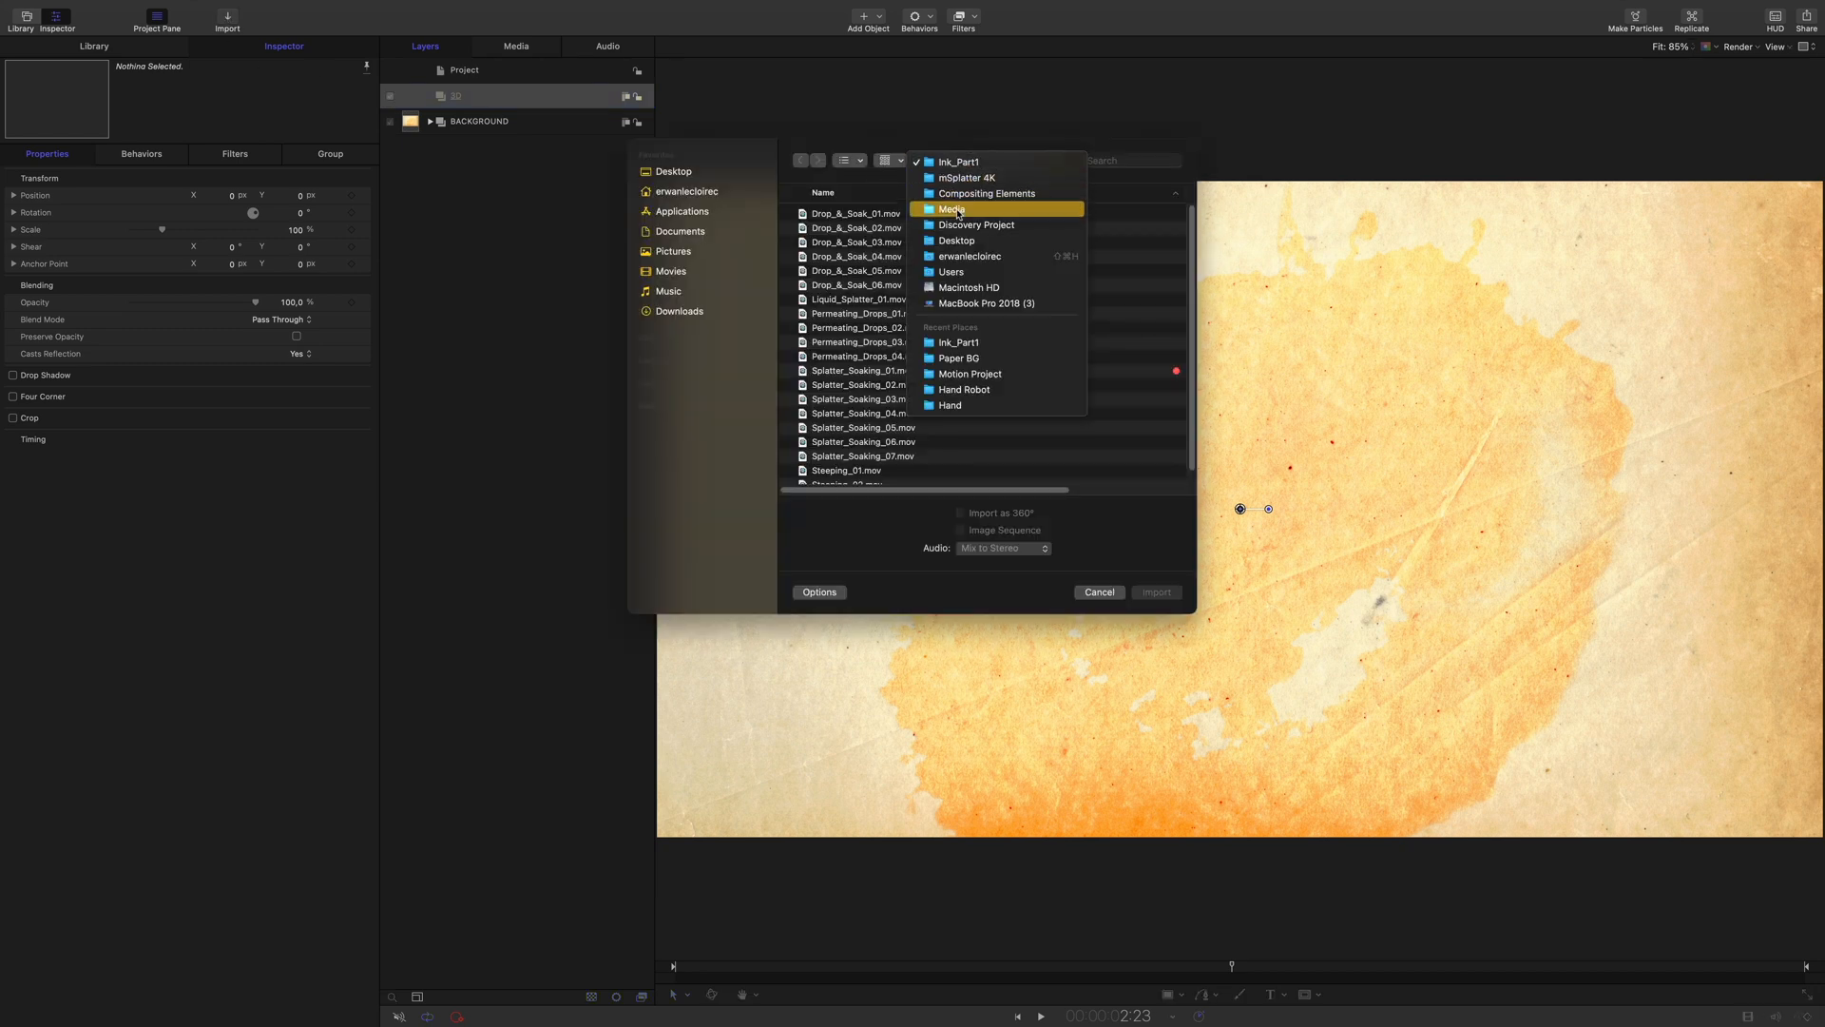
pyautogui.click(950, 405)
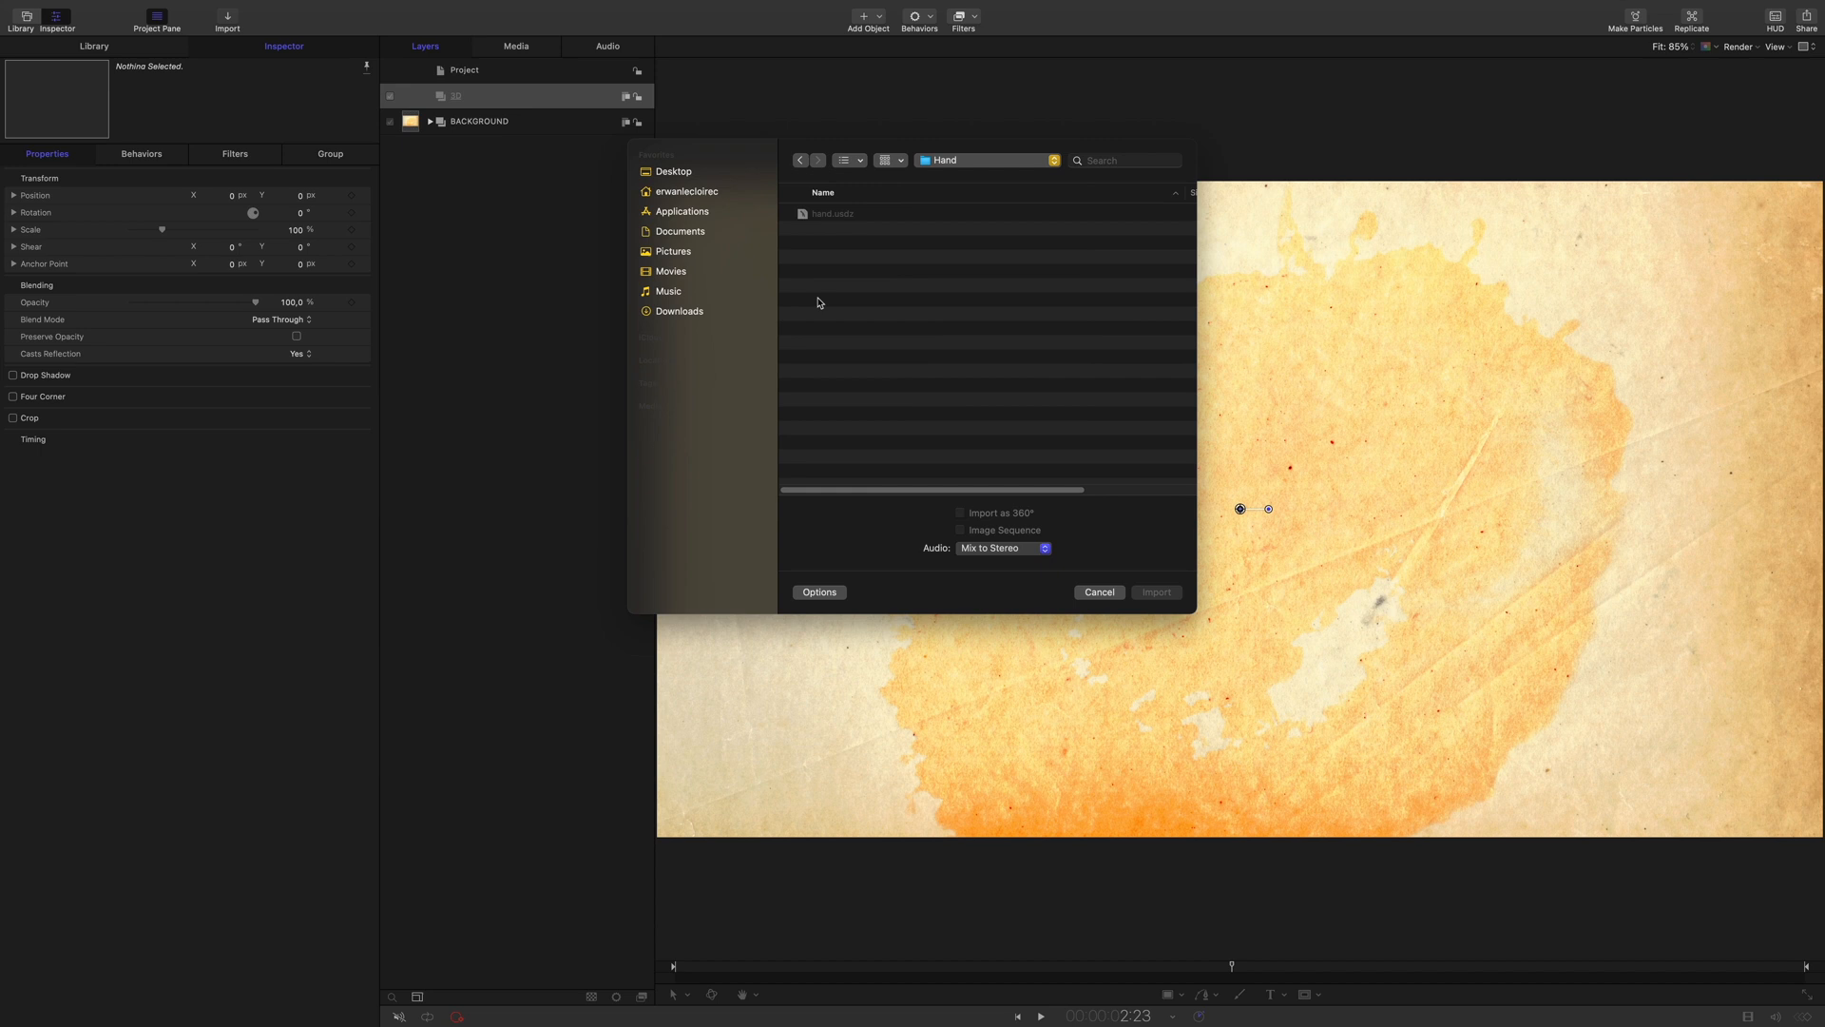
pyautogui.click(833, 213)
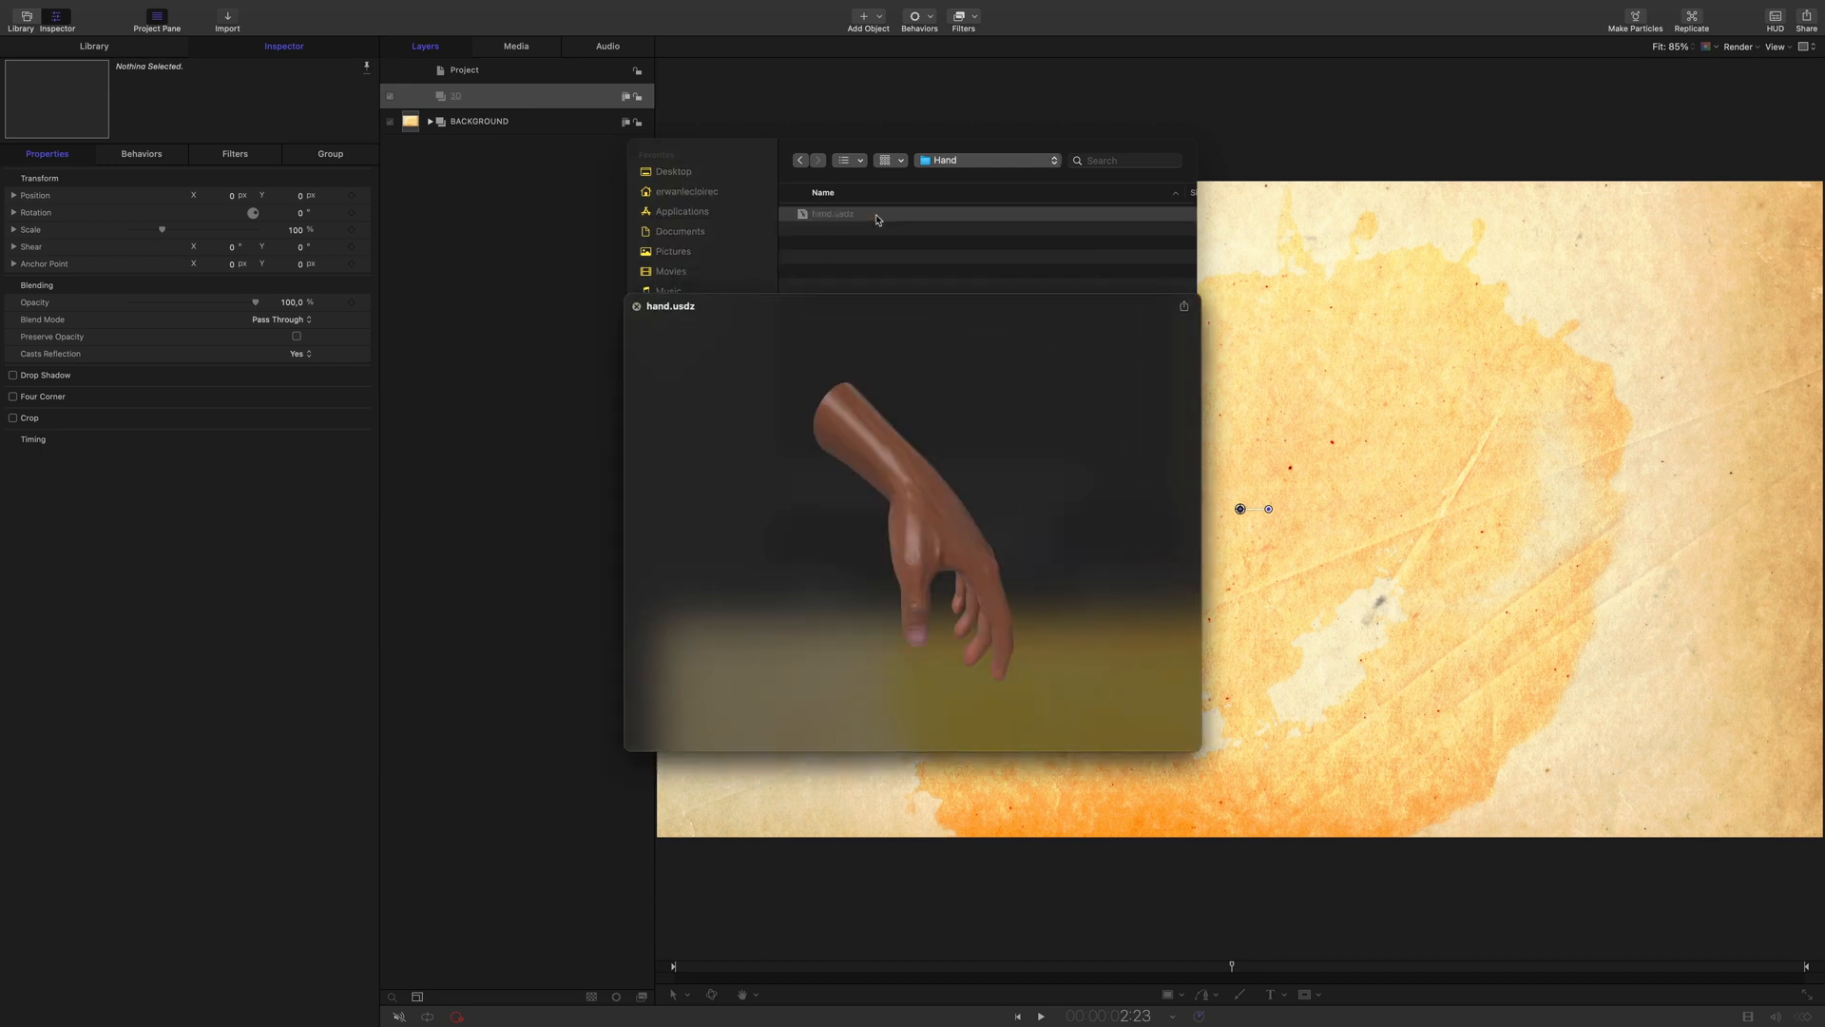
pyautogui.click(873, 215)
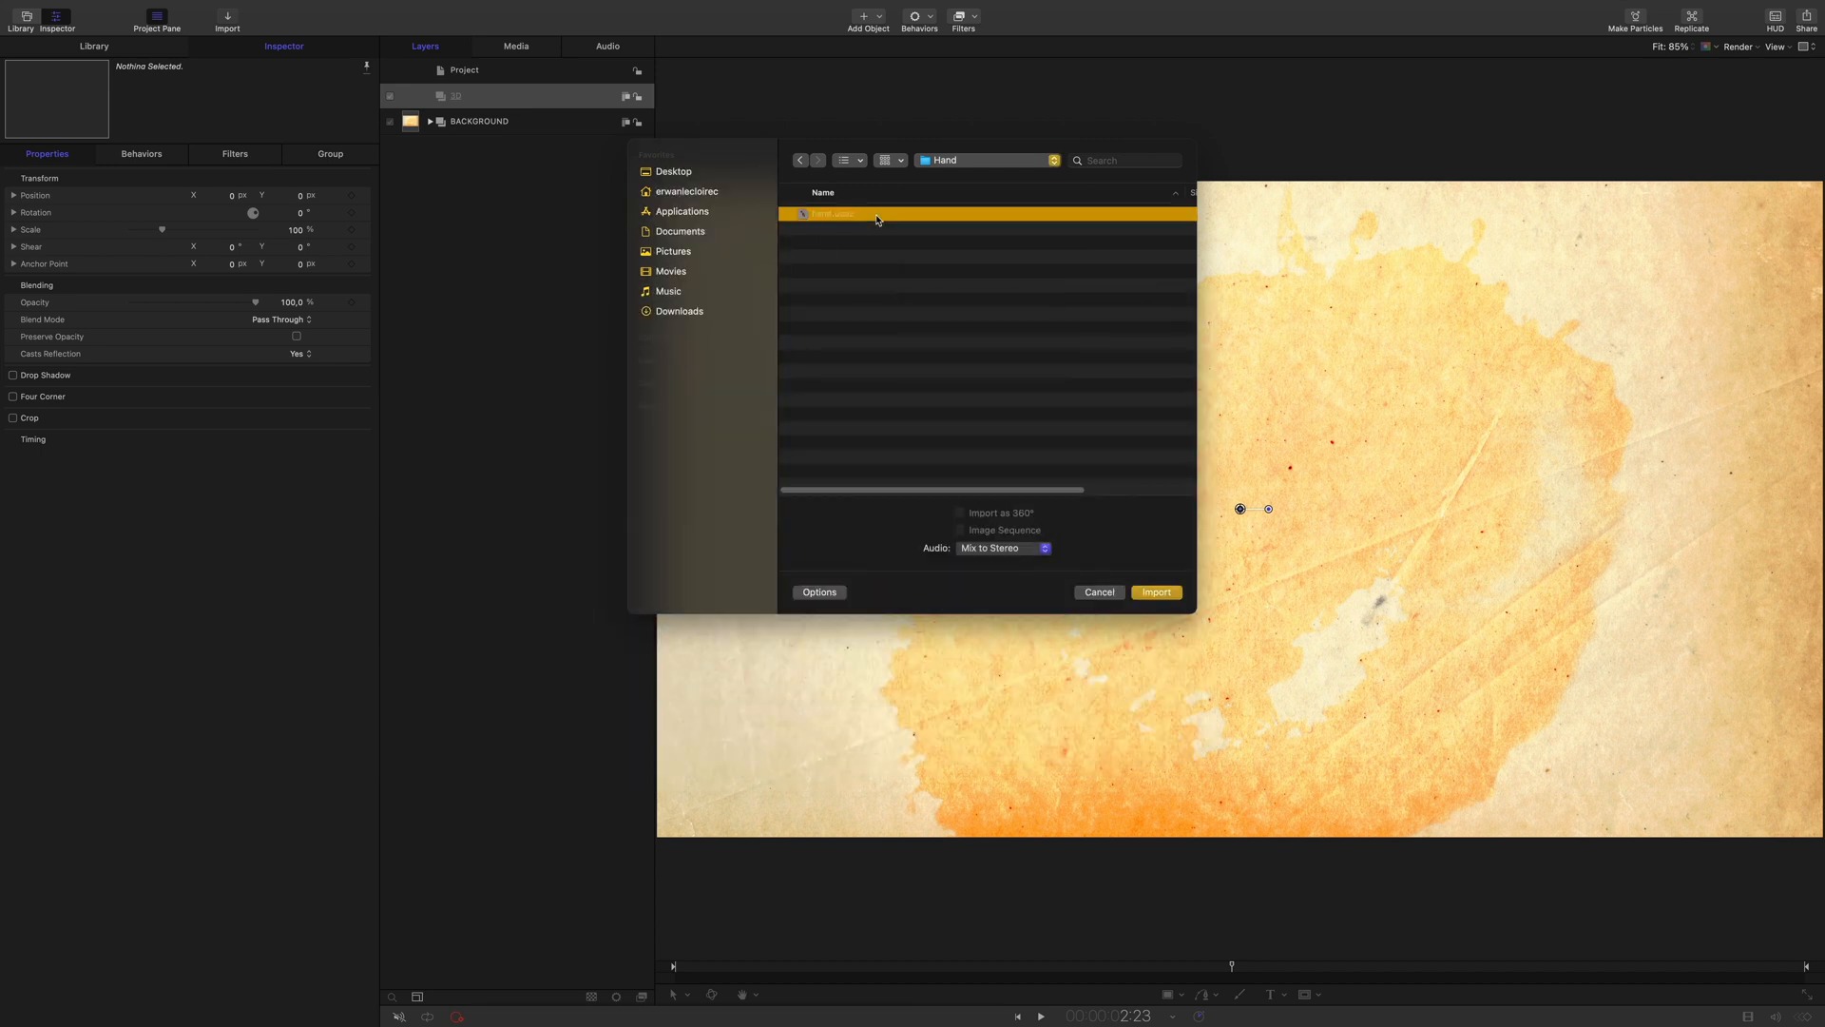
pyautogui.click(1154, 591)
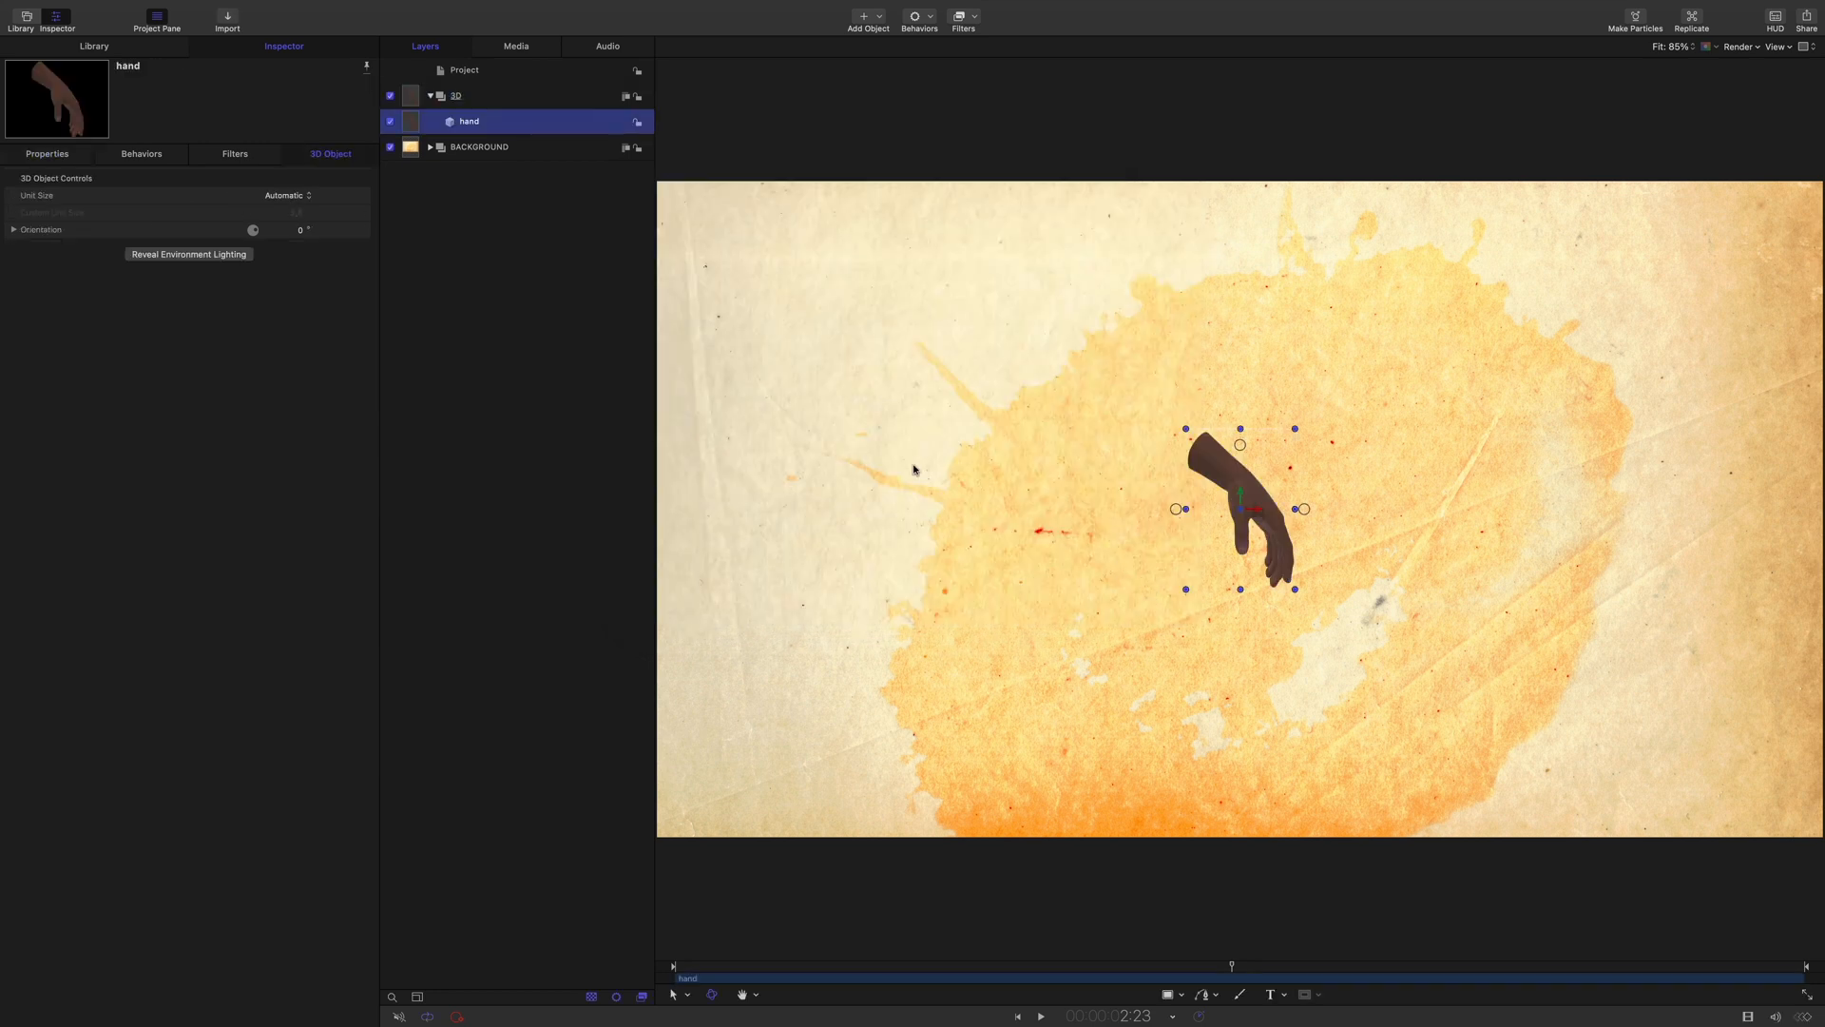
# Scale the hand to about 390 percent and expose its rotation axes
pyautogui.click(46, 152)
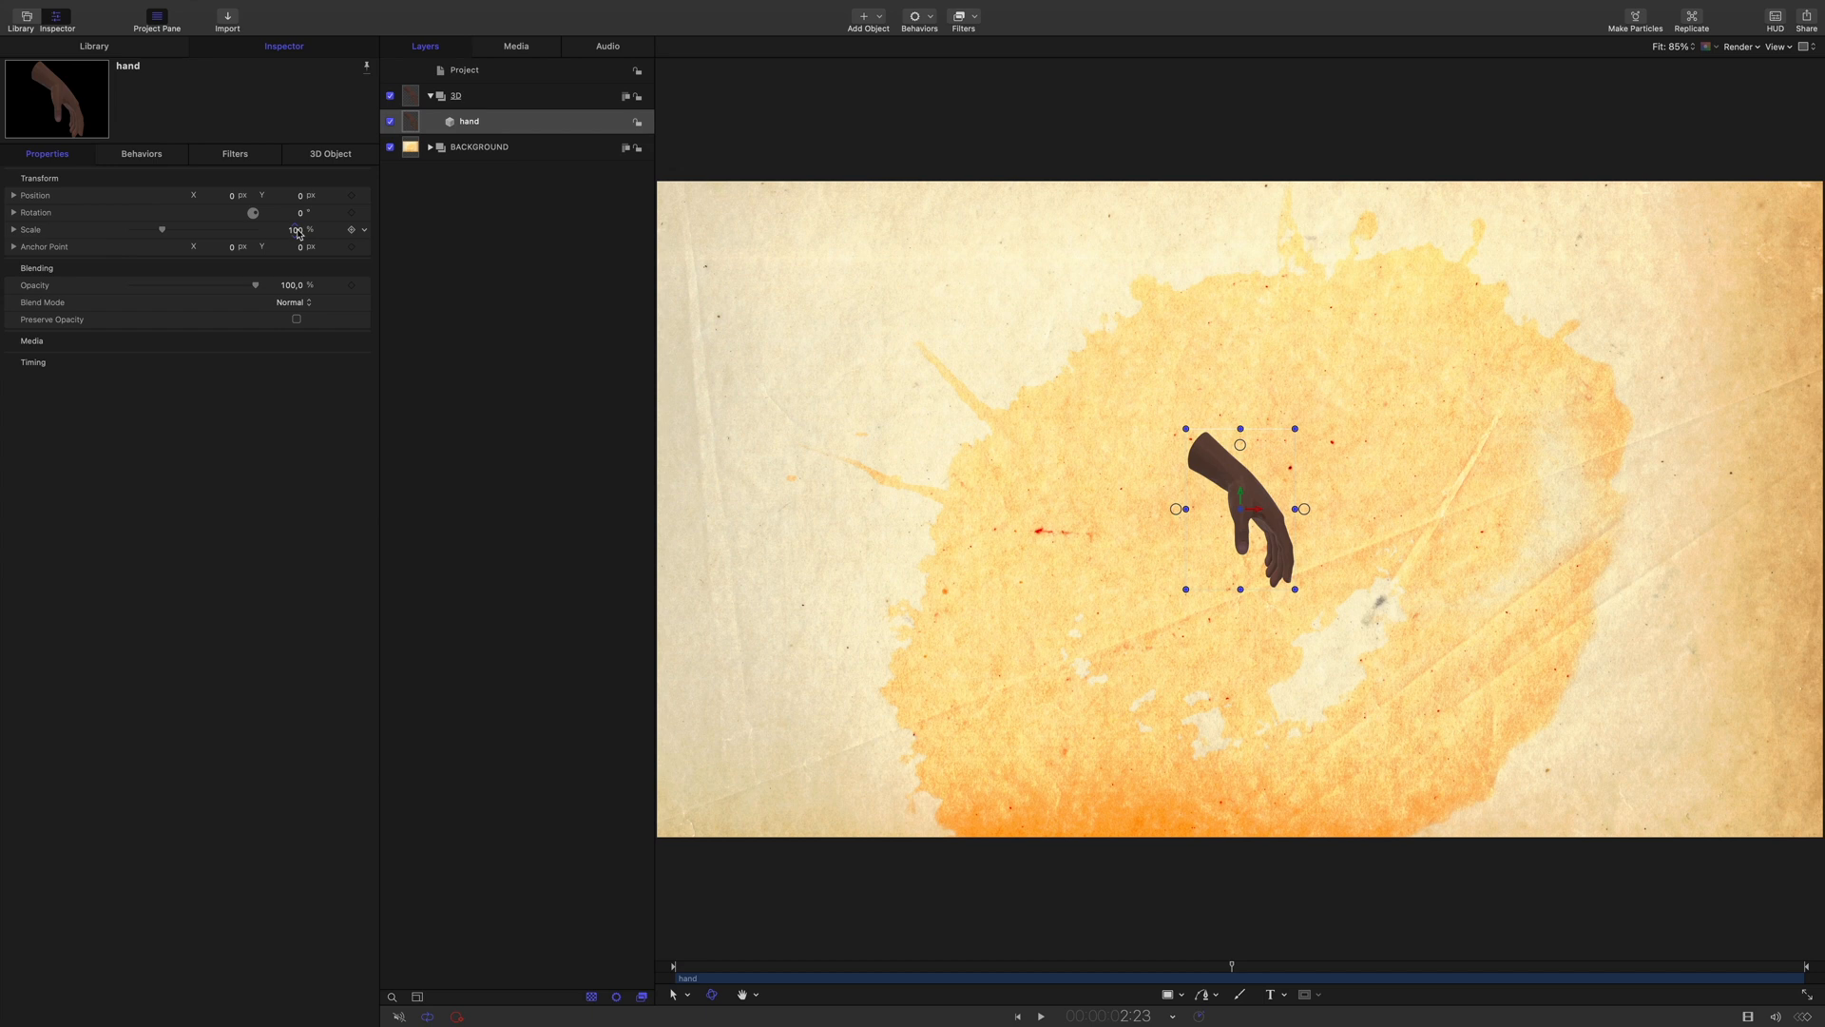
pyautogui.moveTo(164, 230); pyautogui.dragTo(239, 230)
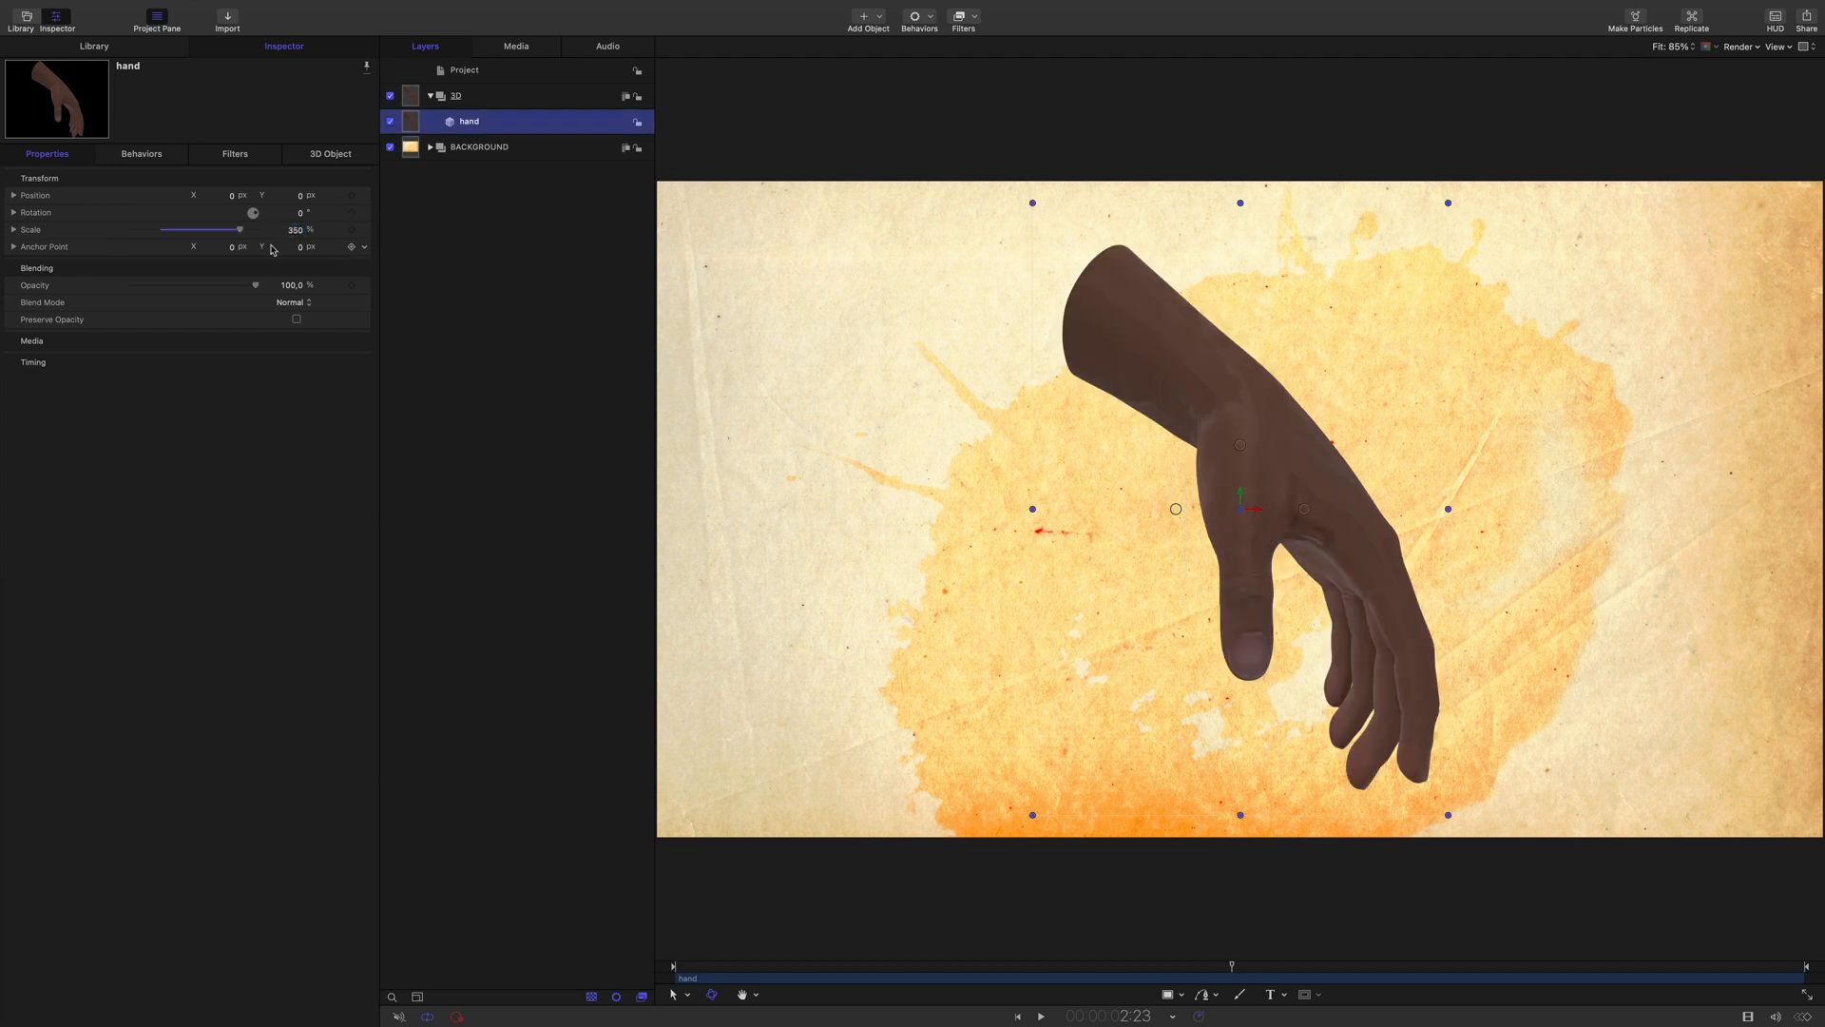
pyautogui.click(14, 194)
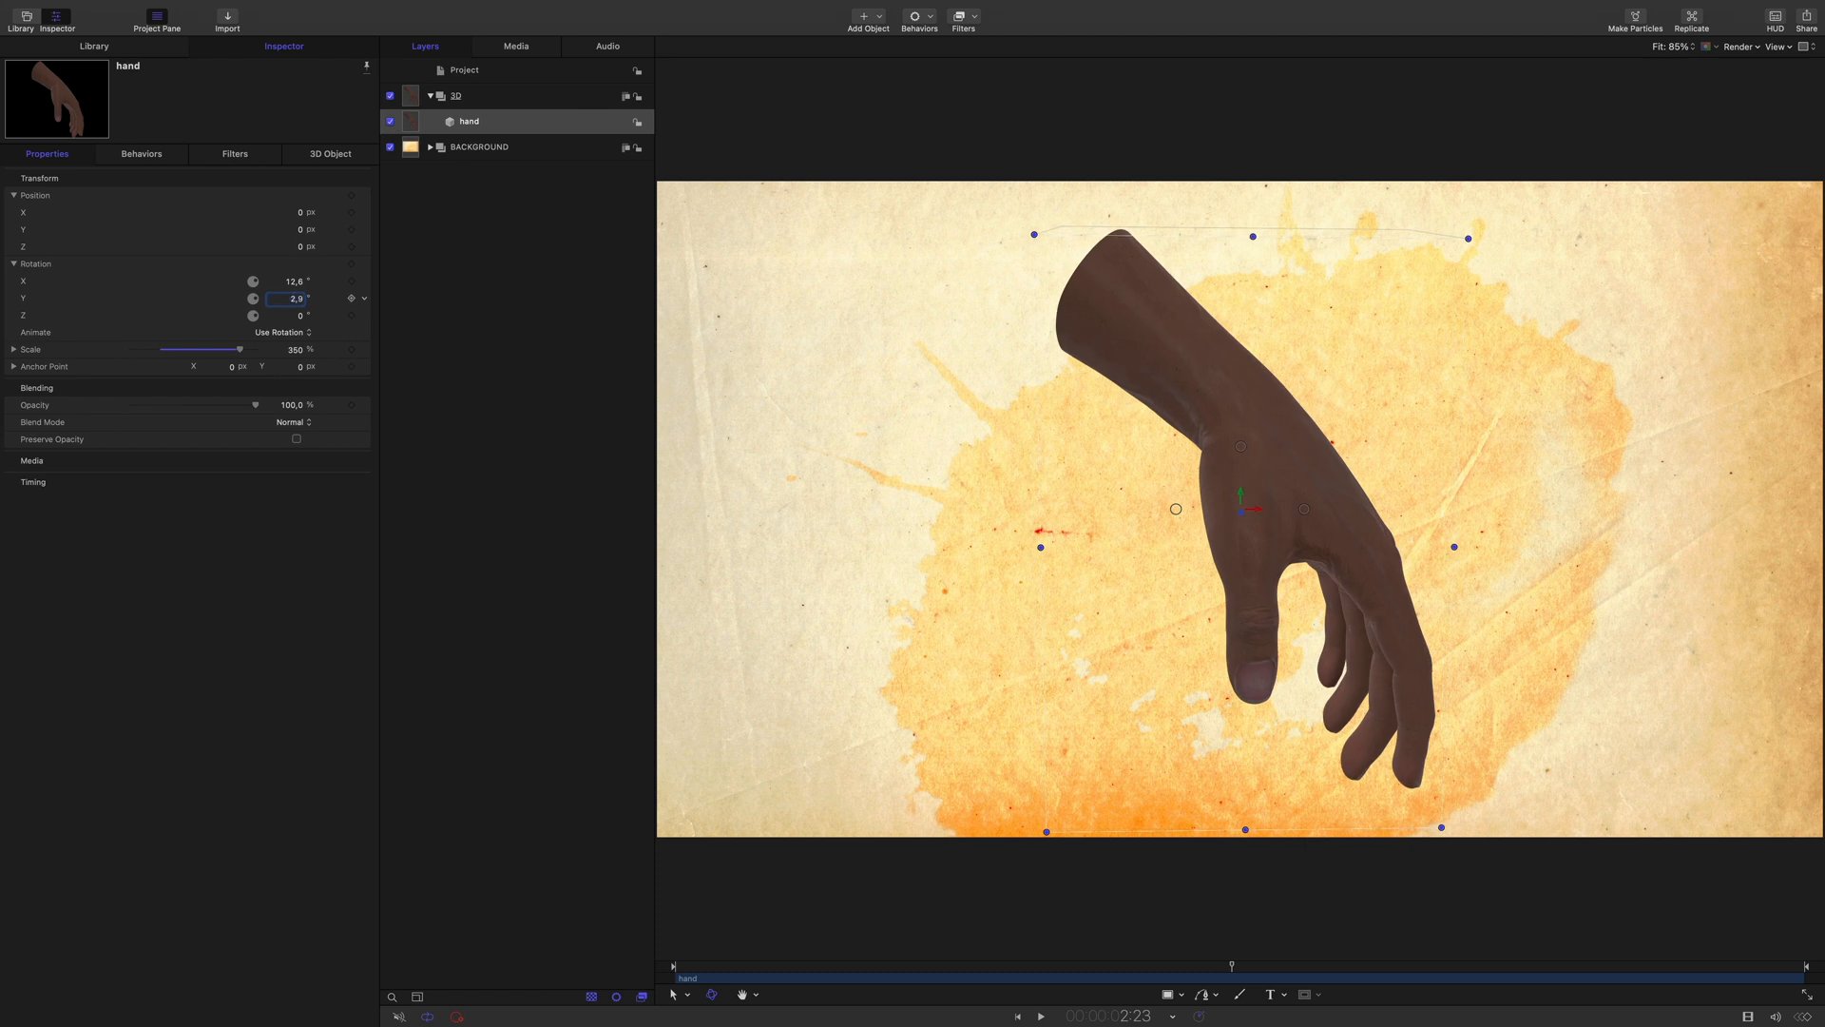
# Wrap the hand layer in its own HAND group and collapse it
pyautogui.rightClick(468, 122)
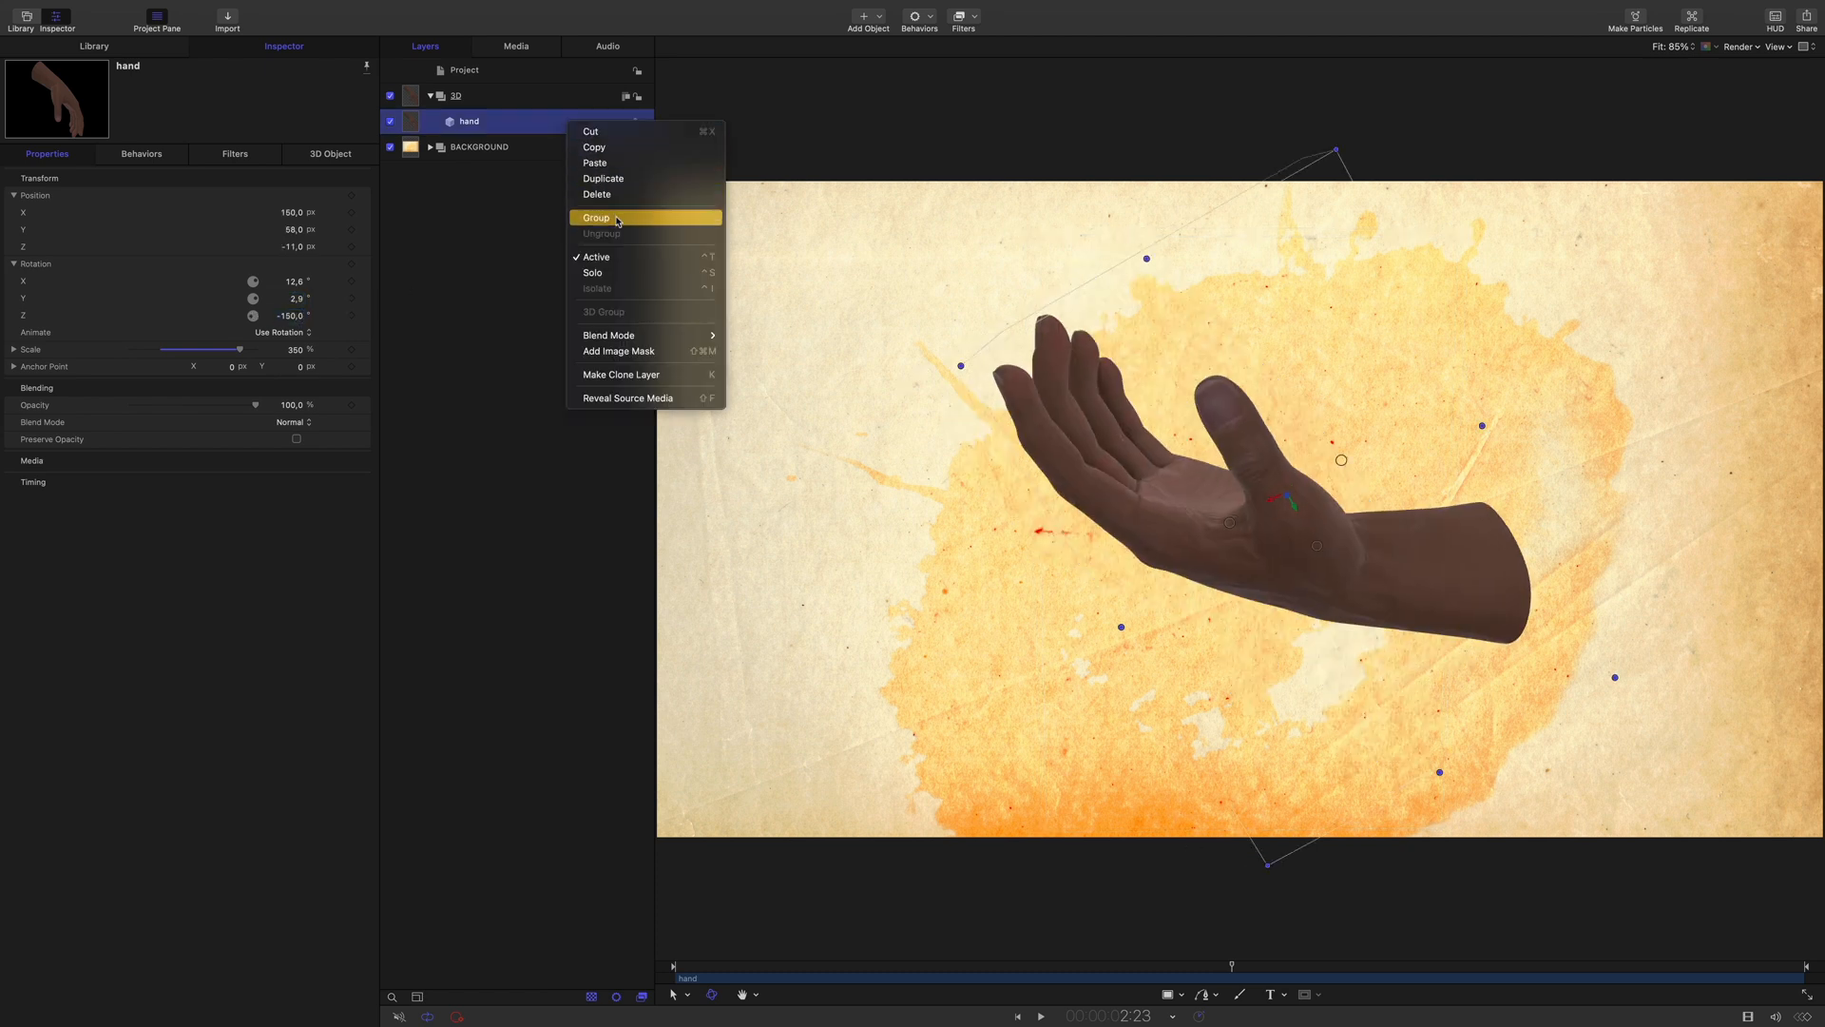
pyautogui.click(595, 216)
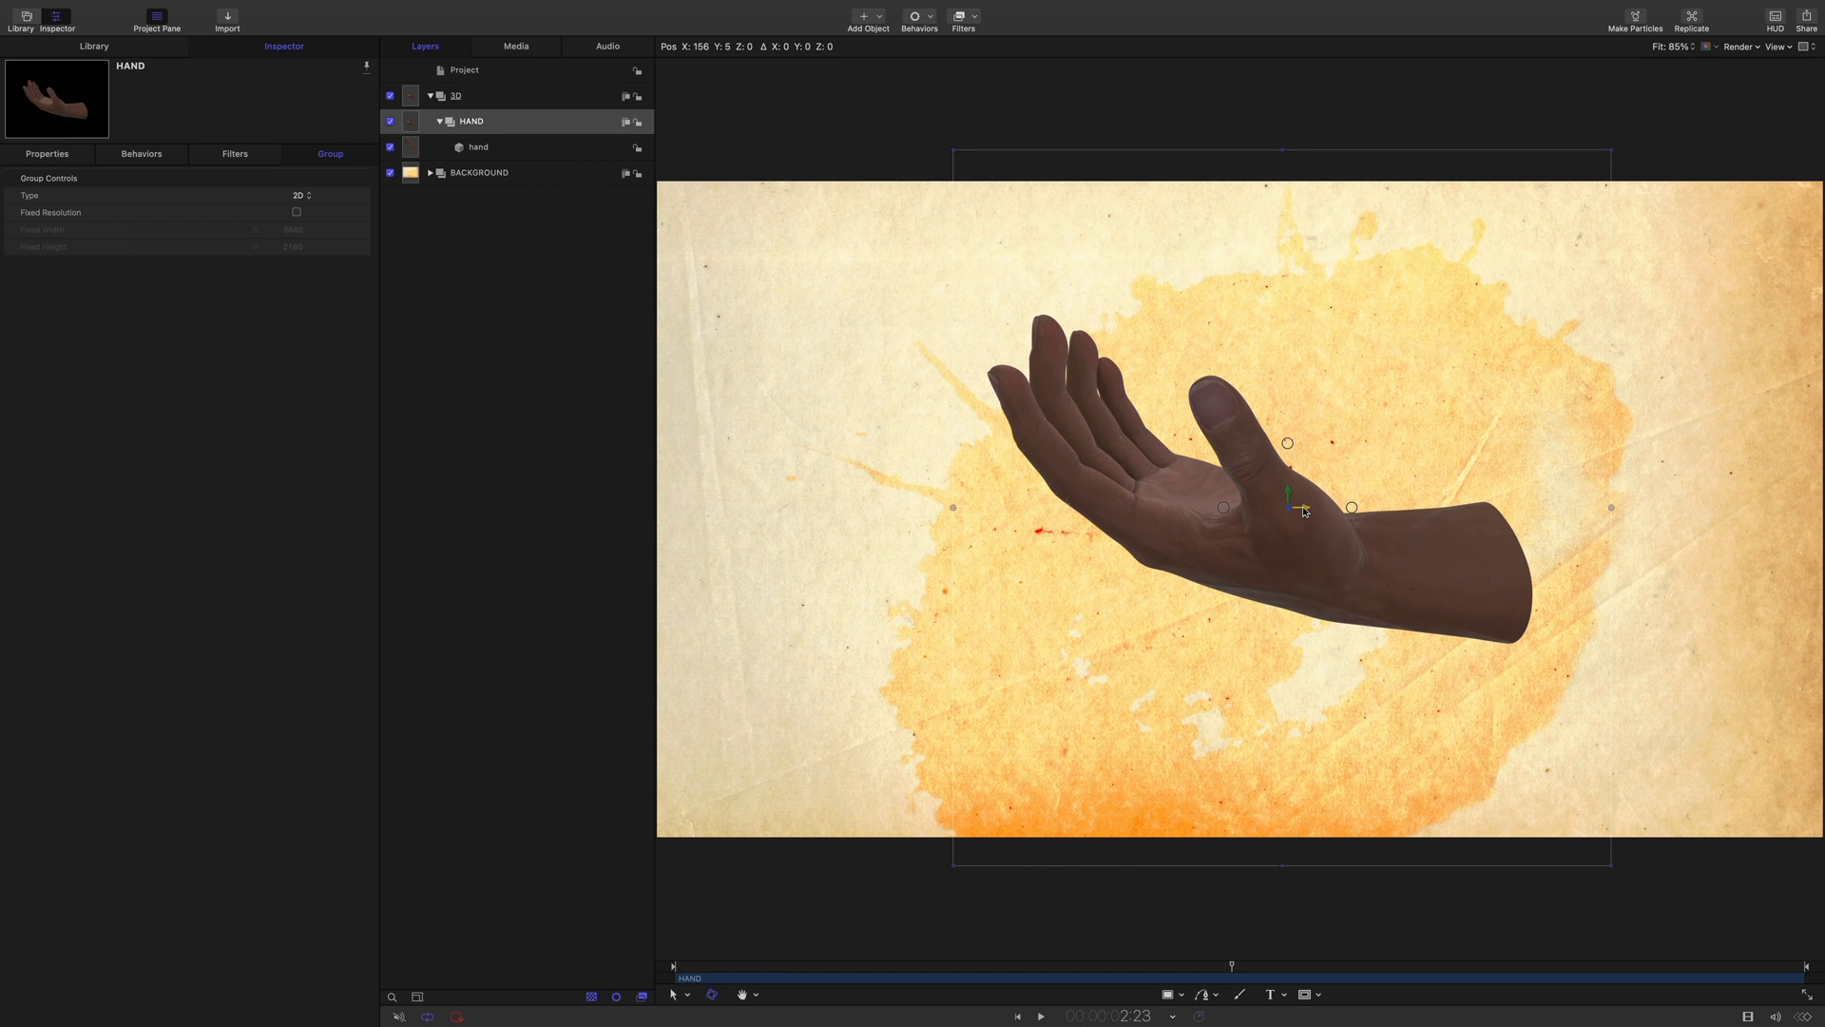
pyautogui.click(470, 122)
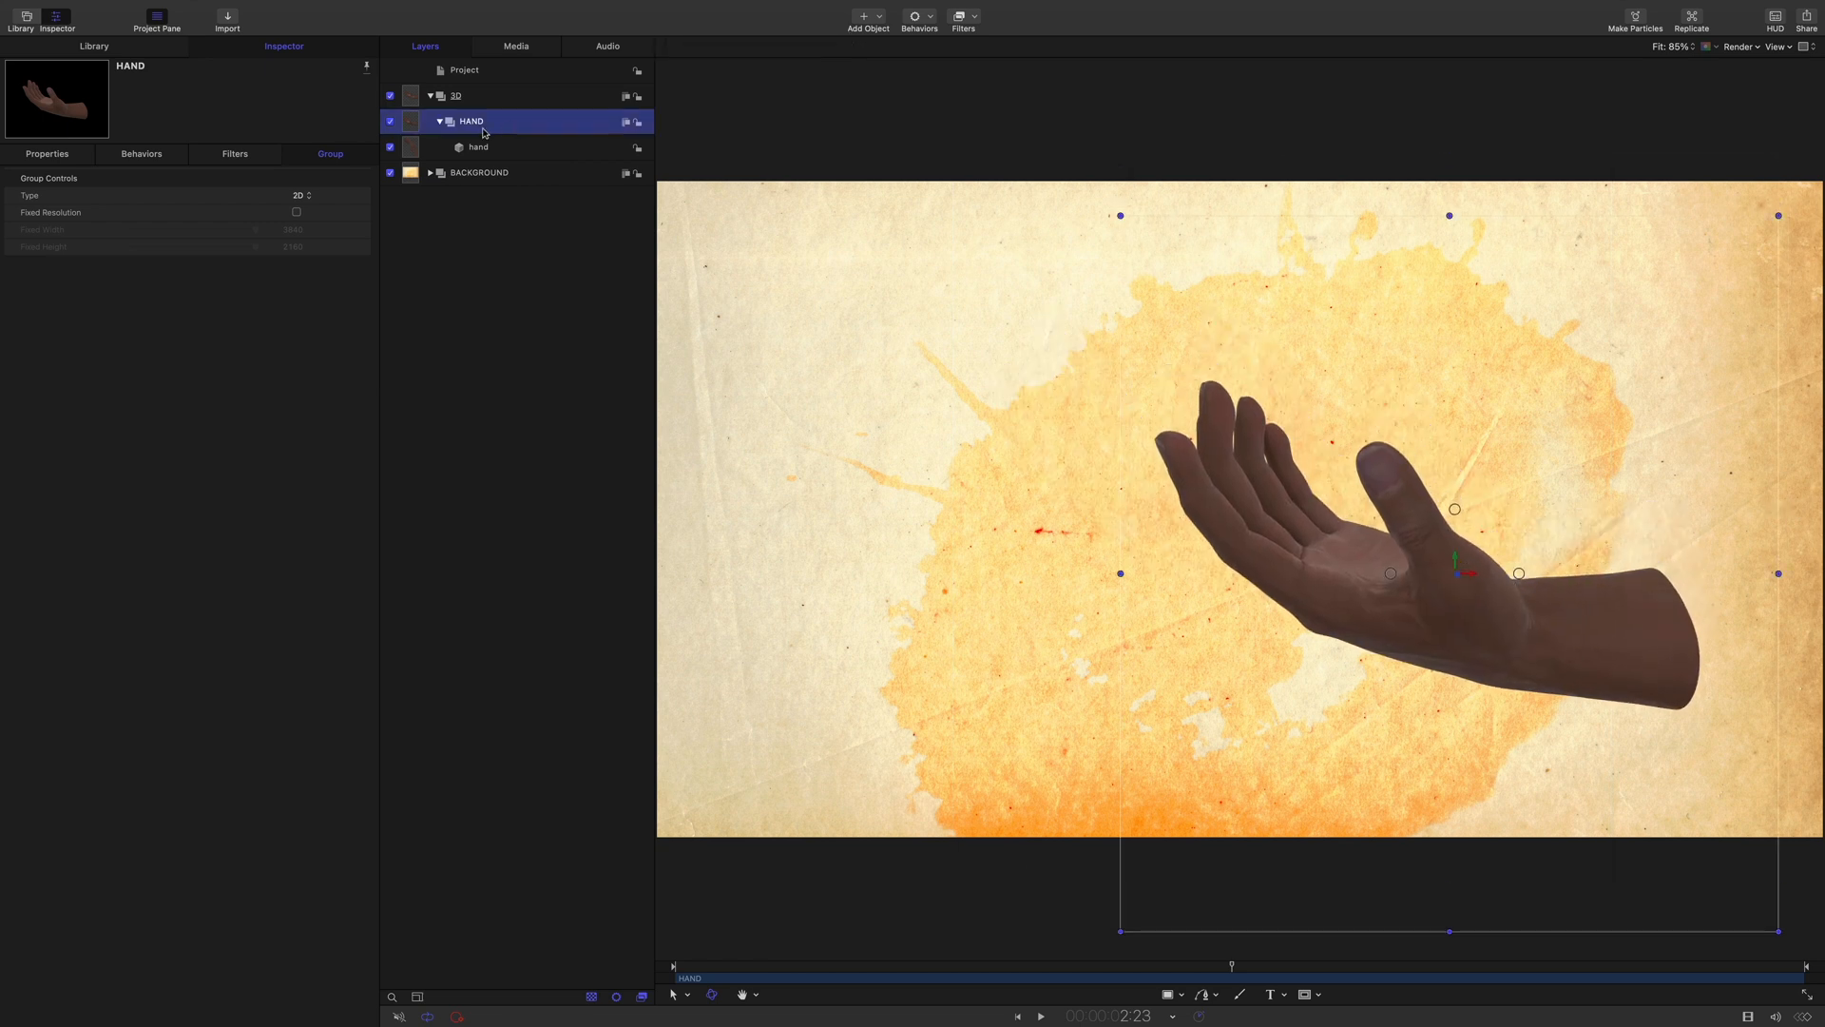
pyautogui.click(440, 122)
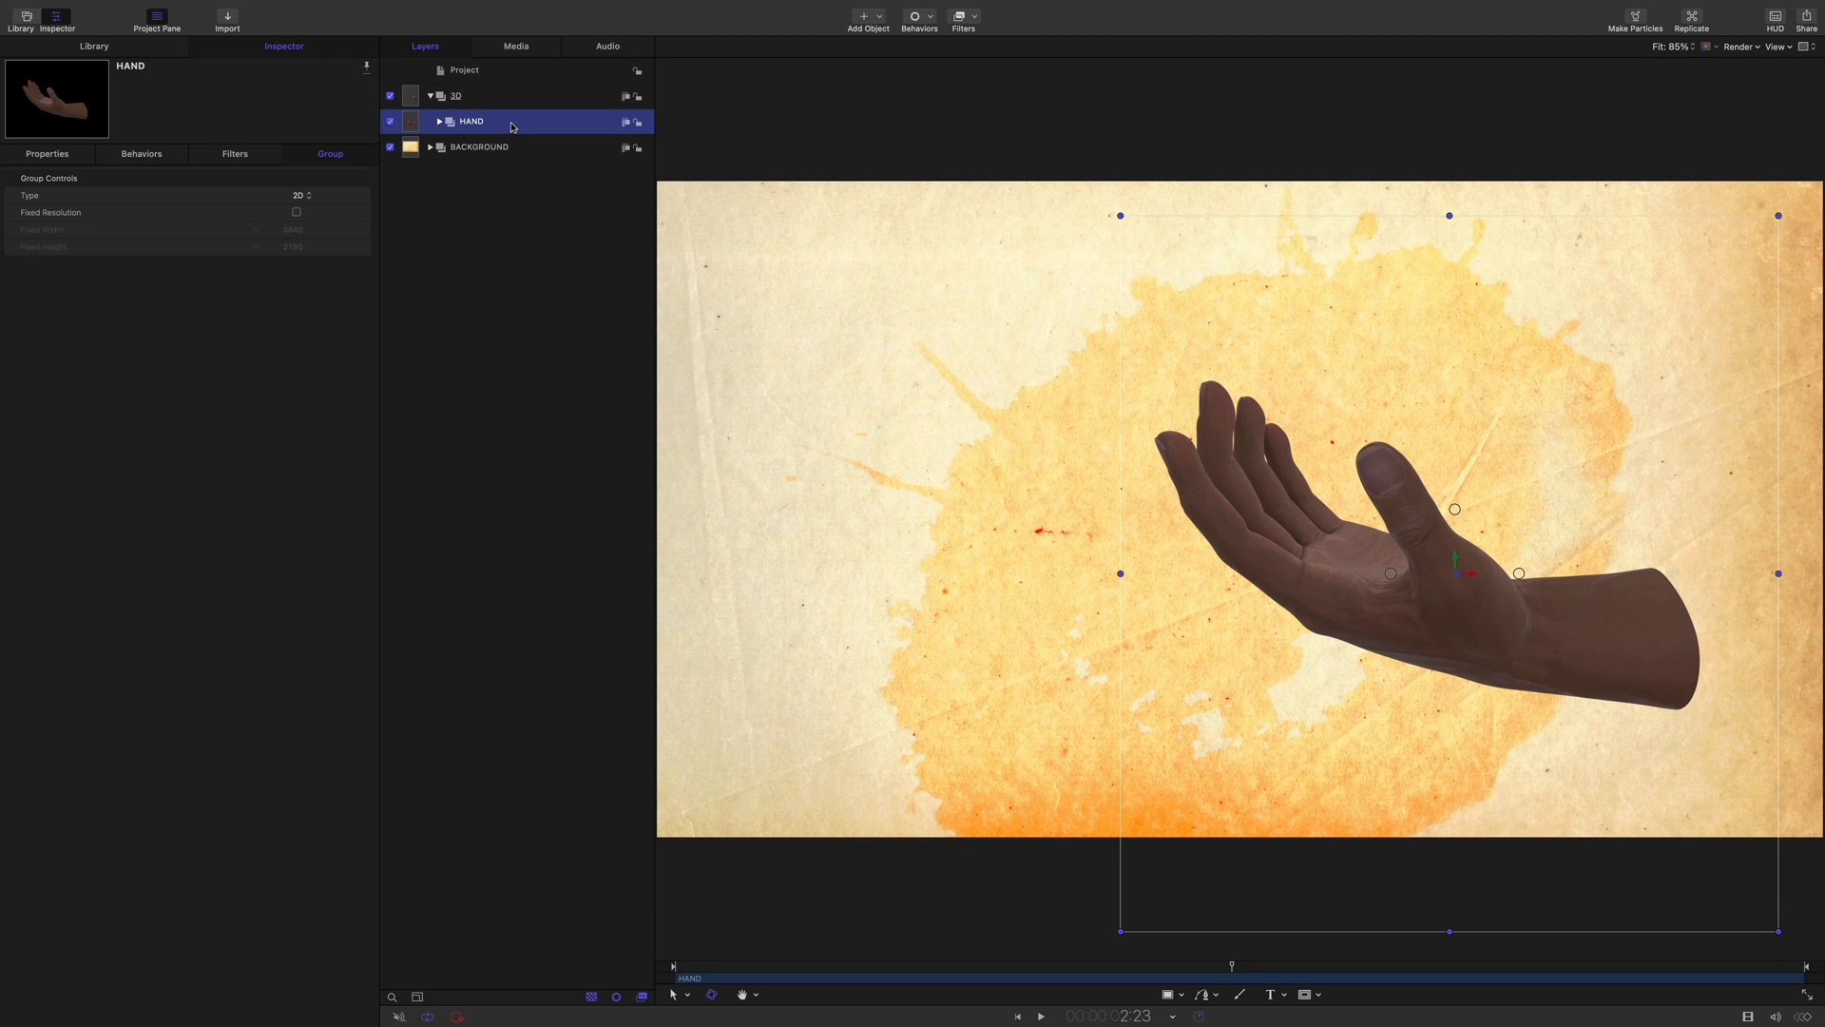
pyautogui.moveTo(145, 104)
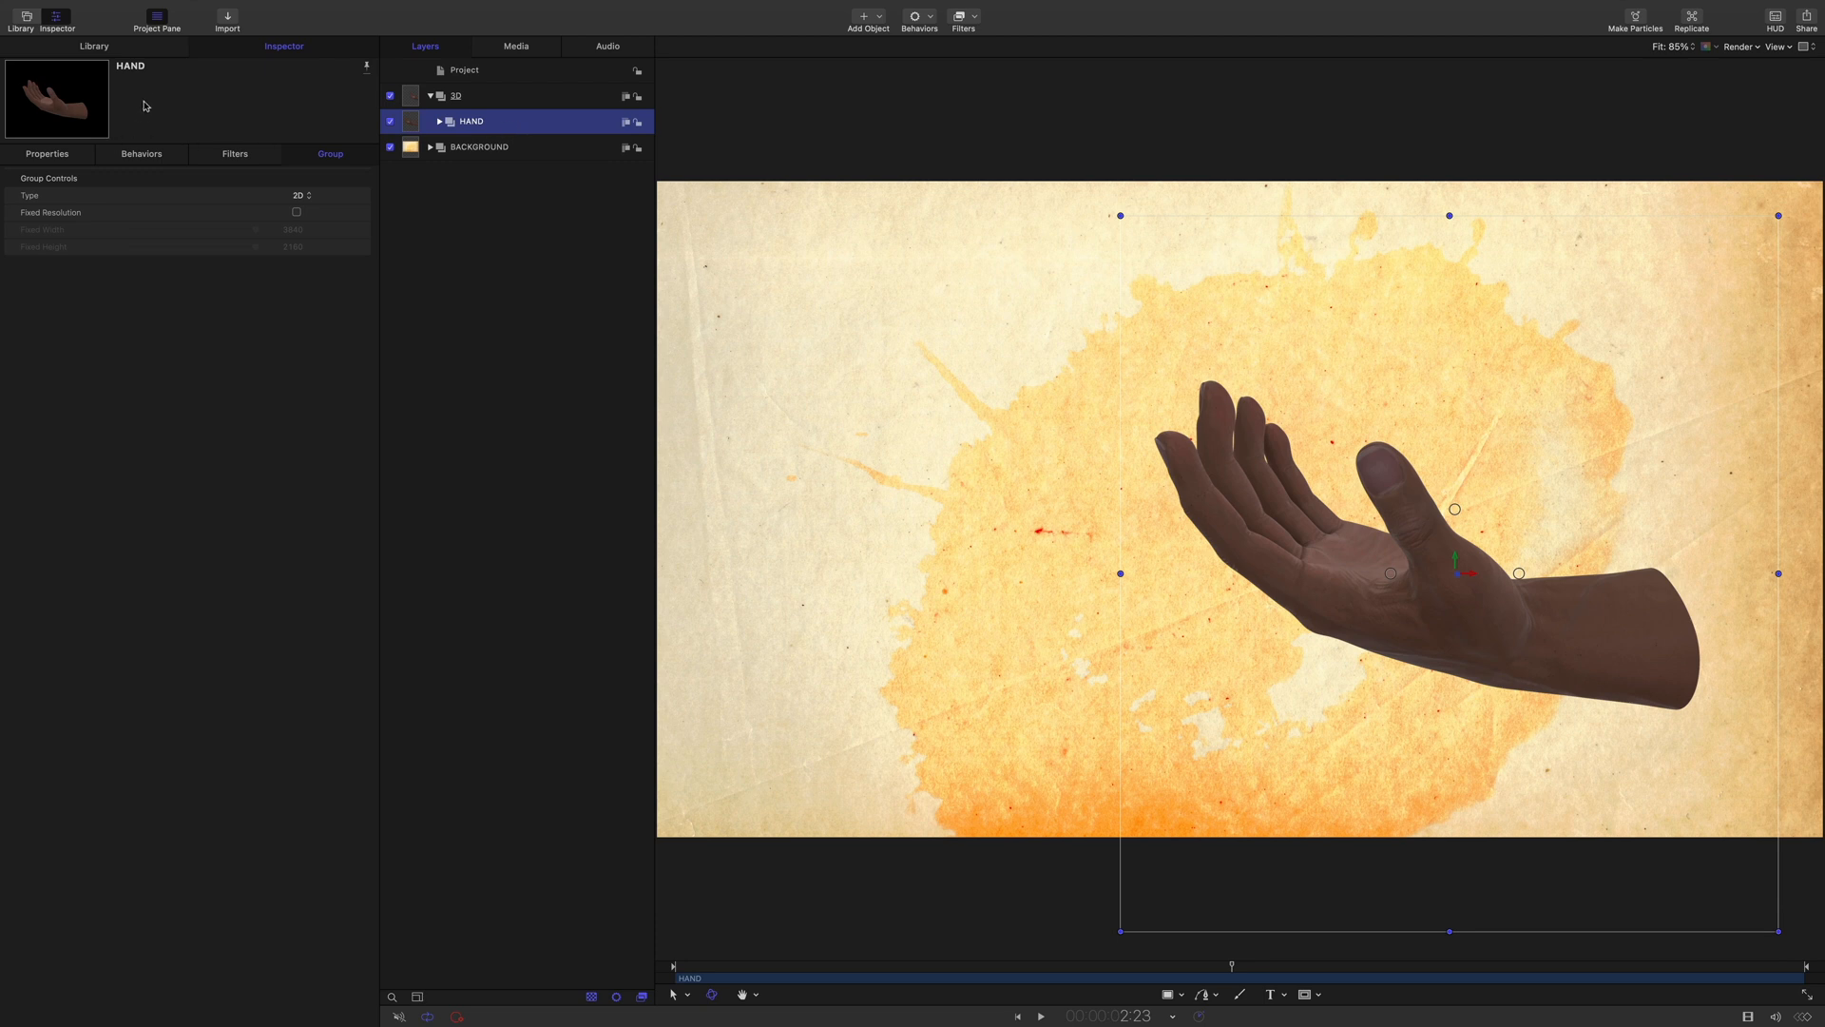
# Apply the Line Art filter from Library > Filters > Stylize onto the 3D group
pyautogui.click(93, 45)
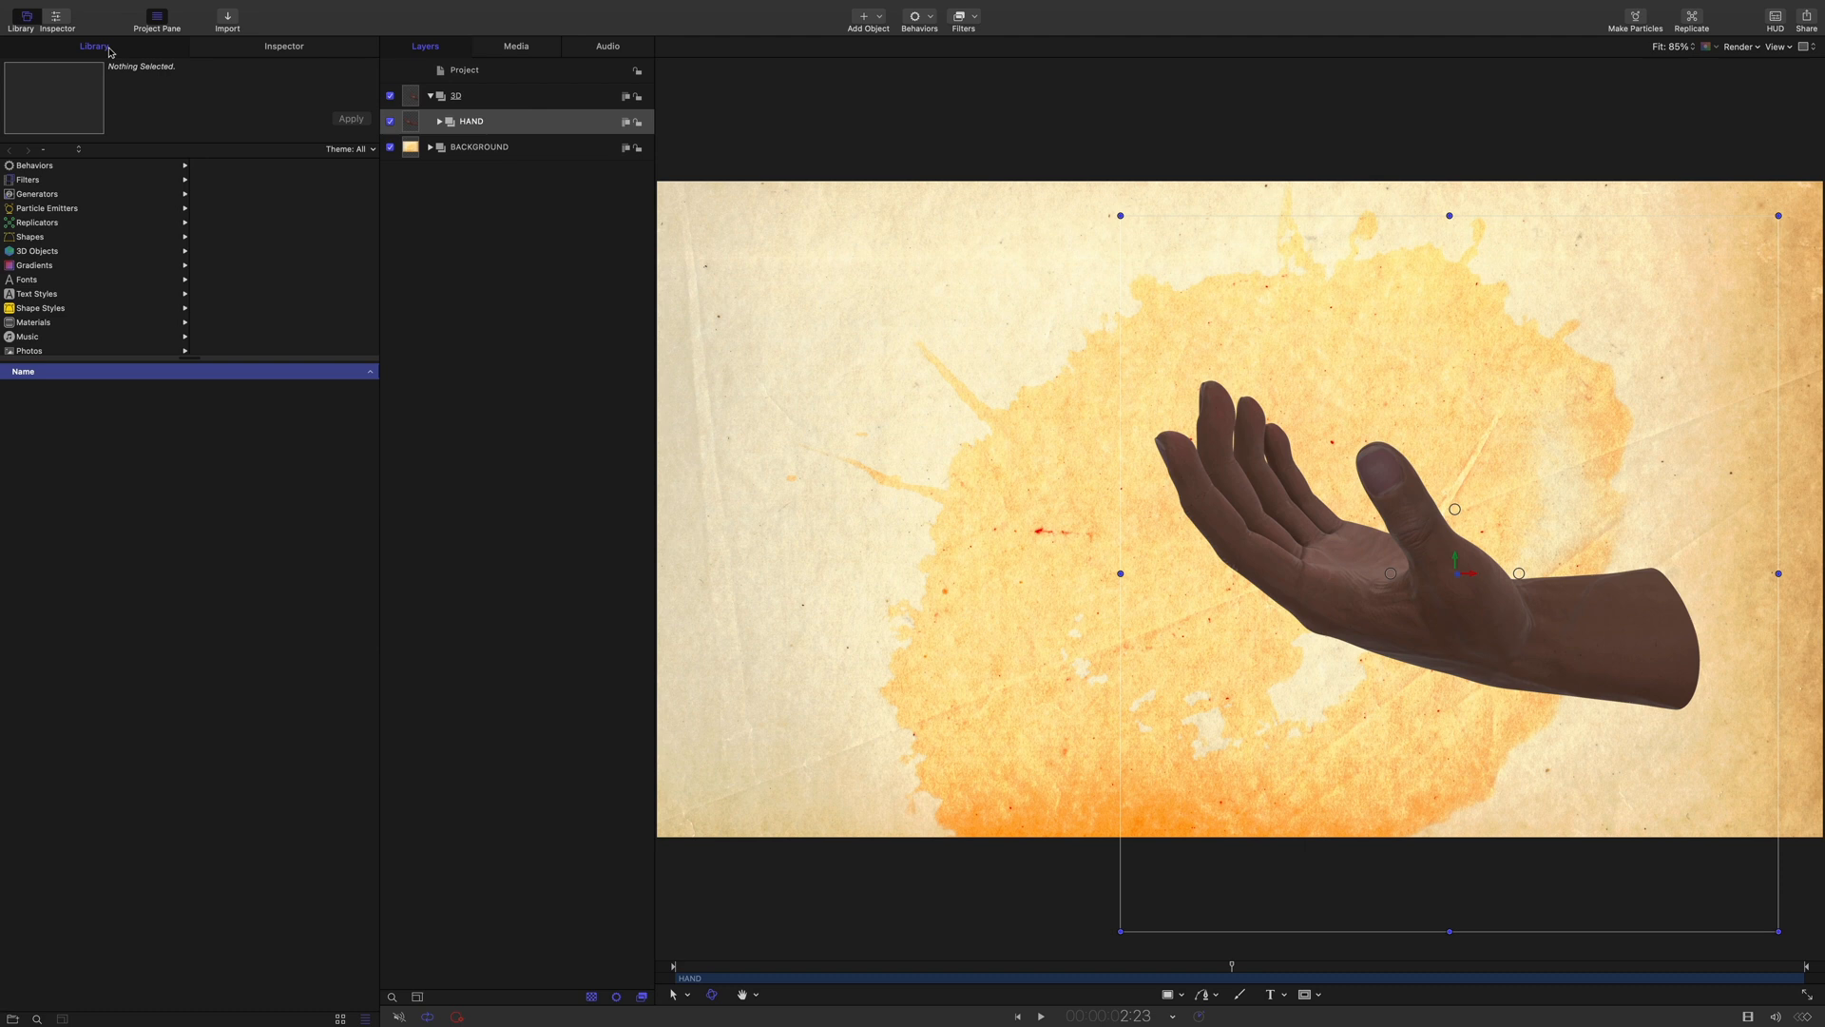
pyautogui.click(29, 179)
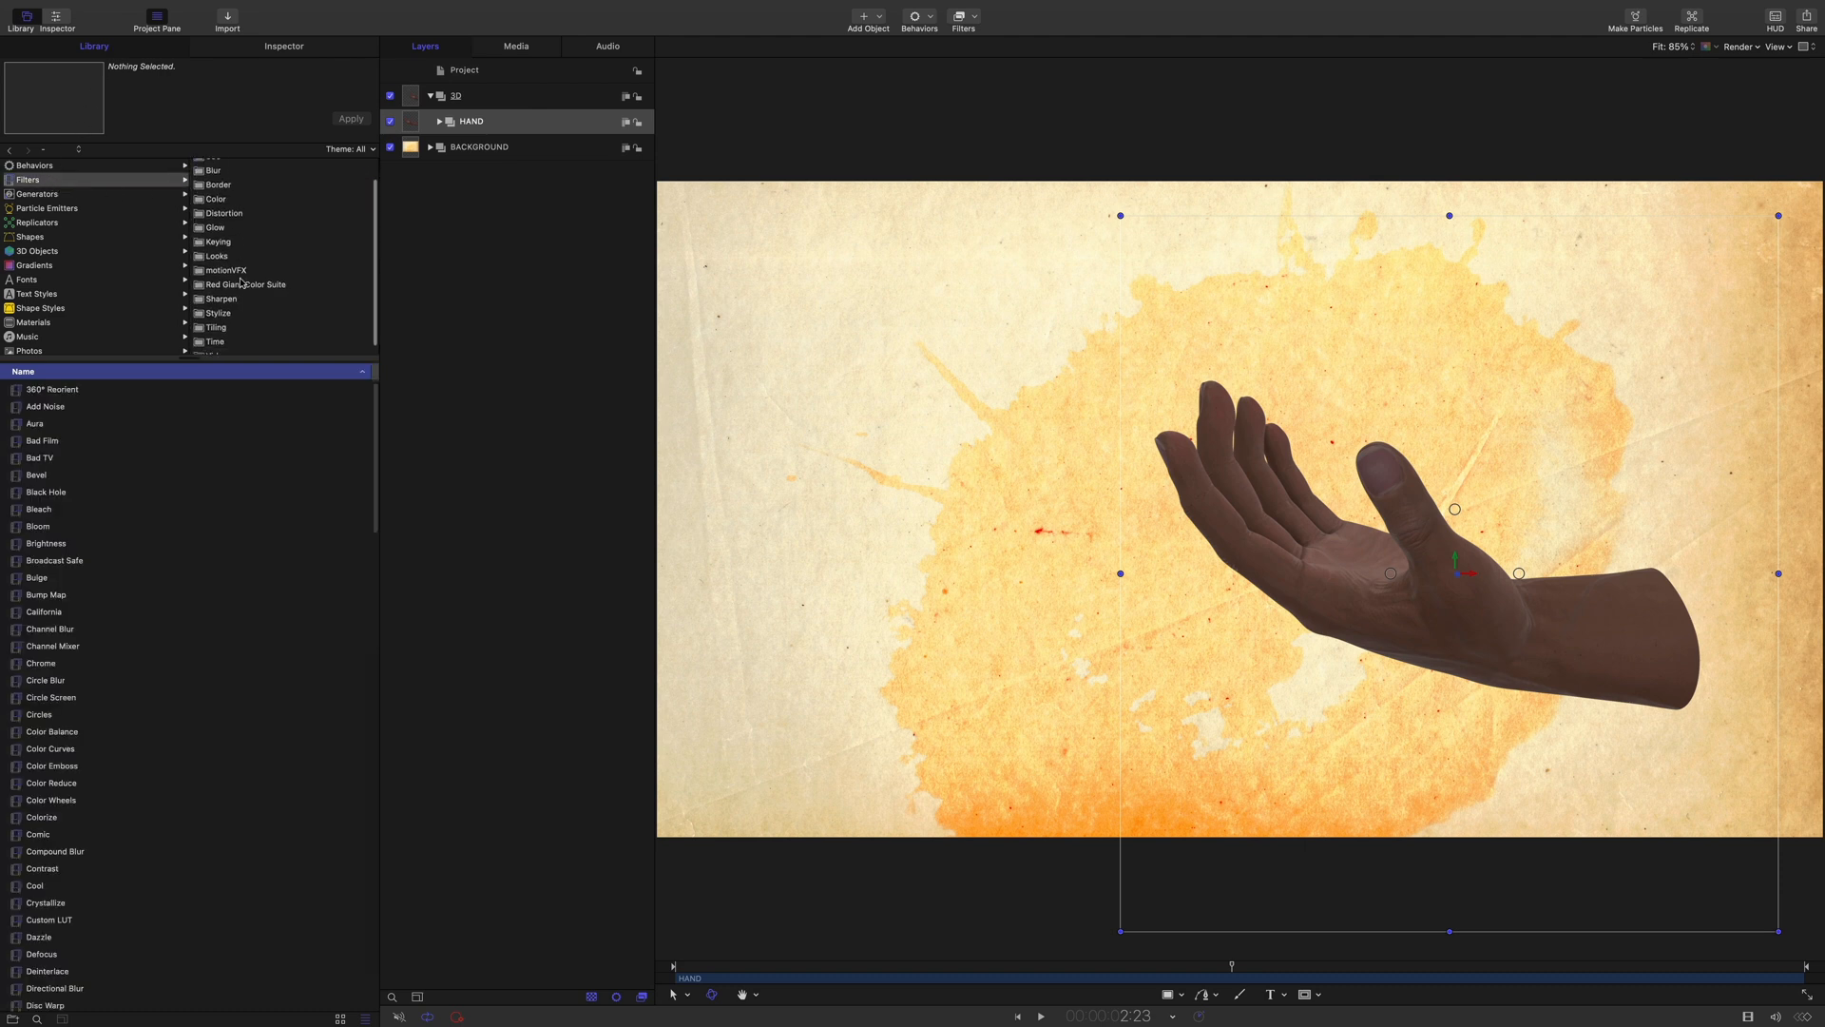
pyautogui.click(215, 312)
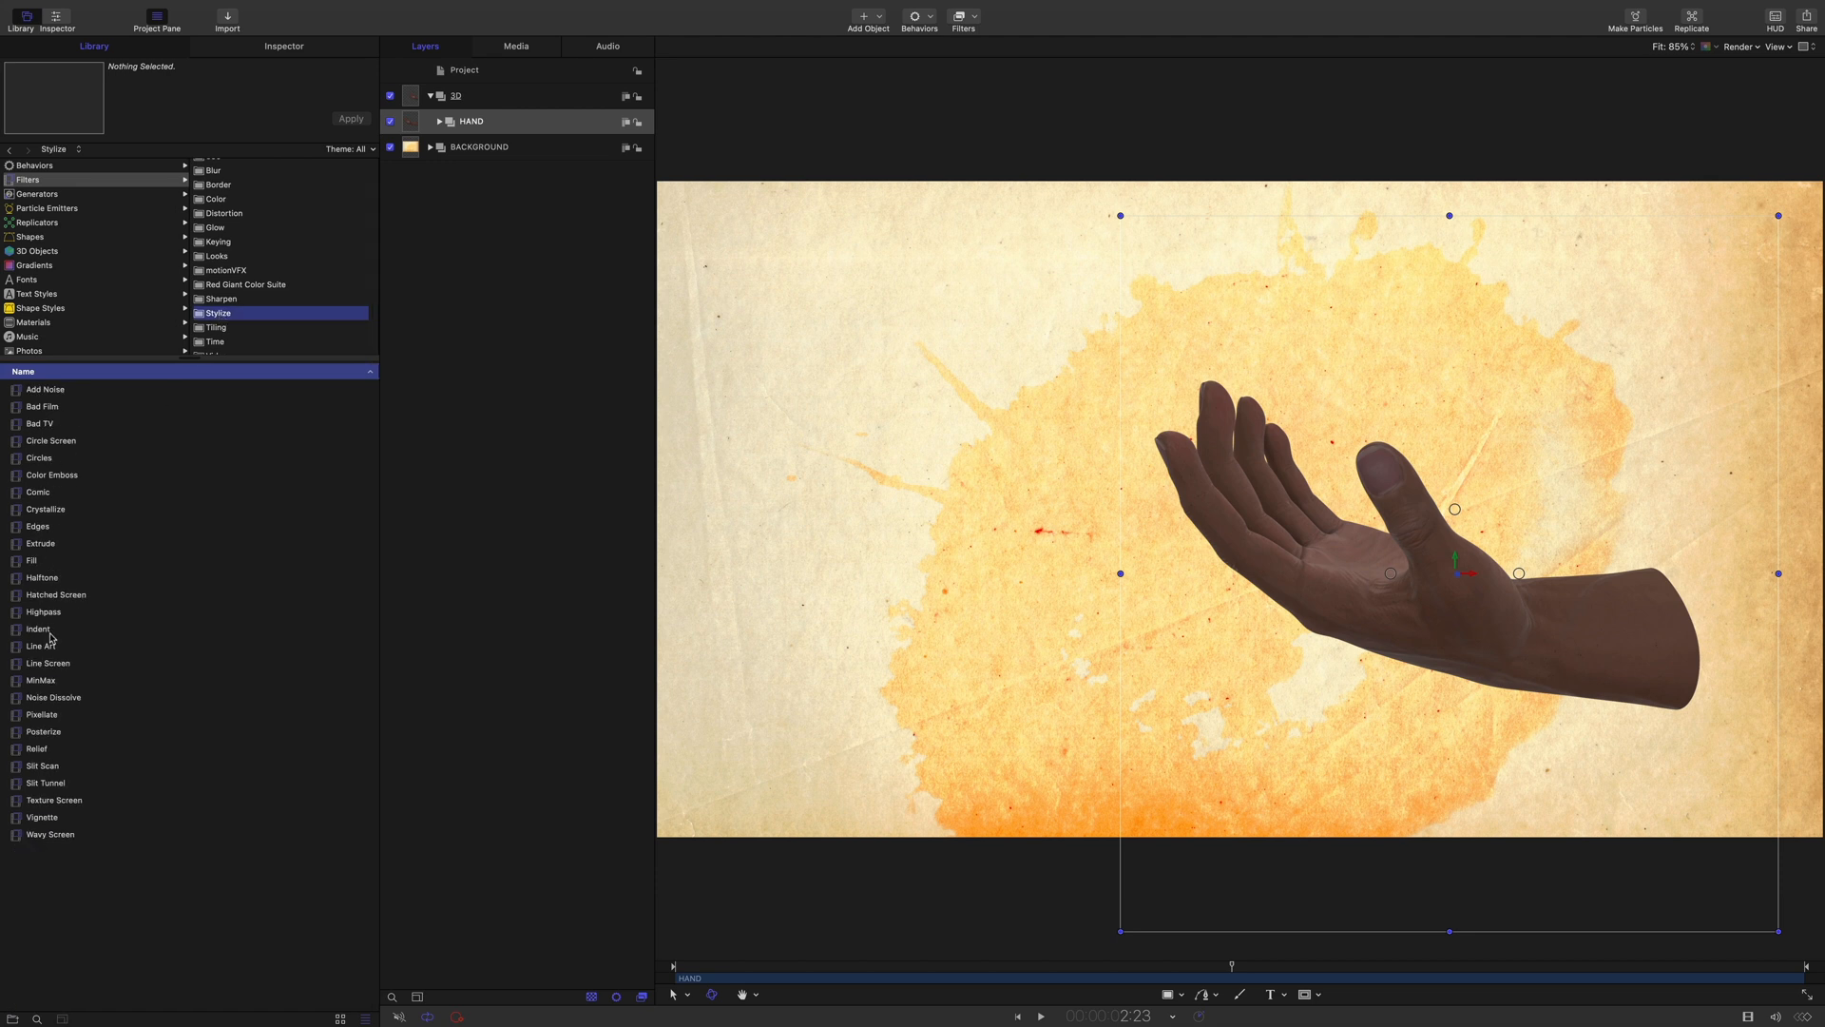
pyautogui.click(39, 644)
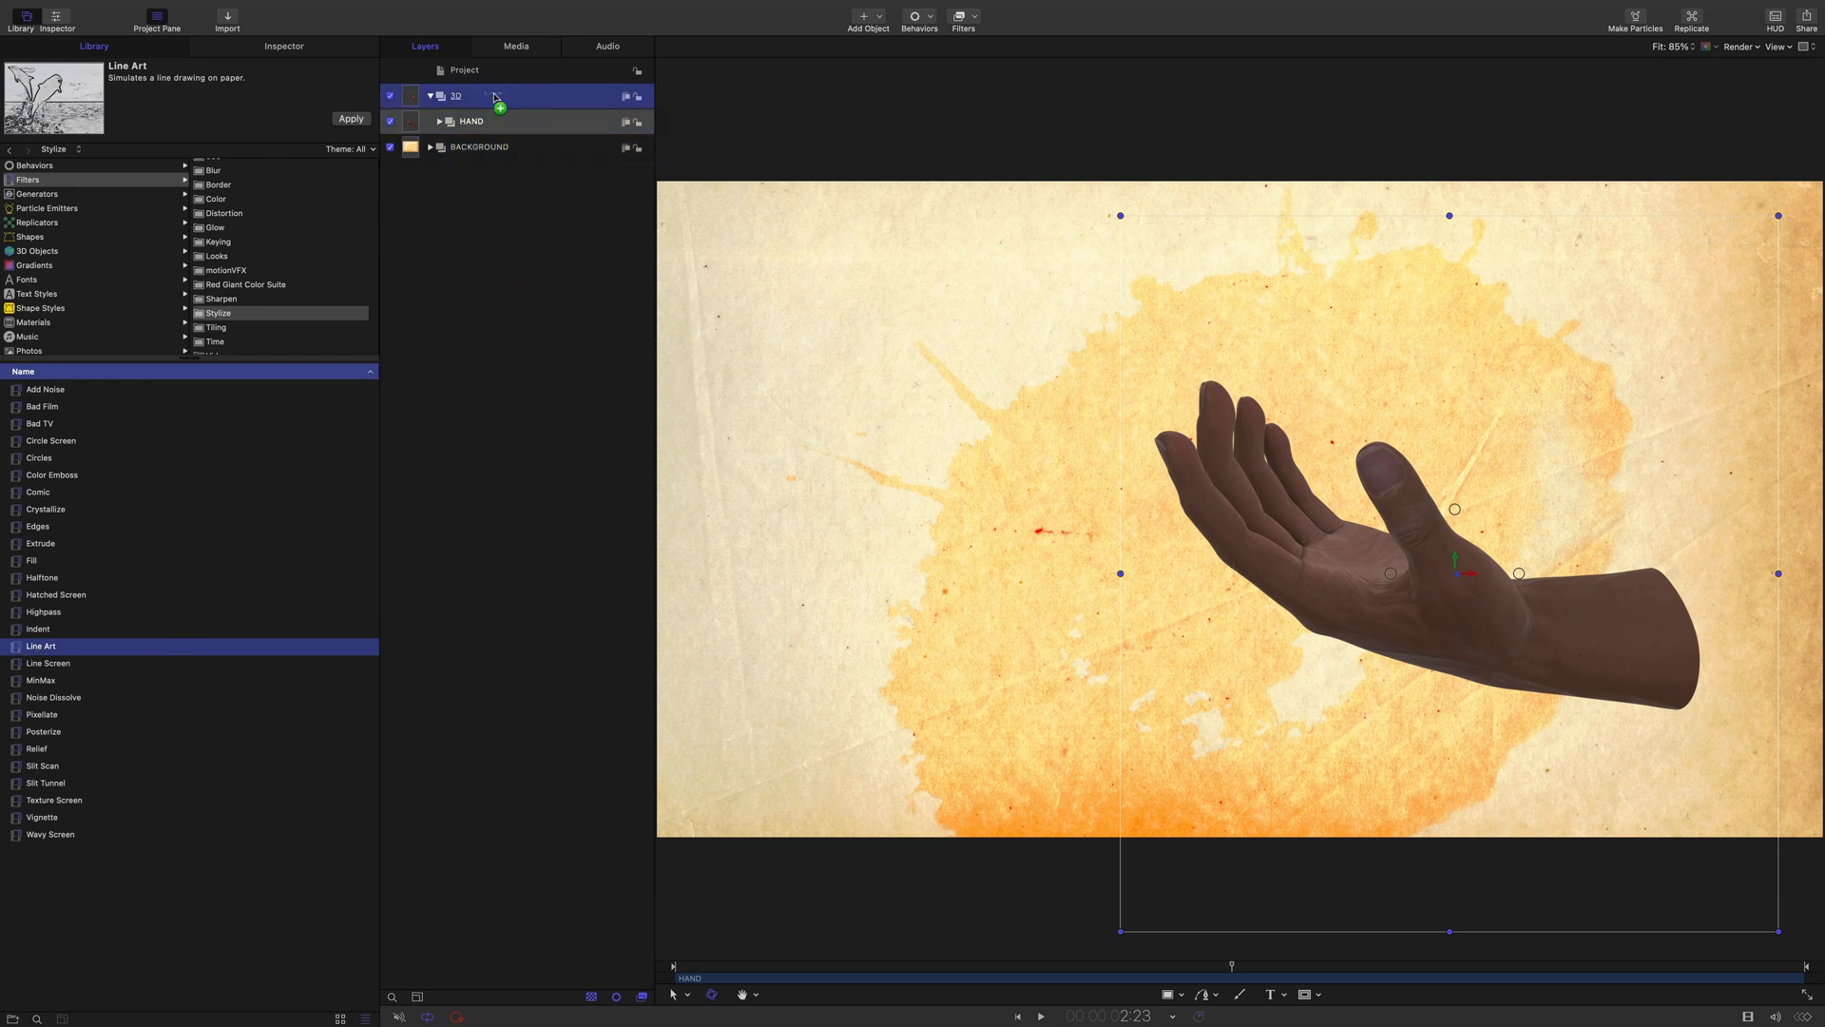
pyautogui.click(350, 118)
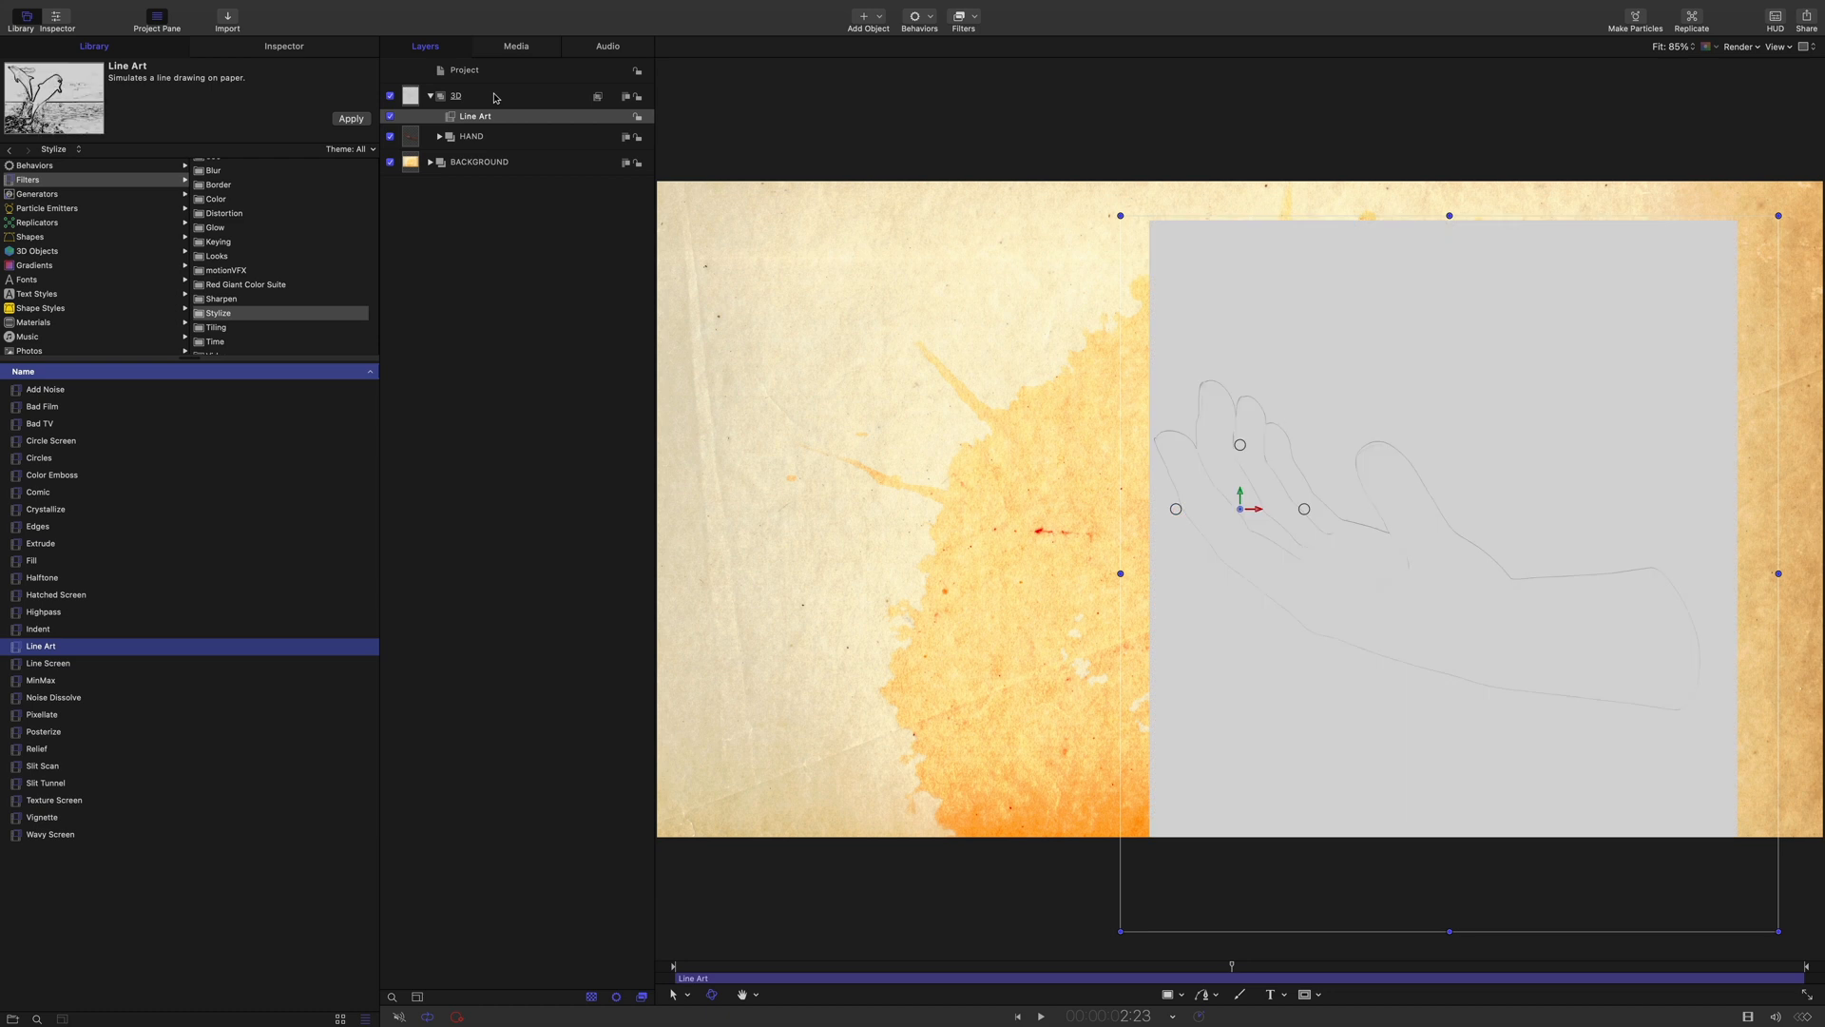
pyautogui.moveTo(1080, 266)
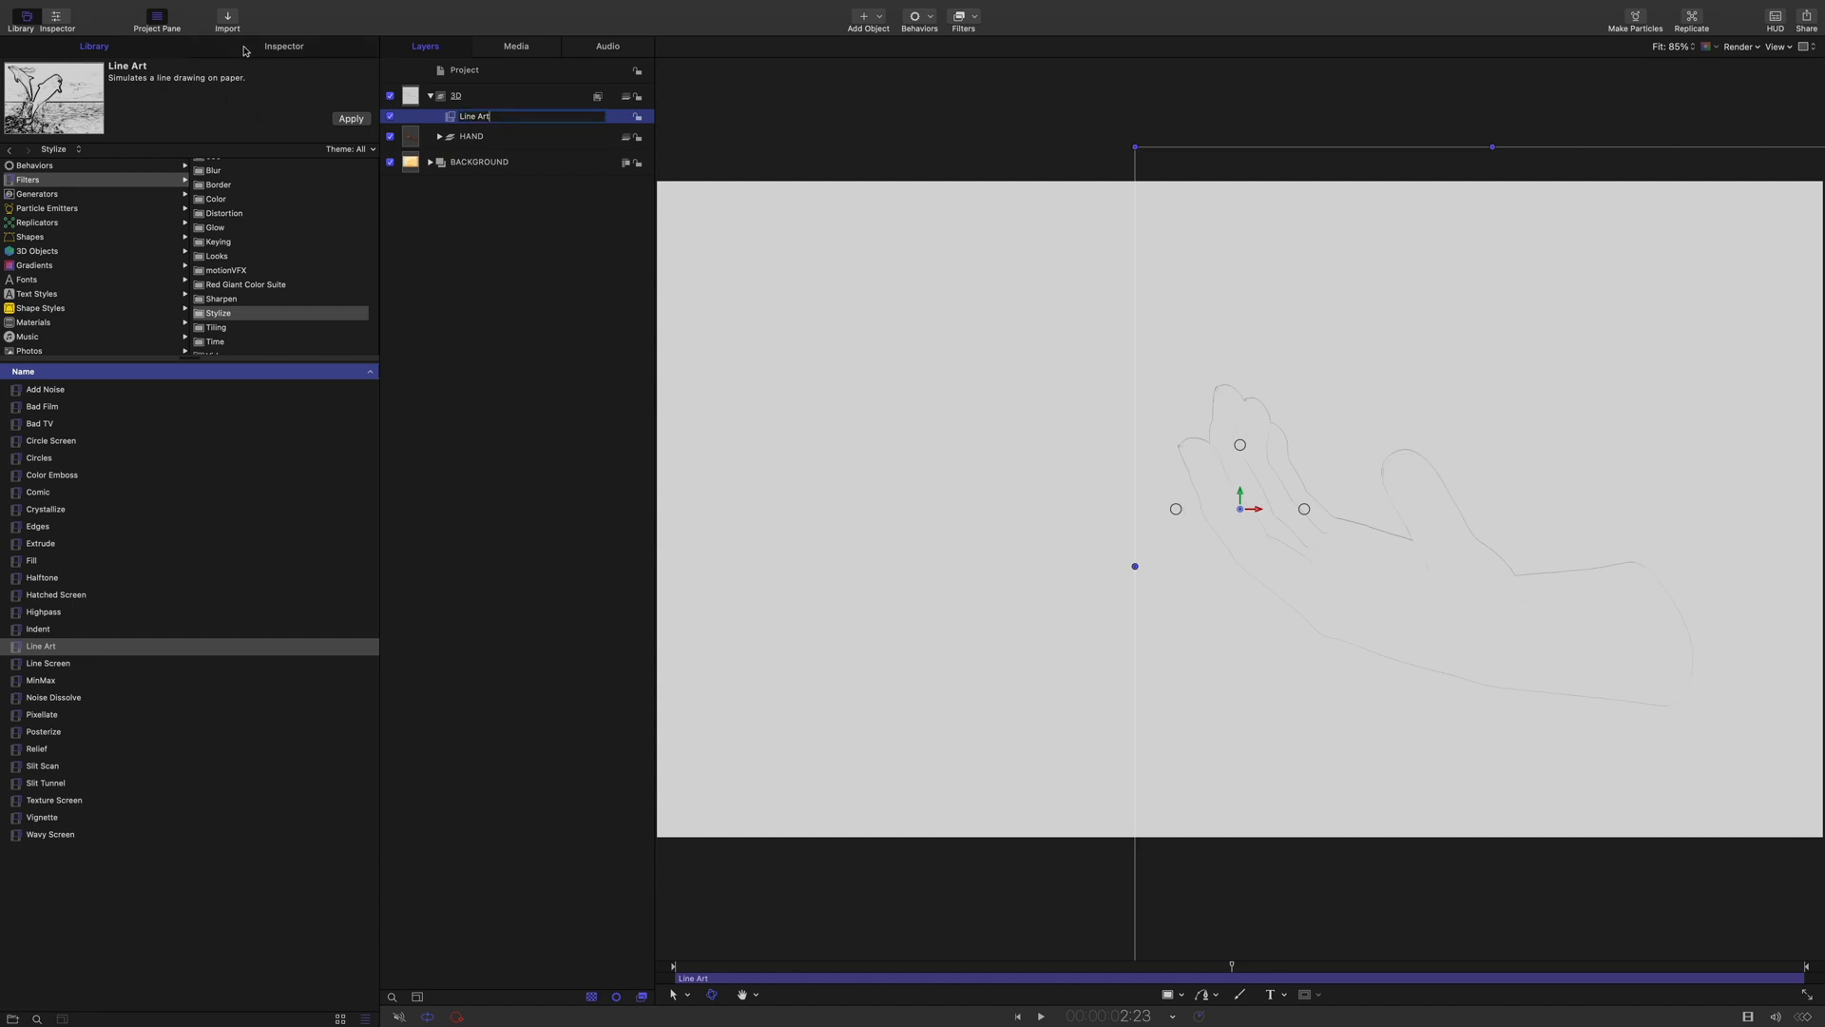
# Set the Line Art filter's Smoothness to 0 and Threshold to 0 for dense ink detail
pyautogui.click(284, 46)
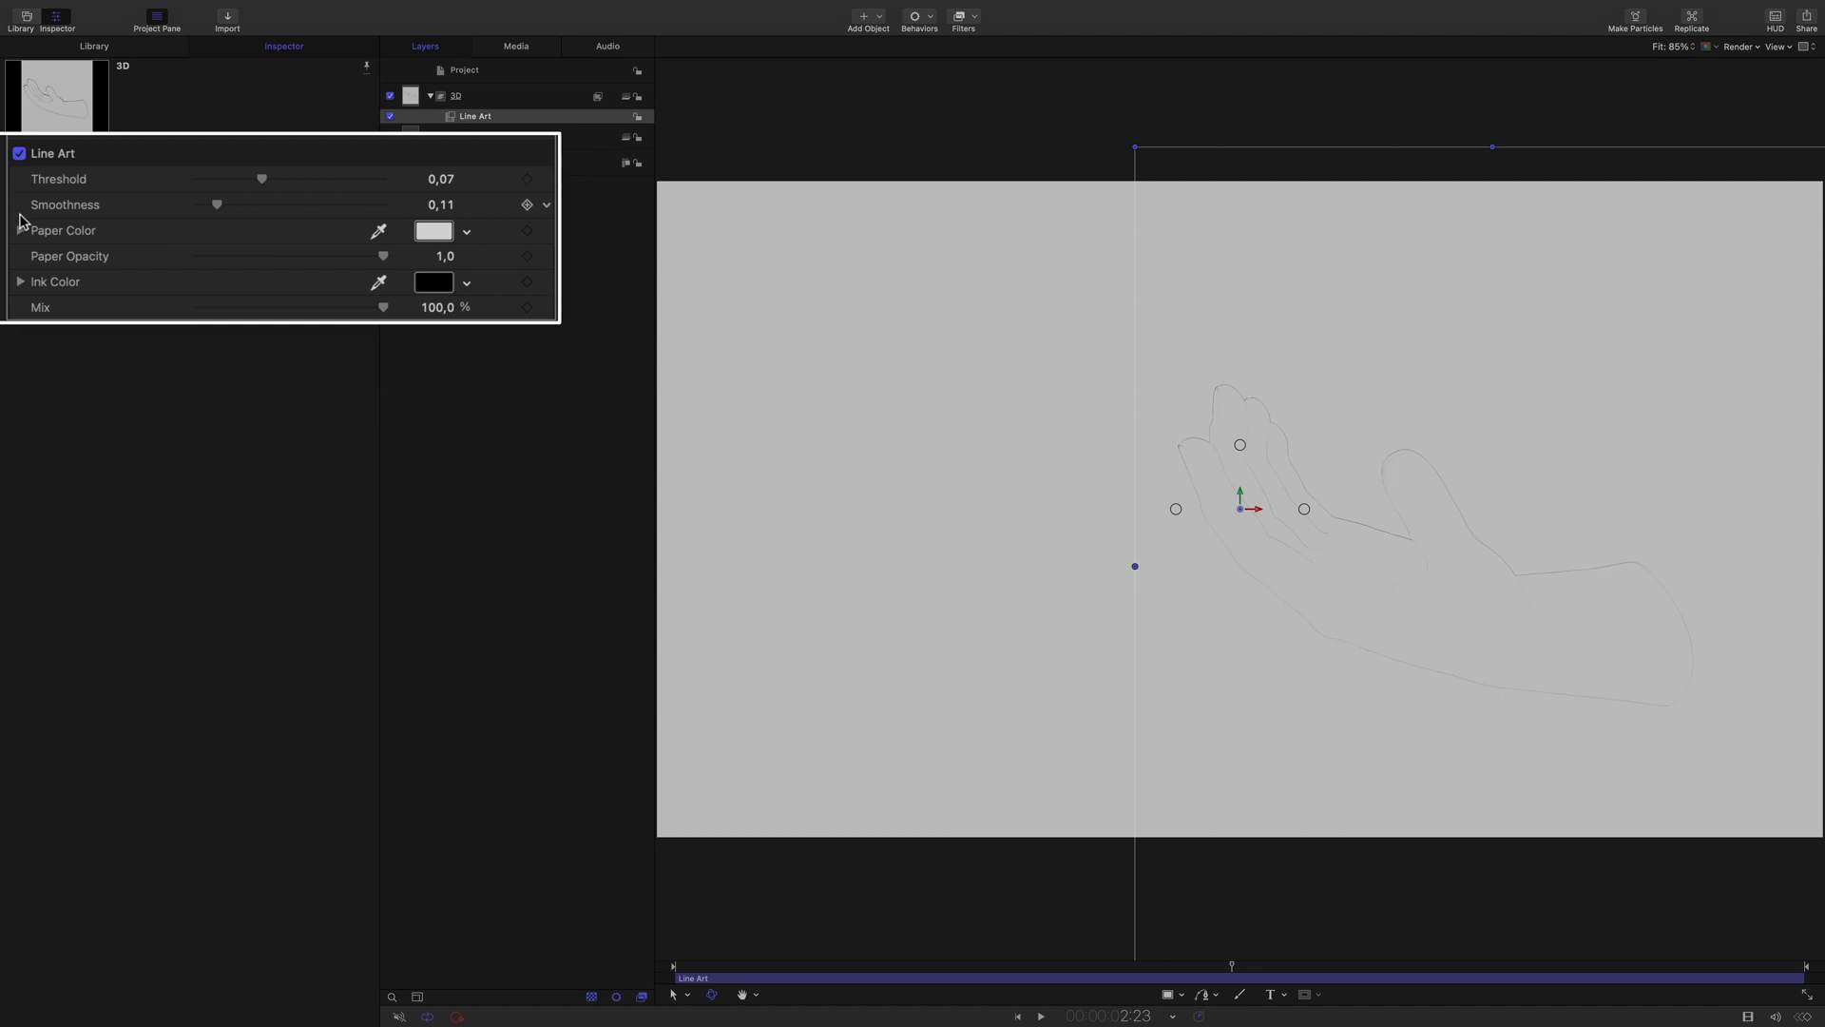
pyautogui.moveTo(214, 207)
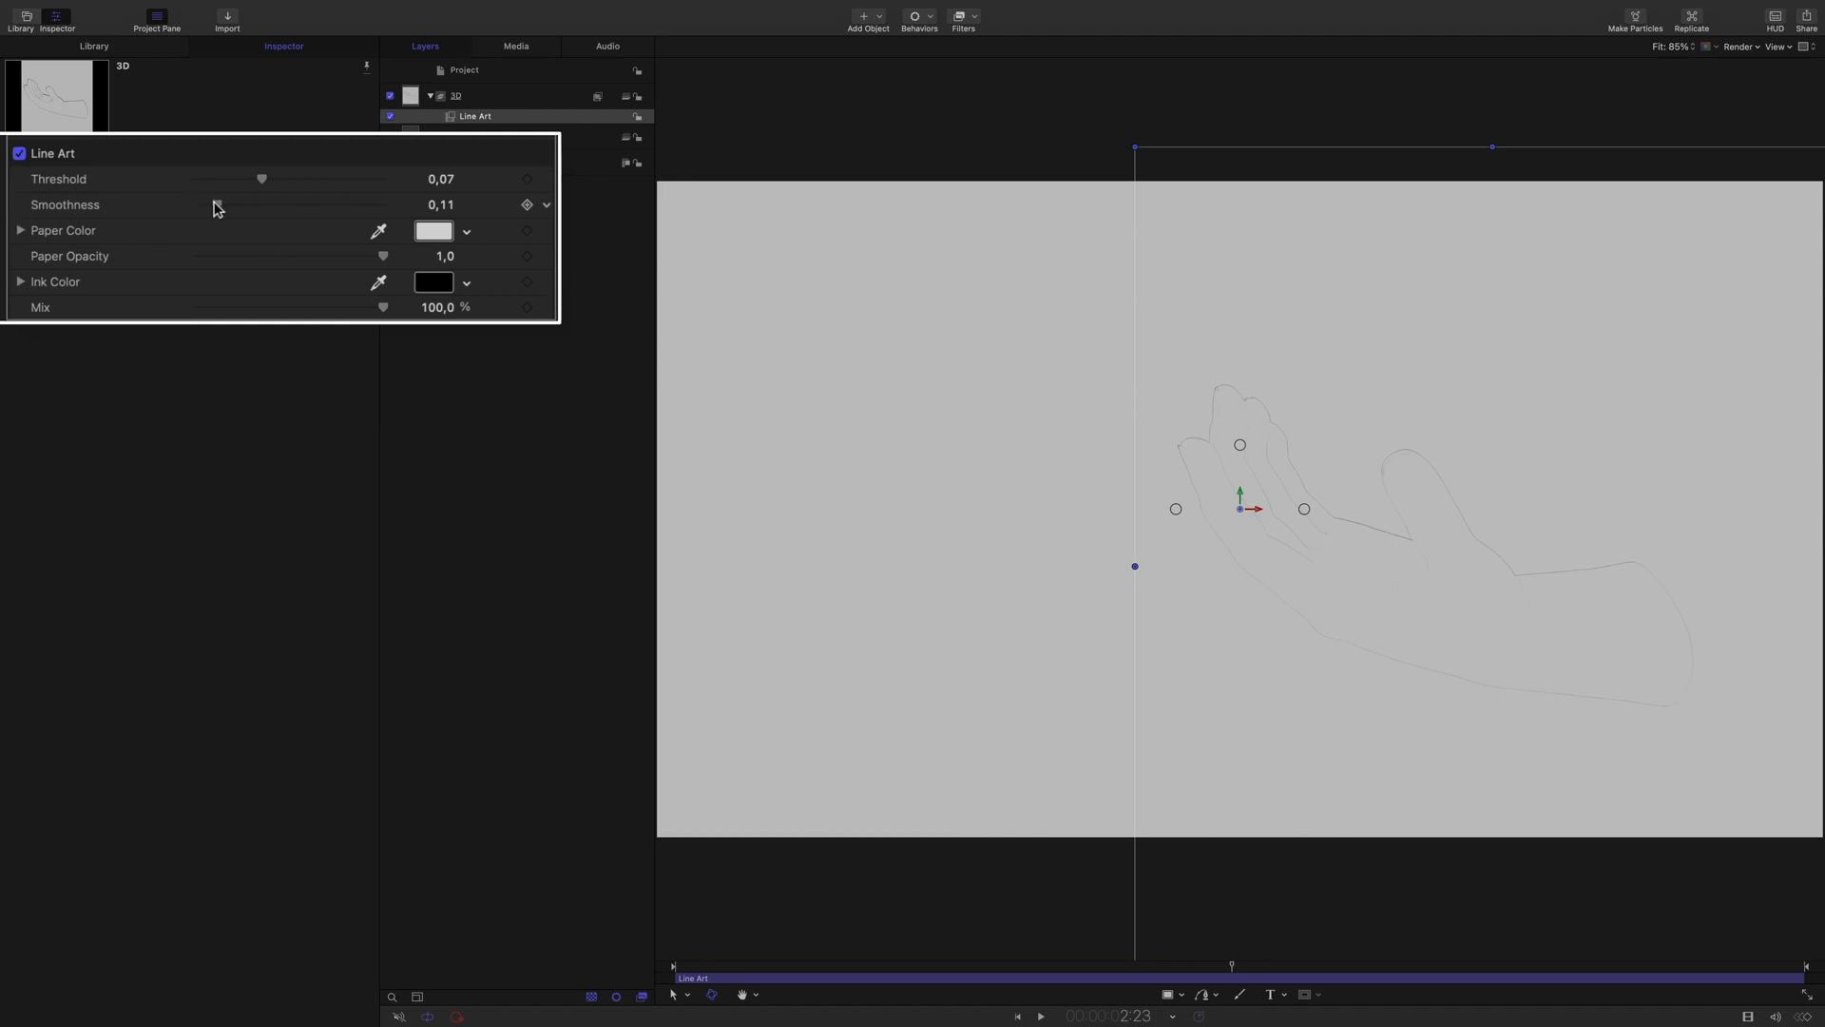
pyautogui.moveTo(259, 205); pyautogui.dragTo(196, 206)
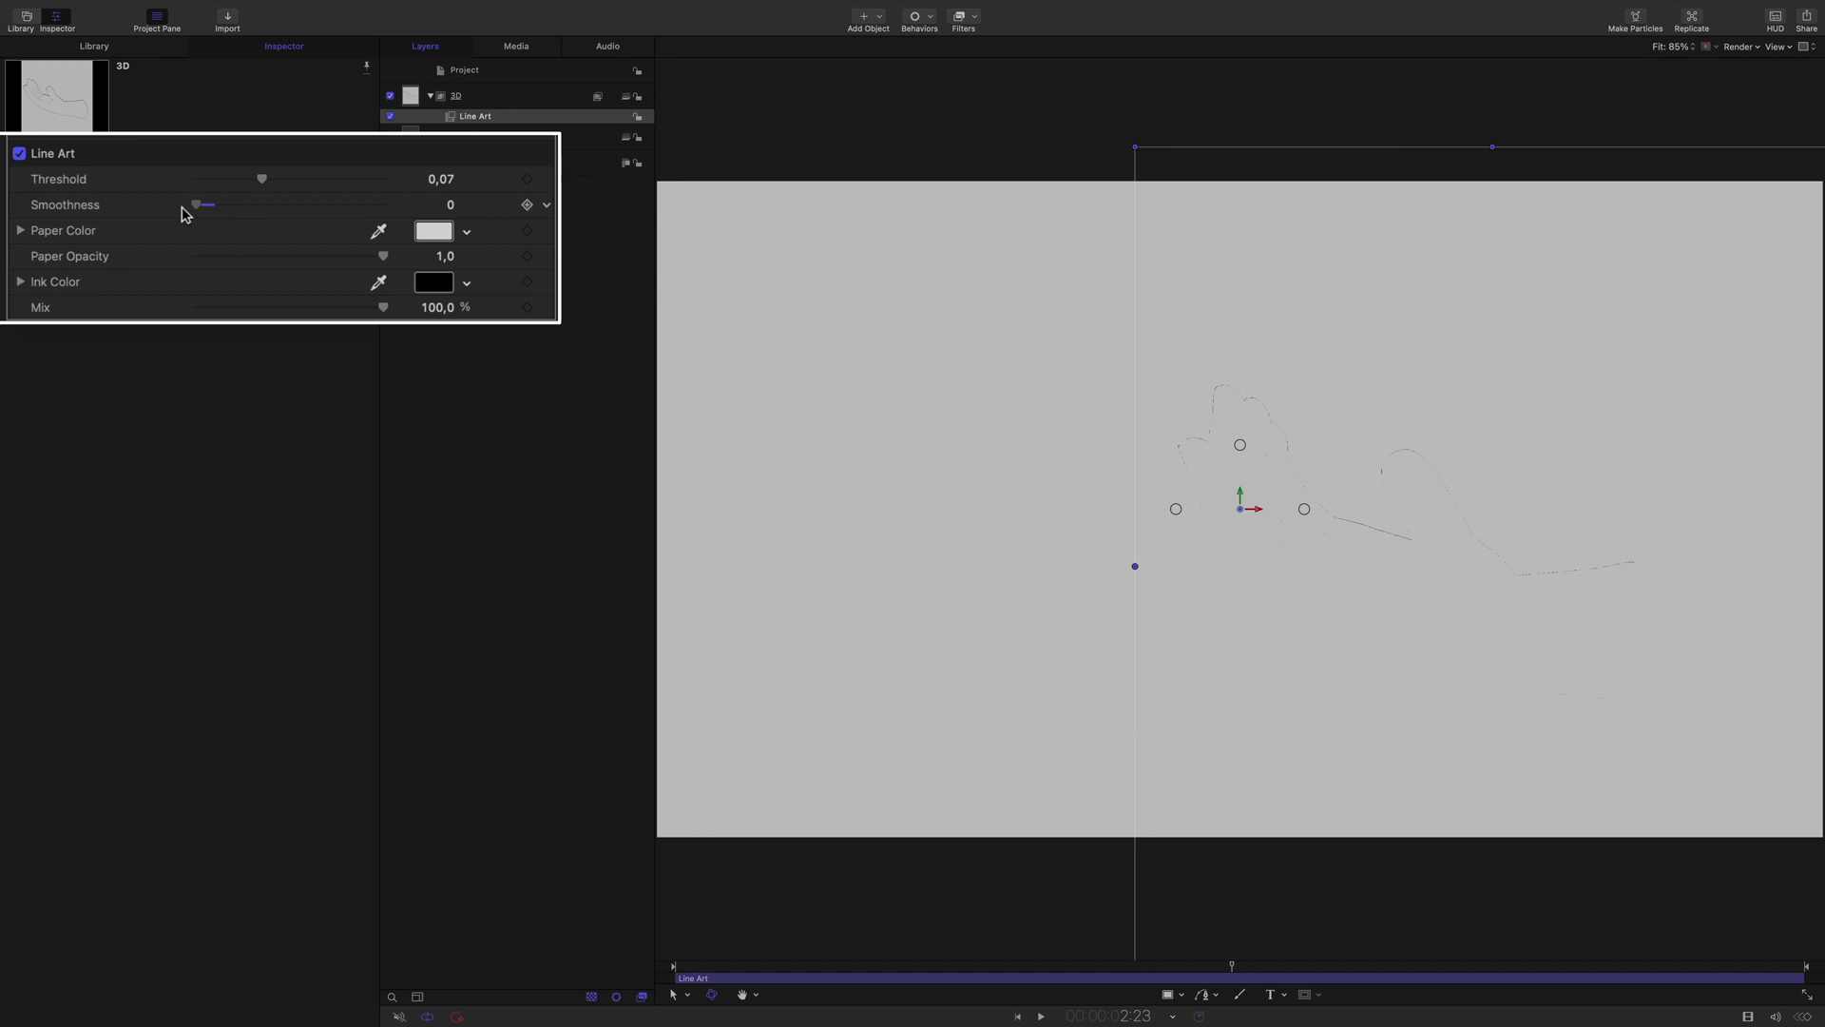
pyautogui.moveTo(177, 215)
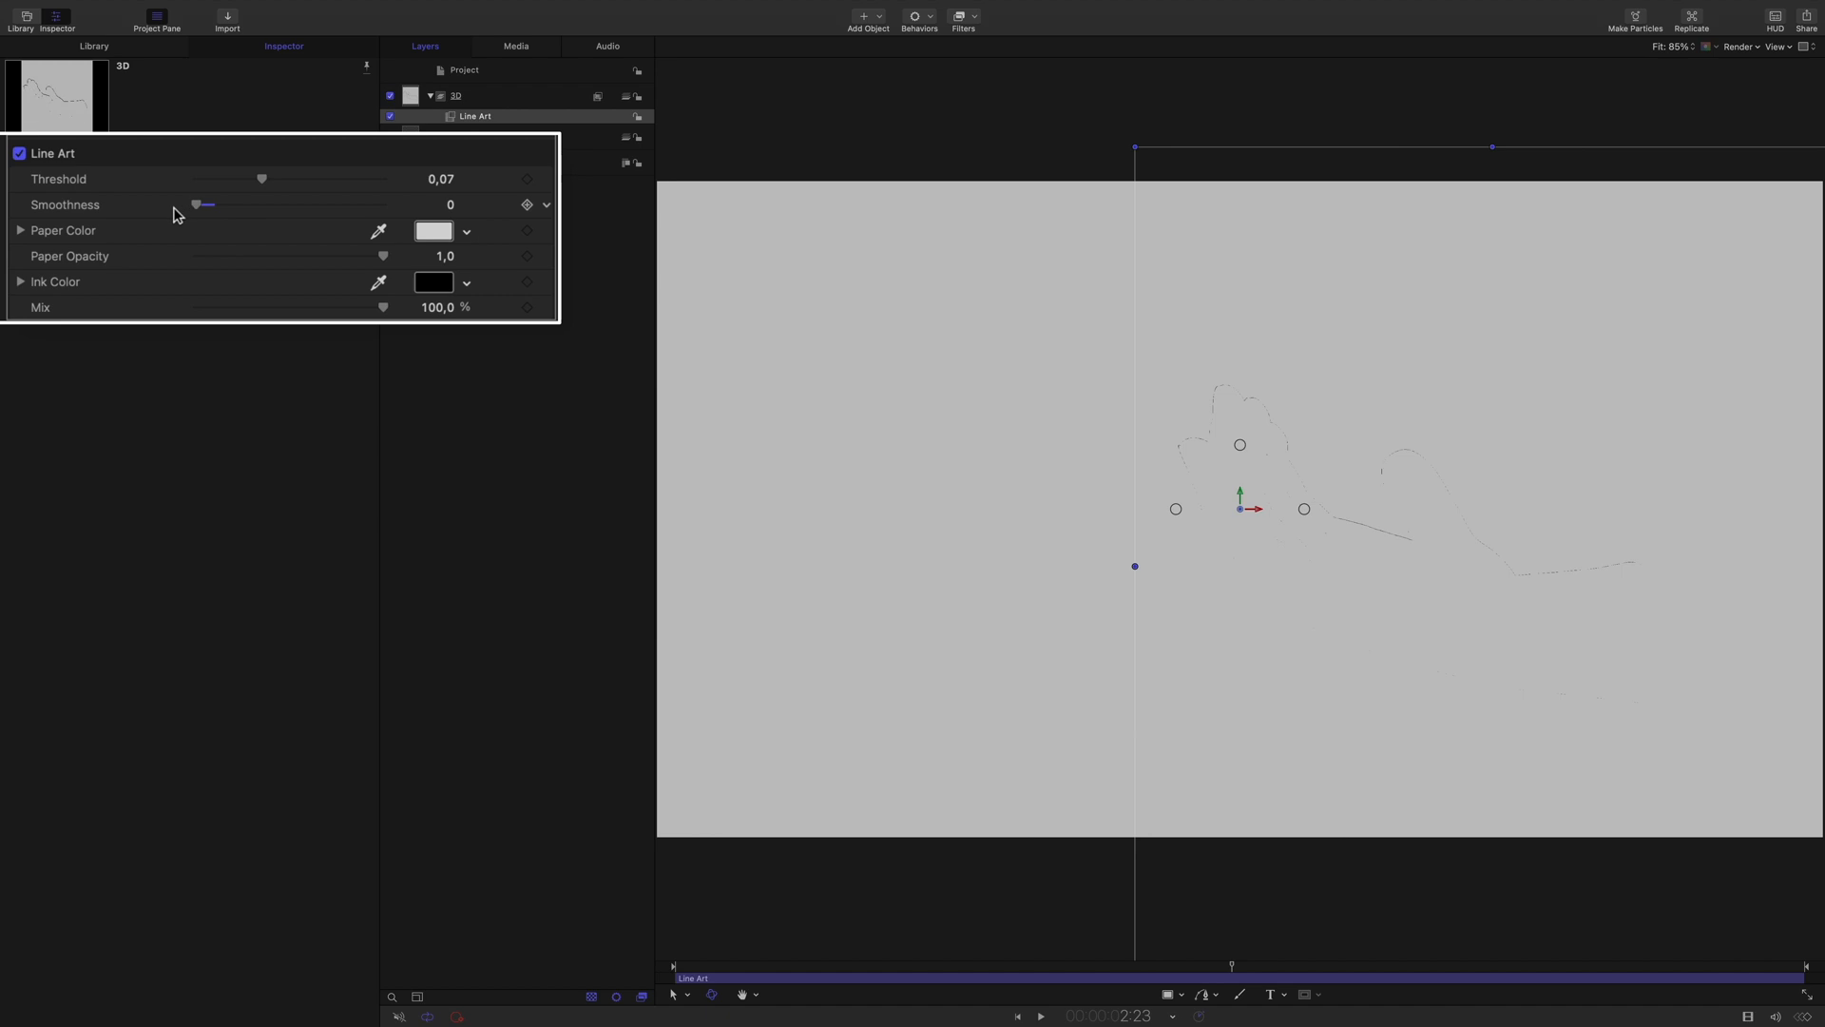
pyautogui.moveTo(260, 179); pyautogui.dragTo(253, 179)
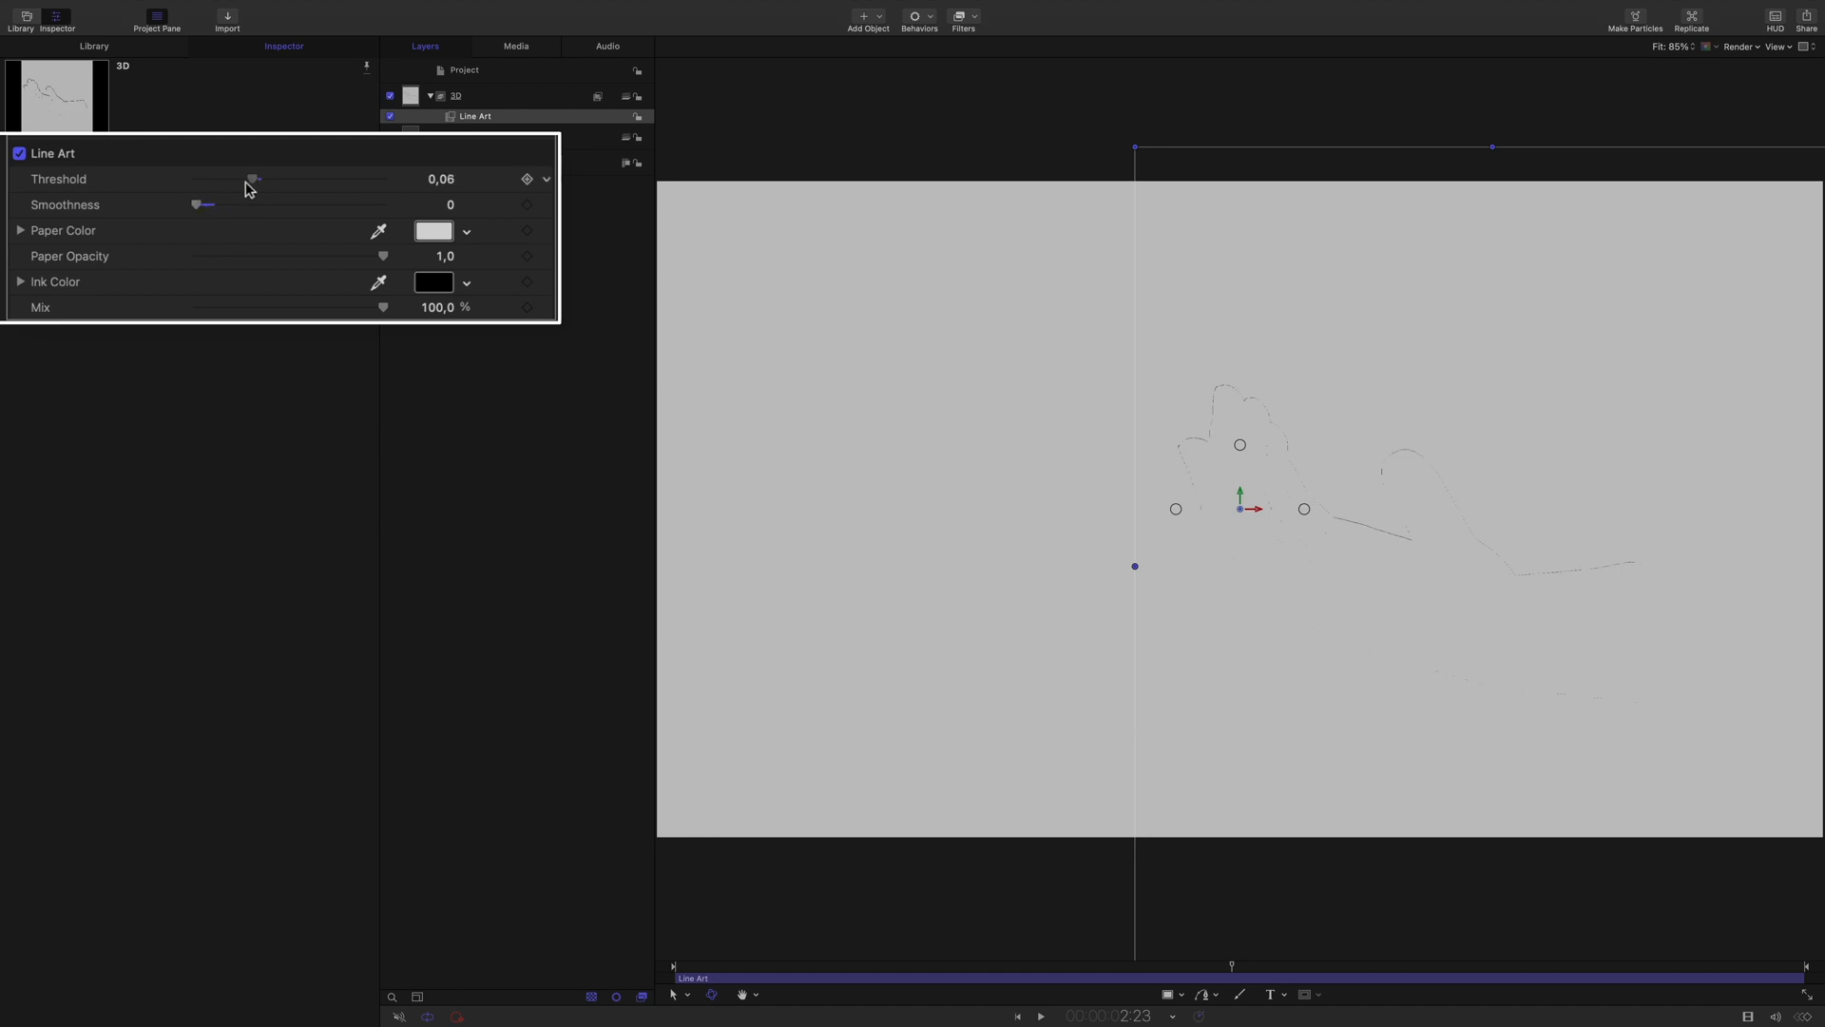
pyautogui.moveTo(252, 179); pyautogui.dragTo(215, 179)
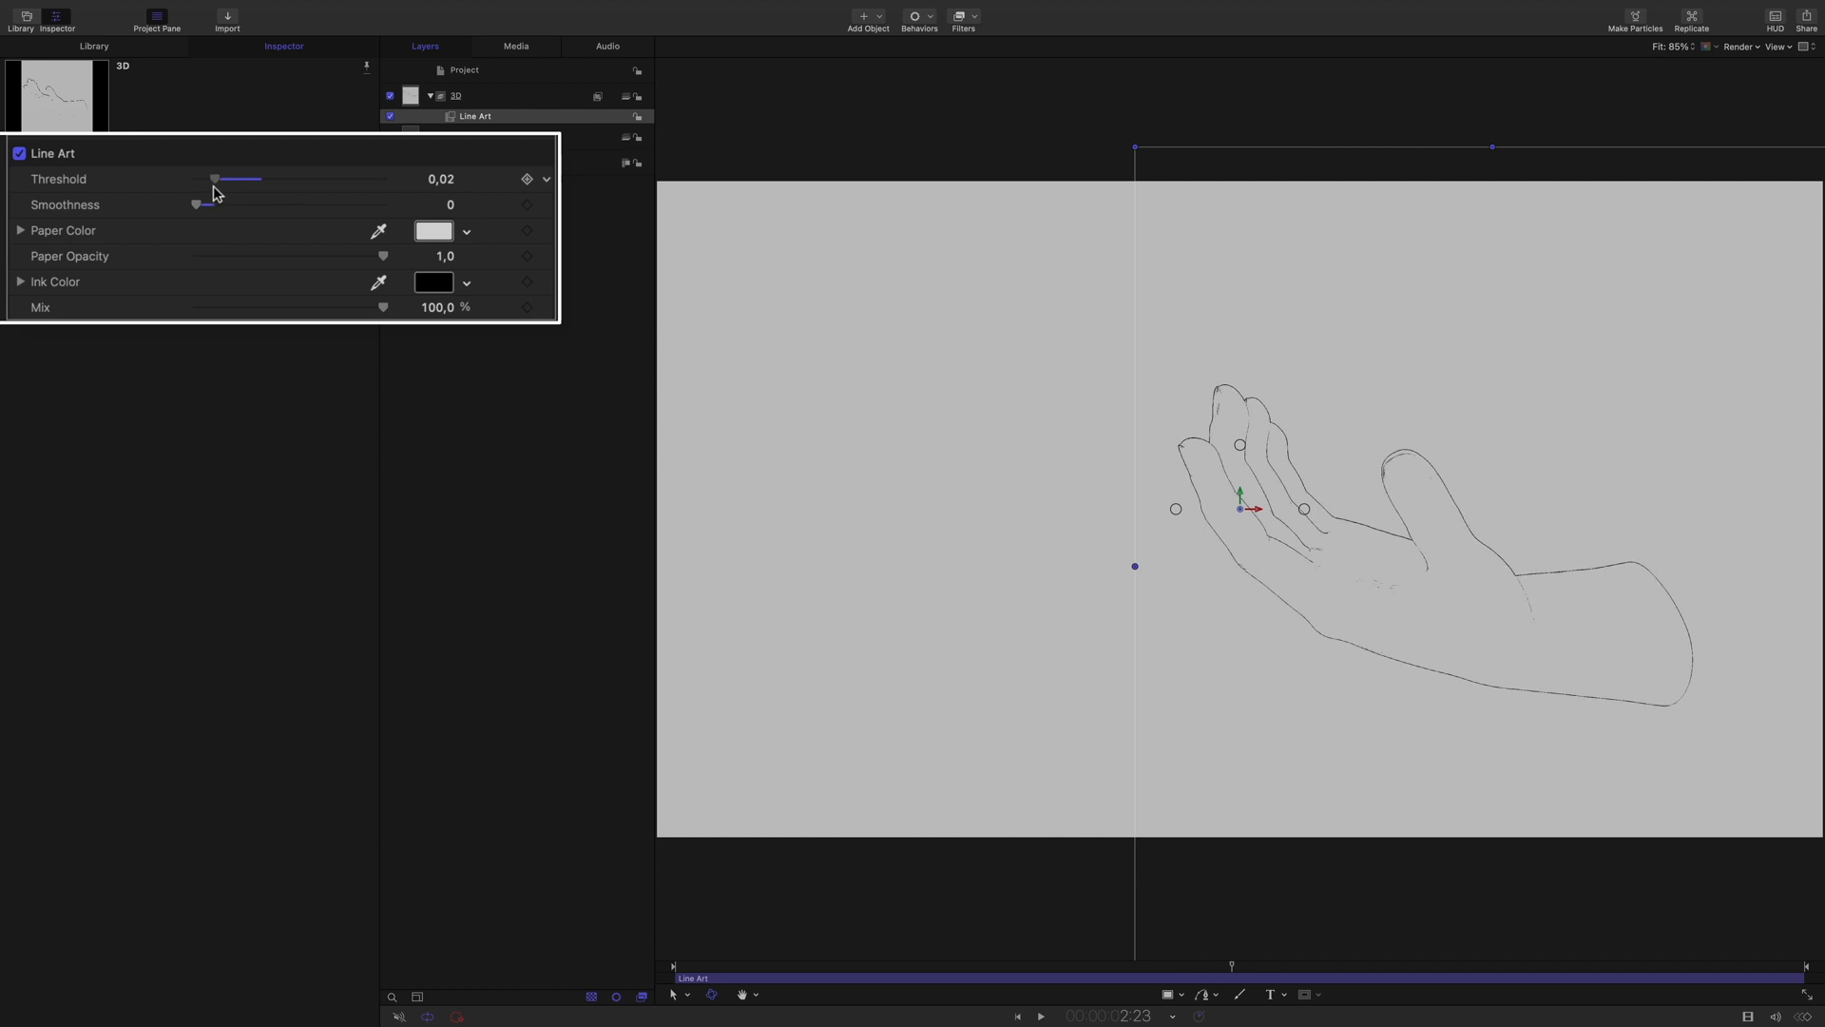
pyautogui.moveTo(215, 179); pyautogui.dragTo(205, 179)
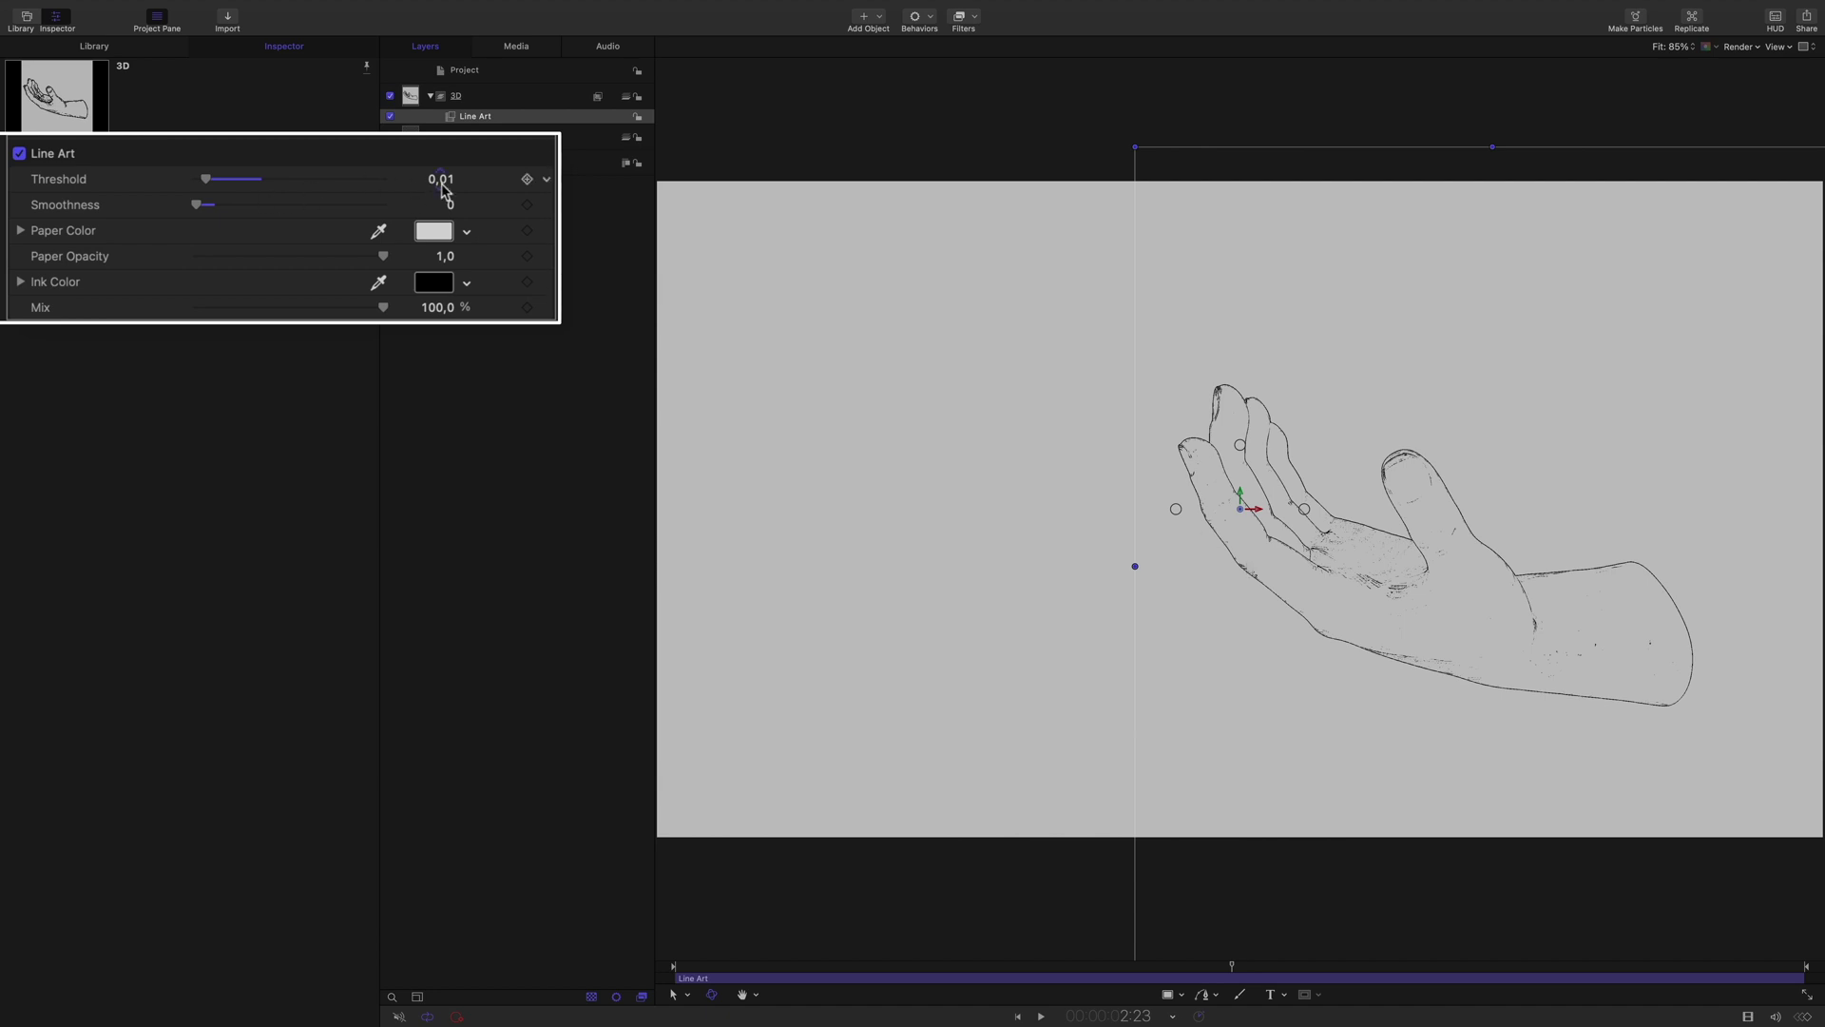
pyautogui.doubleClick(439, 179)
pyautogui.write('0')
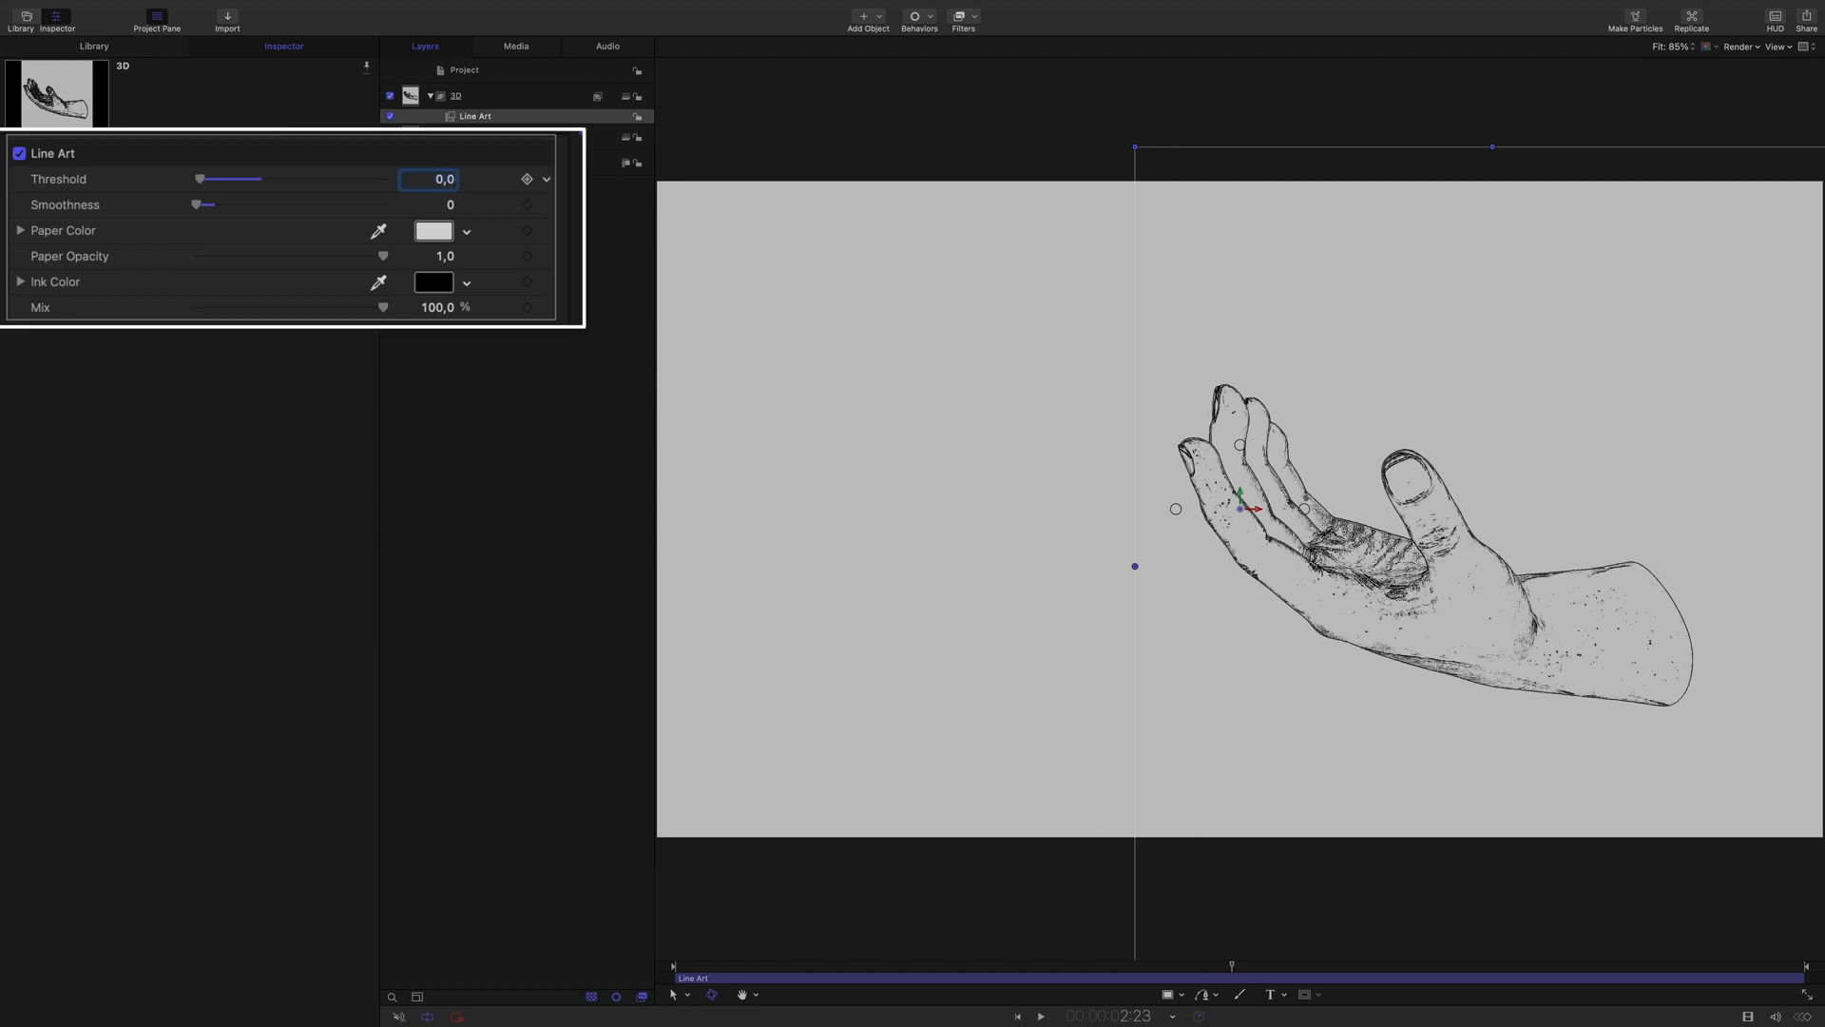
pyautogui.click(234, 152)
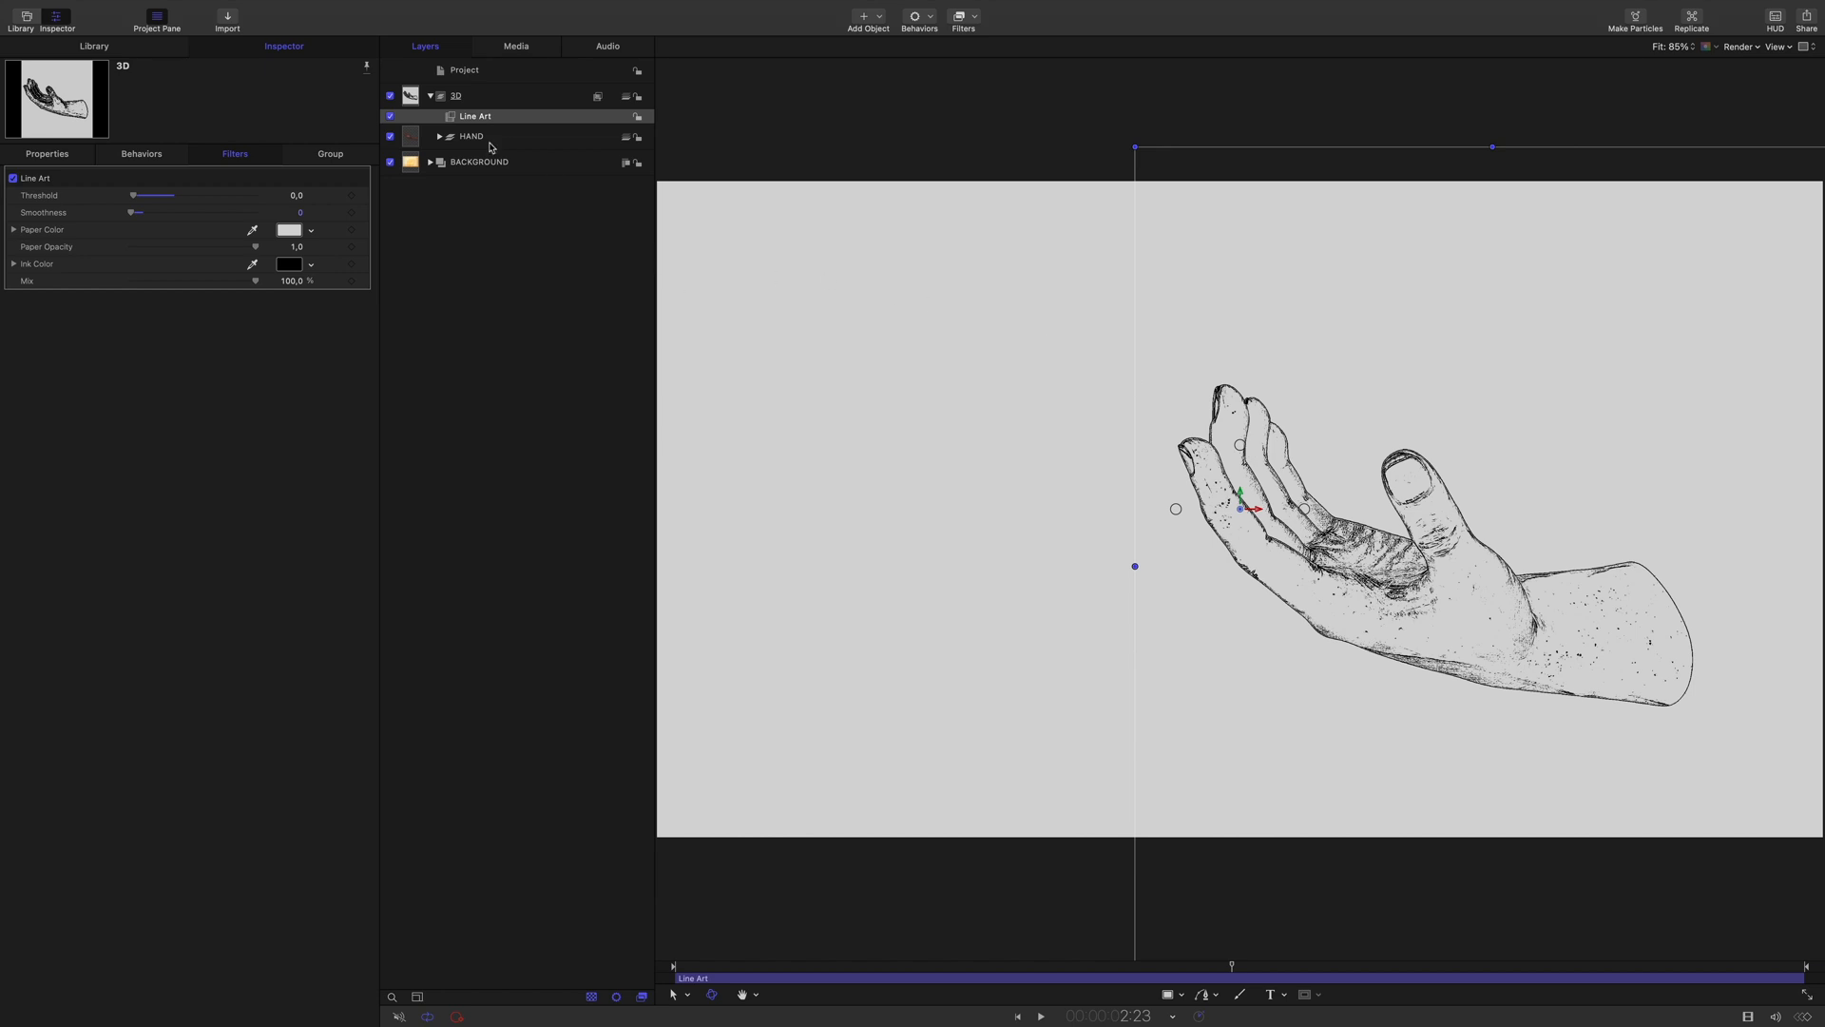
# Set the 3D group's blend mode to Add, then settle on Linear Burn and deselect
pyautogui.click(456, 95)
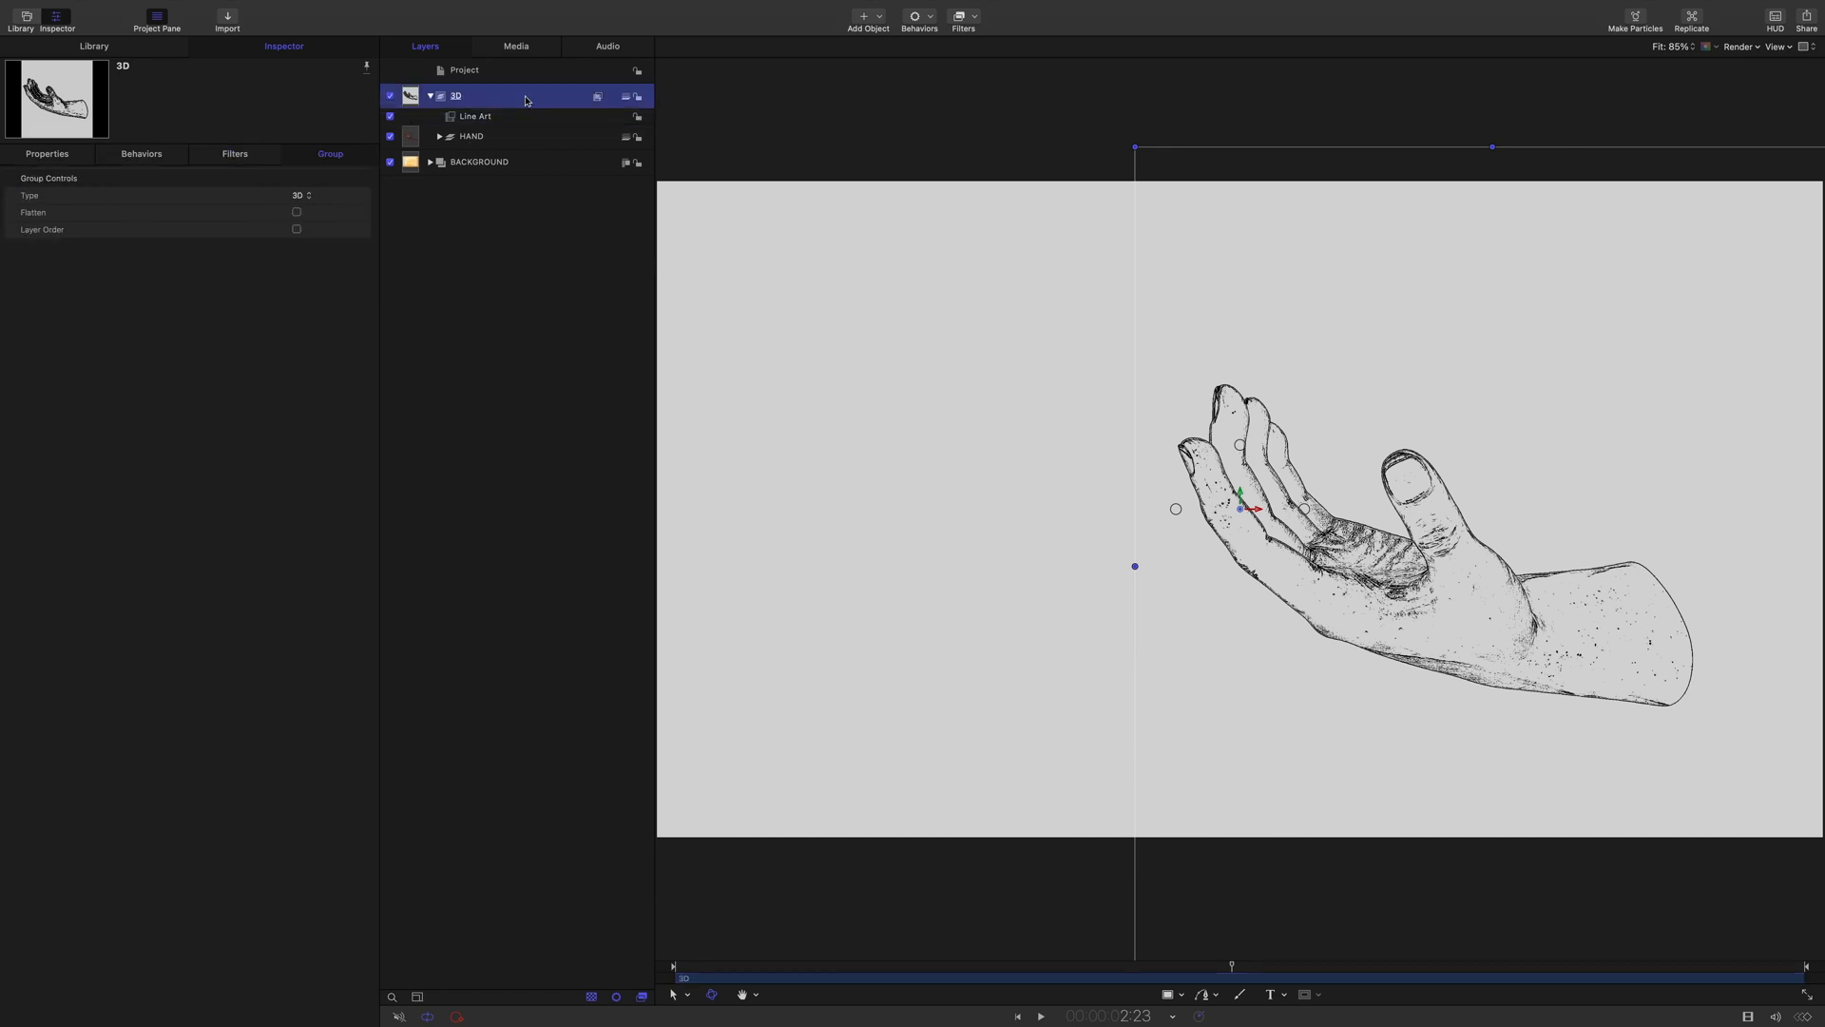
pyautogui.click(46, 152)
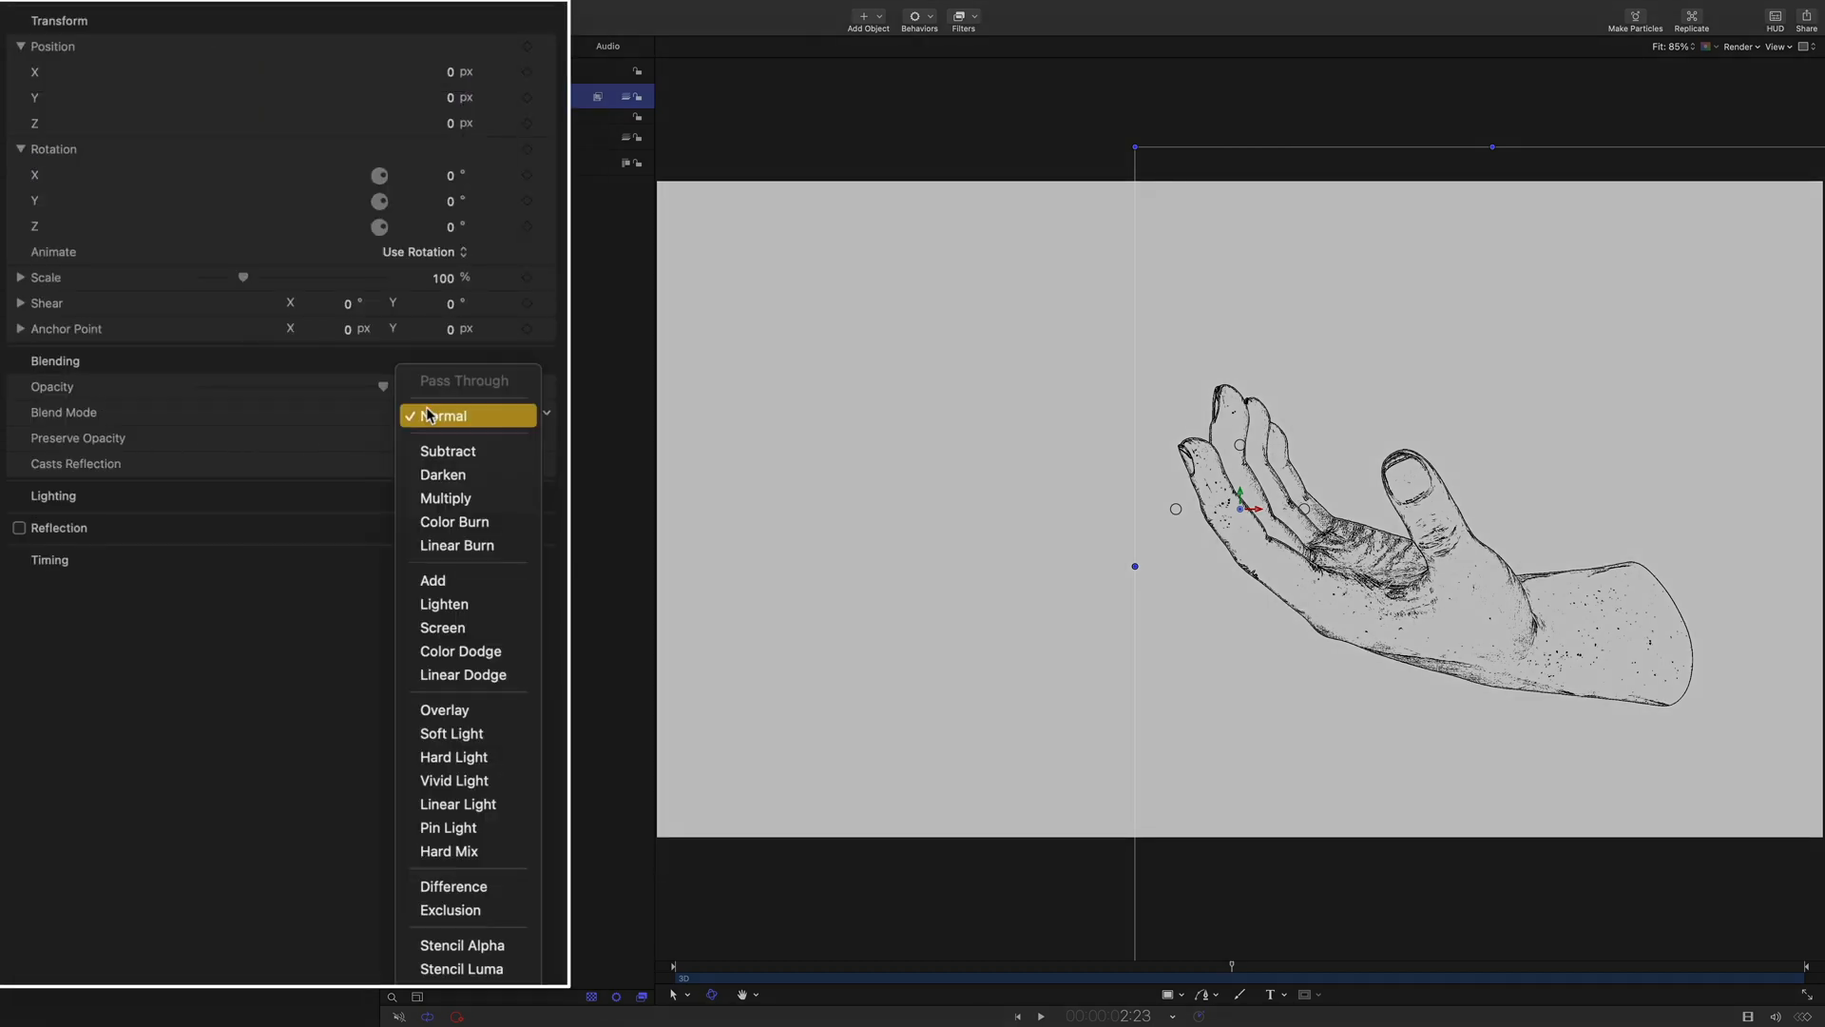
pyautogui.click(431, 580)
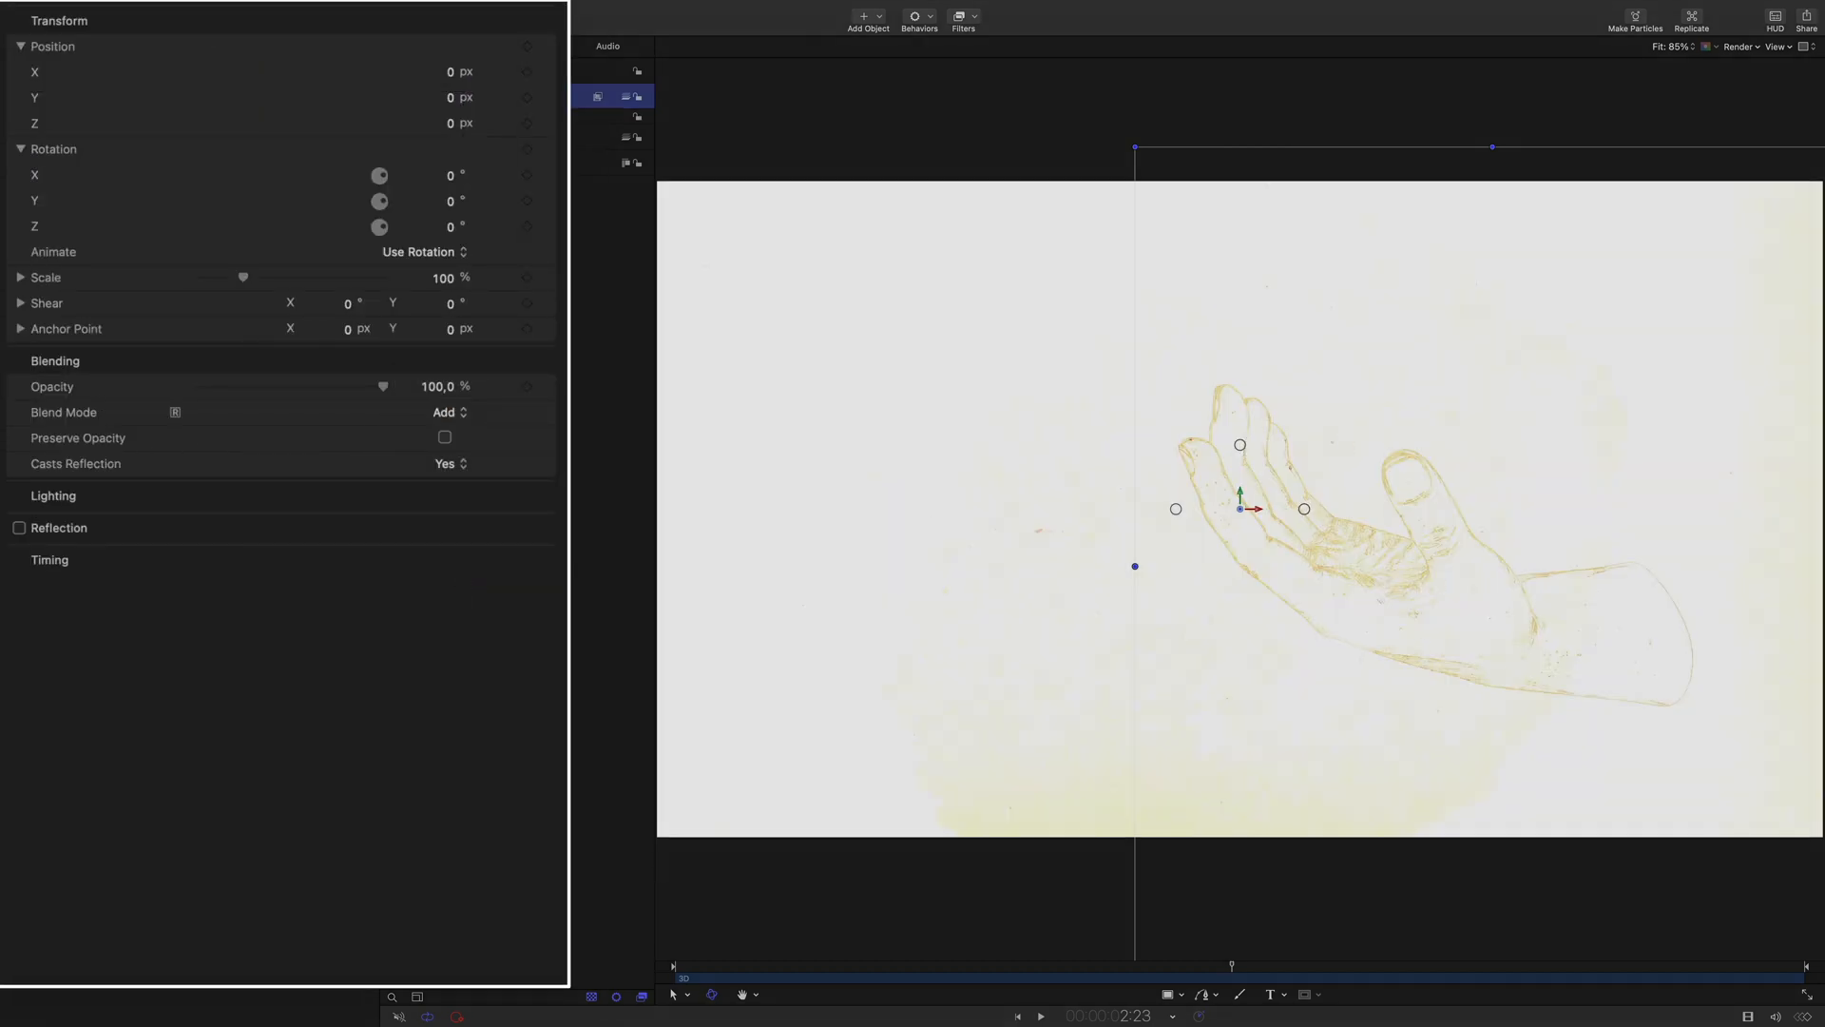
pyautogui.click(446, 413)
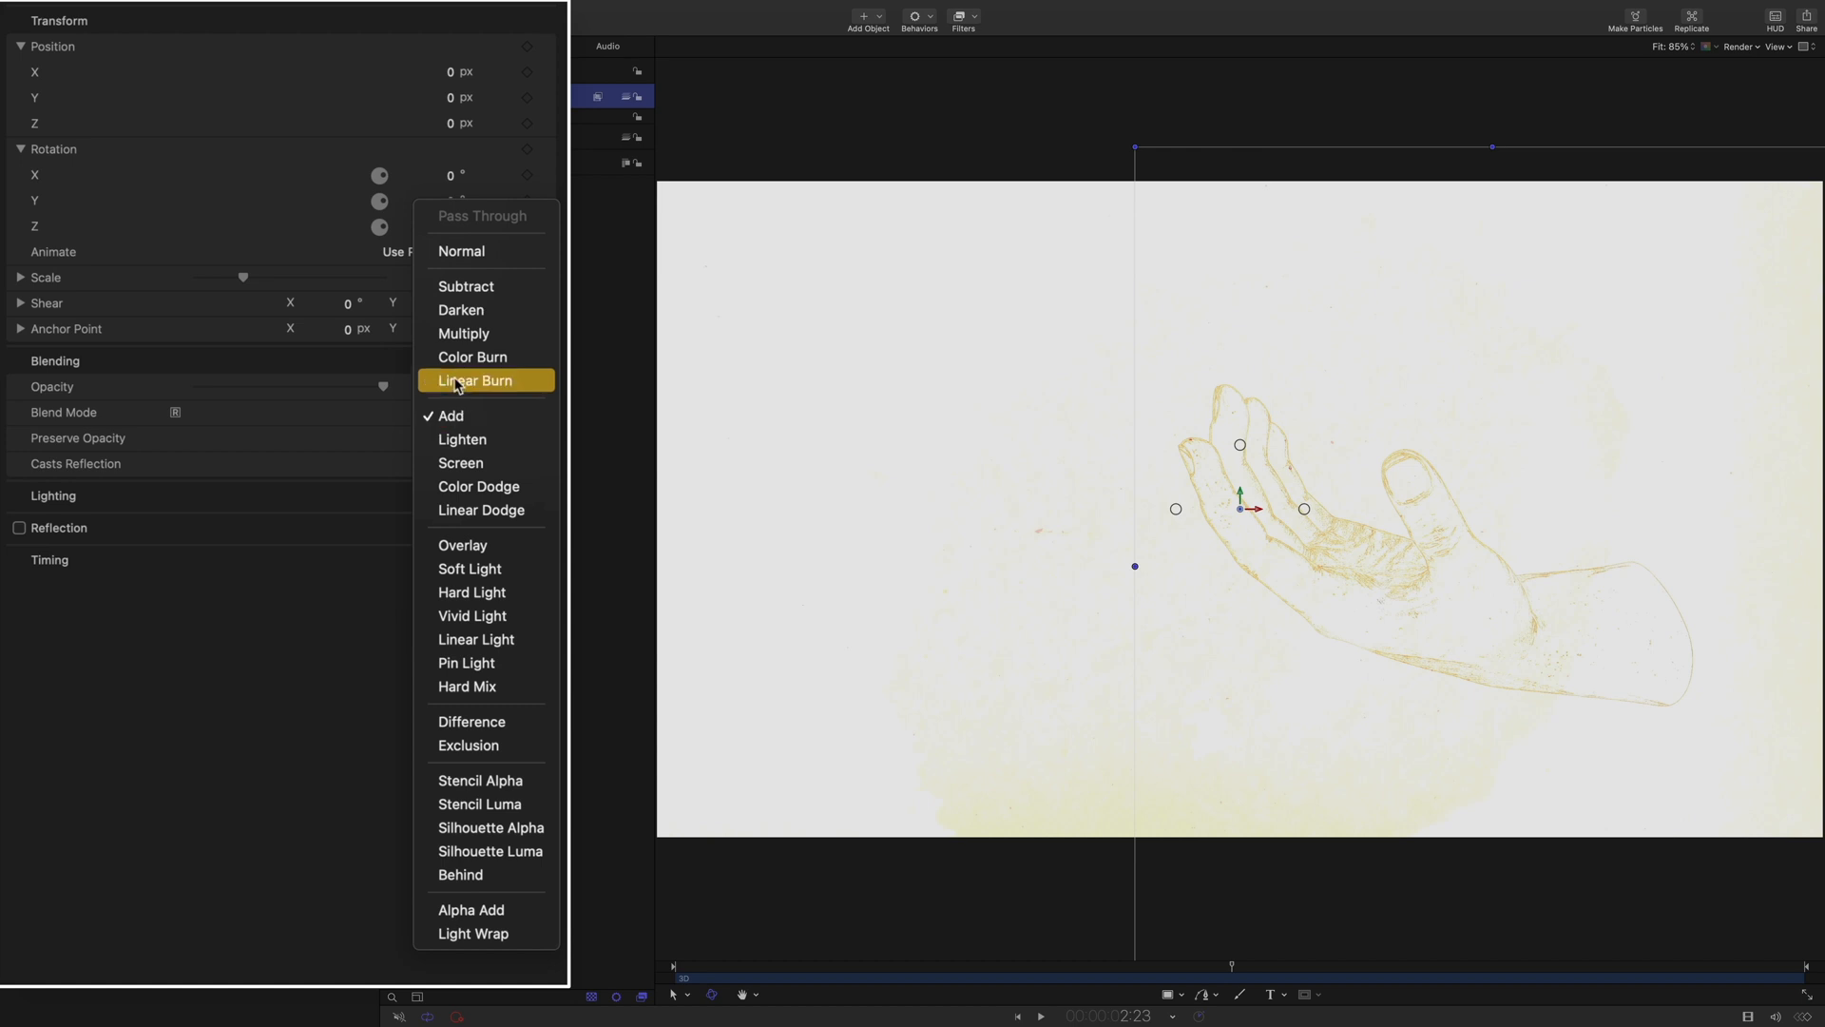
pyautogui.click(475, 380)
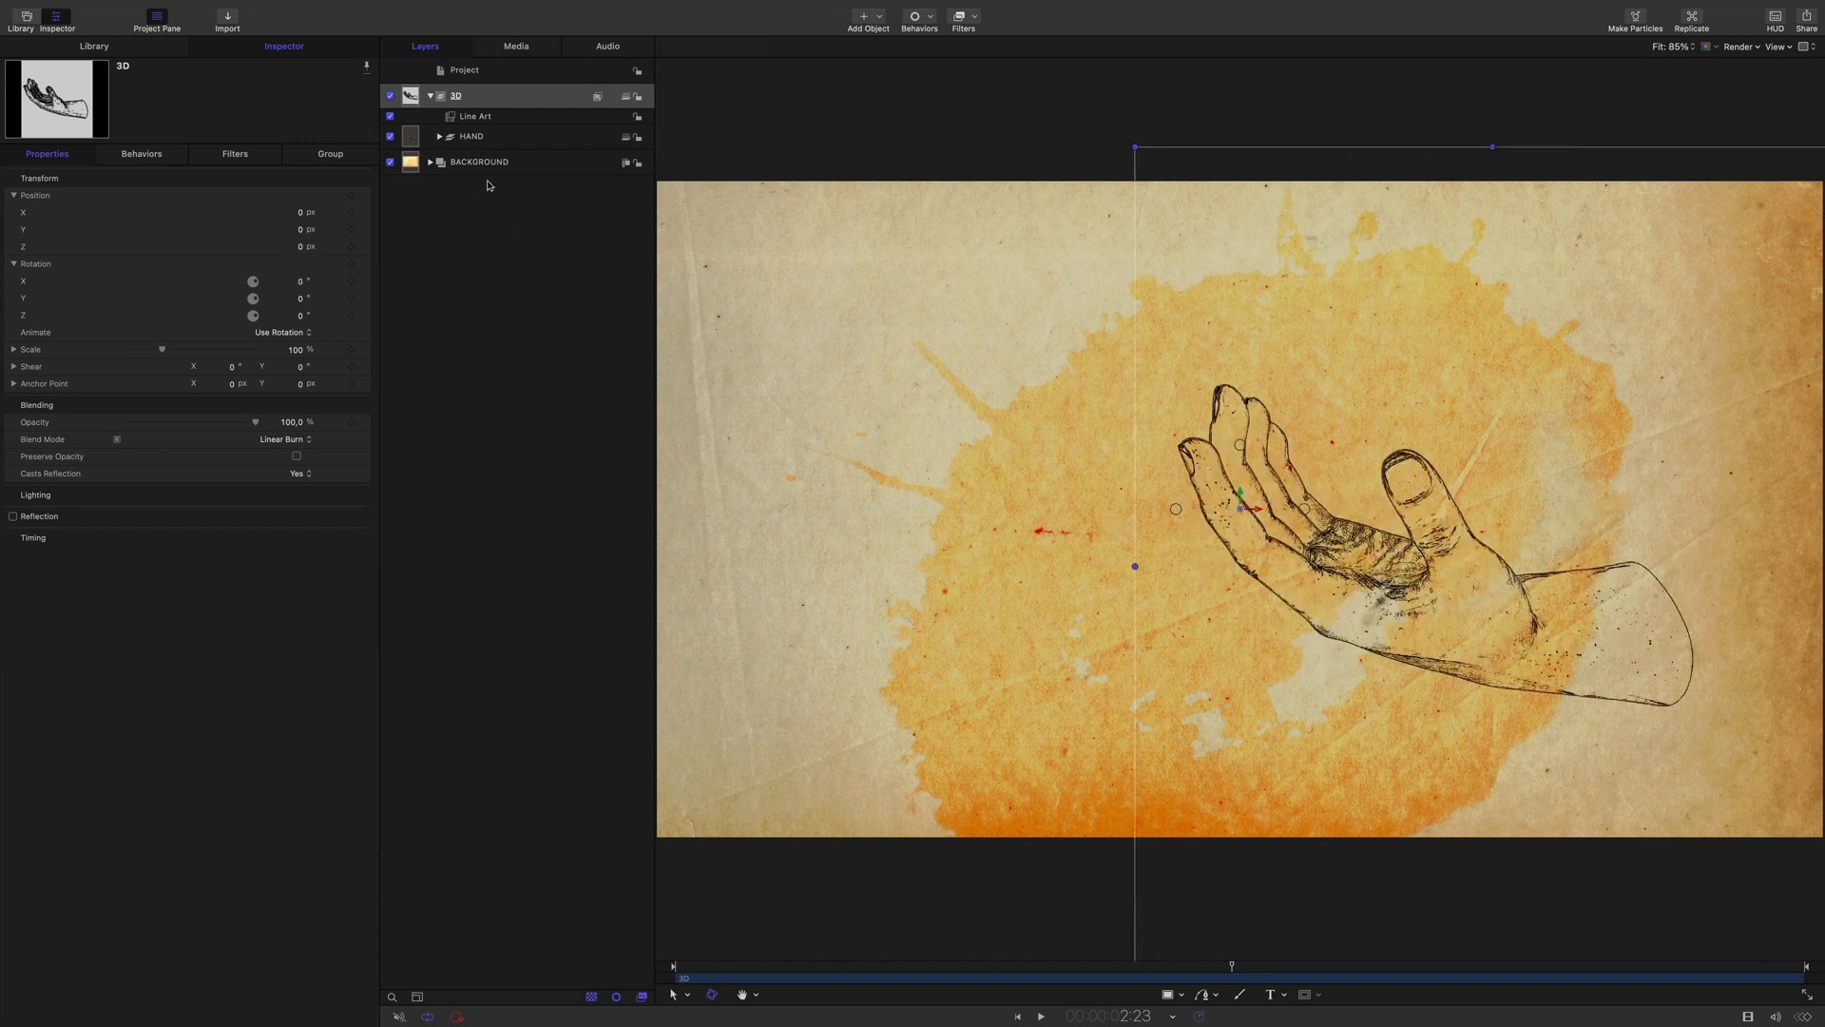
pyautogui.click(471, 137)
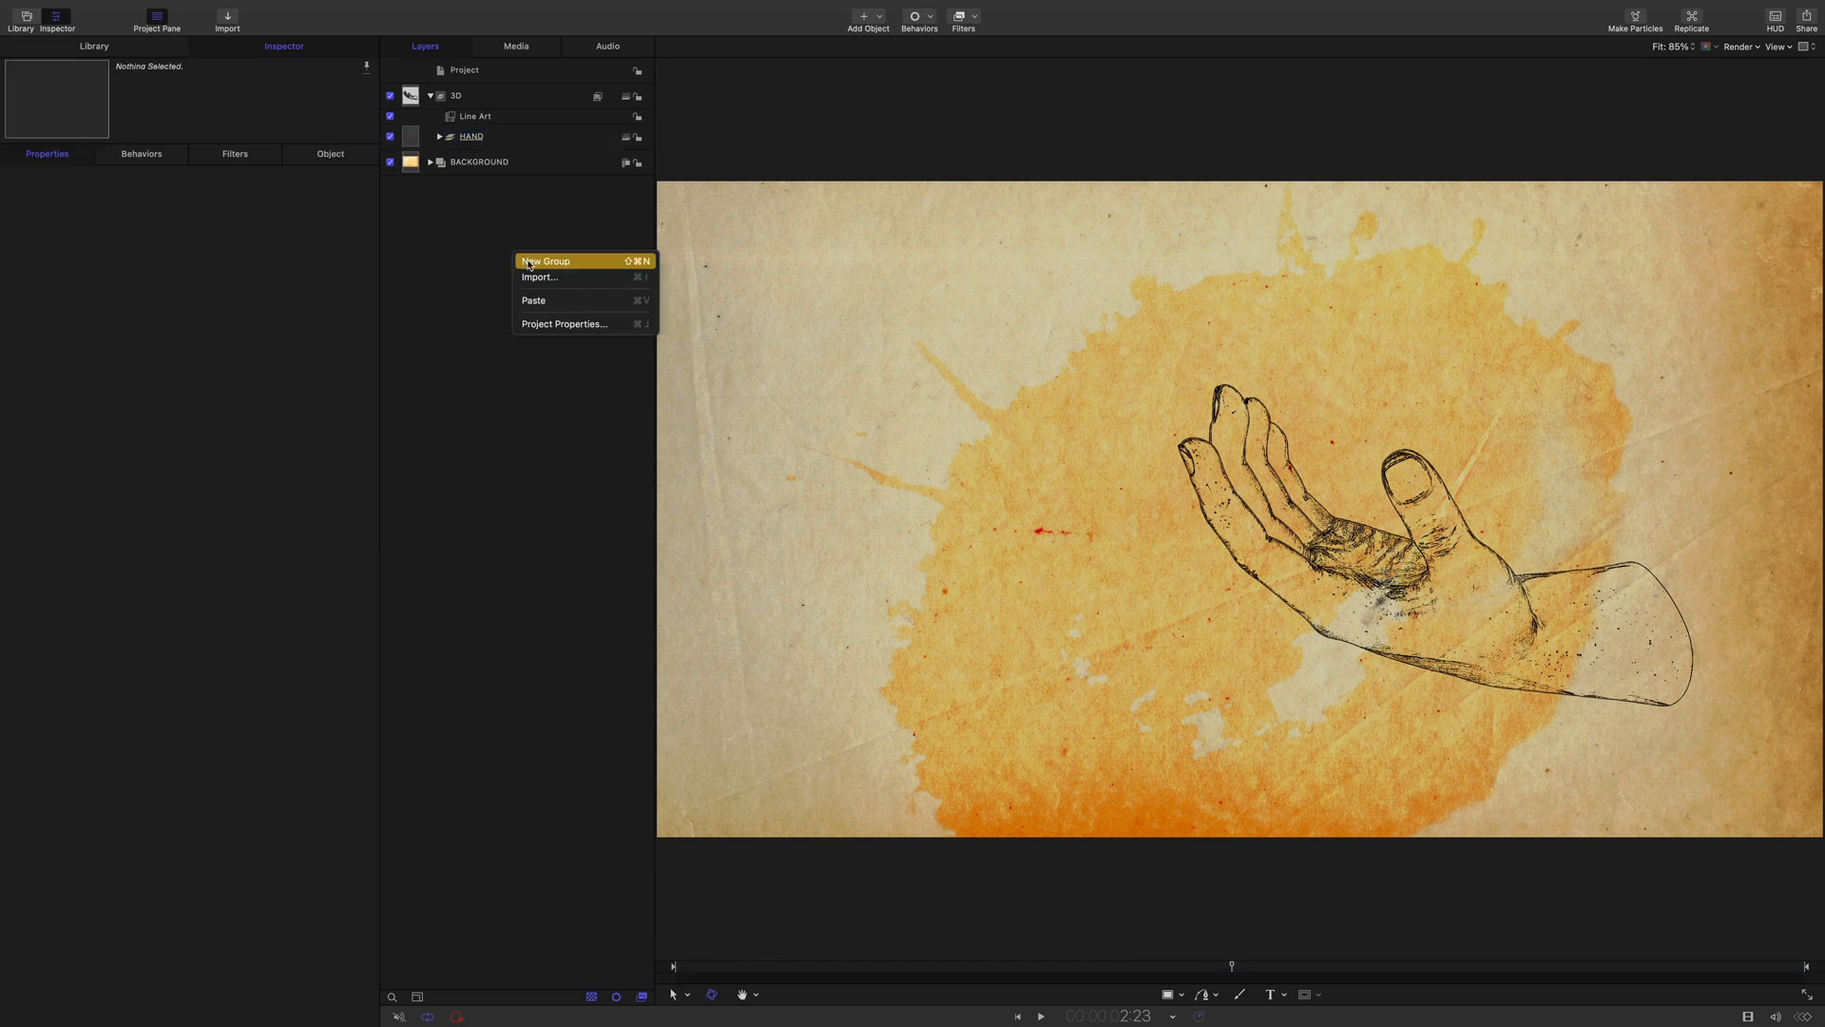
# Create the HAND ROBOT group and add the motionVFX mO2 generator into it
pyautogui.click(545, 261)
pyautogui.write('HAND ROBOT')
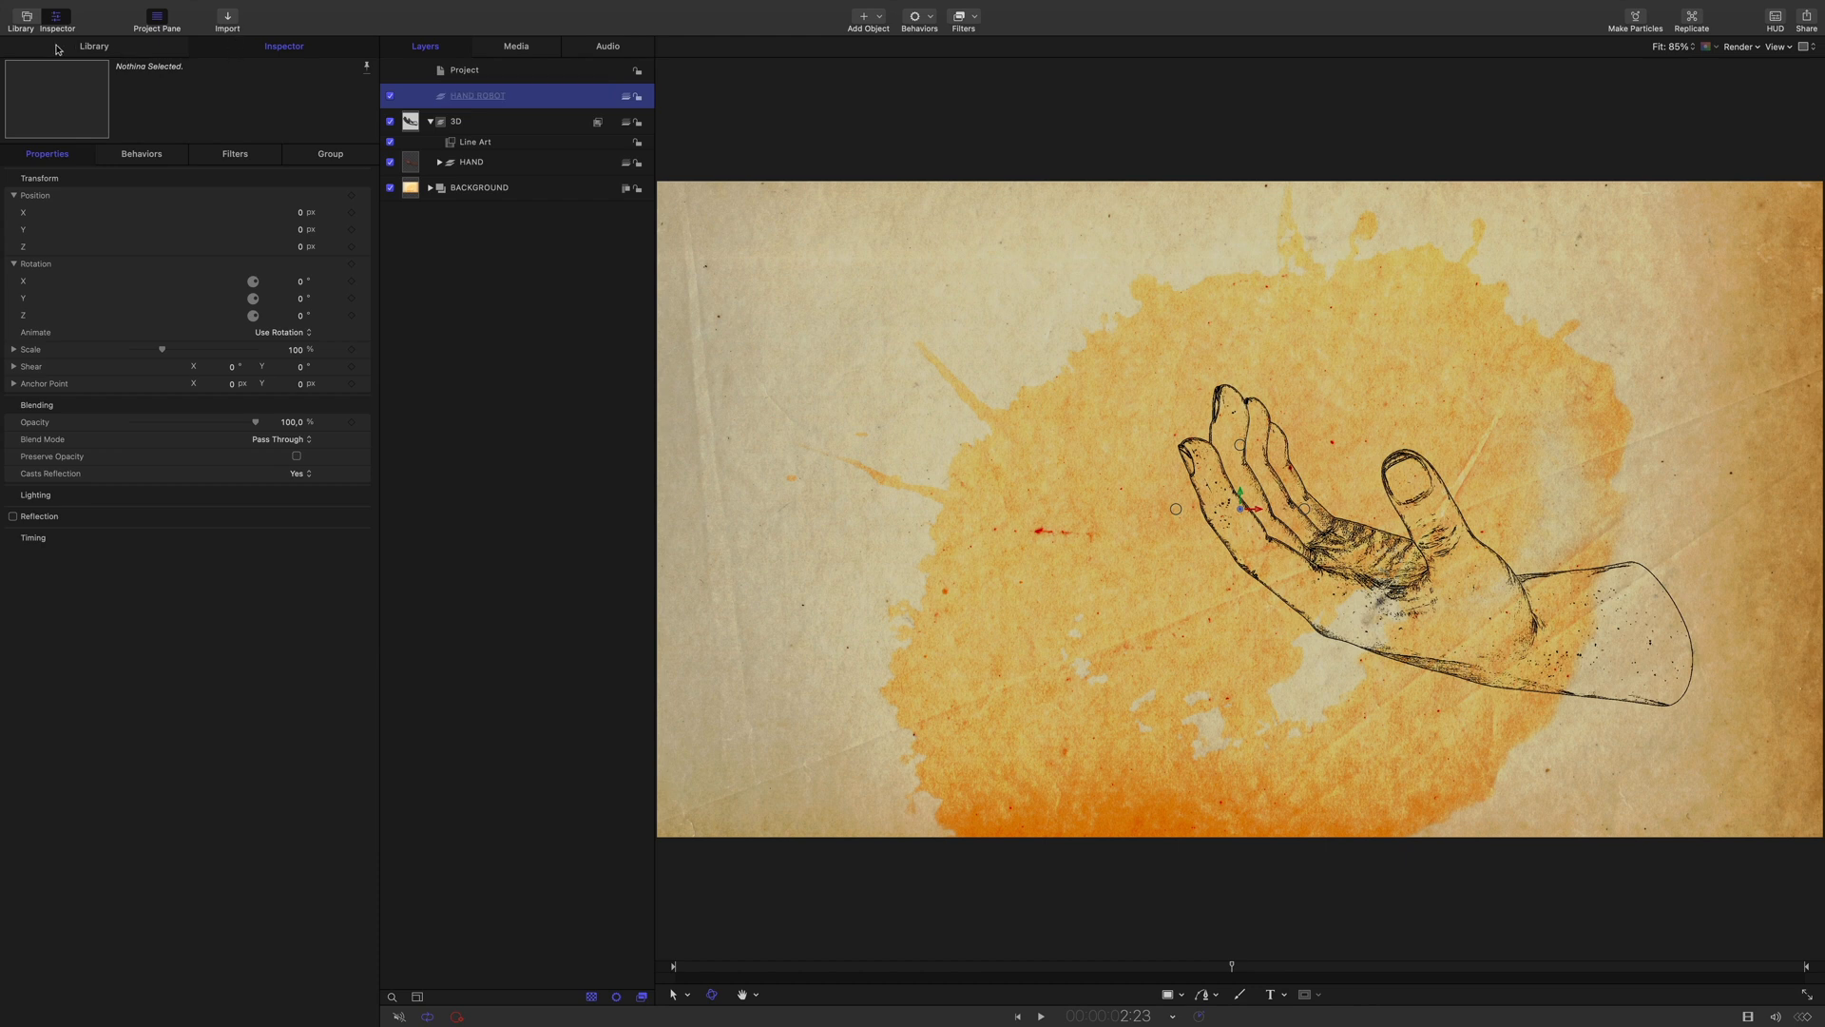
pyautogui.click(21, 17)
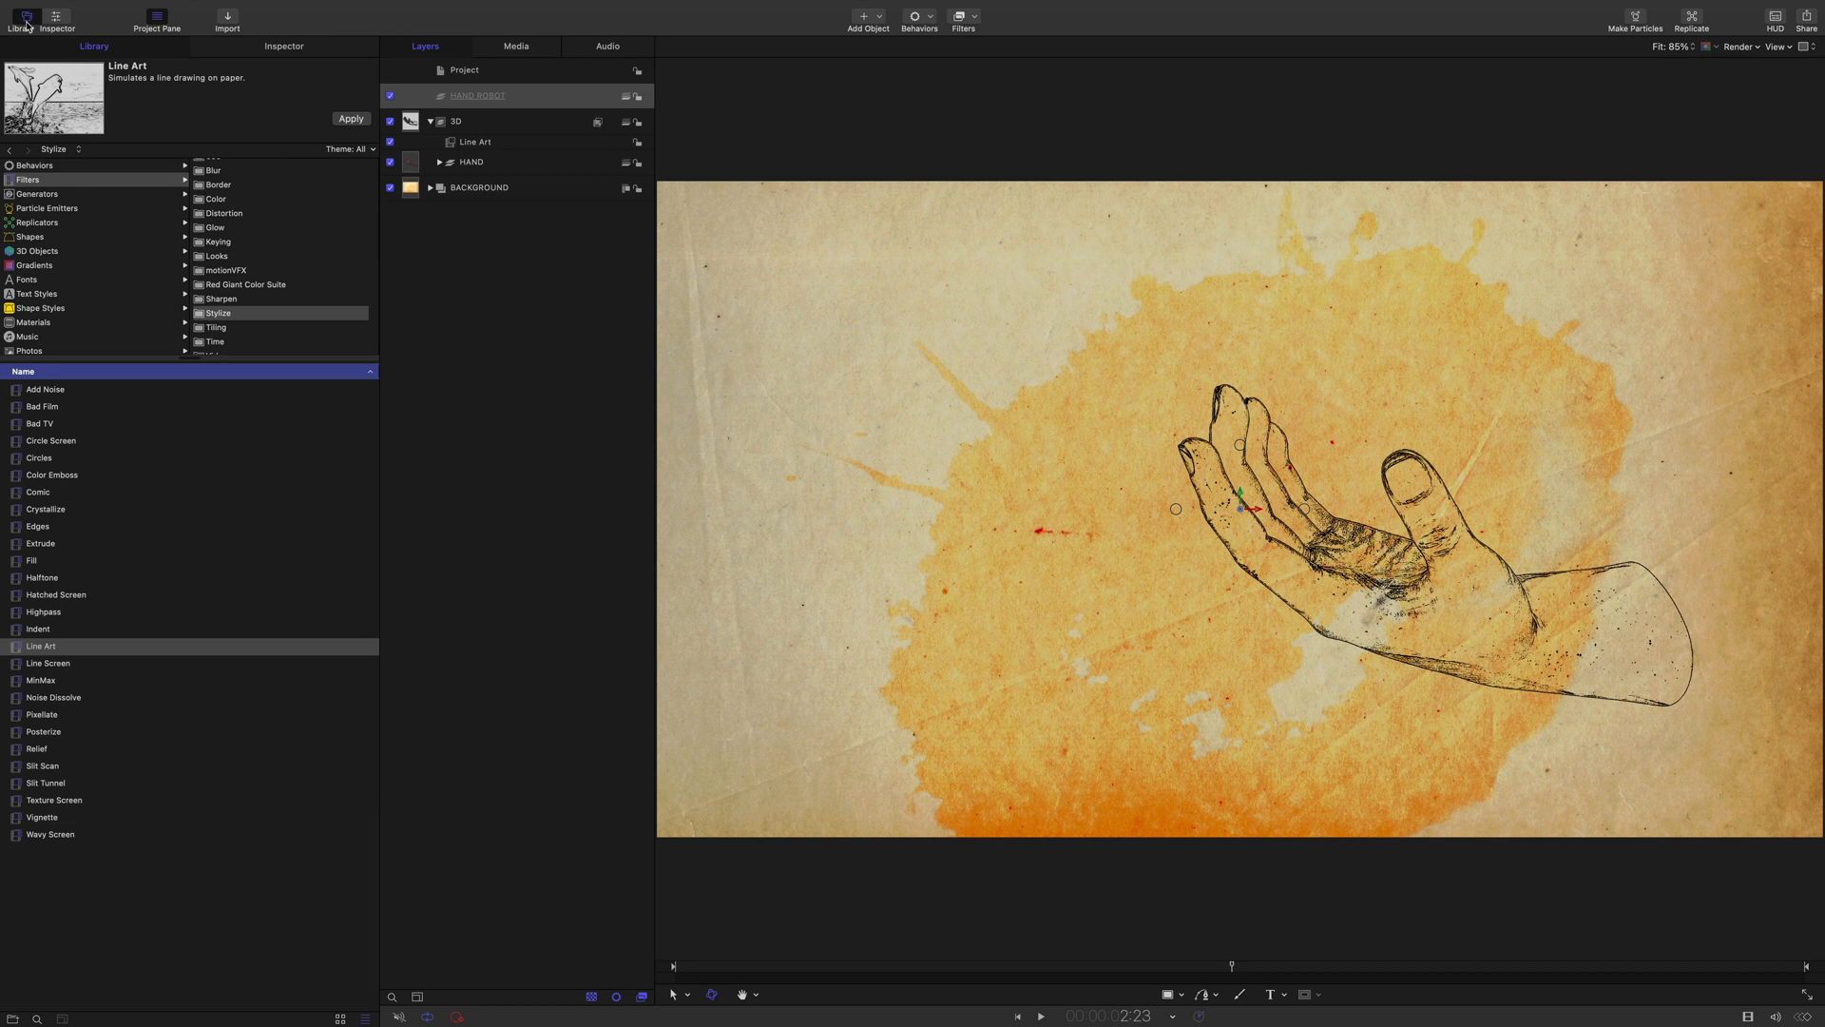
pyautogui.moveTo(190, 241)
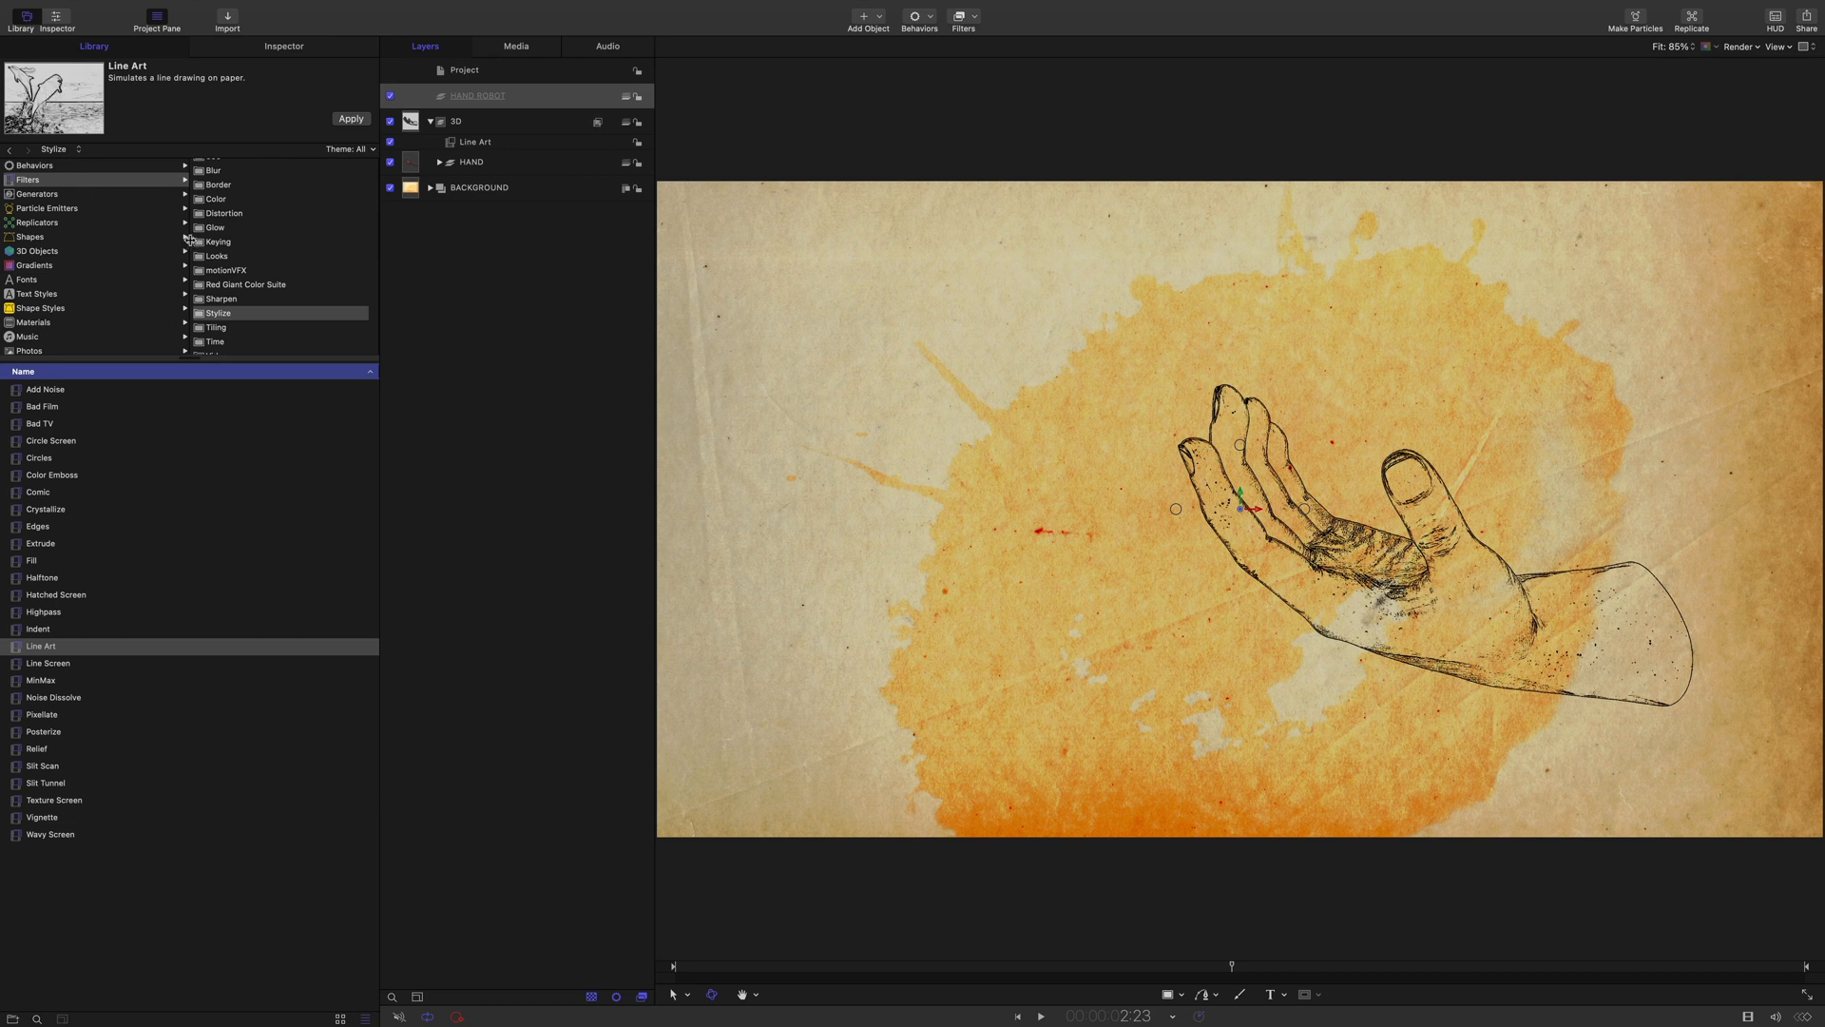
pyautogui.click(36, 194)
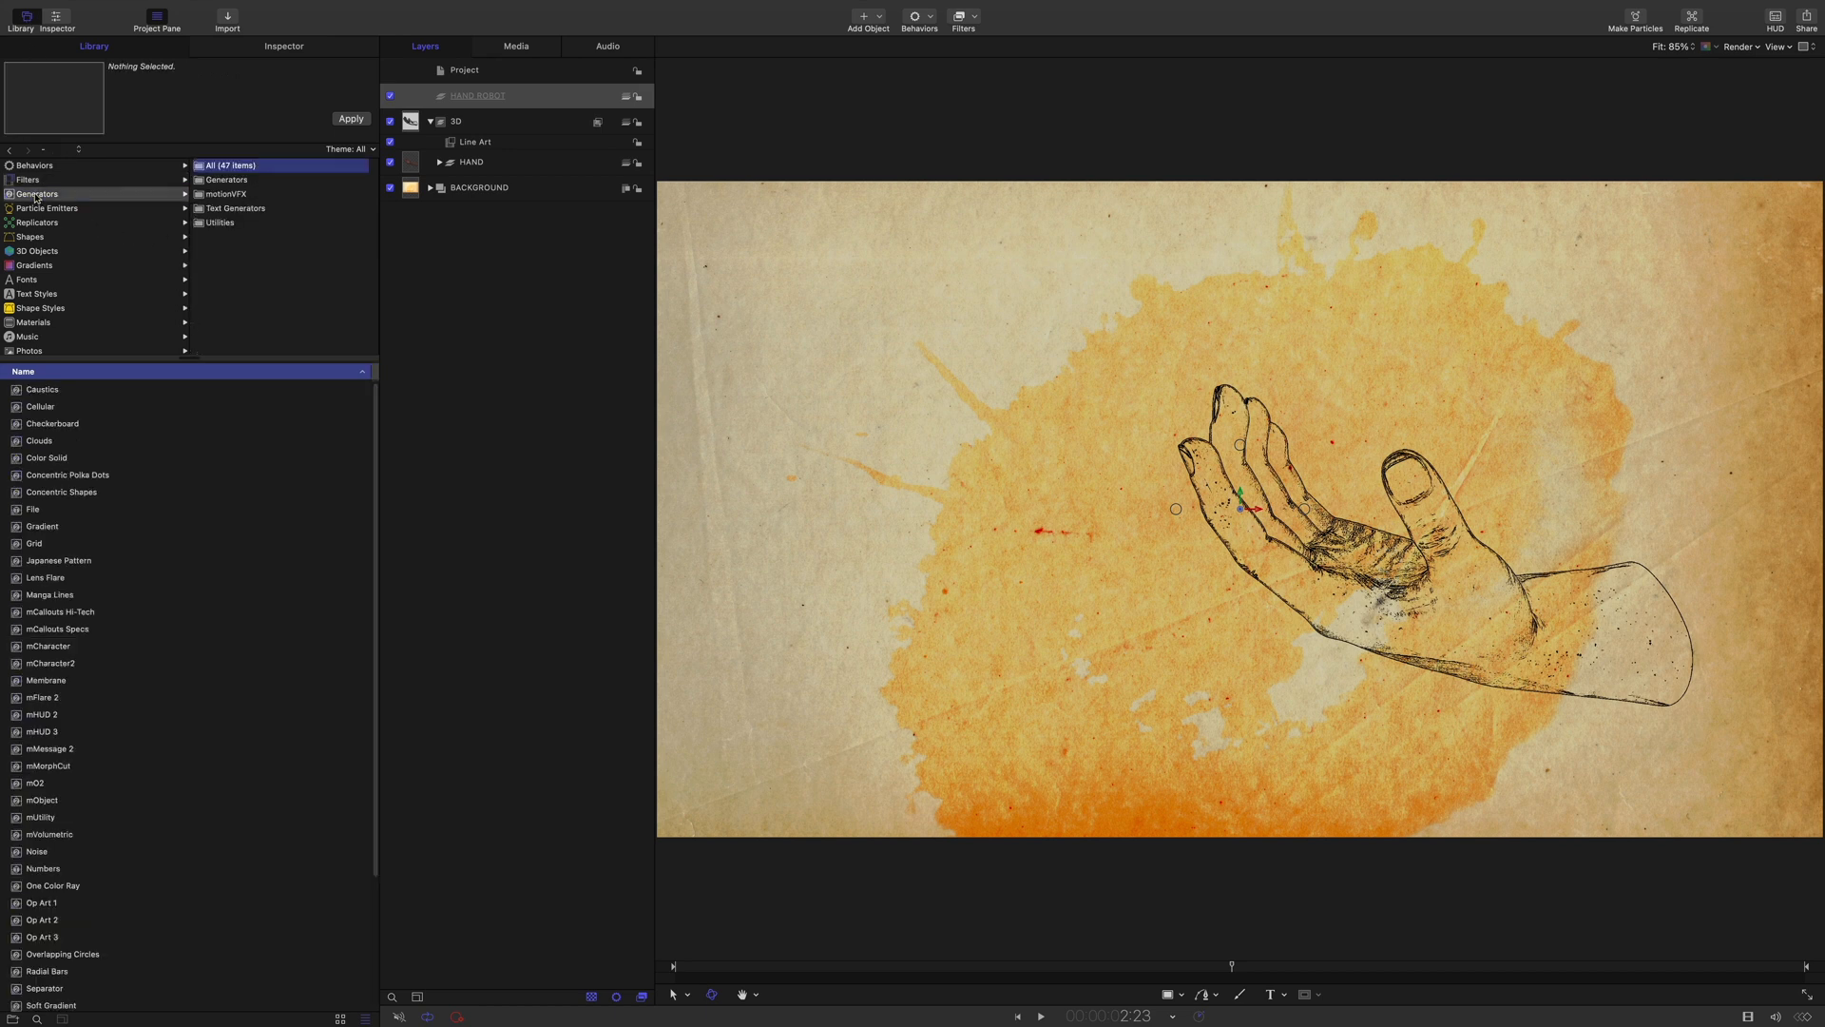
pyautogui.click(228, 194)
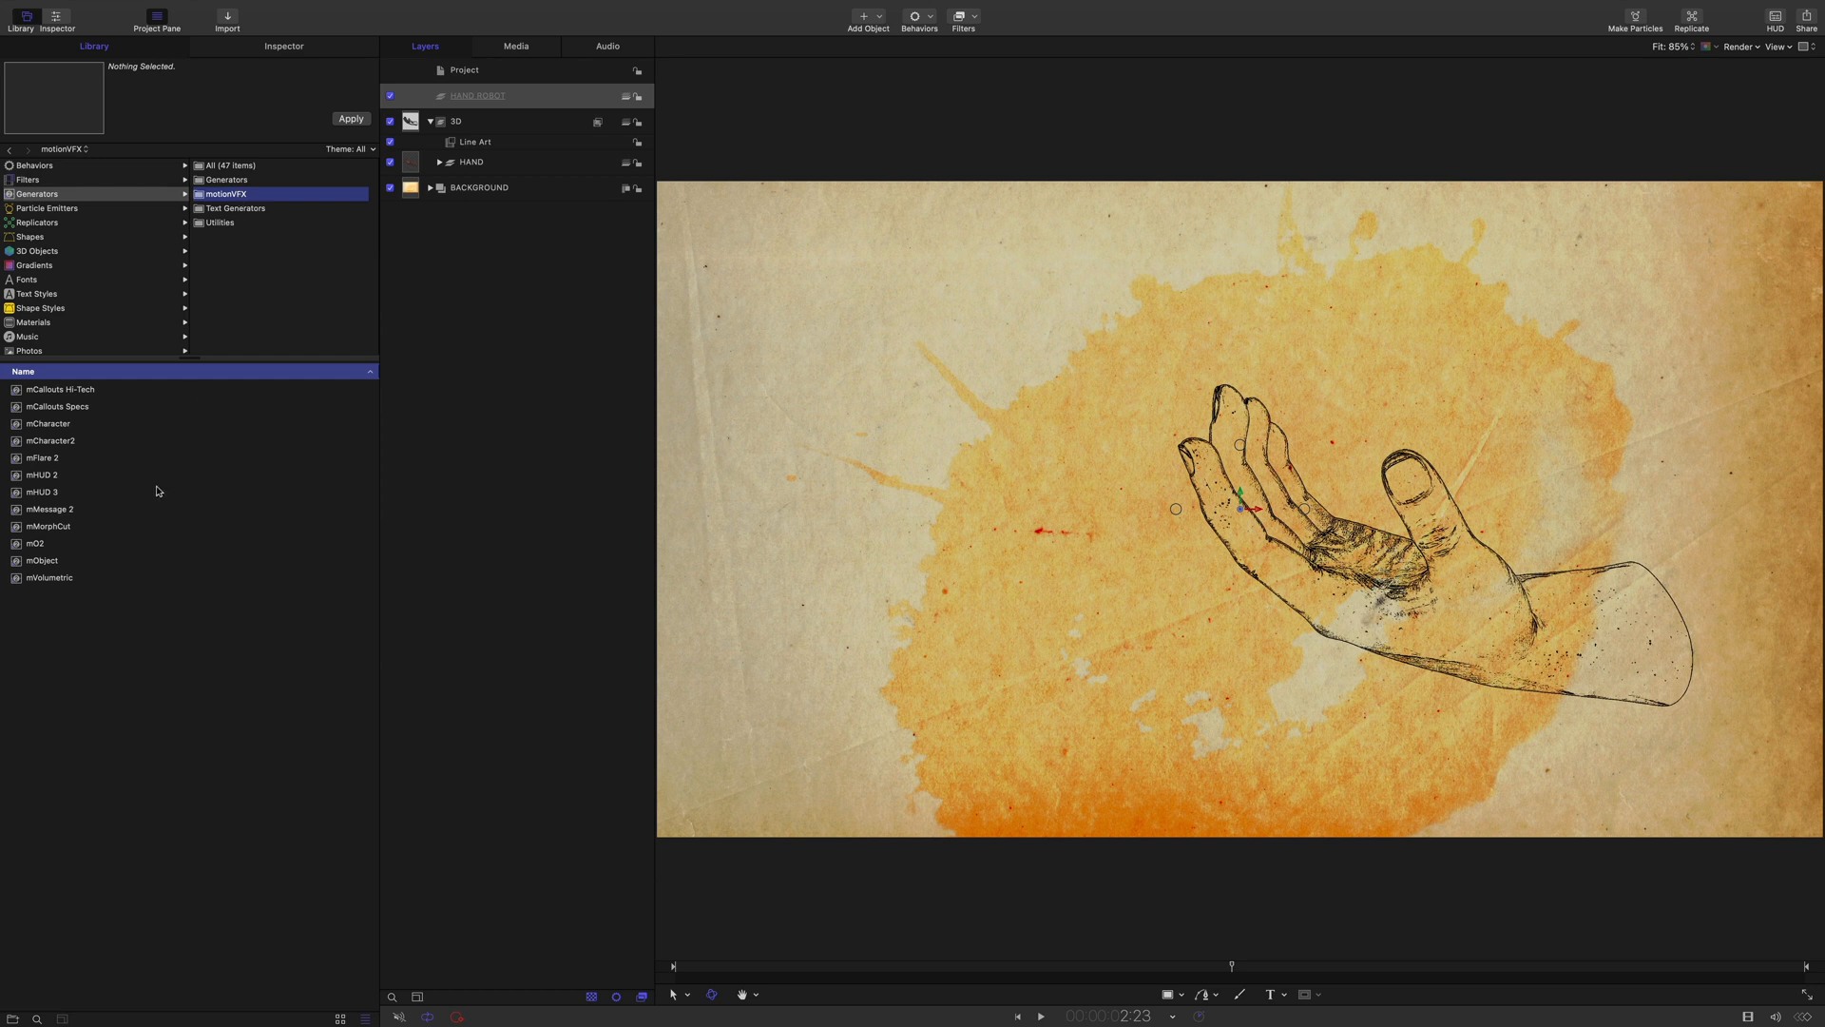
pyautogui.click(34, 542)
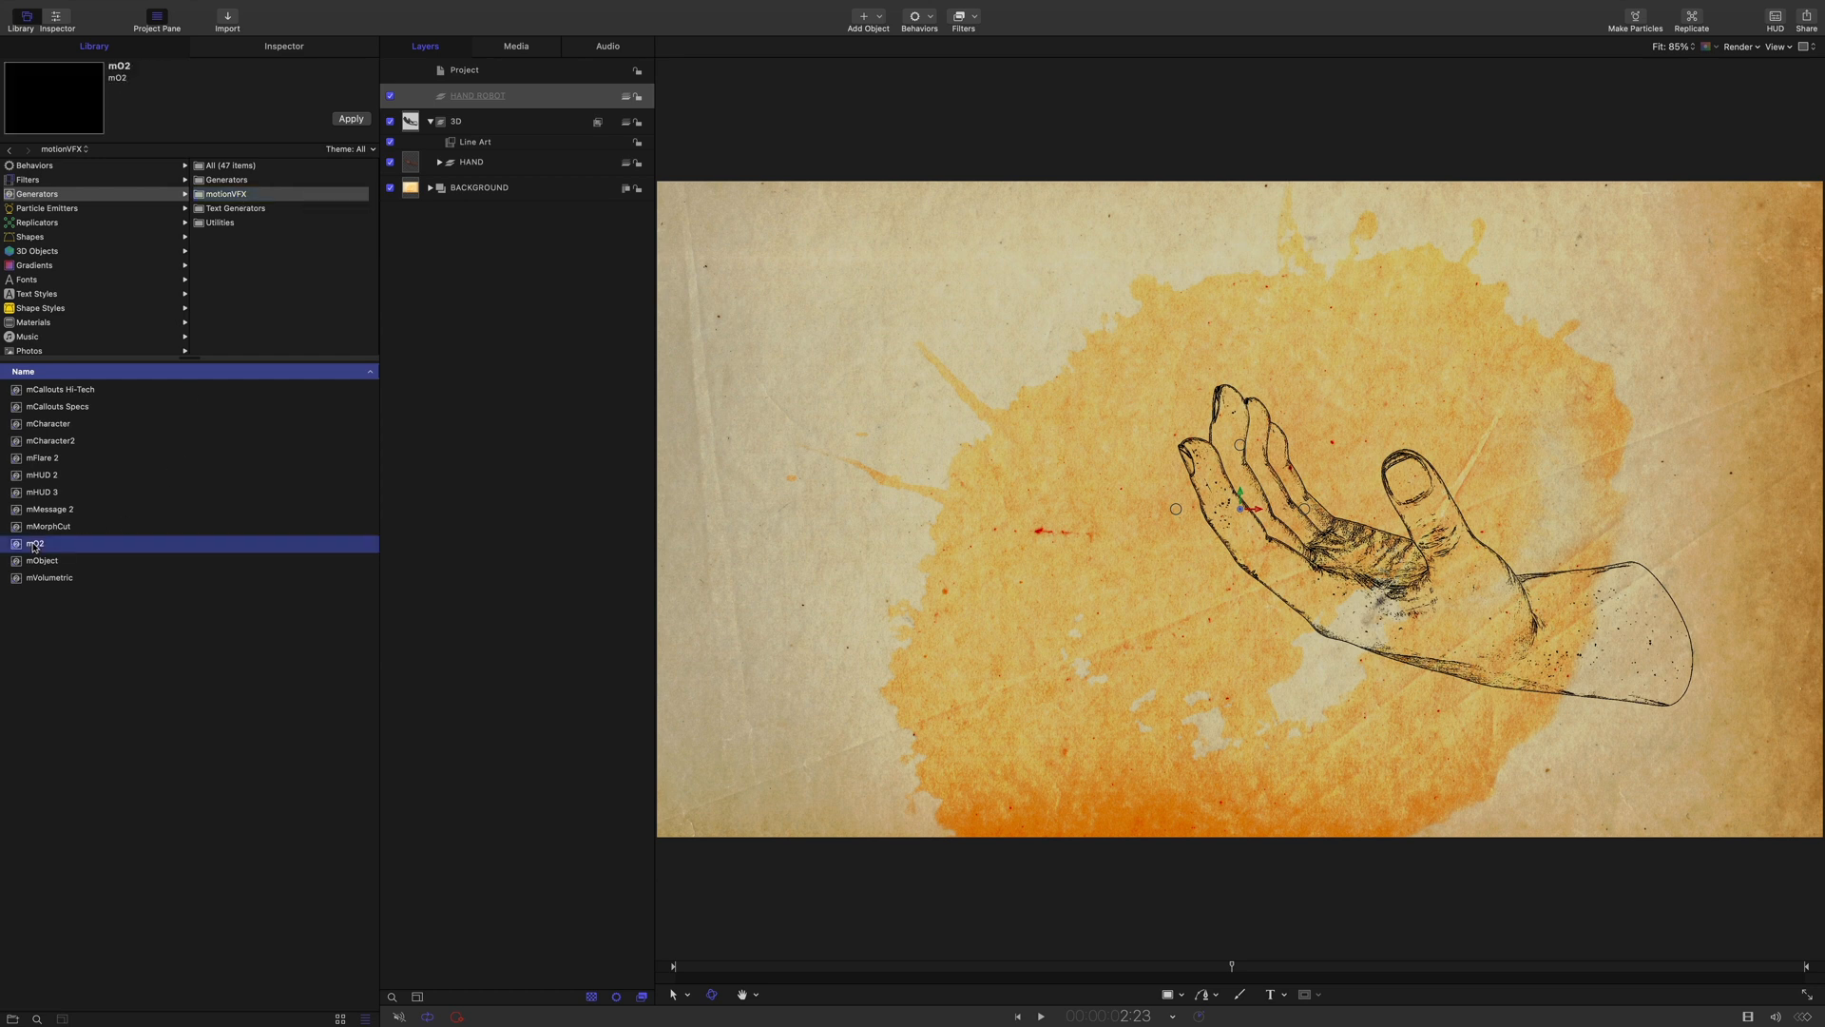
pyautogui.click(34, 544)
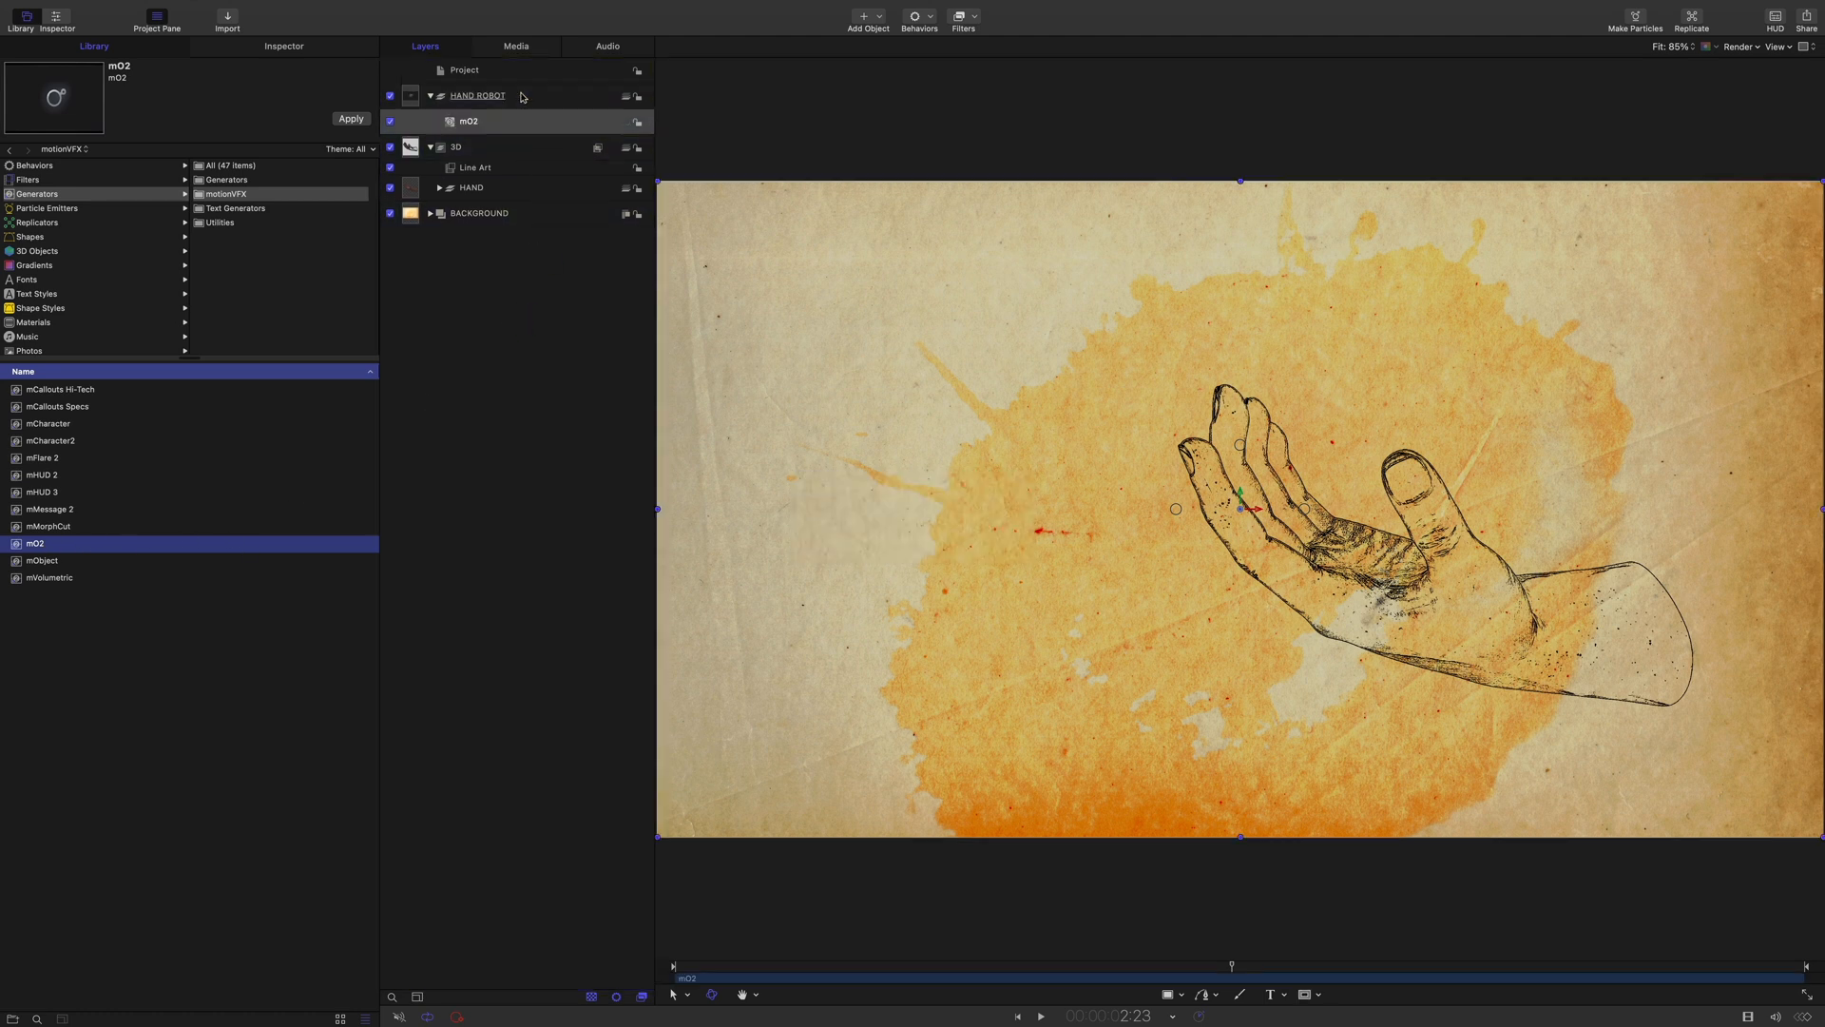
# From the mO2 settings, choose Project Name.obj in 3D > Hand Robot as the model to import
pyautogui.click(283, 46)
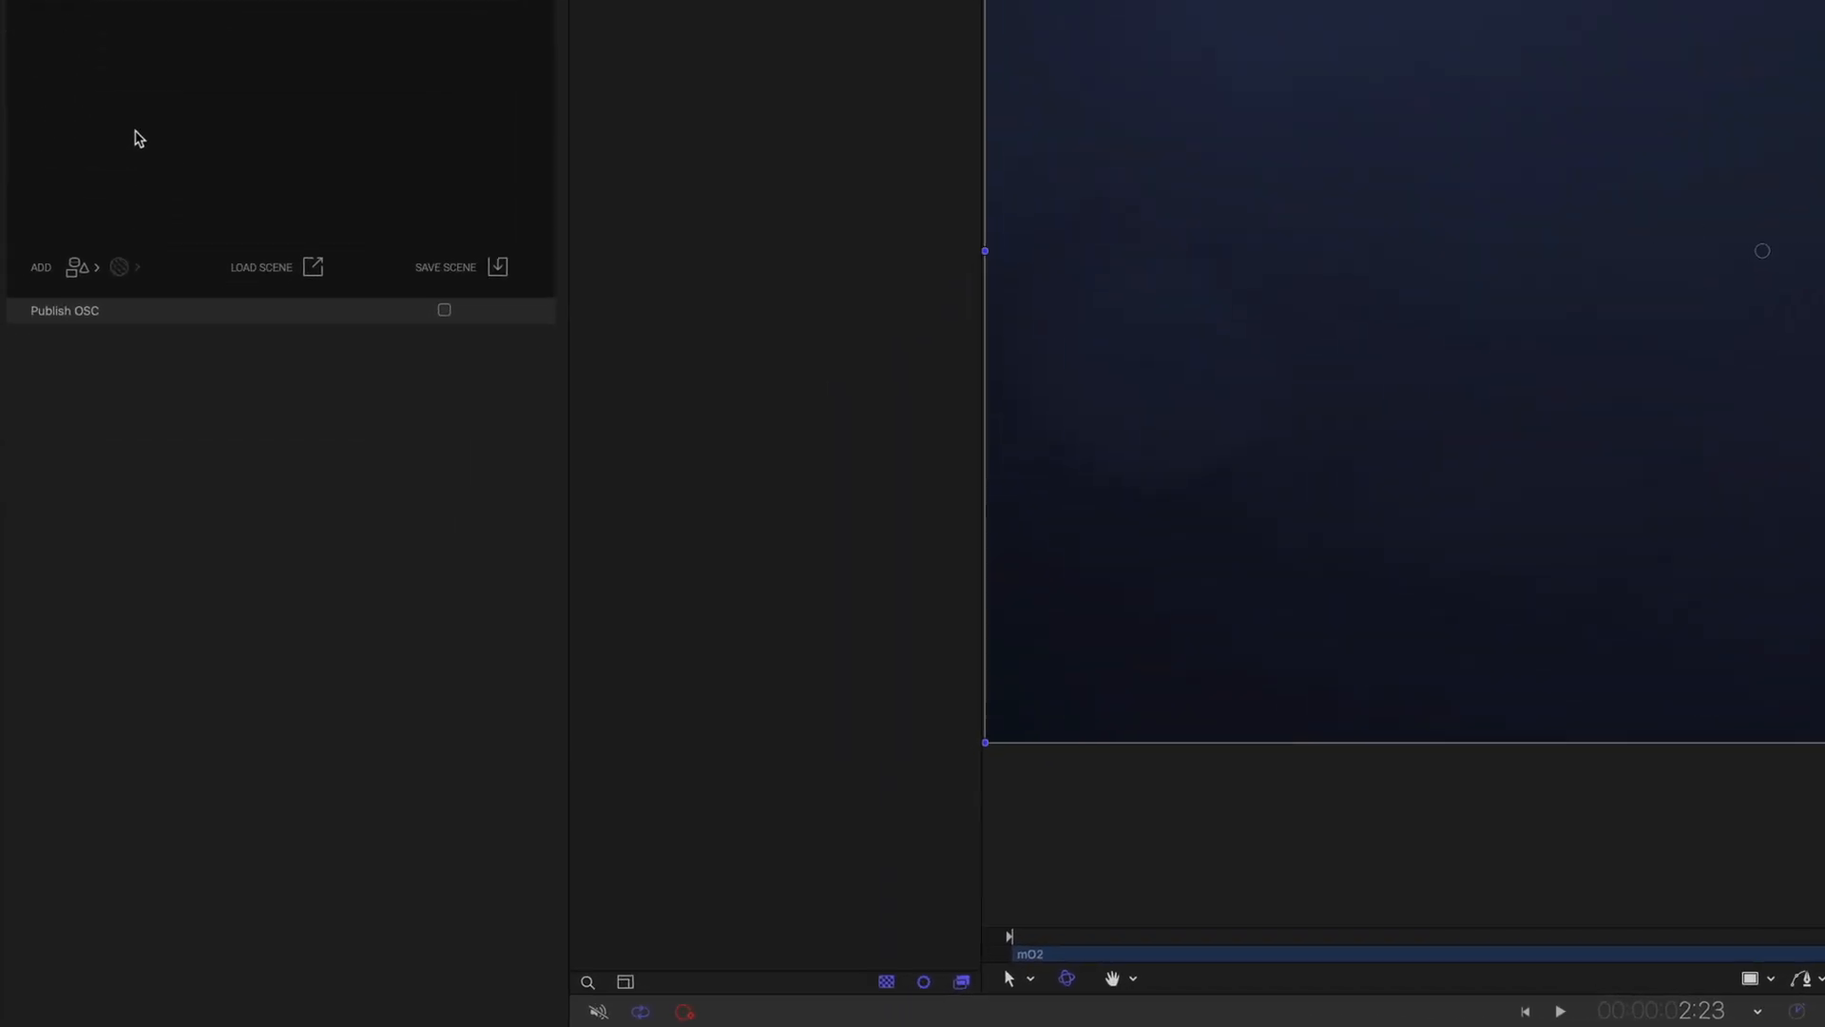
pyautogui.click(40, 266)
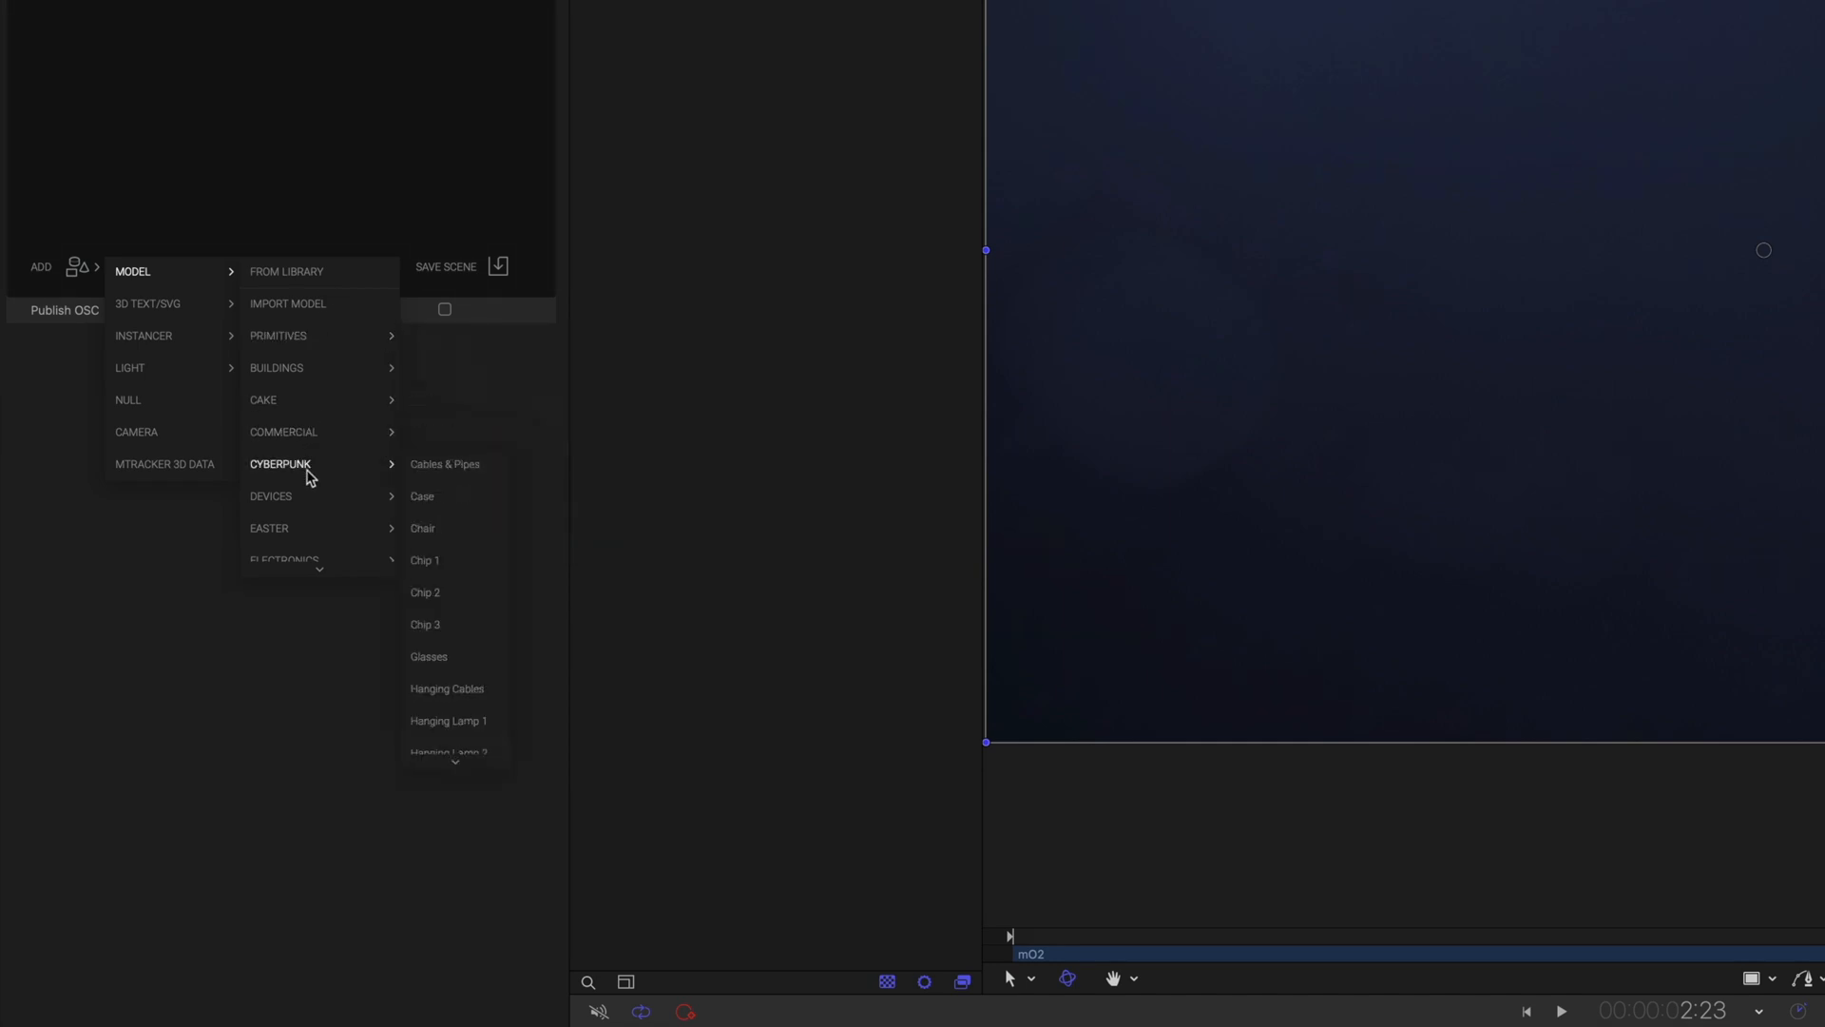
pyautogui.moveTo(424, 559)
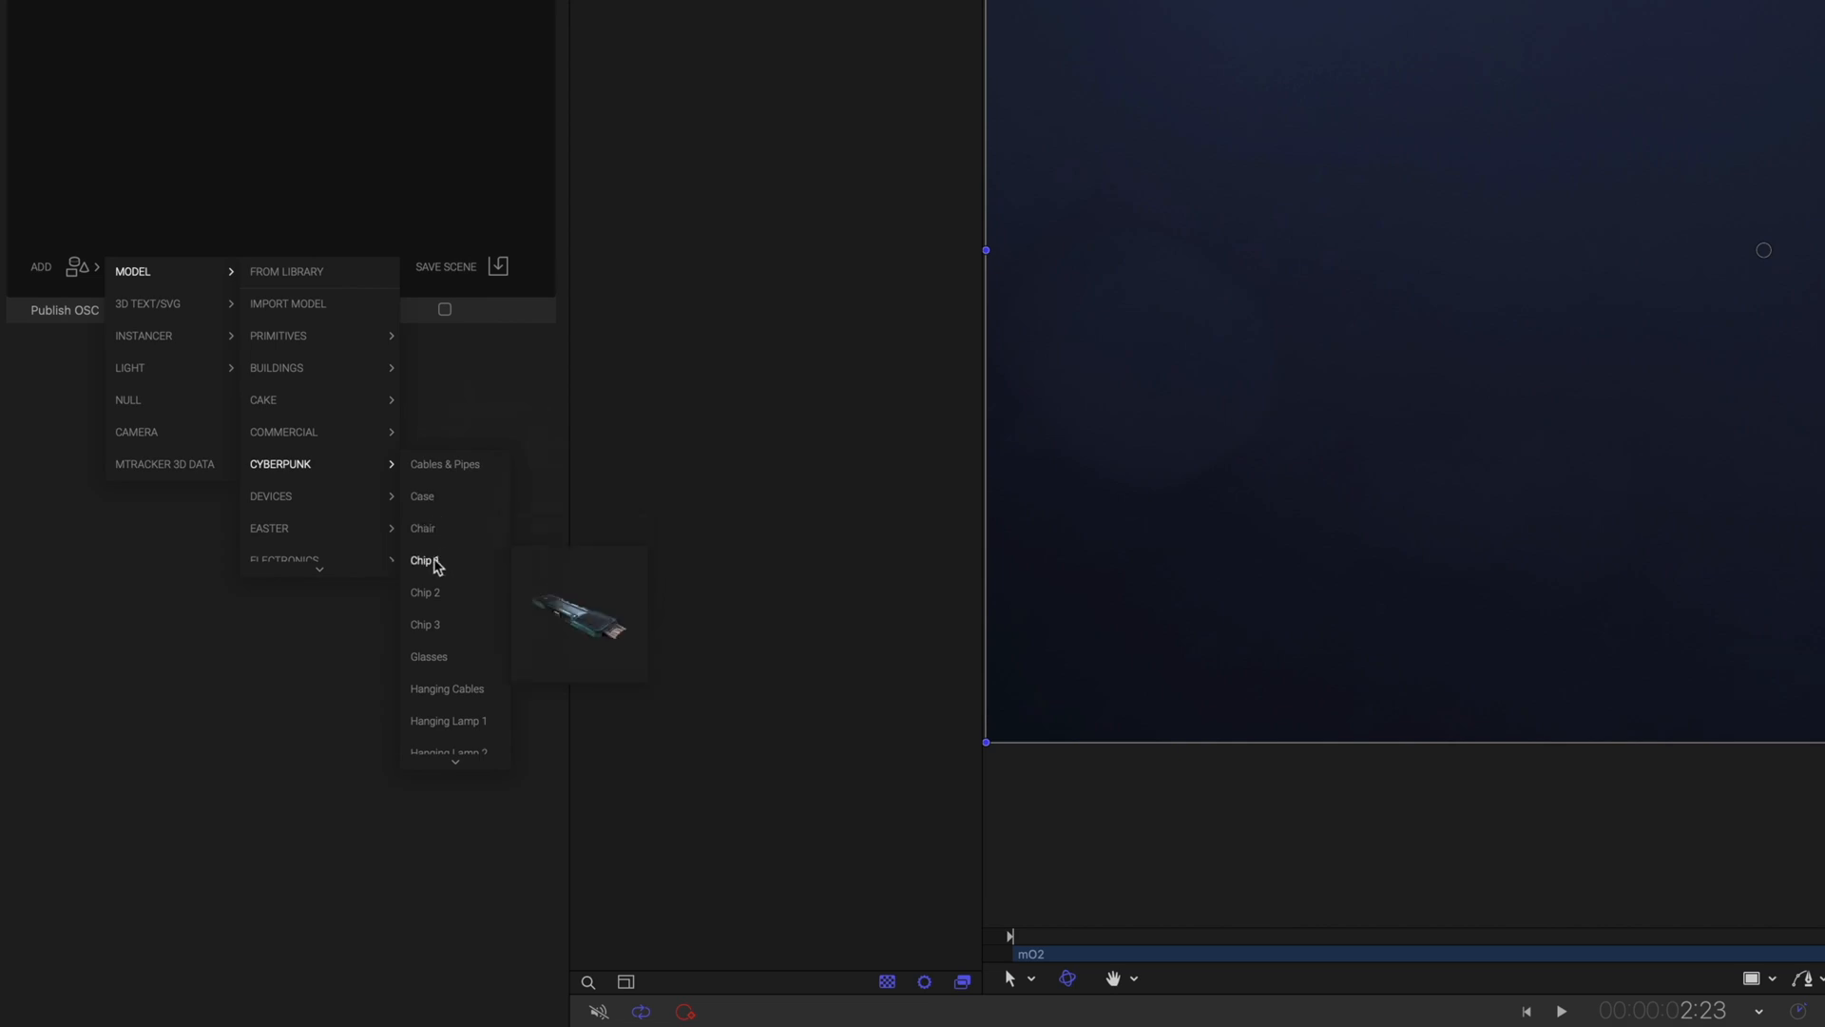
pyautogui.moveTo(449, 719)
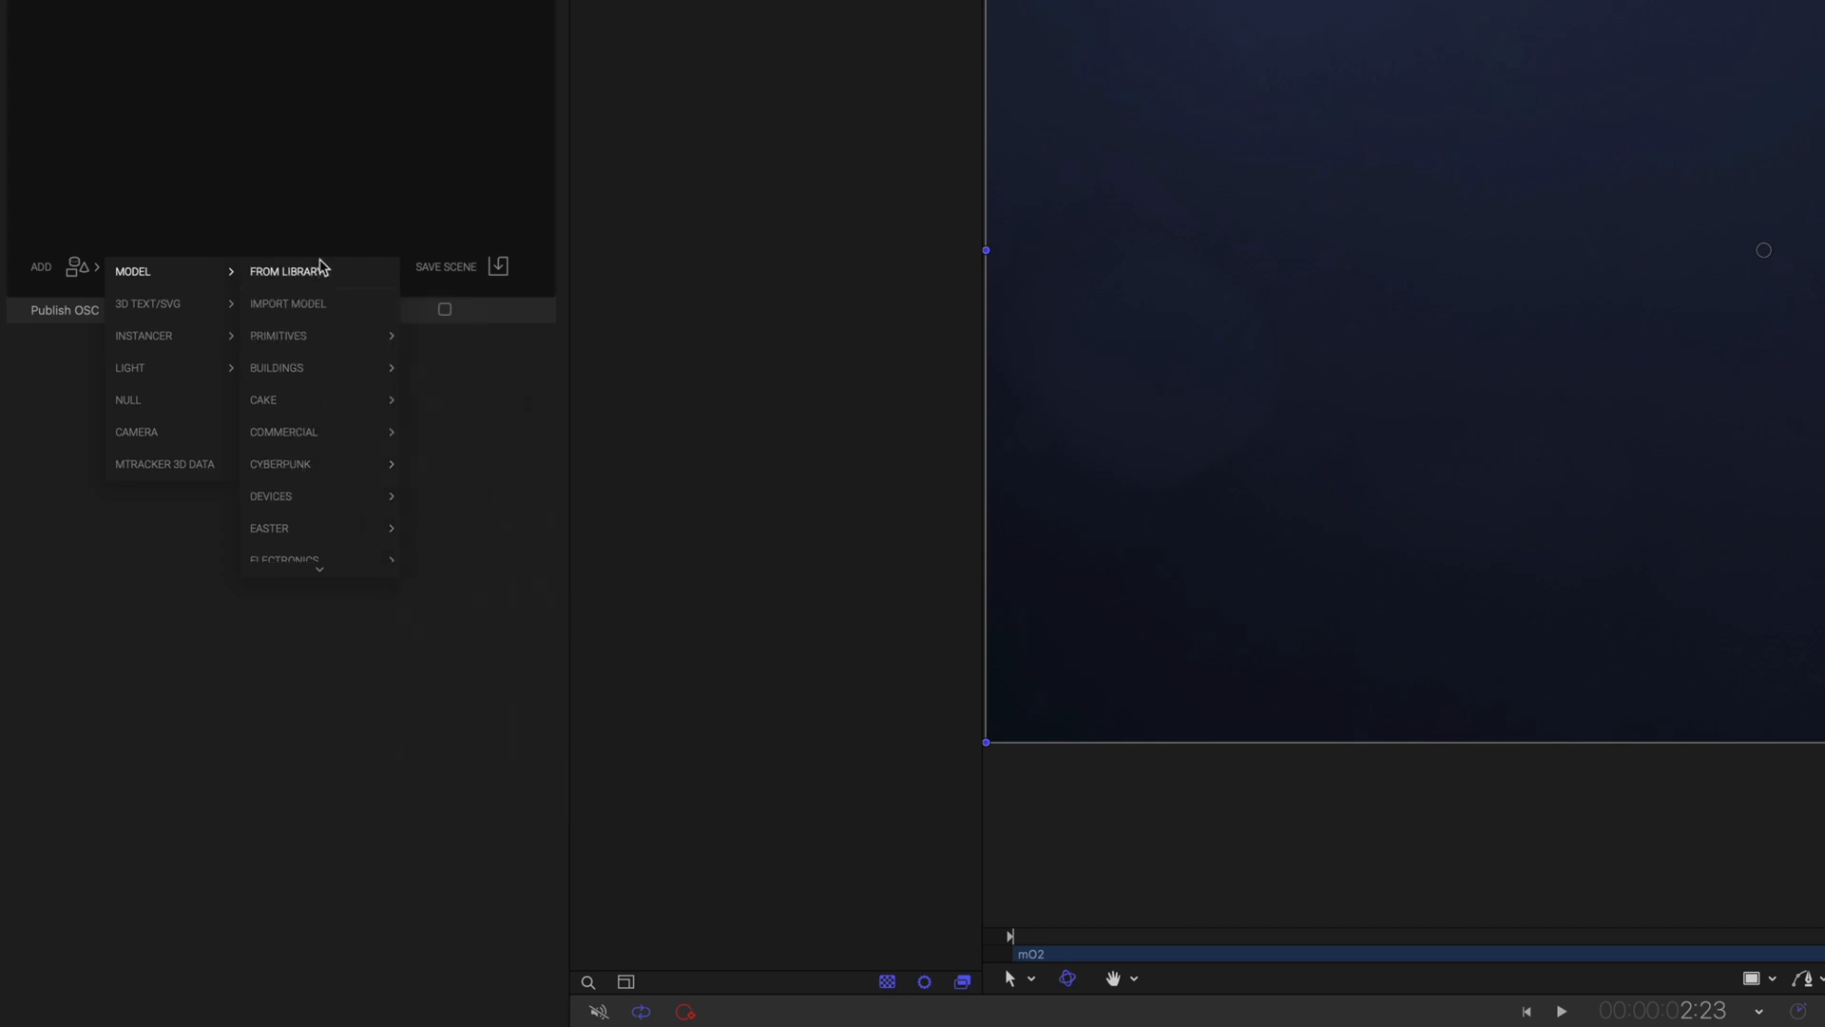
pyautogui.click(287, 304)
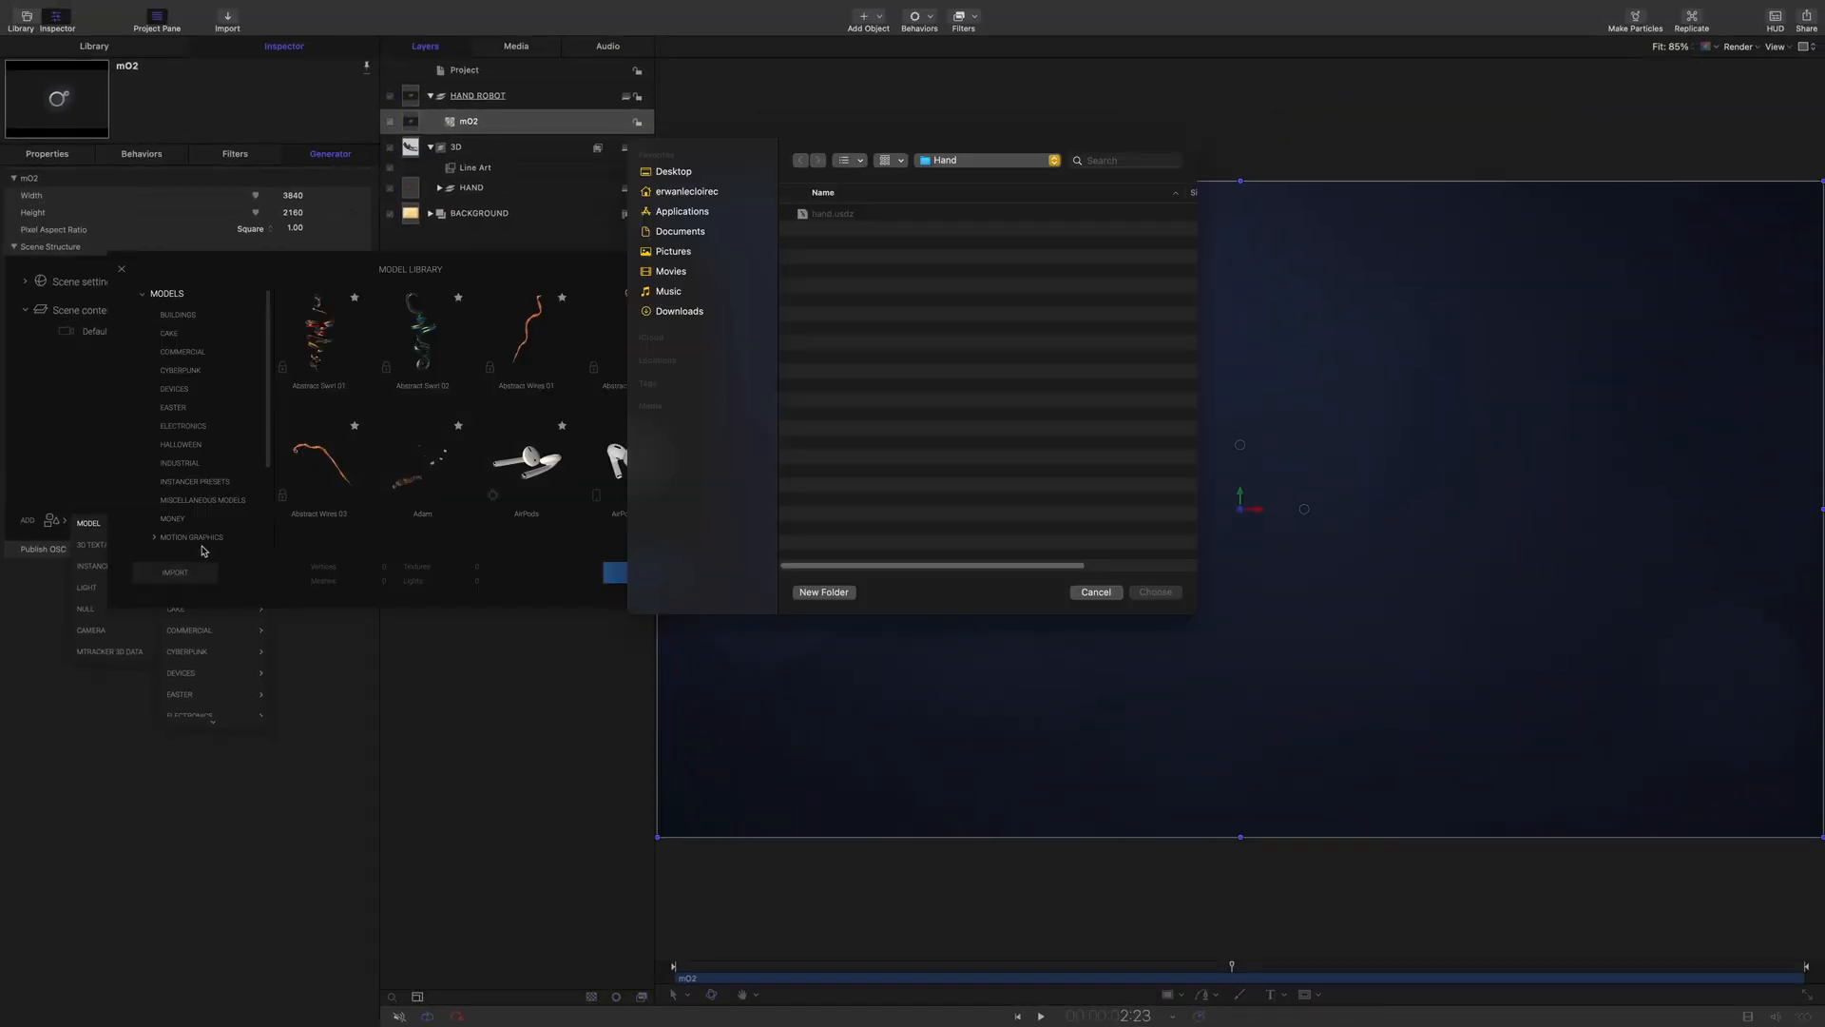
pyautogui.click(800, 159)
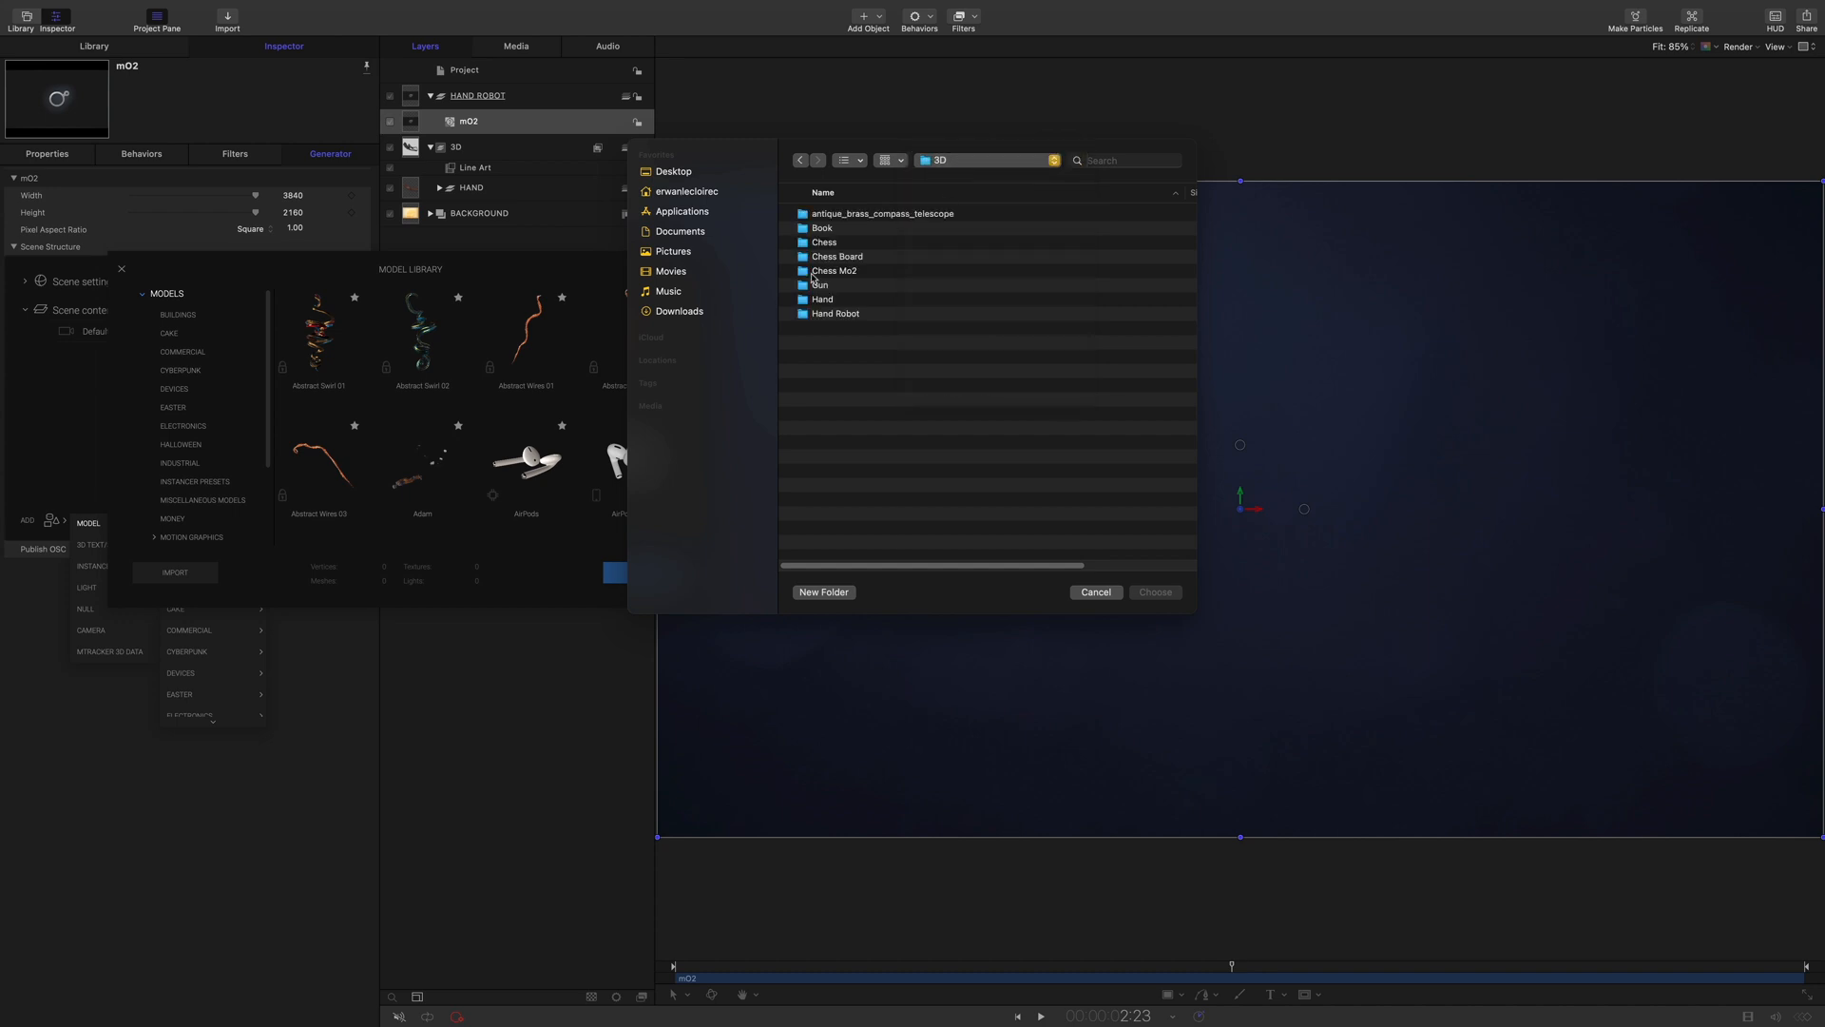
pyautogui.doubleClick(833, 314)
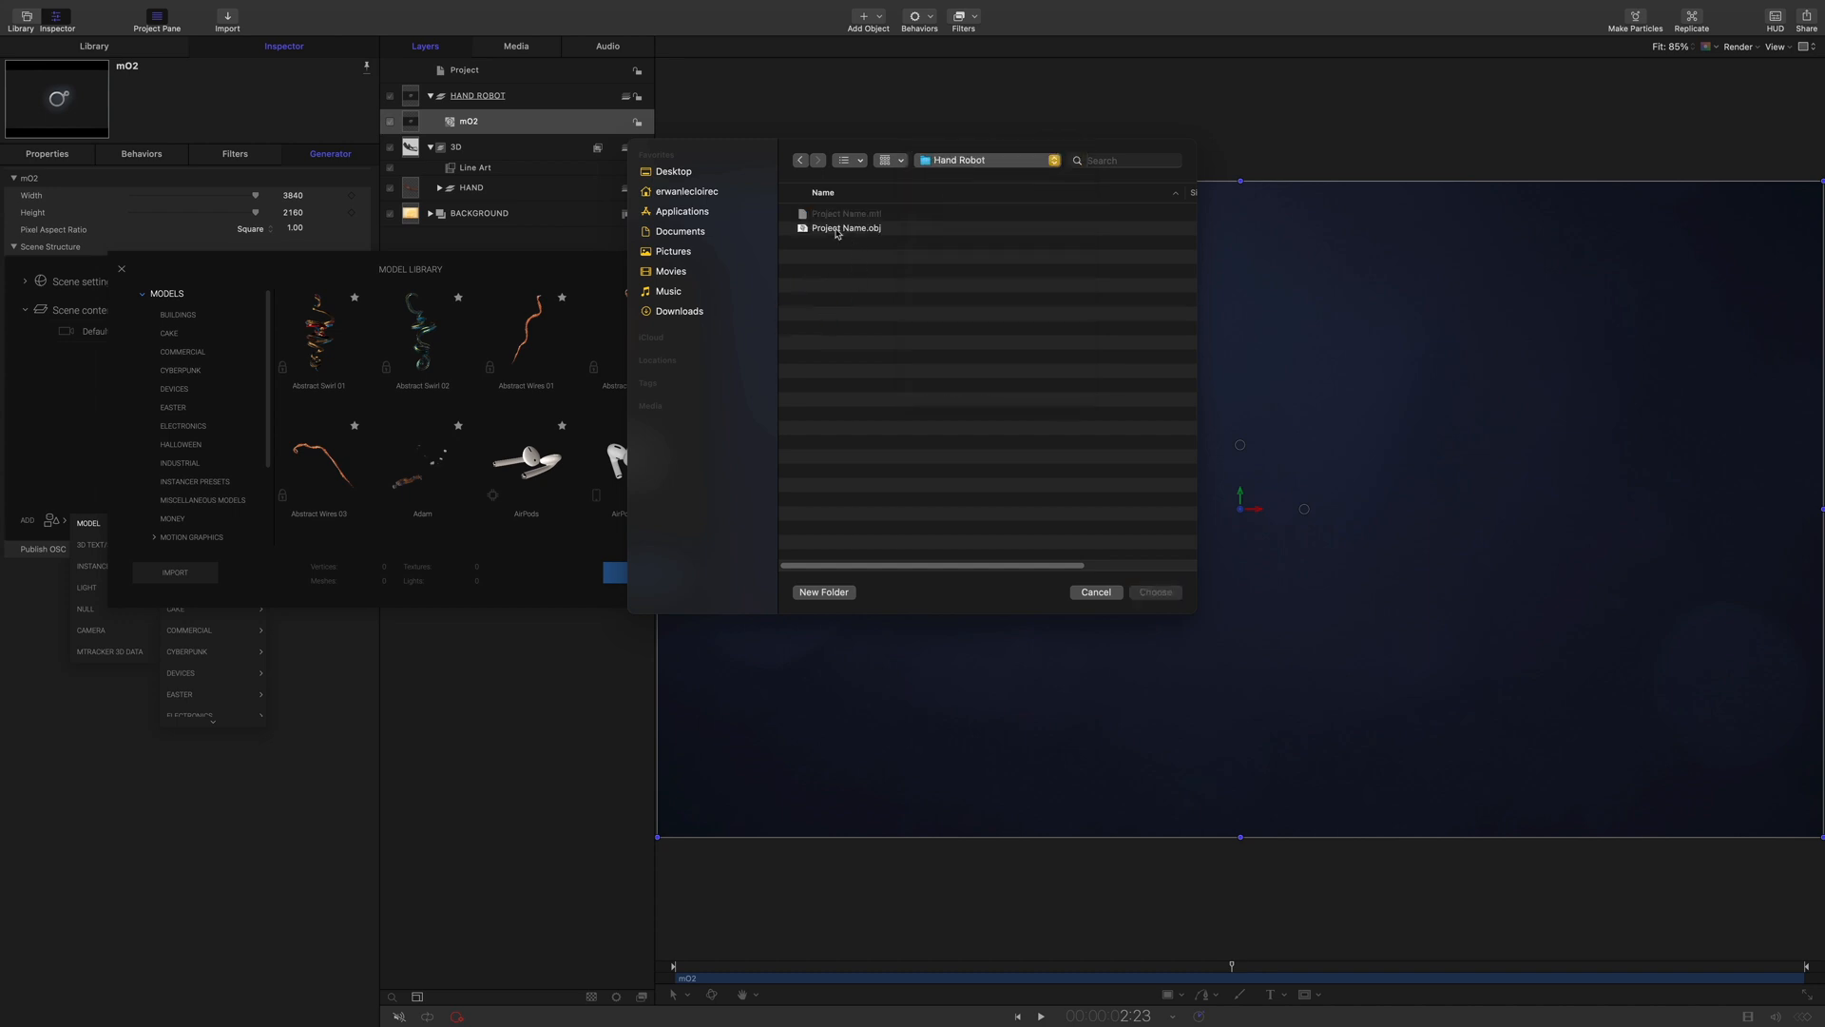
pyautogui.click(846, 228)
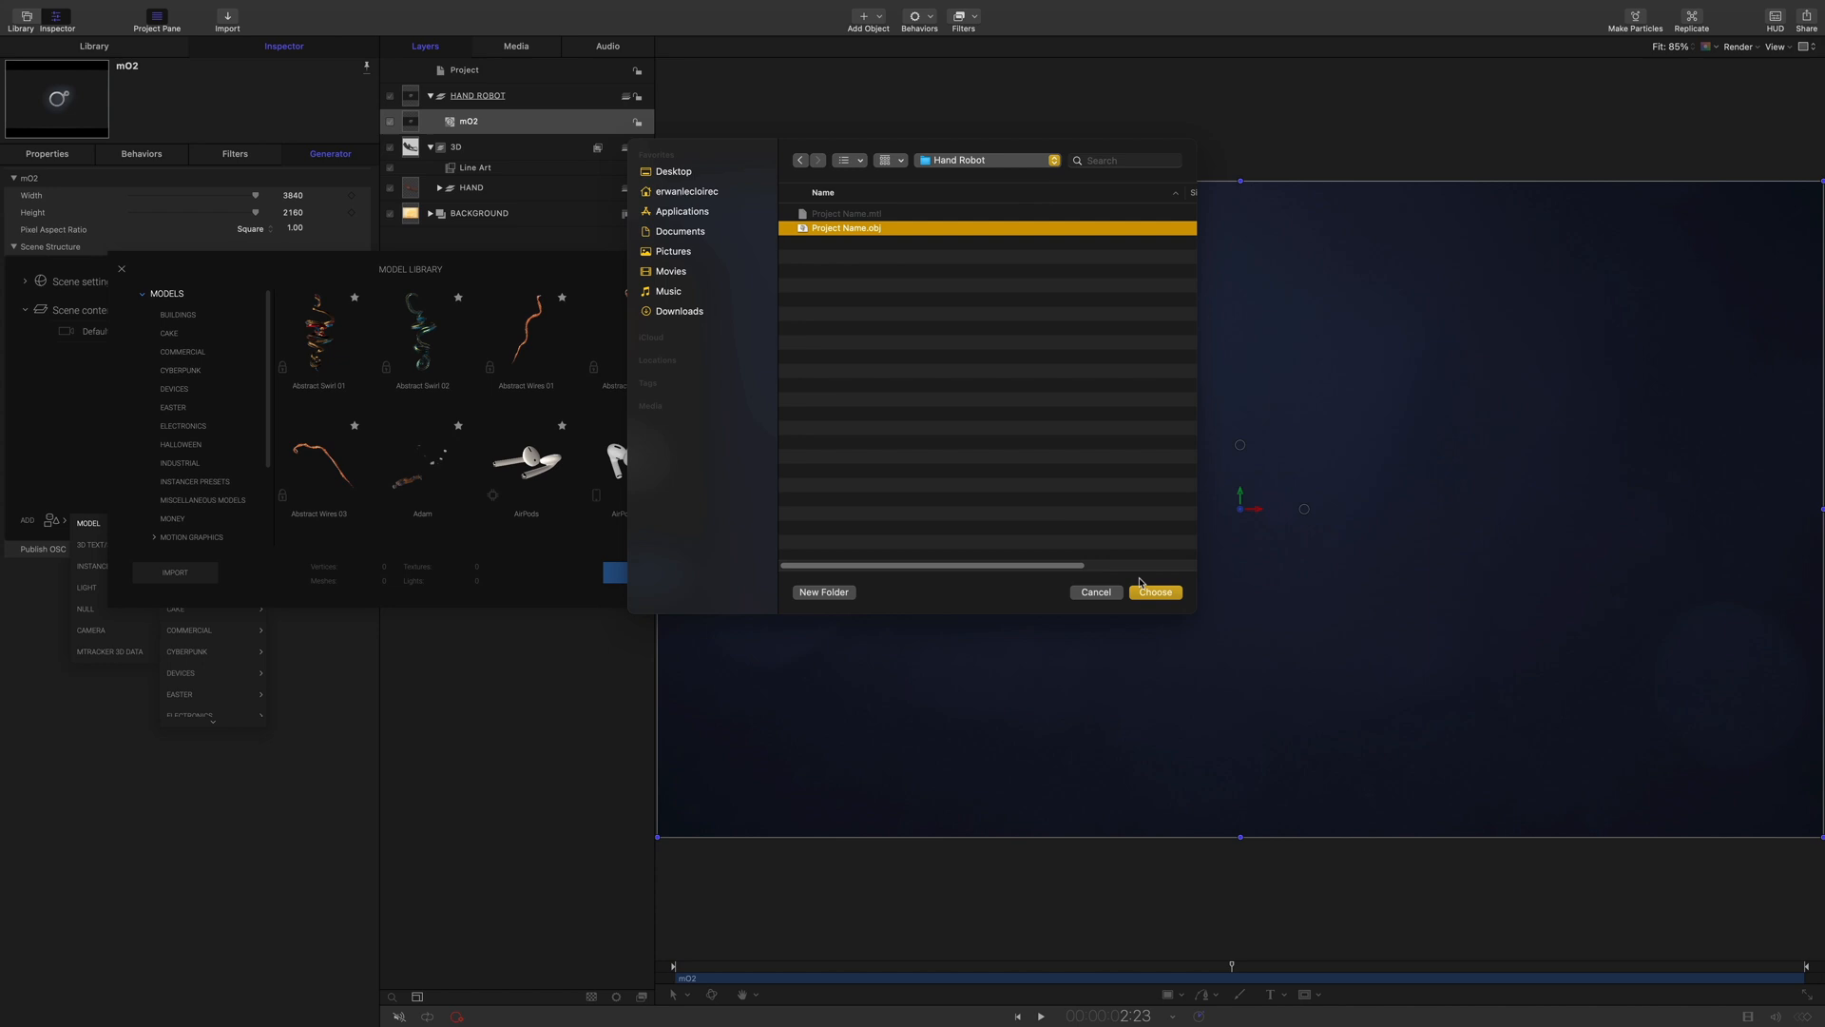
pyautogui.click(1153, 594)
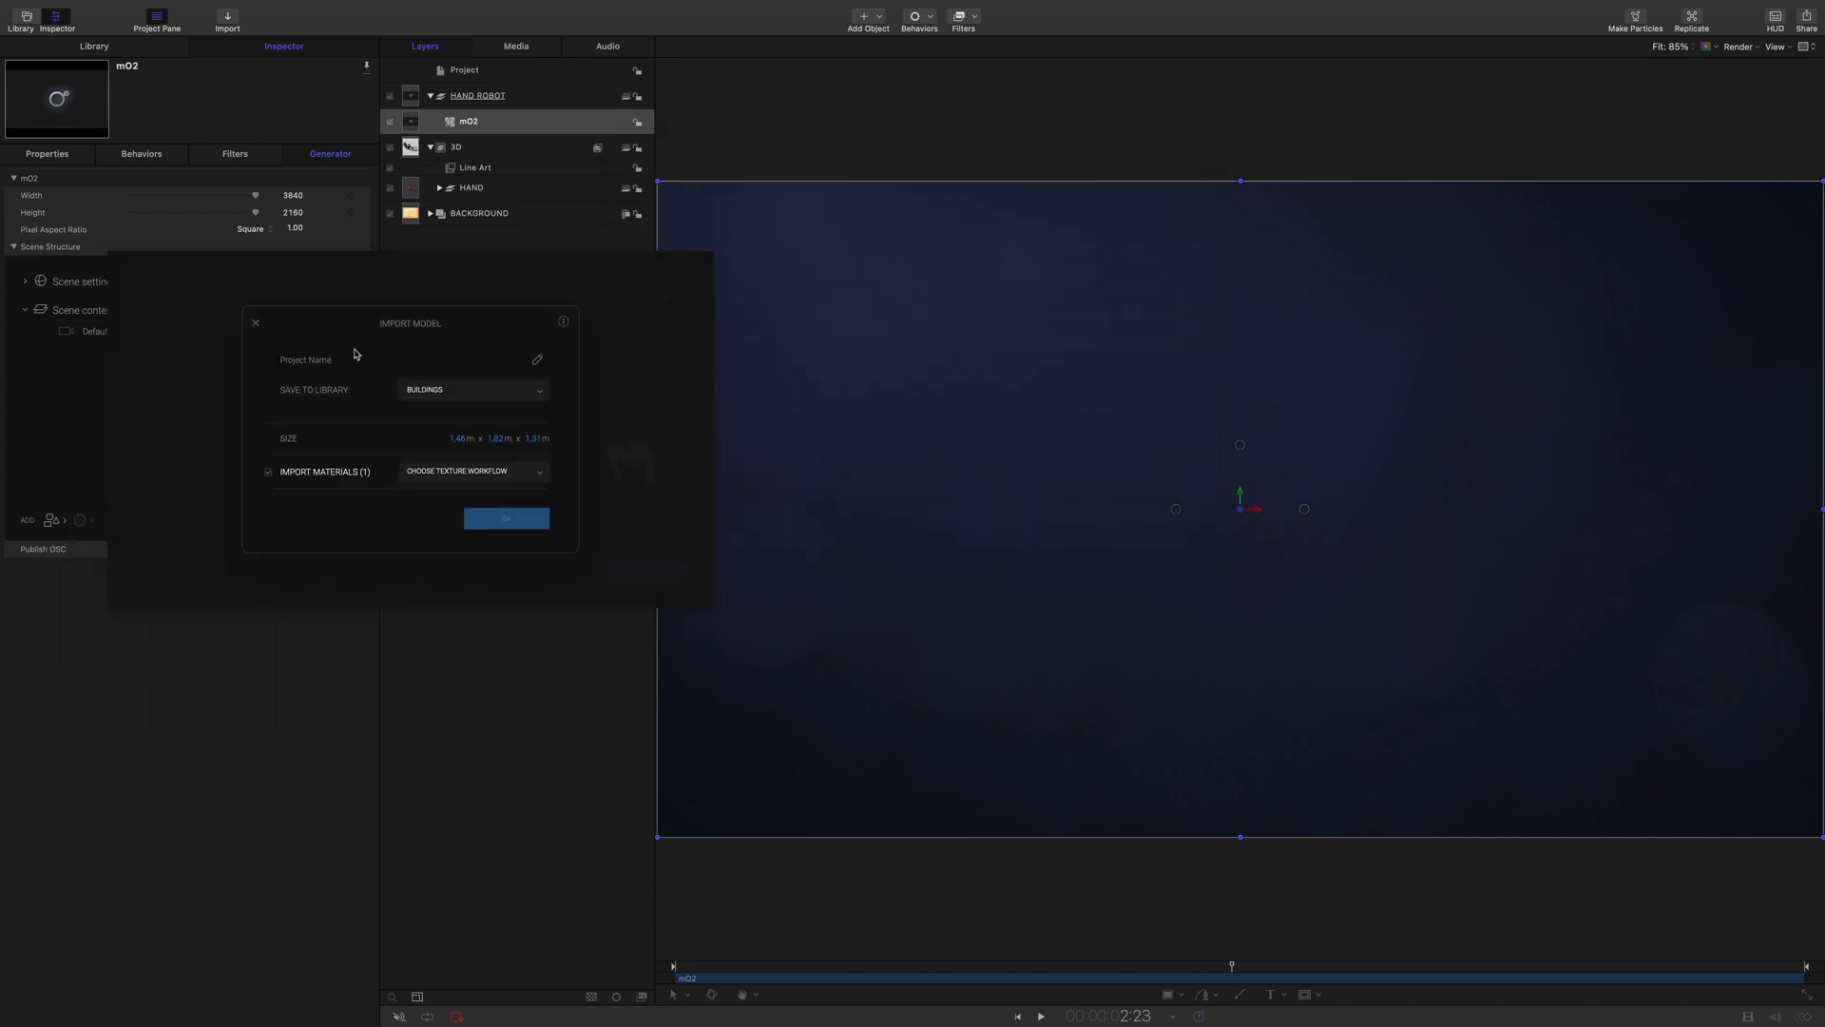
# Import the model as HAND ROBOT into the ROBOT library and add it to the scene
pyautogui.click(471, 388)
pyautogui.write('HAND ROBOT')
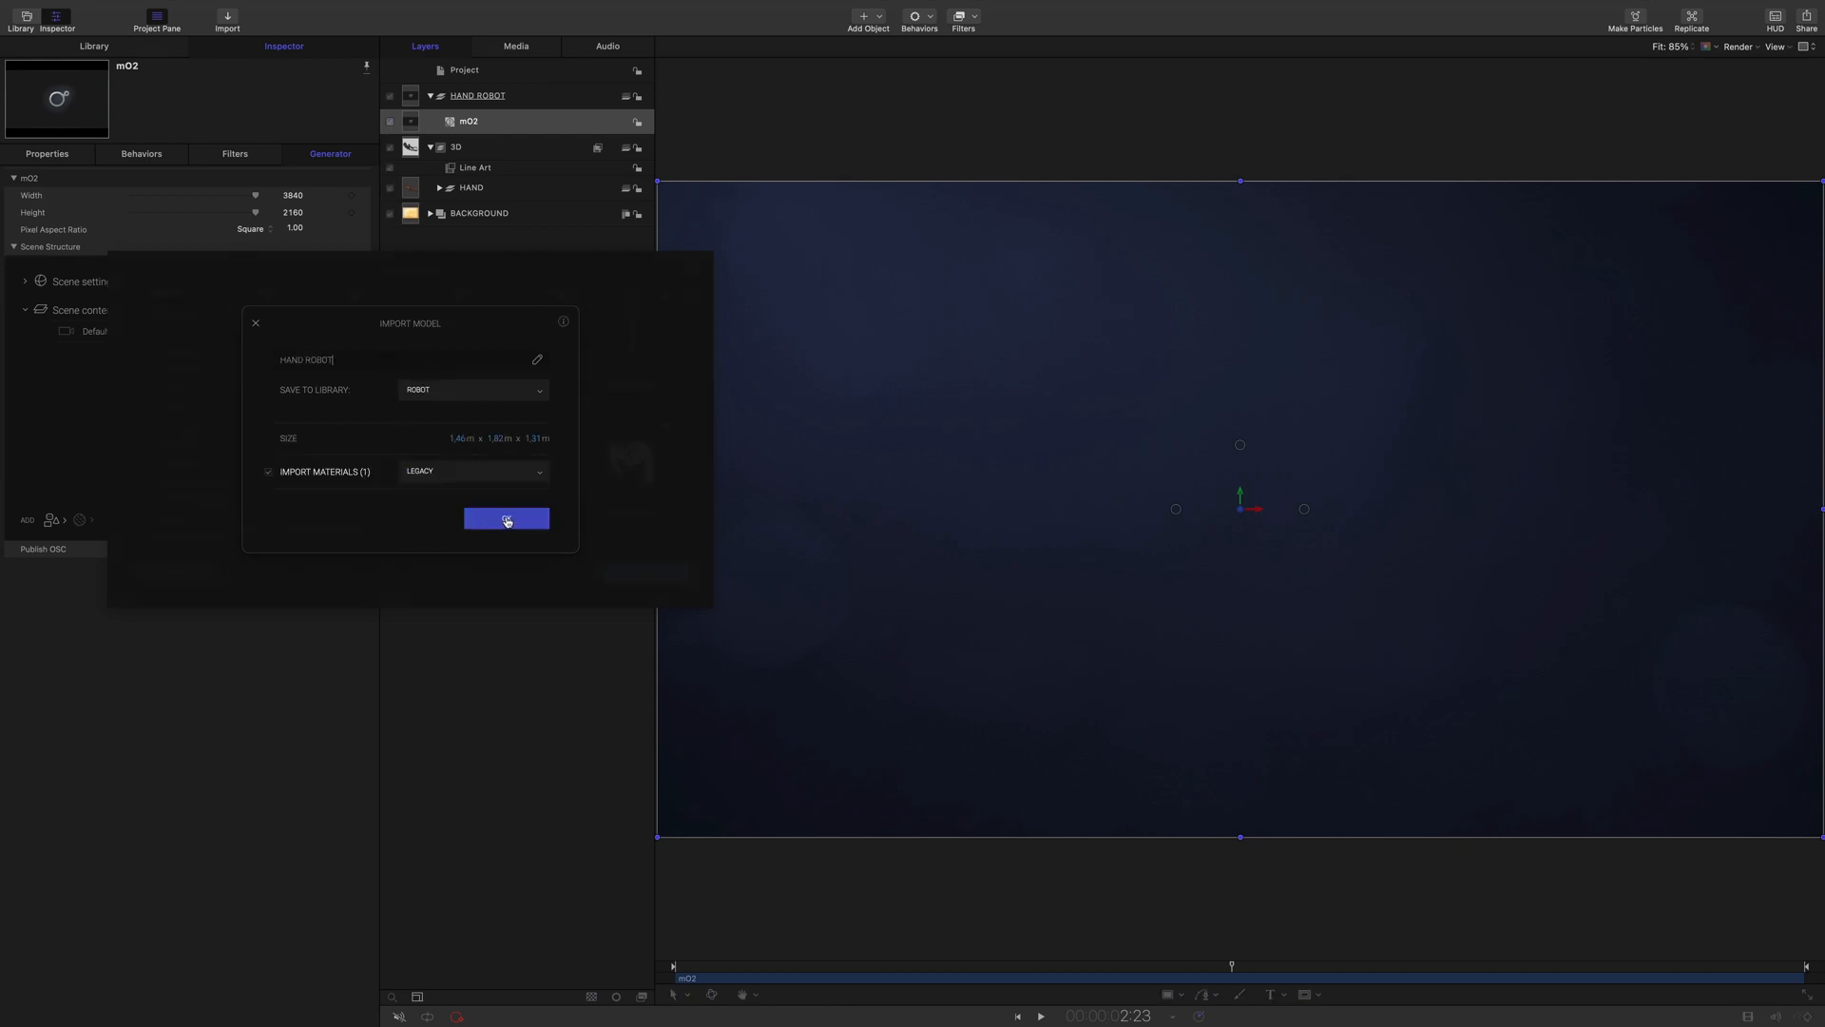
pyautogui.click(506, 517)
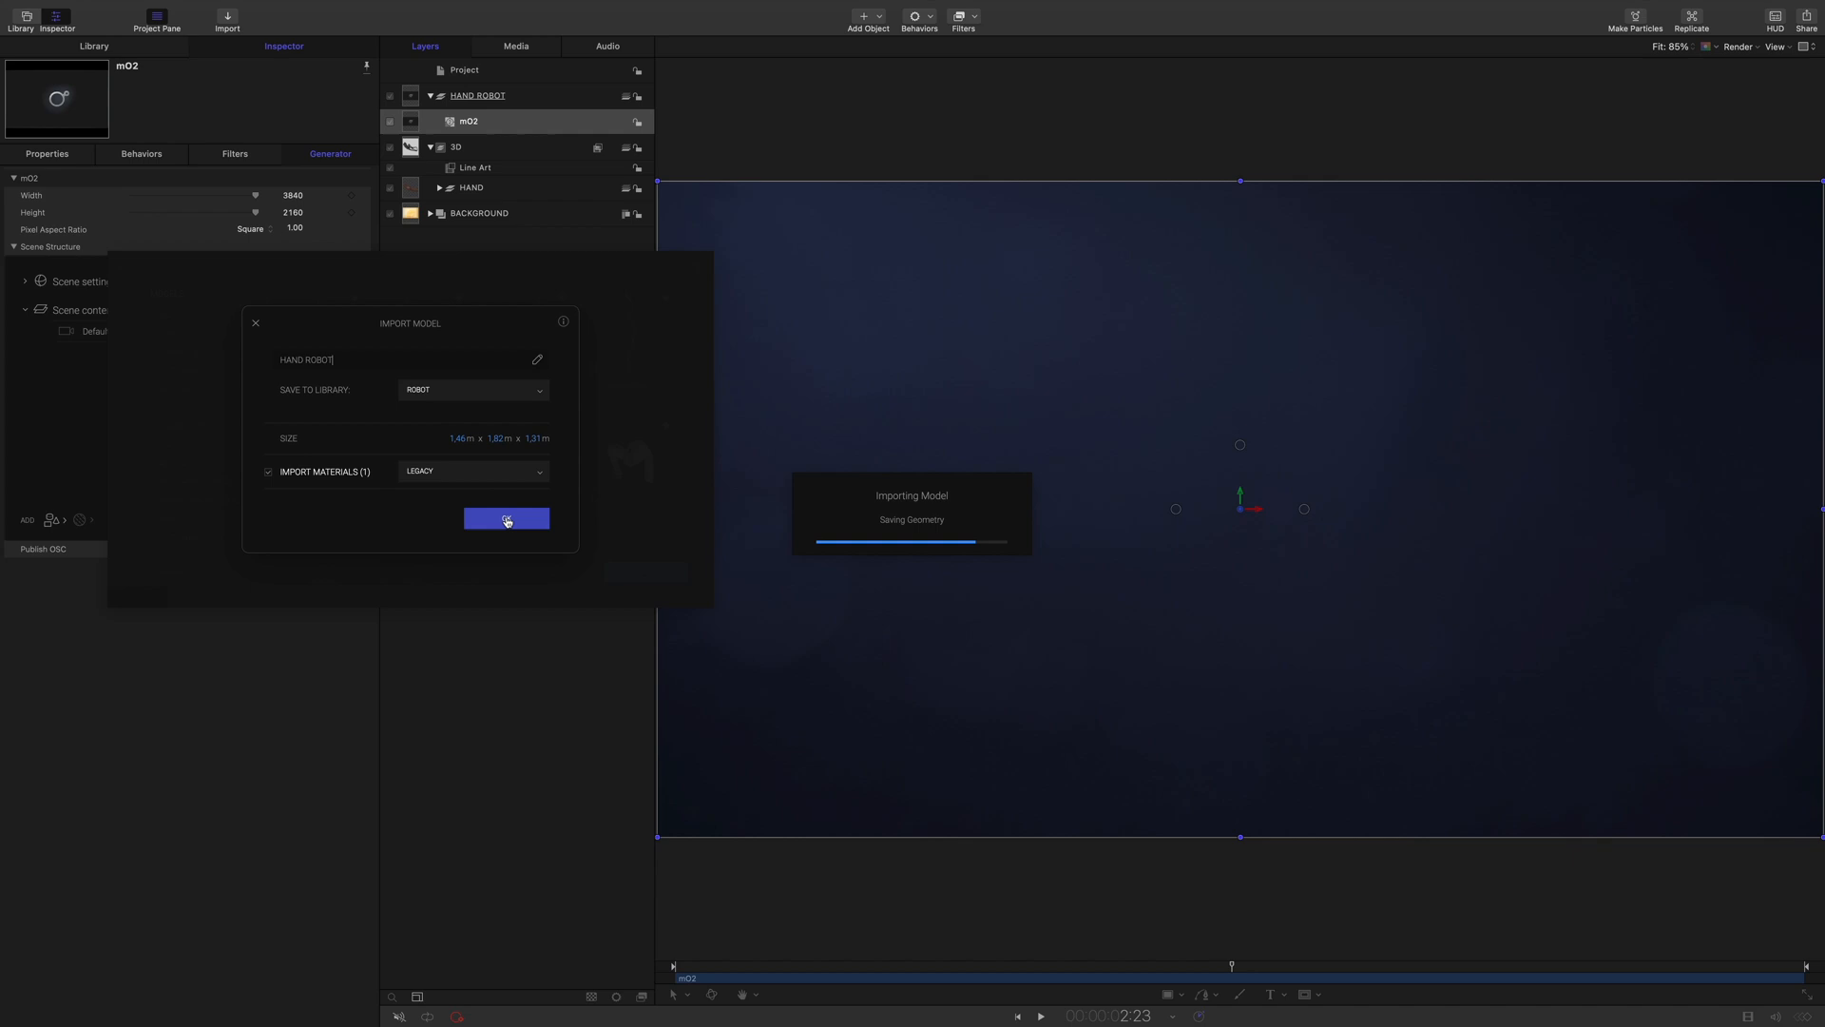
pyautogui.click(506, 517)
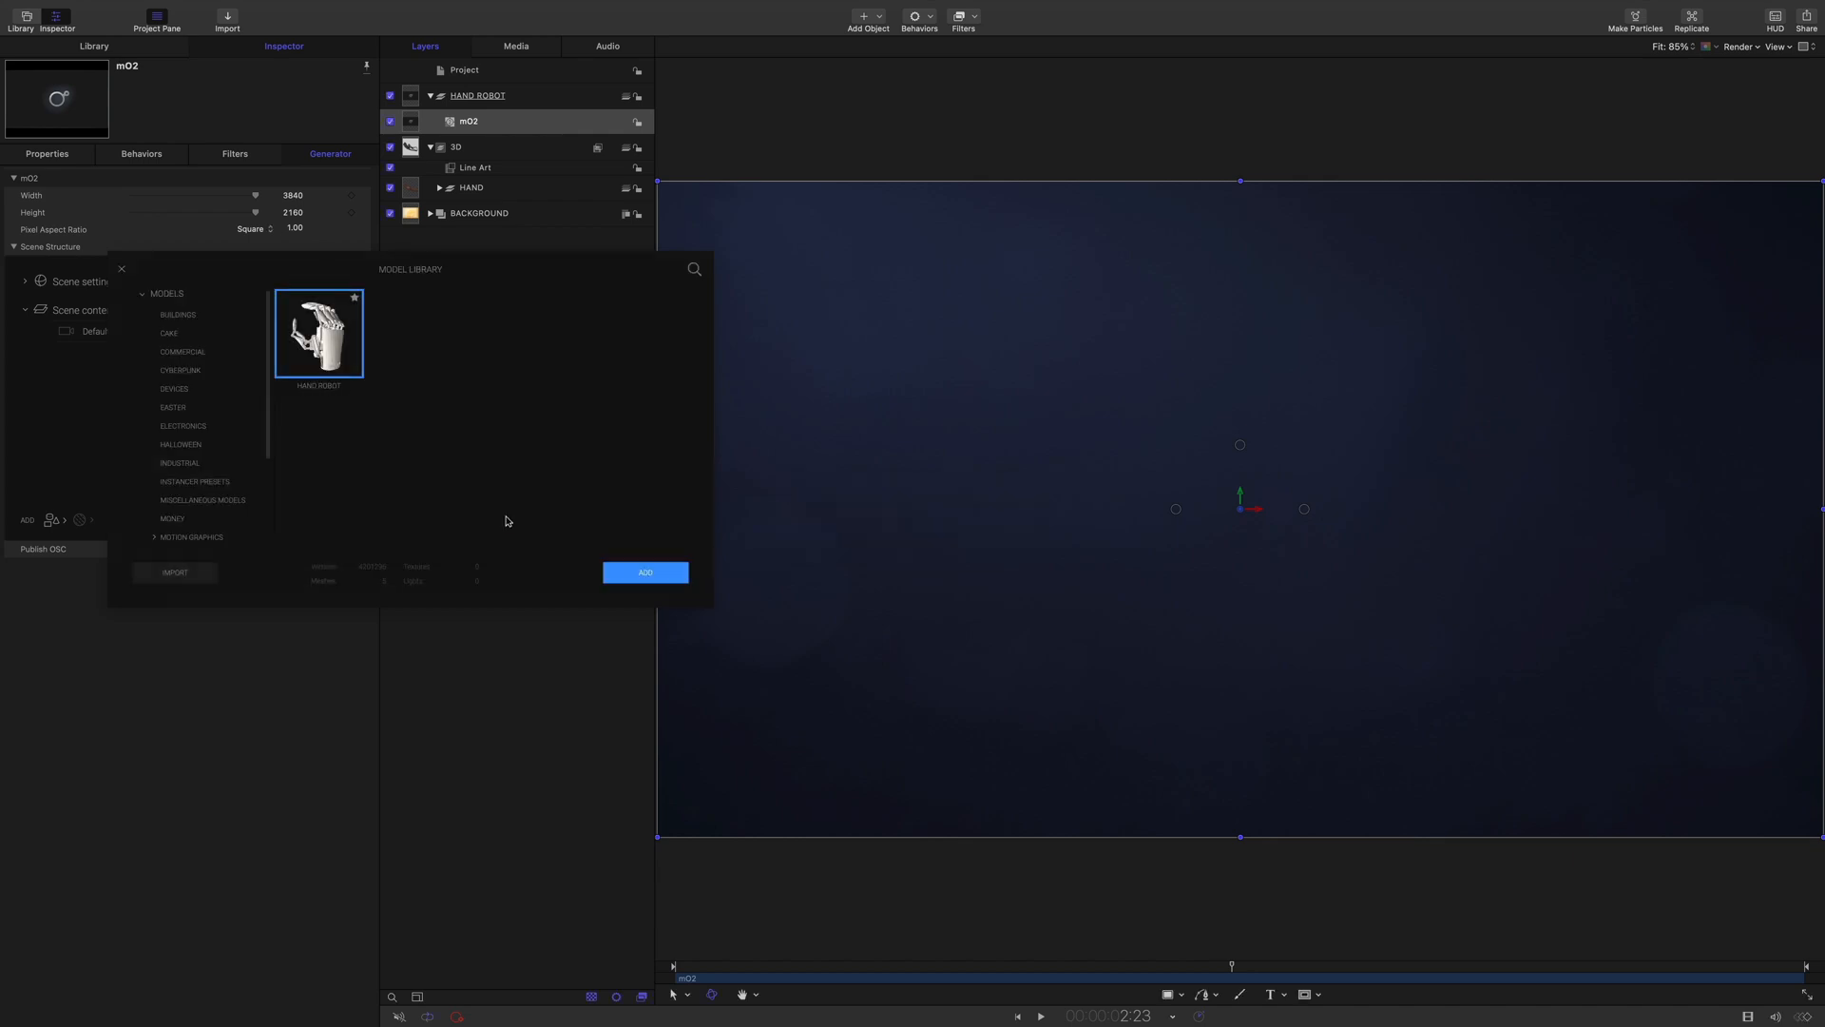
pyautogui.scroll(-3)
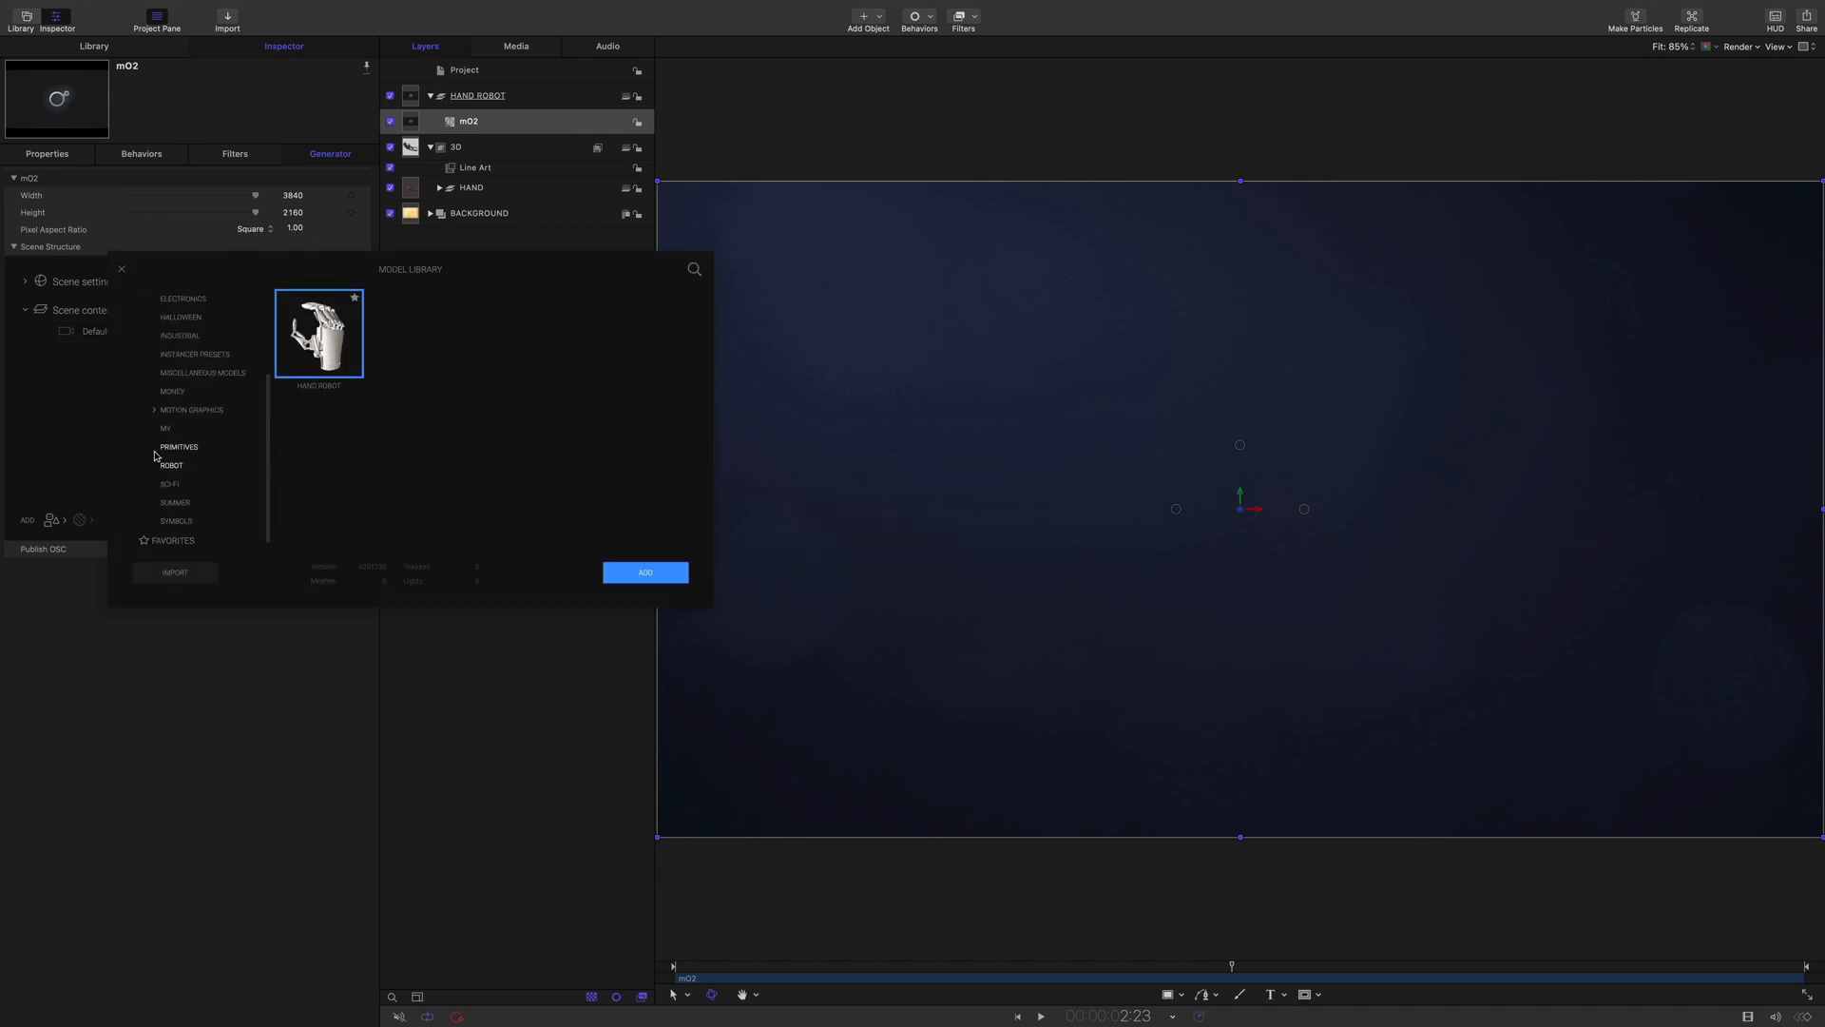
pyautogui.click(645, 572)
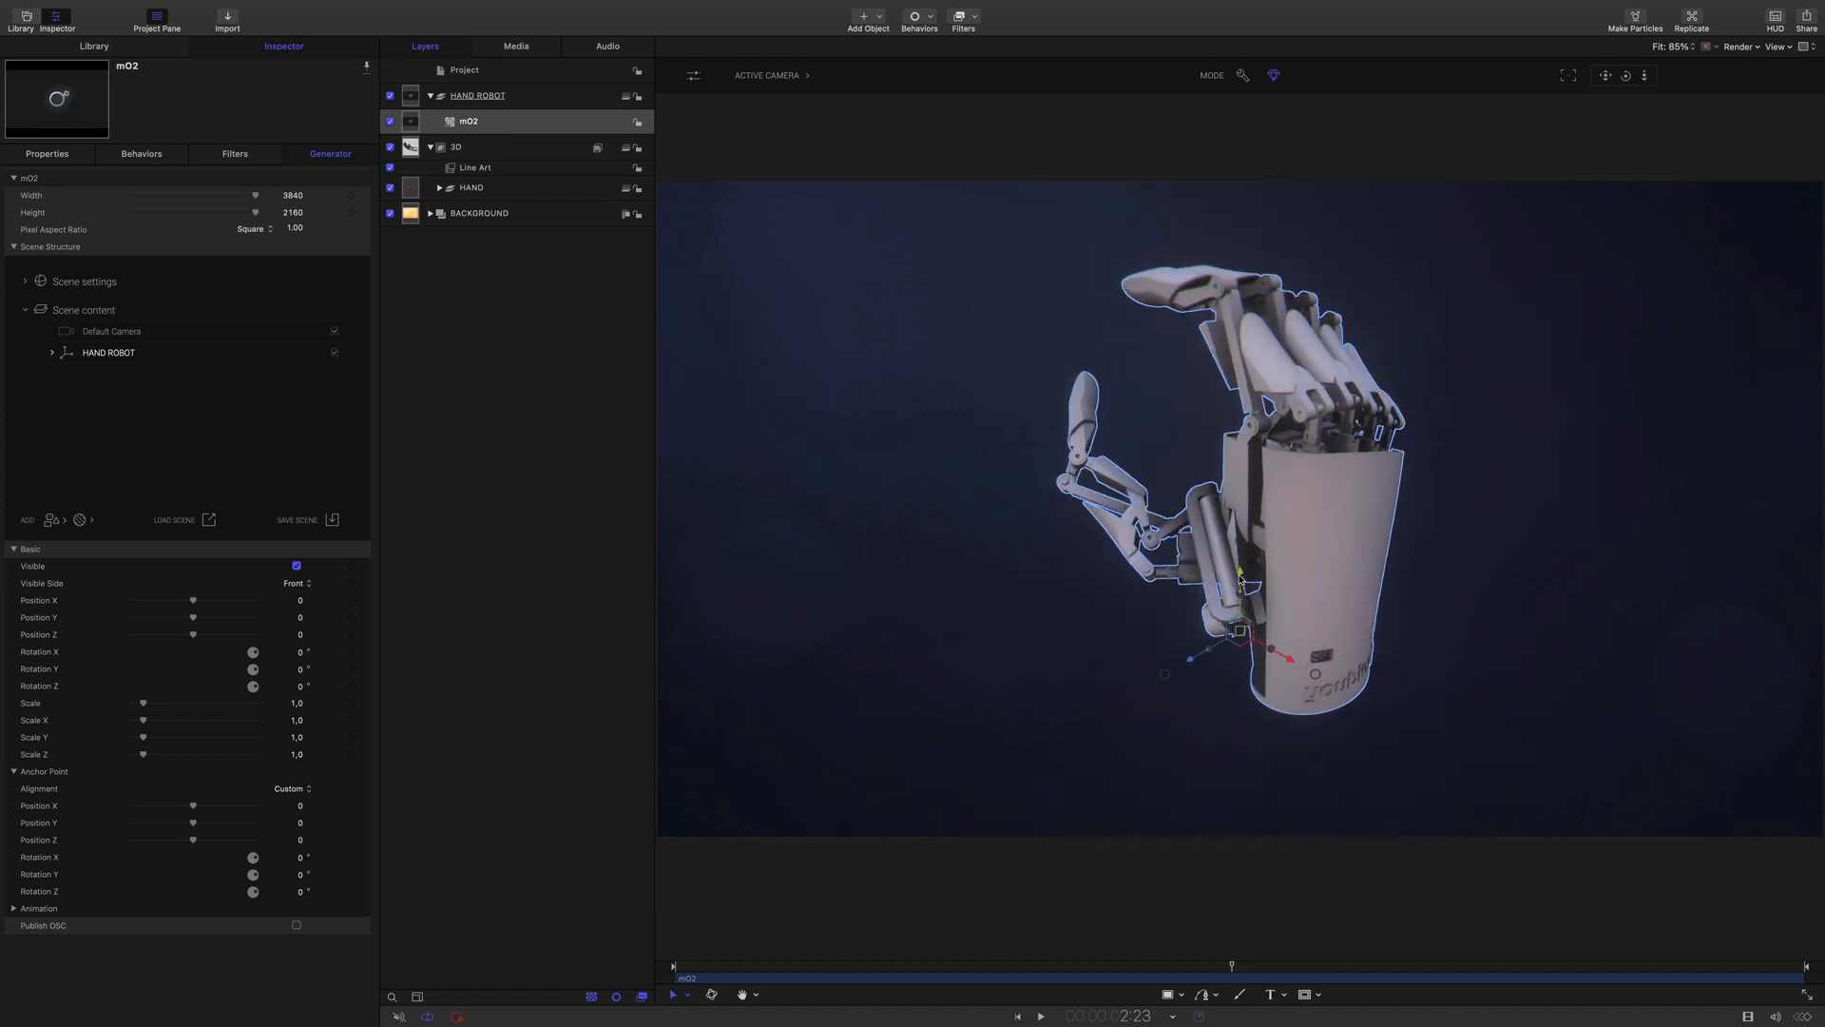
# Keep the active camera view and expand the Scene settings entries in the Scene Structure
pyautogui.click(766, 74)
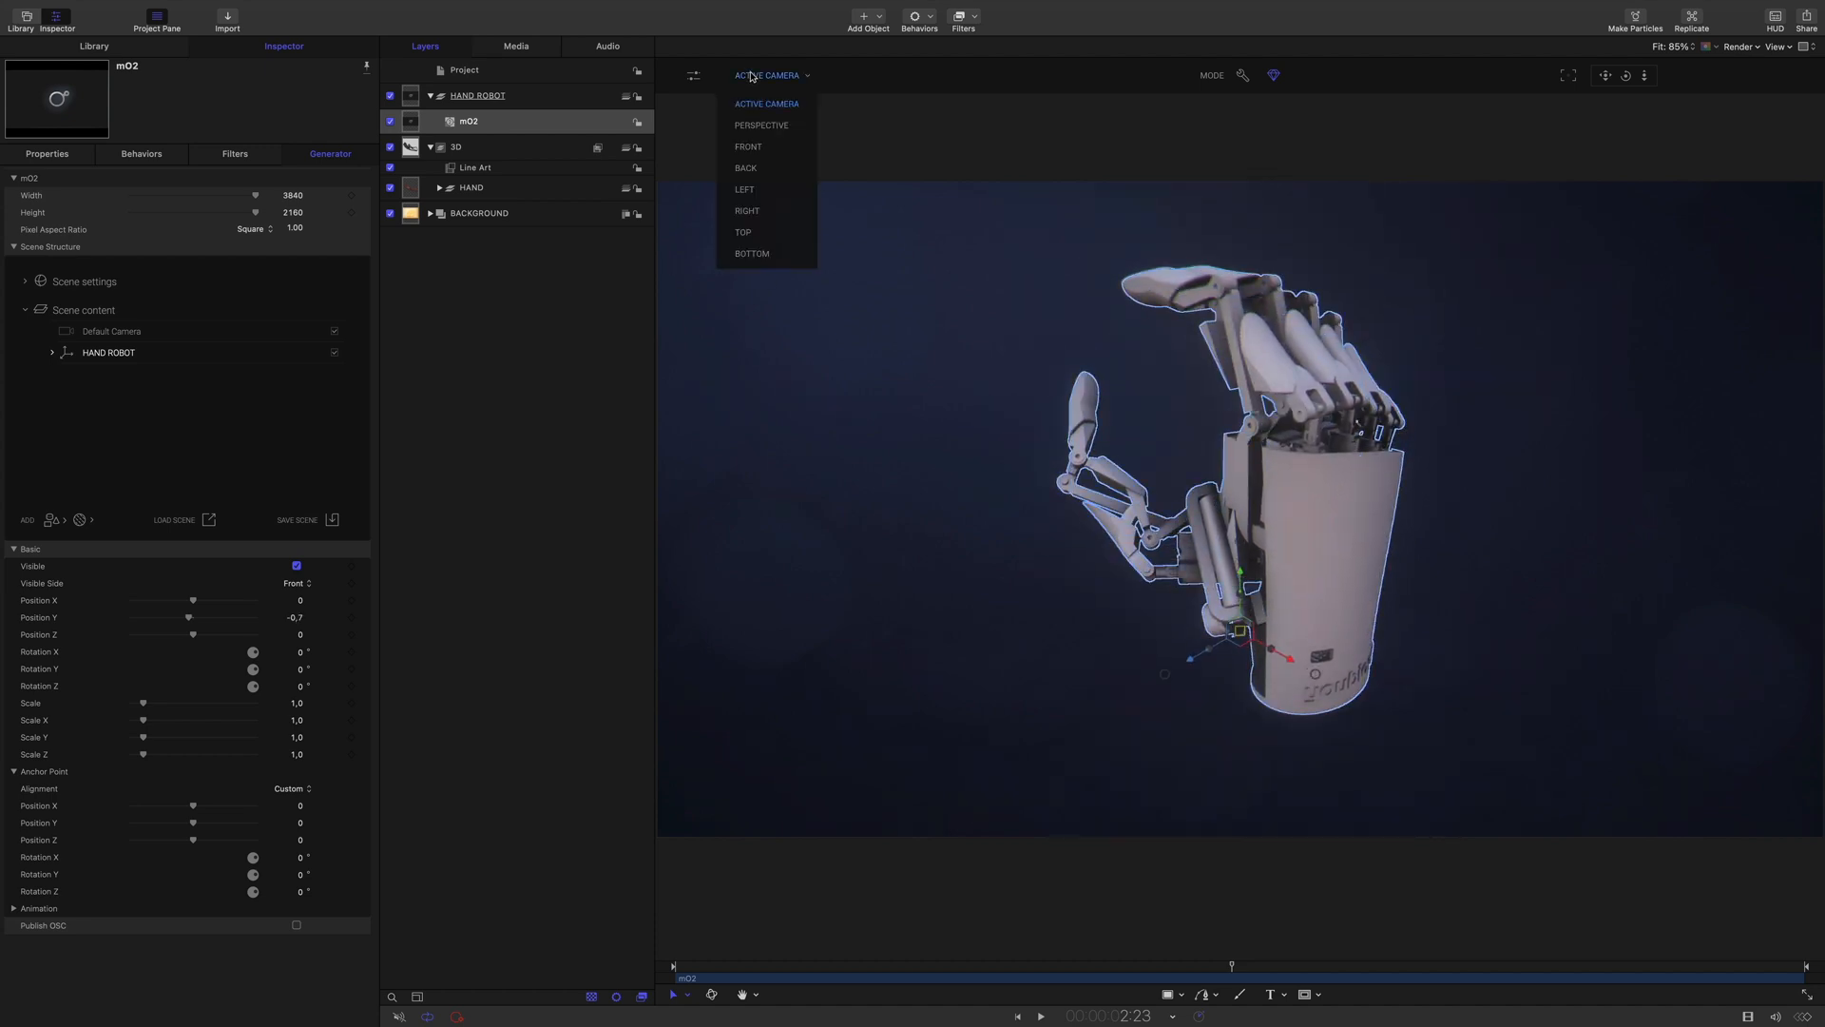
pyautogui.click(761, 125)
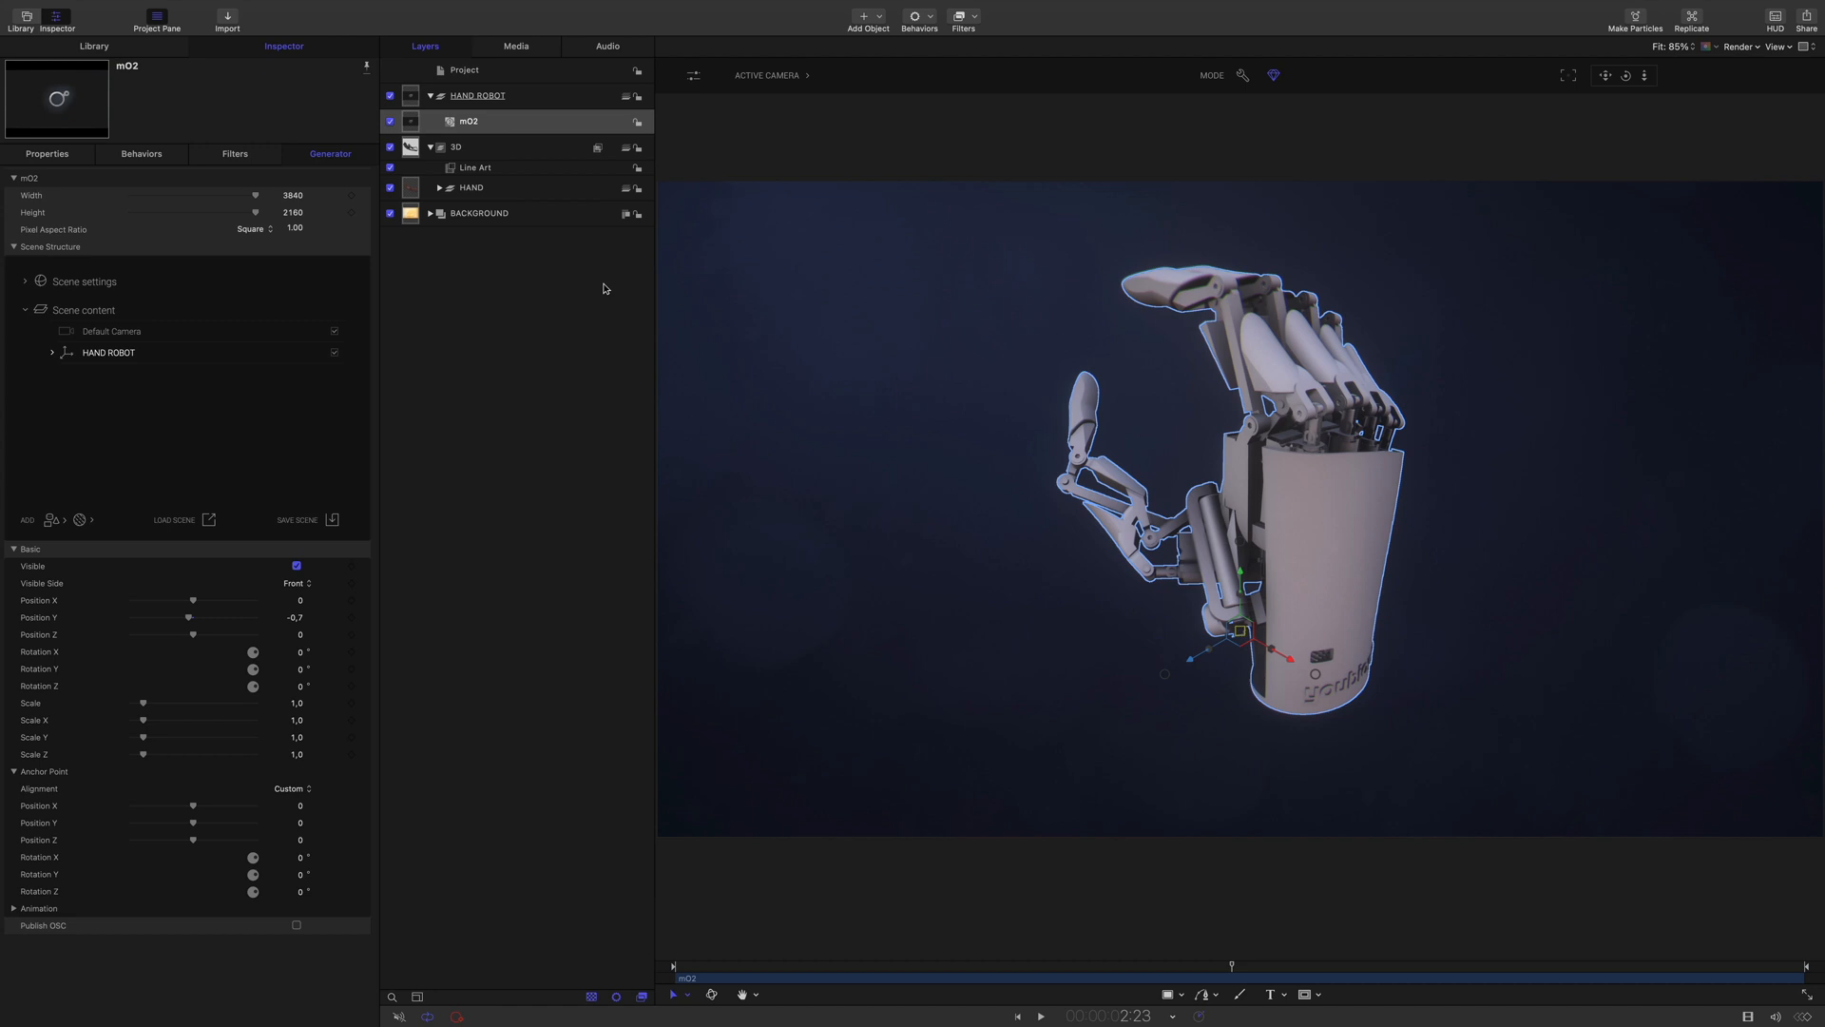
pyautogui.moveTo(500, 299)
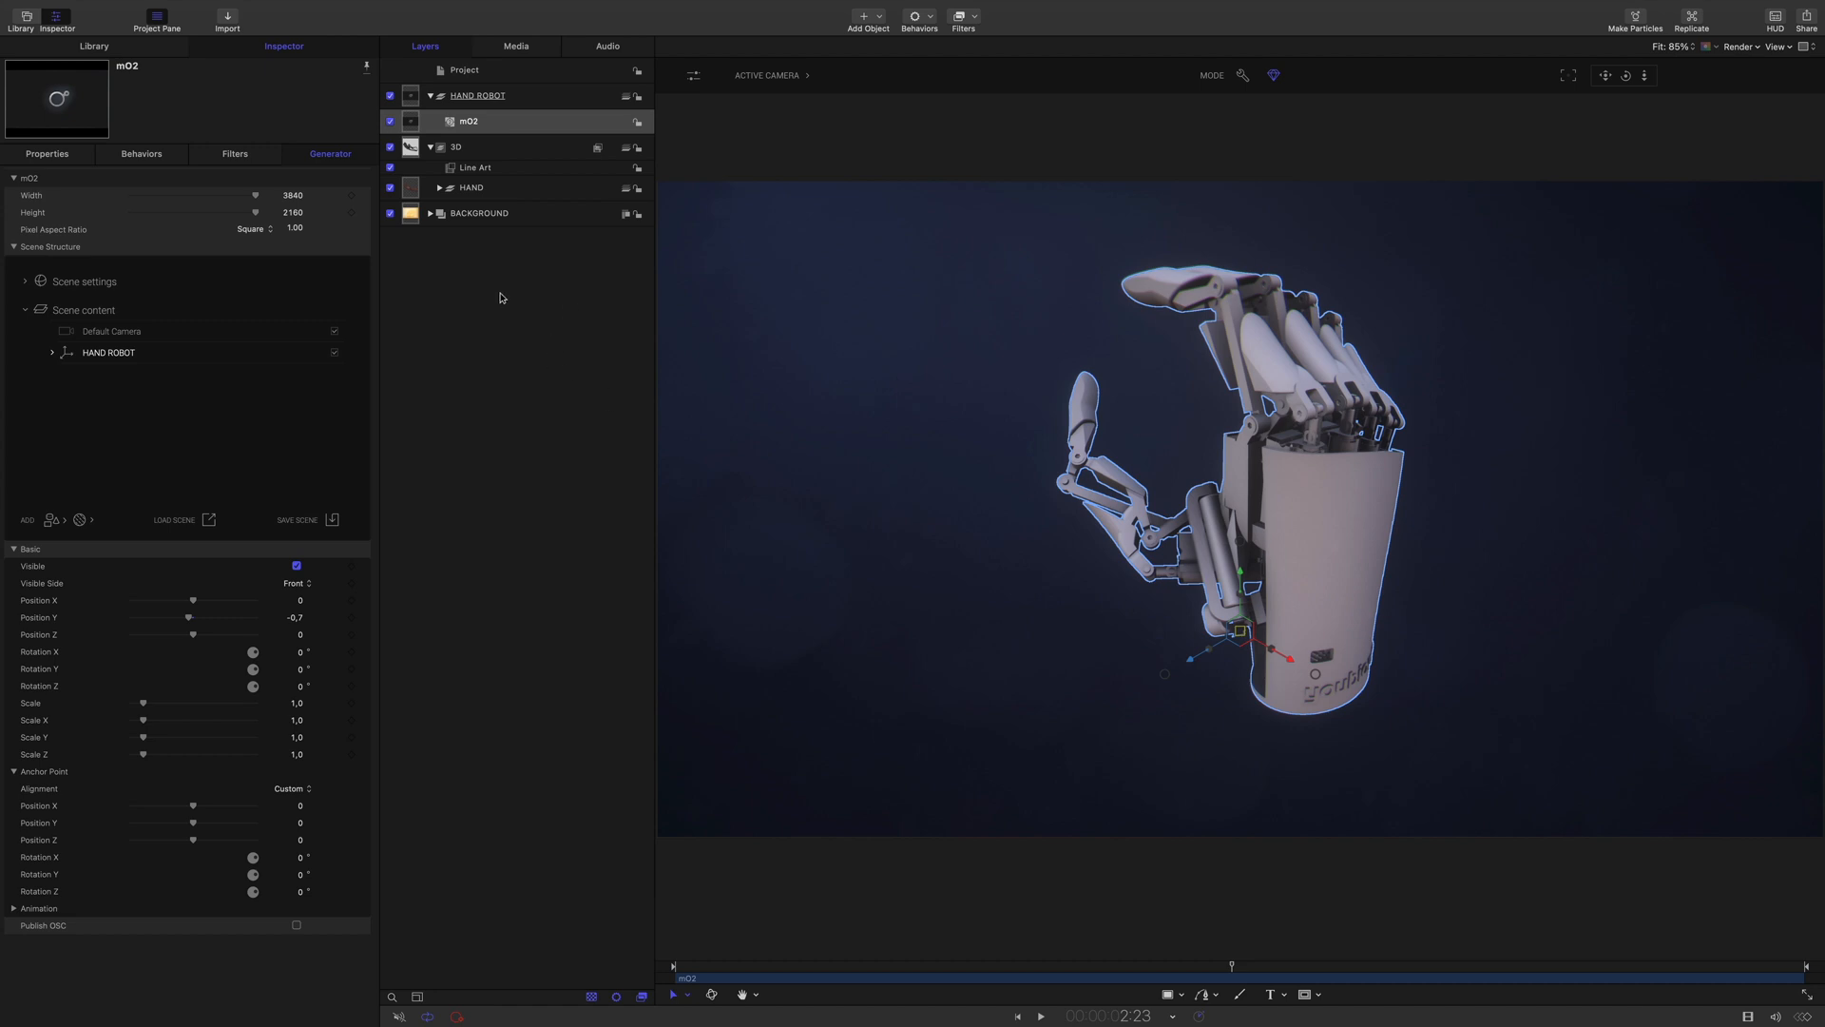
pyautogui.click(25, 281)
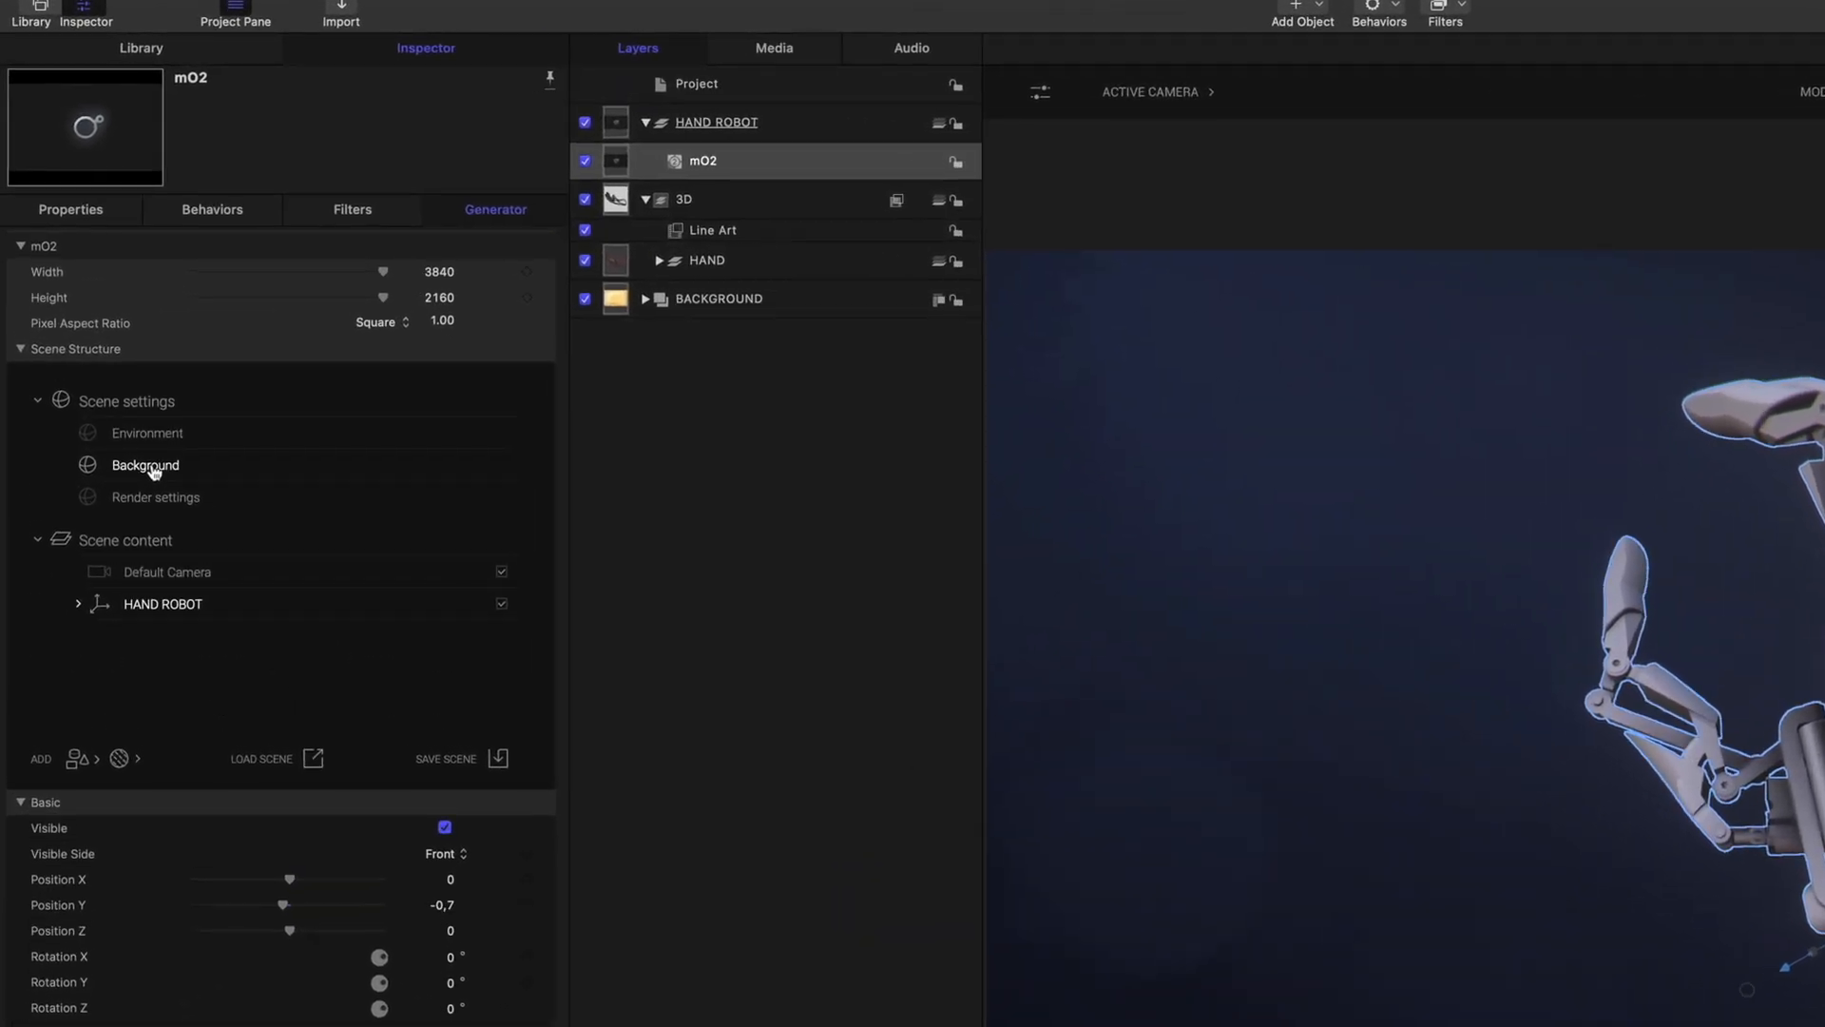
# Set the scene background type to Alpha Channel and select the HAND ROBOT group layer
pyautogui.click(144, 464)
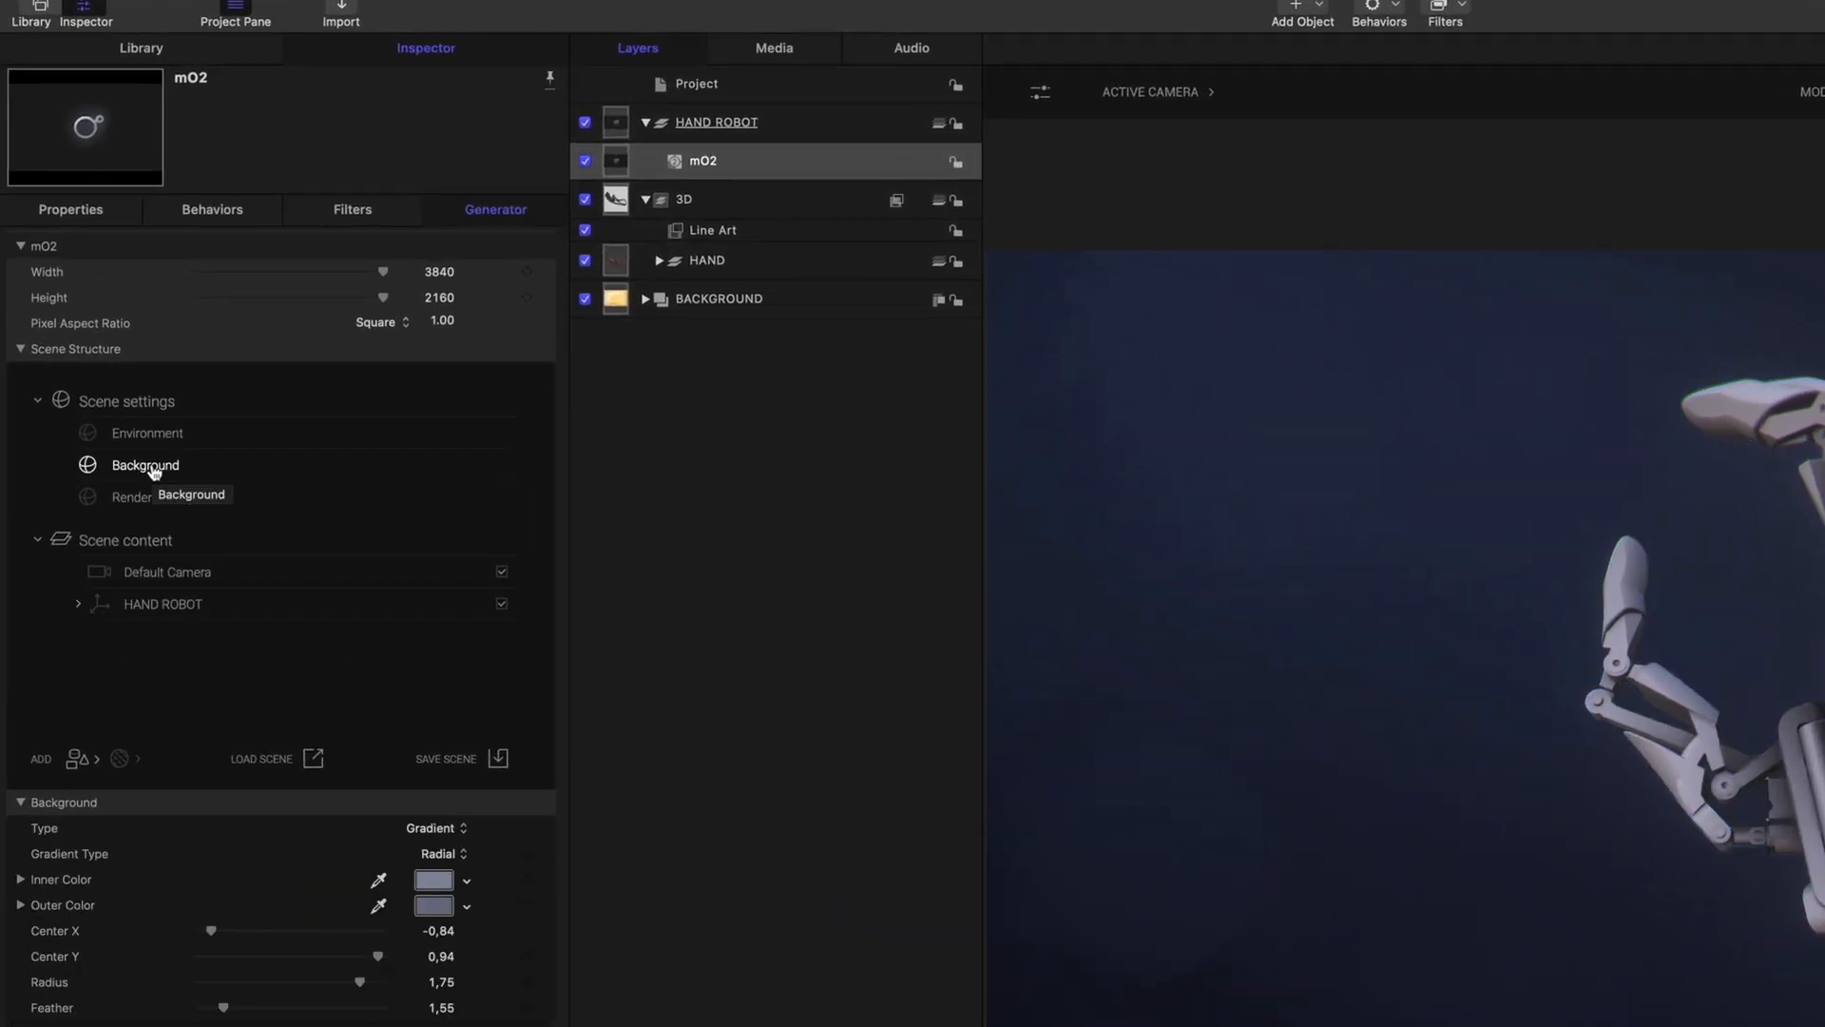
pyautogui.click(437, 827)
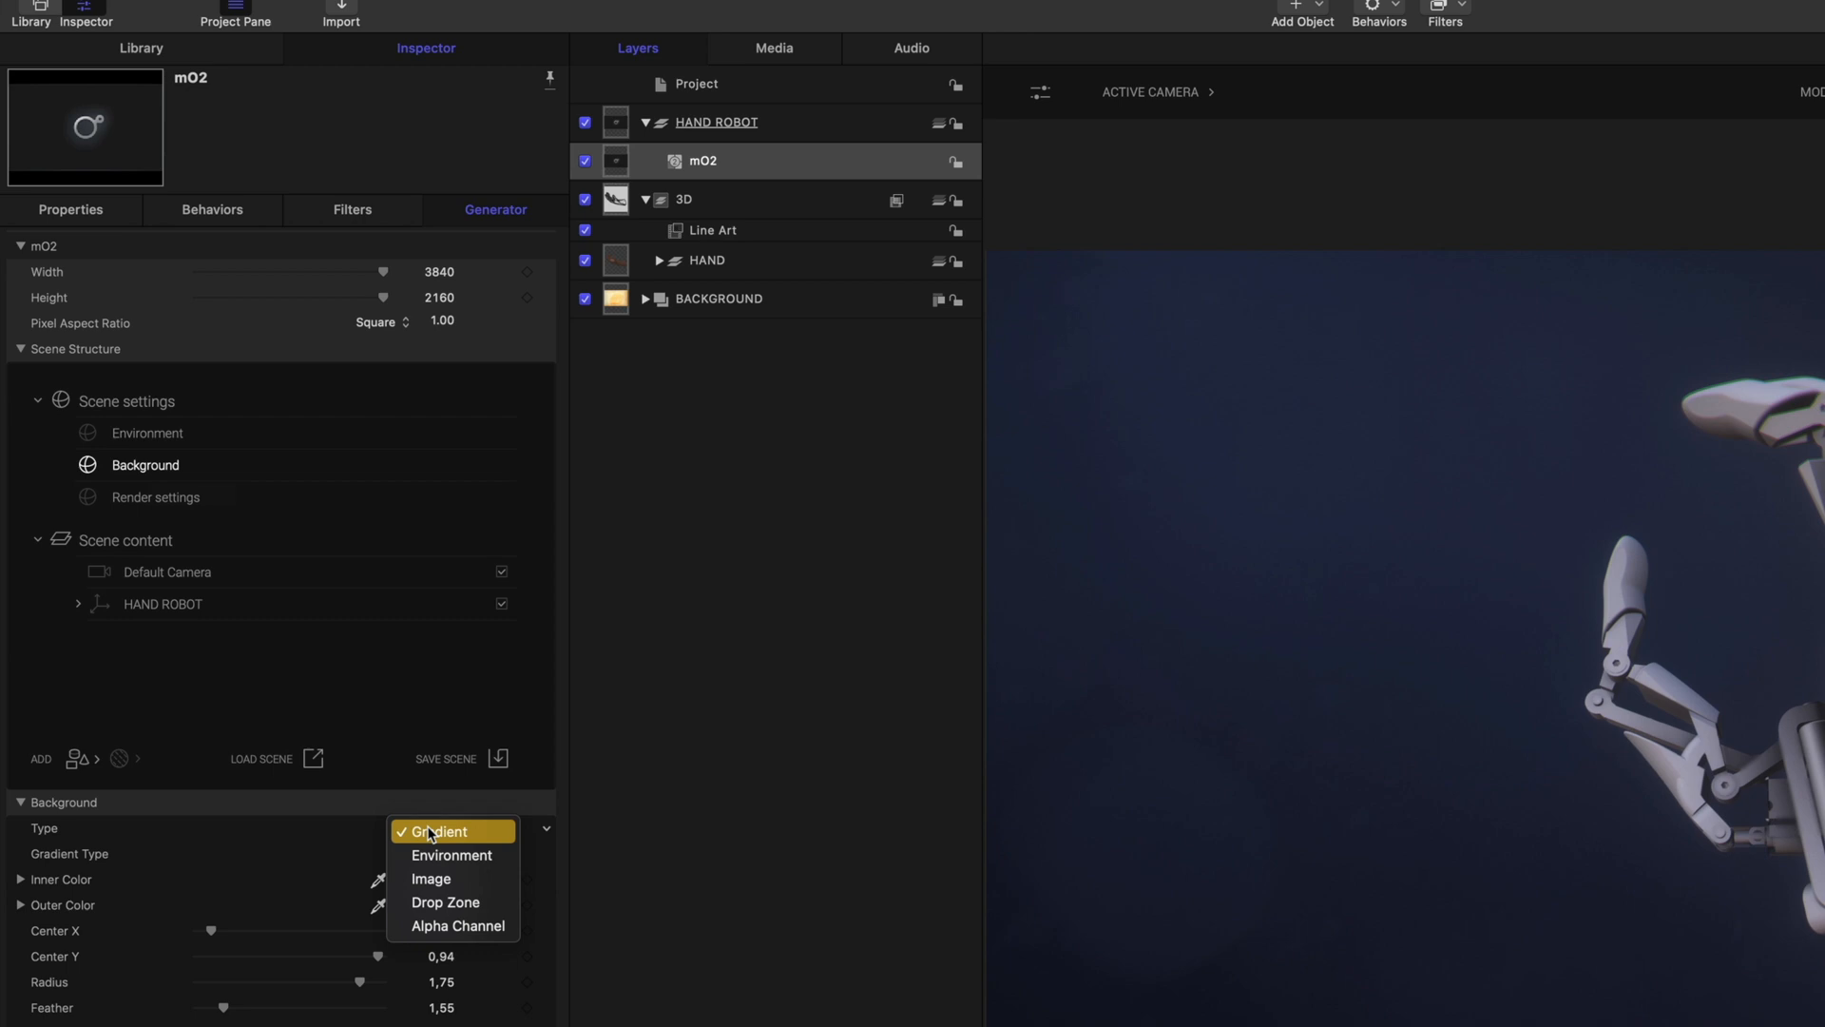
pyautogui.moveTo(458, 926)
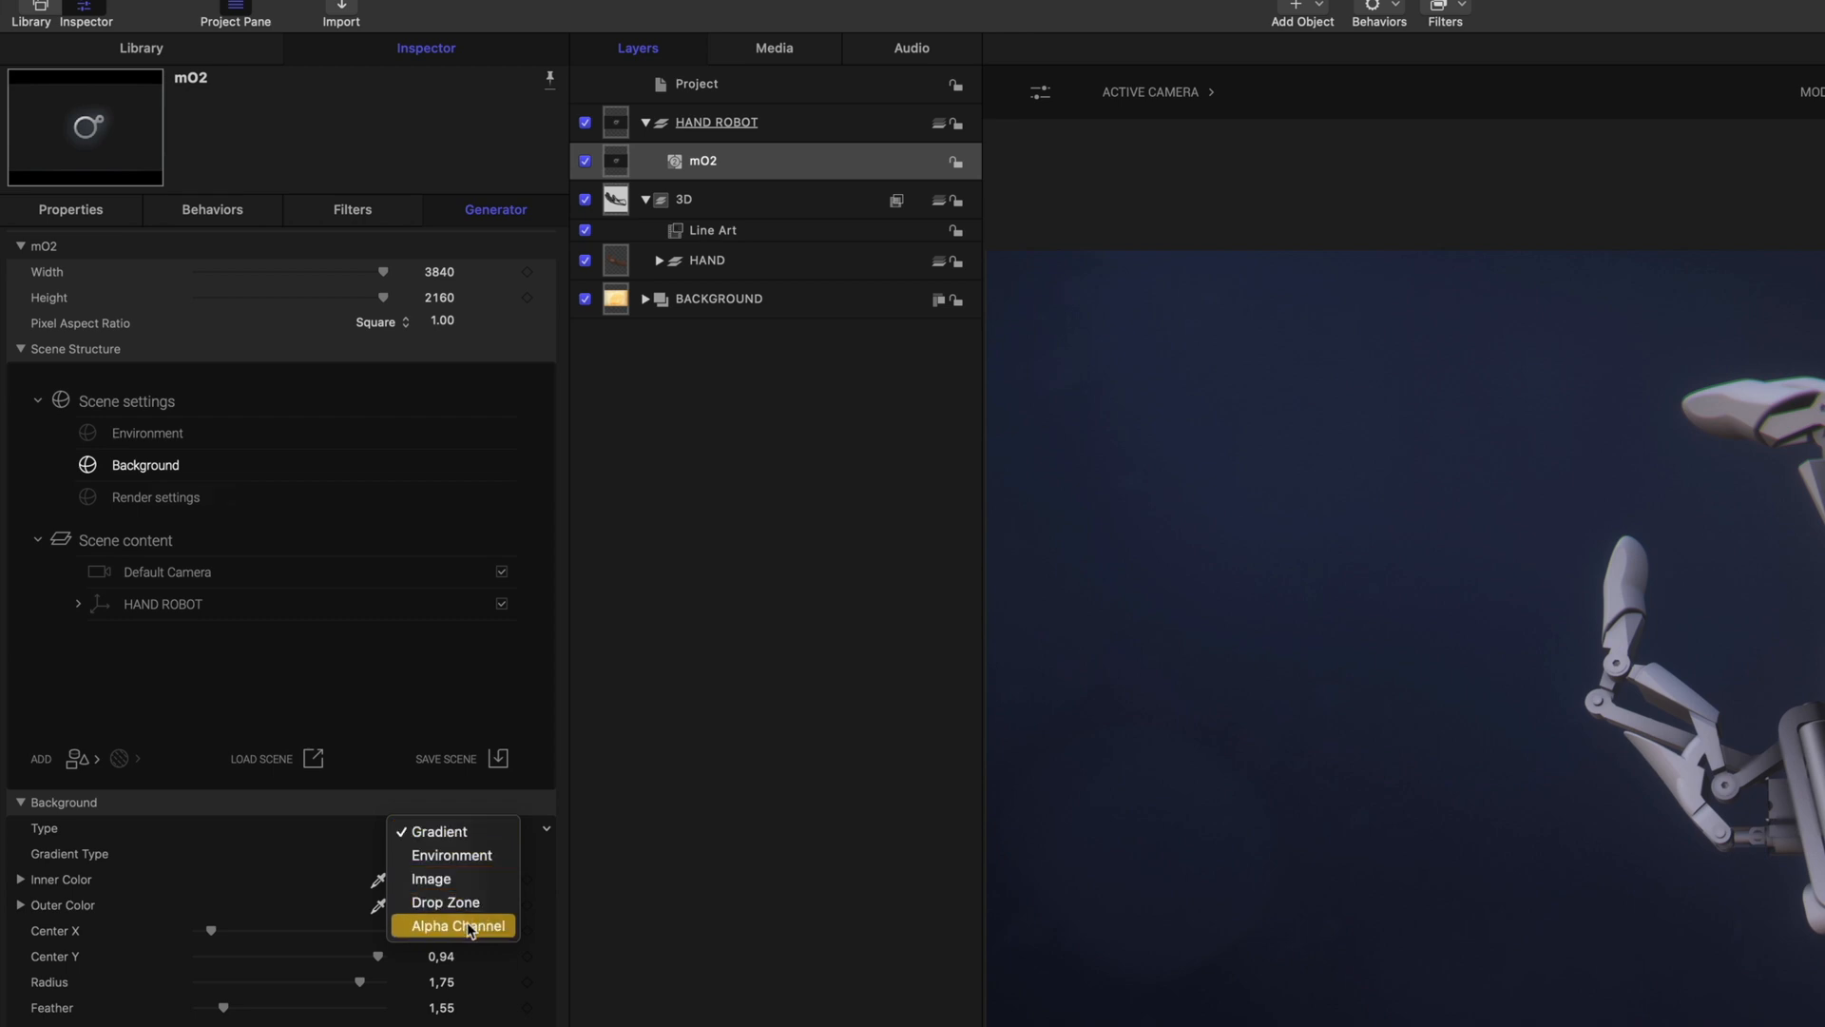
pyautogui.click(458, 924)
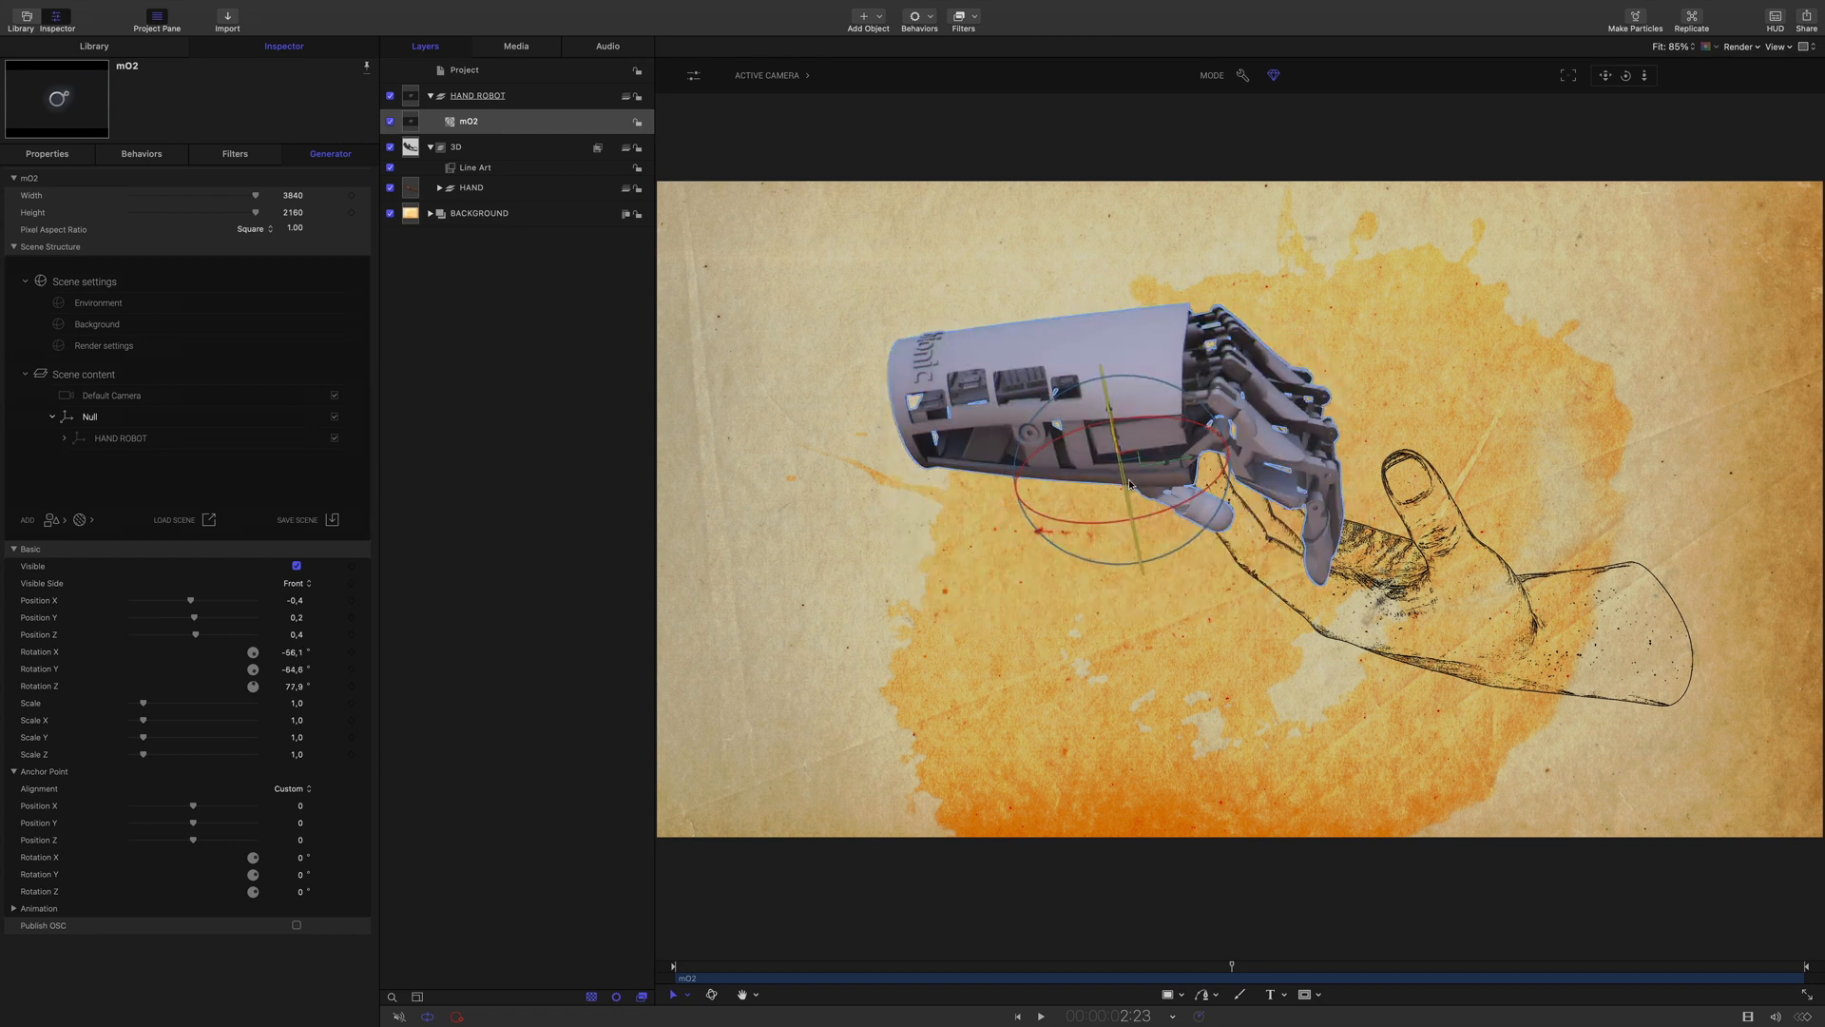
pyautogui.click(476, 95)
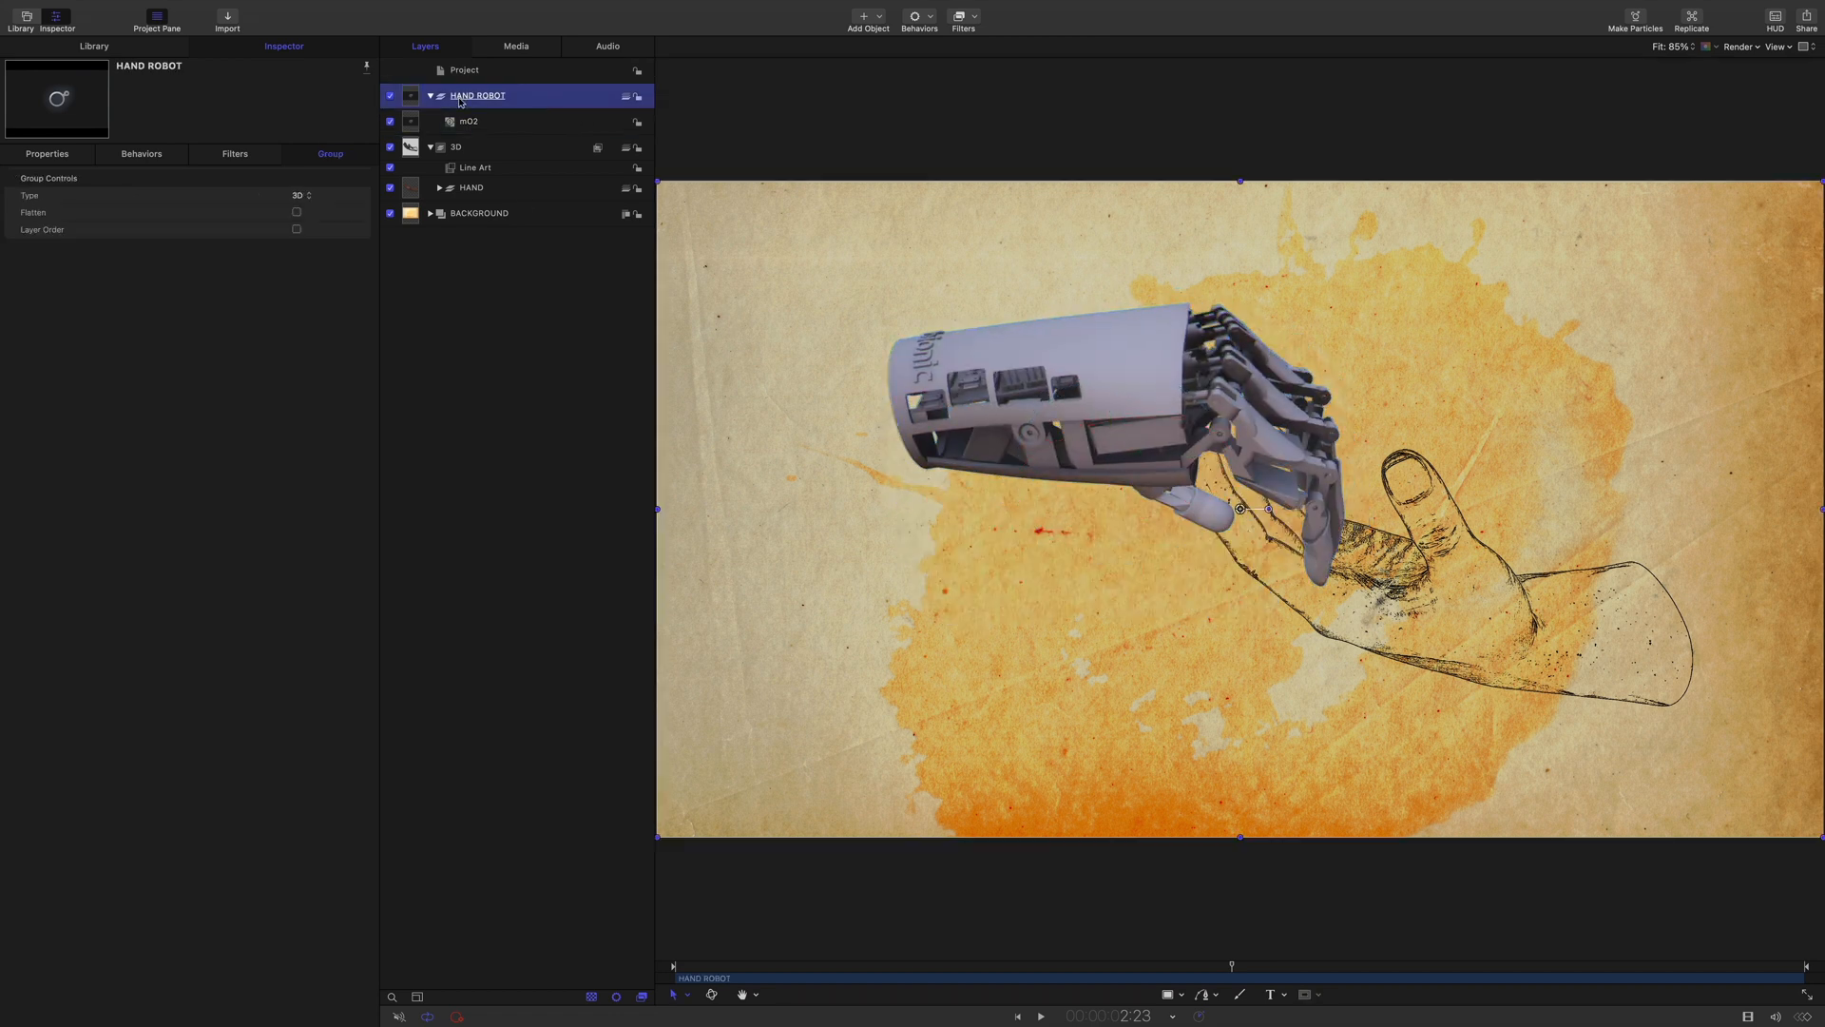
# Move the HAND ROBOT group into the 3D group below Line Art, checking the camera post-effects panel
pyautogui.click(412, 95)
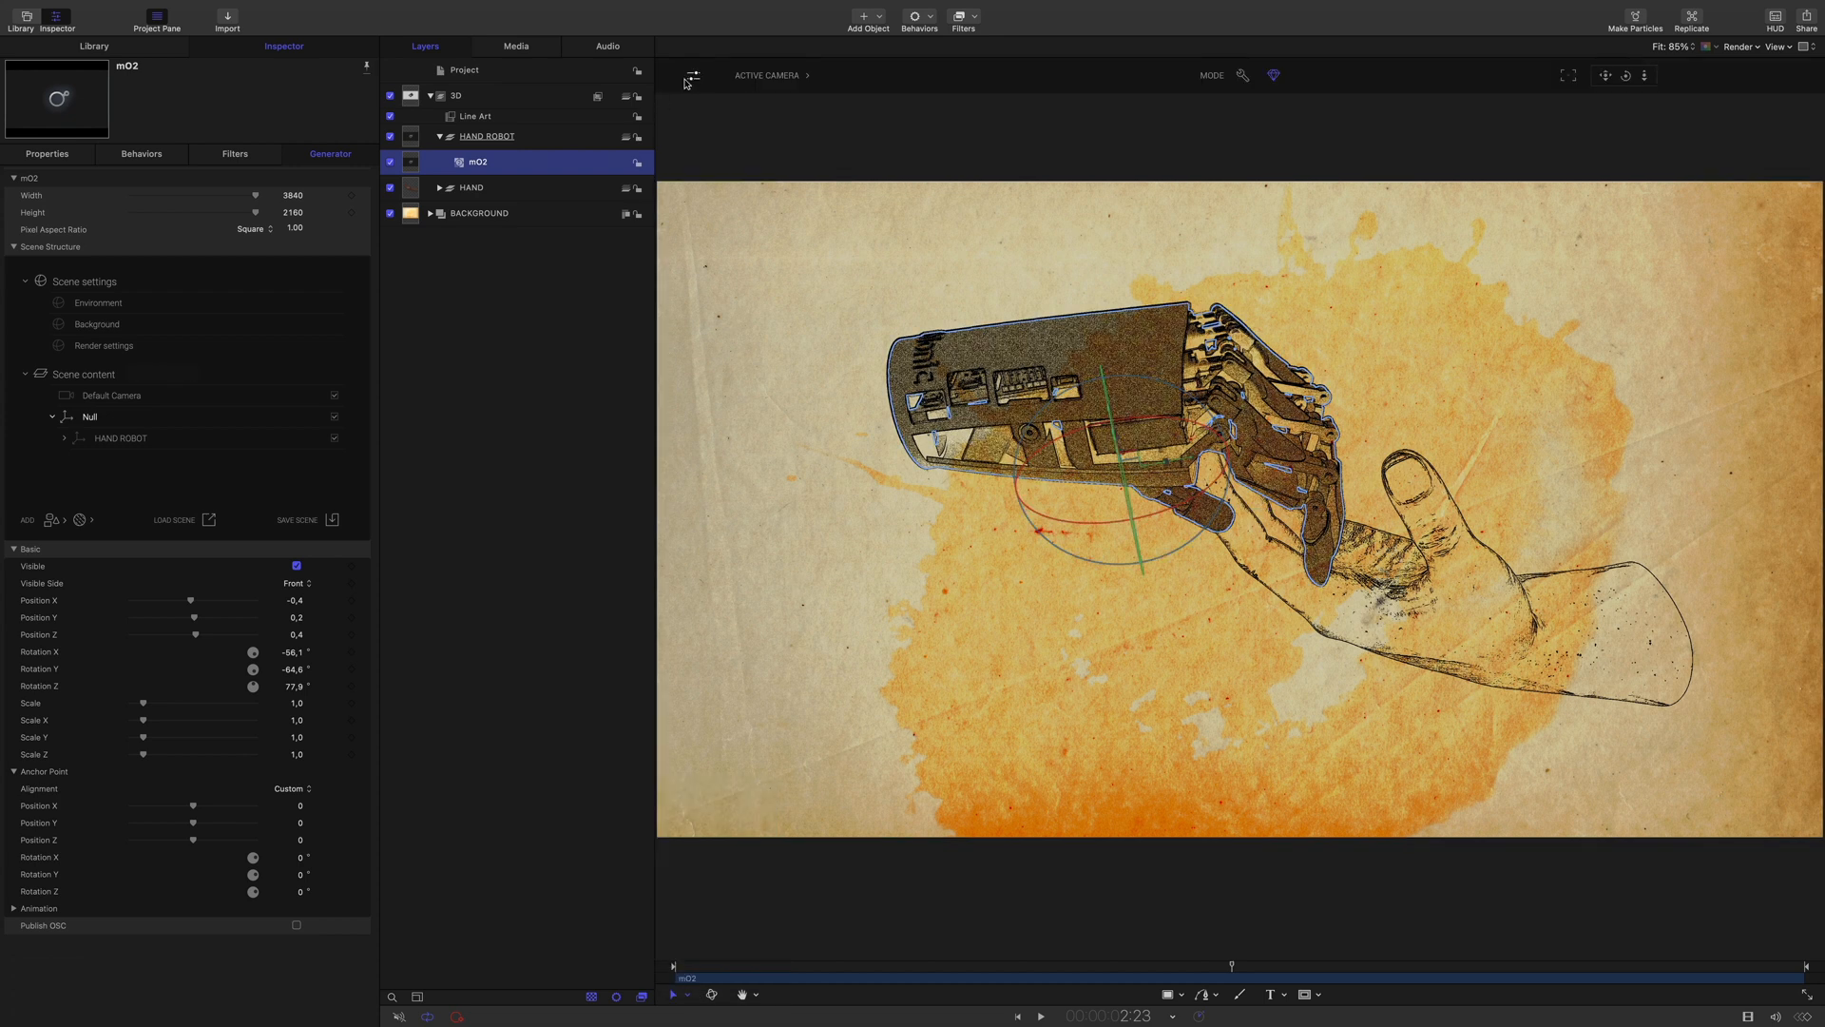
pyautogui.click(692, 74)
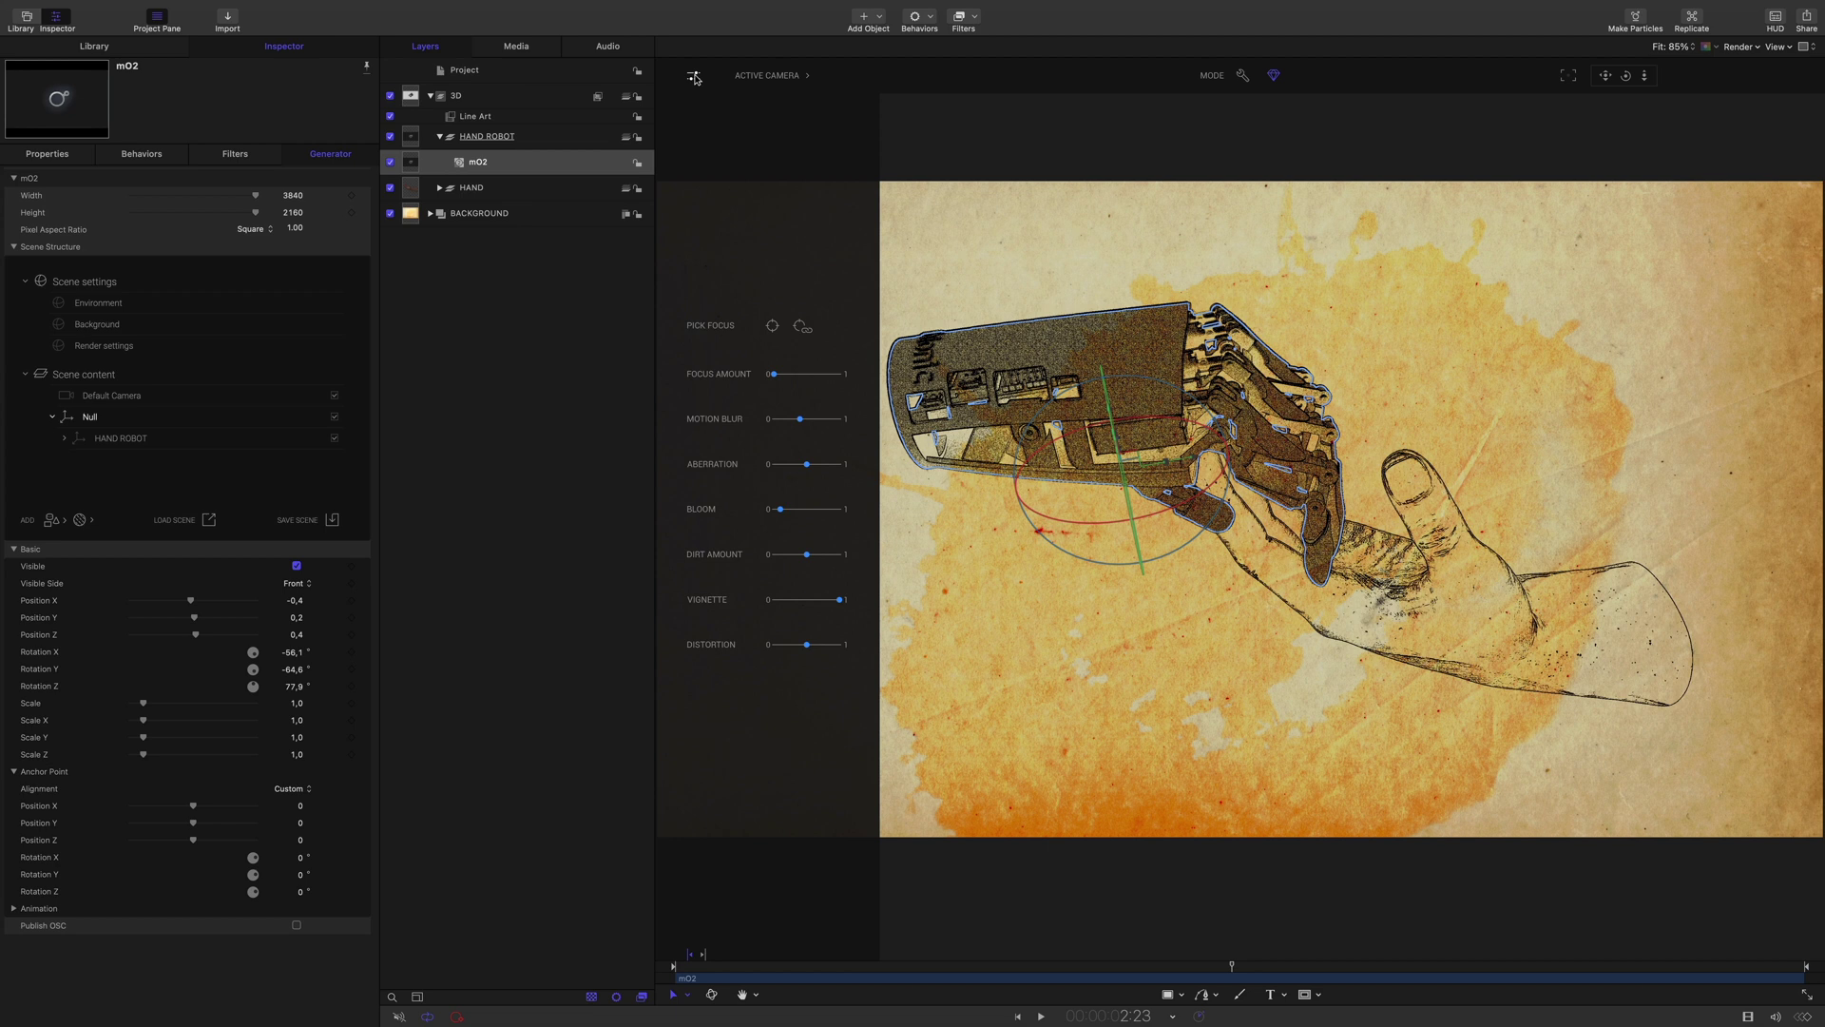
pyautogui.click(692, 75)
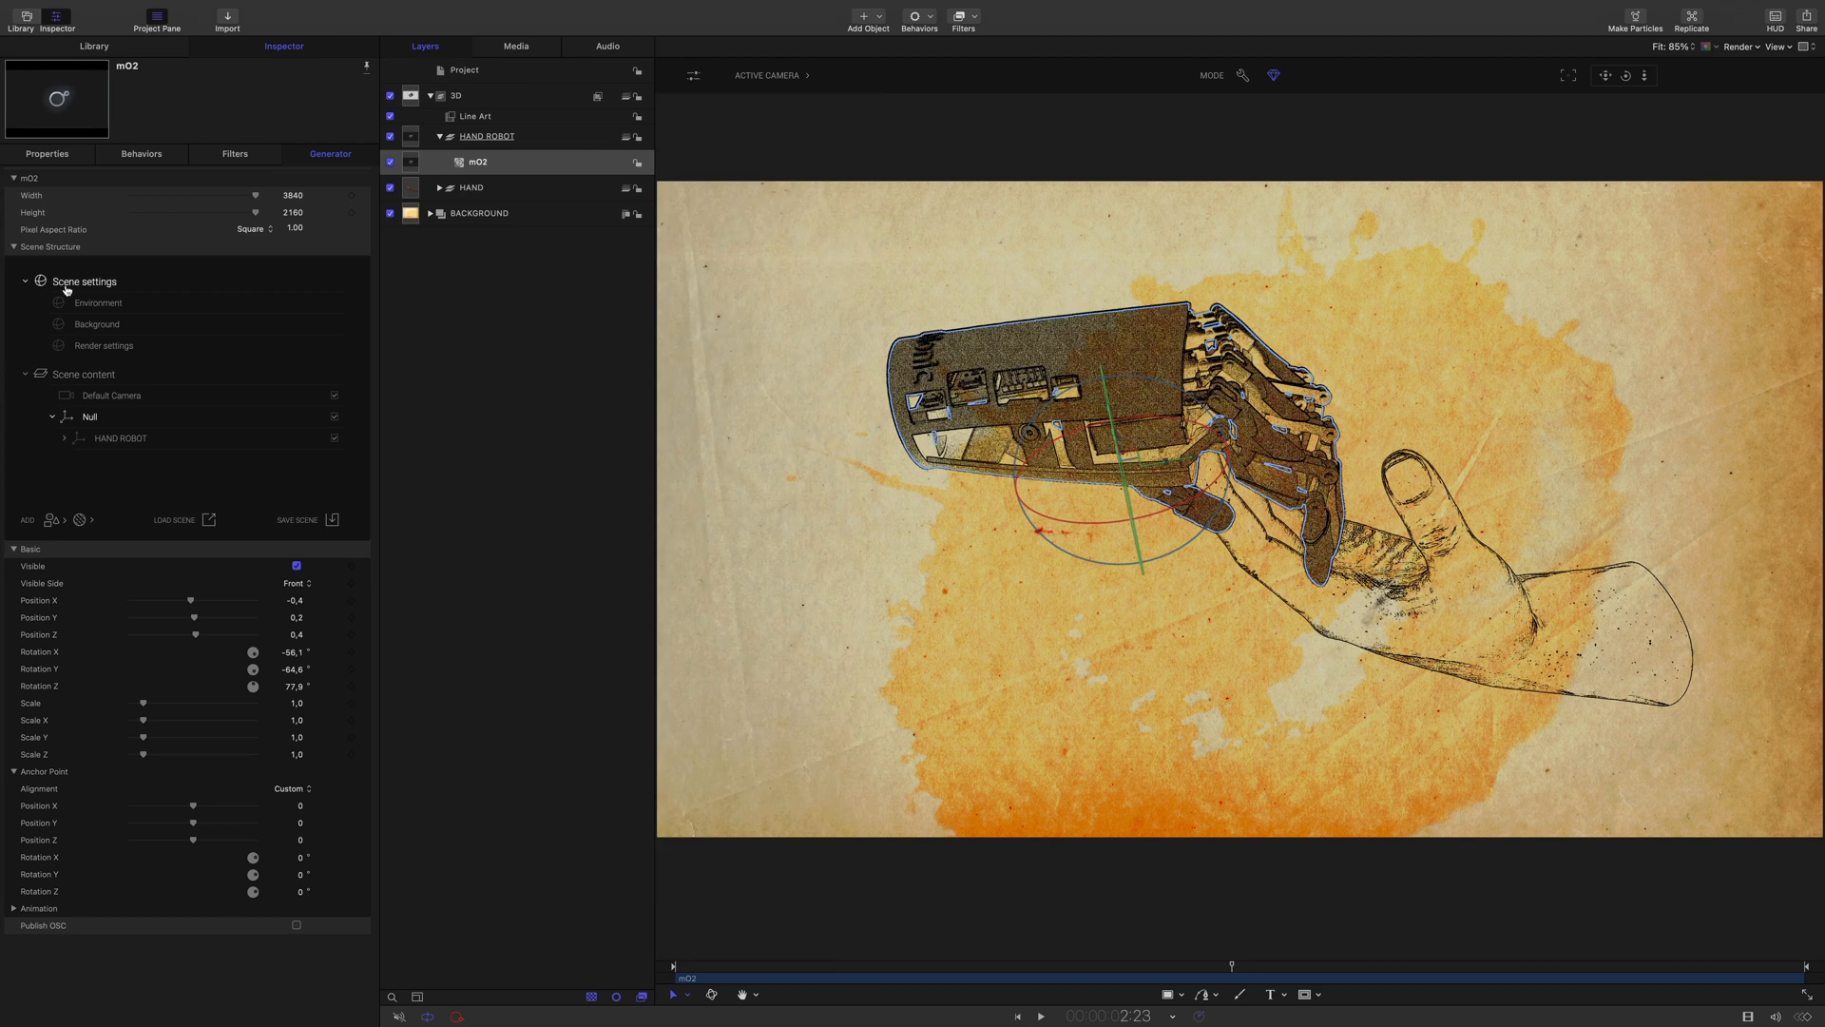
# Switch the scene's render mode and raise the robot hand with a 0.8 position value
pyautogui.click(103, 346)
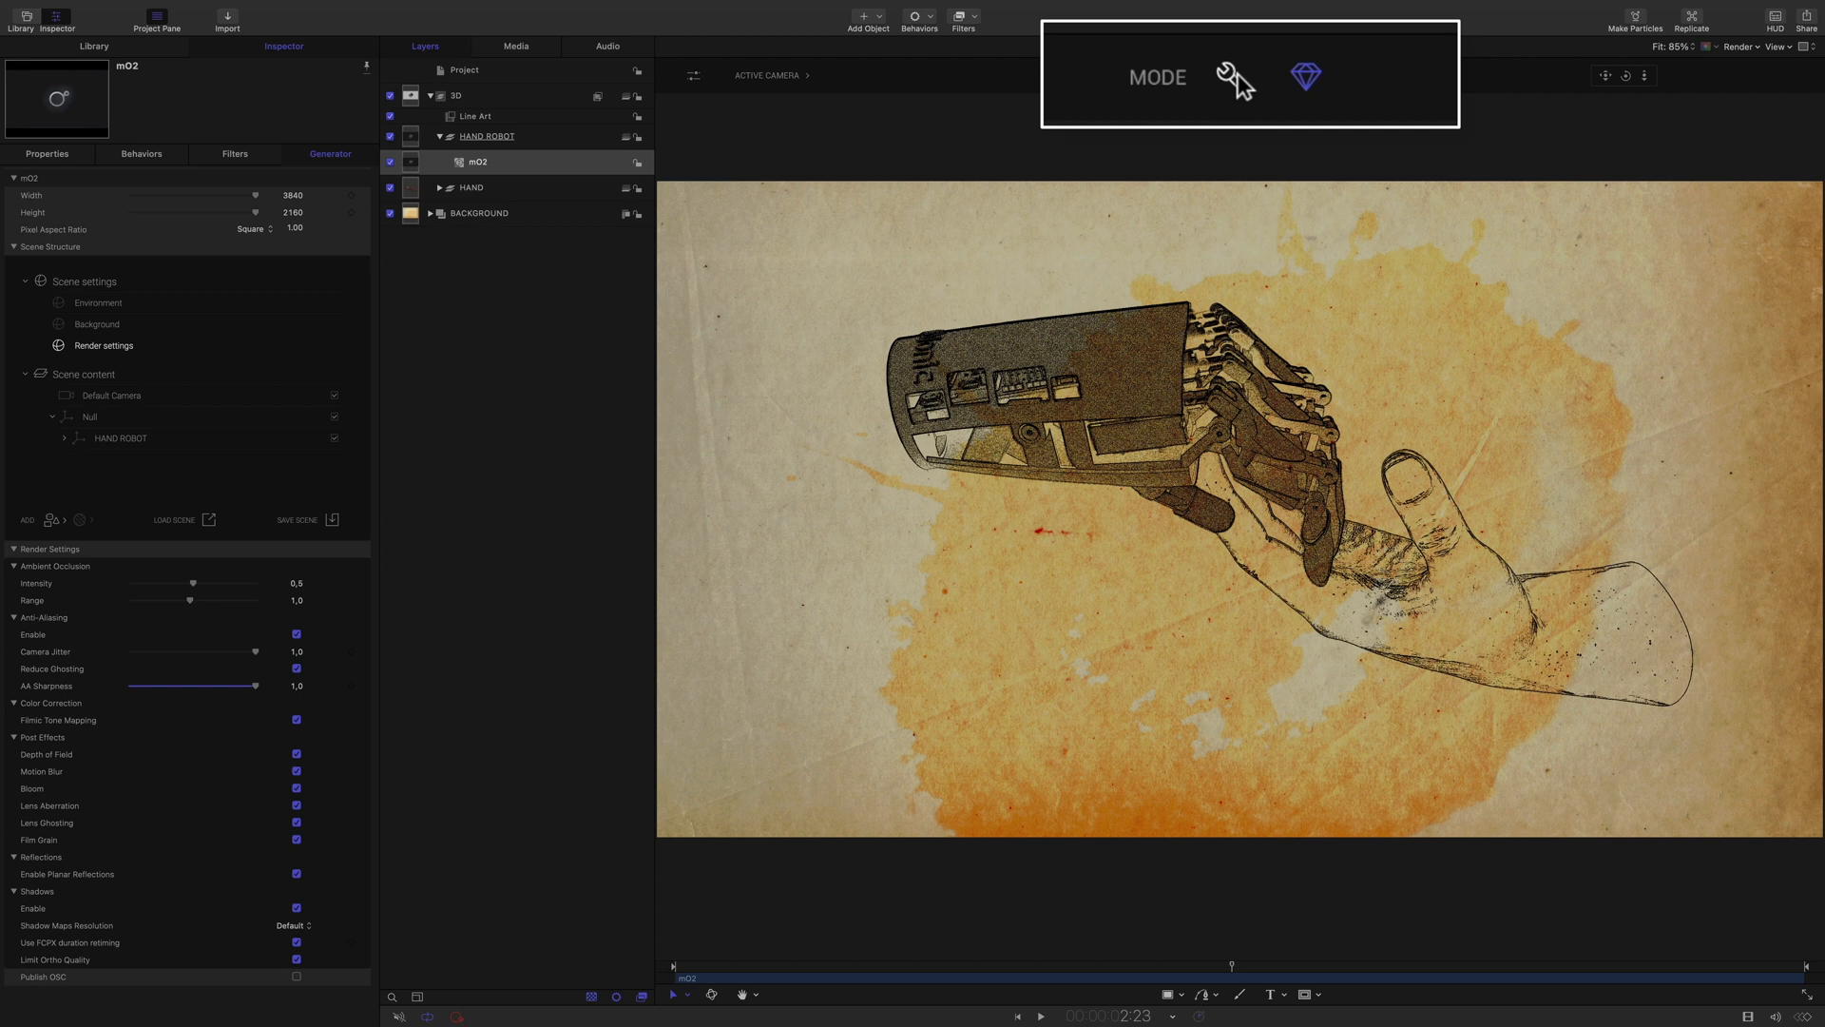
pyautogui.click(1304, 76)
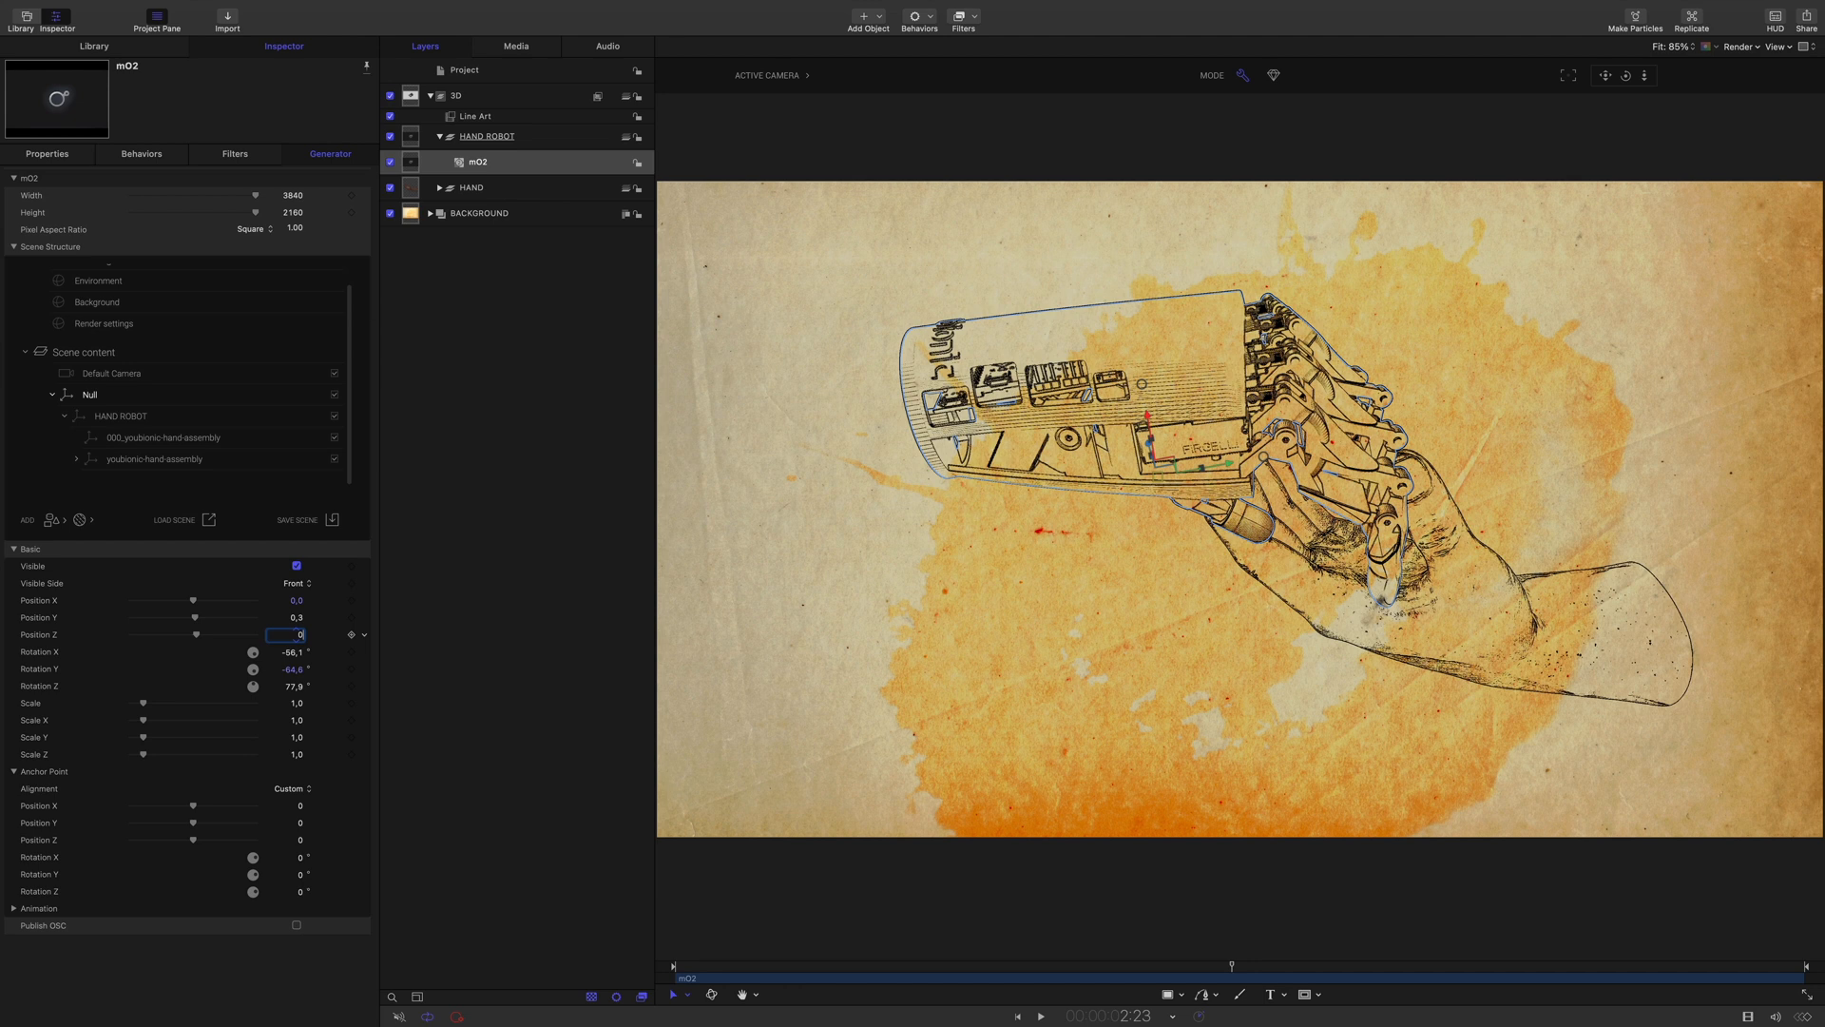
pyautogui.write('0,8')
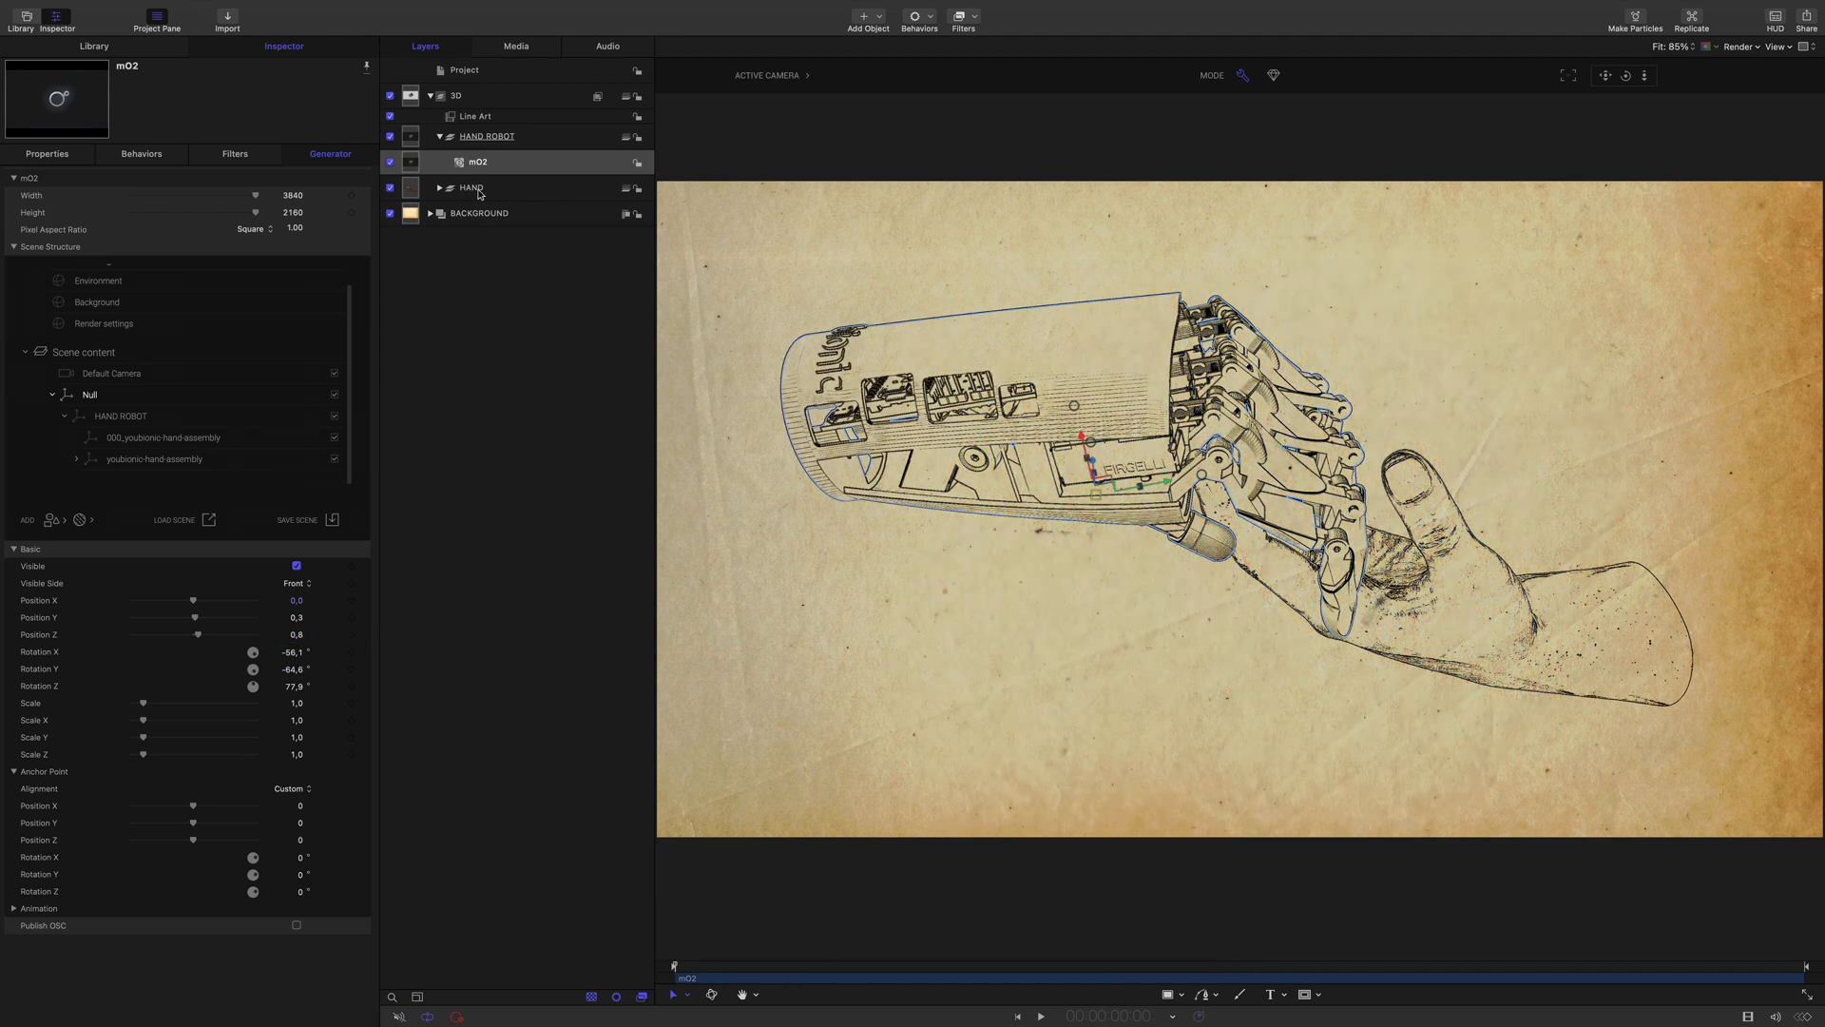
pyautogui.click(472, 188)
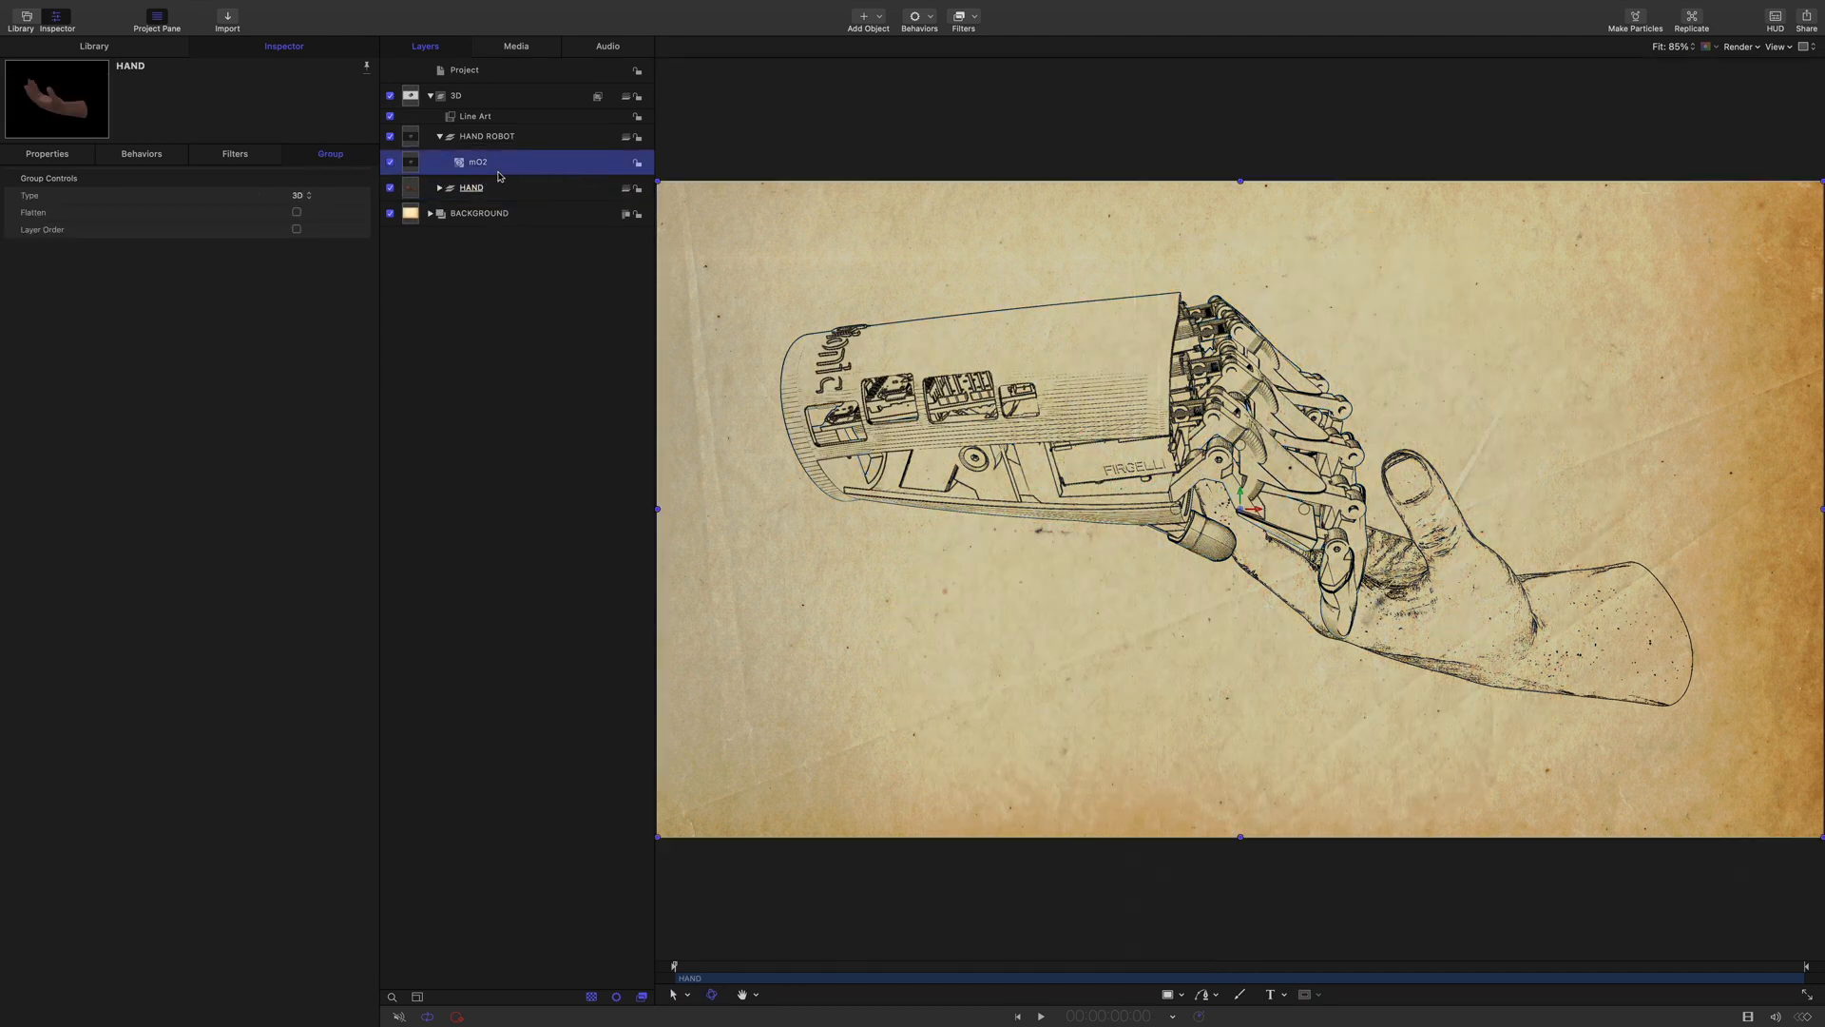
pyautogui.click(477, 160)
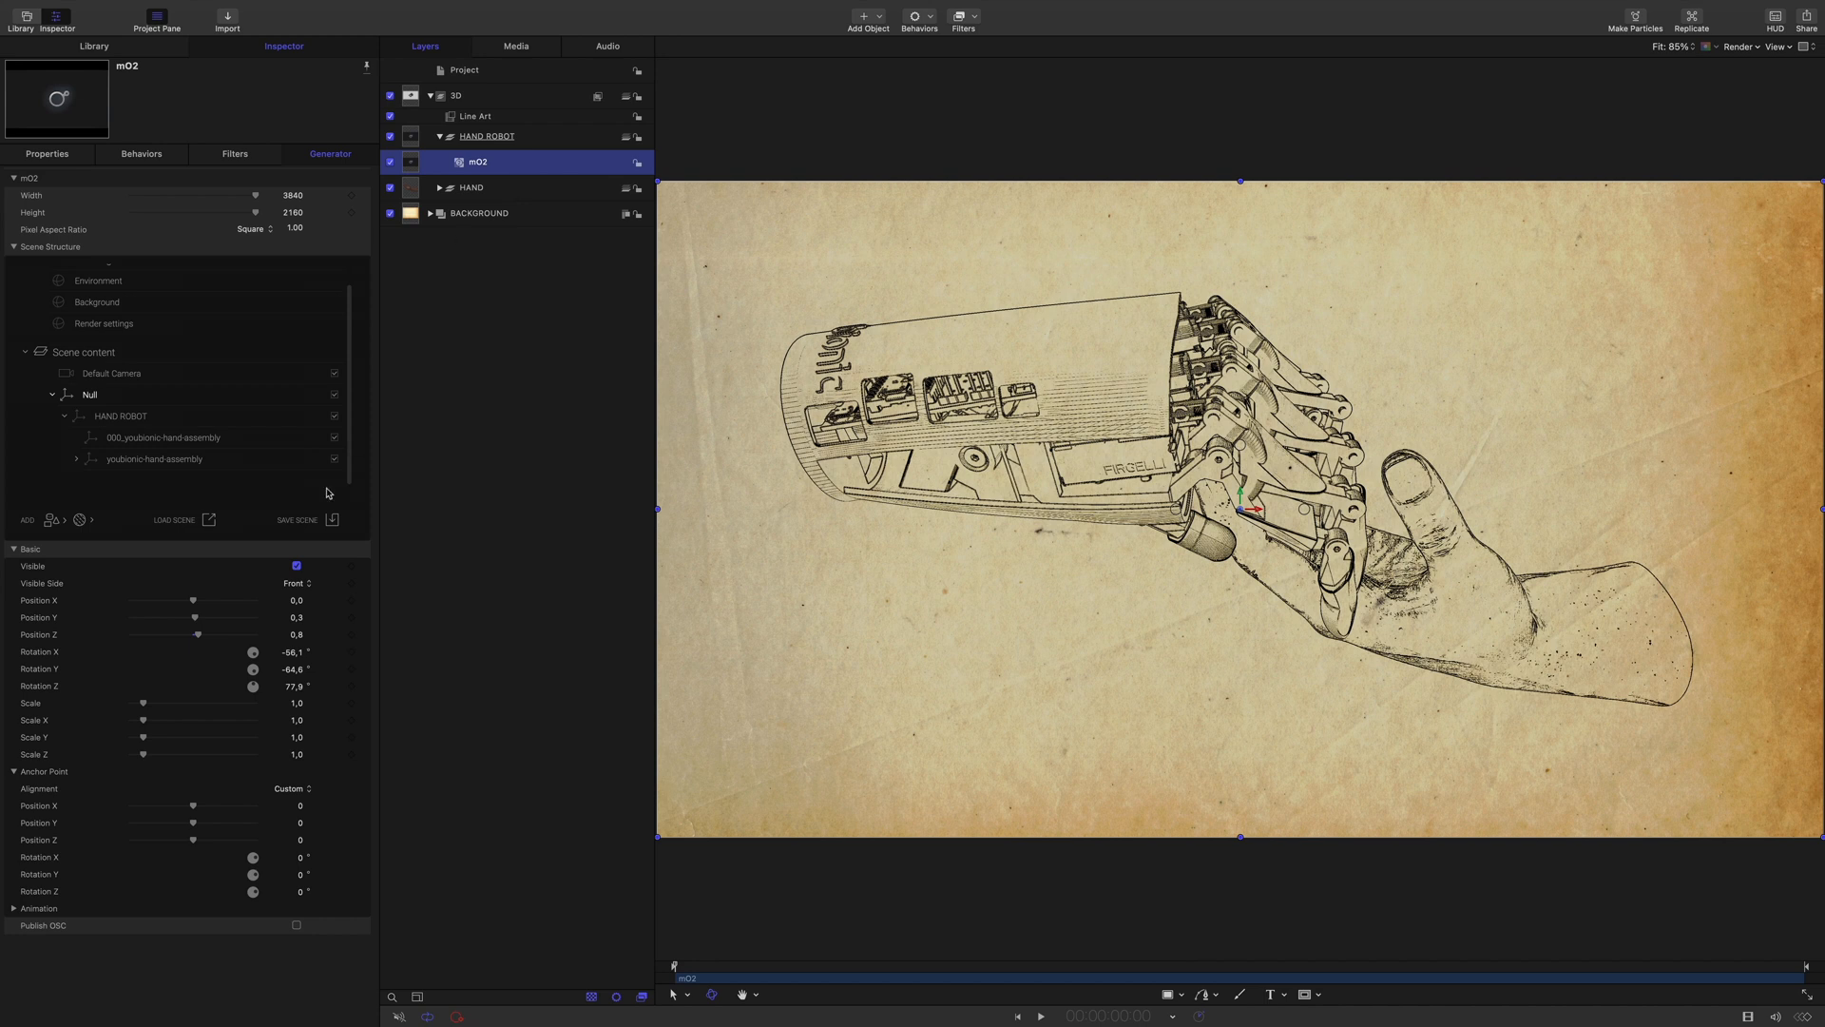
# Expand the youbionic hand assembly, select a sub-part and bring up its Material Library
pyautogui.click(76, 458)
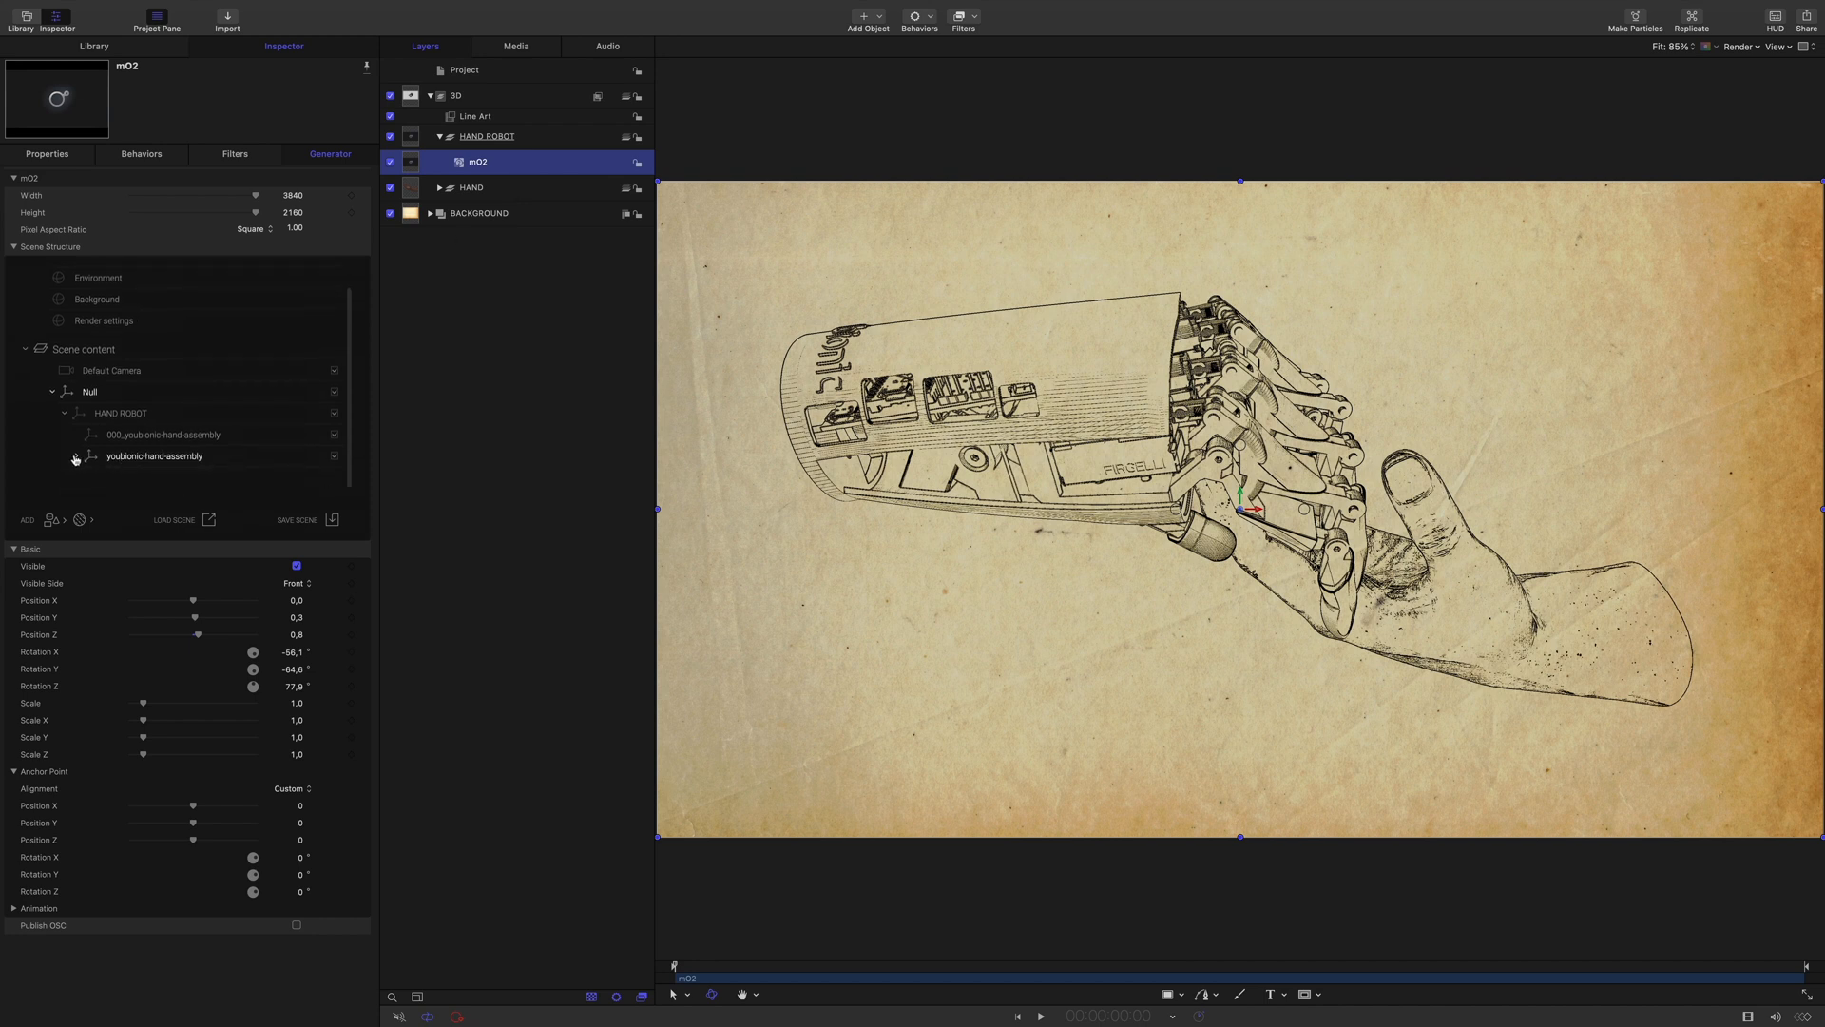
pyautogui.click(76, 456)
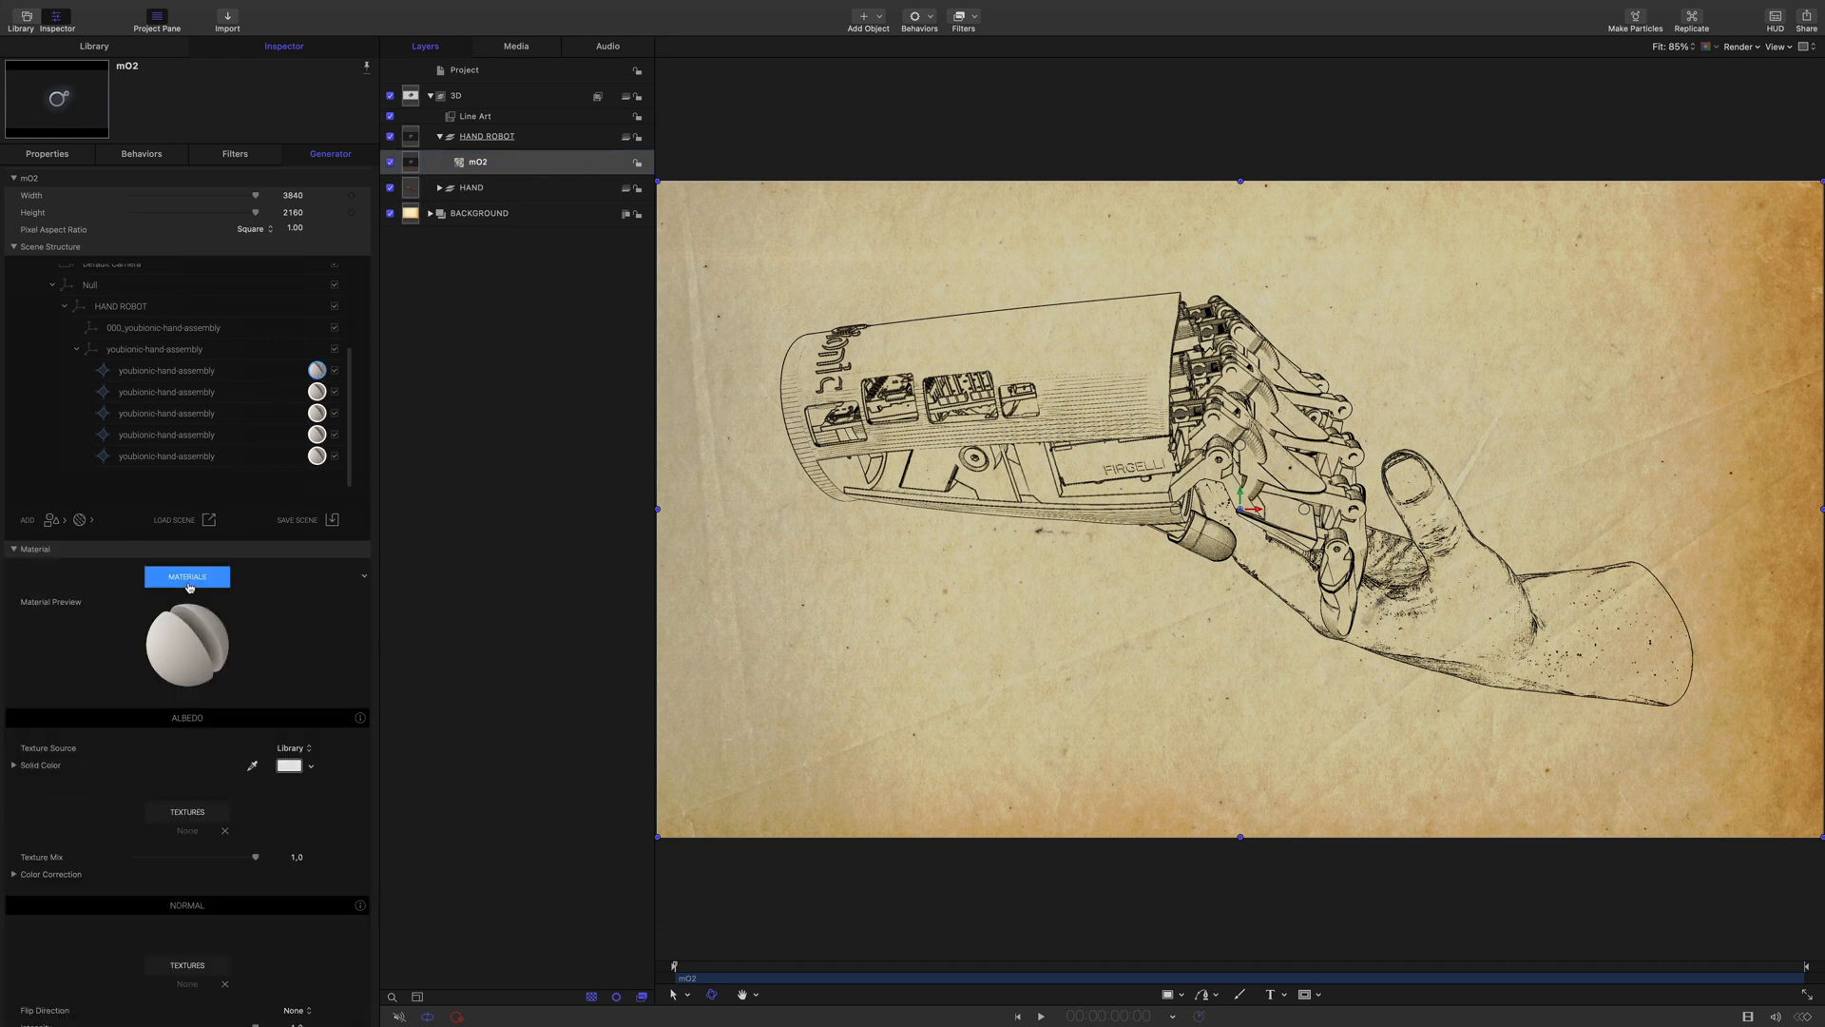
pyautogui.click(186, 576)
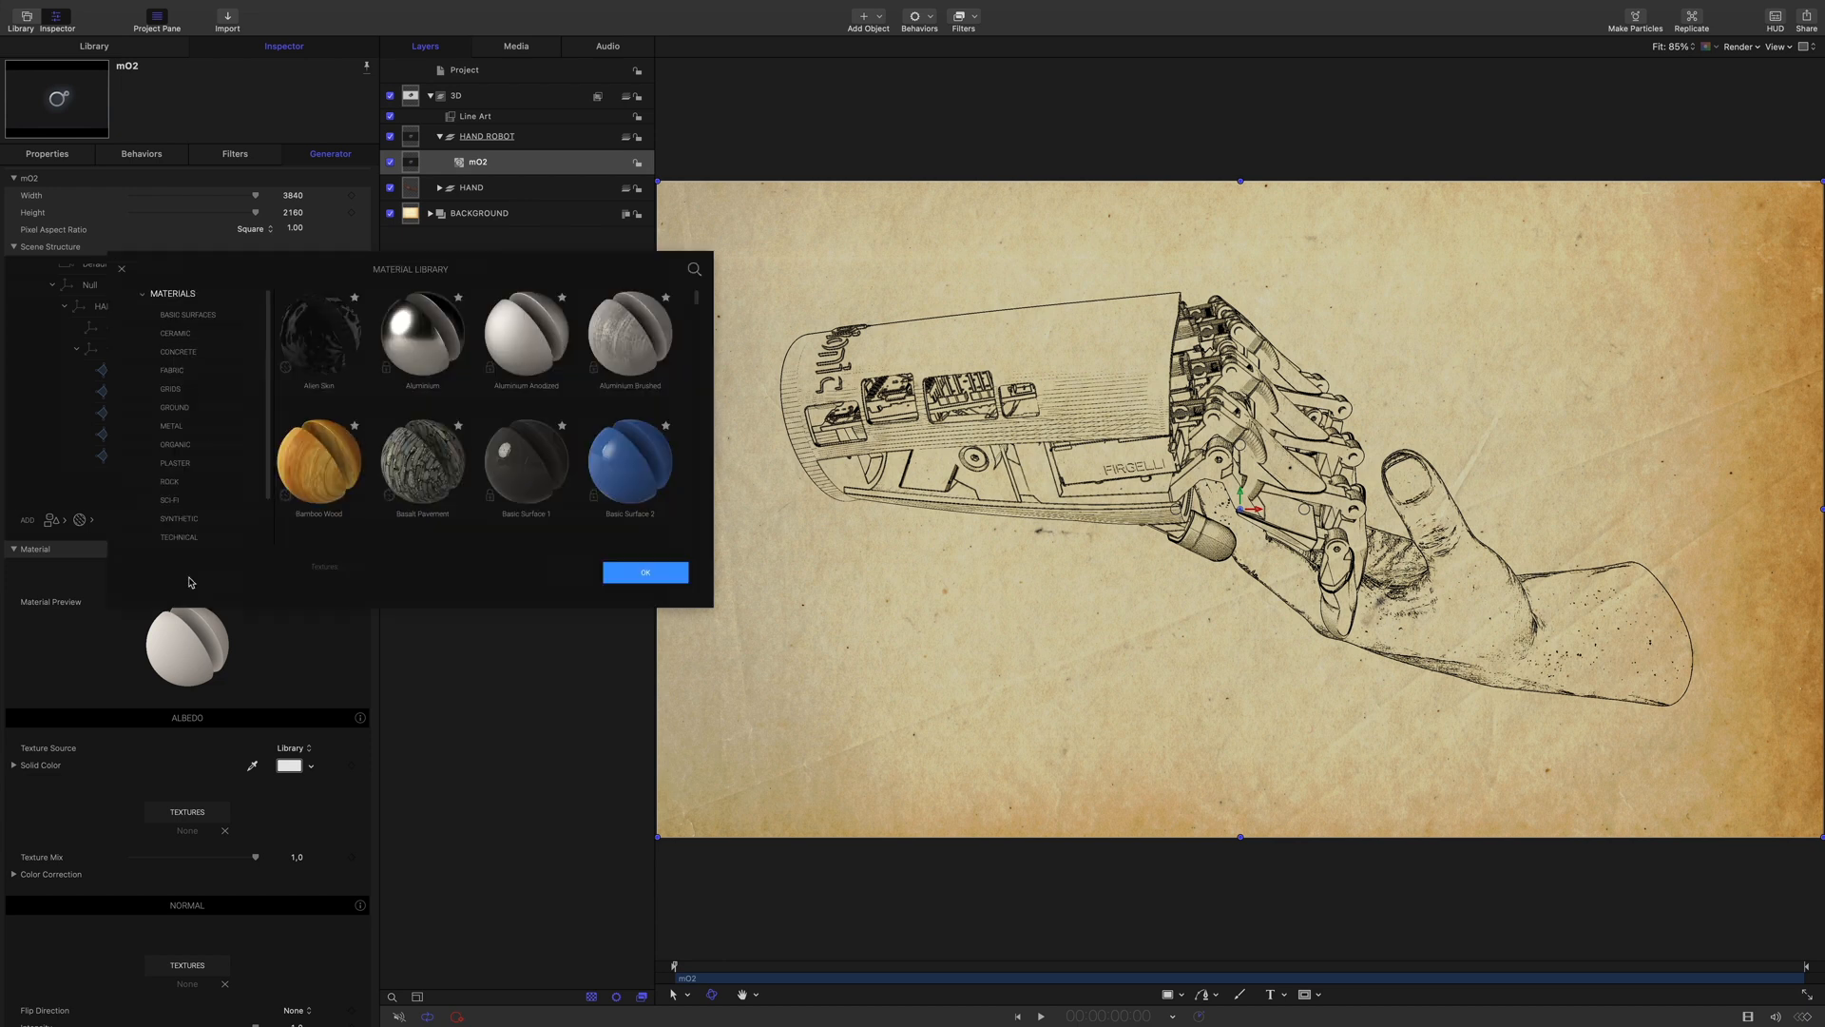
pyautogui.moveTo(589, 413)
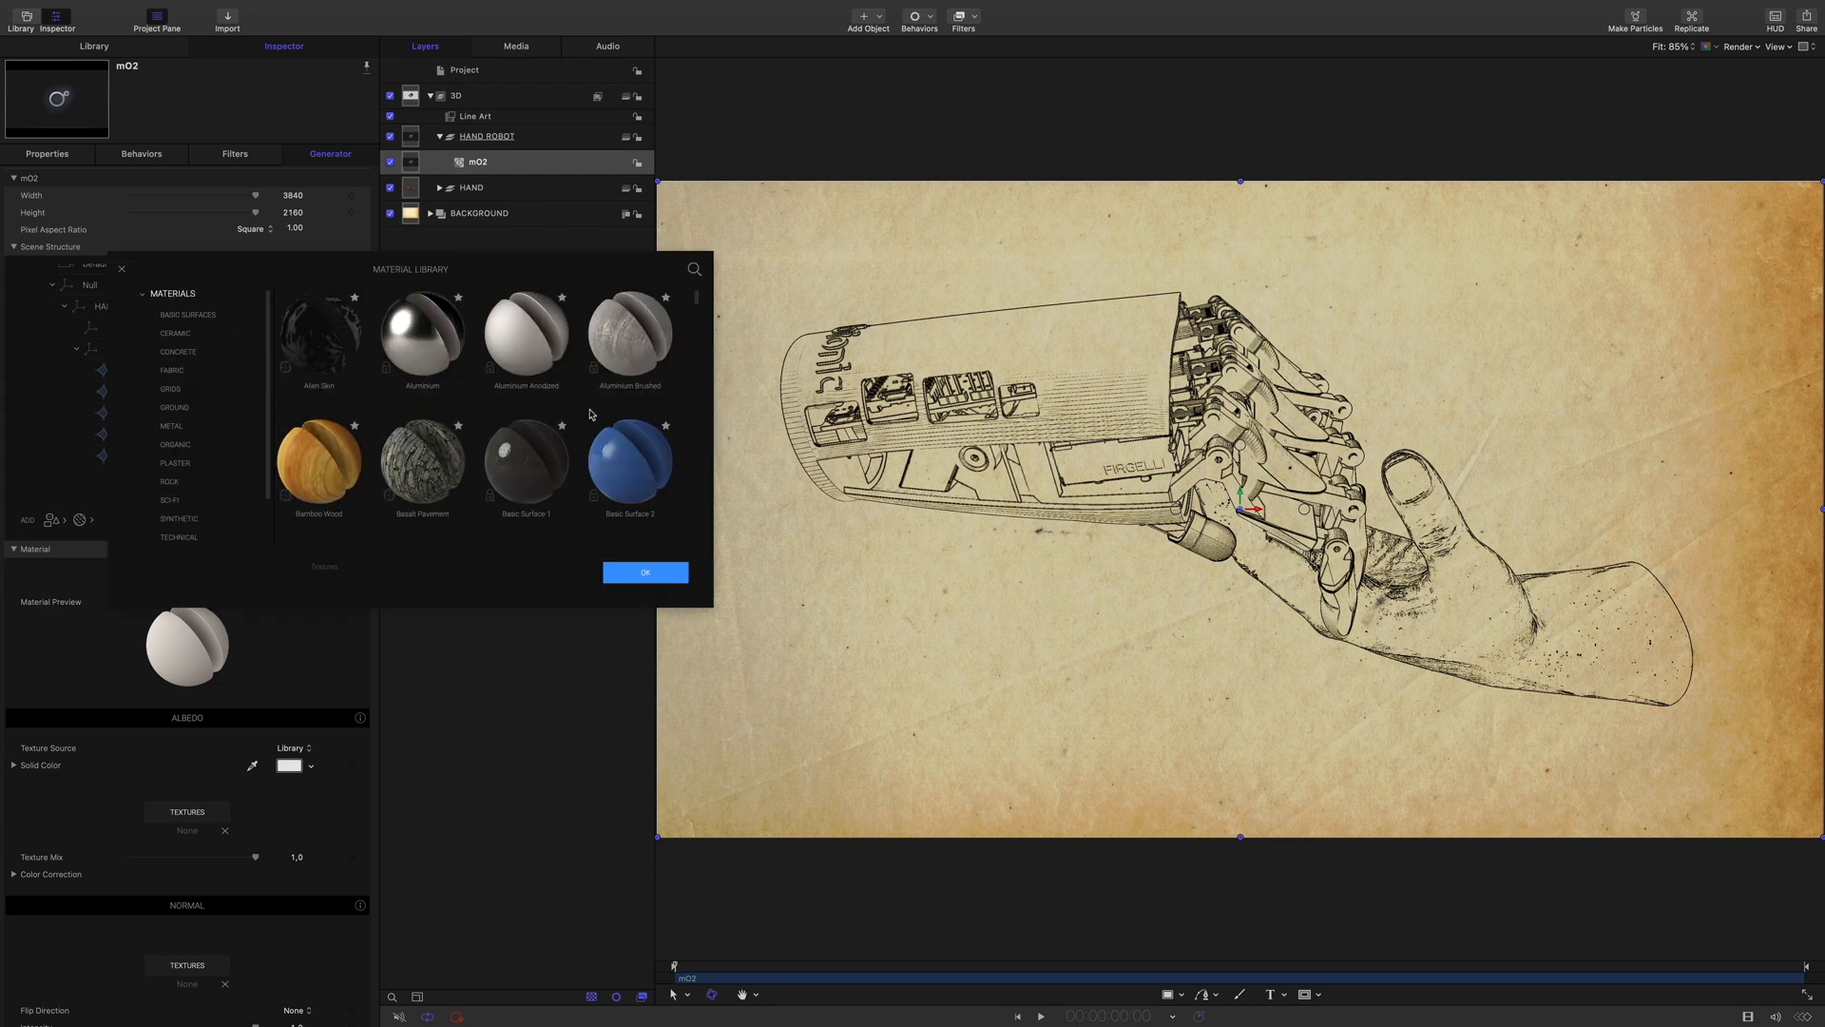
# Try Basalt Pavement and Basic Surface, then apply Pink Ceramic Mosaic from the Ceramic category
pyautogui.click(629, 335)
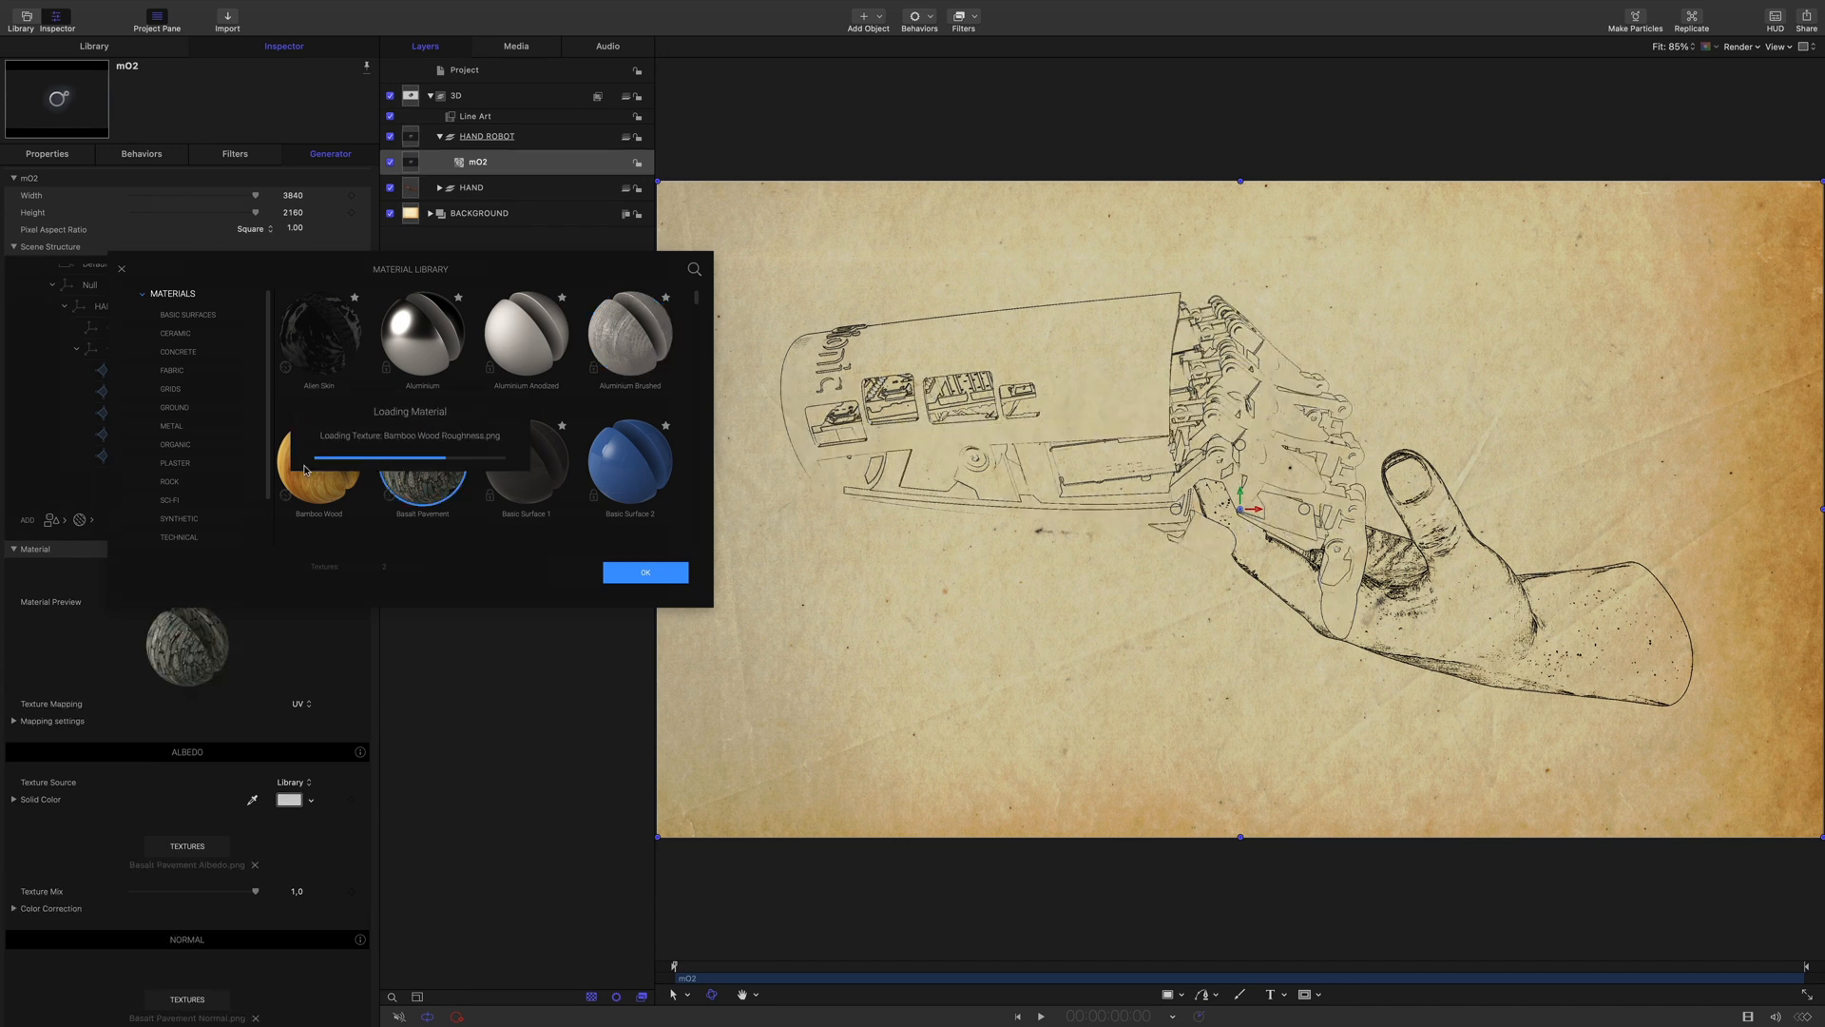
pyautogui.click(318, 462)
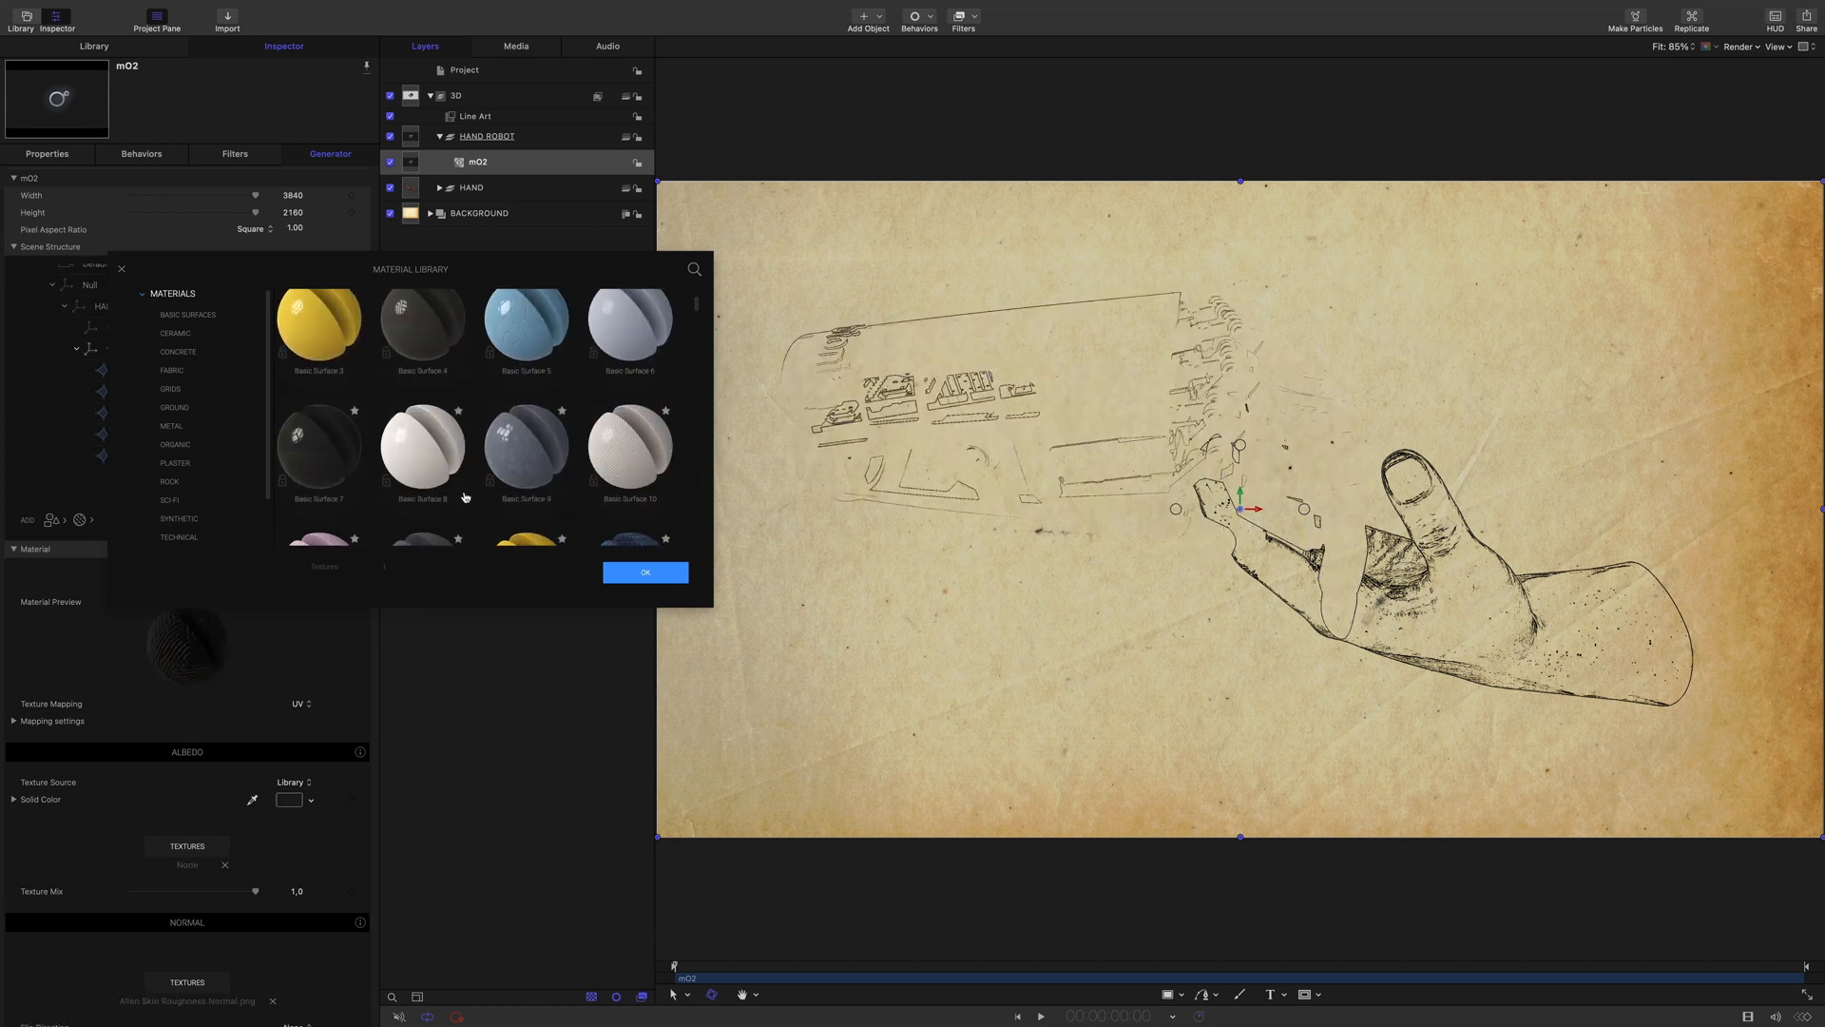
pyautogui.click(175, 332)
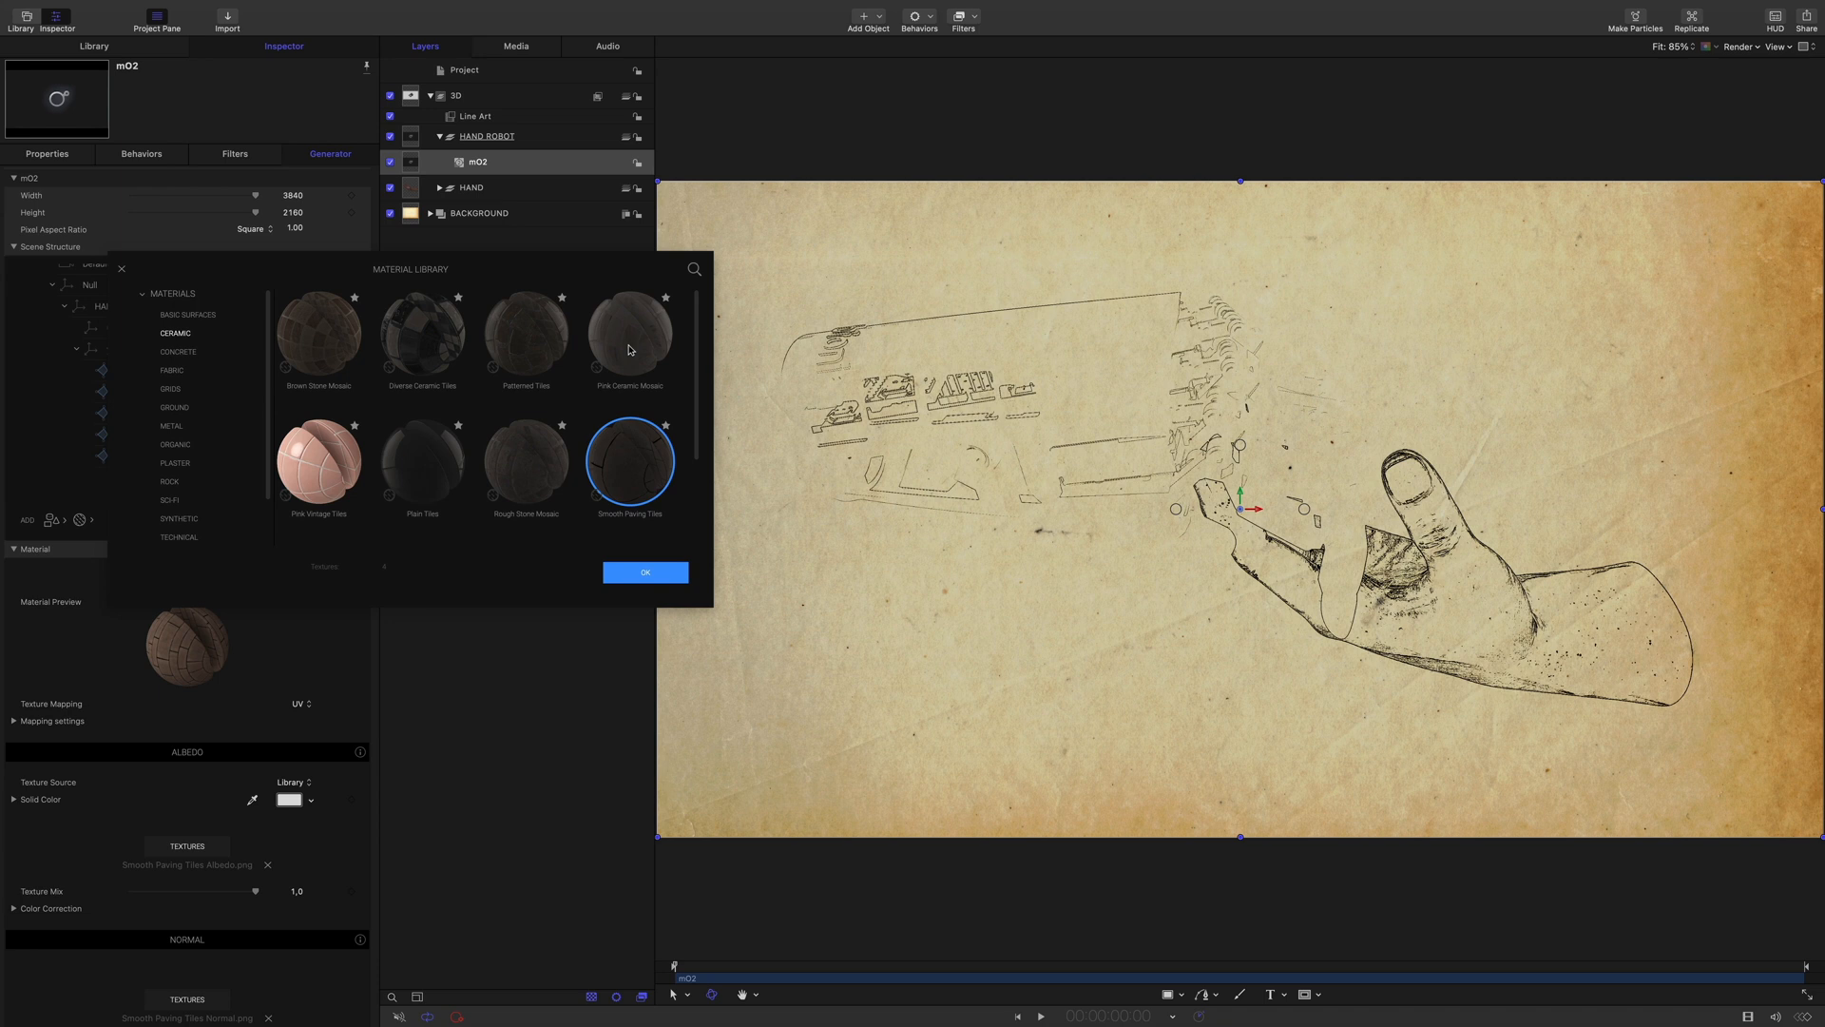
pyautogui.click(630, 335)
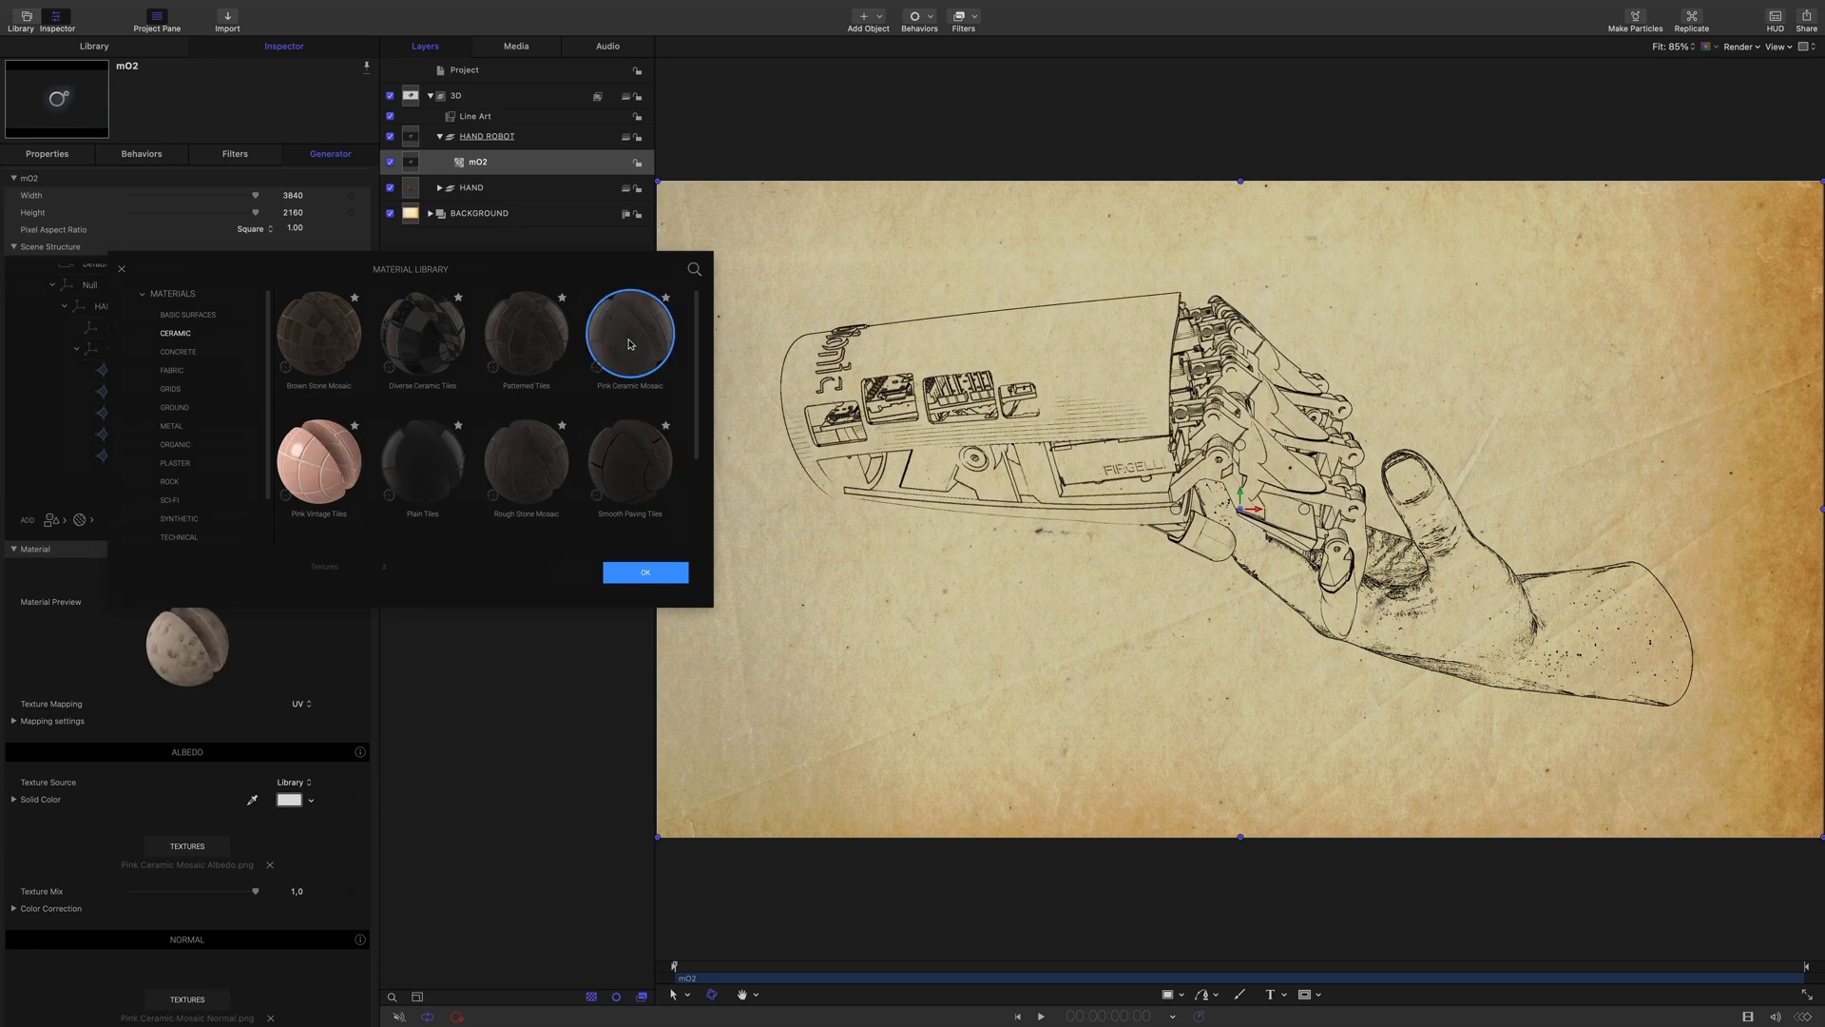
pyautogui.click(644, 572)
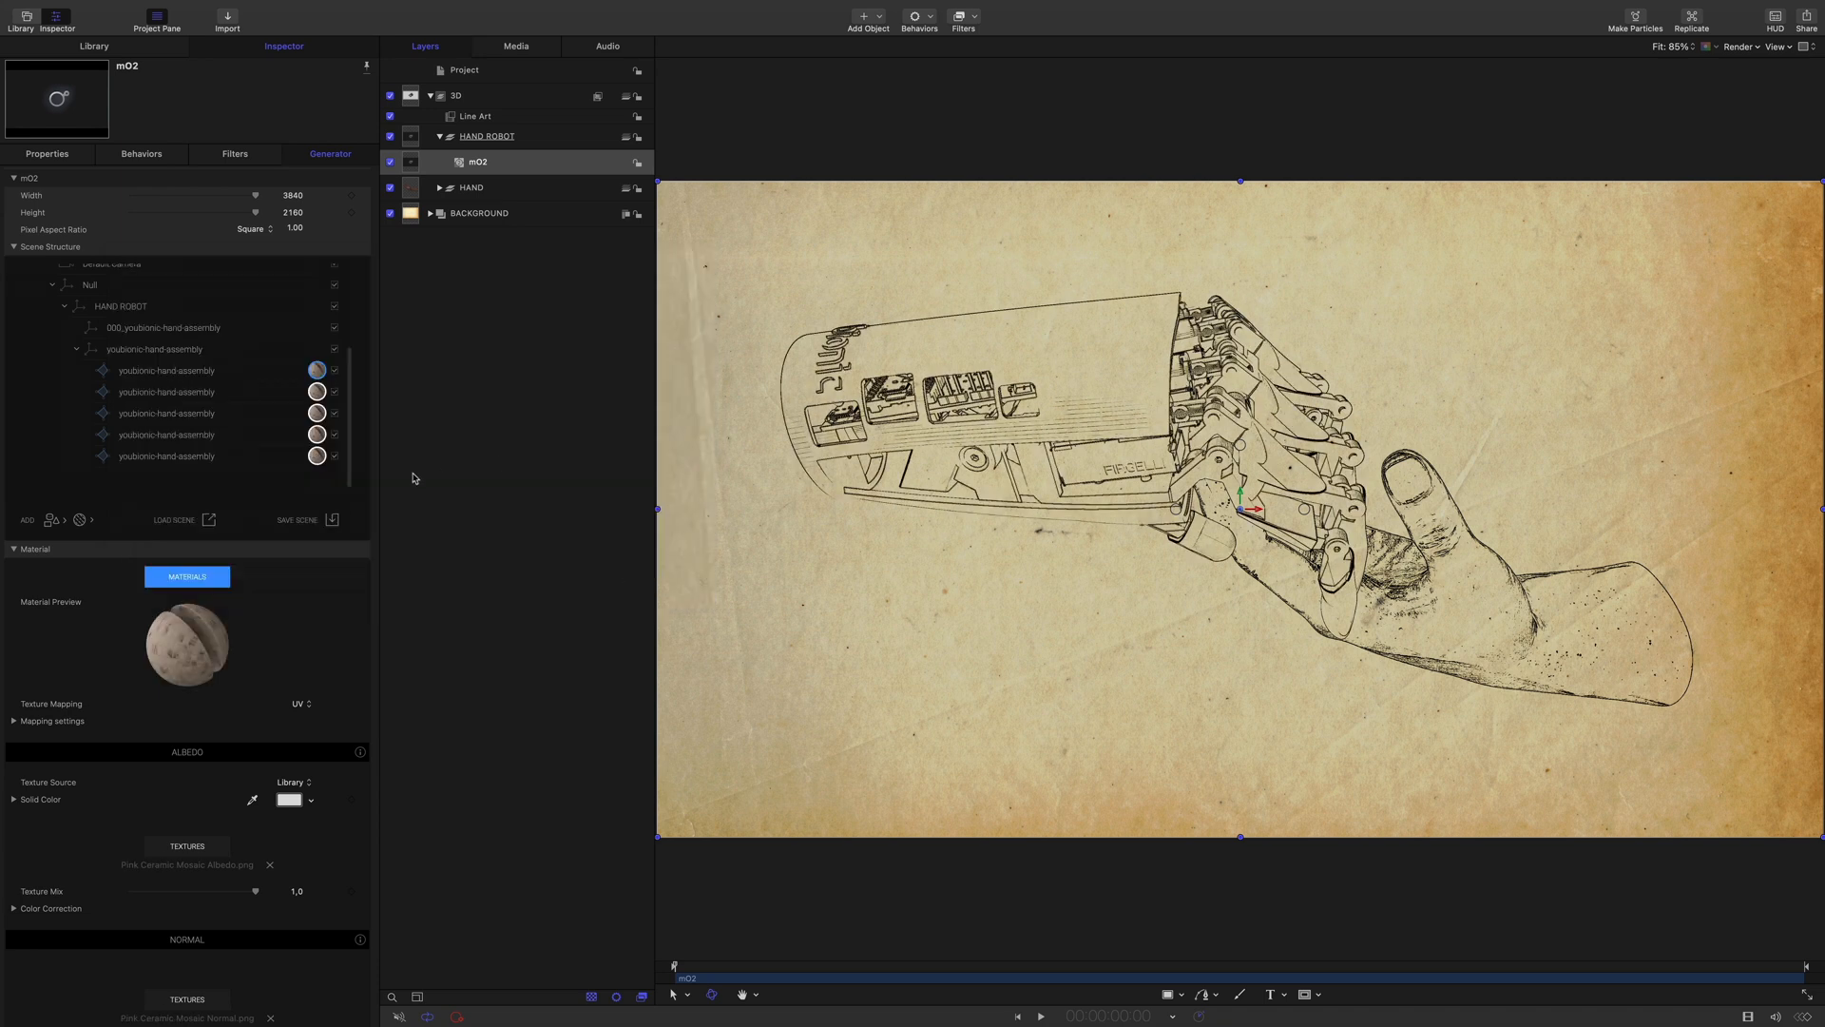
# Lighten the material via Albedo colour correction to gamma 0.63 and brightness 1.48, then select HAND
pyautogui.scroll(-3)
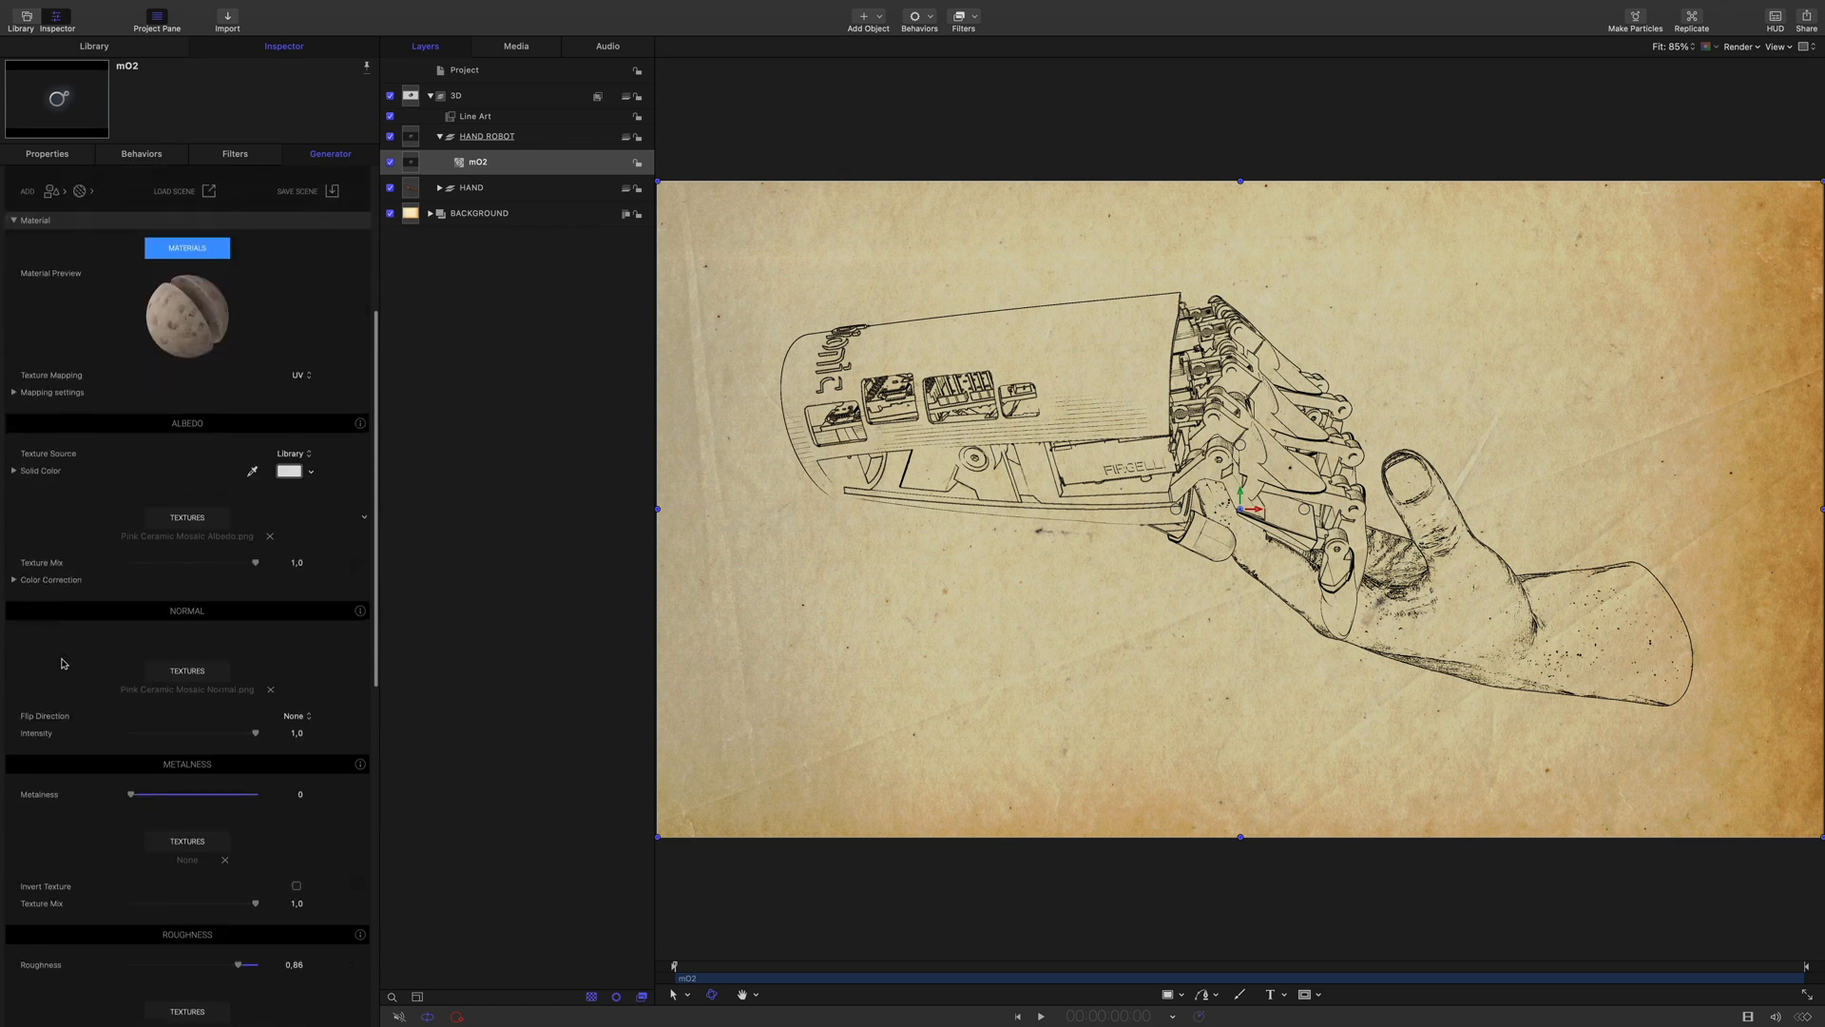
pyautogui.click(13, 580)
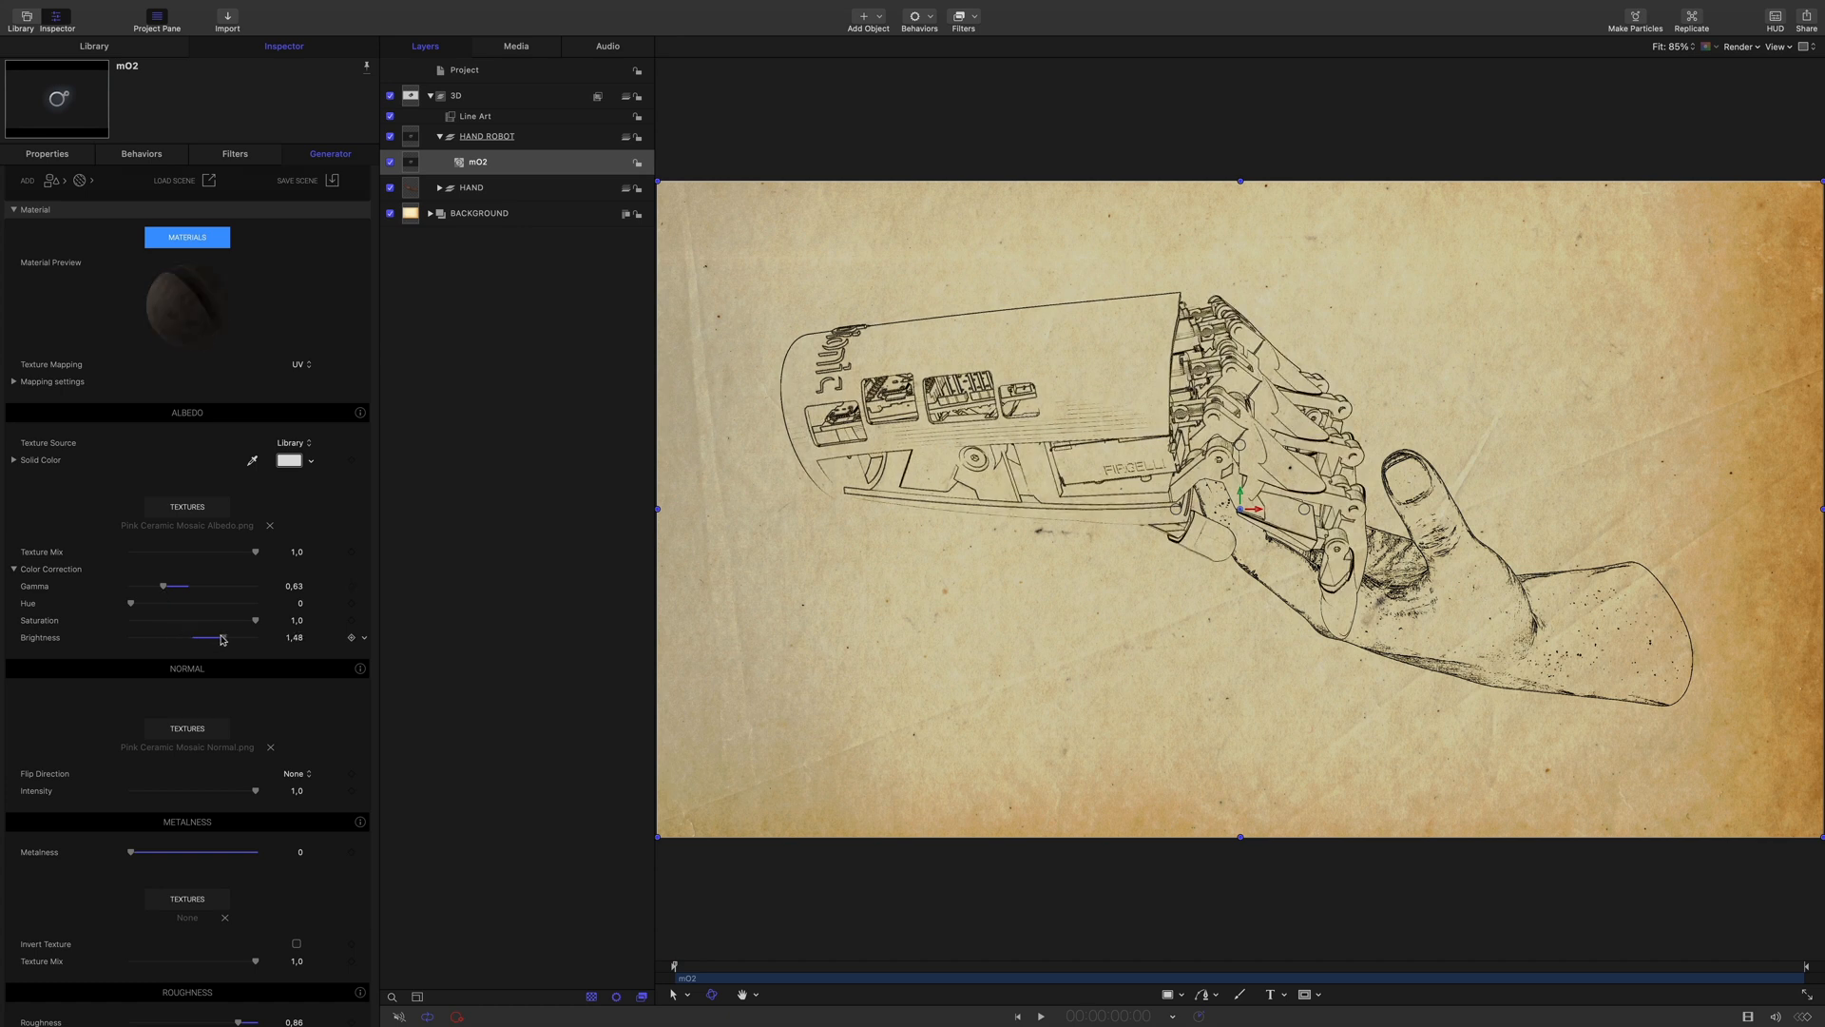
pyautogui.scroll(-3)
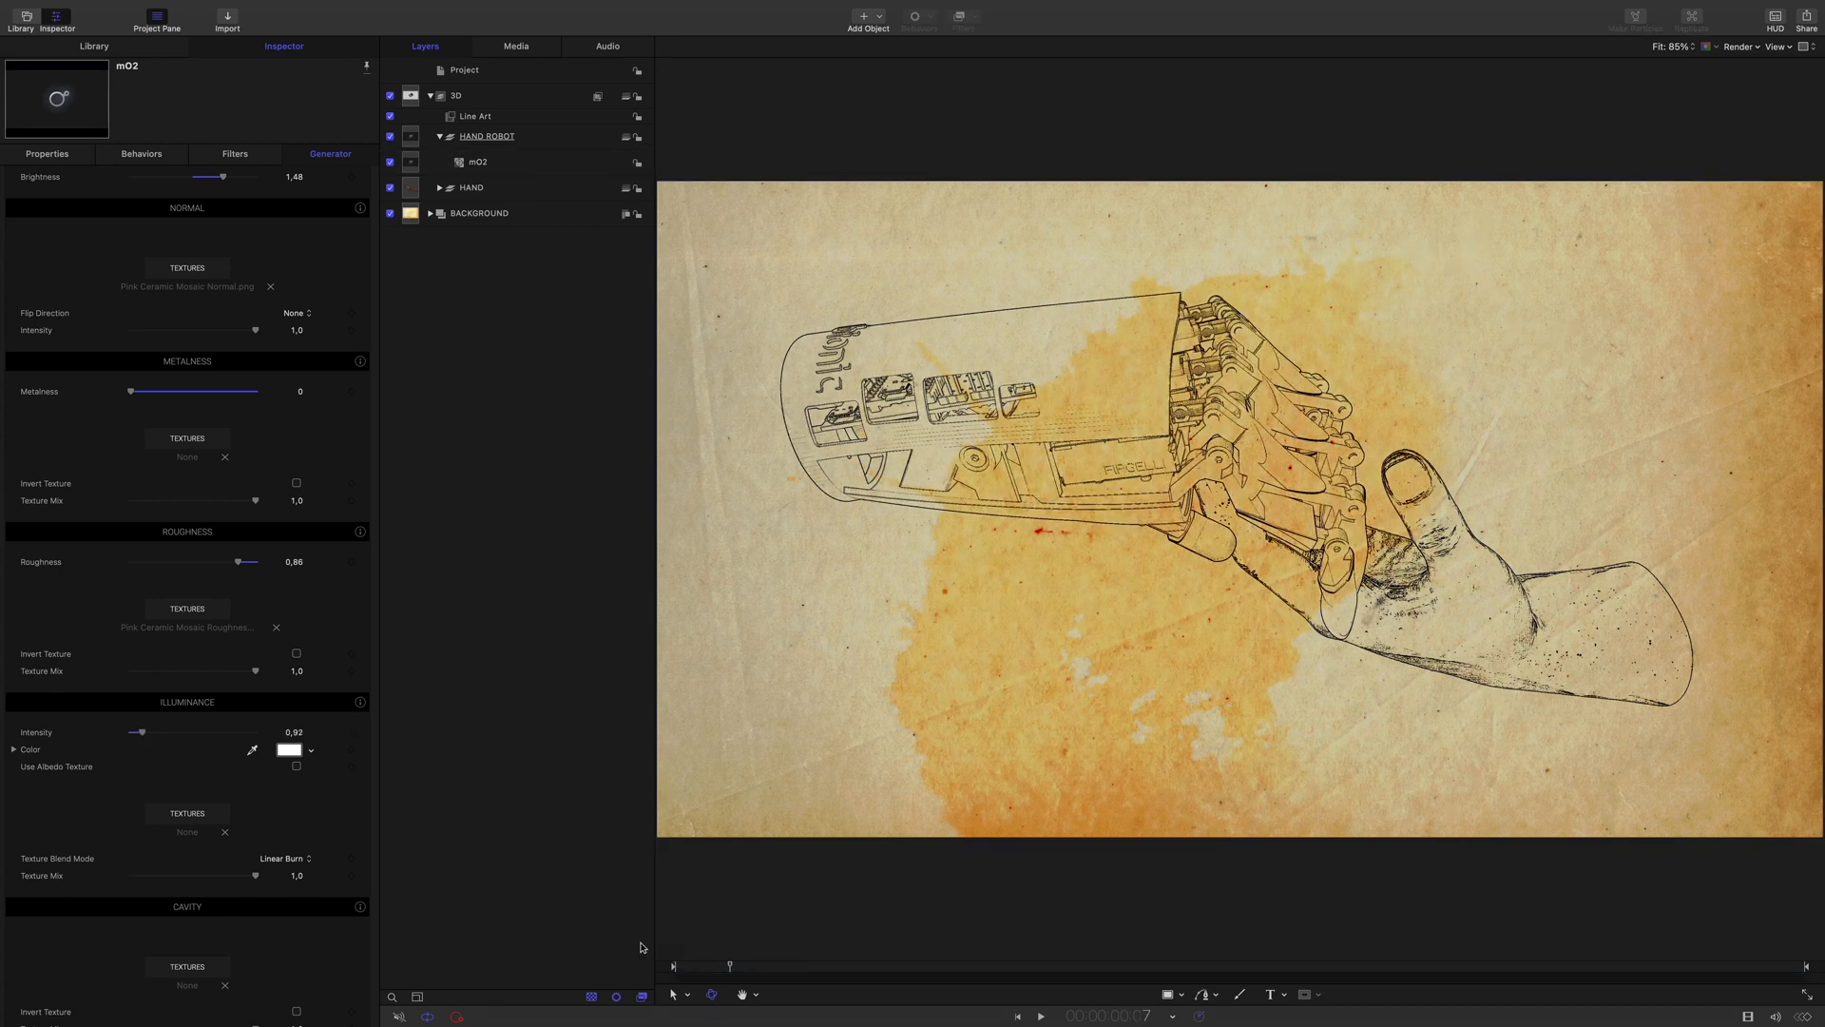
pyautogui.click(472, 162)
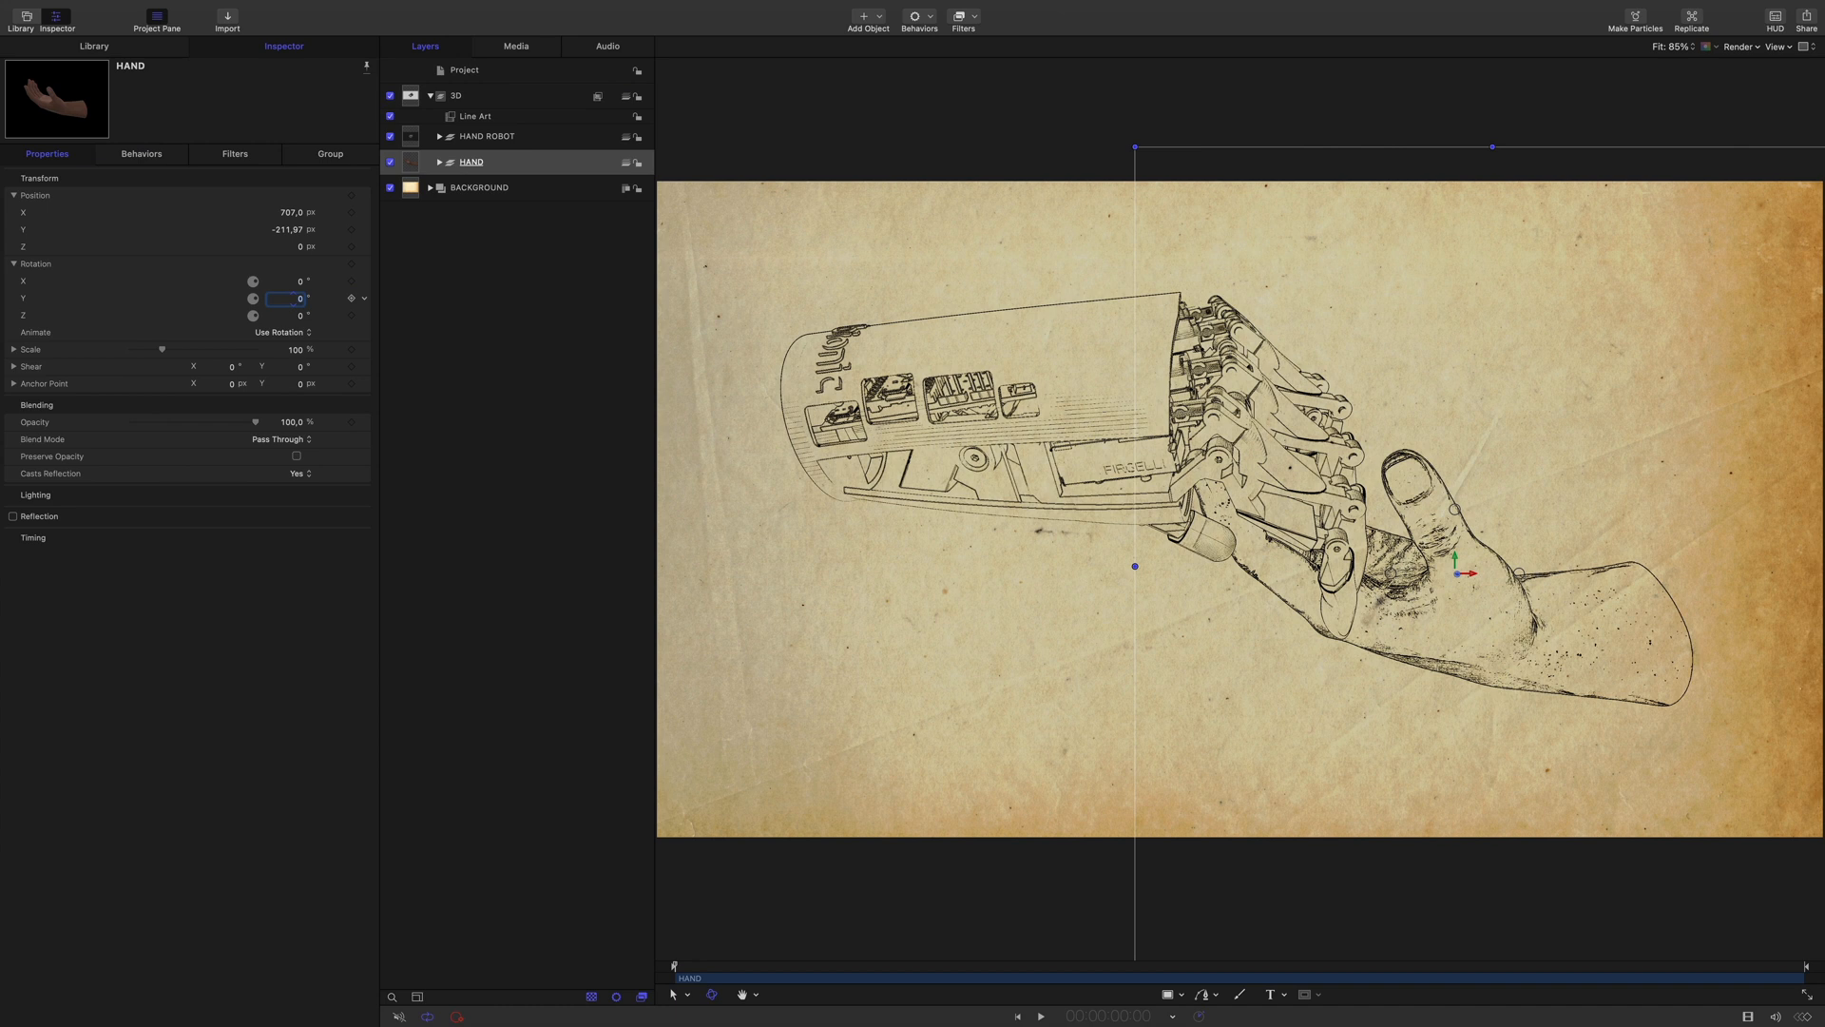
# Keyframe the HAND group's X rotation with a typed value of 60.0 and bring up its keyframe options
pyautogui.click(301, 281)
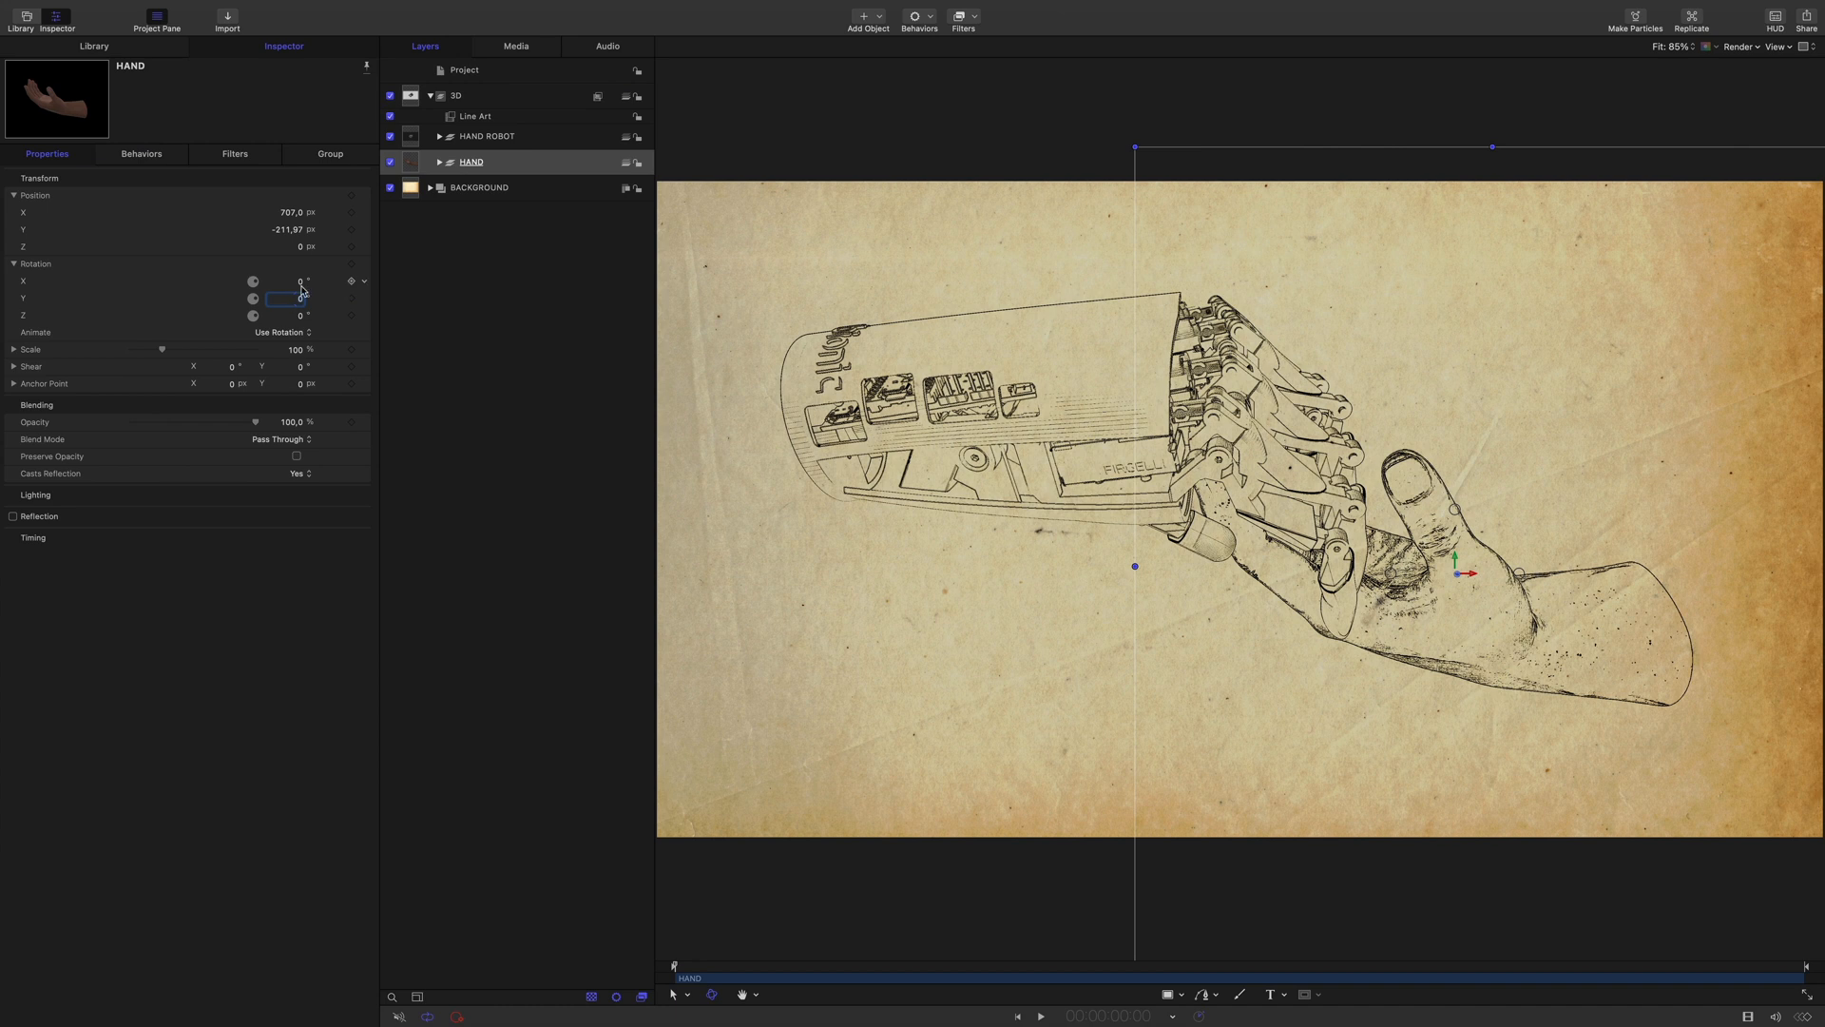
pyautogui.write('60.0')
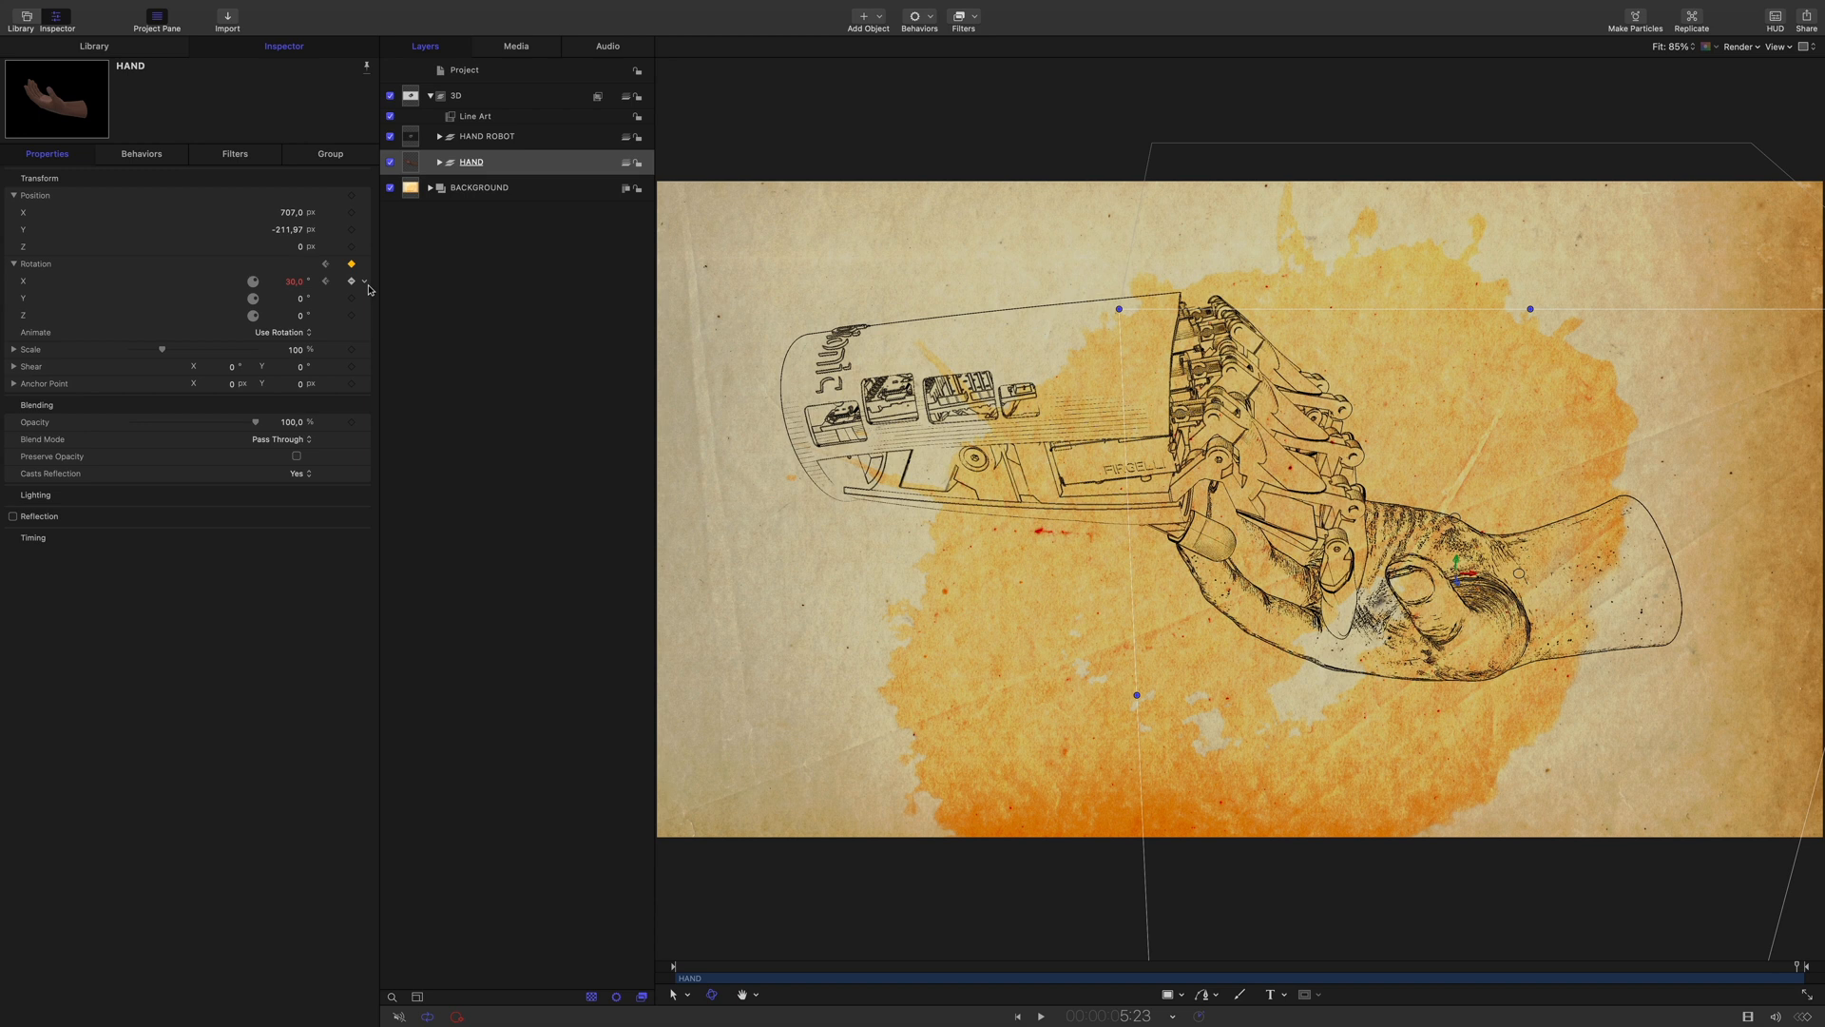
pyautogui.rightClick(354, 281)
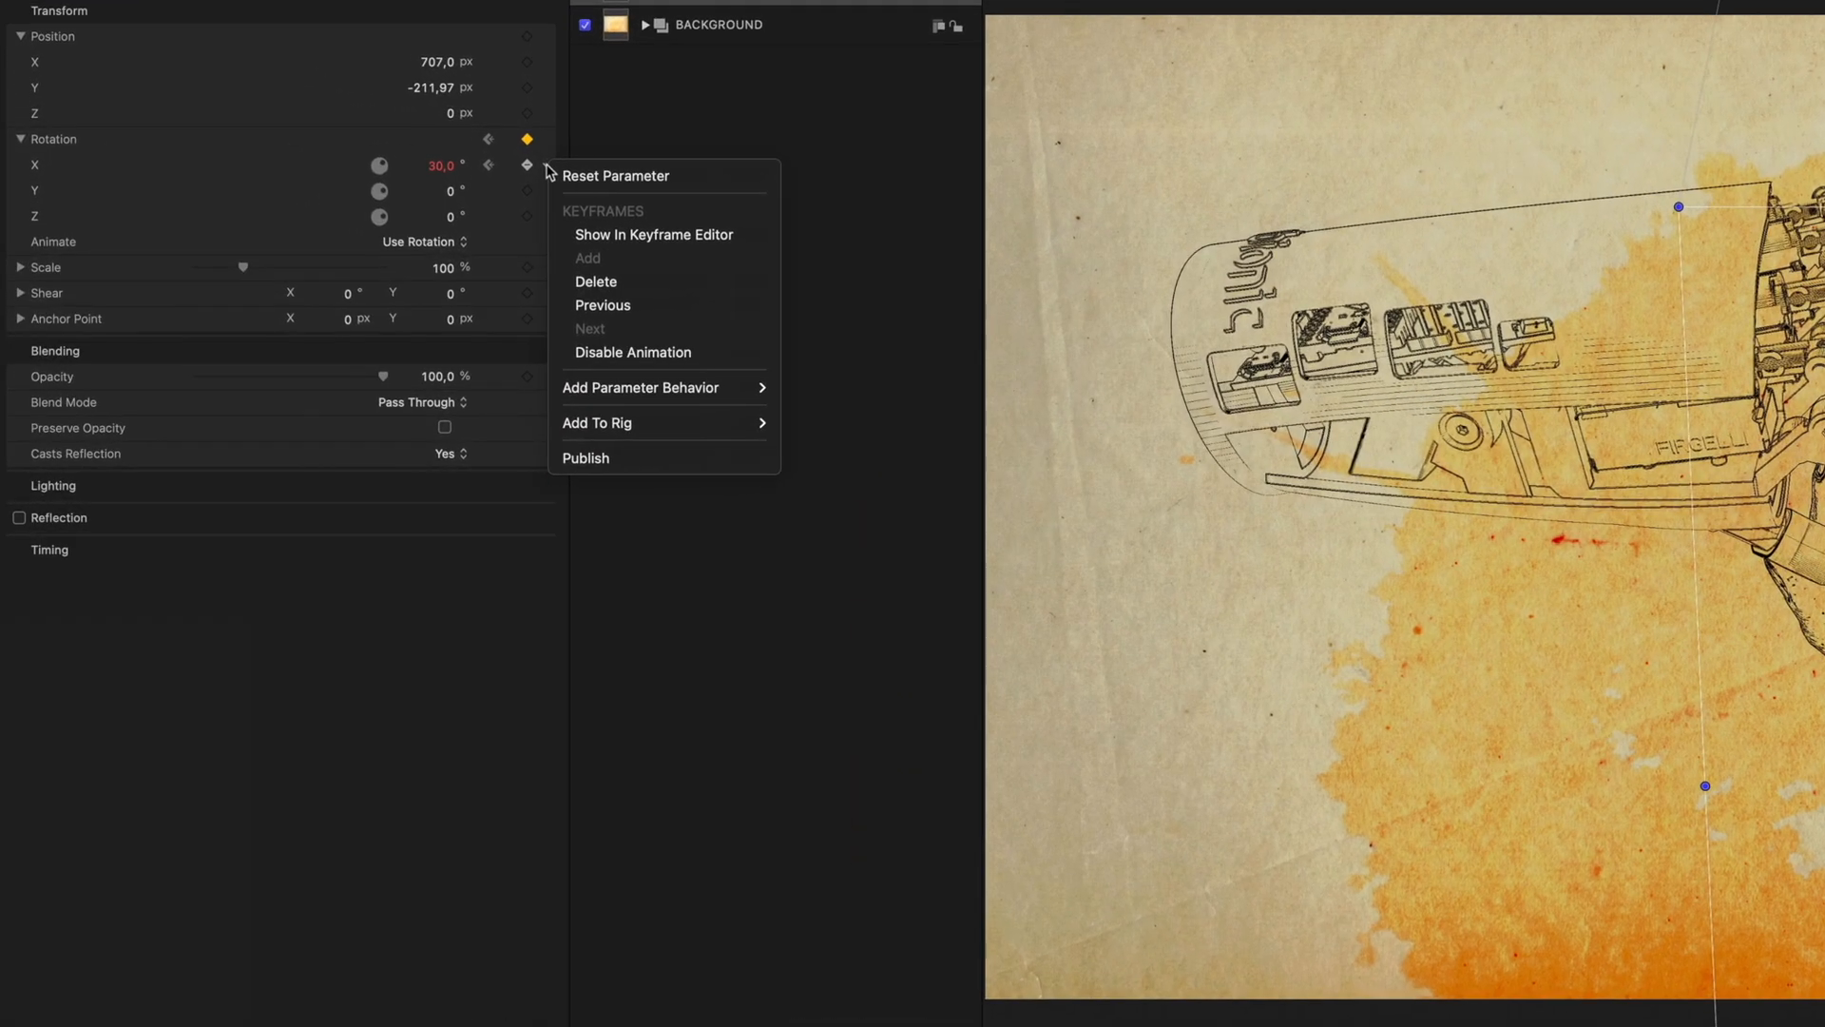
pyautogui.moveTo(652, 234)
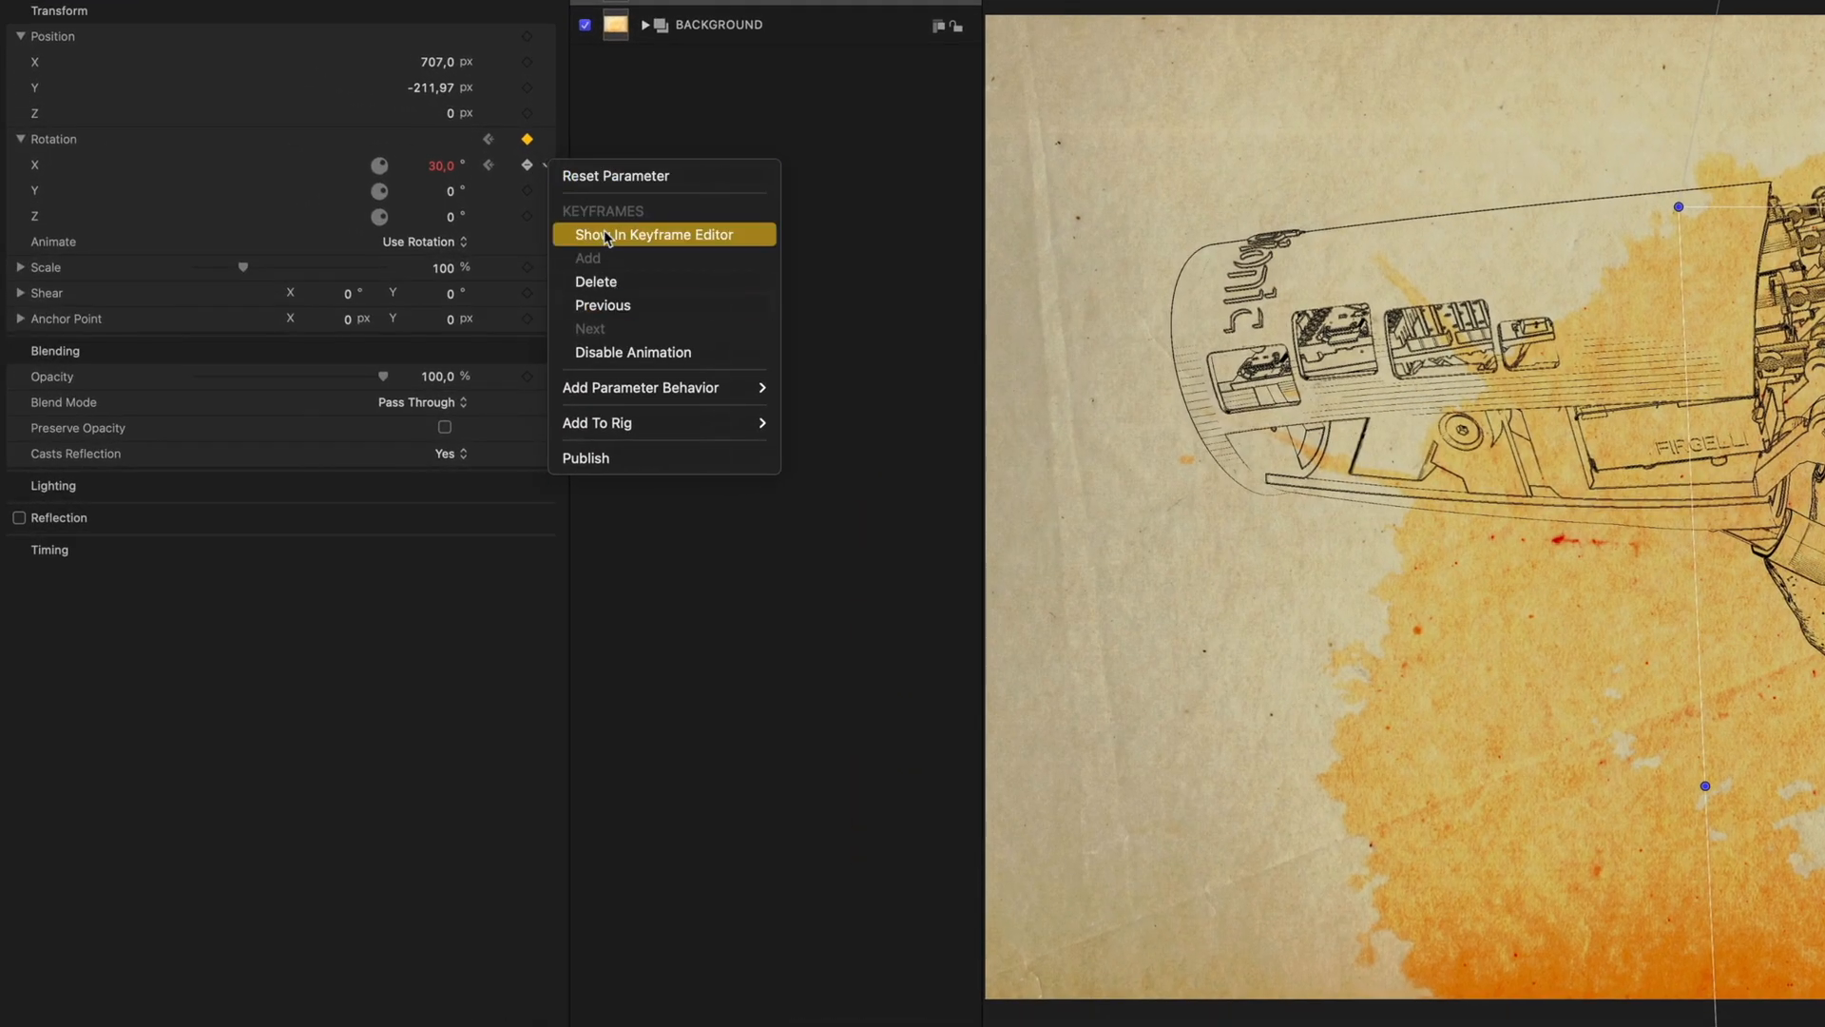
# Show the Rotation.X curve in the Keyframe Editor and change its interpolation
pyautogui.click(652, 234)
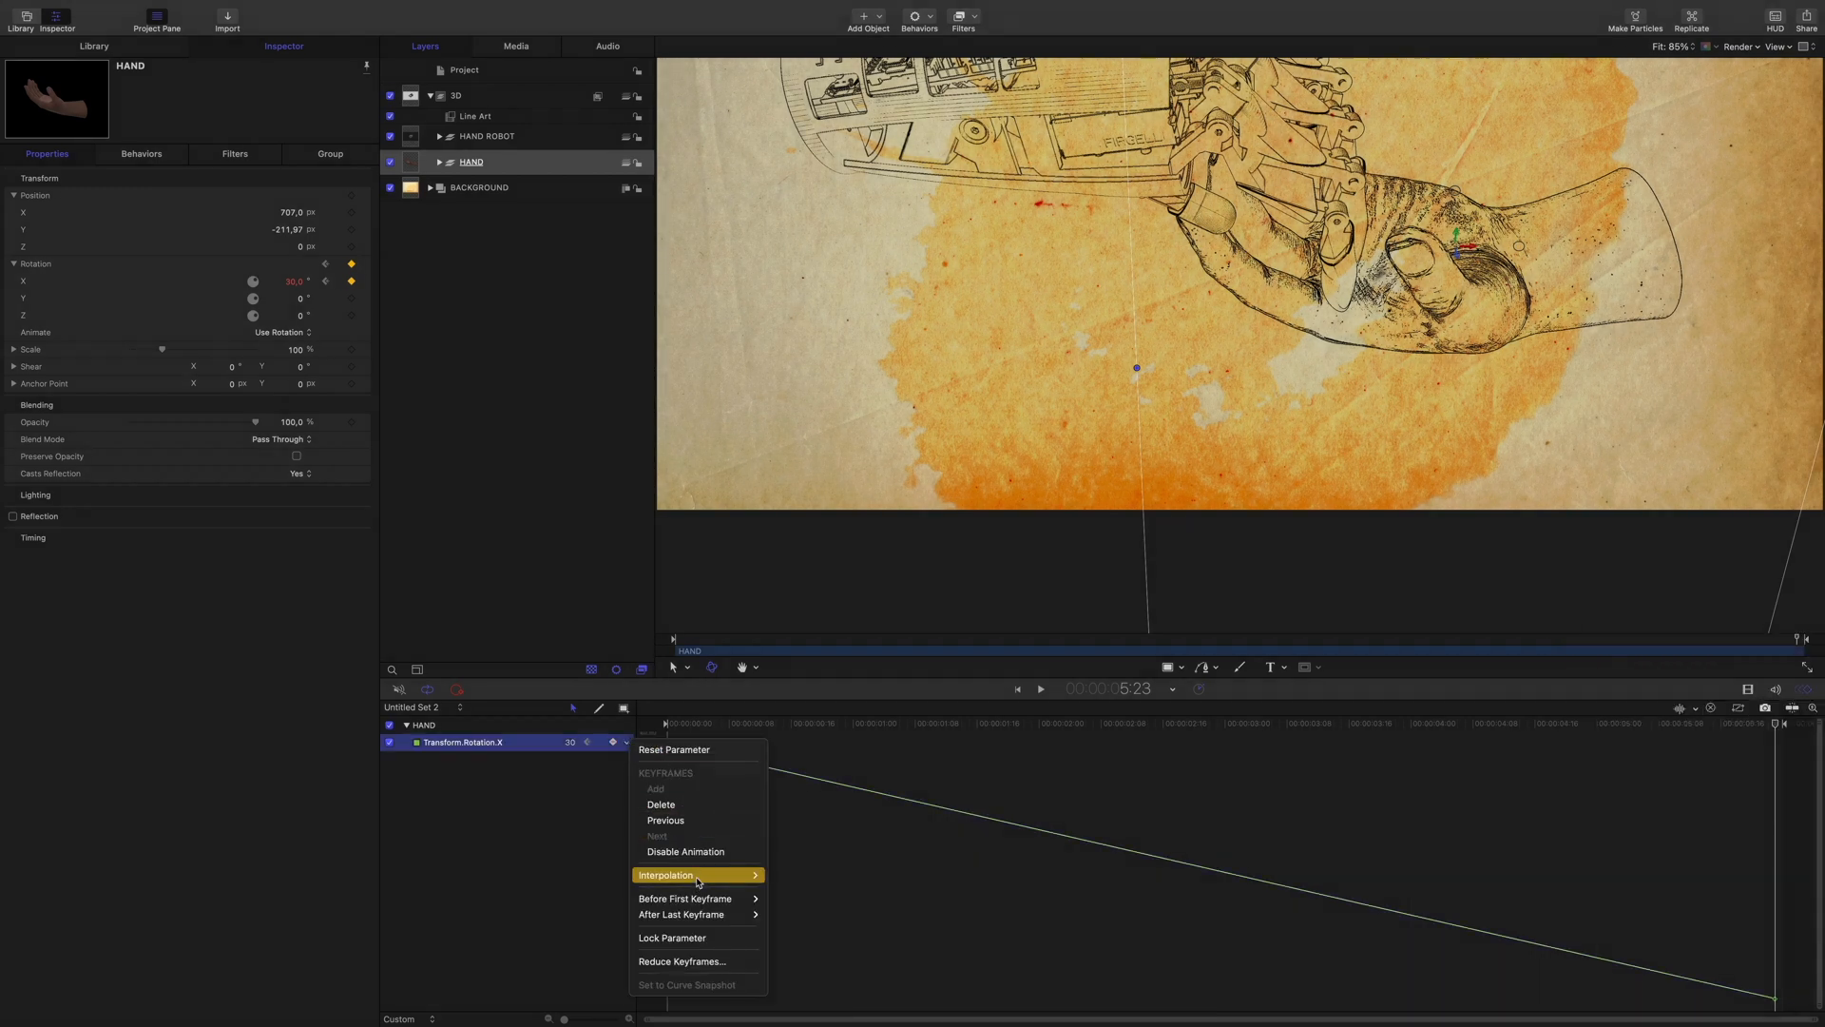
pyautogui.click(801, 905)
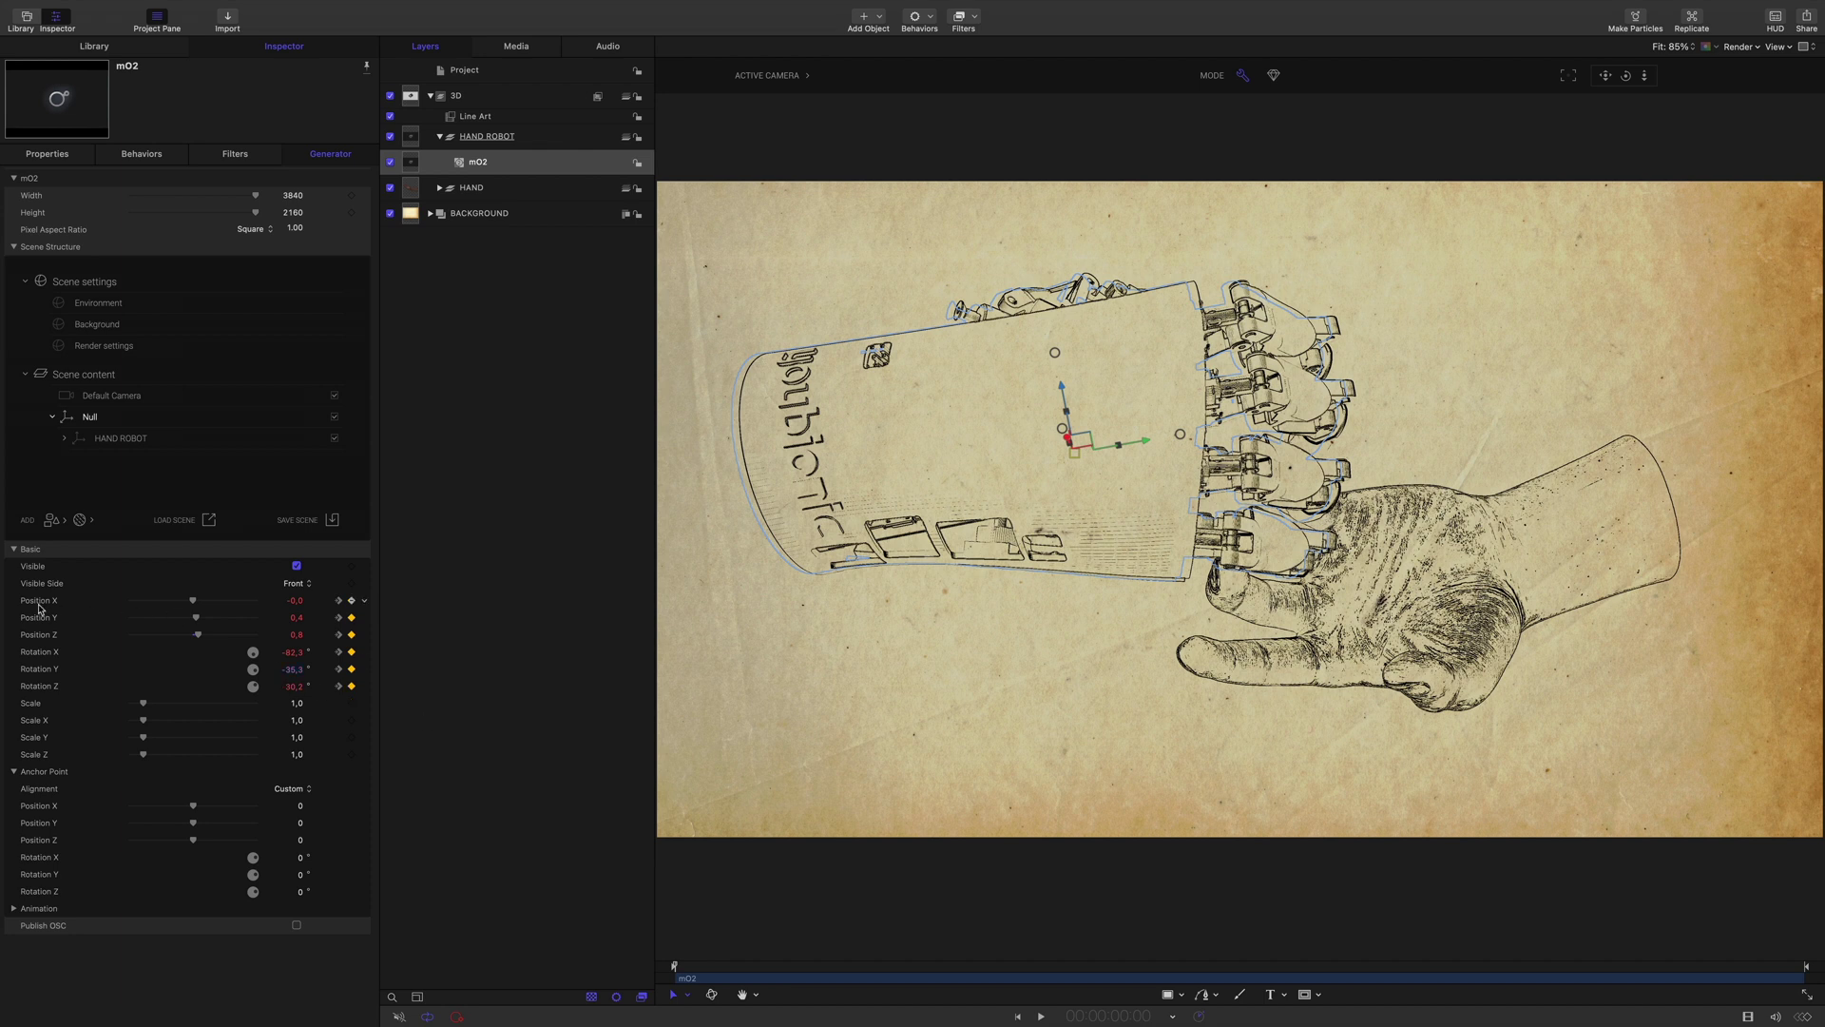
# Set the robot hand's Basic.Rotation.X curve to Linear interpolation and adjust the Rotation.Y curve
pyautogui.rightClick(349, 599)
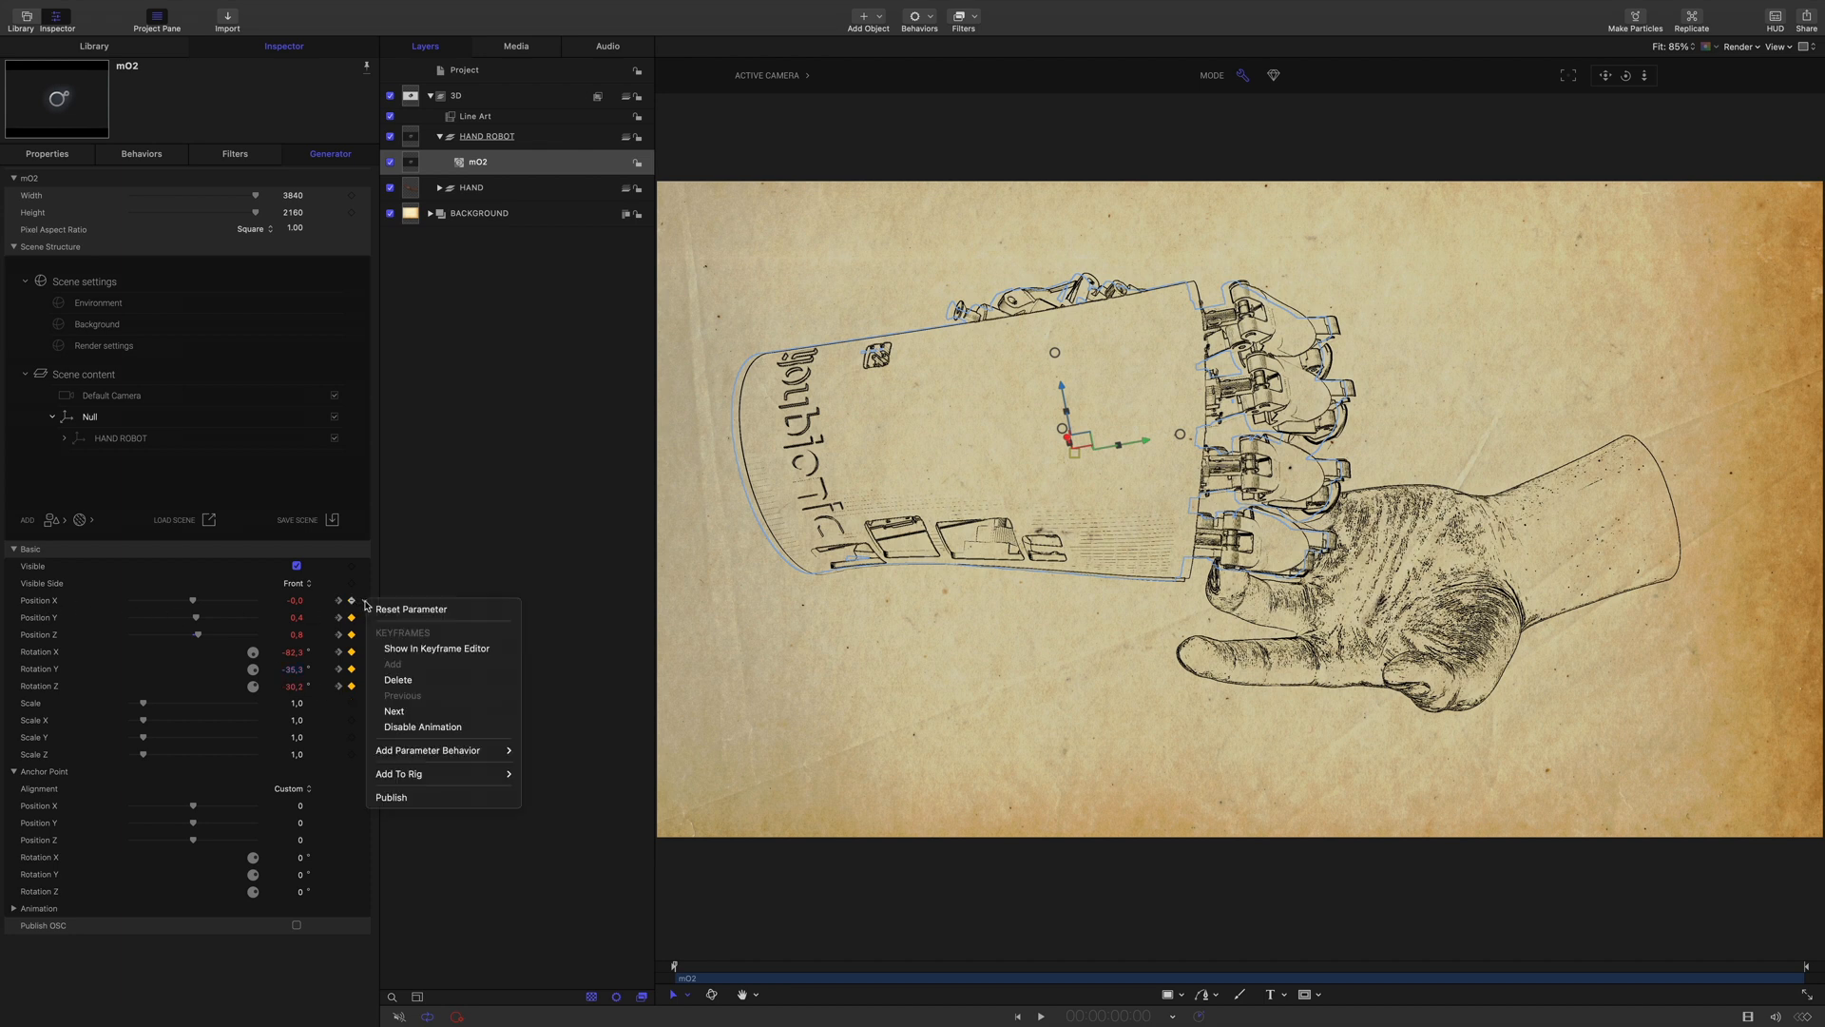
pyautogui.click(436, 648)
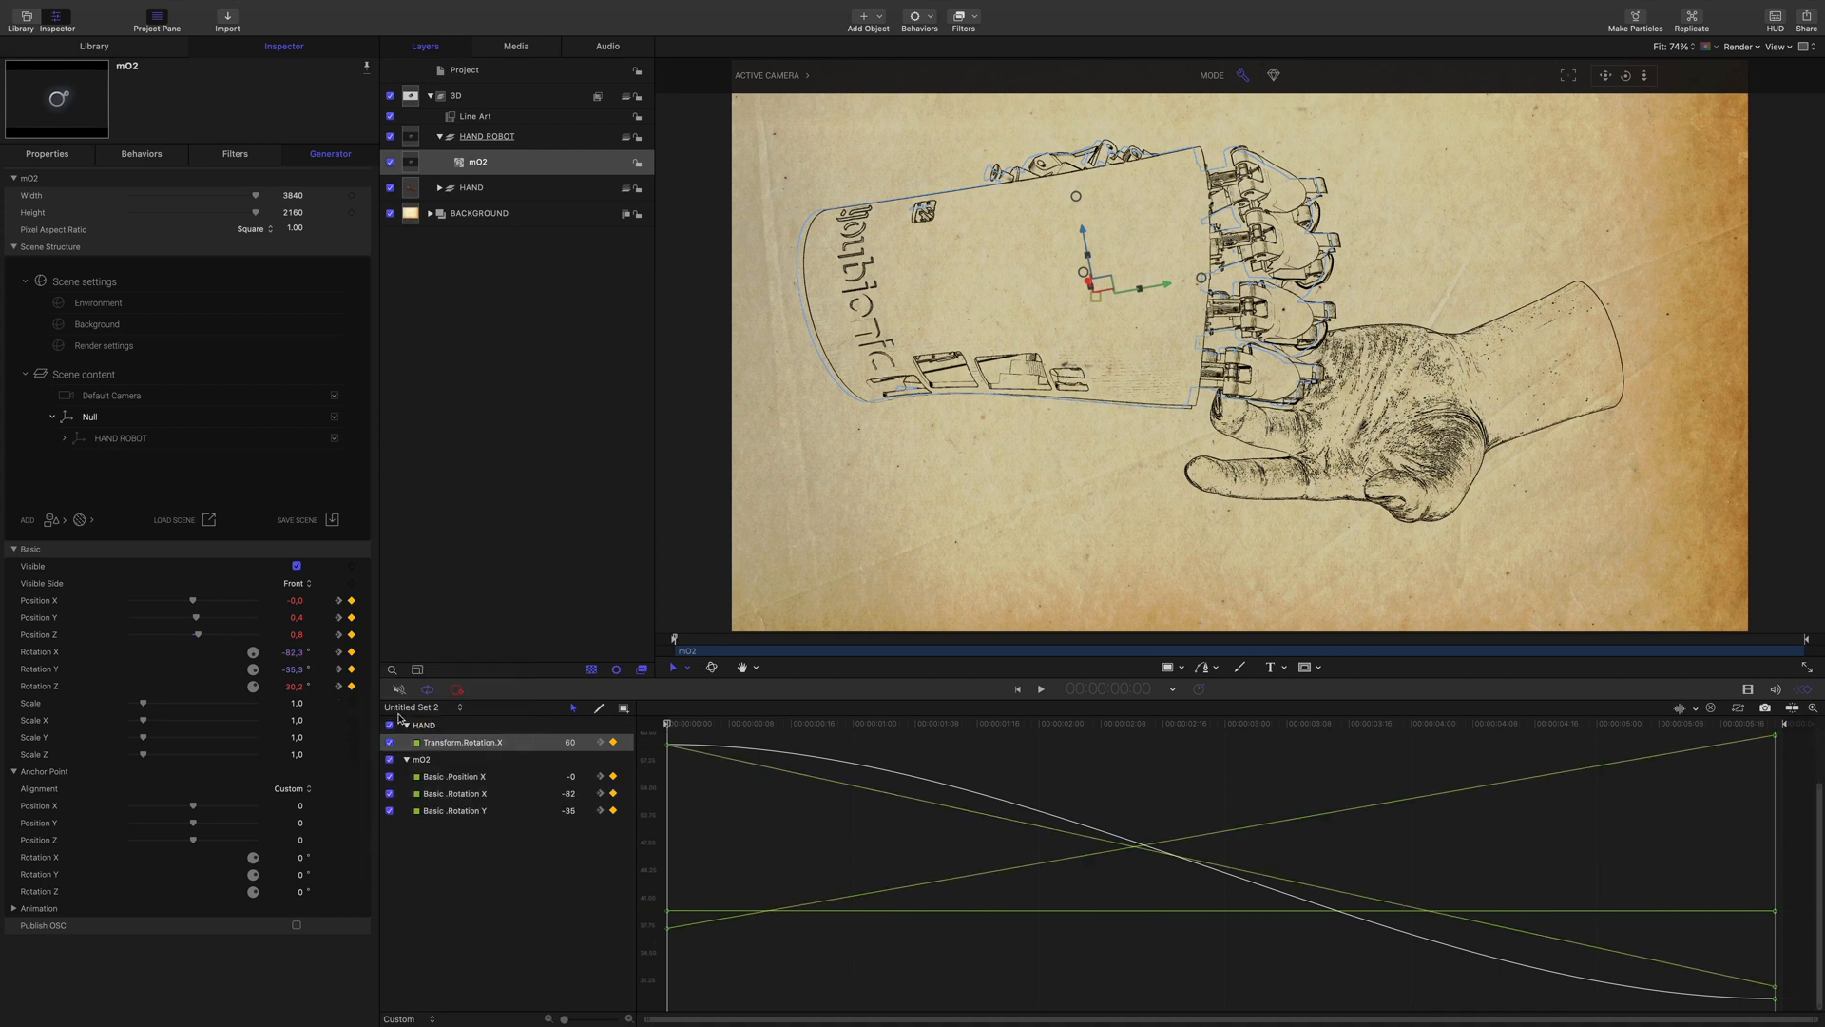
pyautogui.rightClick(454, 793)
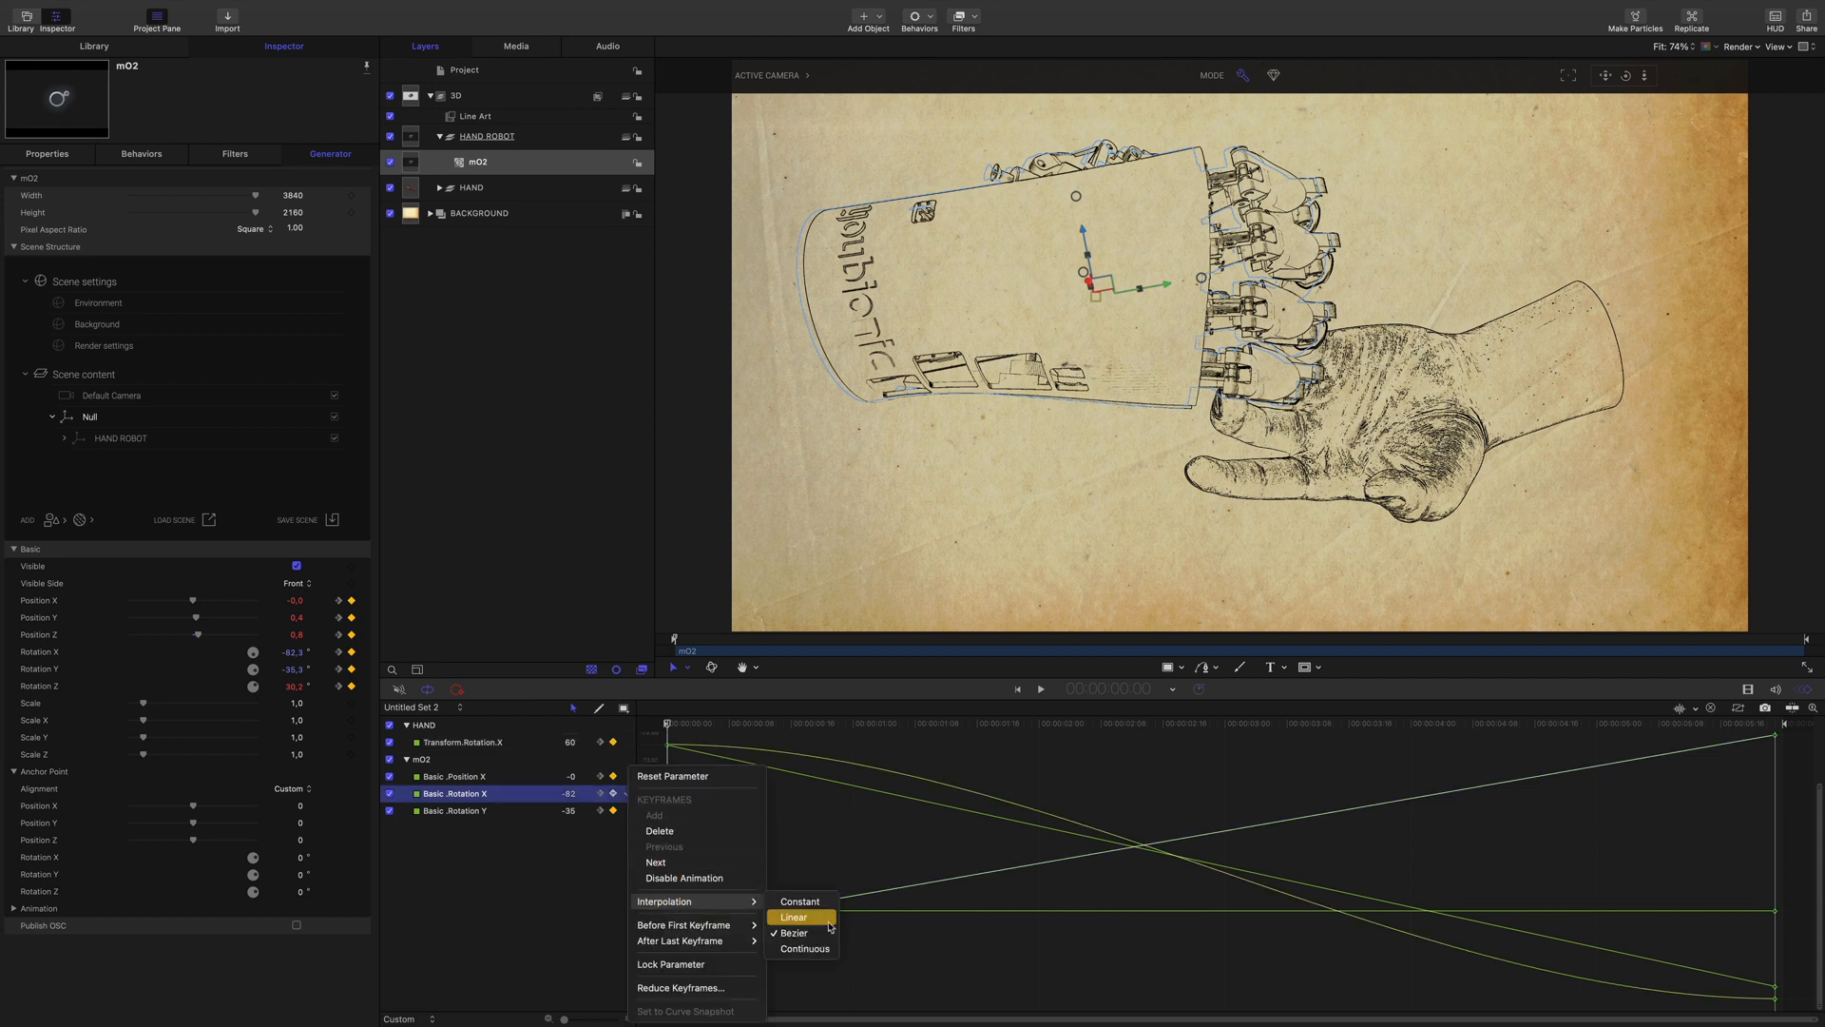
pyautogui.click(793, 916)
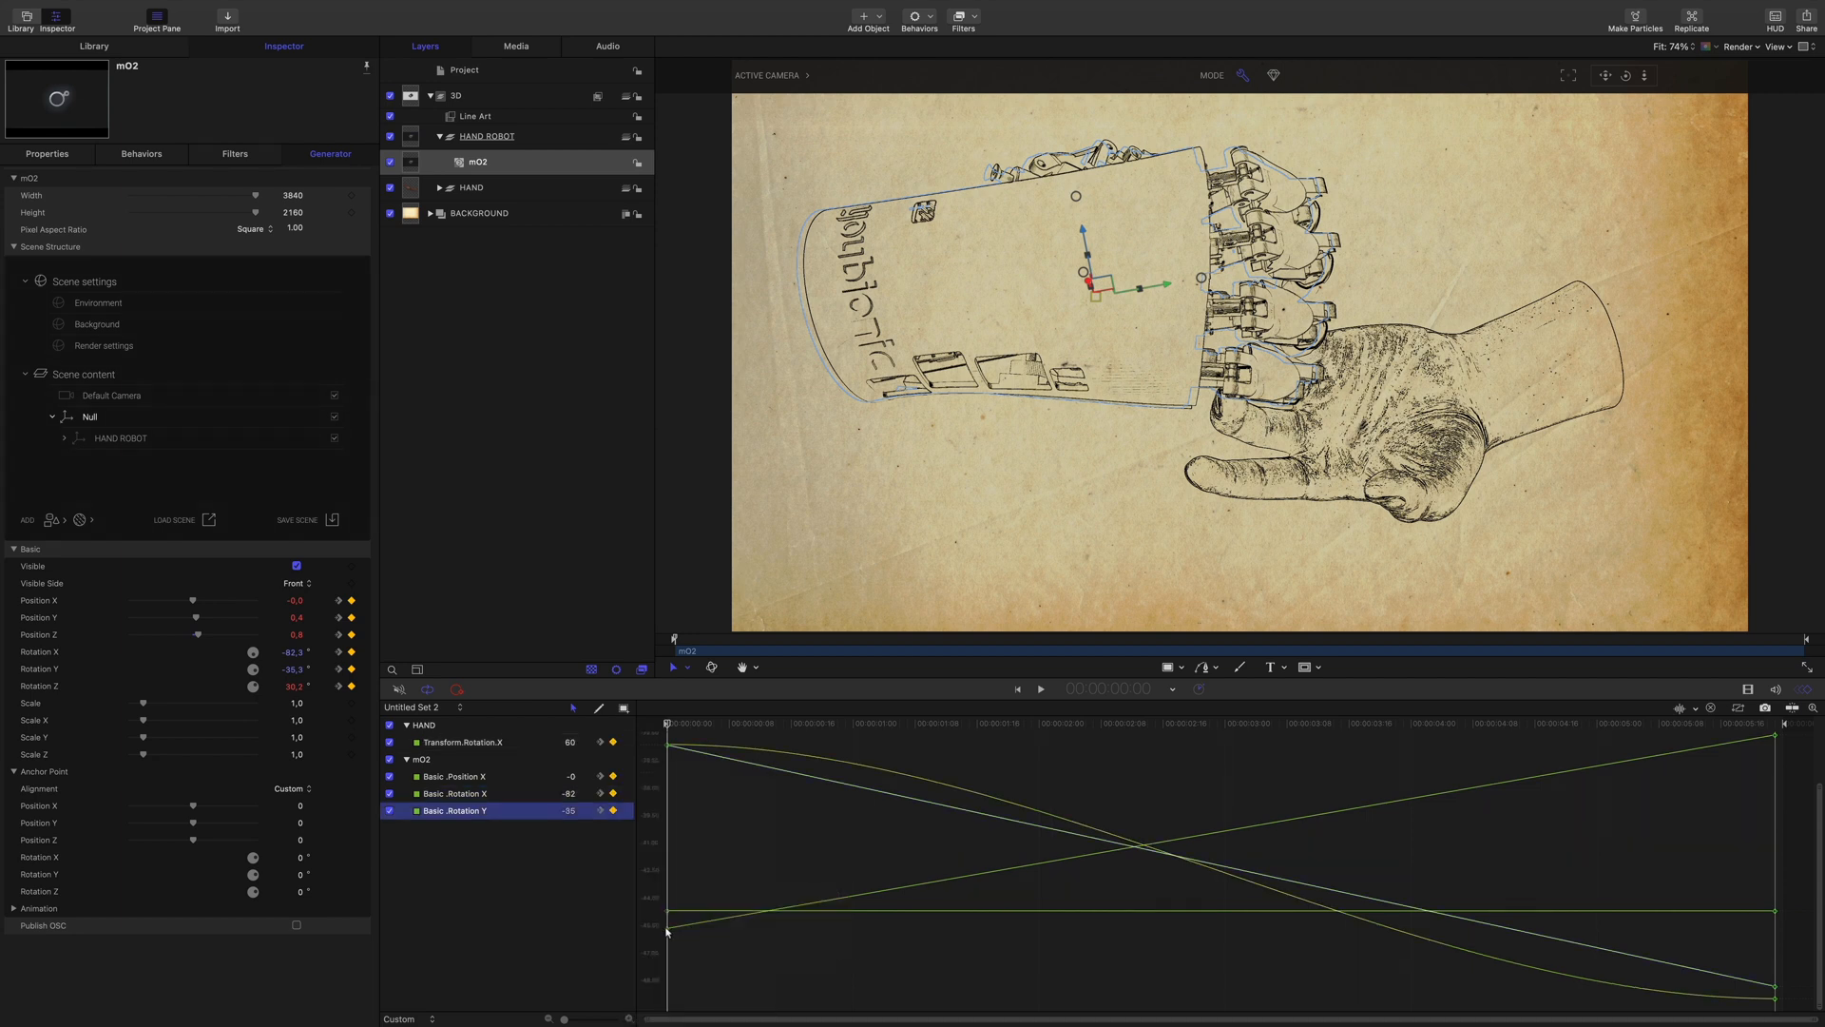
pyautogui.click(454, 793)
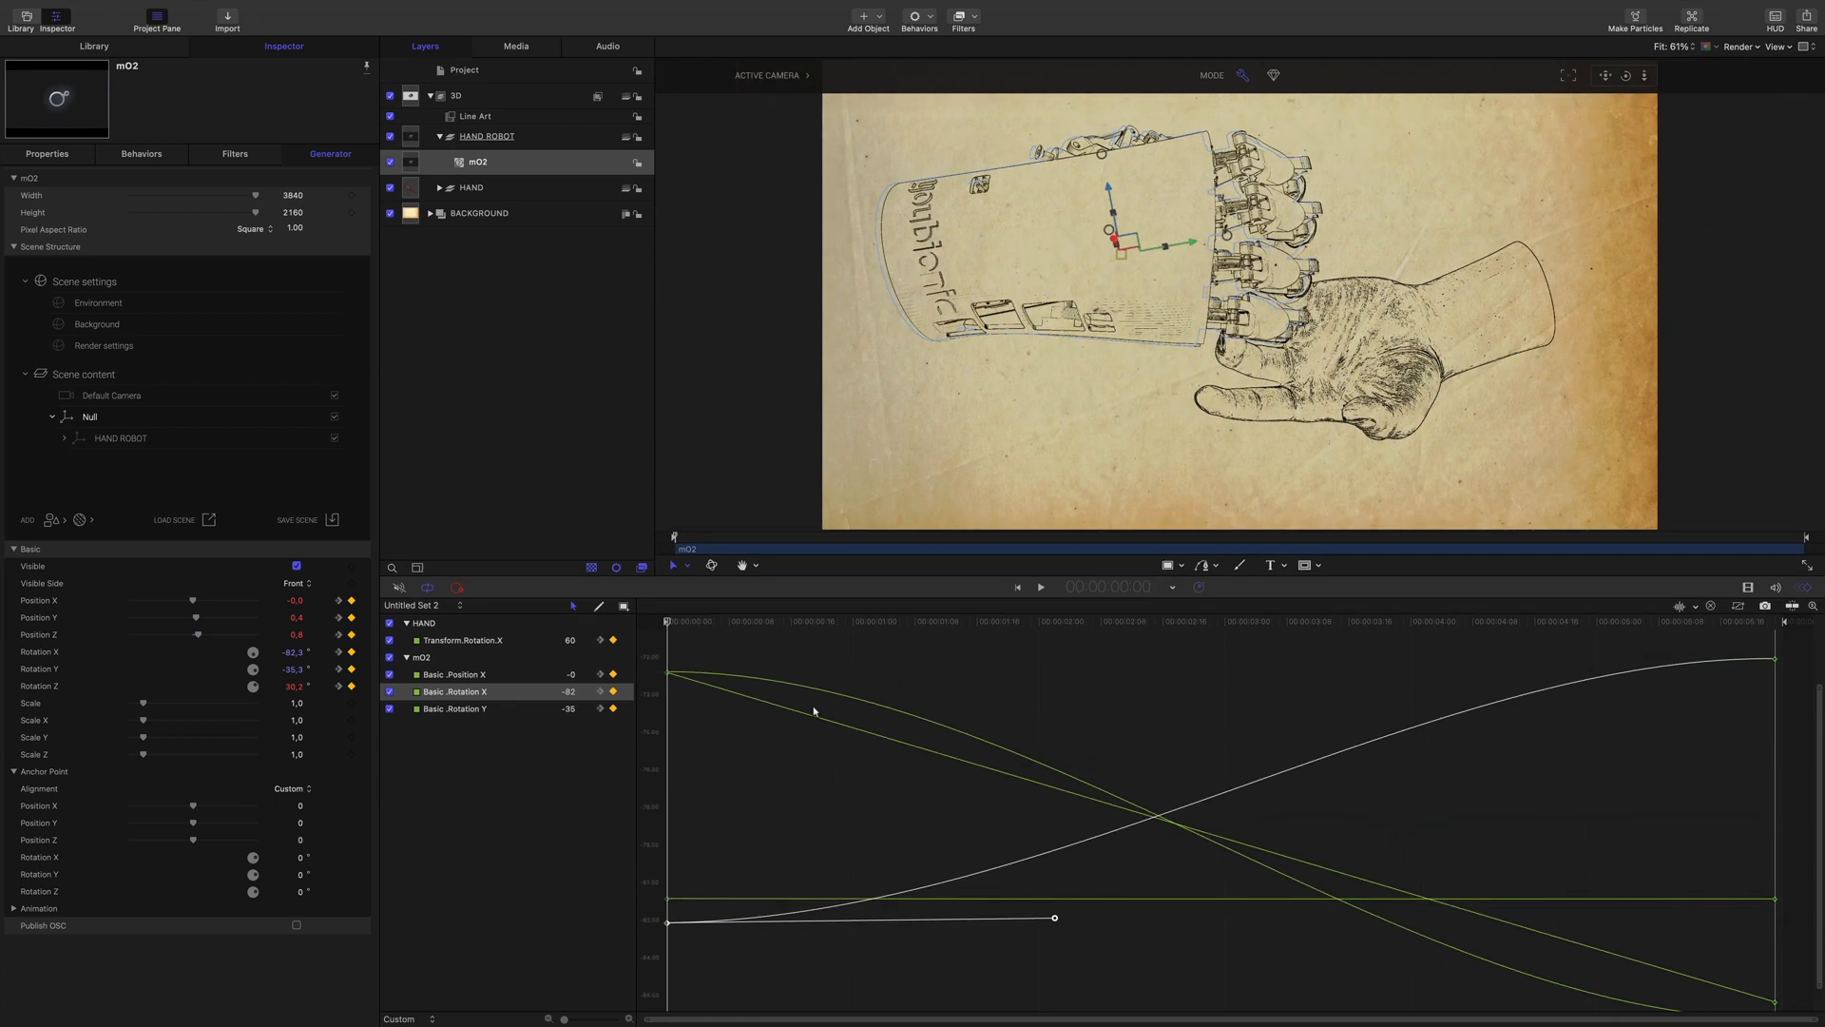
pyautogui.click(454, 709)
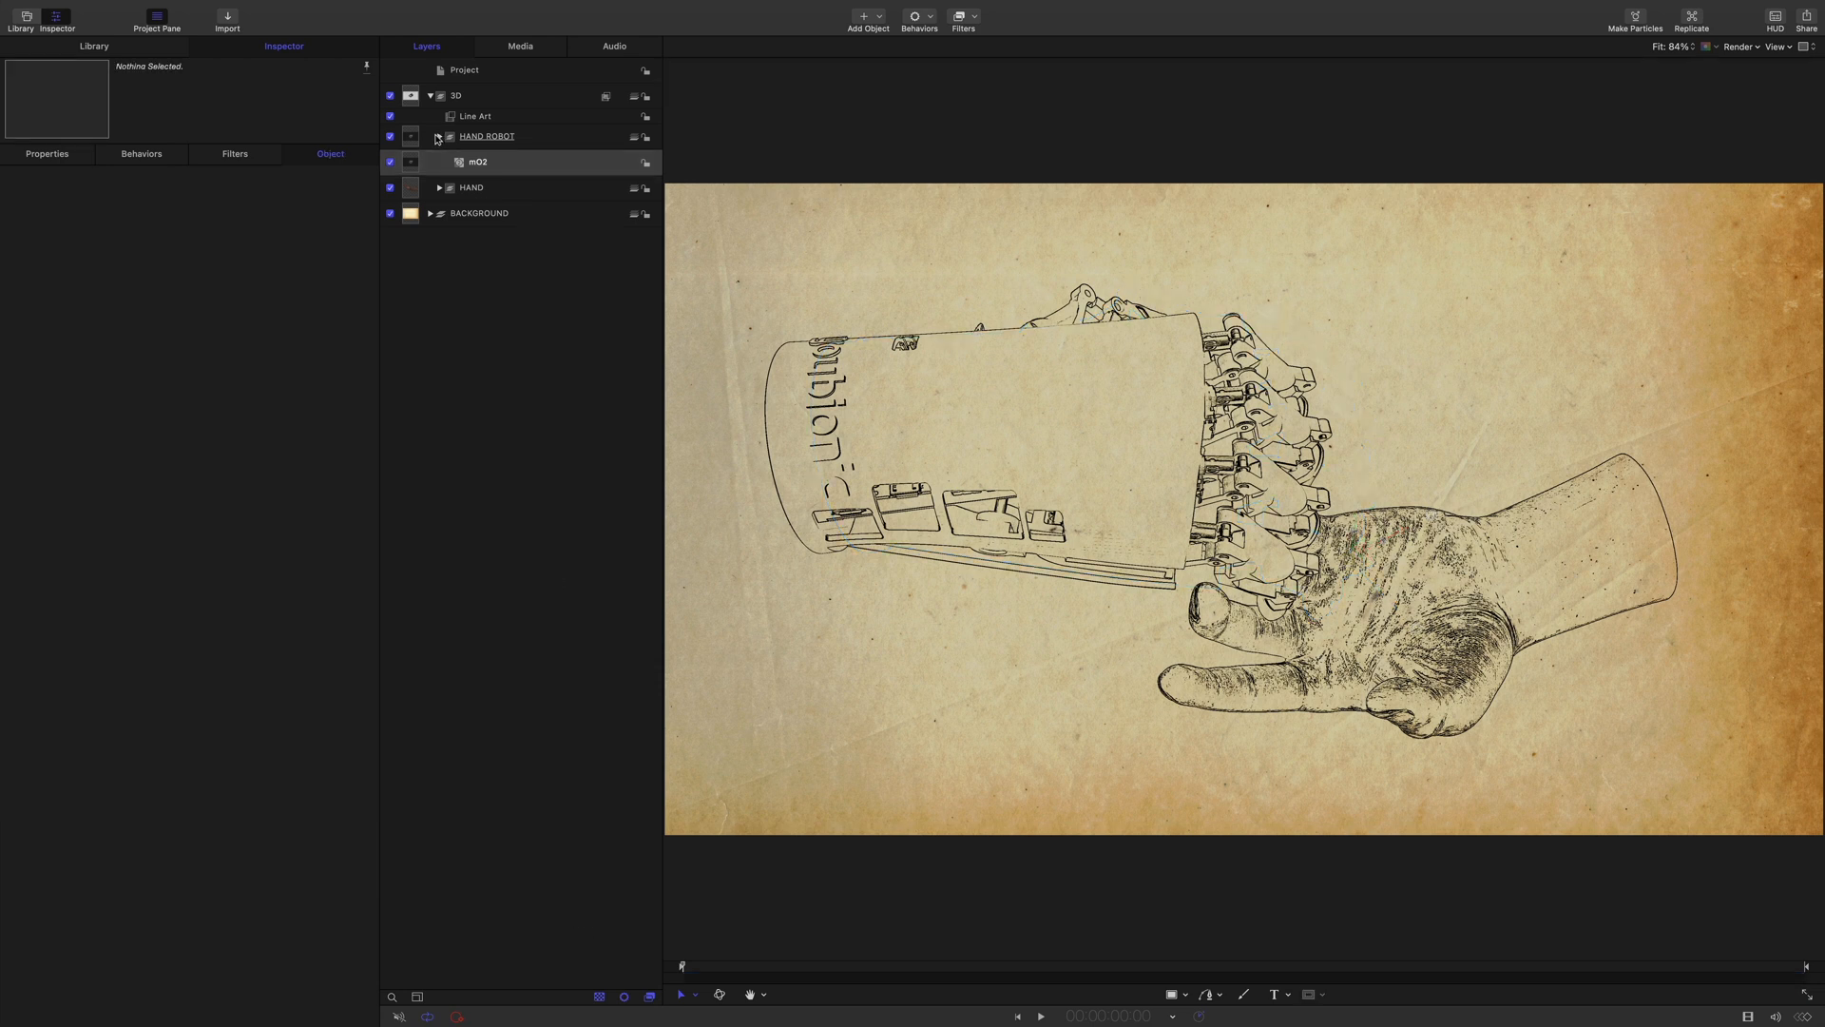
# Collapse the 3D group and add a new empty group above 3D and BACKGROUND
pyautogui.click(439, 95)
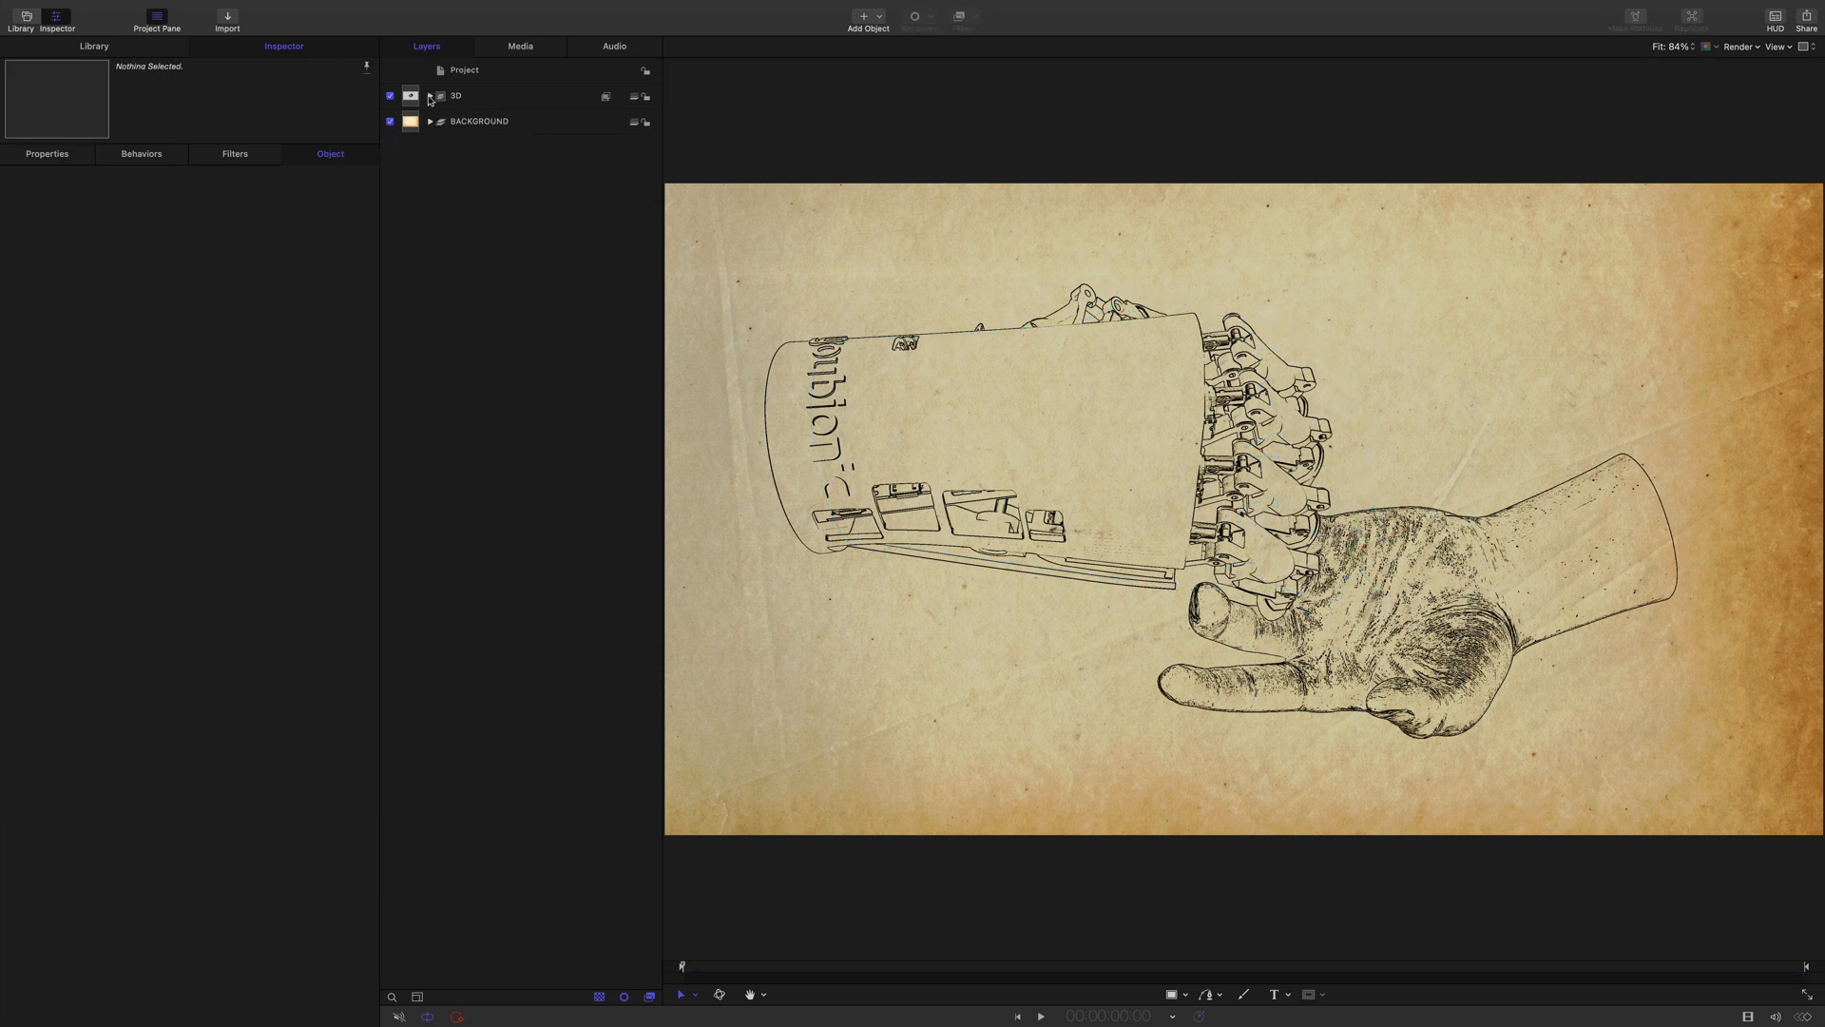
pyautogui.rightClick(525, 105)
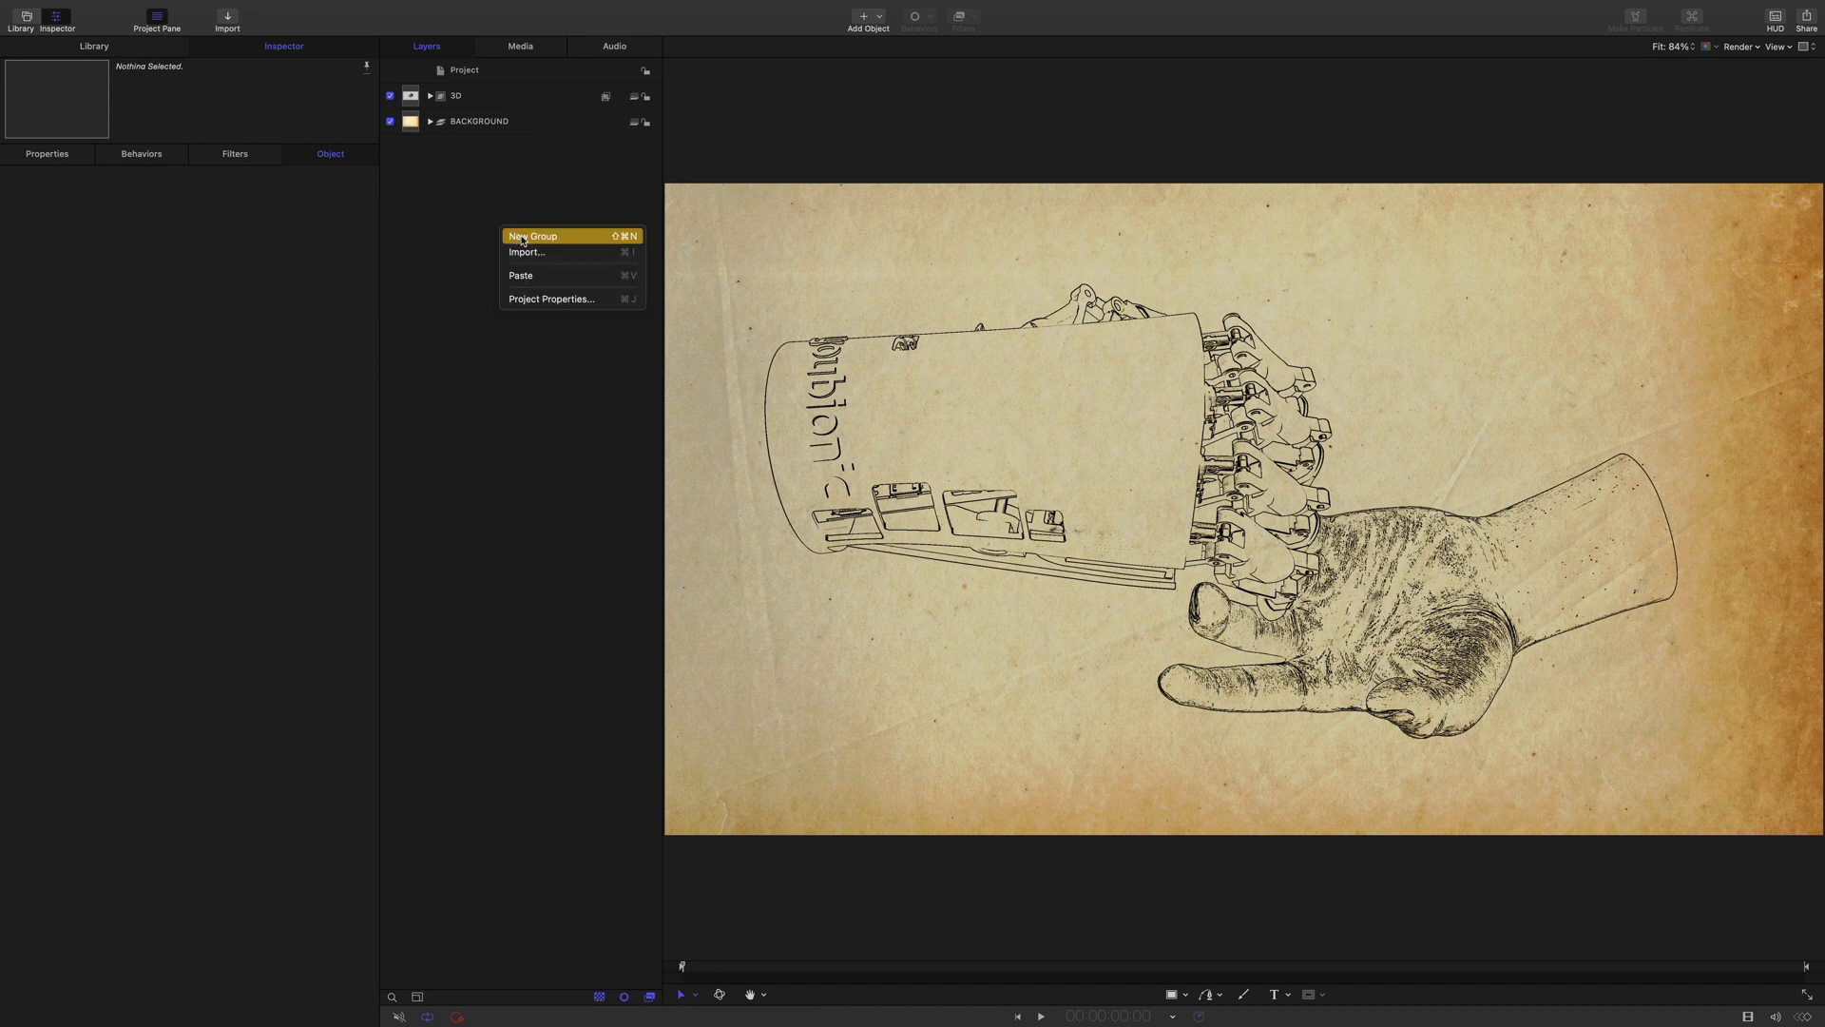
pyautogui.click(532, 236)
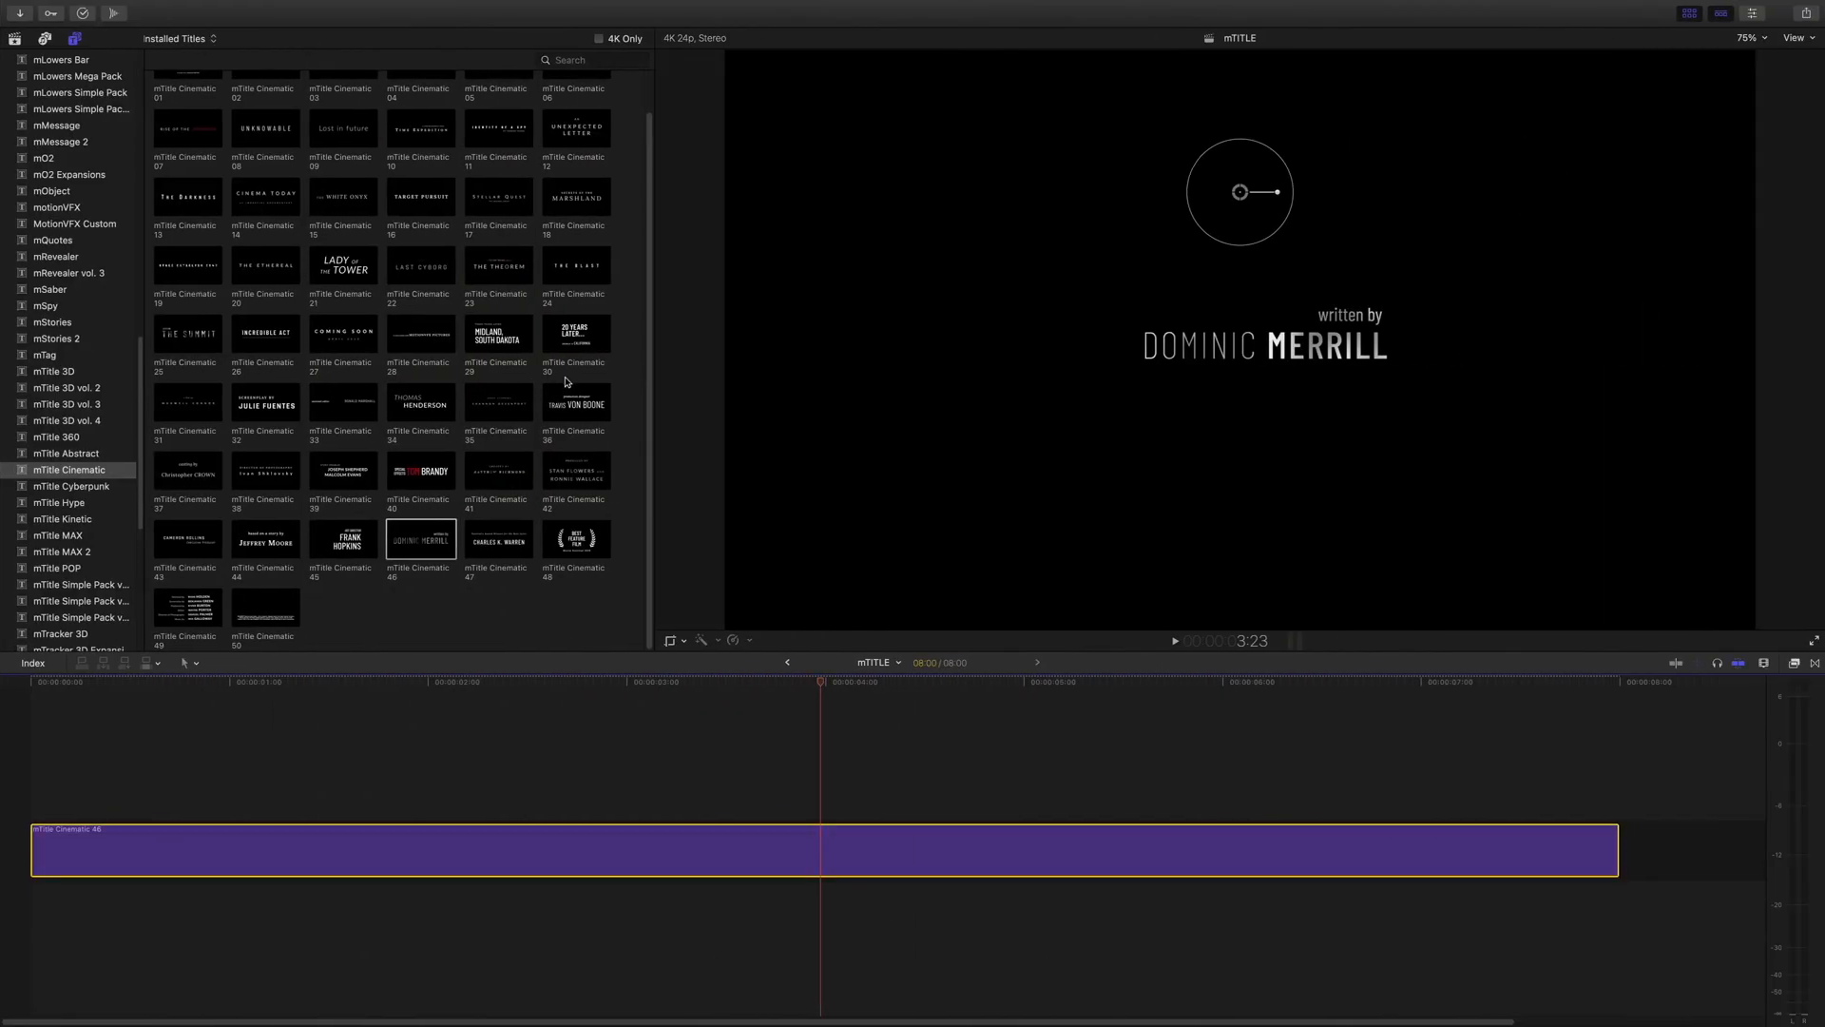
# Browse the mTitle Cinematic titles and preview the Stunt Doubles and written-by credits
pyautogui.click(70, 469)
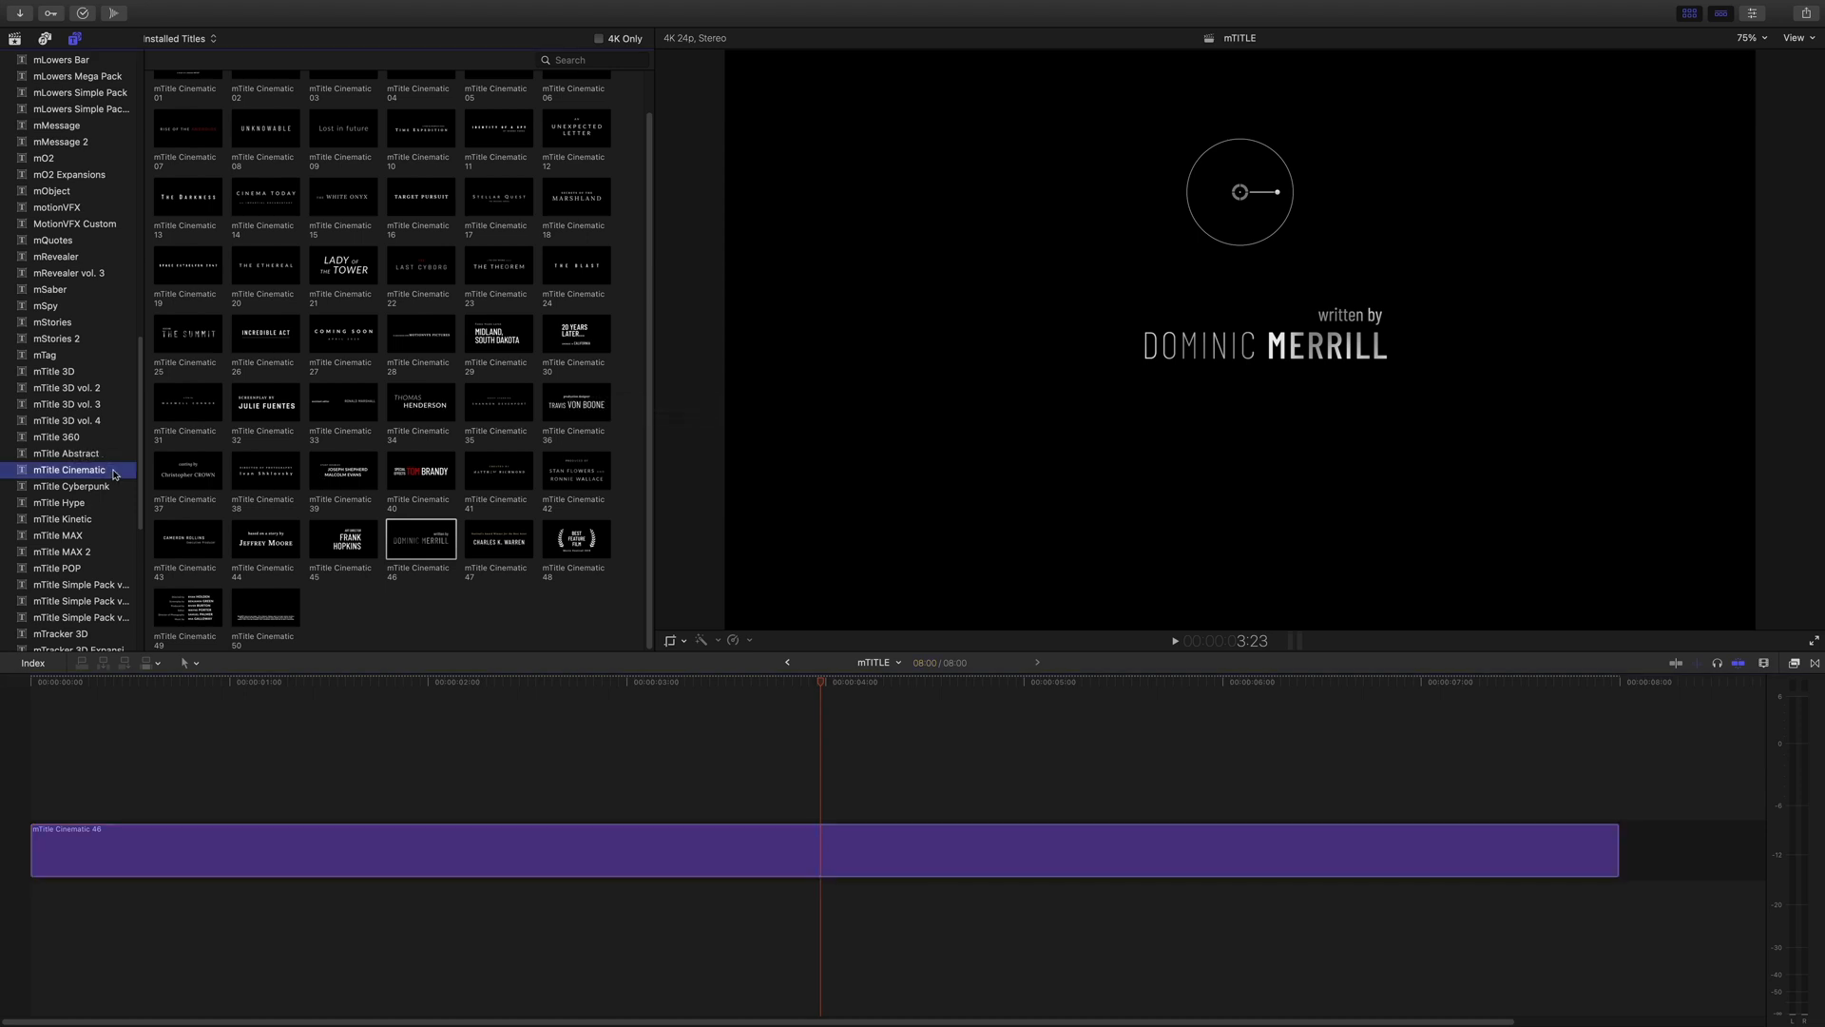
pyautogui.scroll(3)
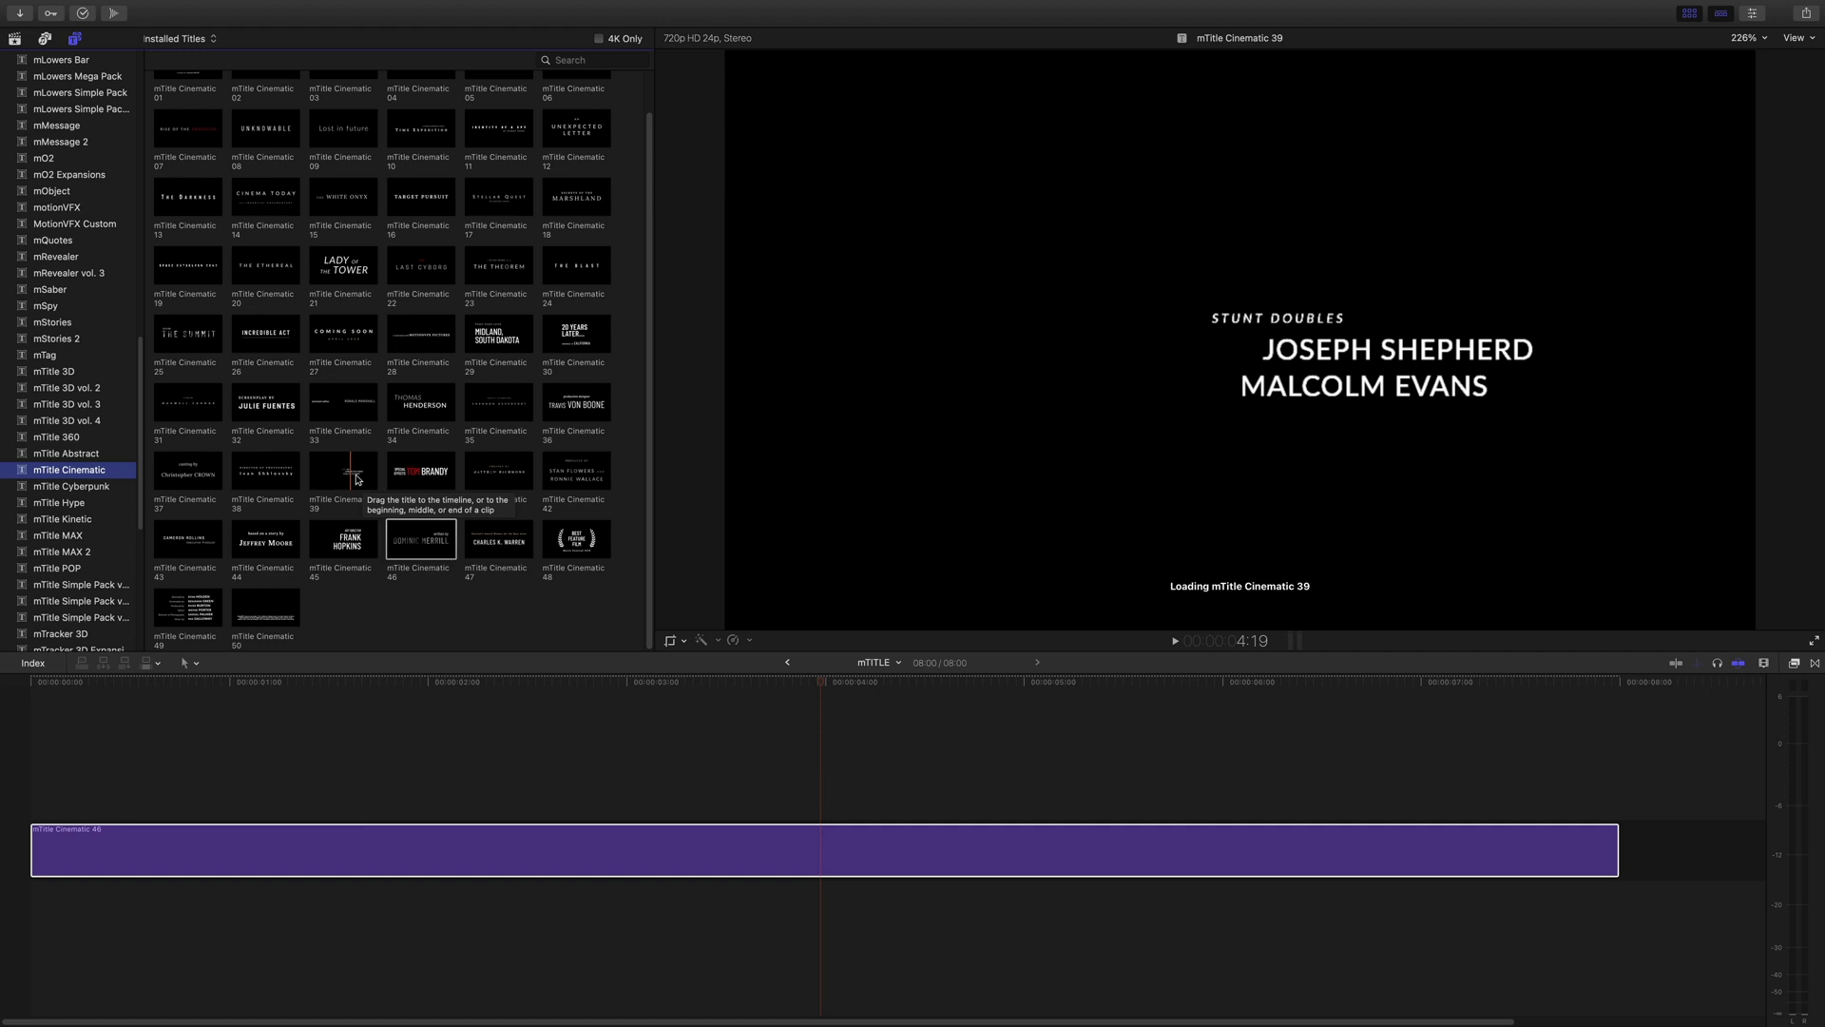
pyautogui.click(420, 538)
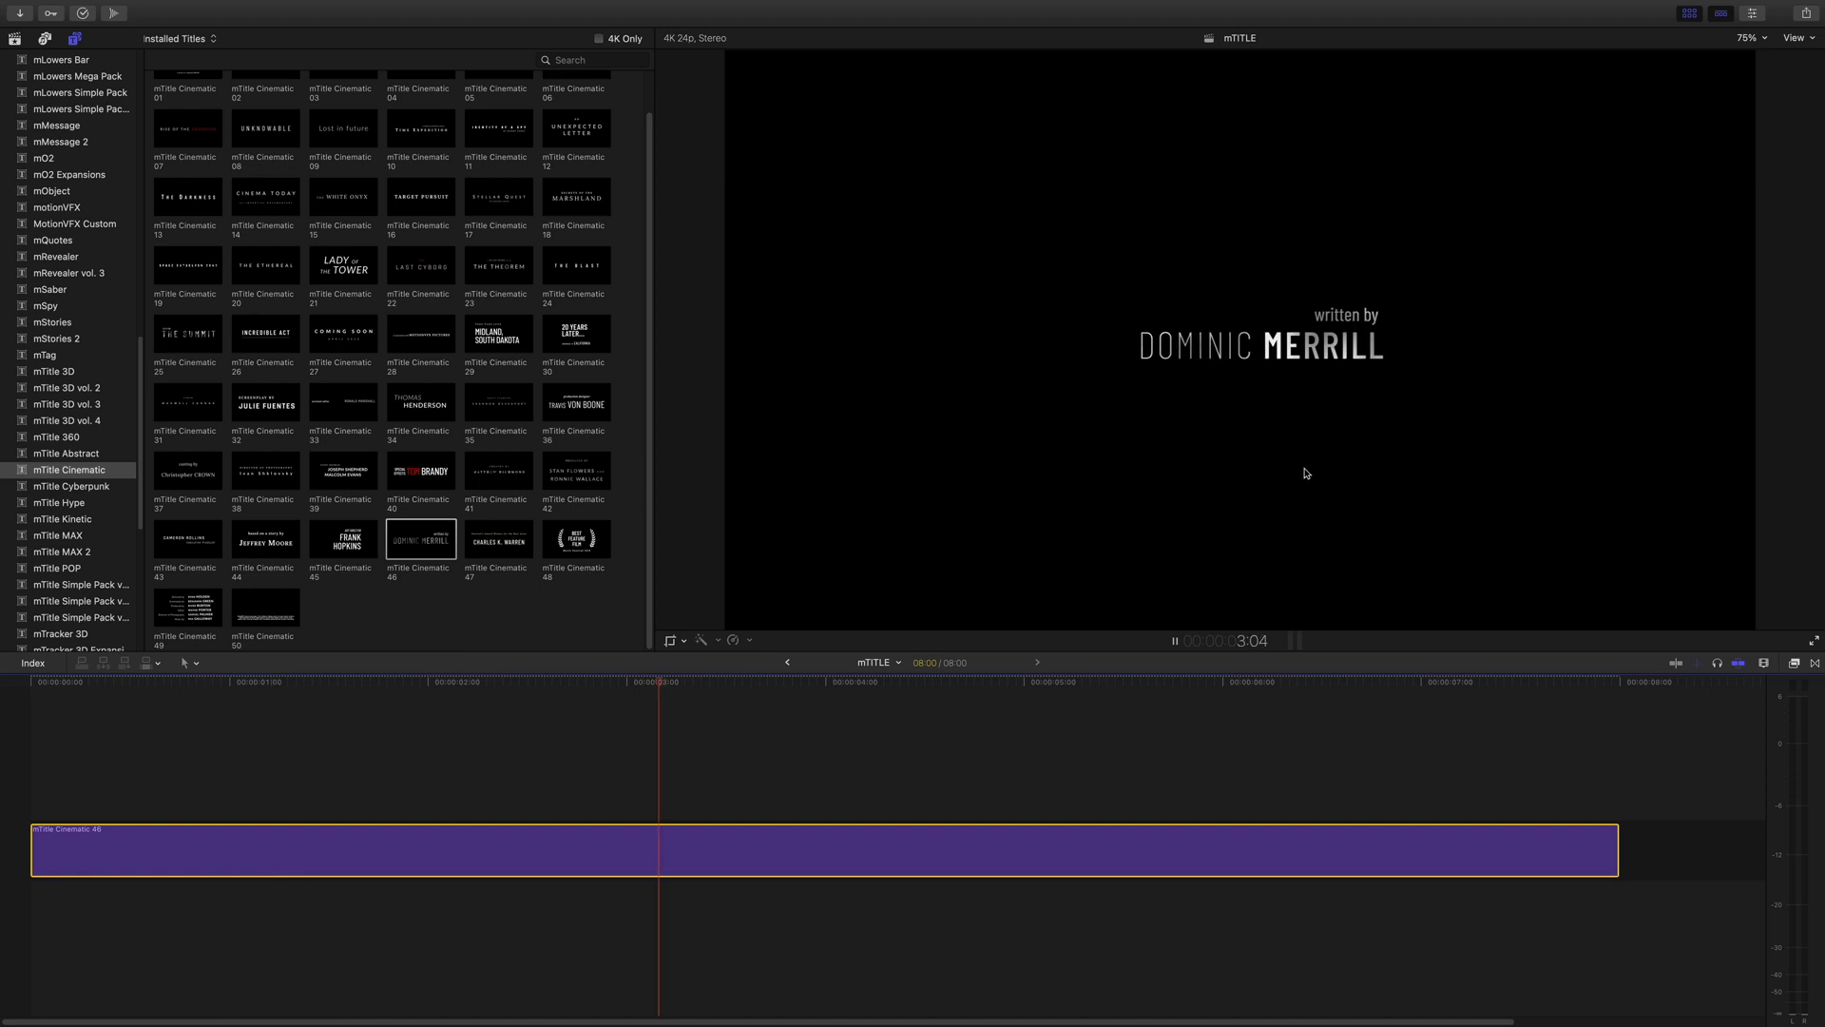
pyautogui.click(1175, 639)
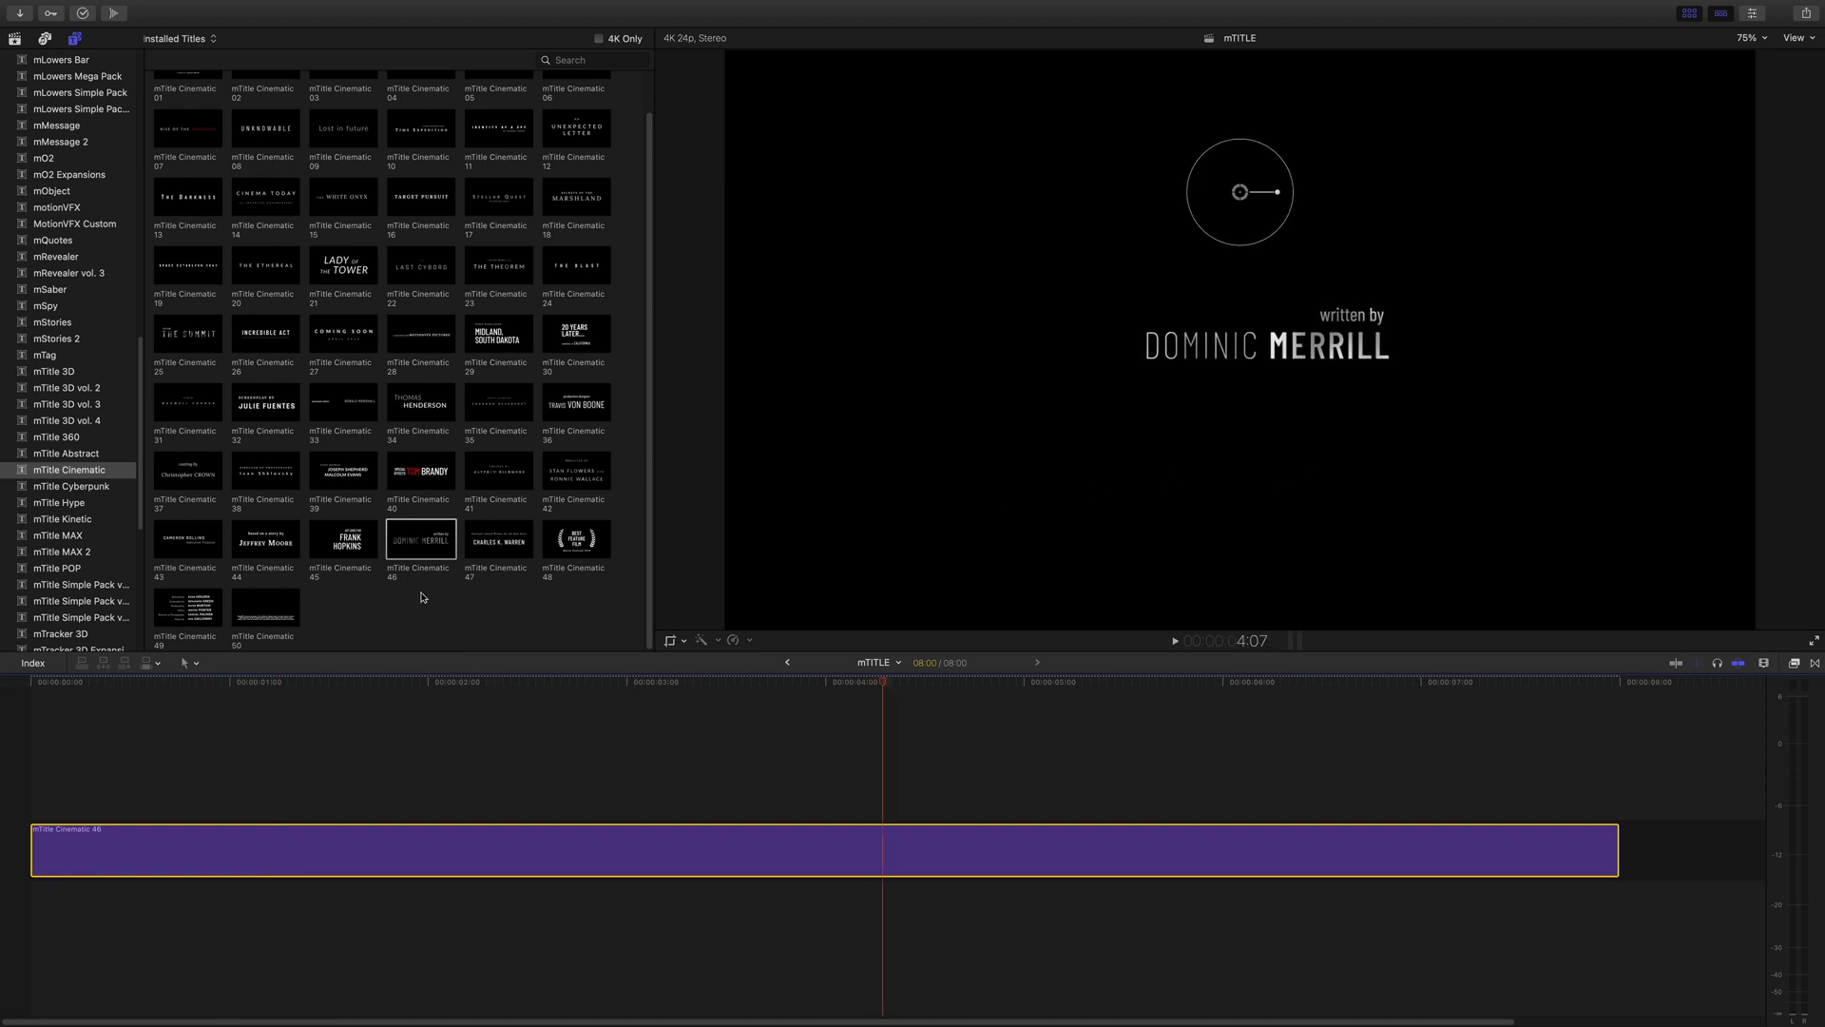
# Send the mTitle Cinematic 46 written-by template to Motion via Open in Motion
pyautogui.rightClick(418, 538)
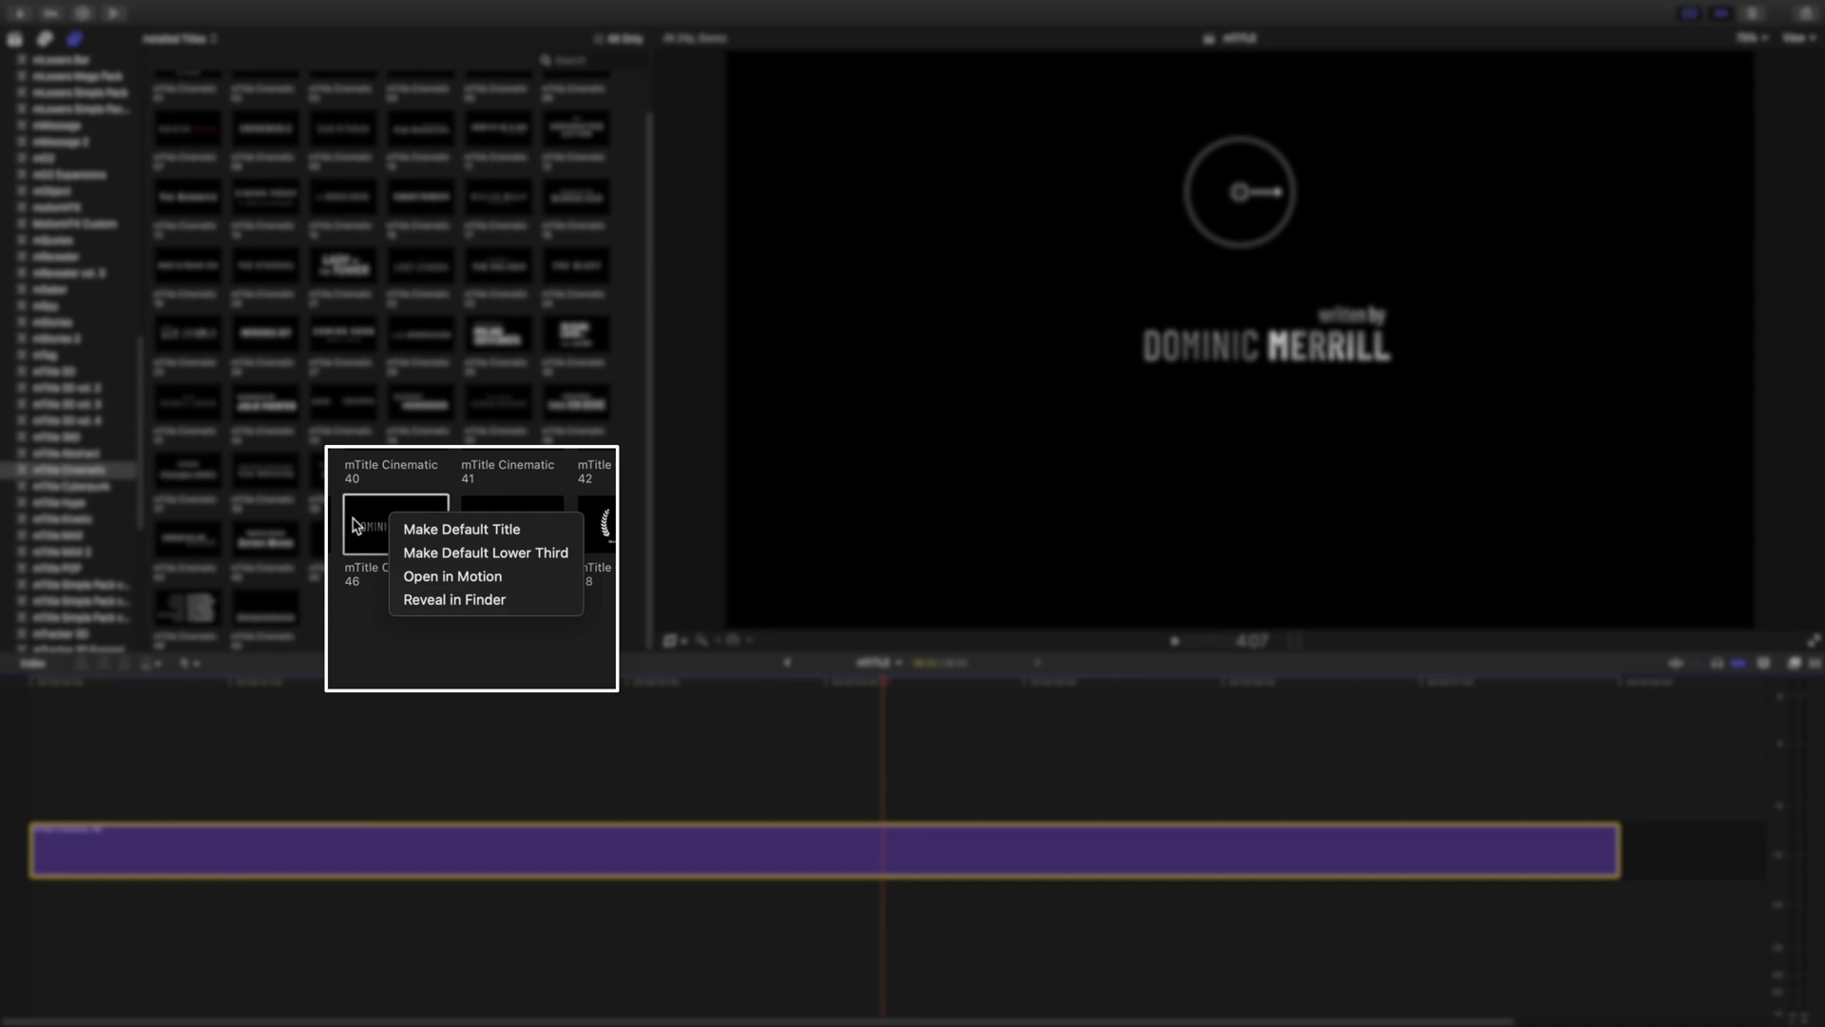
pyautogui.moveTo(453, 574)
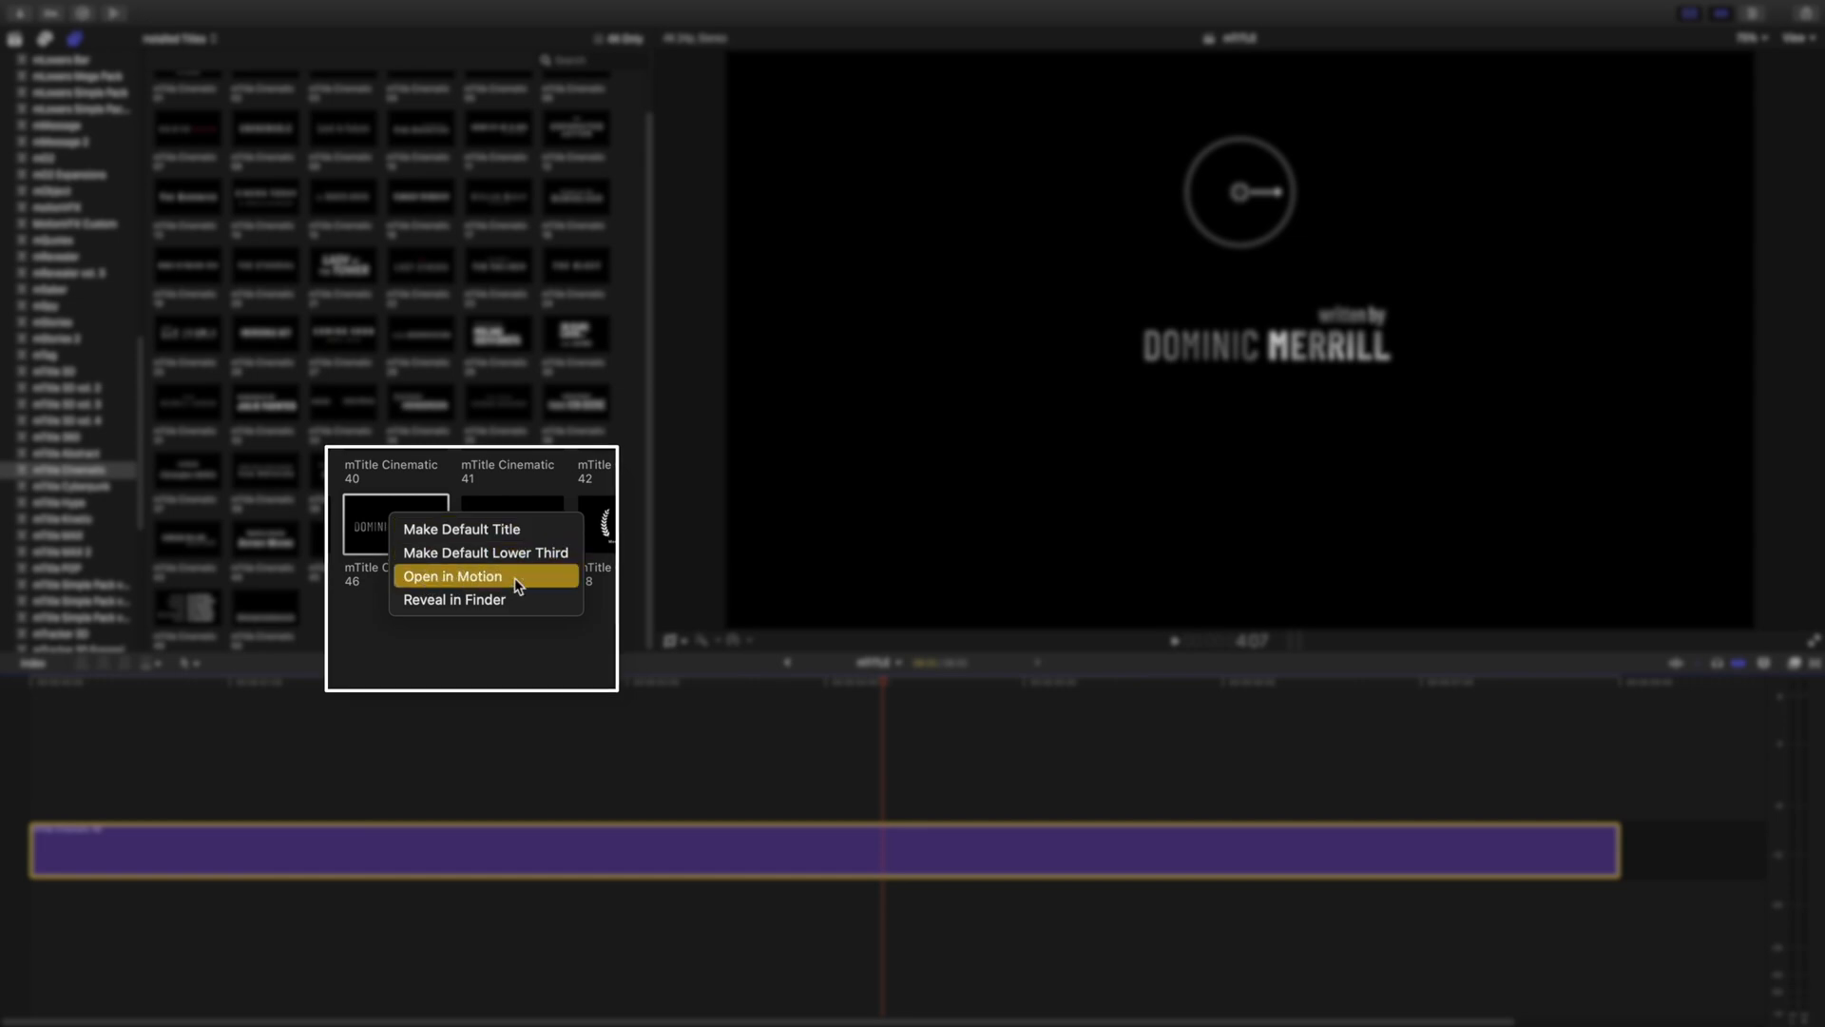
pyautogui.click(452, 576)
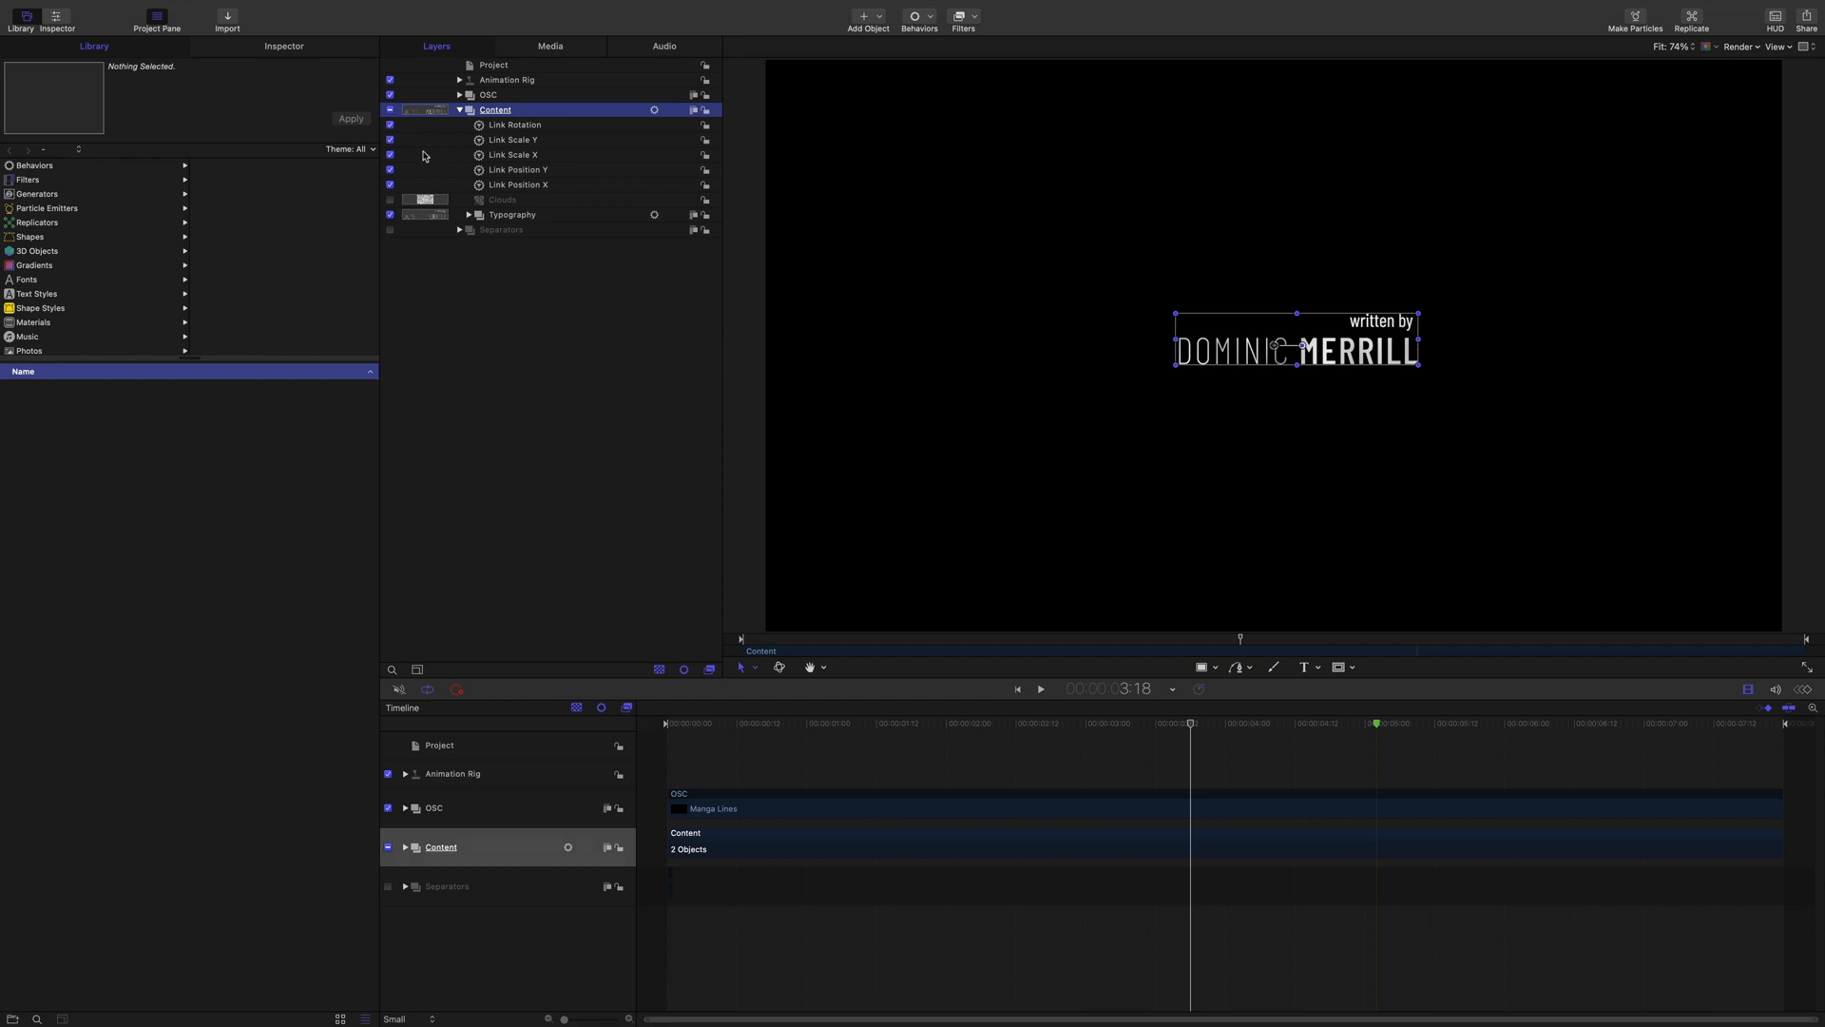
# Copy the template's Content group to the clipboard
pyautogui.press('cmd+c')
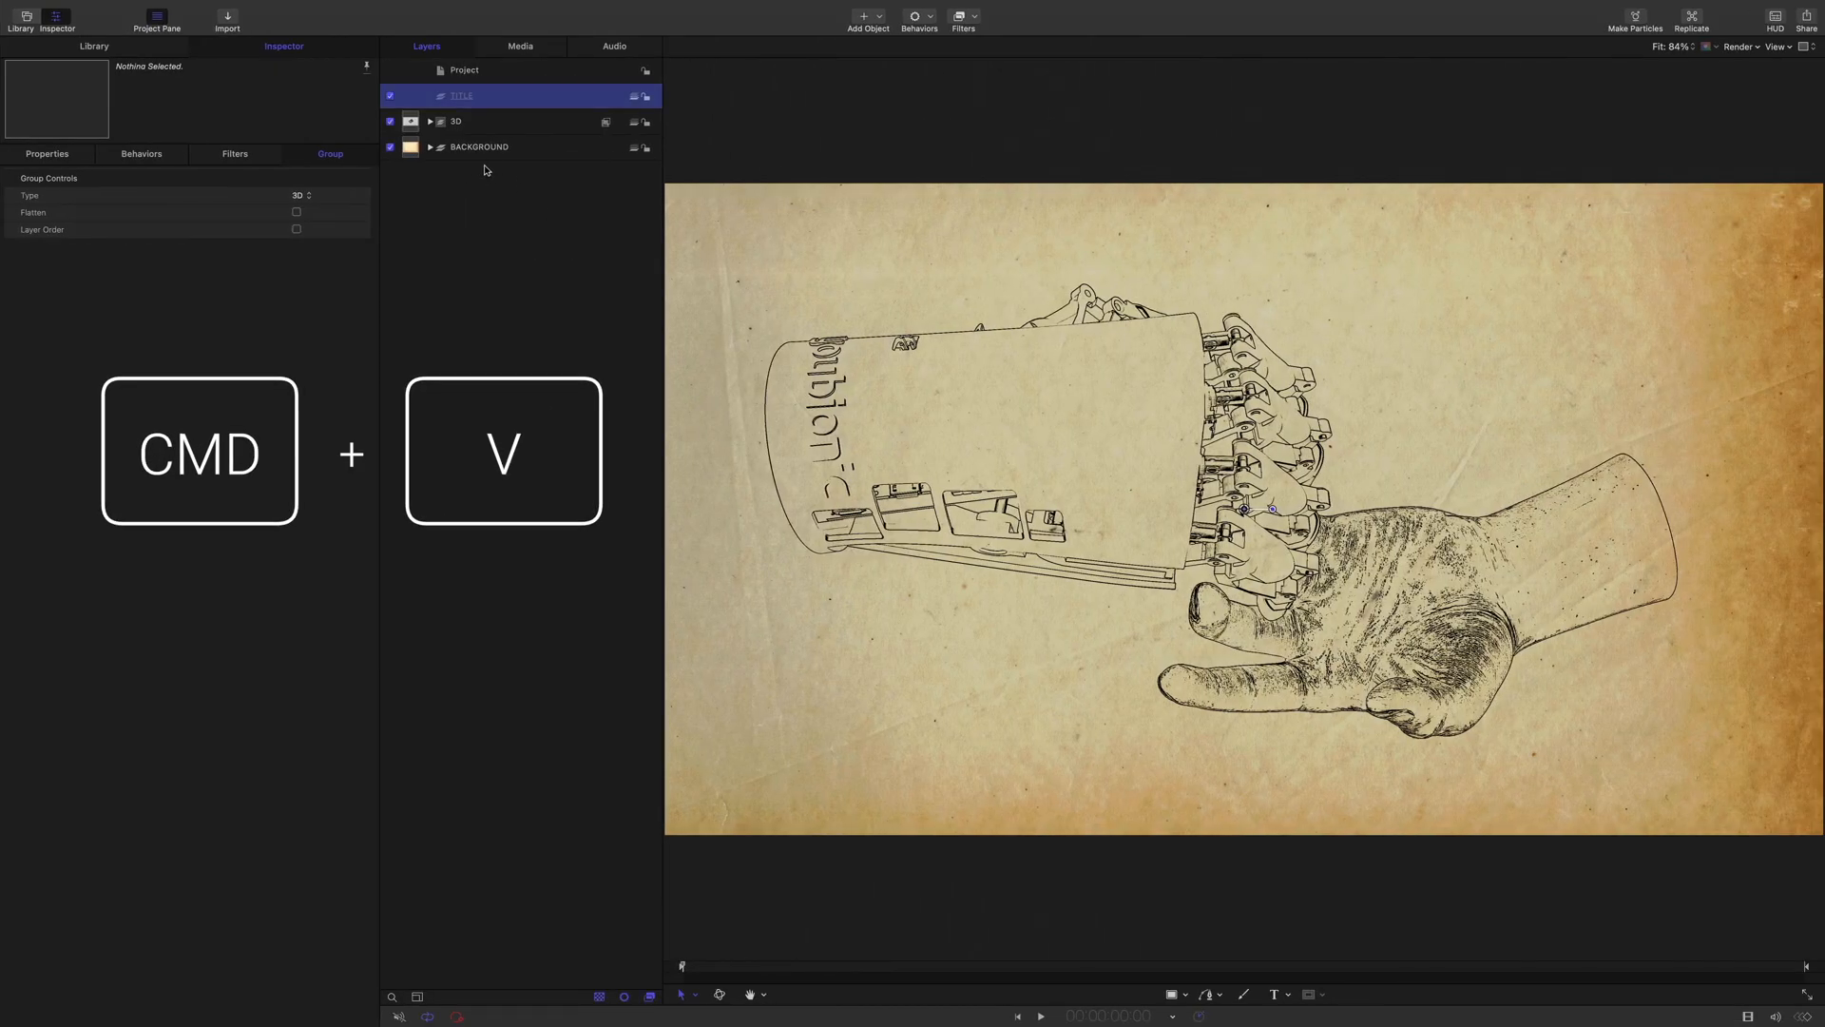
# Paste the written-by credit into TITLE and reveal its text layers
pyautogui.press('cmd+v')
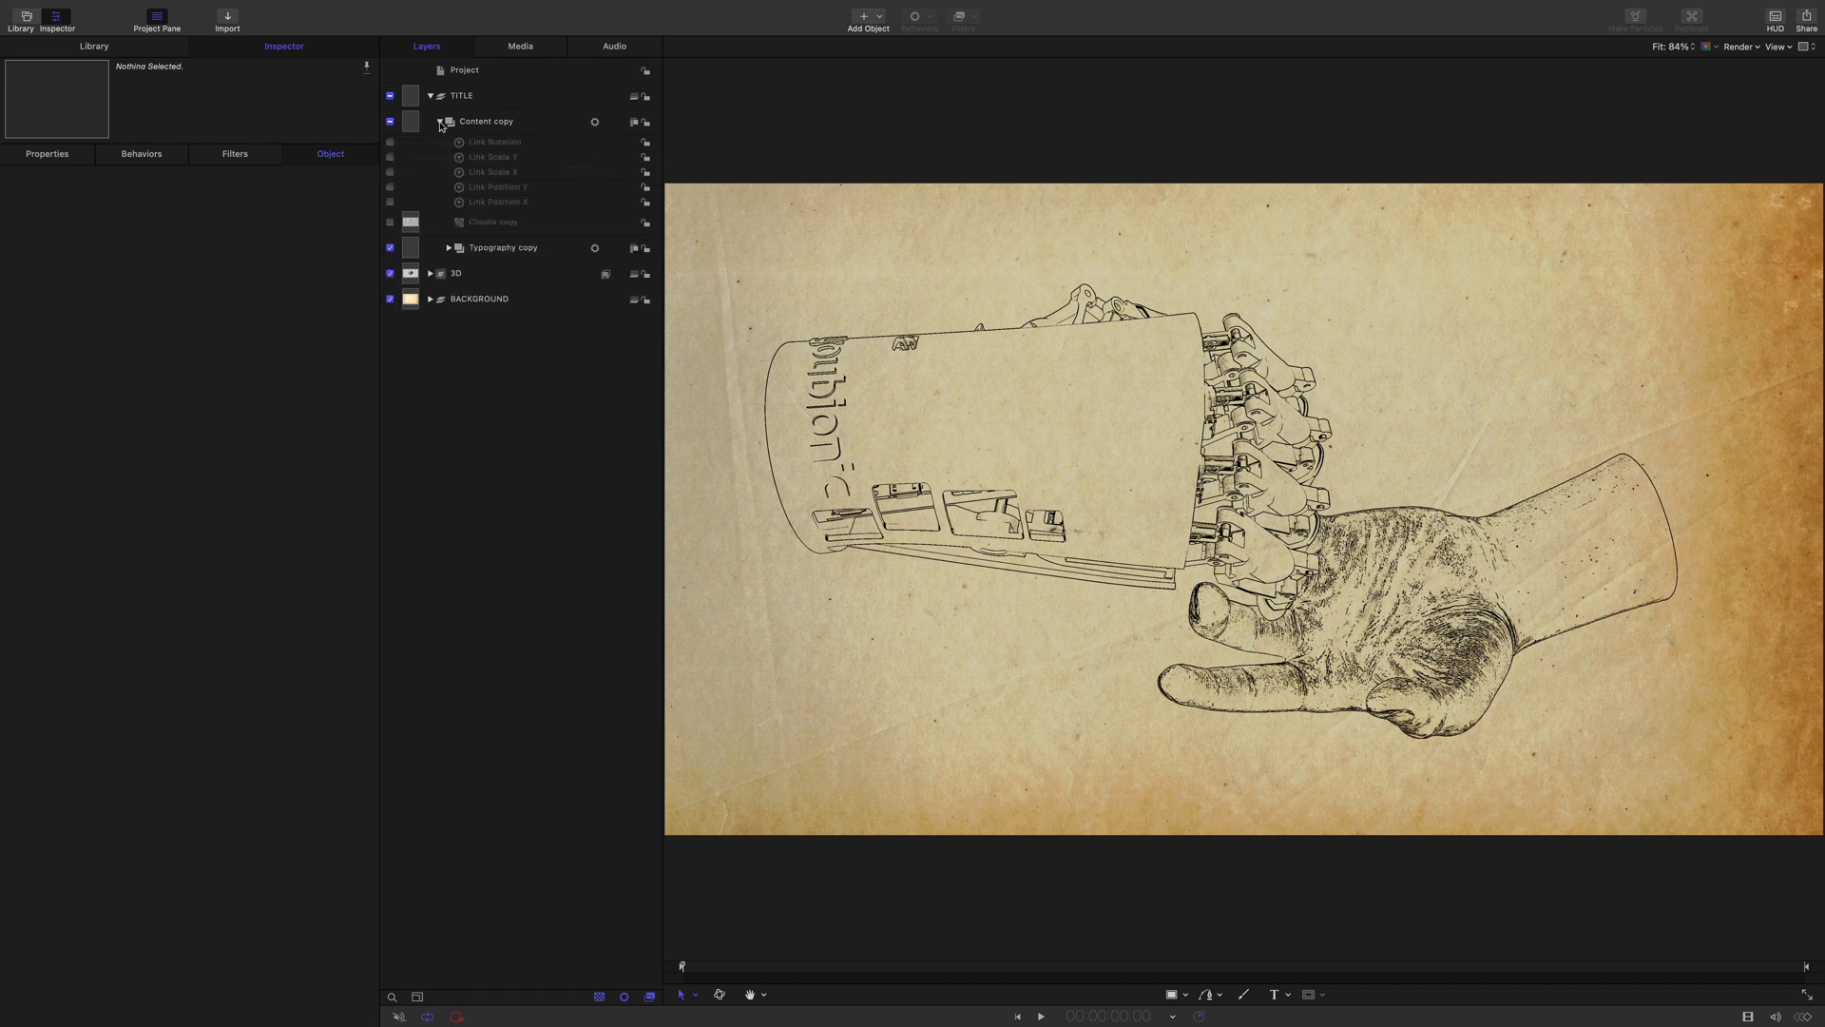
pyautogui.click(448, 247)
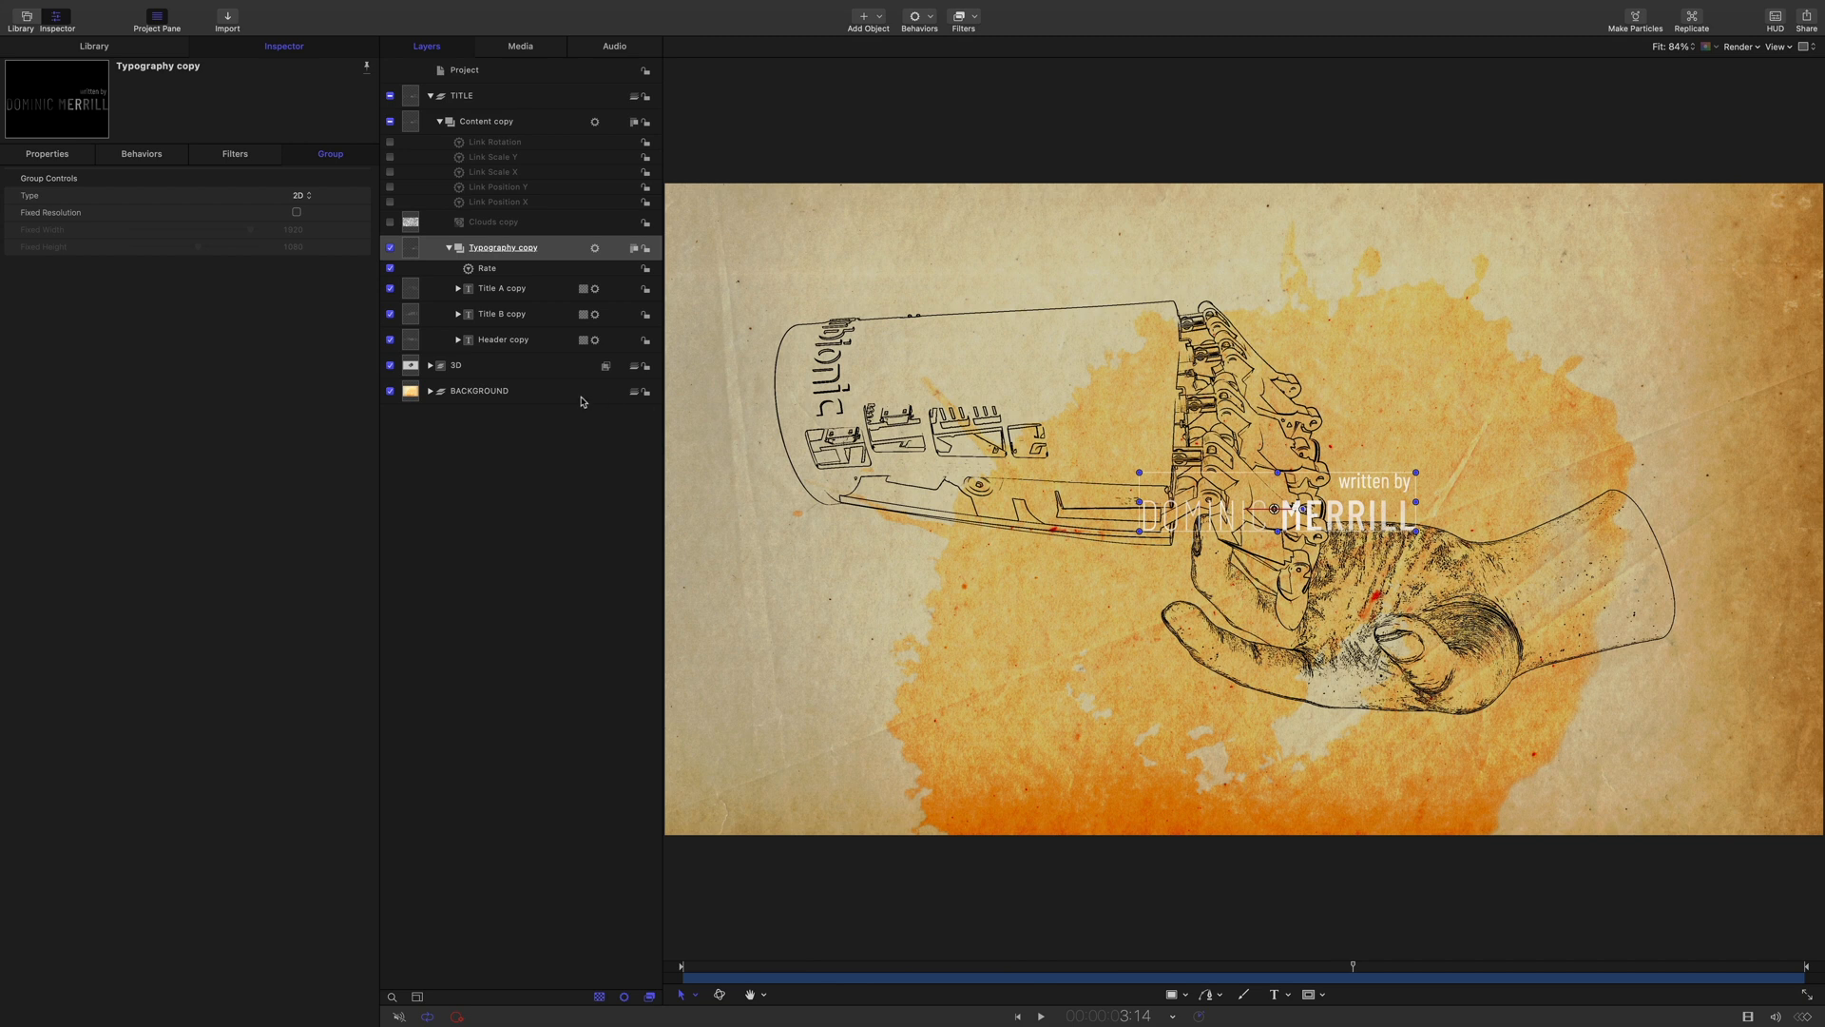
# Retype the DOMINIC layer as MEET YOUR and set its face colour to black
pyautogui.click(502, 314)
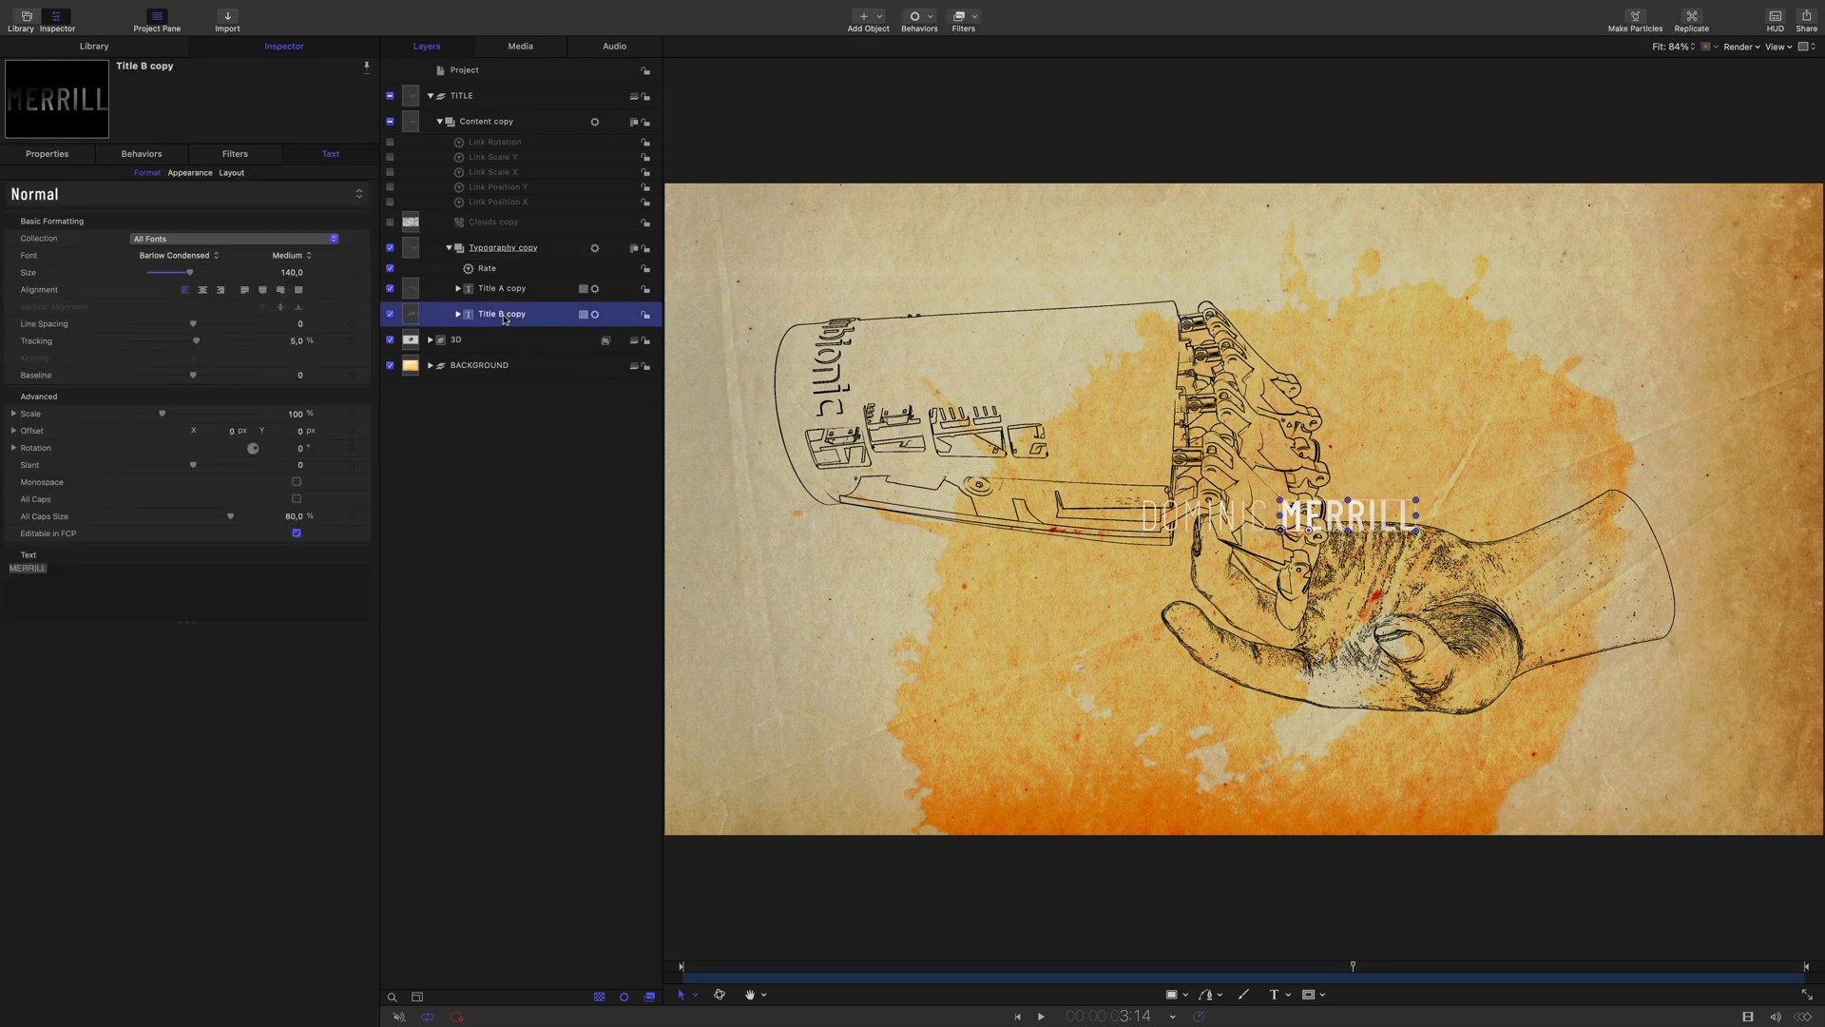
pyautogui.click(500, 287)
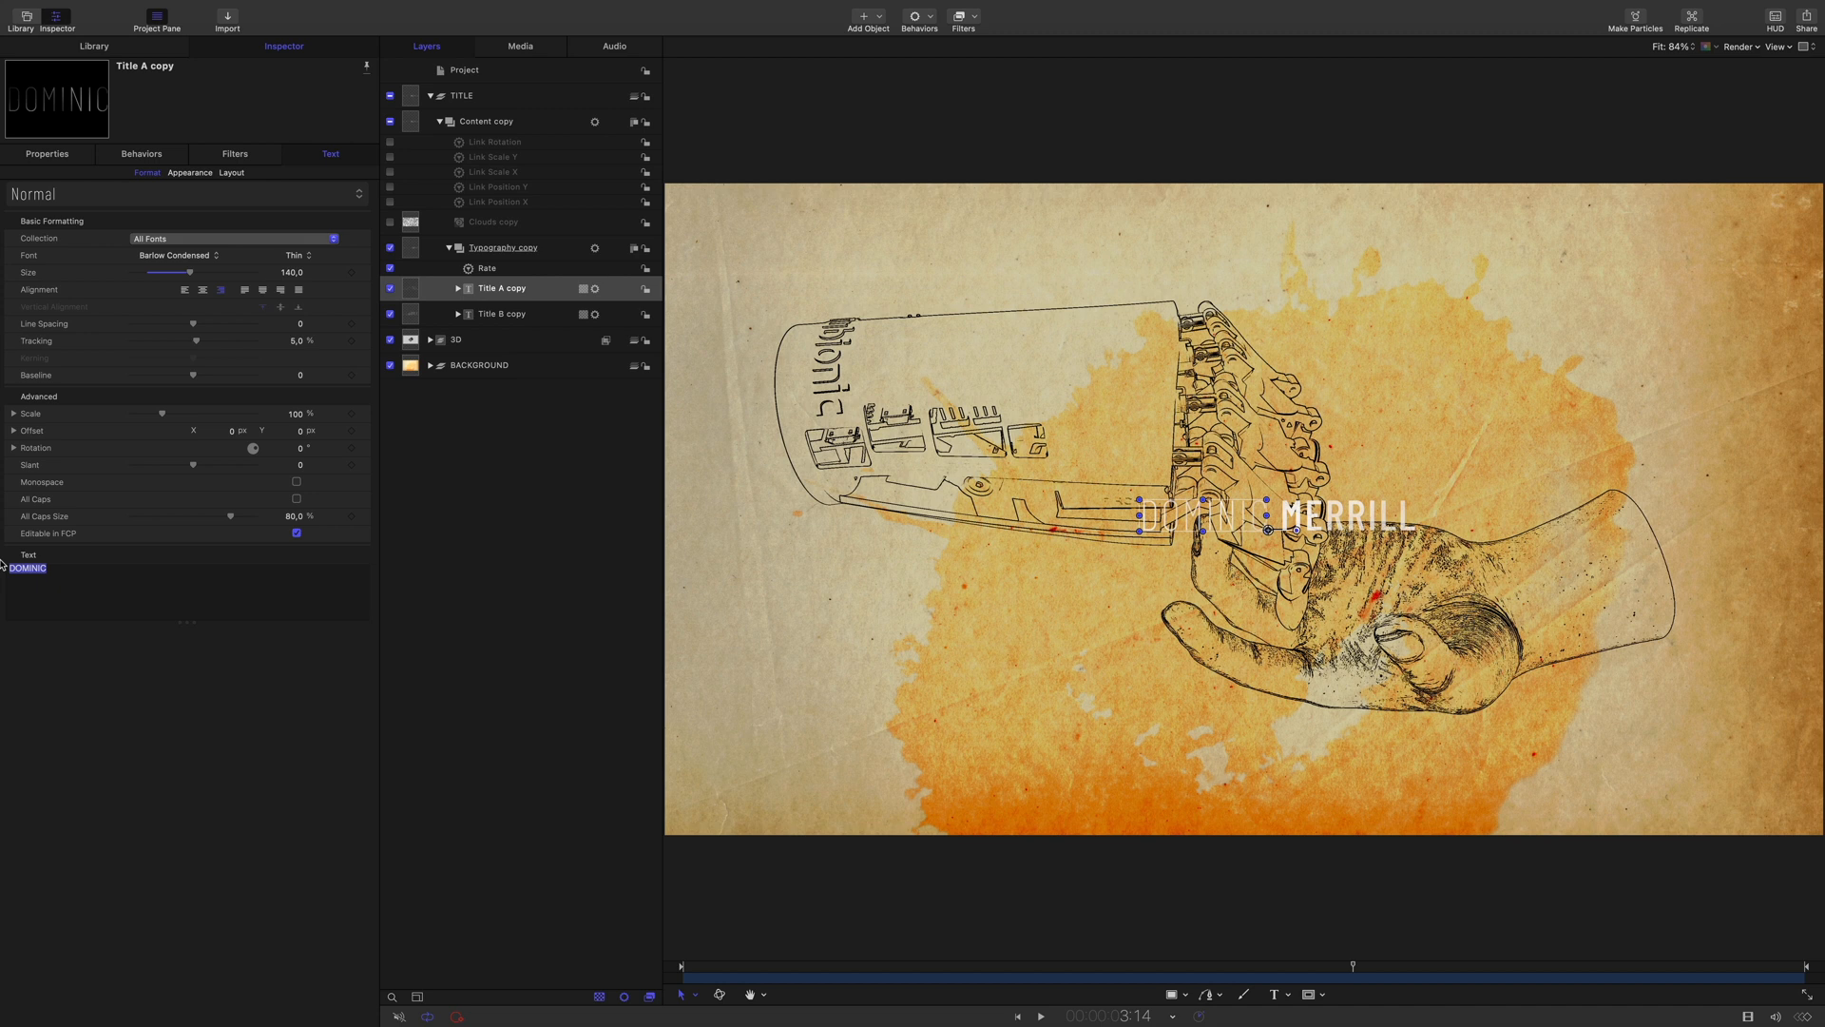
pyautogui.write('MEET YOUR')
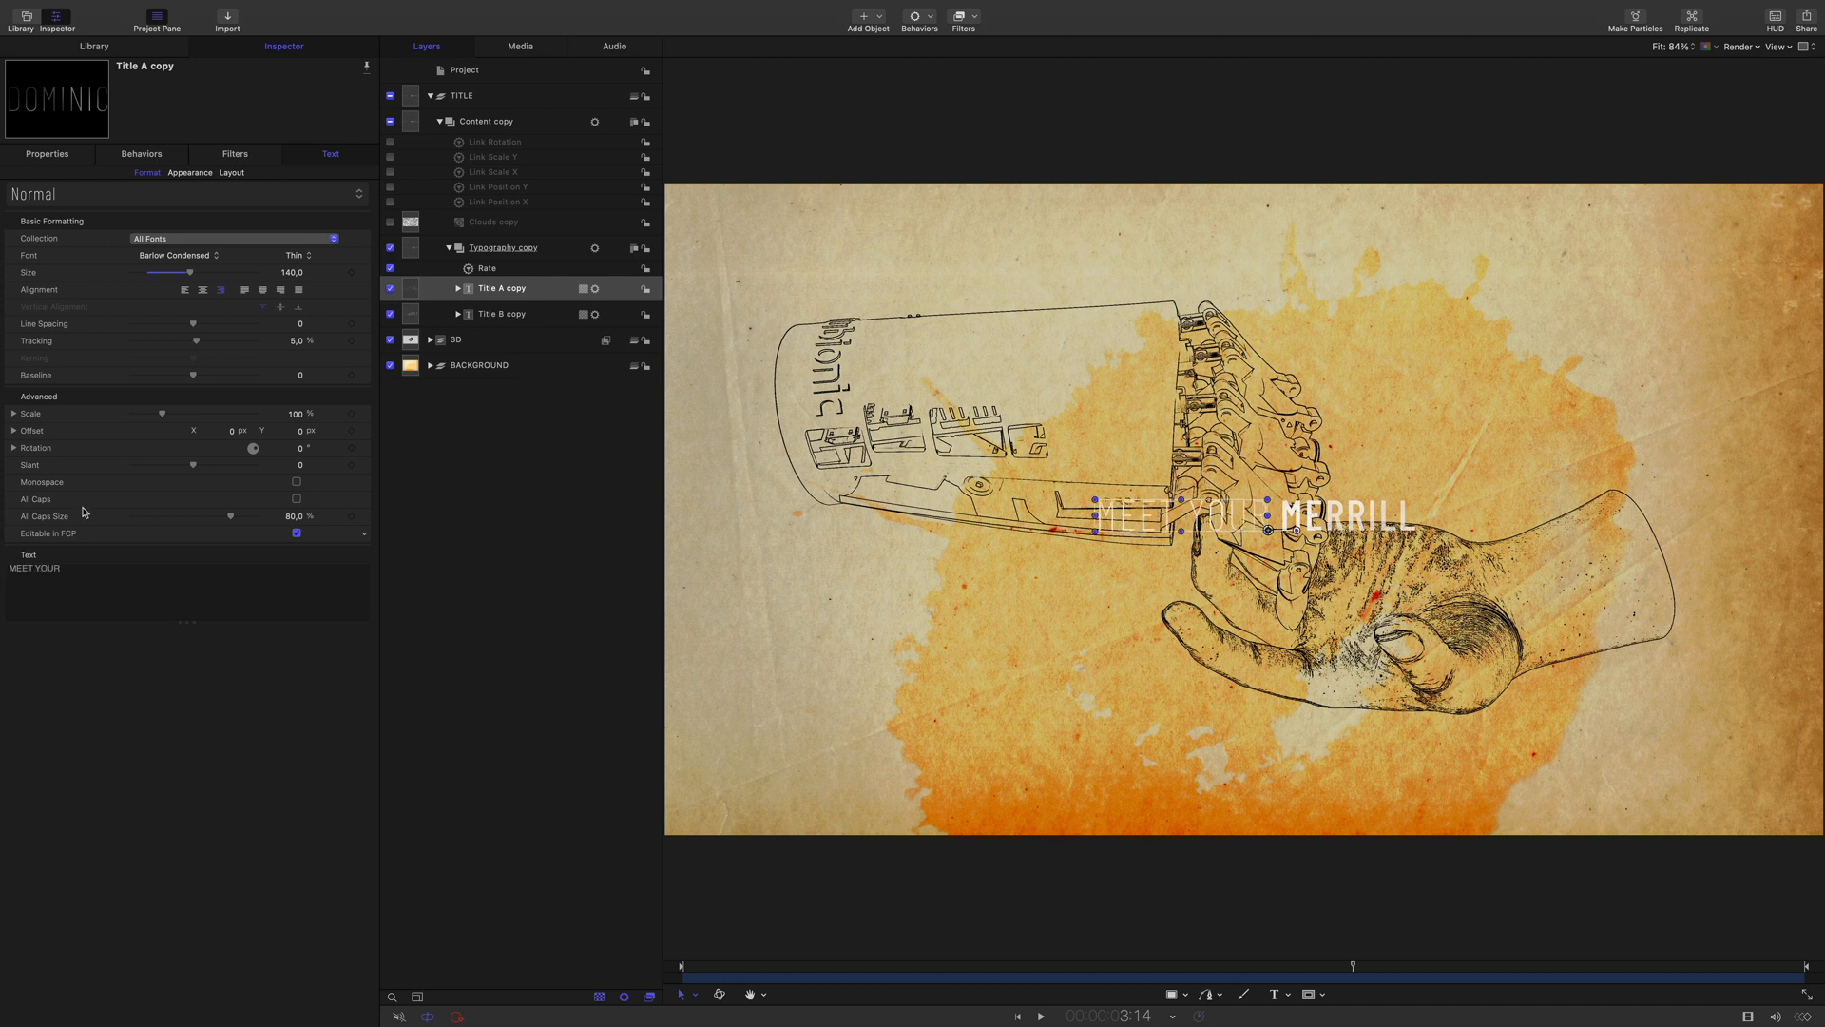
pyautogui.click(188, 173)
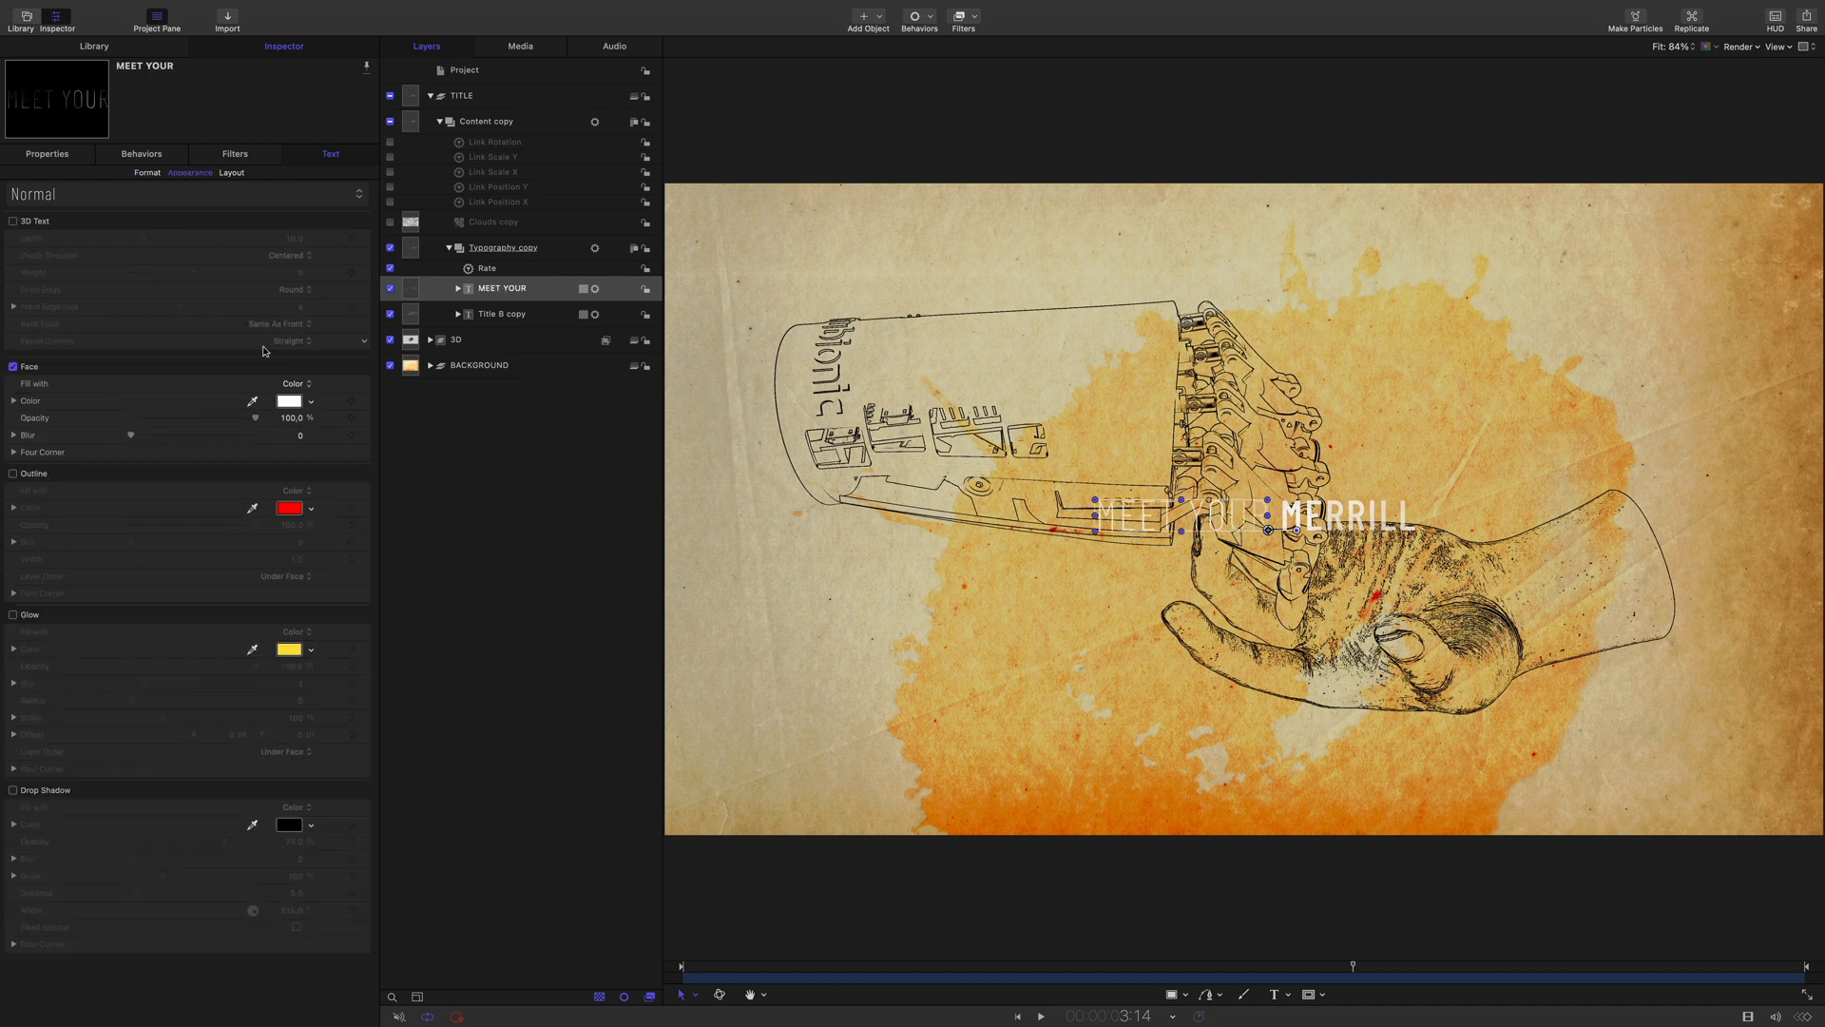
pyautogui.click(289, 402)
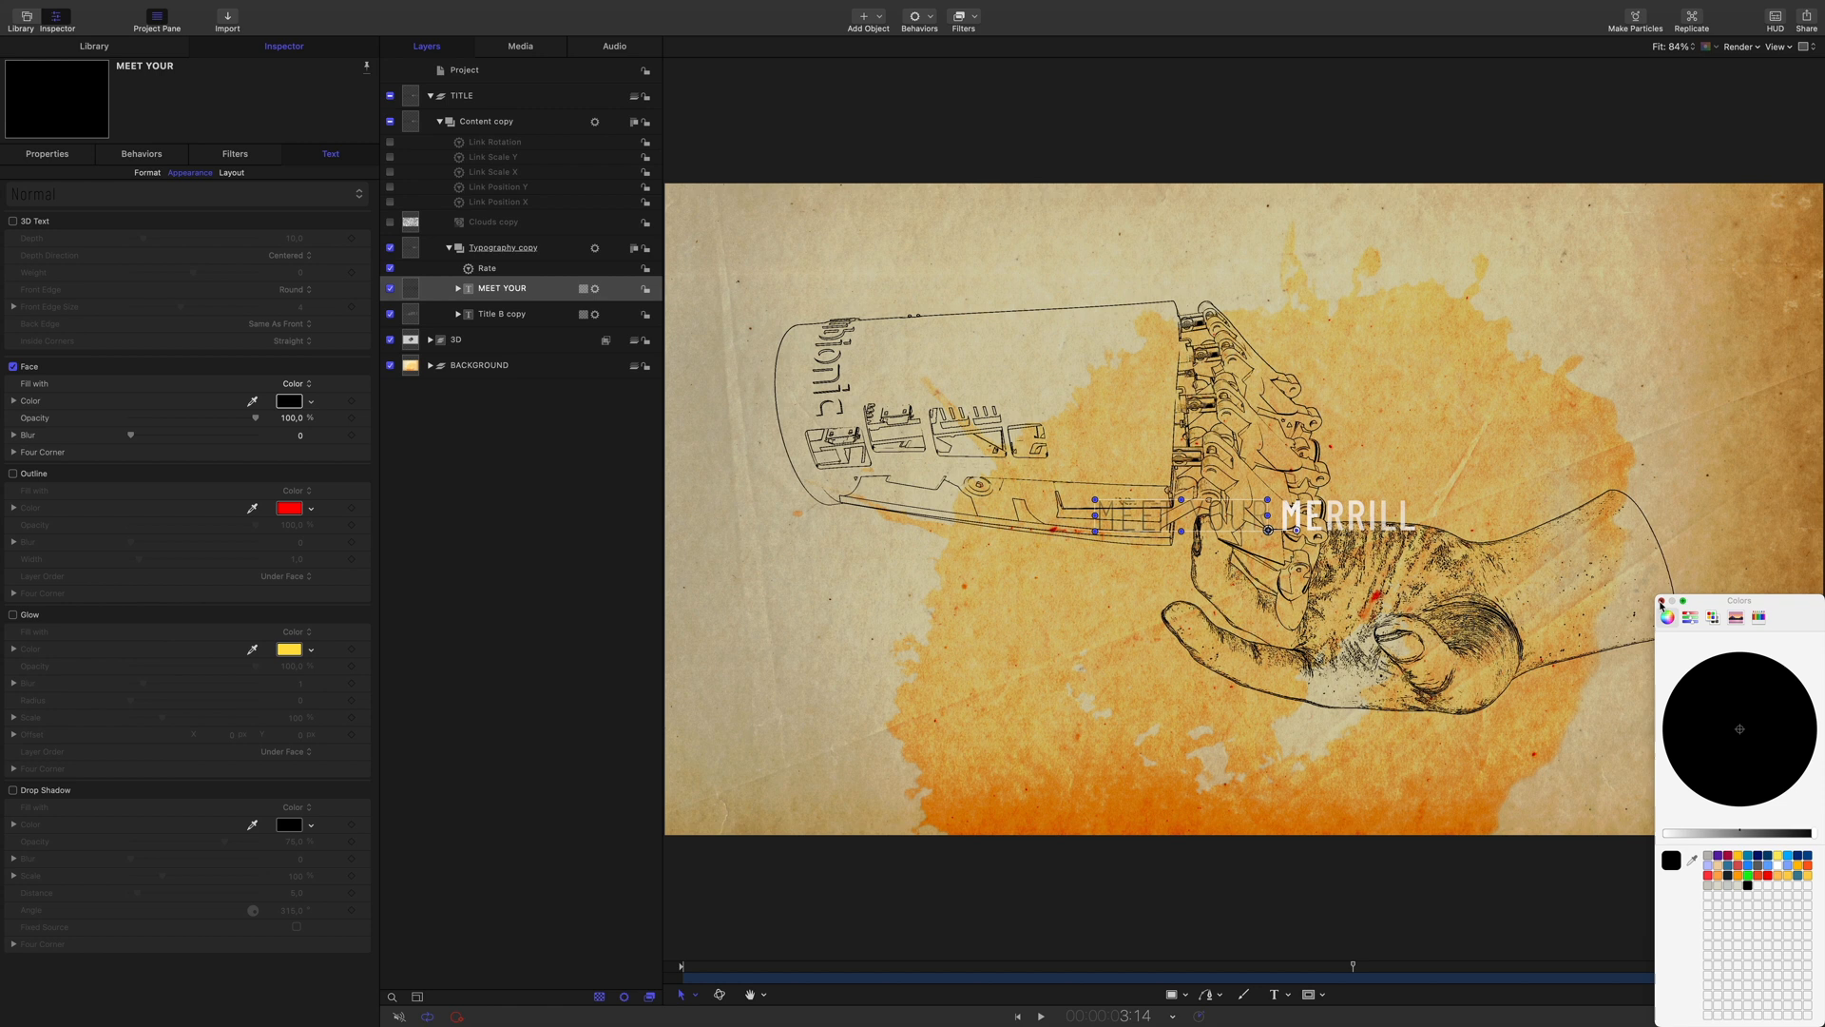
# Retype the MERRILL layer as CREATOR and finish editing
pyautogui.click(500, 313)
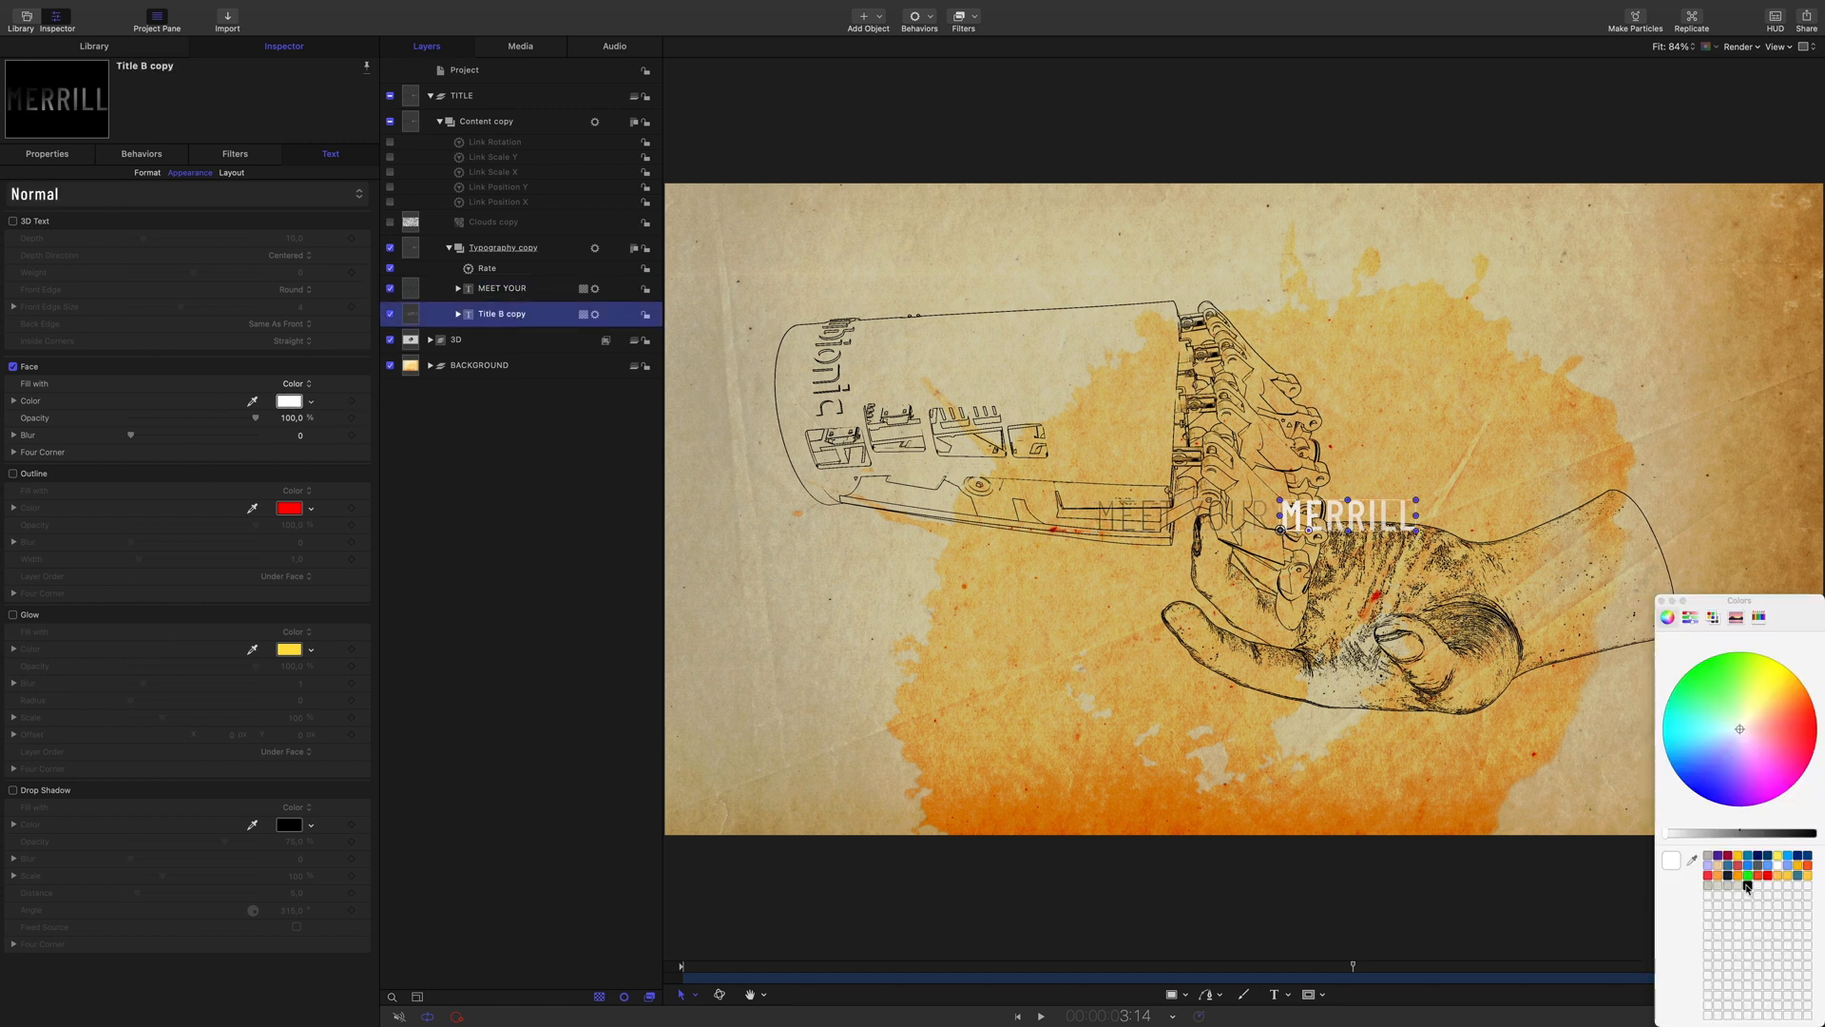
pyautogui.click(147, 173)
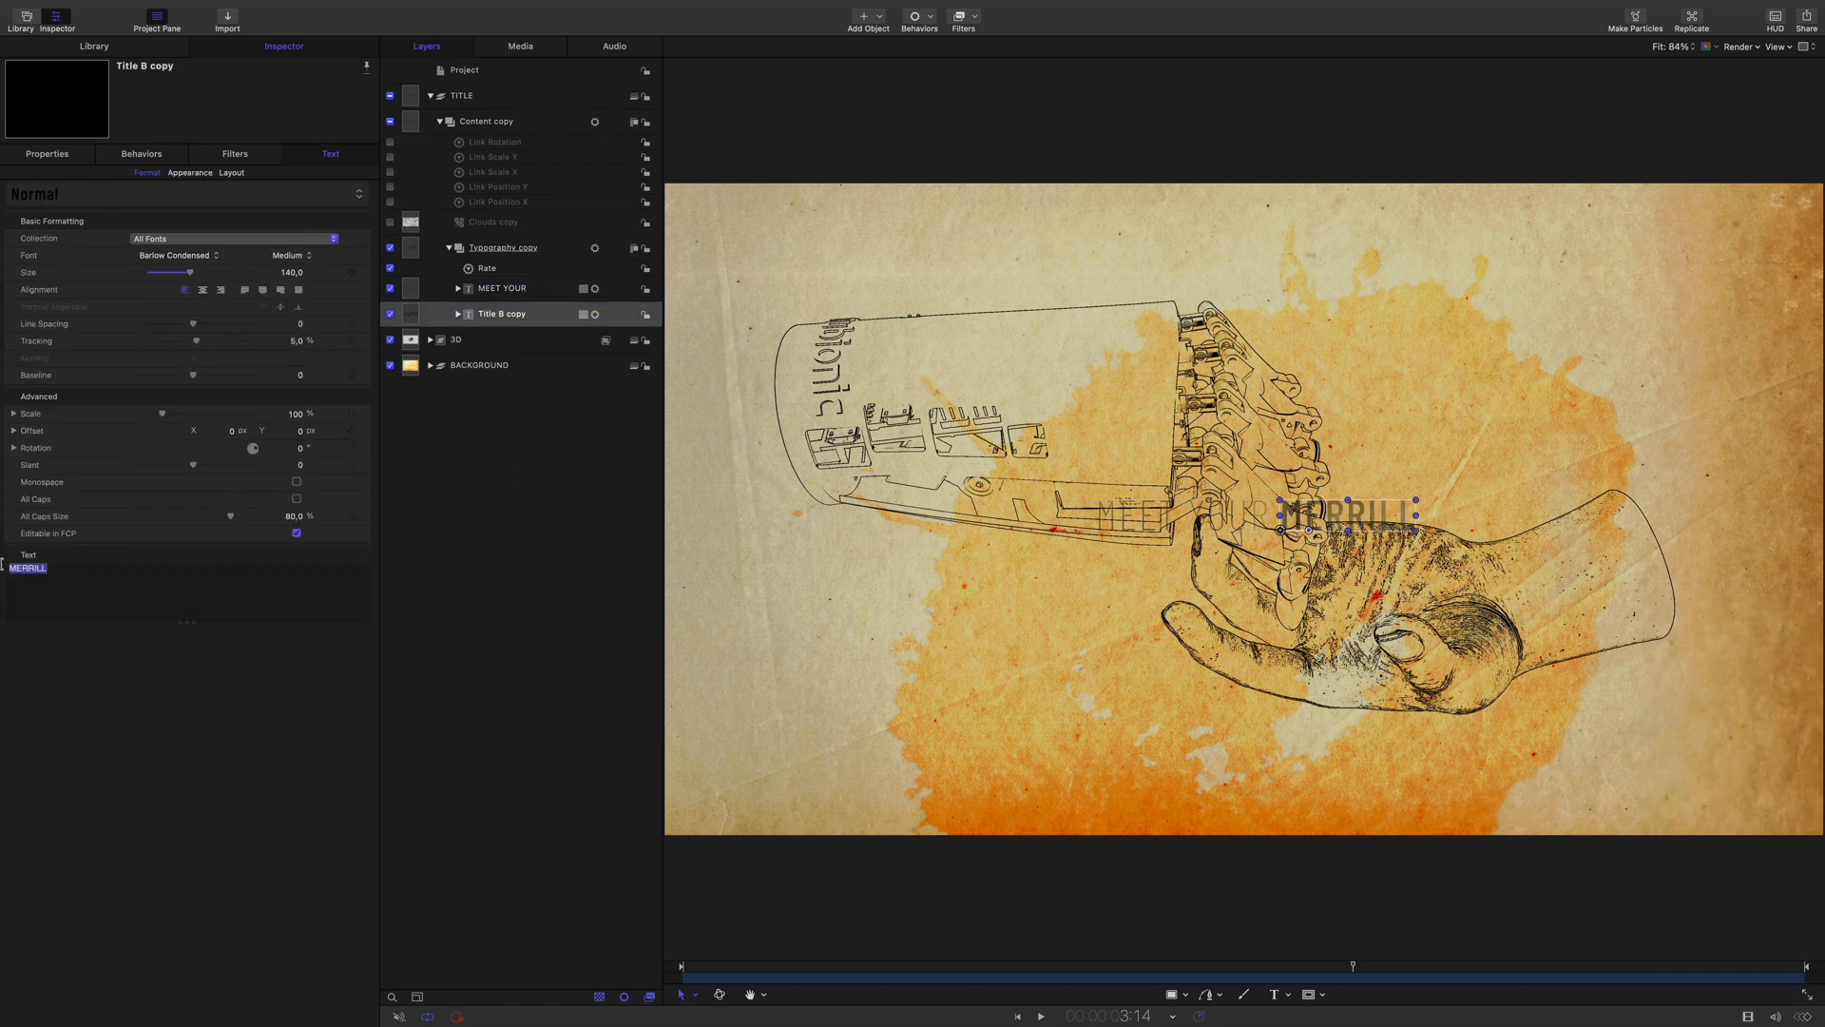
pyautogui.write('CREATOR')
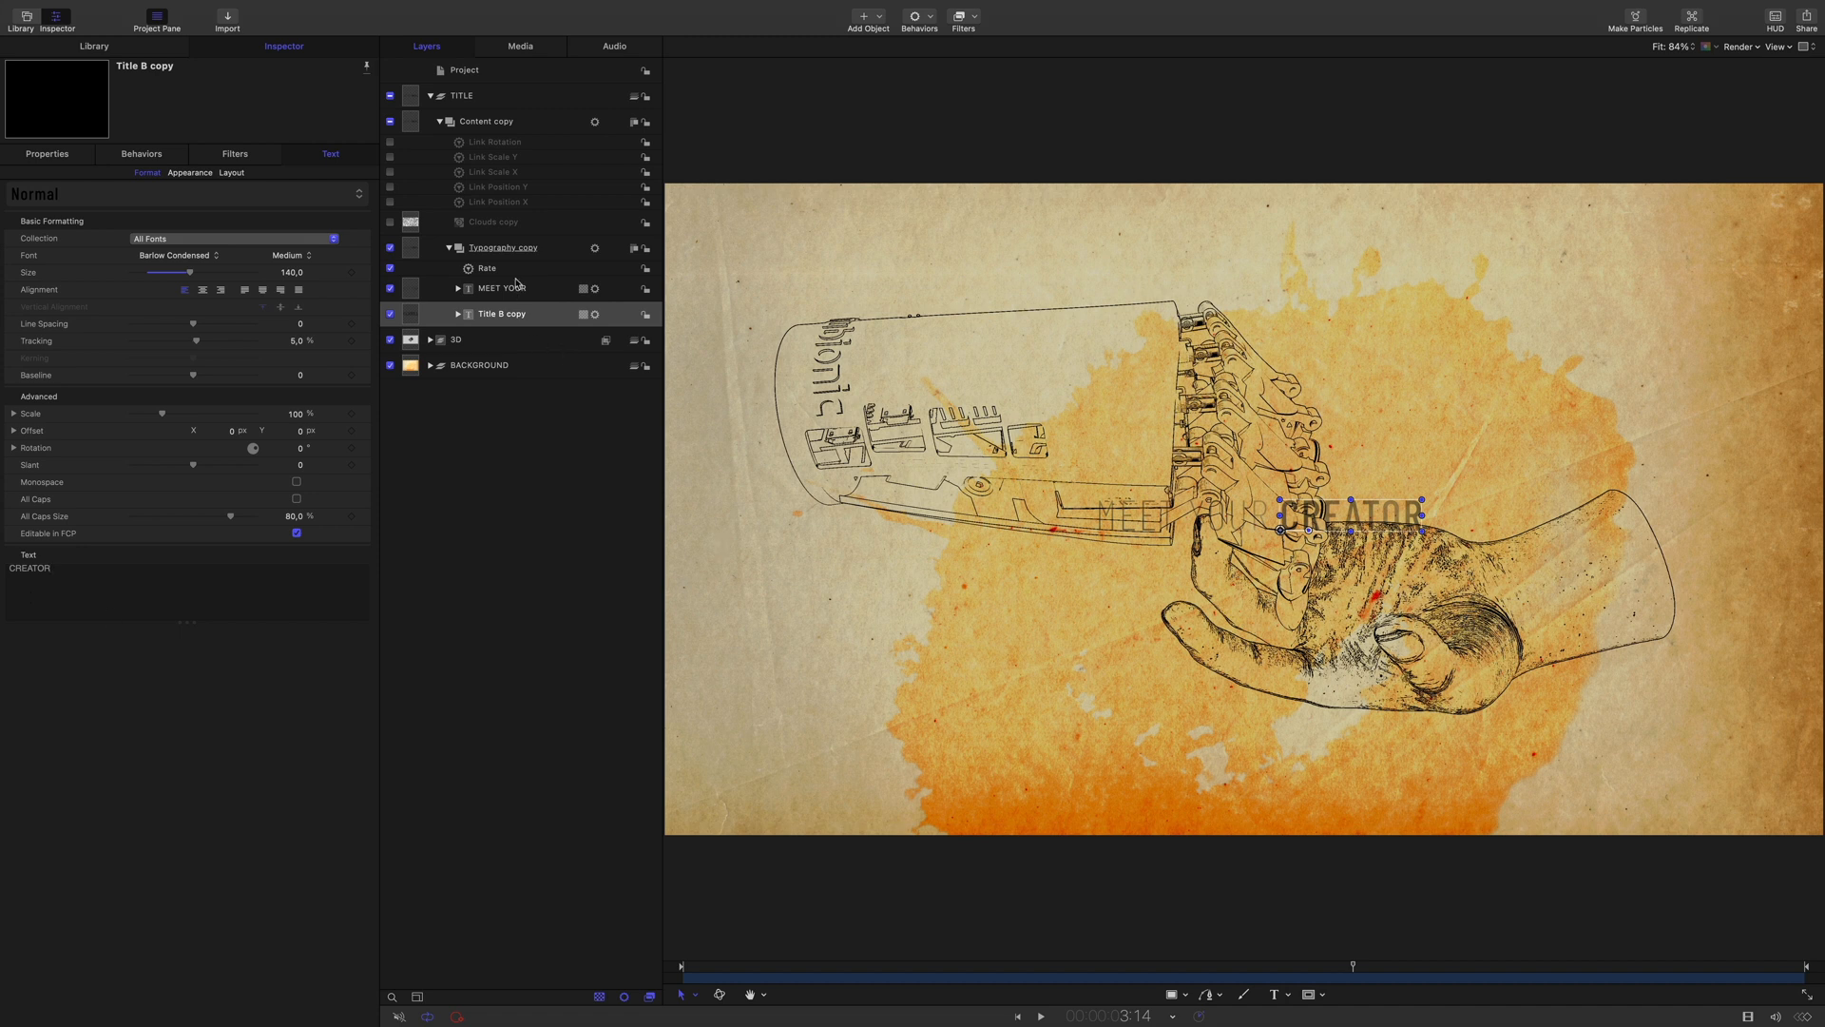
pyautogui.click(460, 95)
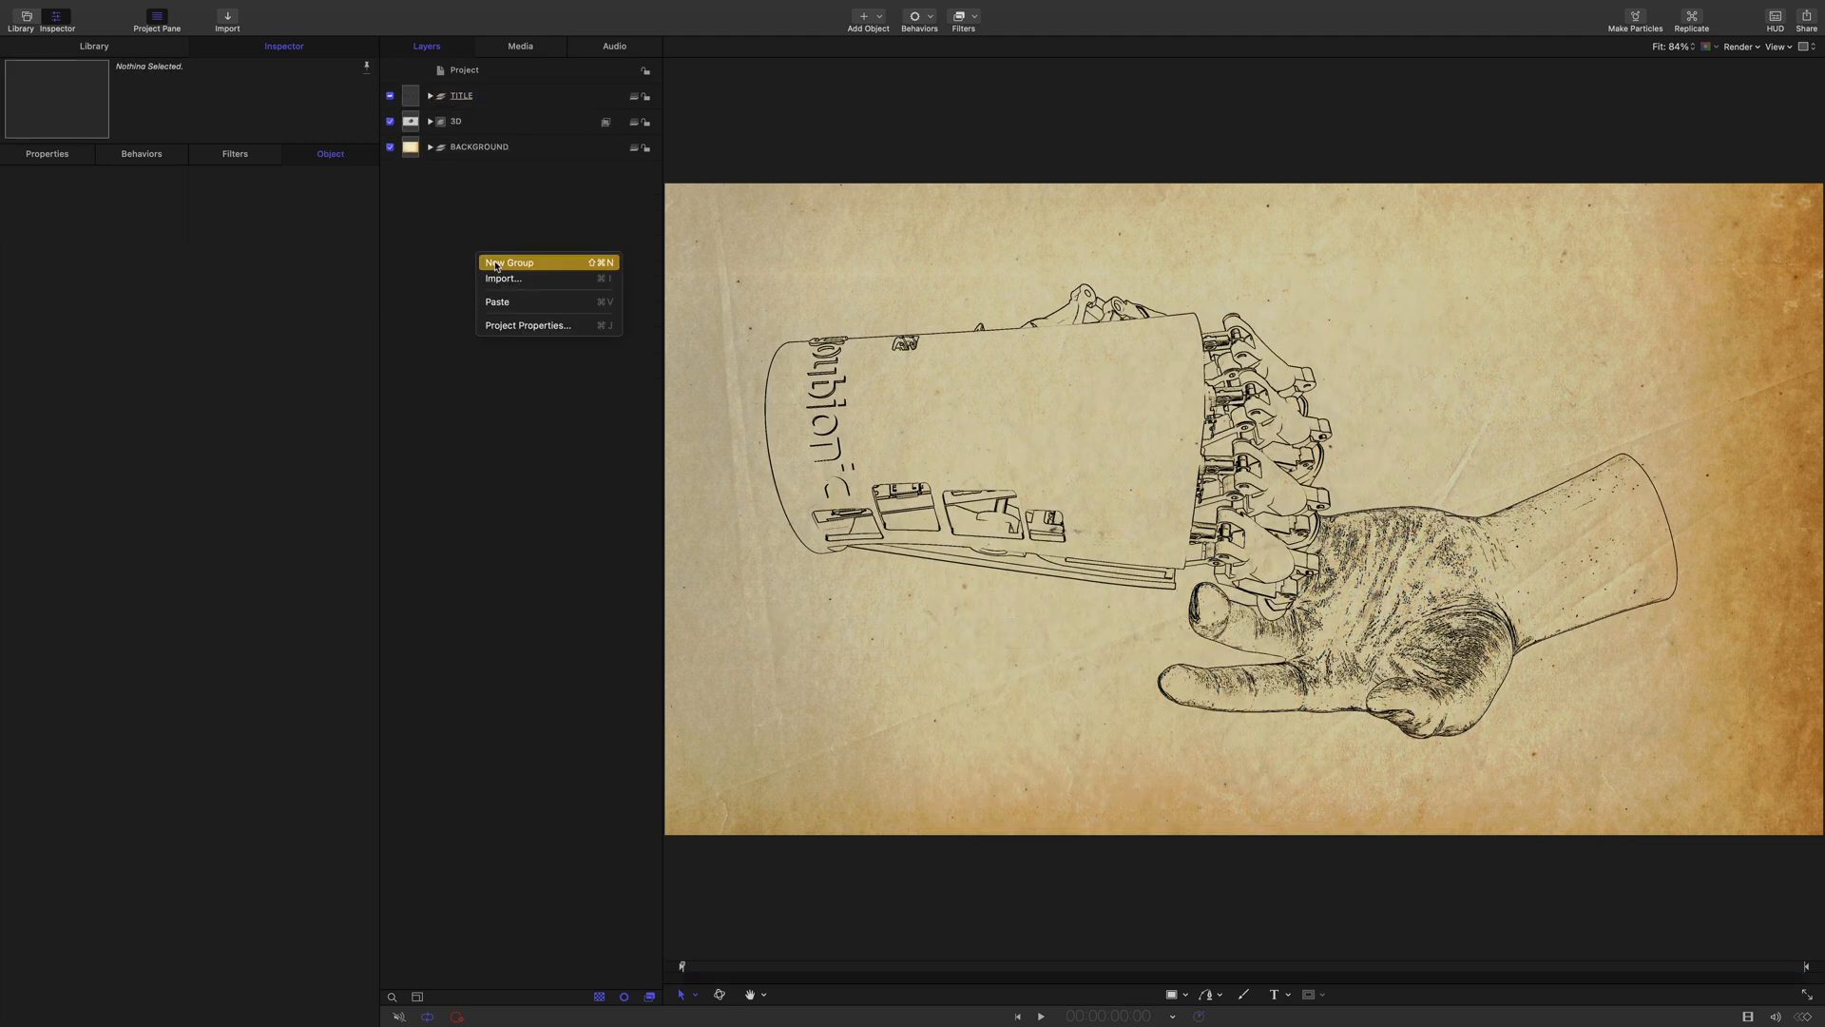
# Create a new group and rename it DIRTS
pyautogui.click(510, 262)
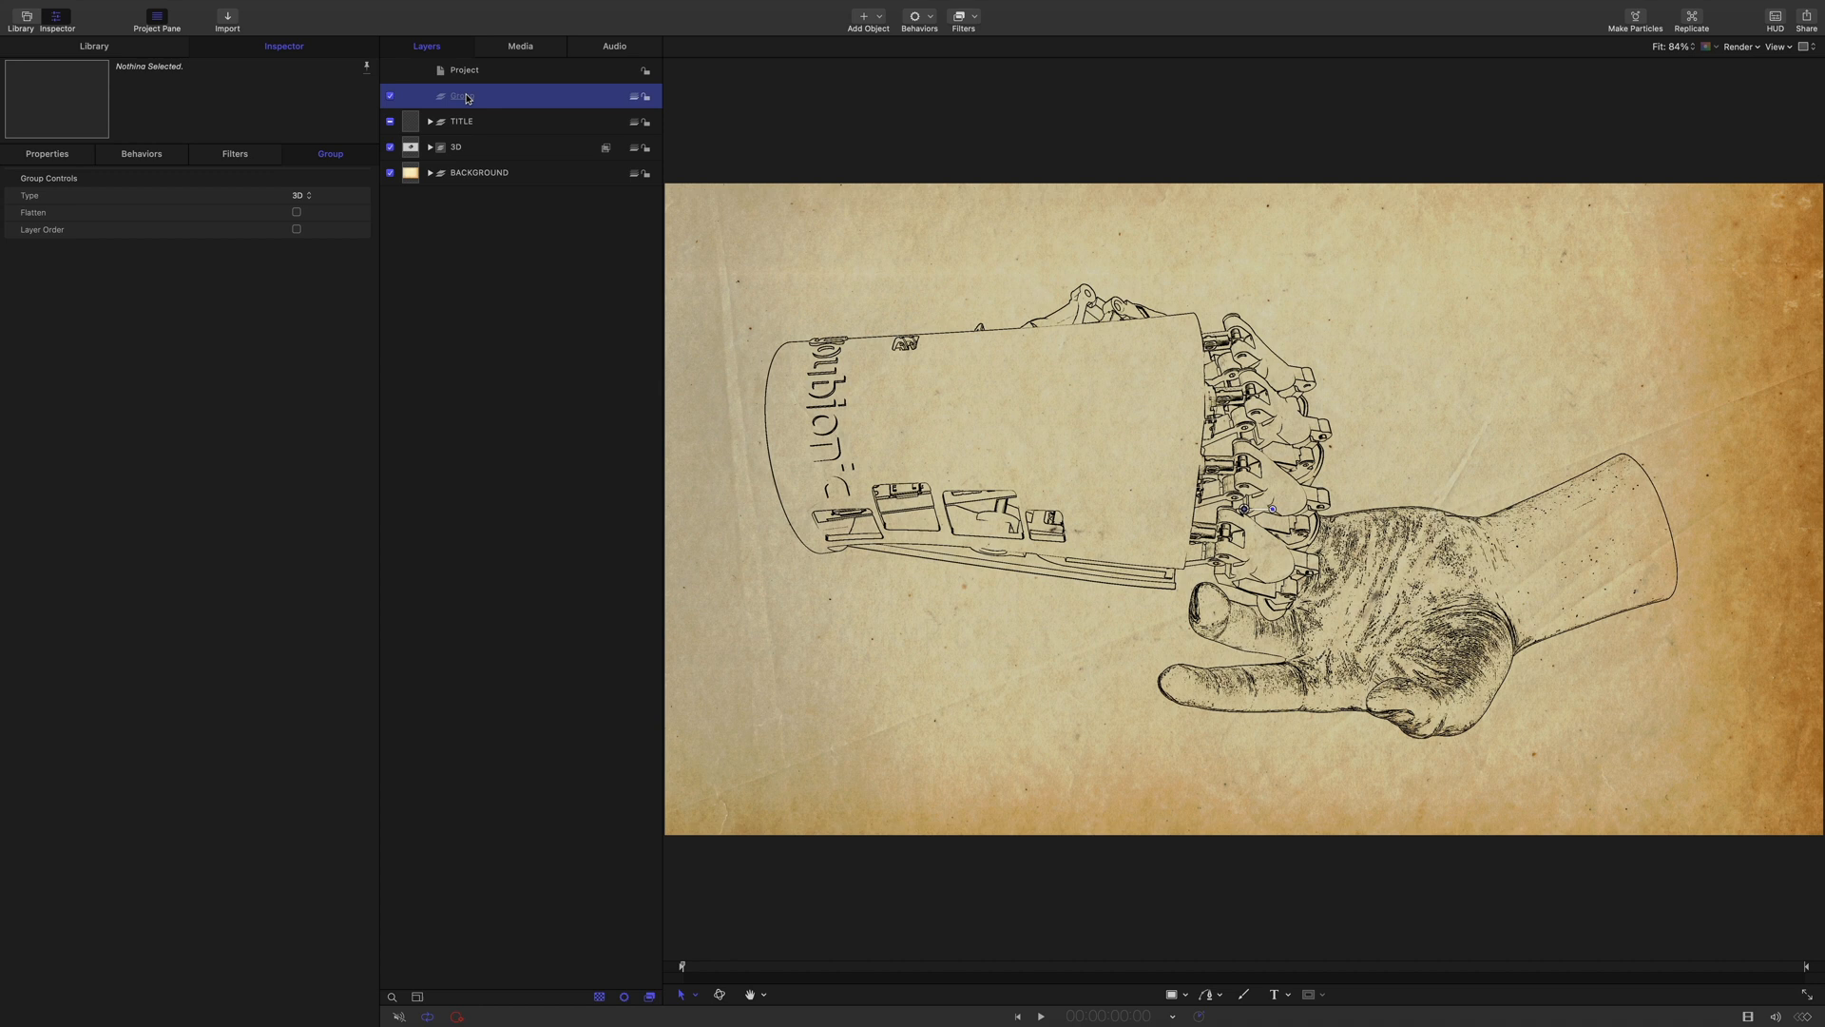
pyautogui.doubleClick(463, 95)
pyautogui.write('DIRTS')
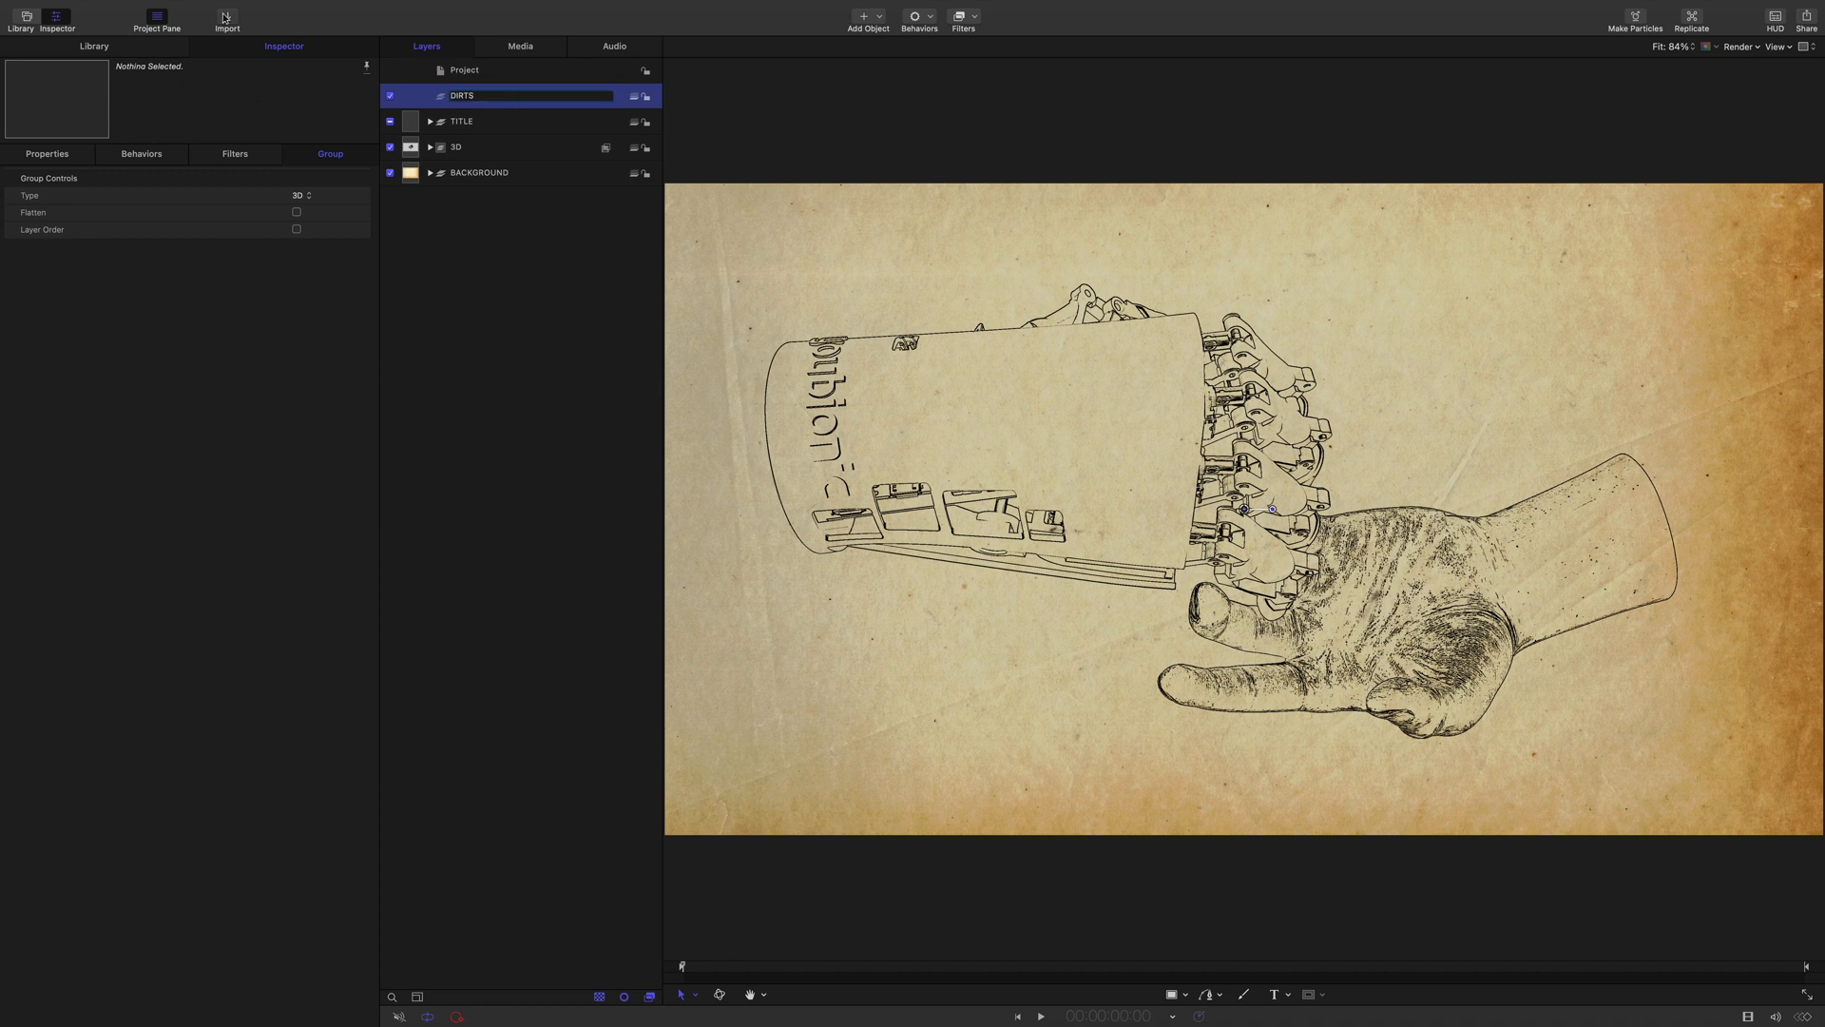
# Import mDirts Stains 05.png from the mDirts folder into the DIRTS group
pyautogui.click(226, 17)
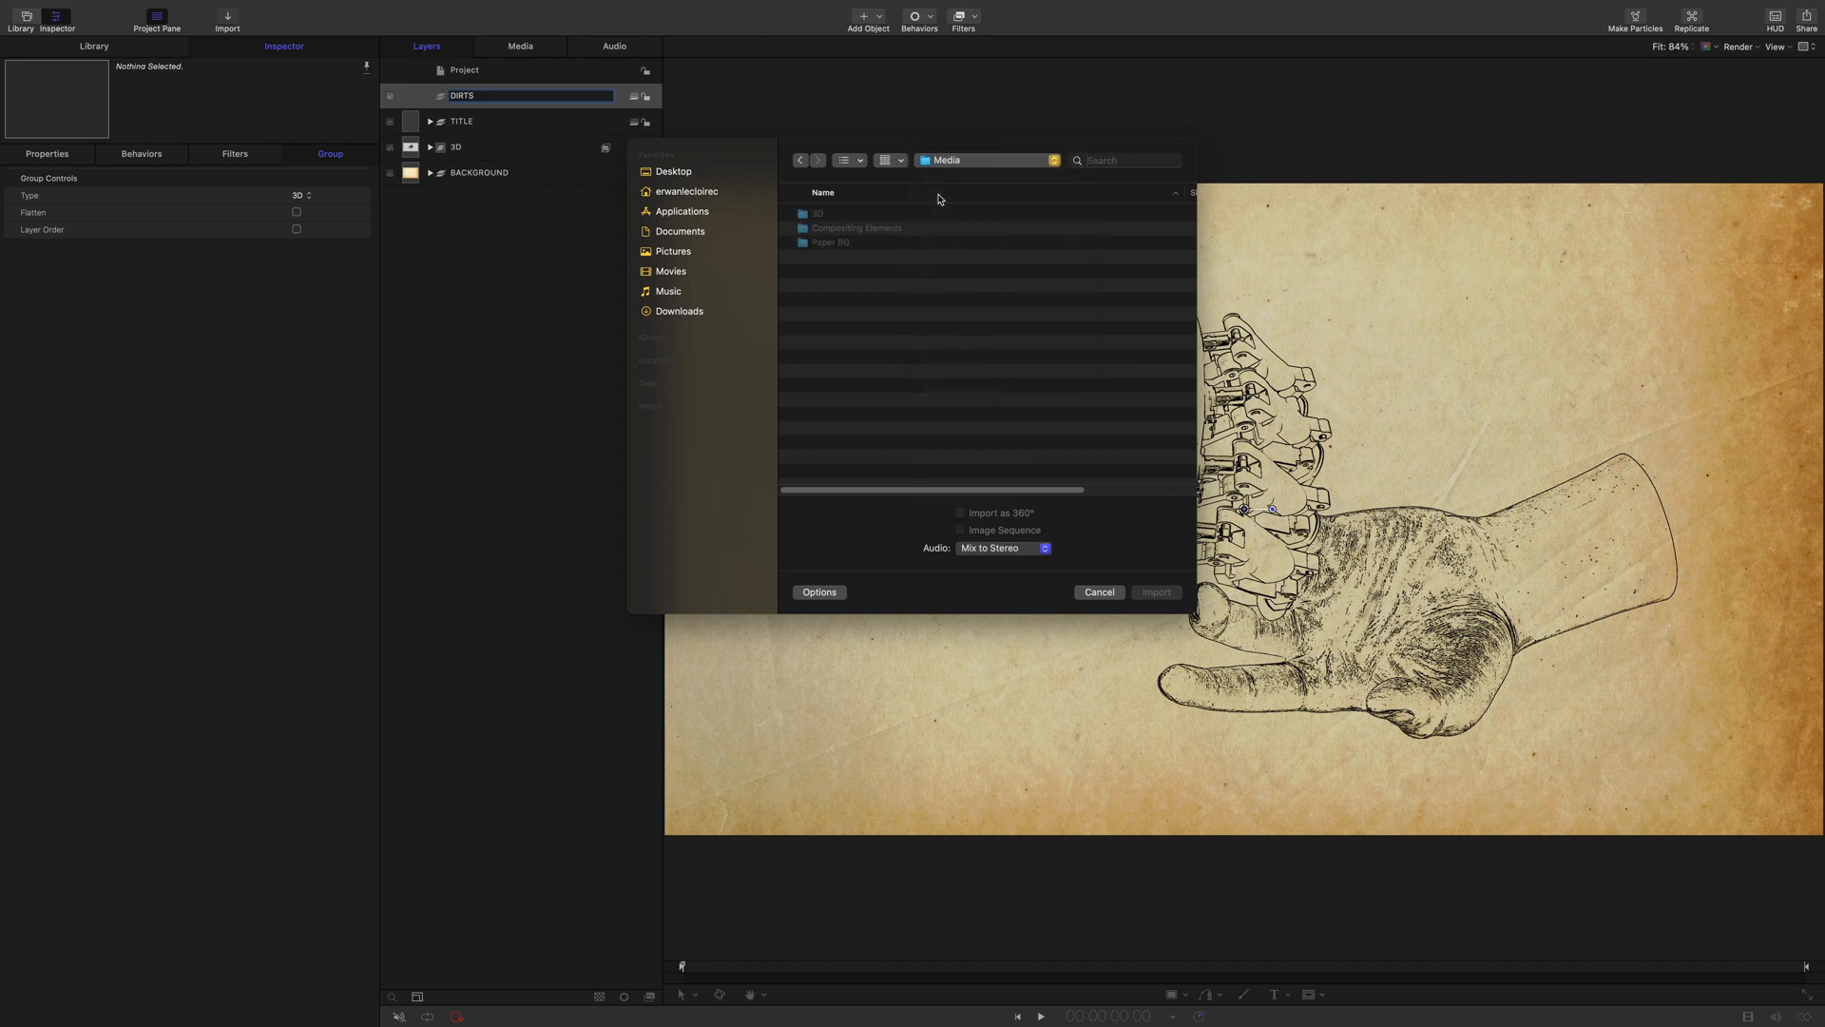
pyautogui.doubleClick(828, 228)
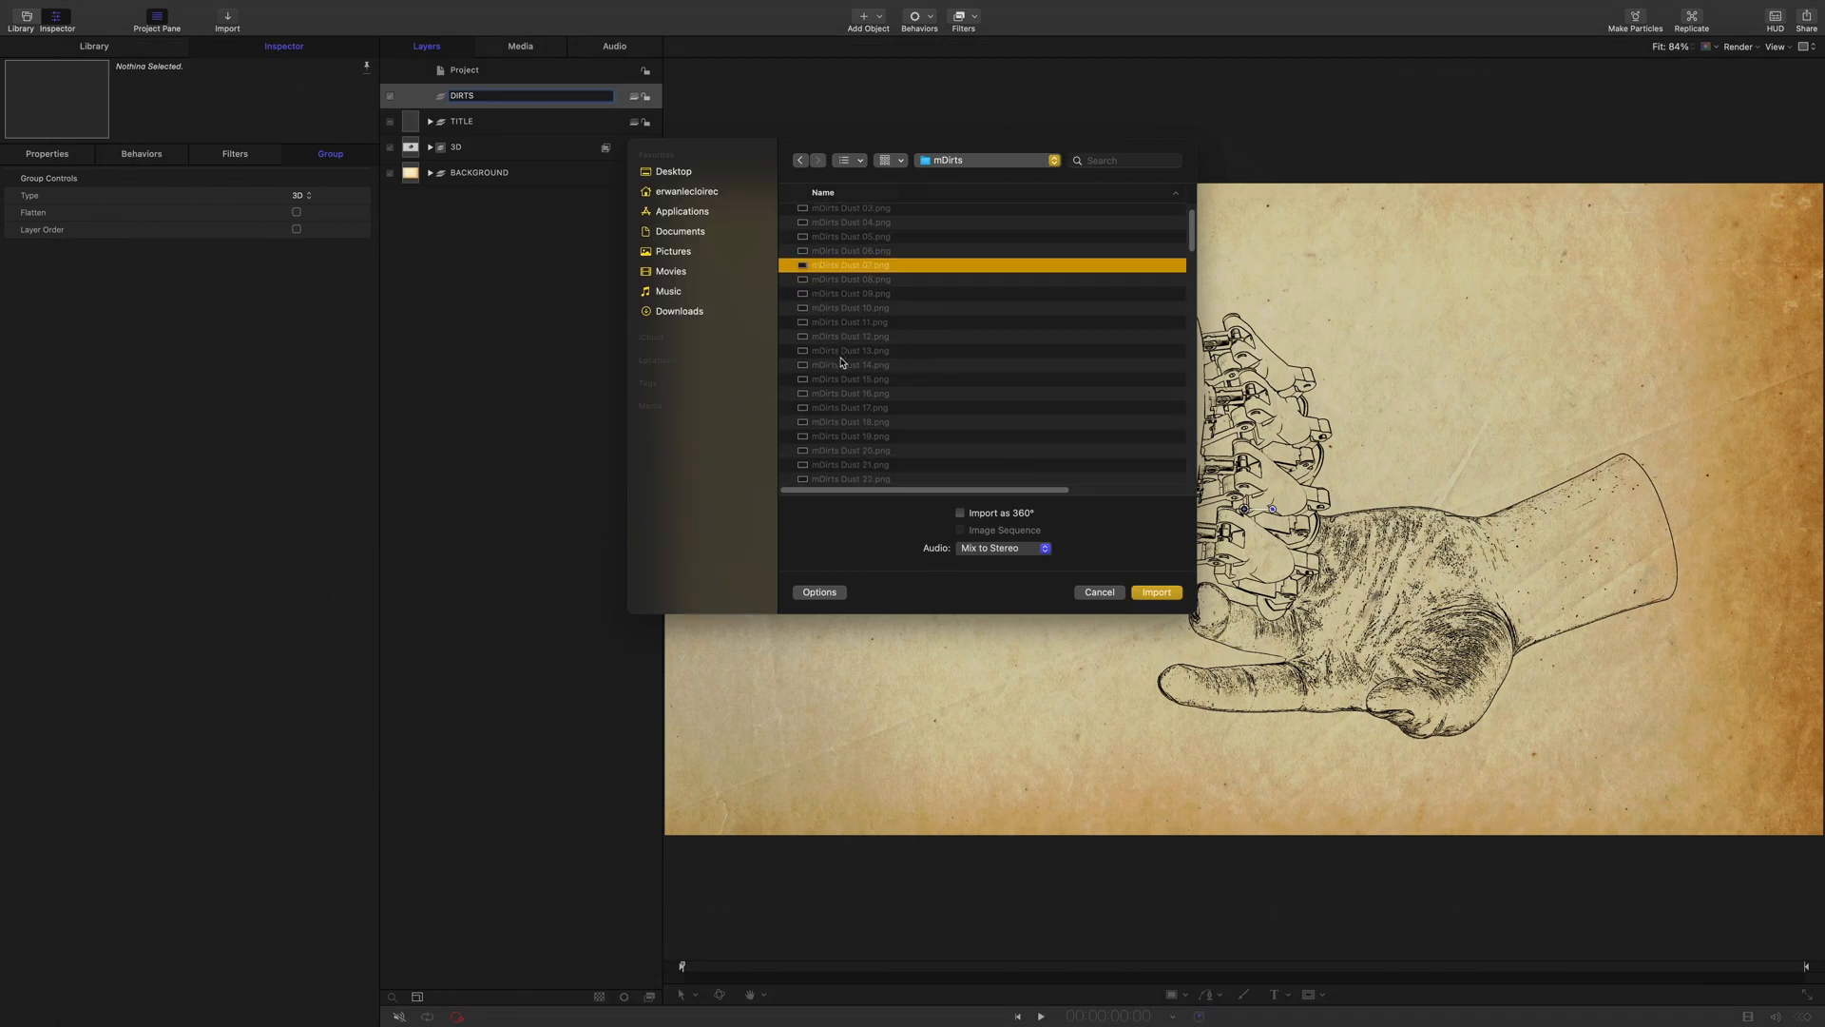
pyautogui.scroll(-3)
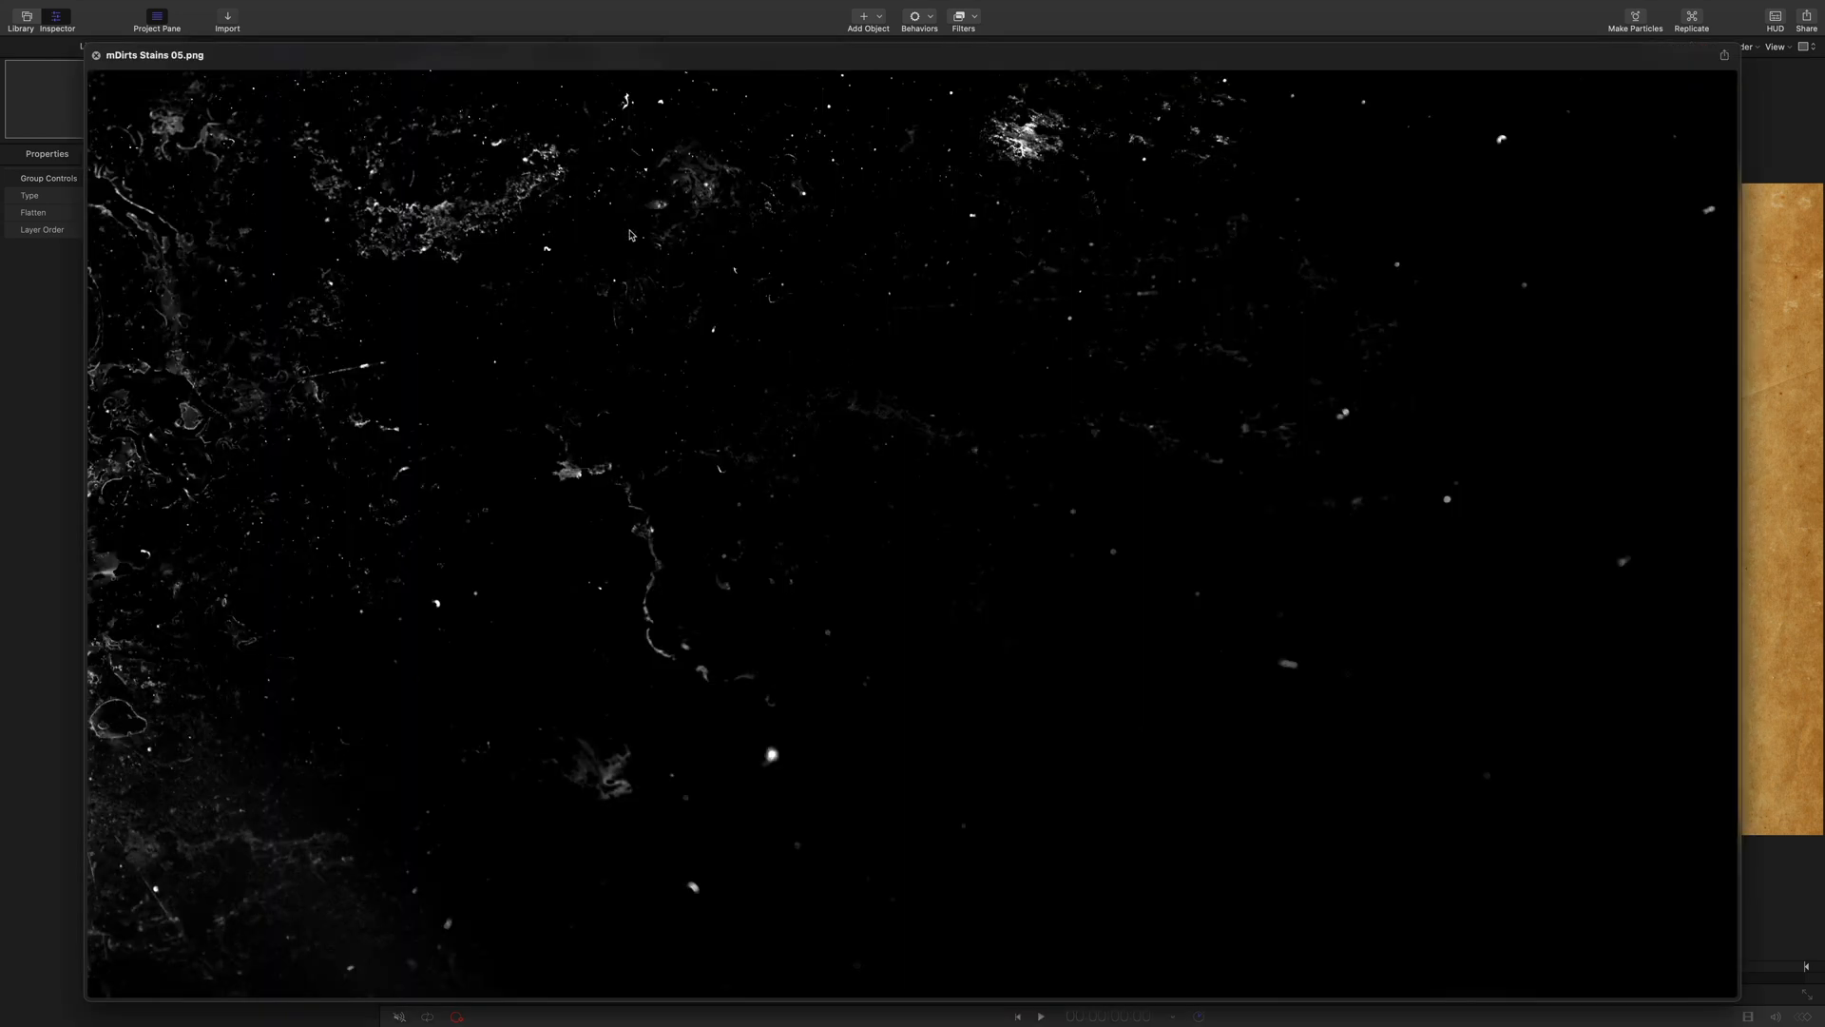
pyautogui.click(226, 17)
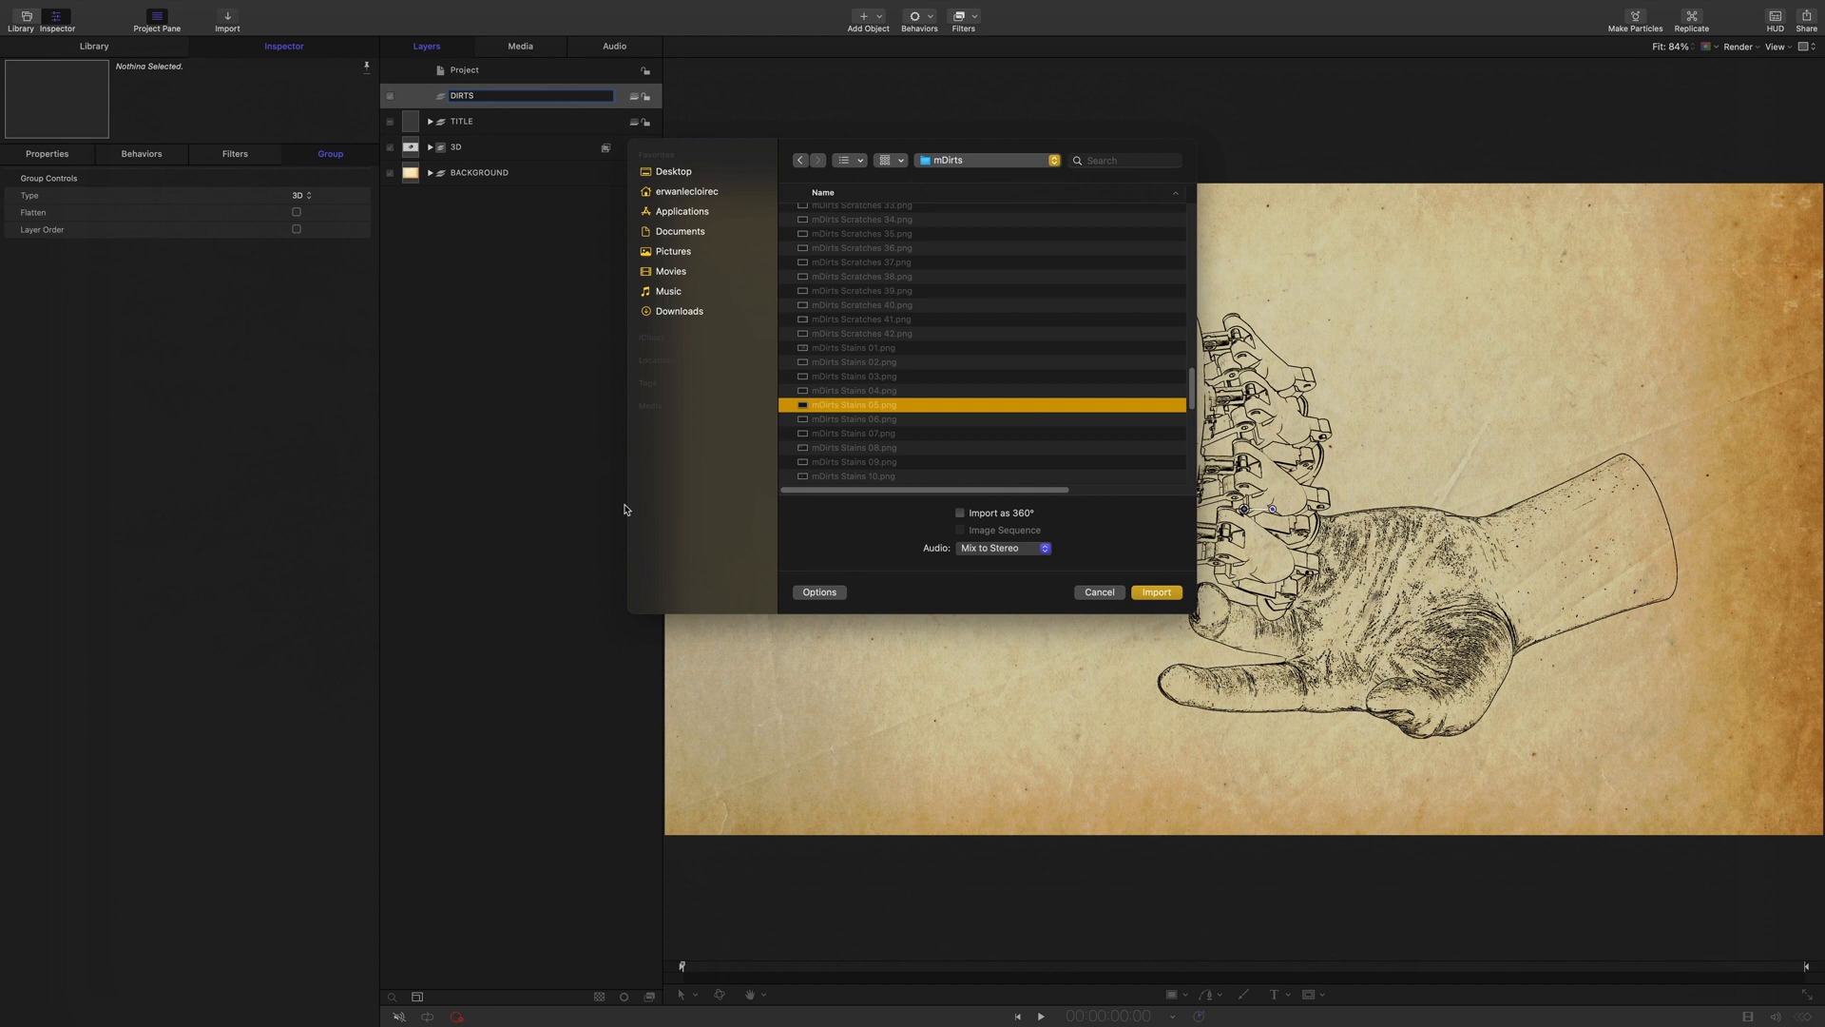
pyautogui.click(1154, 591)
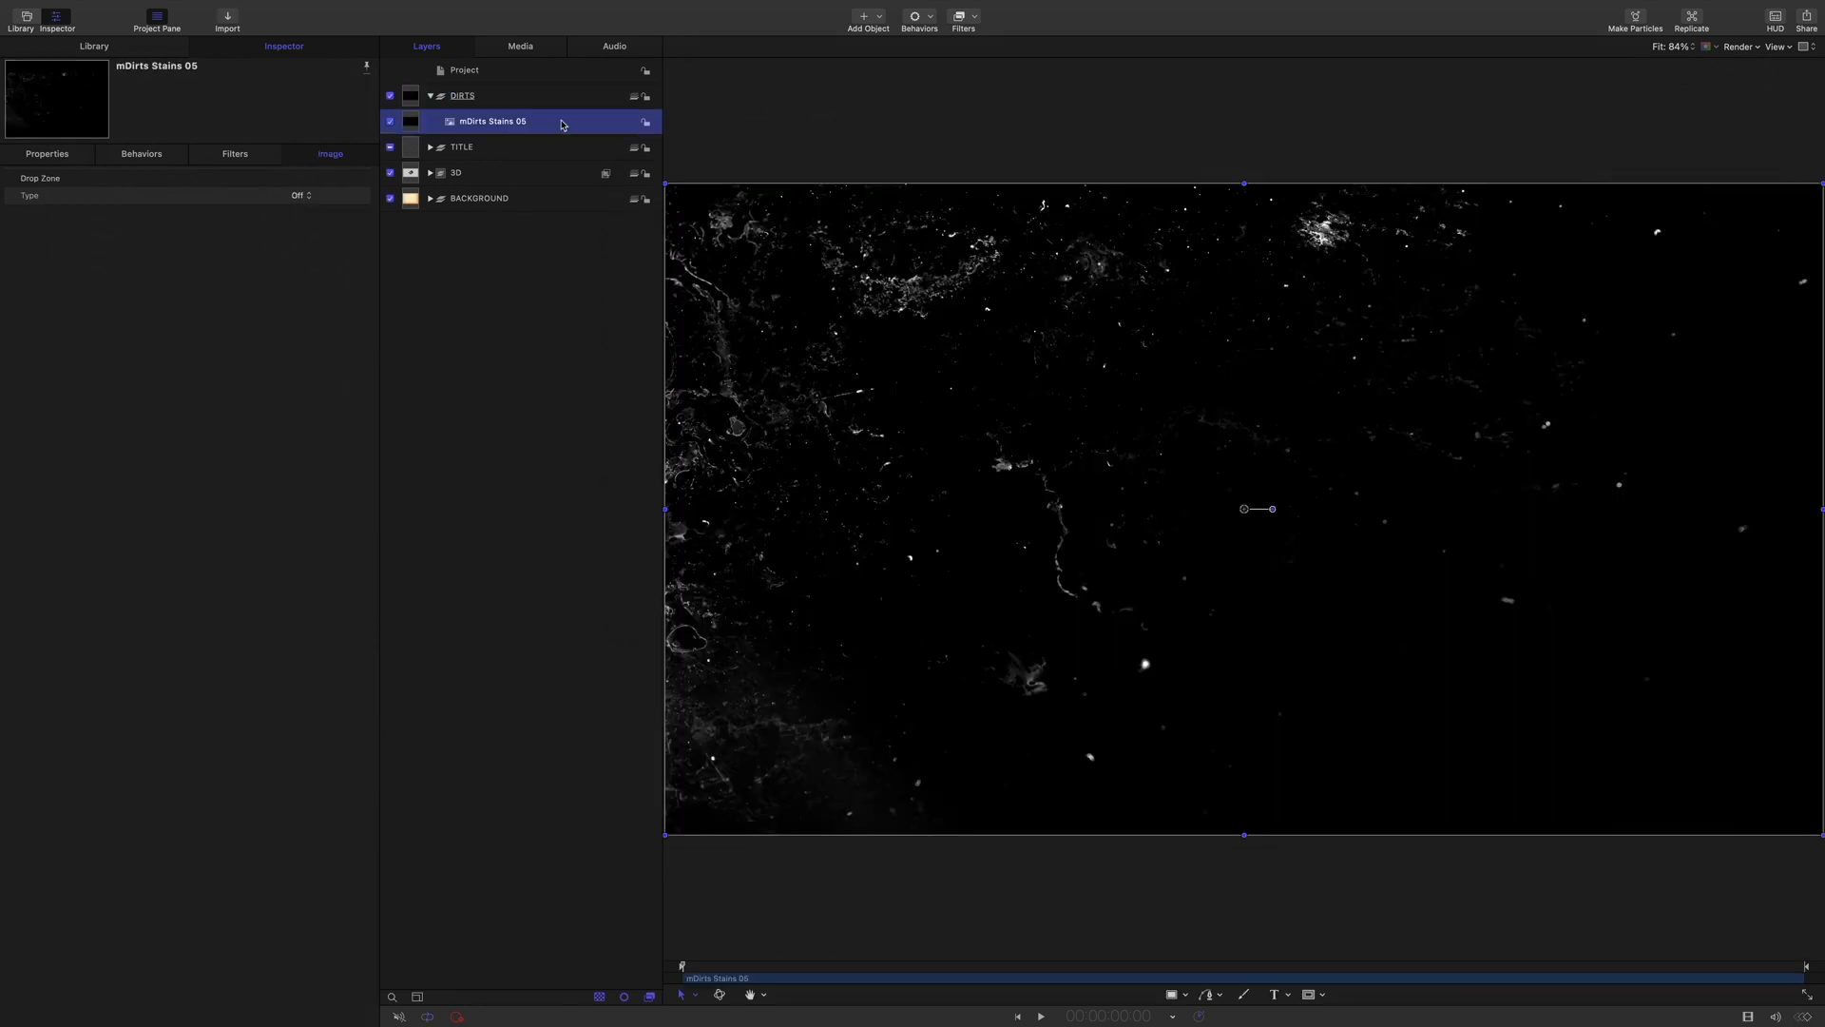
# Try Add blending on the stains layer, pick another blend mode, then select the layers to combine
pyautogui.click(46, 152)
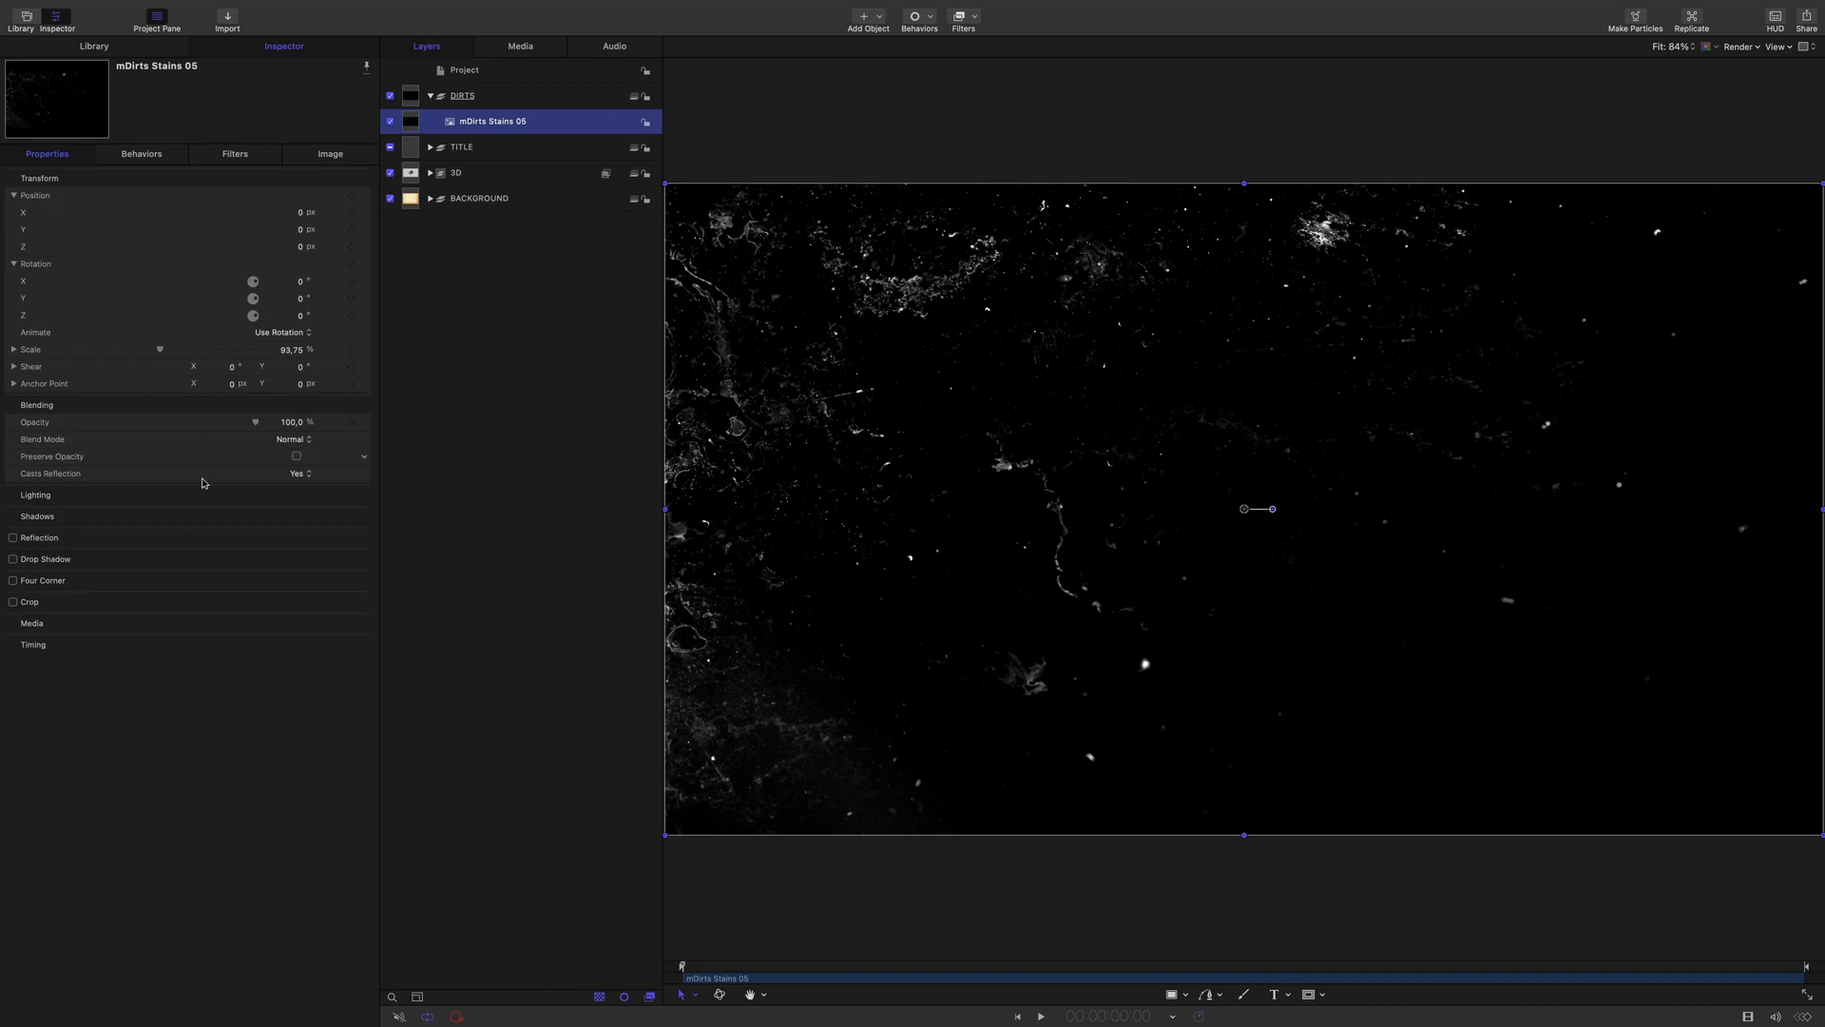
pyautogui.click(293, 439)
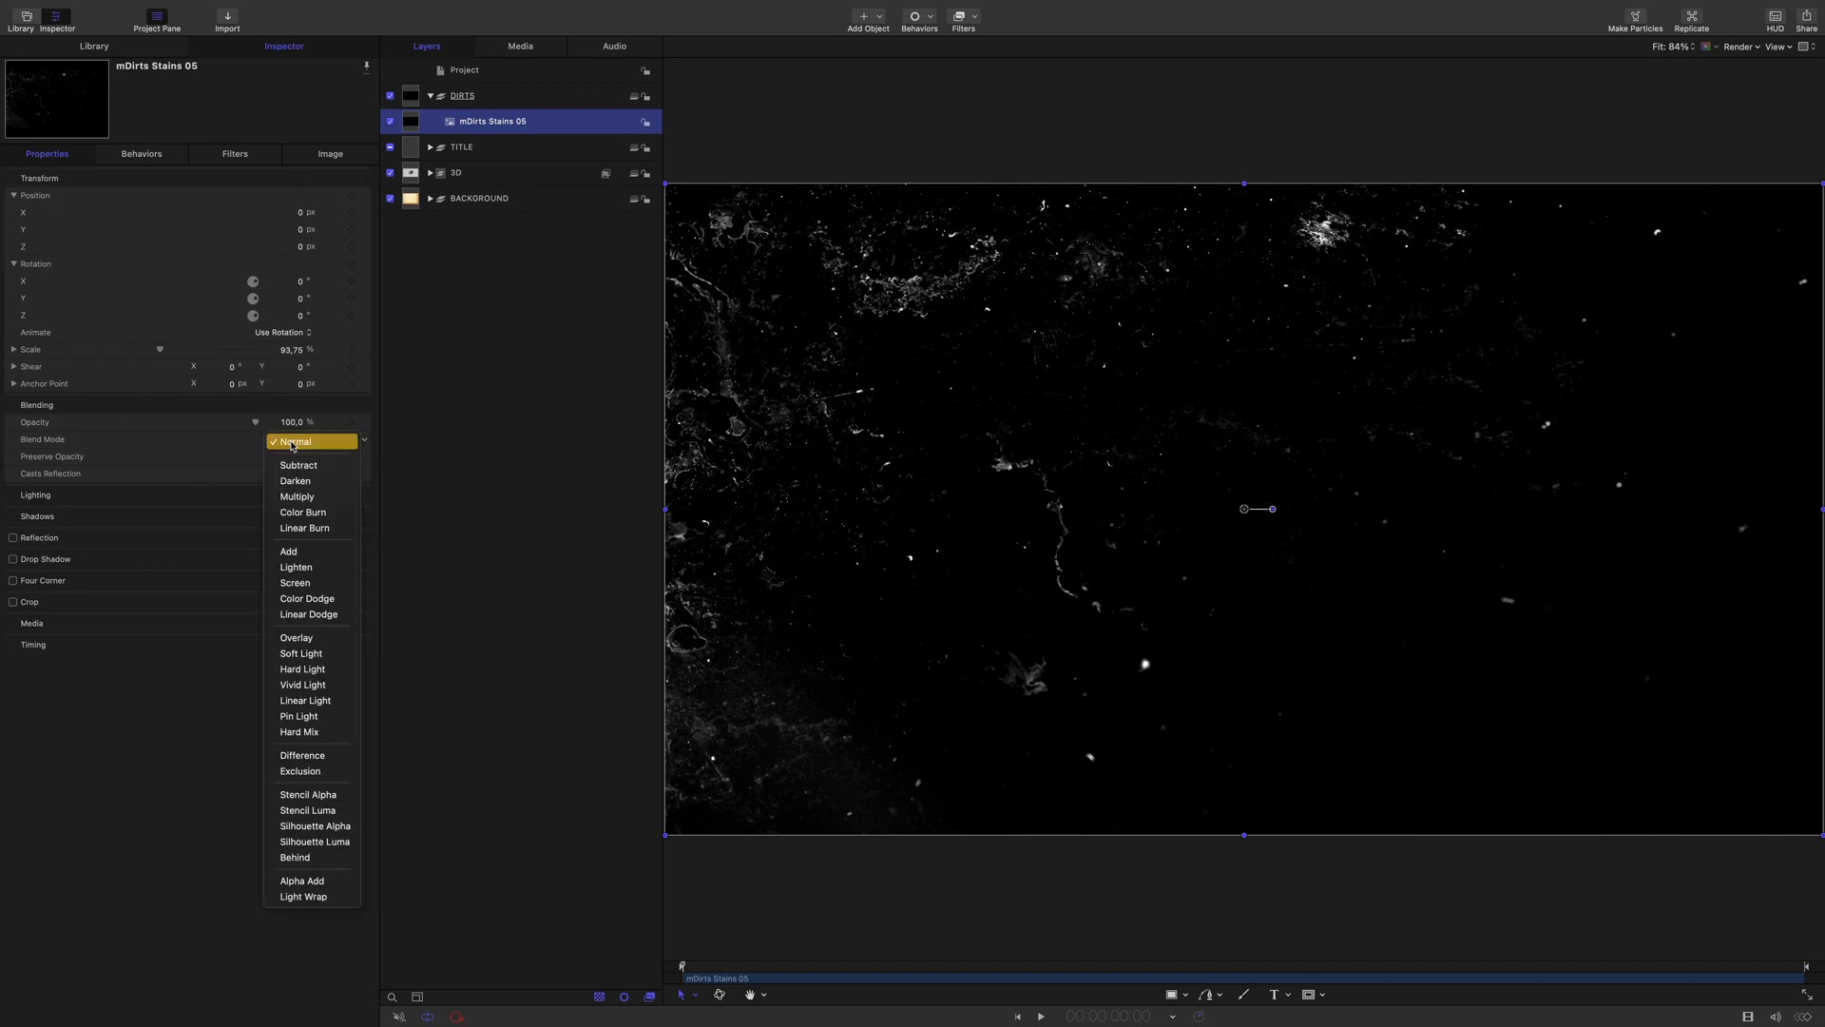
pyautogui.click(287, 551)
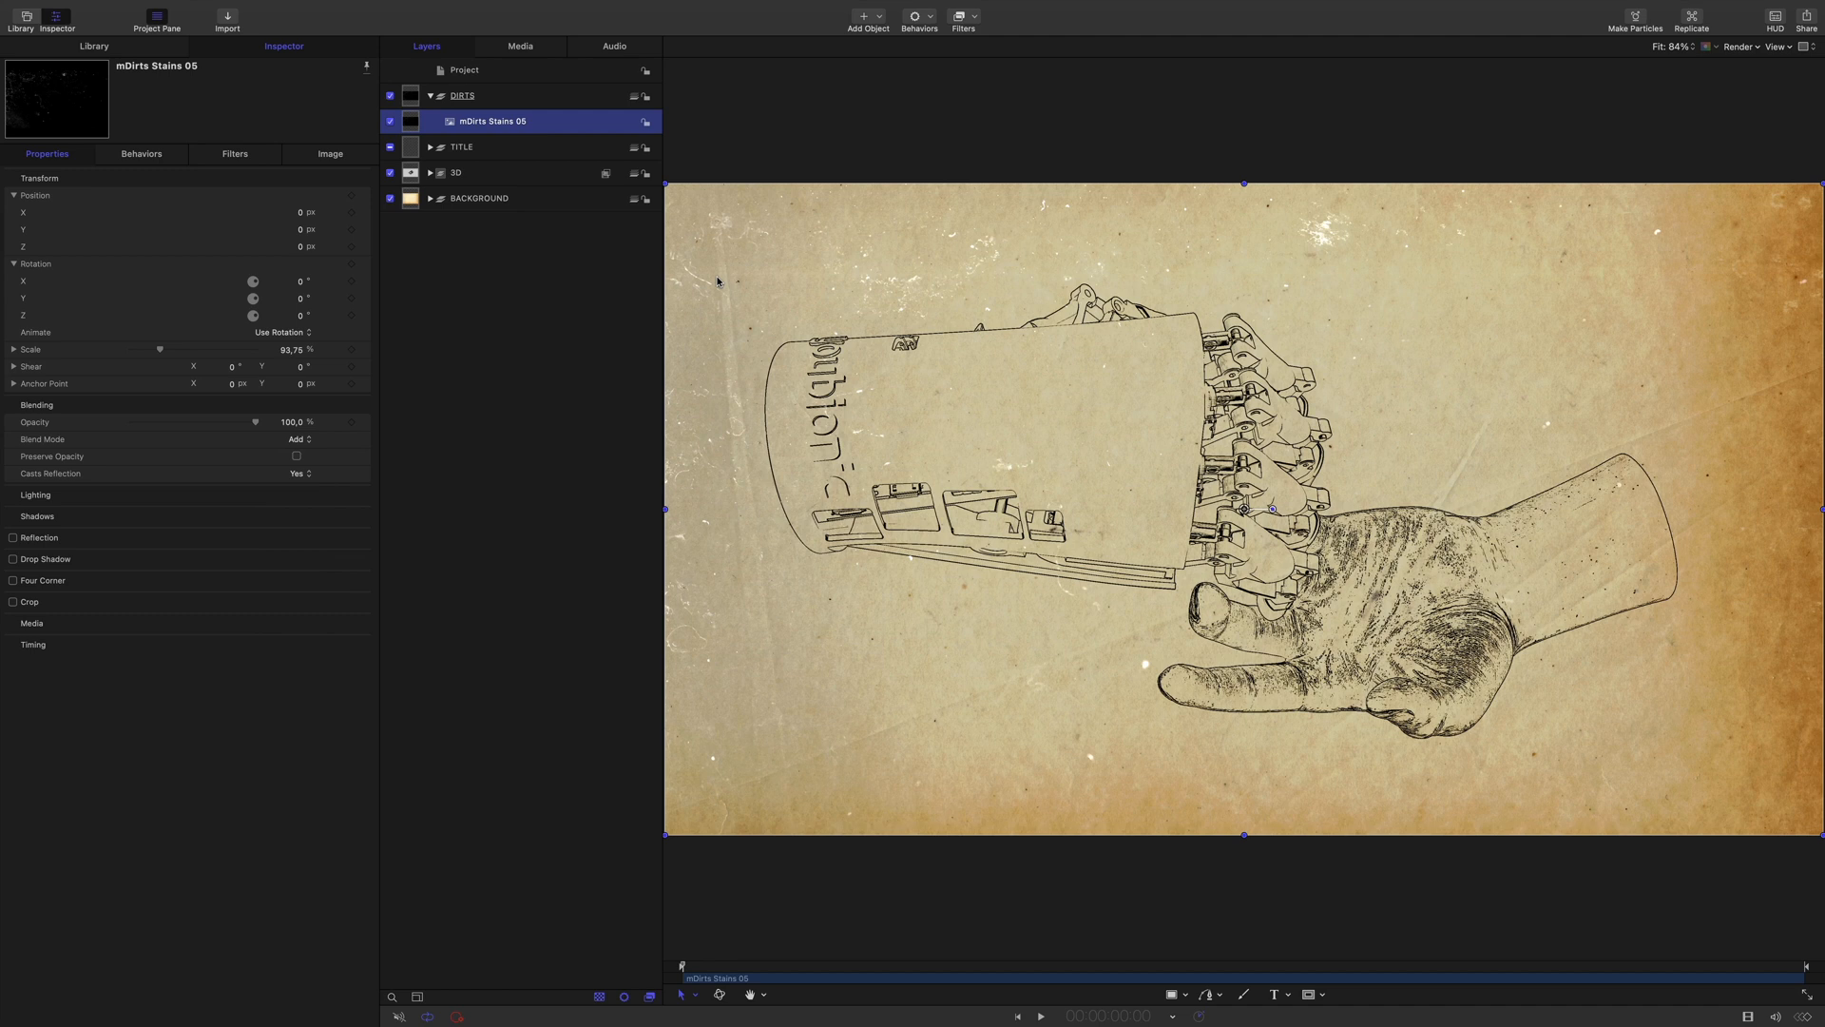
pyautogui.moveTo(711, 335)
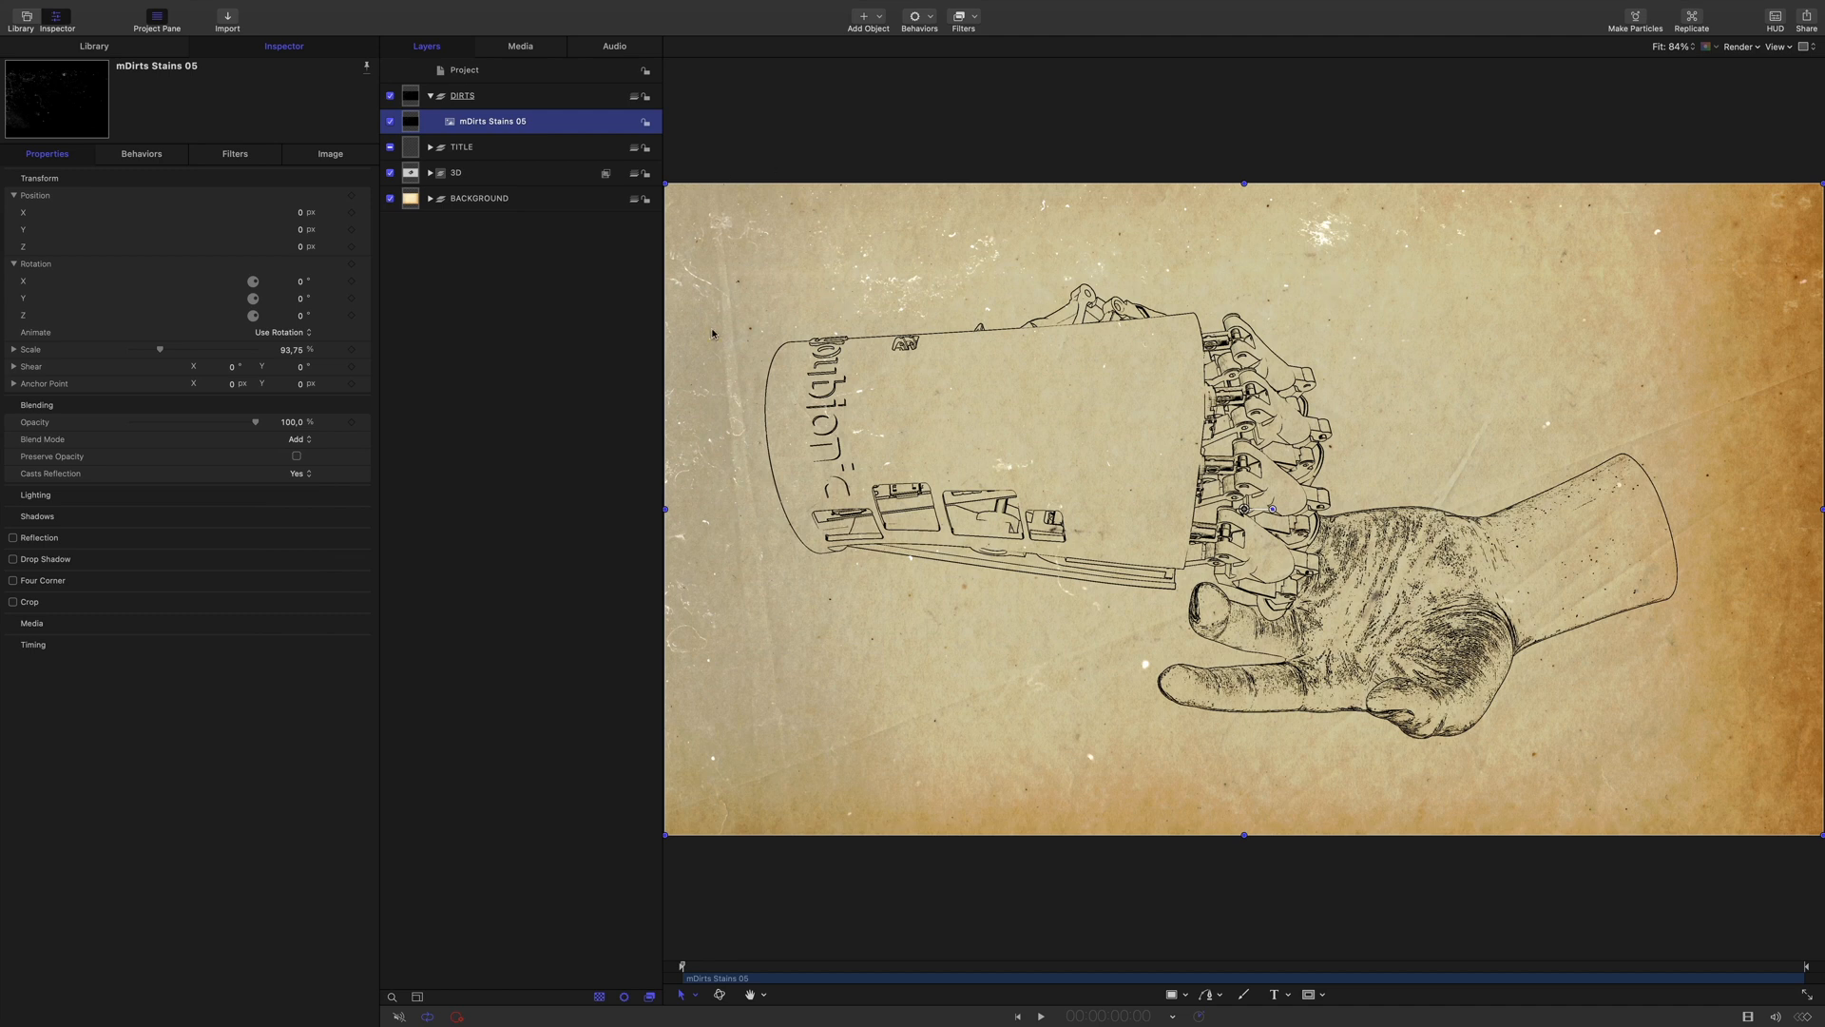
pyautogui.moveTo(285, 428)
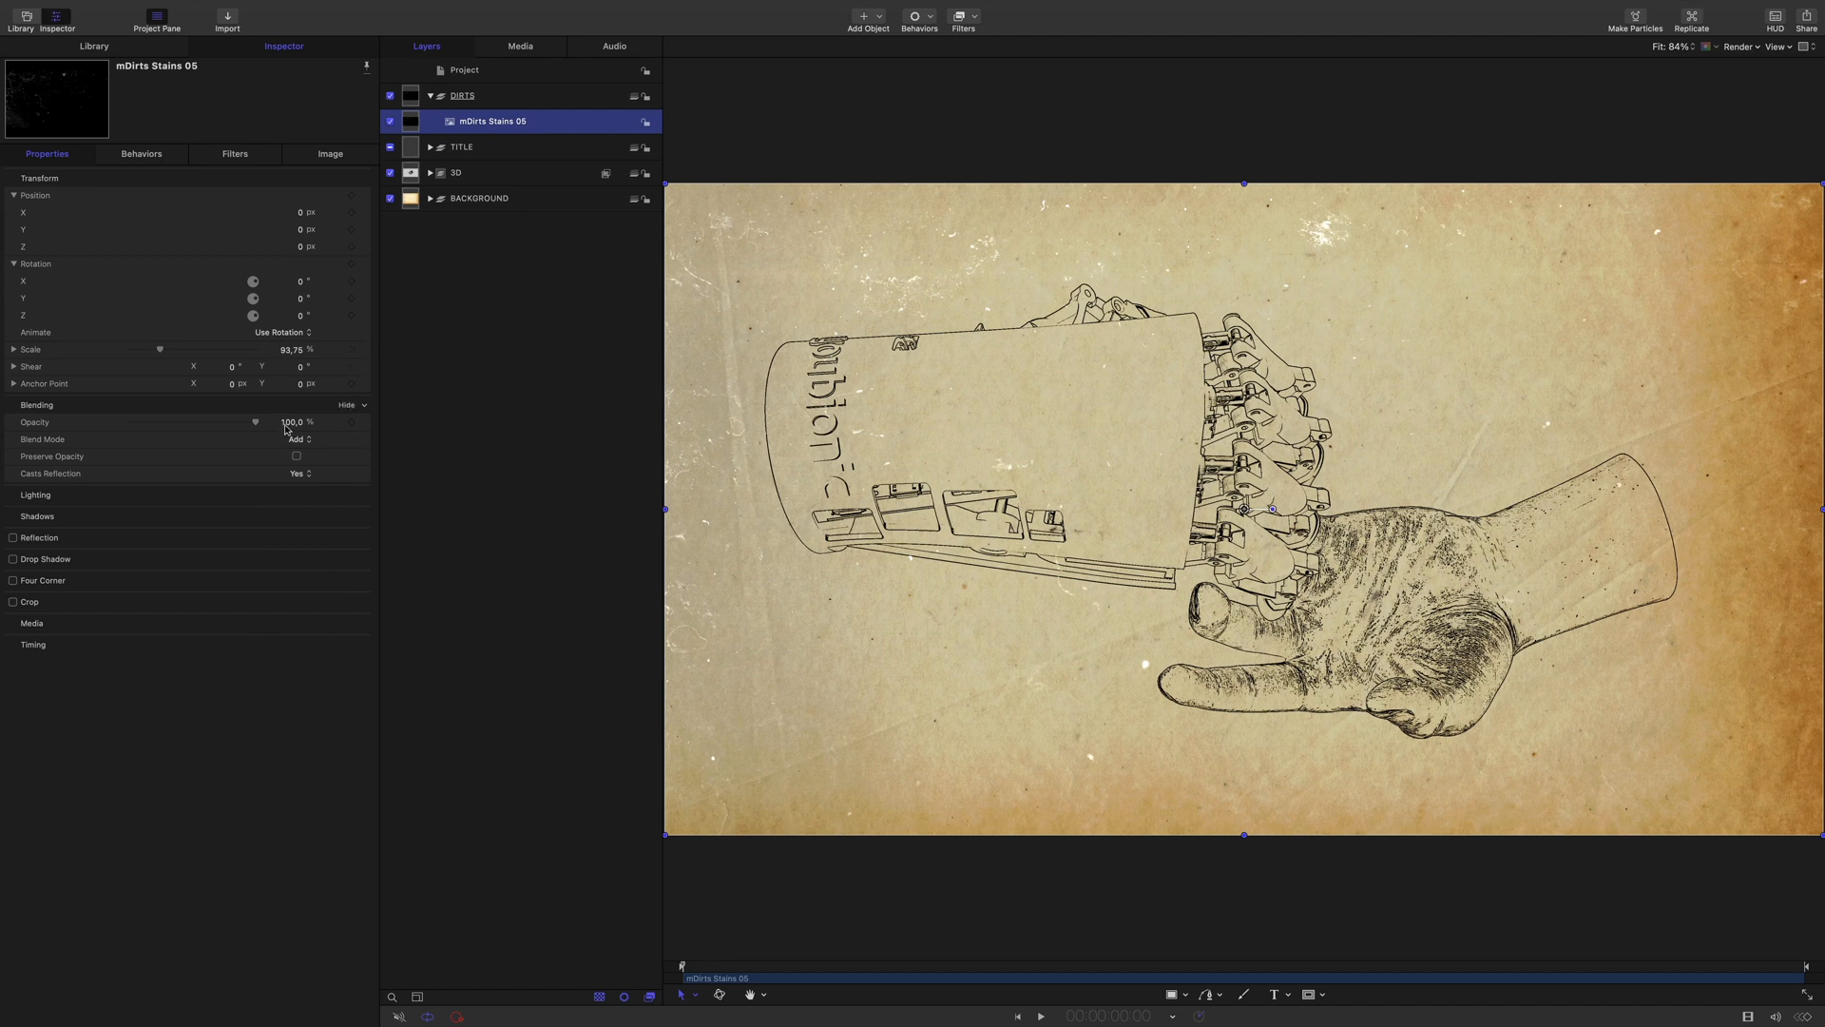
pyautogui.click(299, 439)
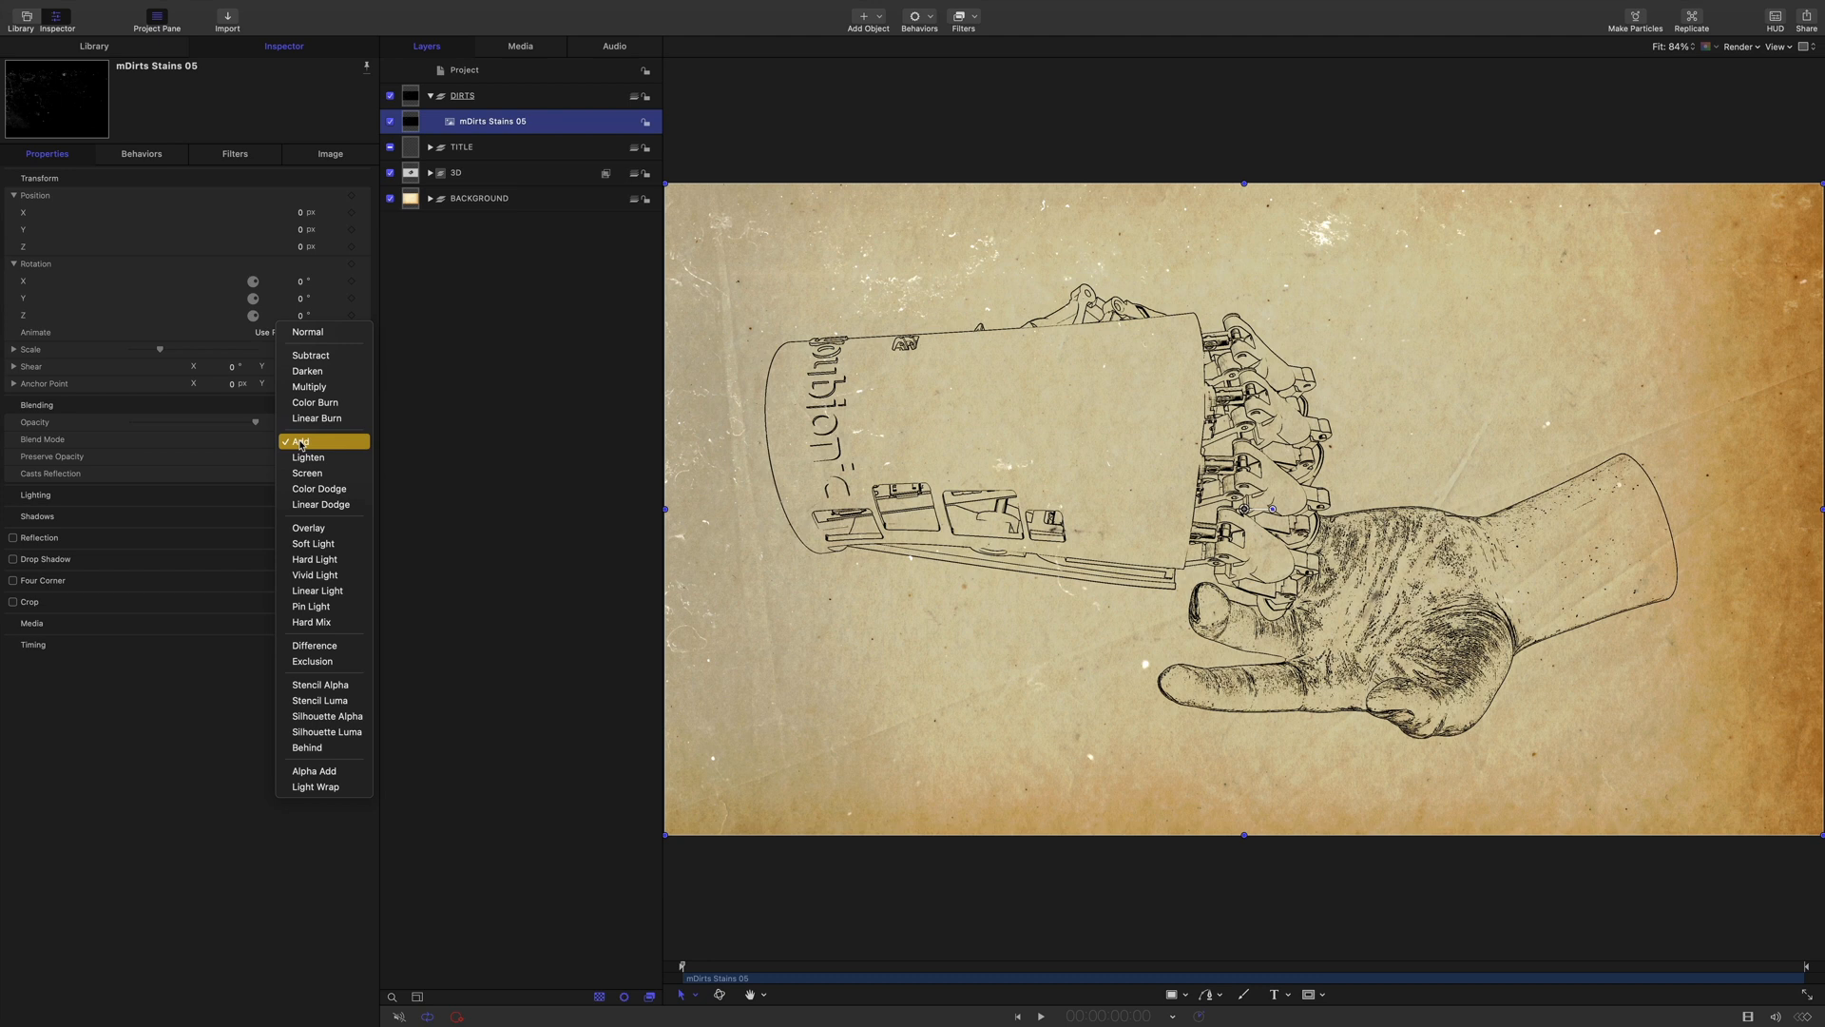
pyautogui.click(310, 356)
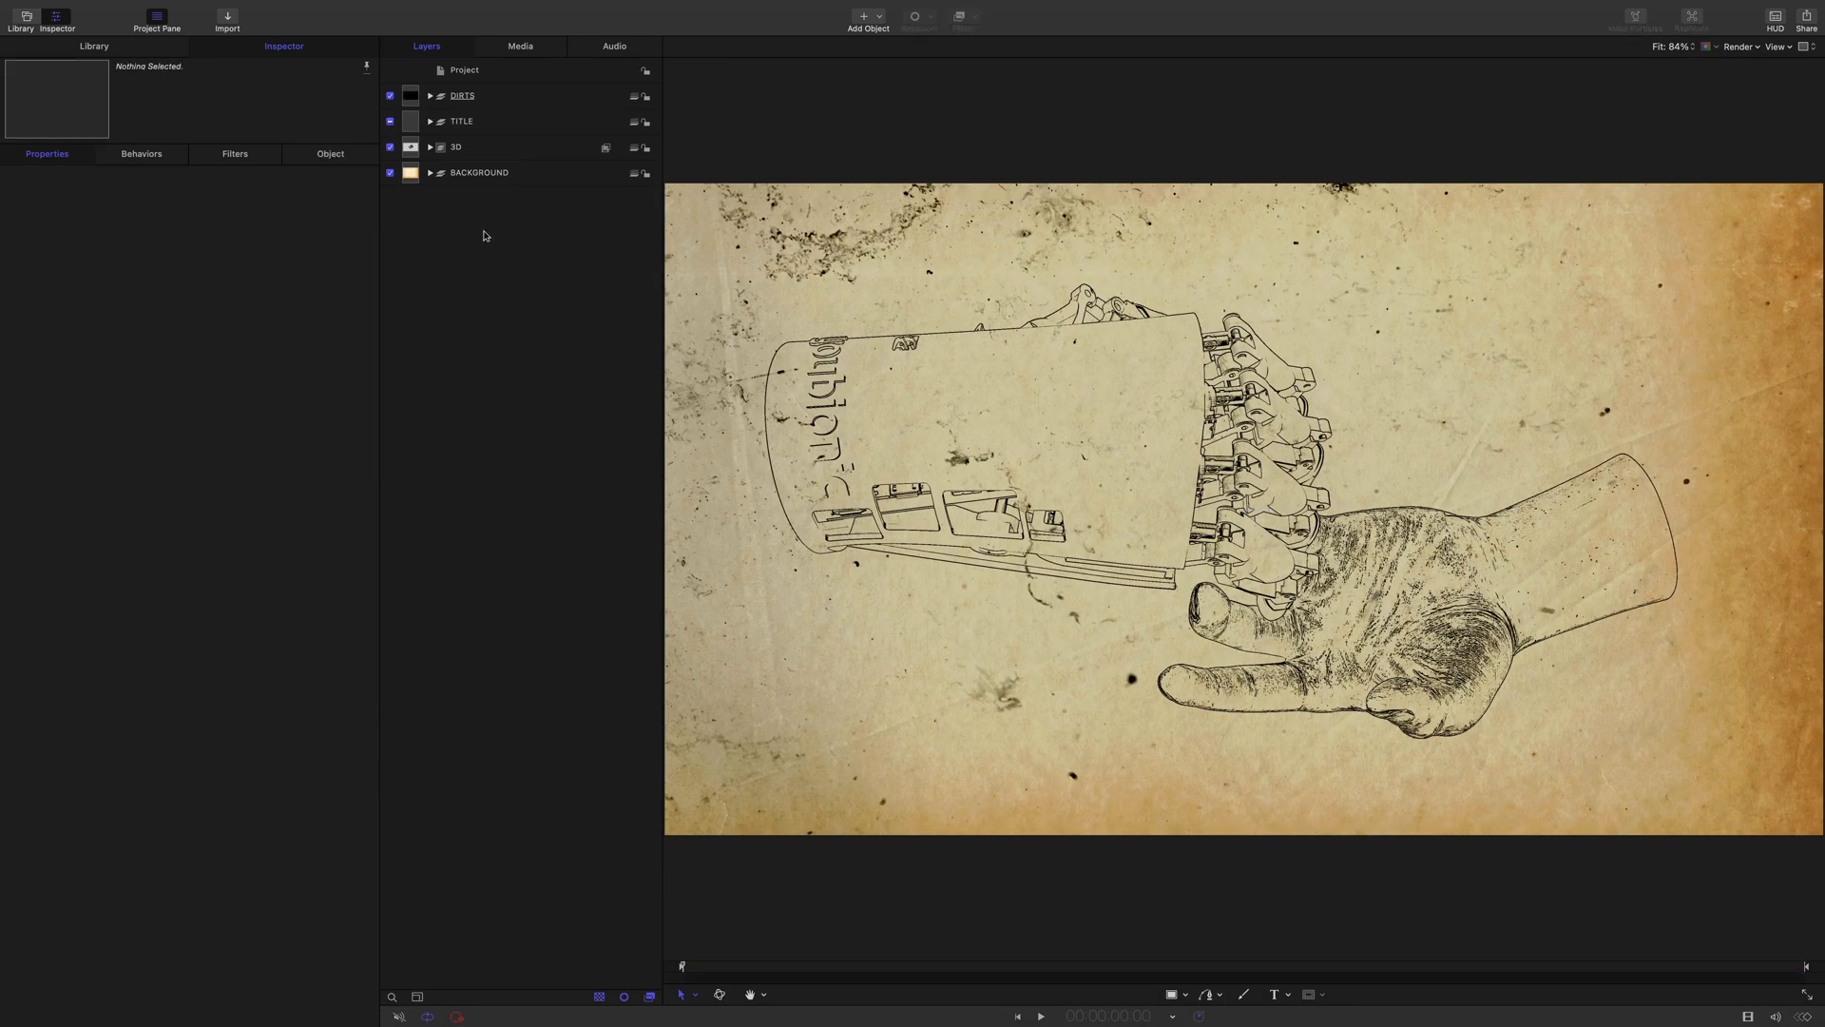
pyautogui.click(500, 95)
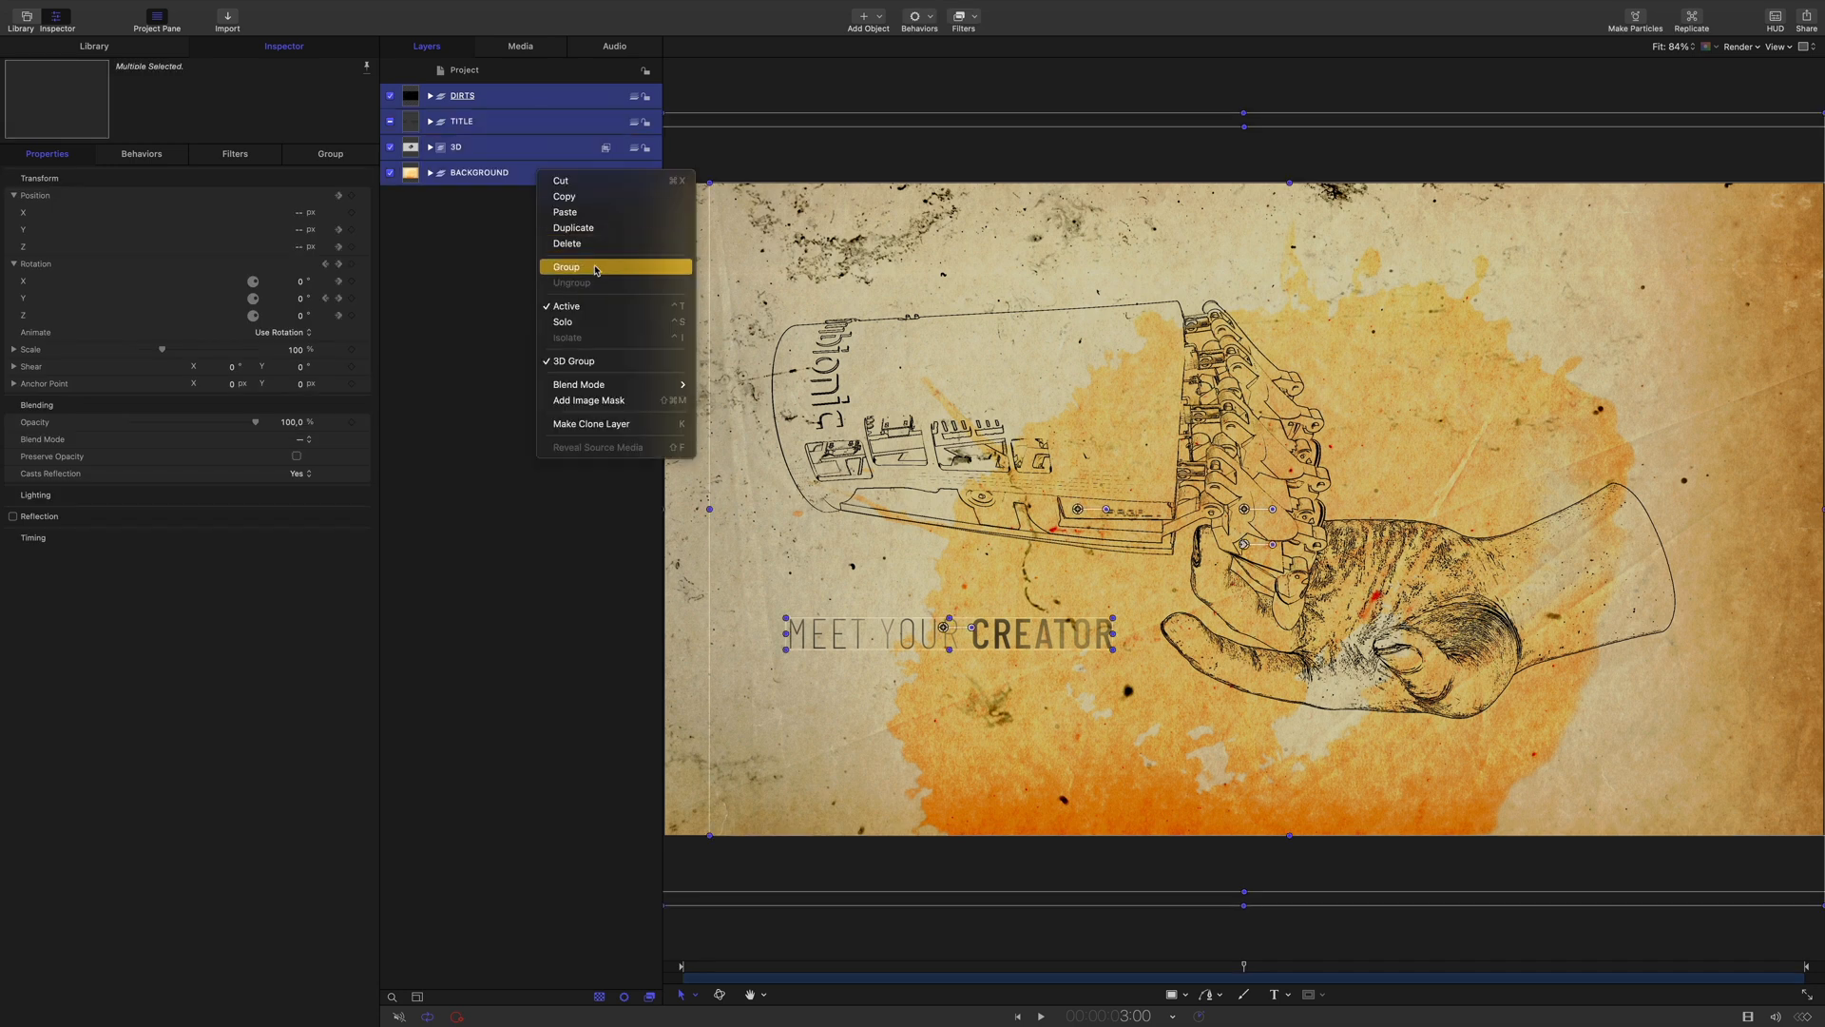
# Group the selected layers, name the group MASTER and bring up the filter library
pyautogui.click(566, 266)
pyautogui.write('MASTER')
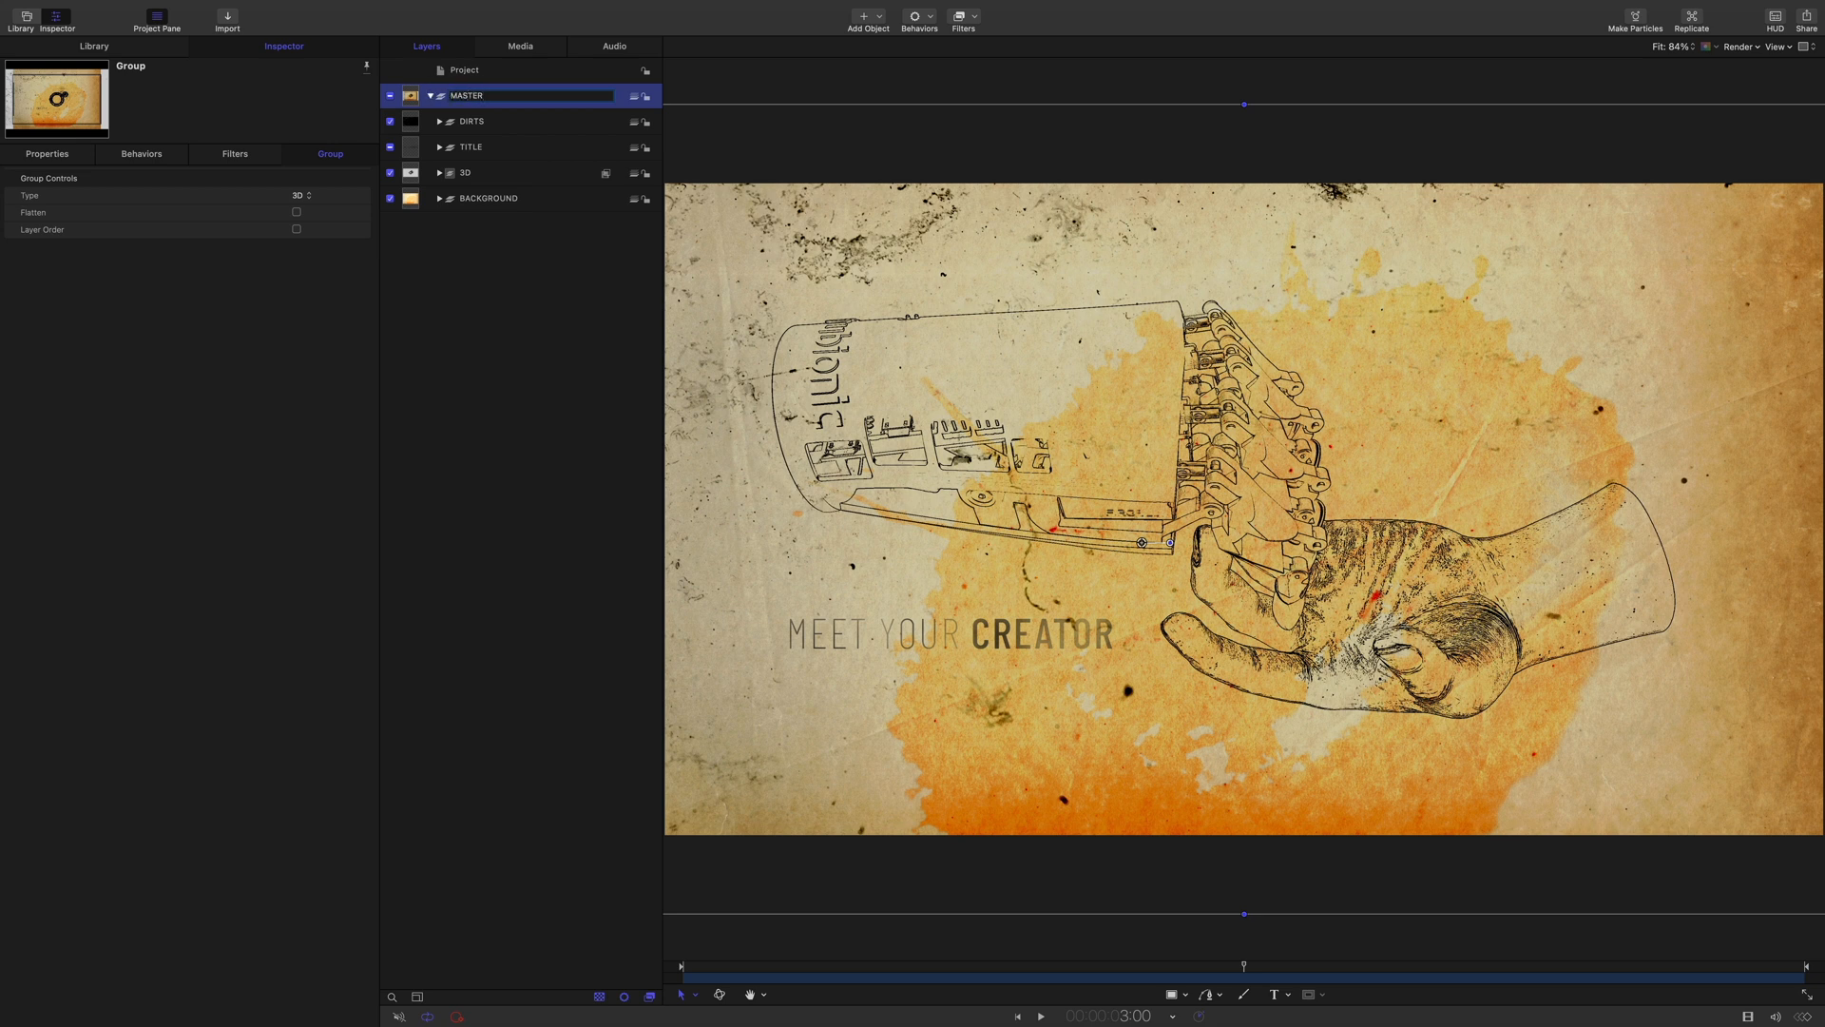
pyautogui.click(489, 95)
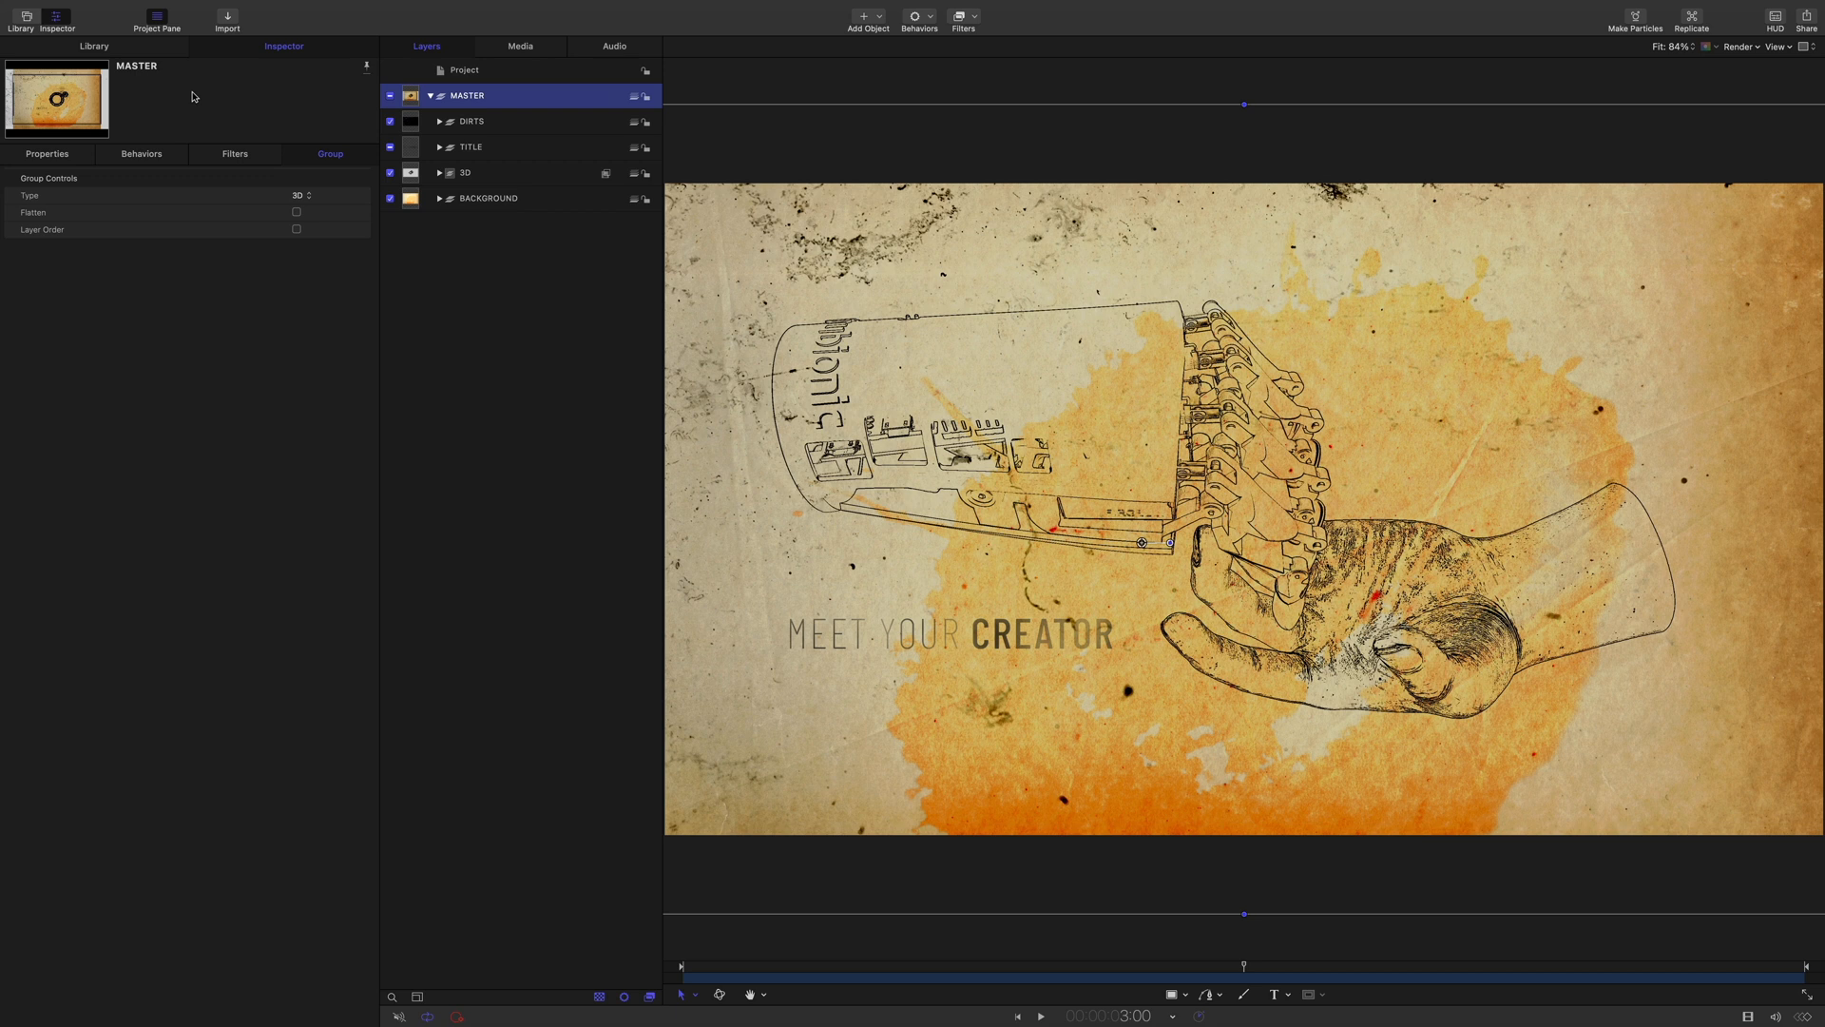
pyautogui.click(94, 45)
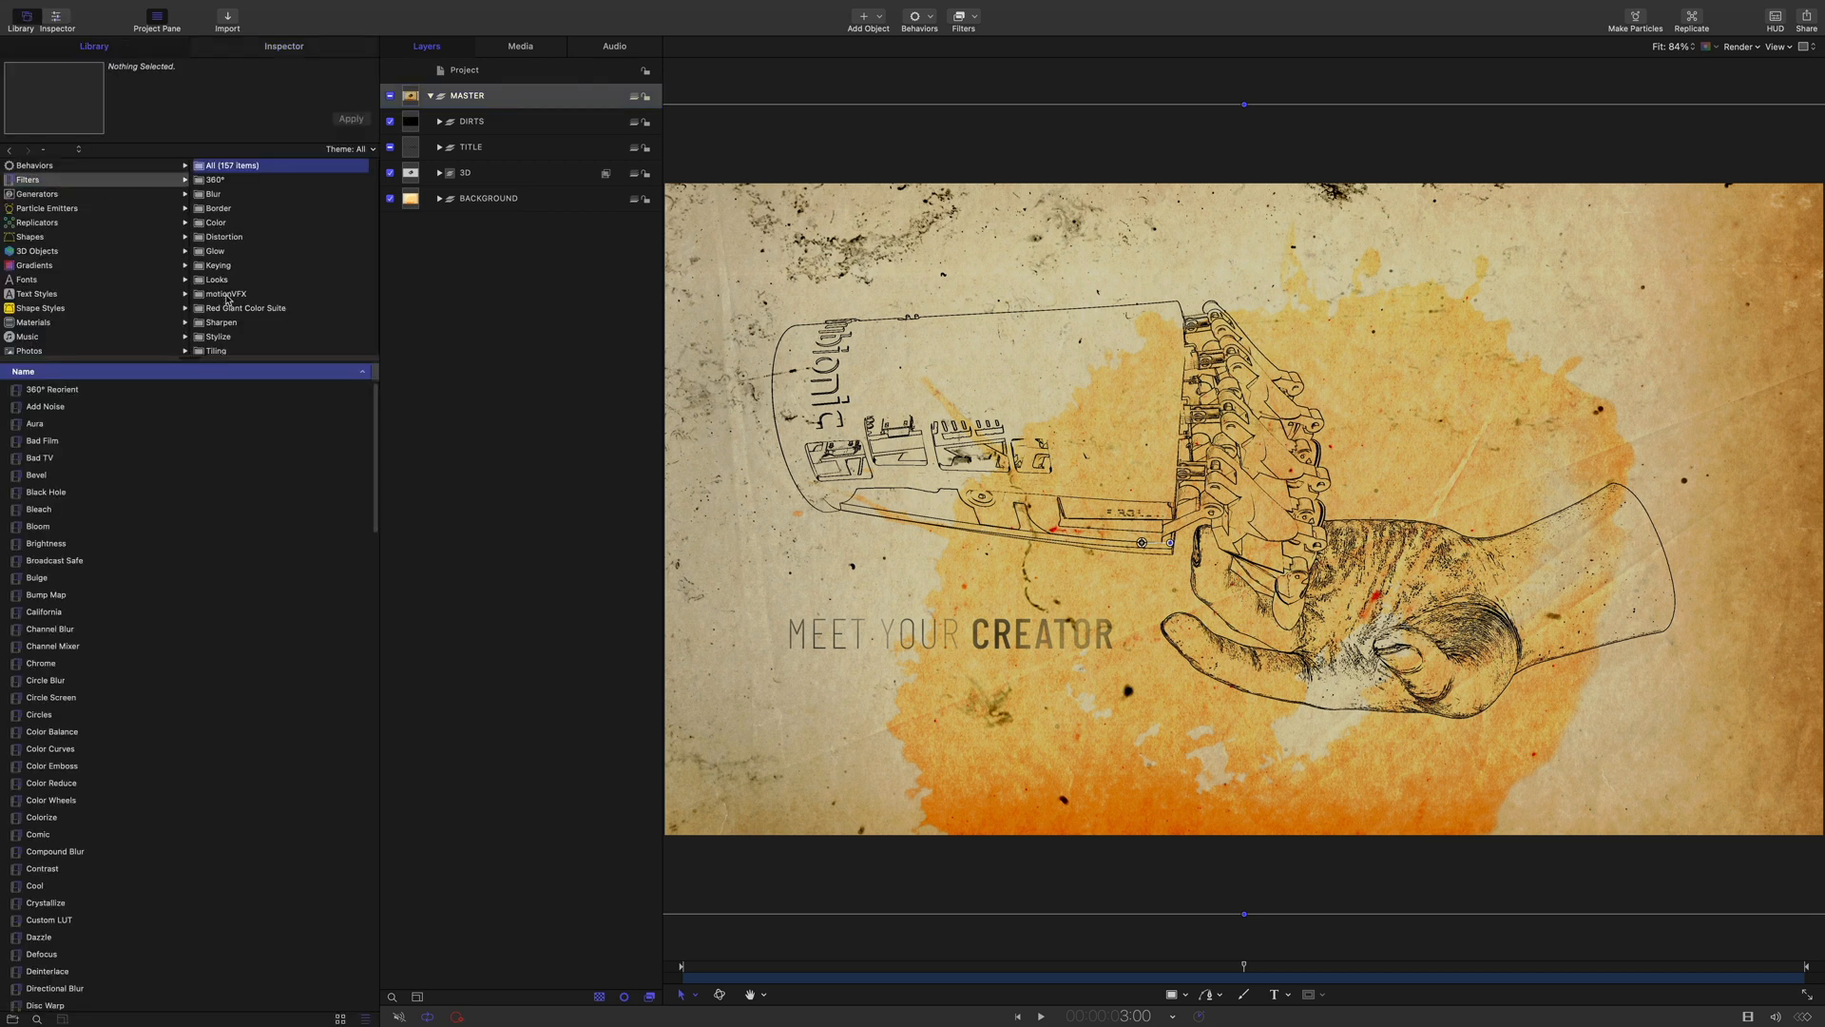
# Apply mFilmLook to MASTER and browse several film-look presets for the grade
pyautogui.click(221, 293)
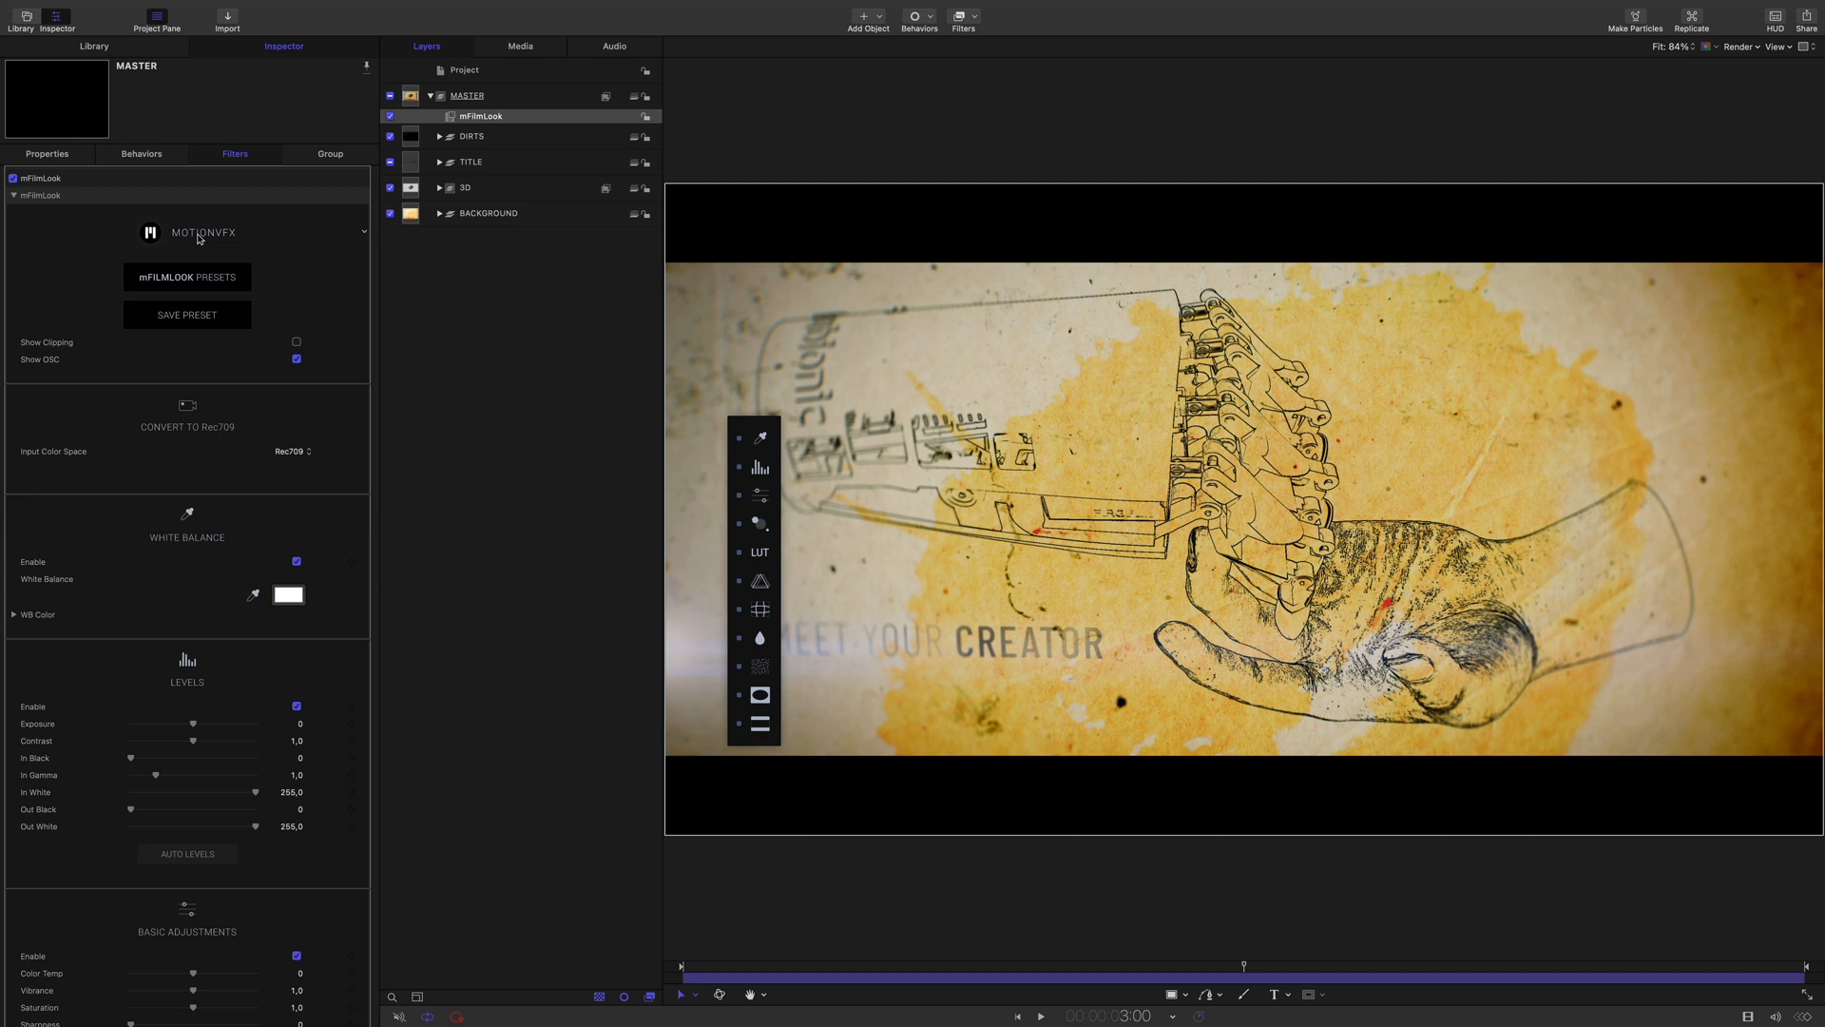
pyautogui.click(187, 278)
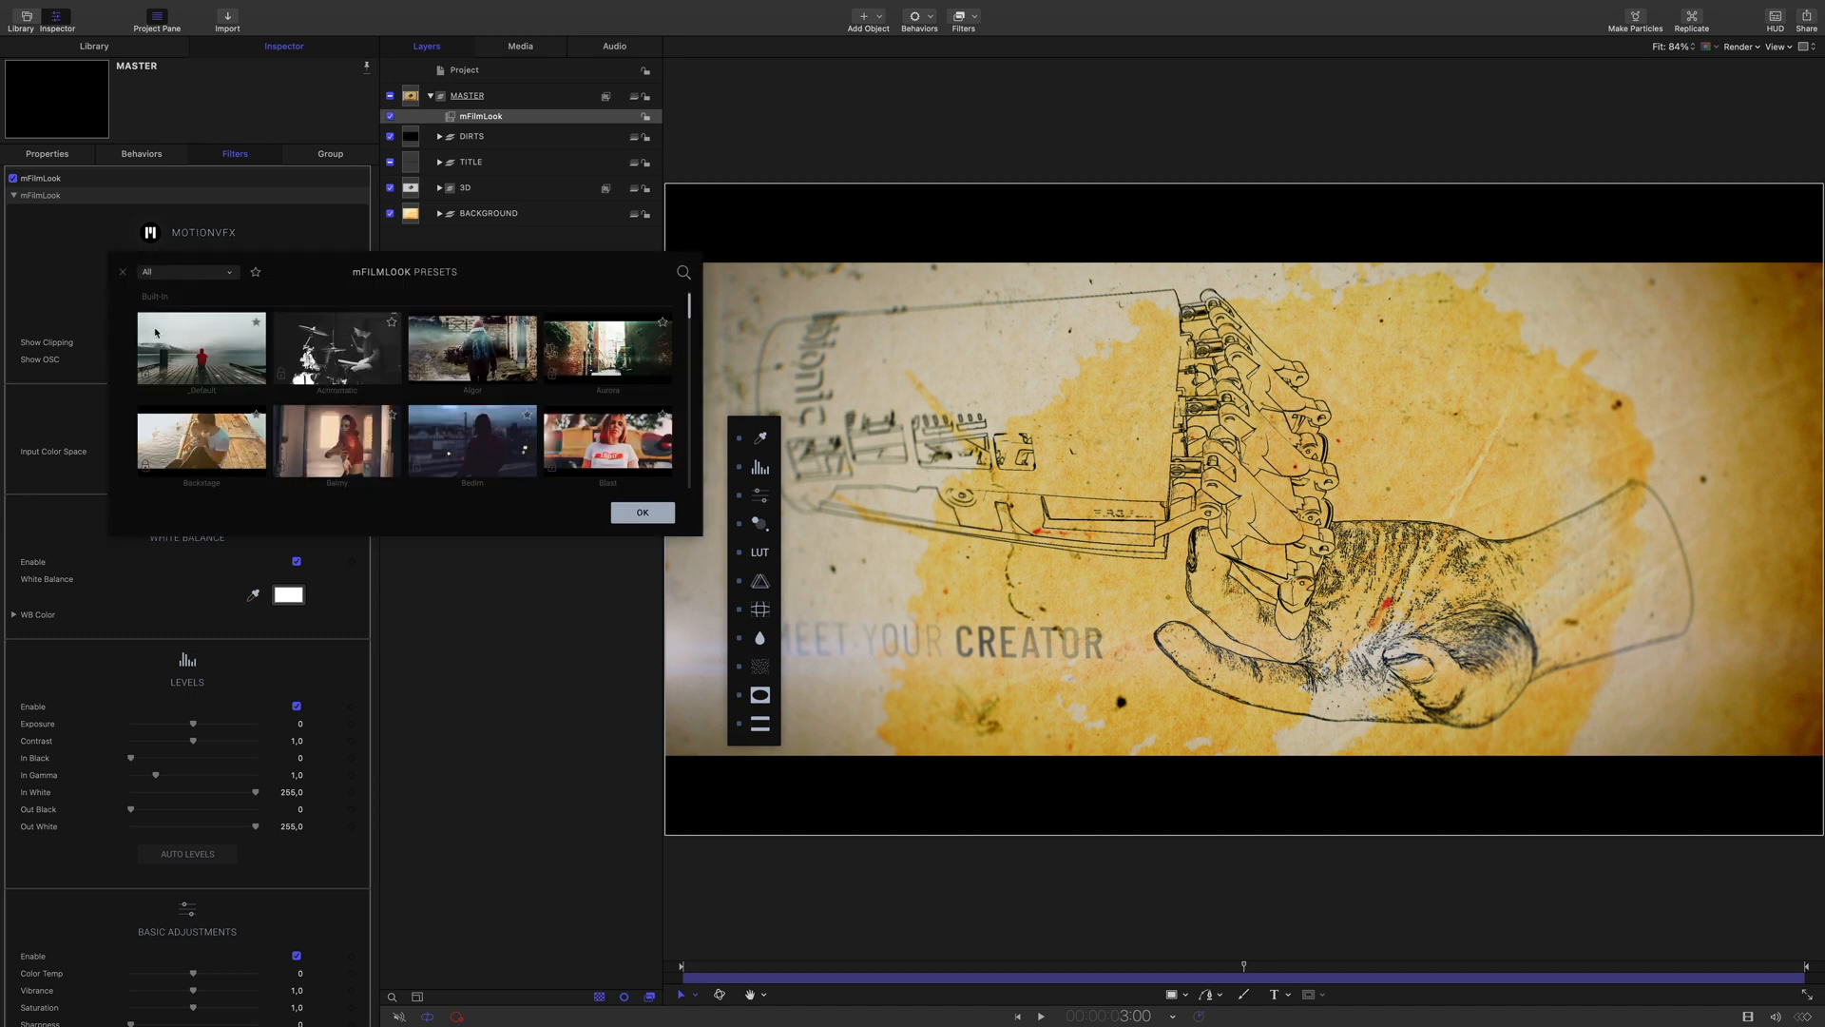
pyautogui.click(334, 439)
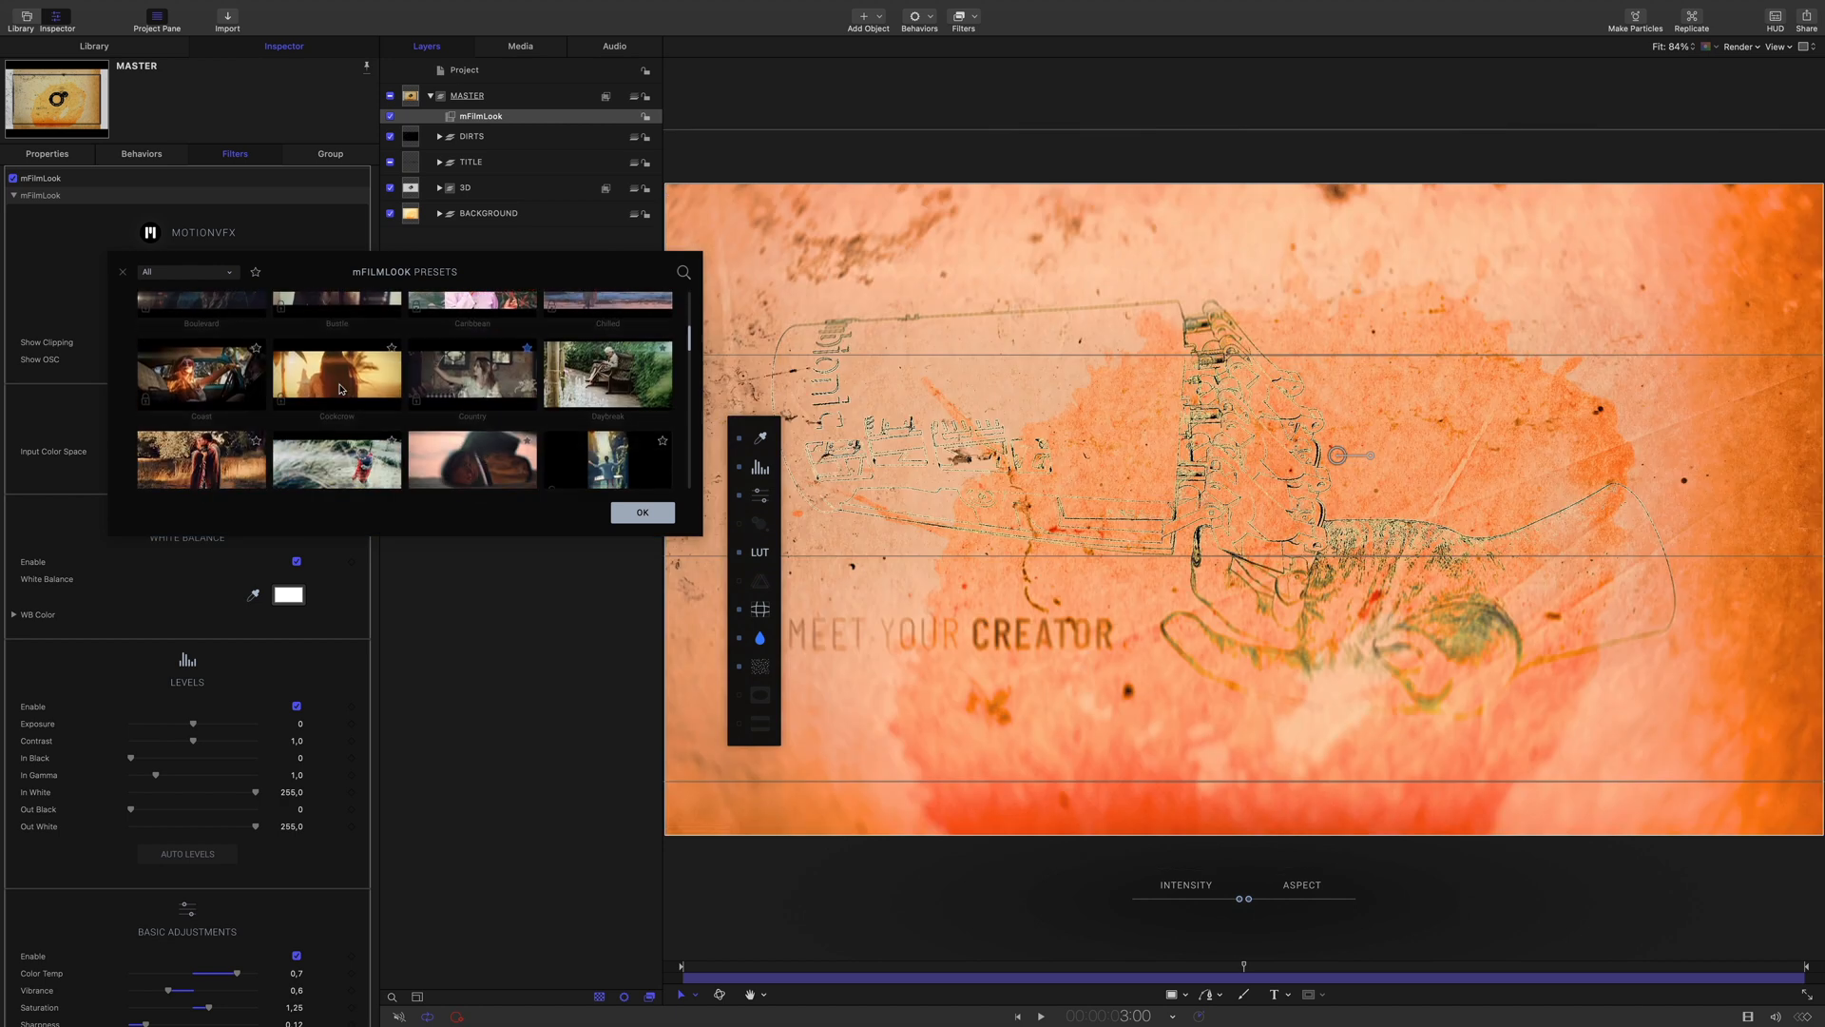
pyautogui.click(471, 458)
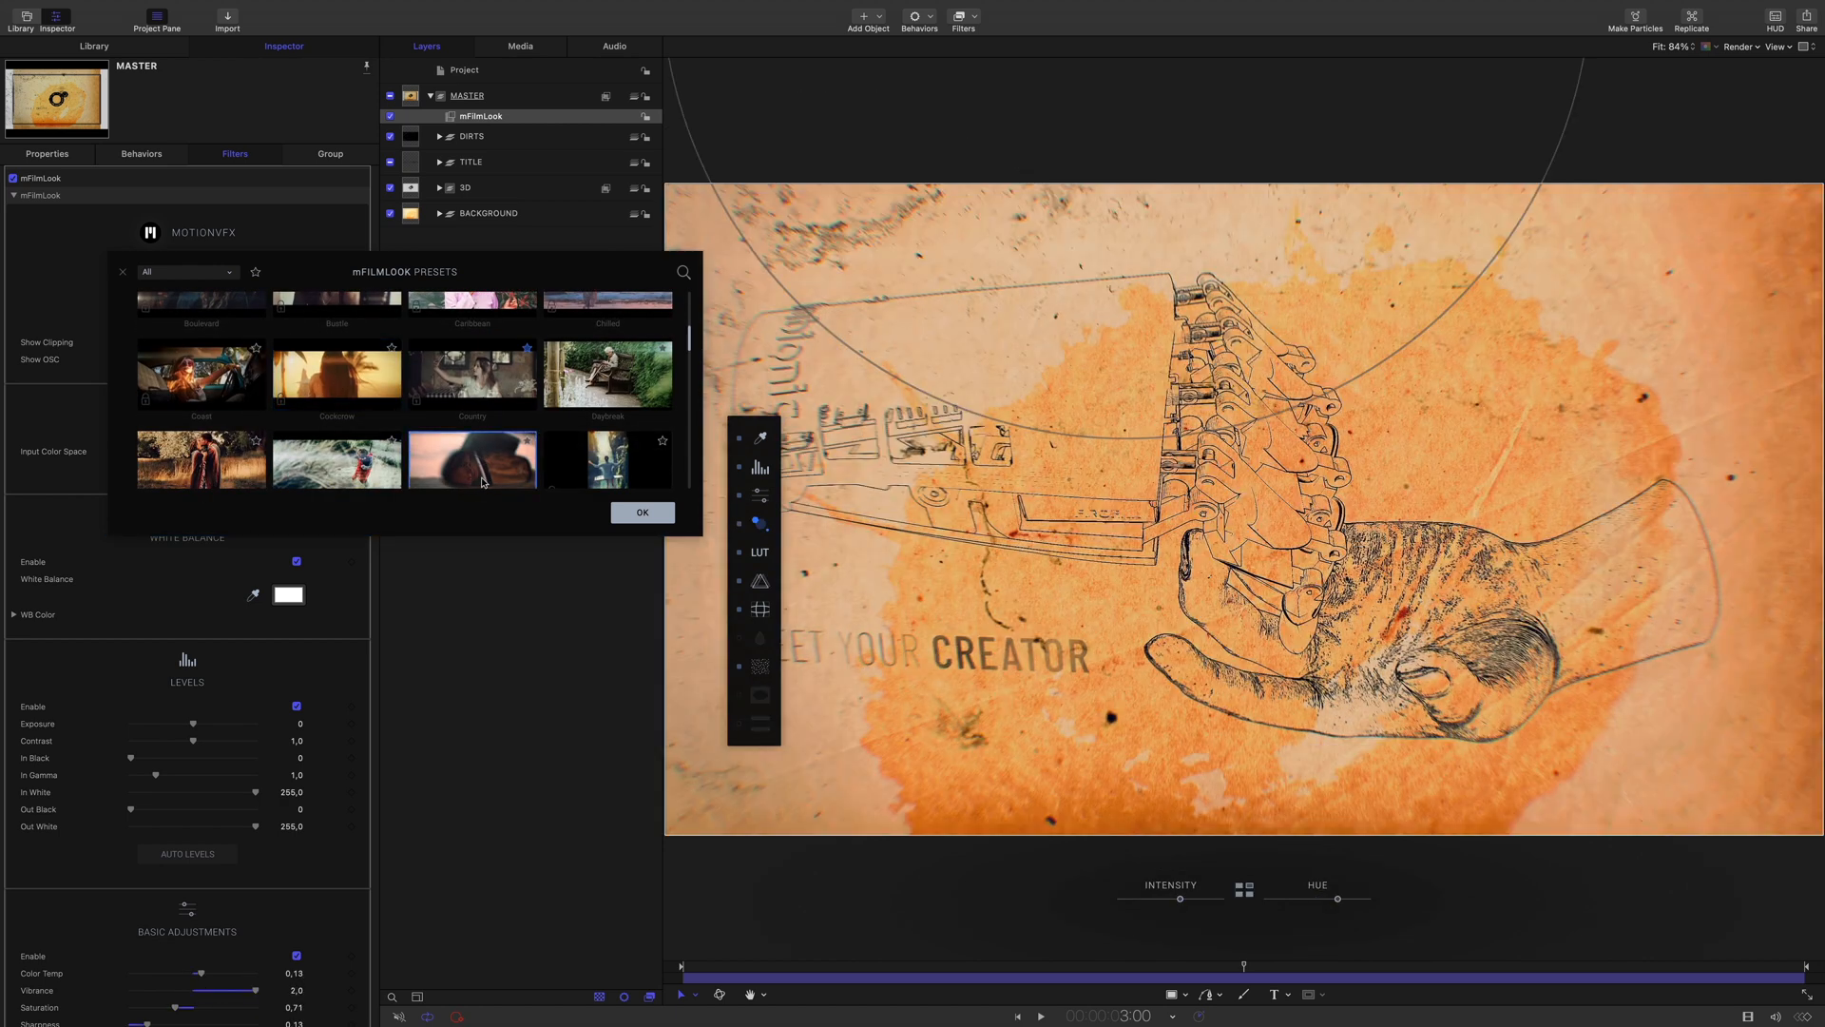
pyautogui.scroll(-3)
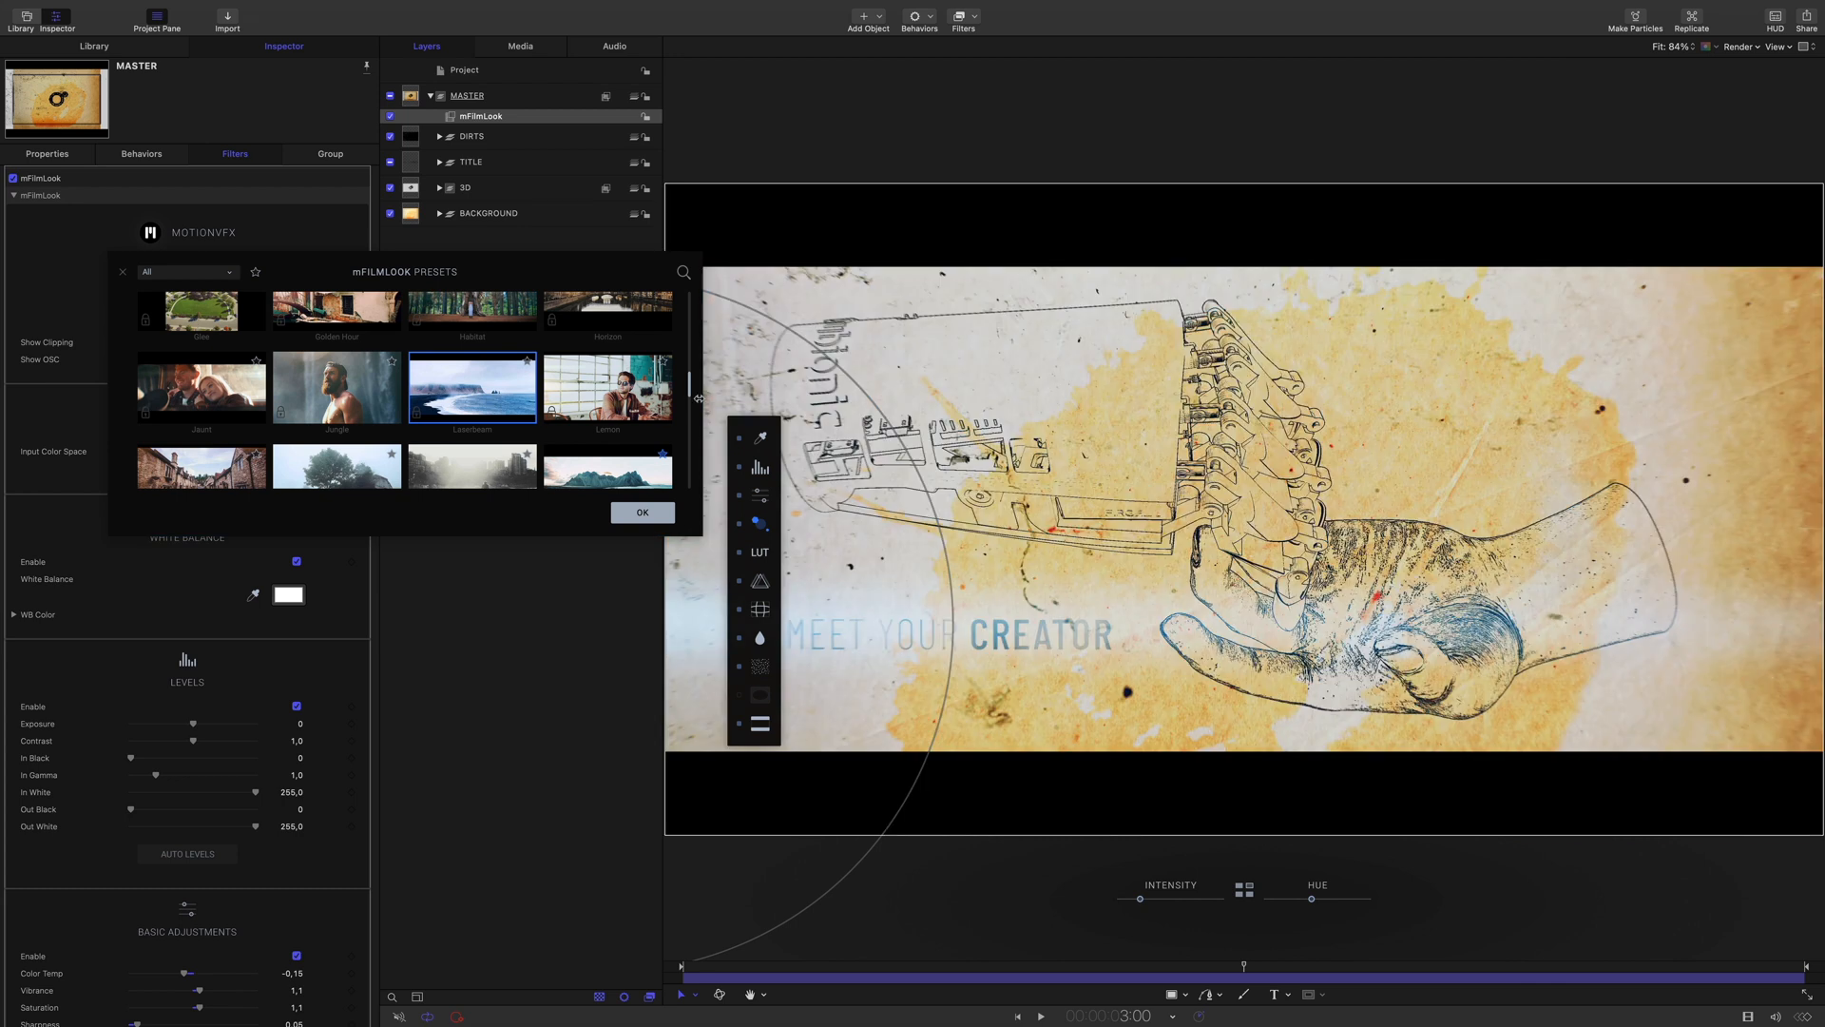
pyautogui.click(641, 514)
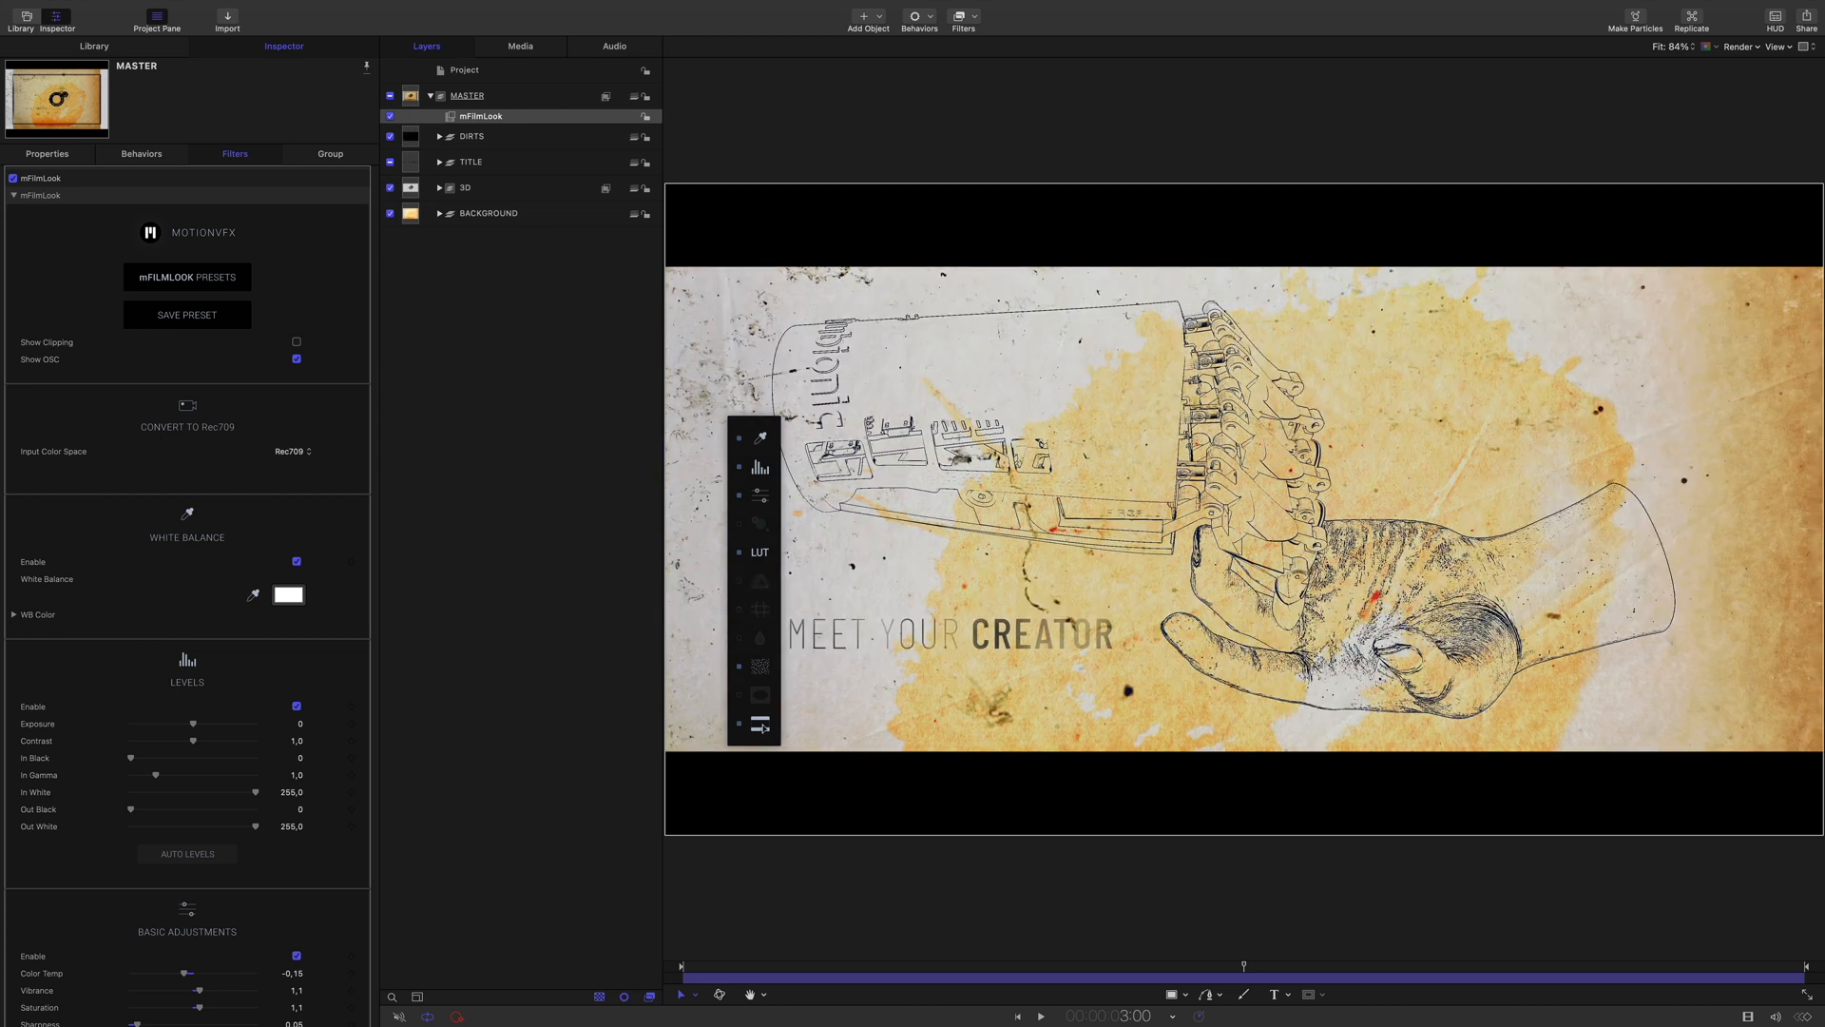
pyautogui.scroll(-3)
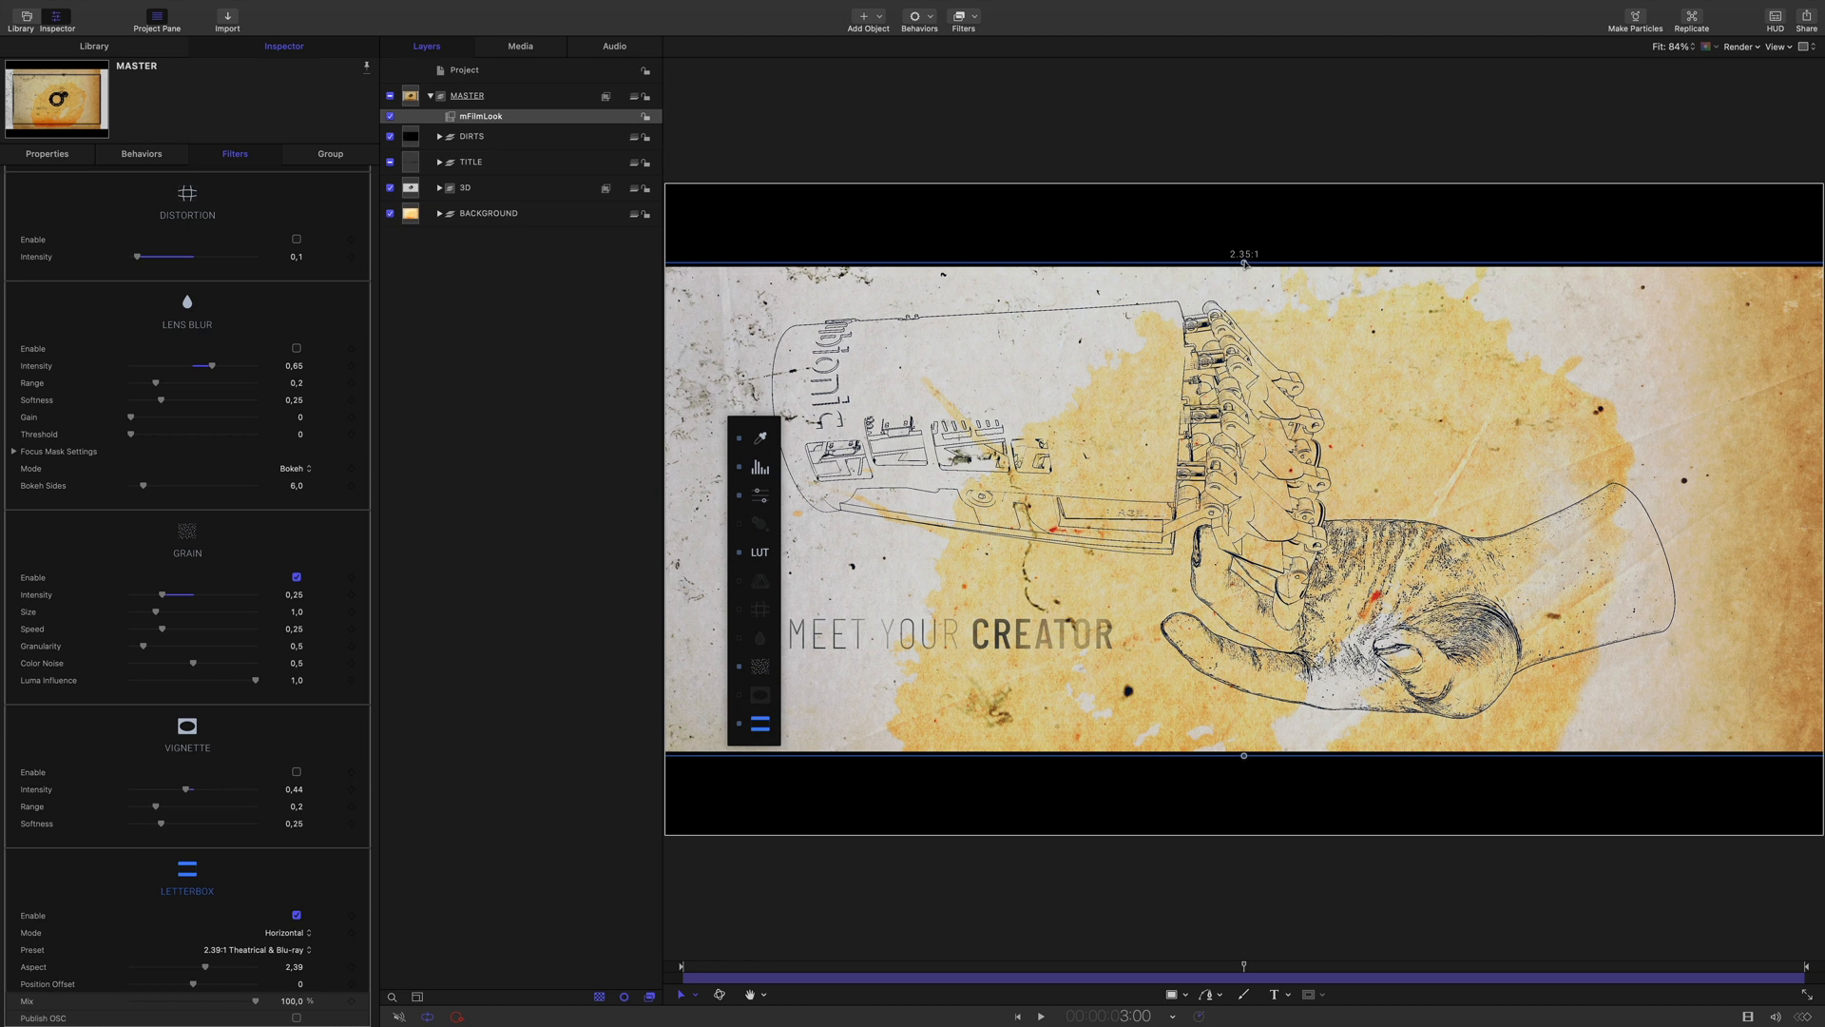
# Switch to the chess example project with Steeping_01 over old paper
pyautogui.click(492, 95)
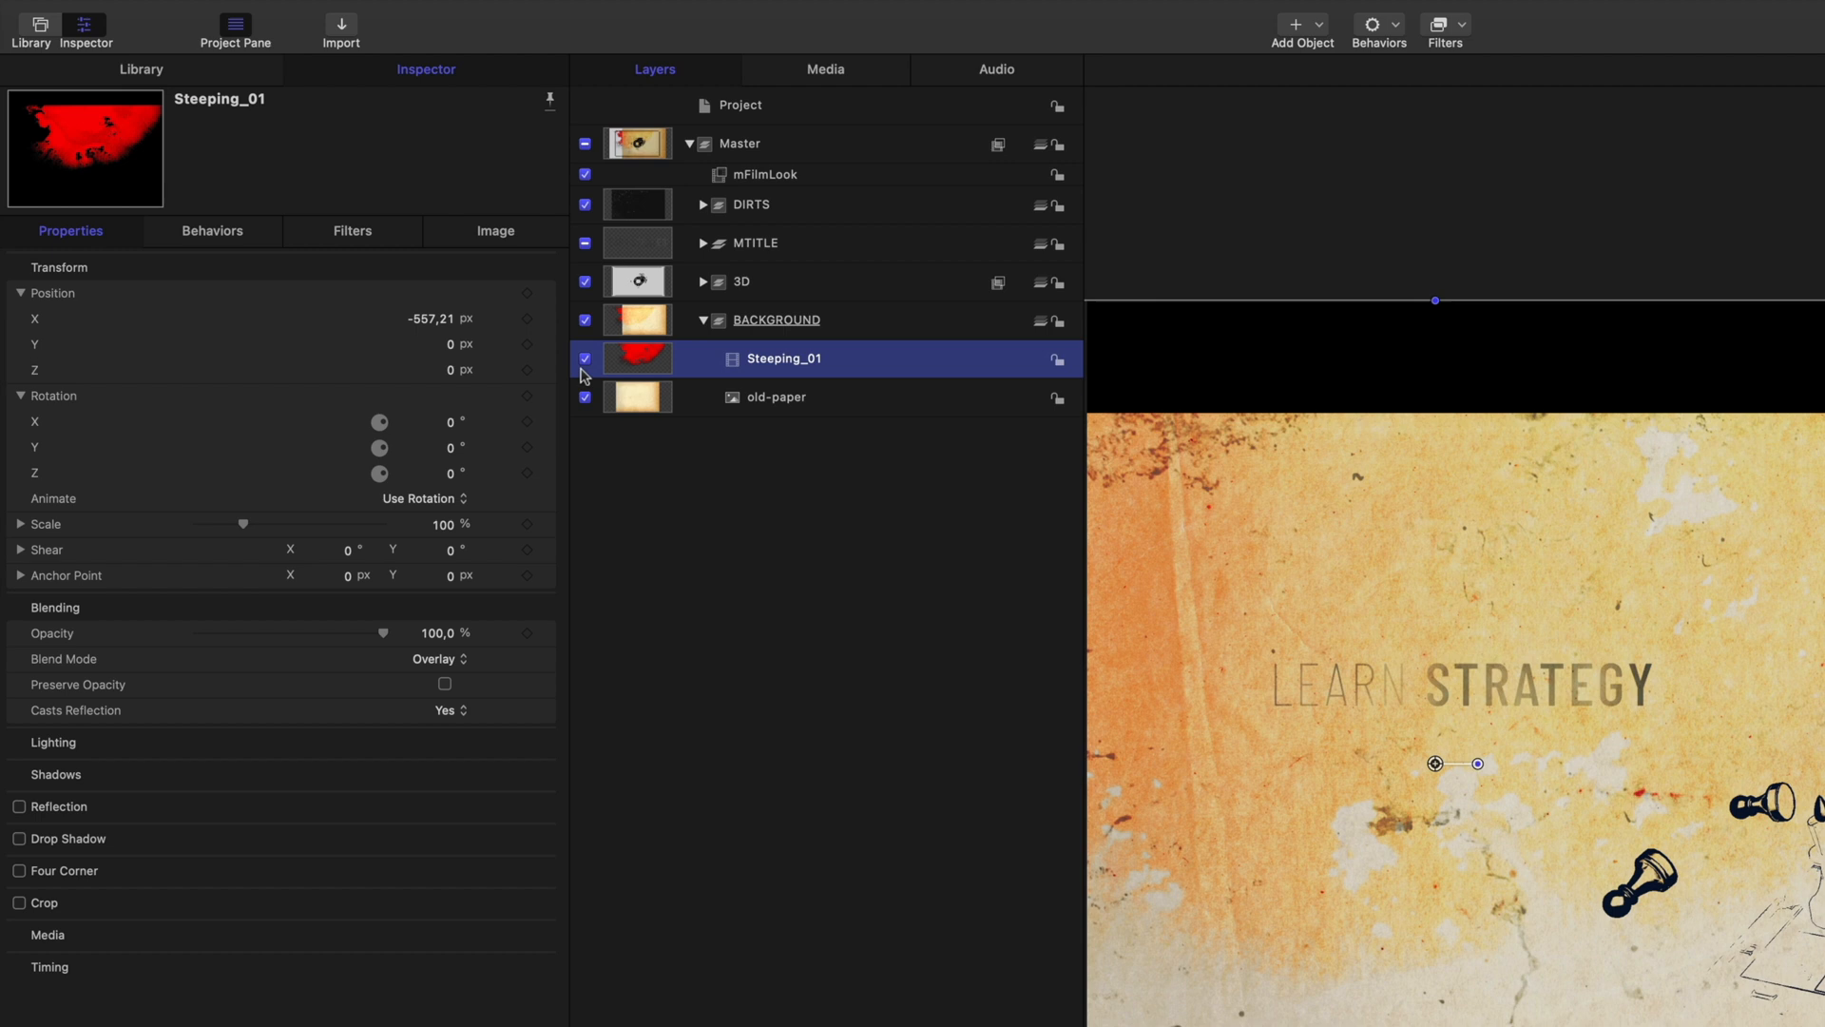
# Reveal the 3D group's CHESS MO2 contents and select its mO2 model layer
pyautogui.click(585, 359)
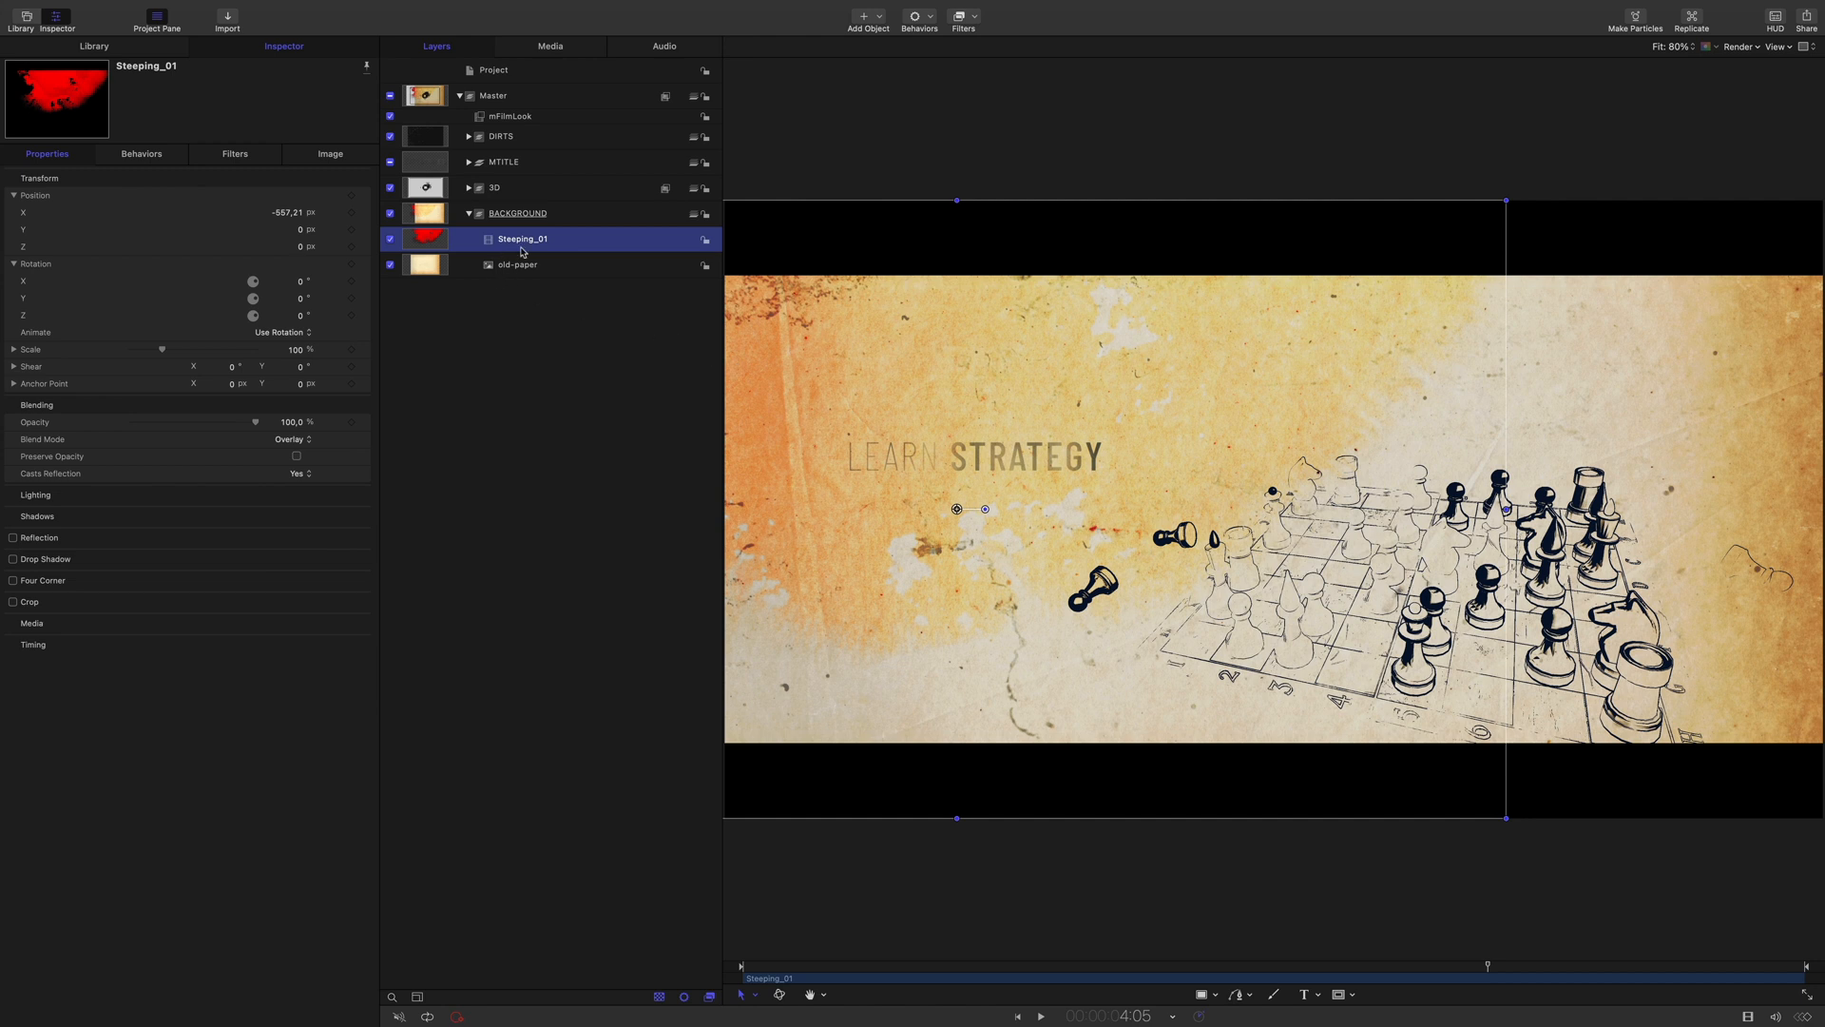
pyautogui.moveTo(489, 224)
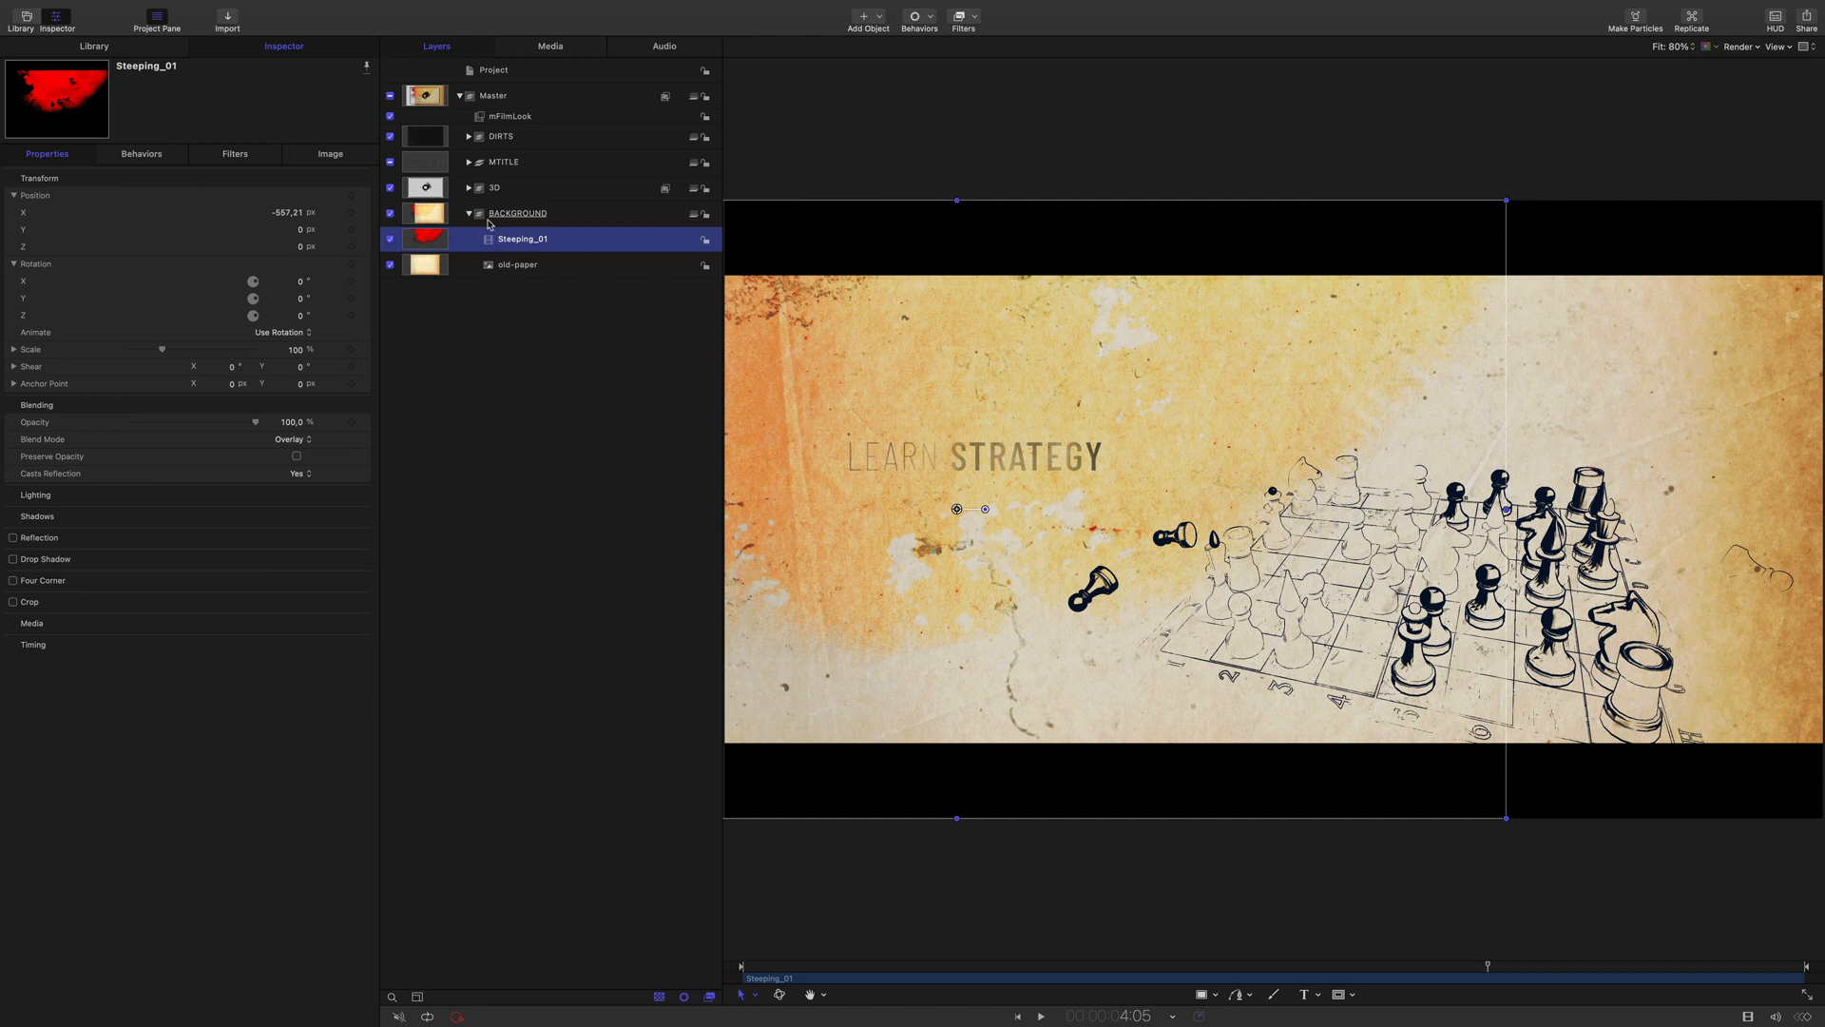
pyautogui.click(468, 212)
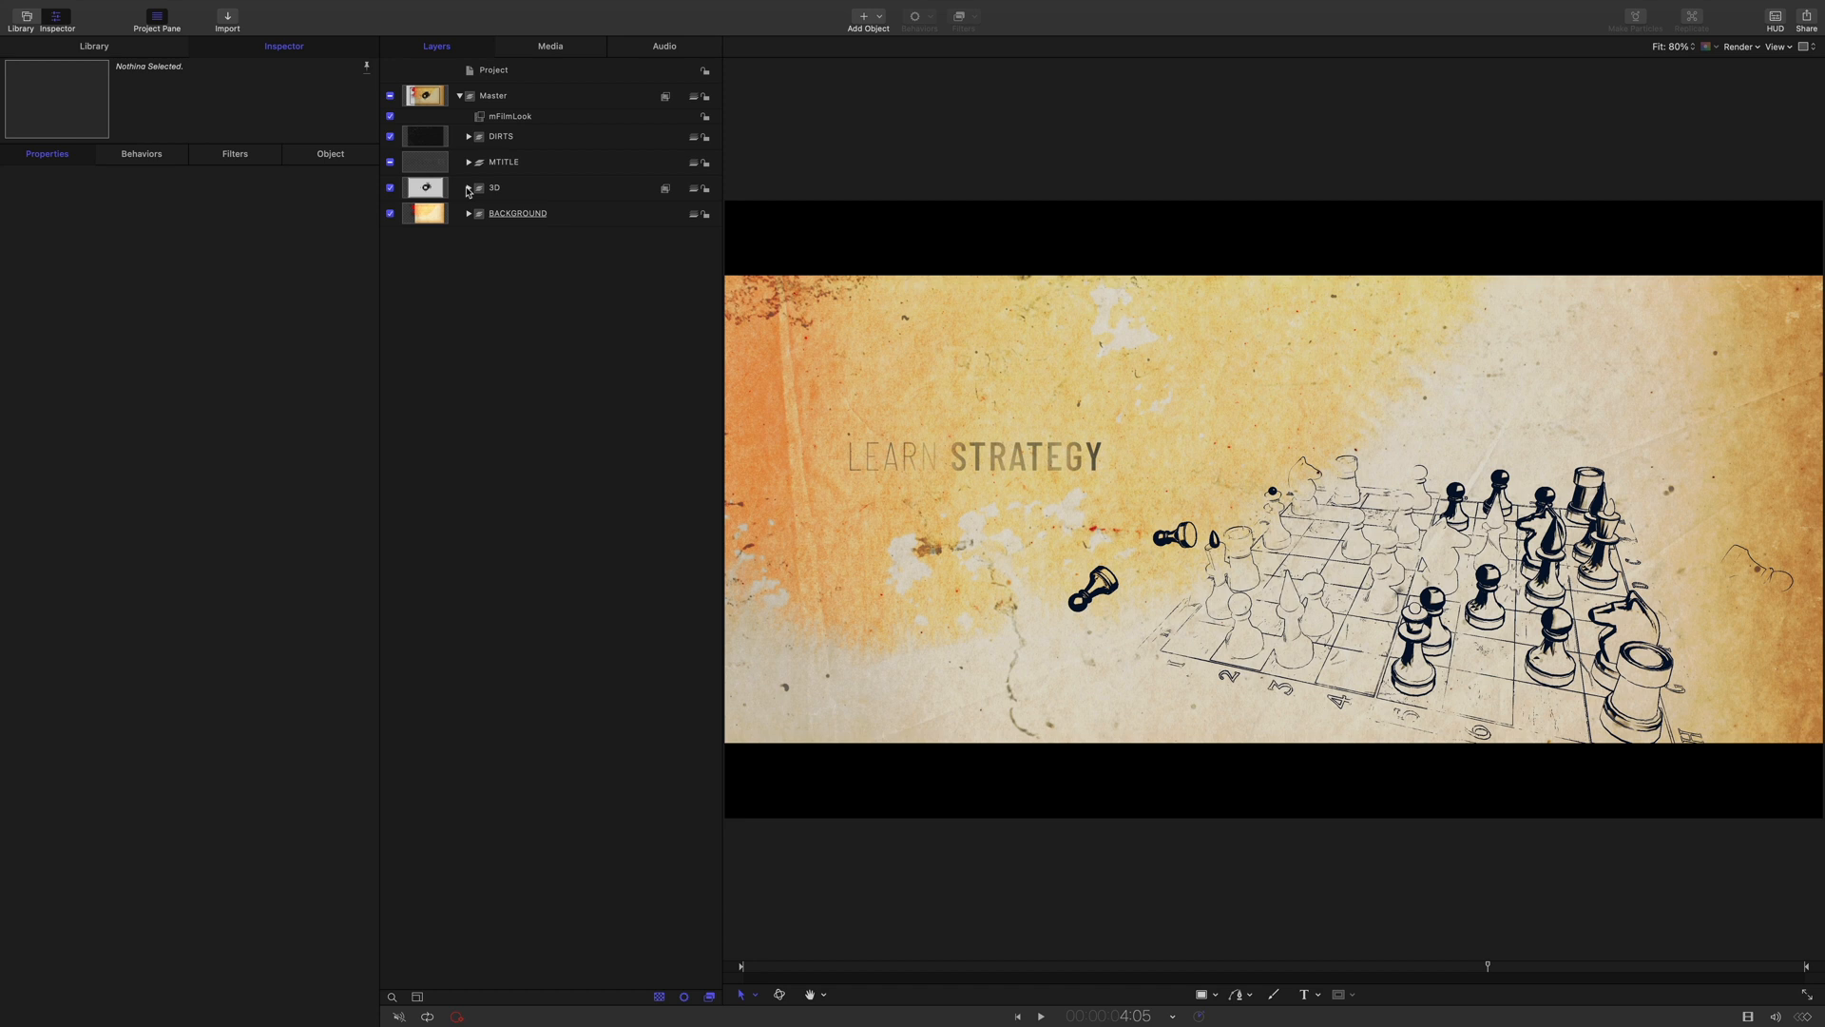
pyautogui.click(467, 188)
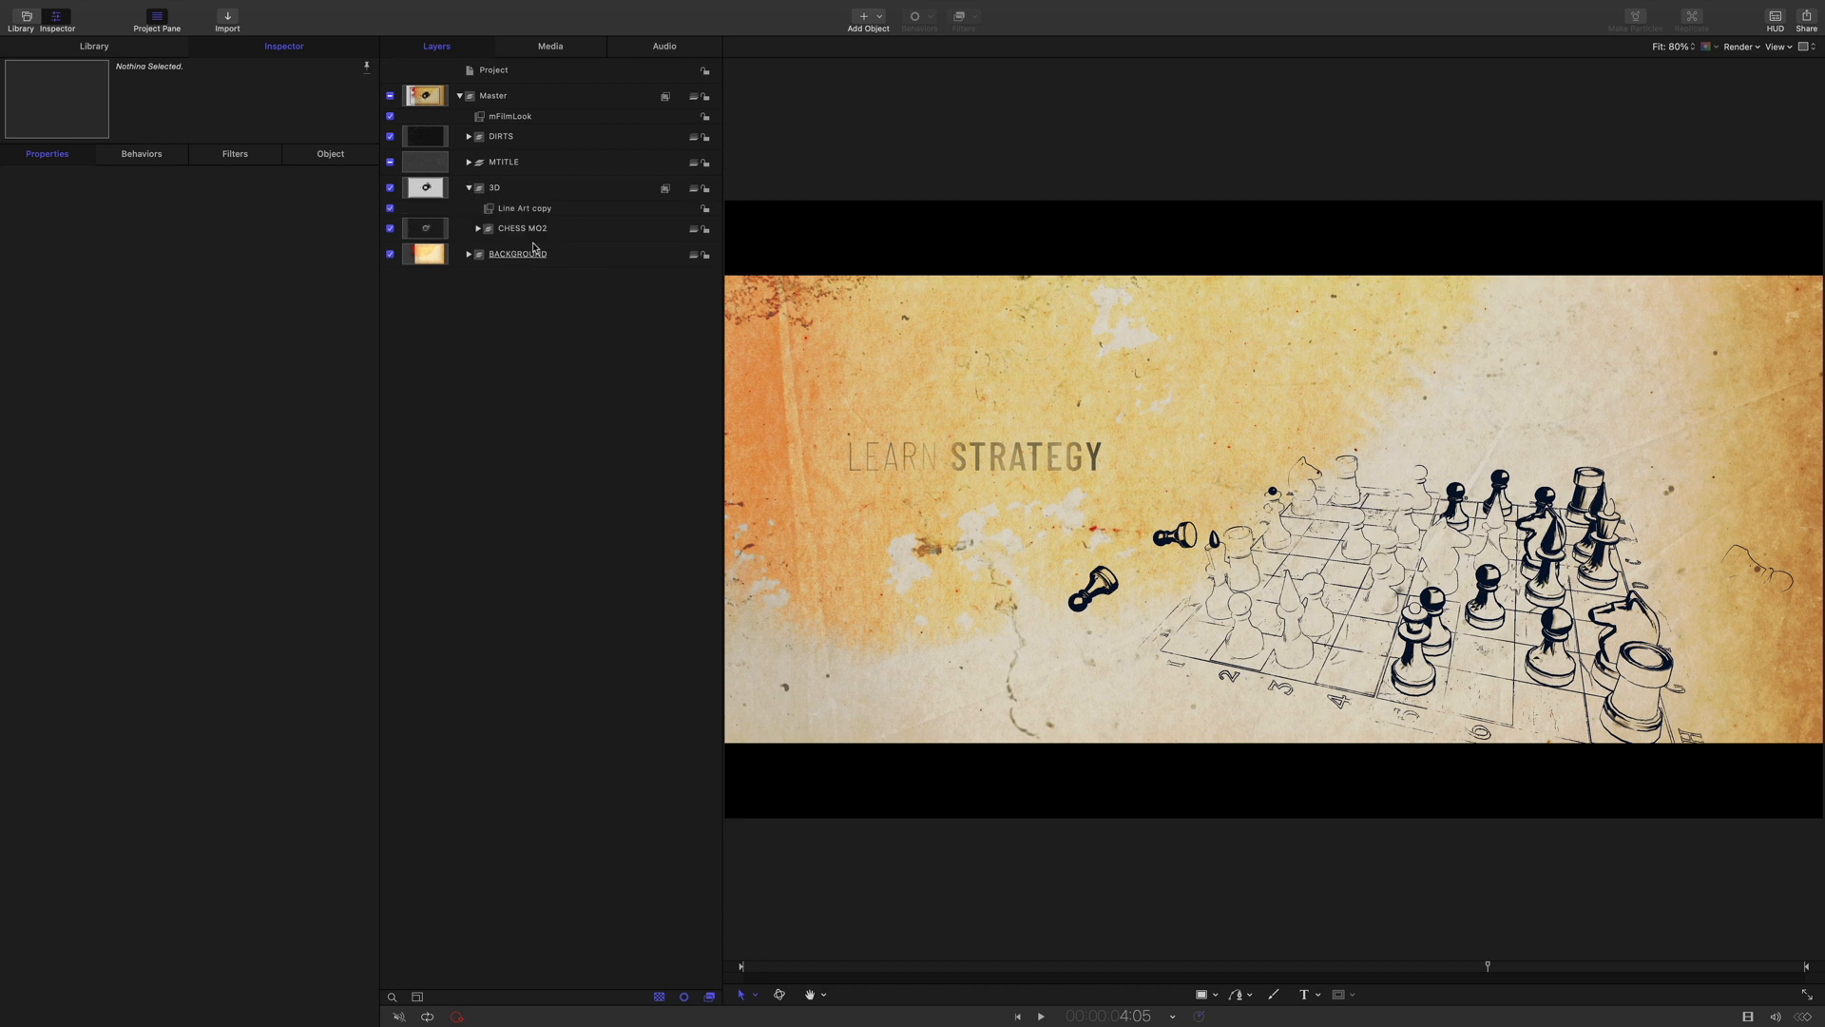
pyautogui.click(475, 229)
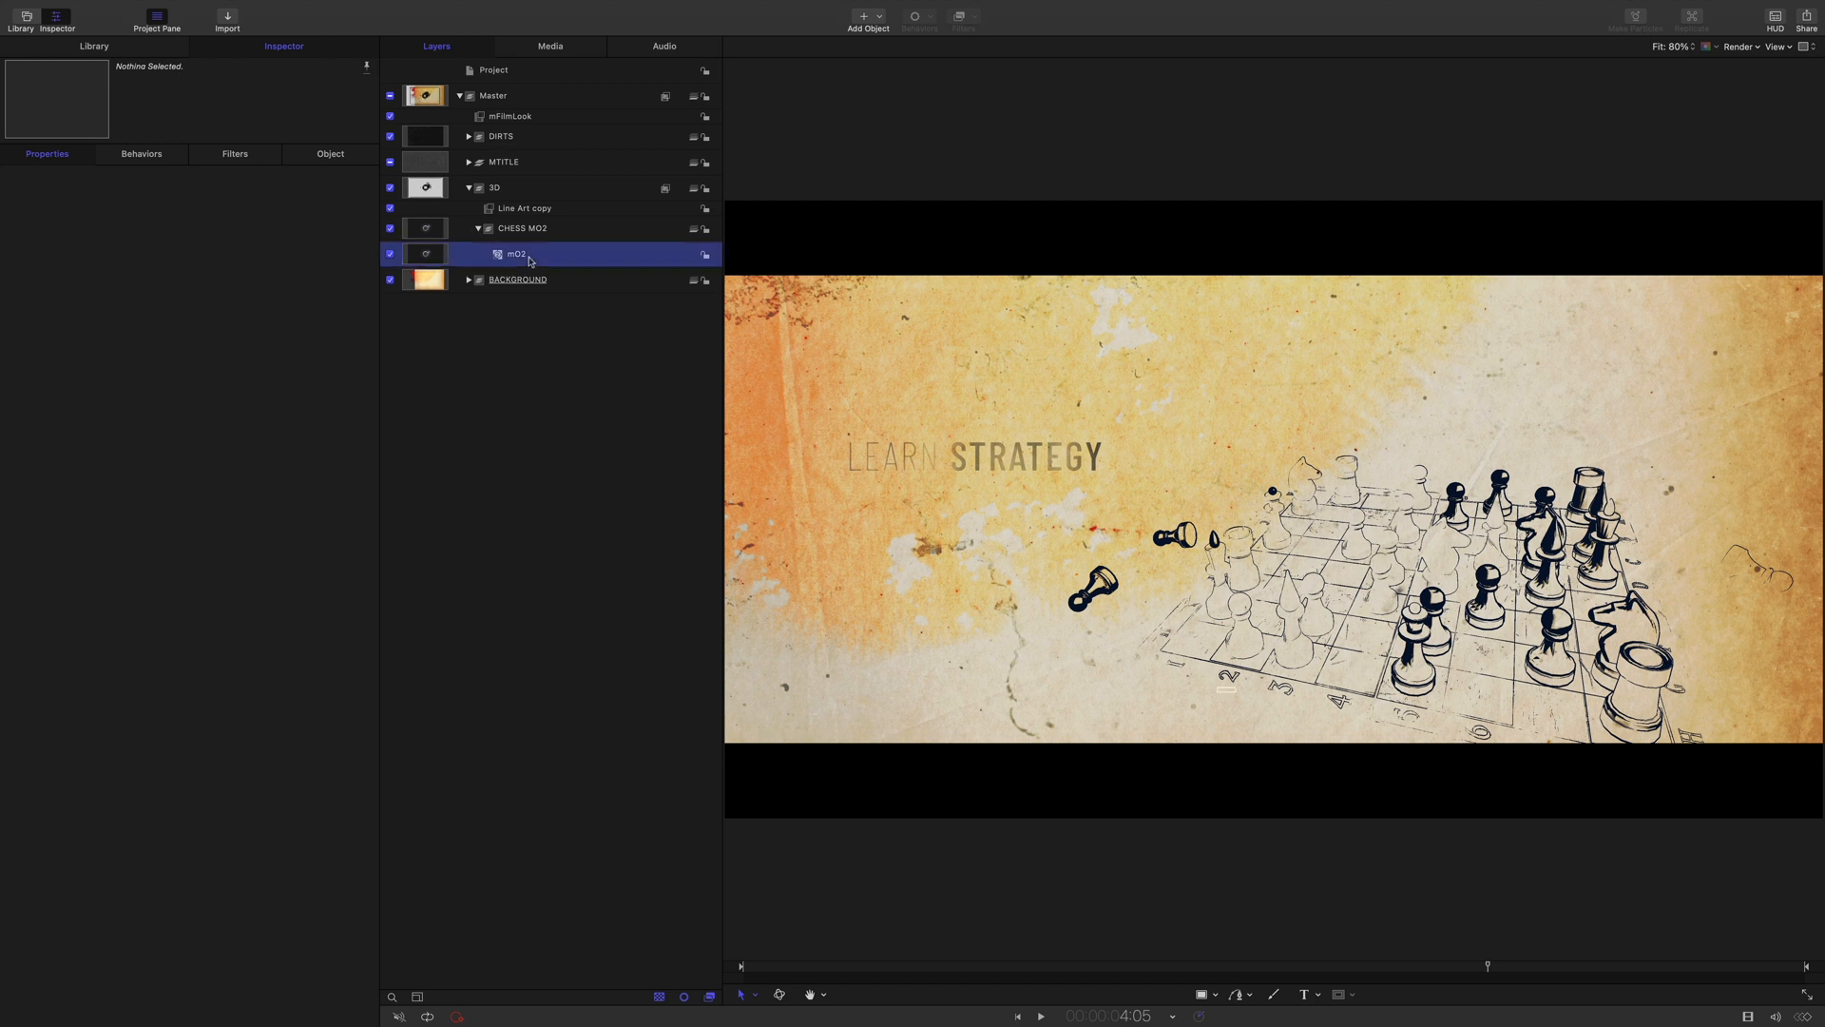
pyautogui.click(515, 252)
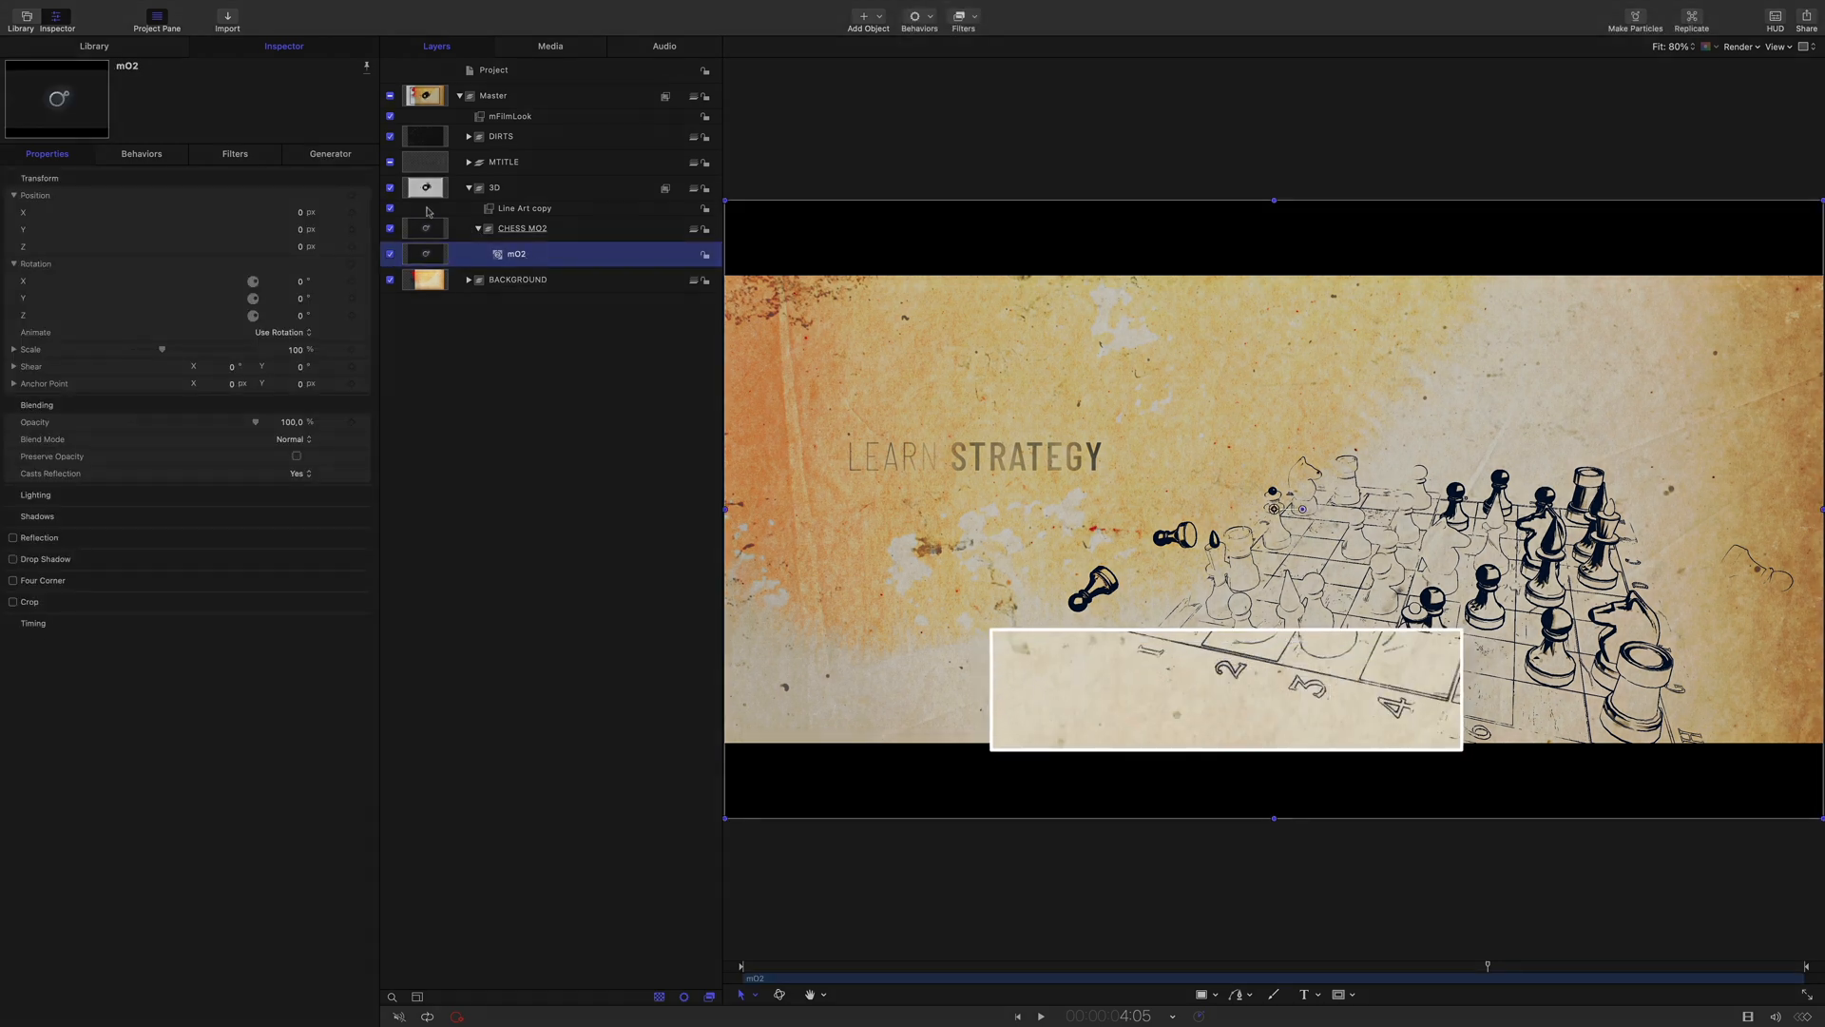
# Compare the chess model with its Line Art layer hidden and shown, then bring up mO2's scene settings
pyautogui.click(390, 209)
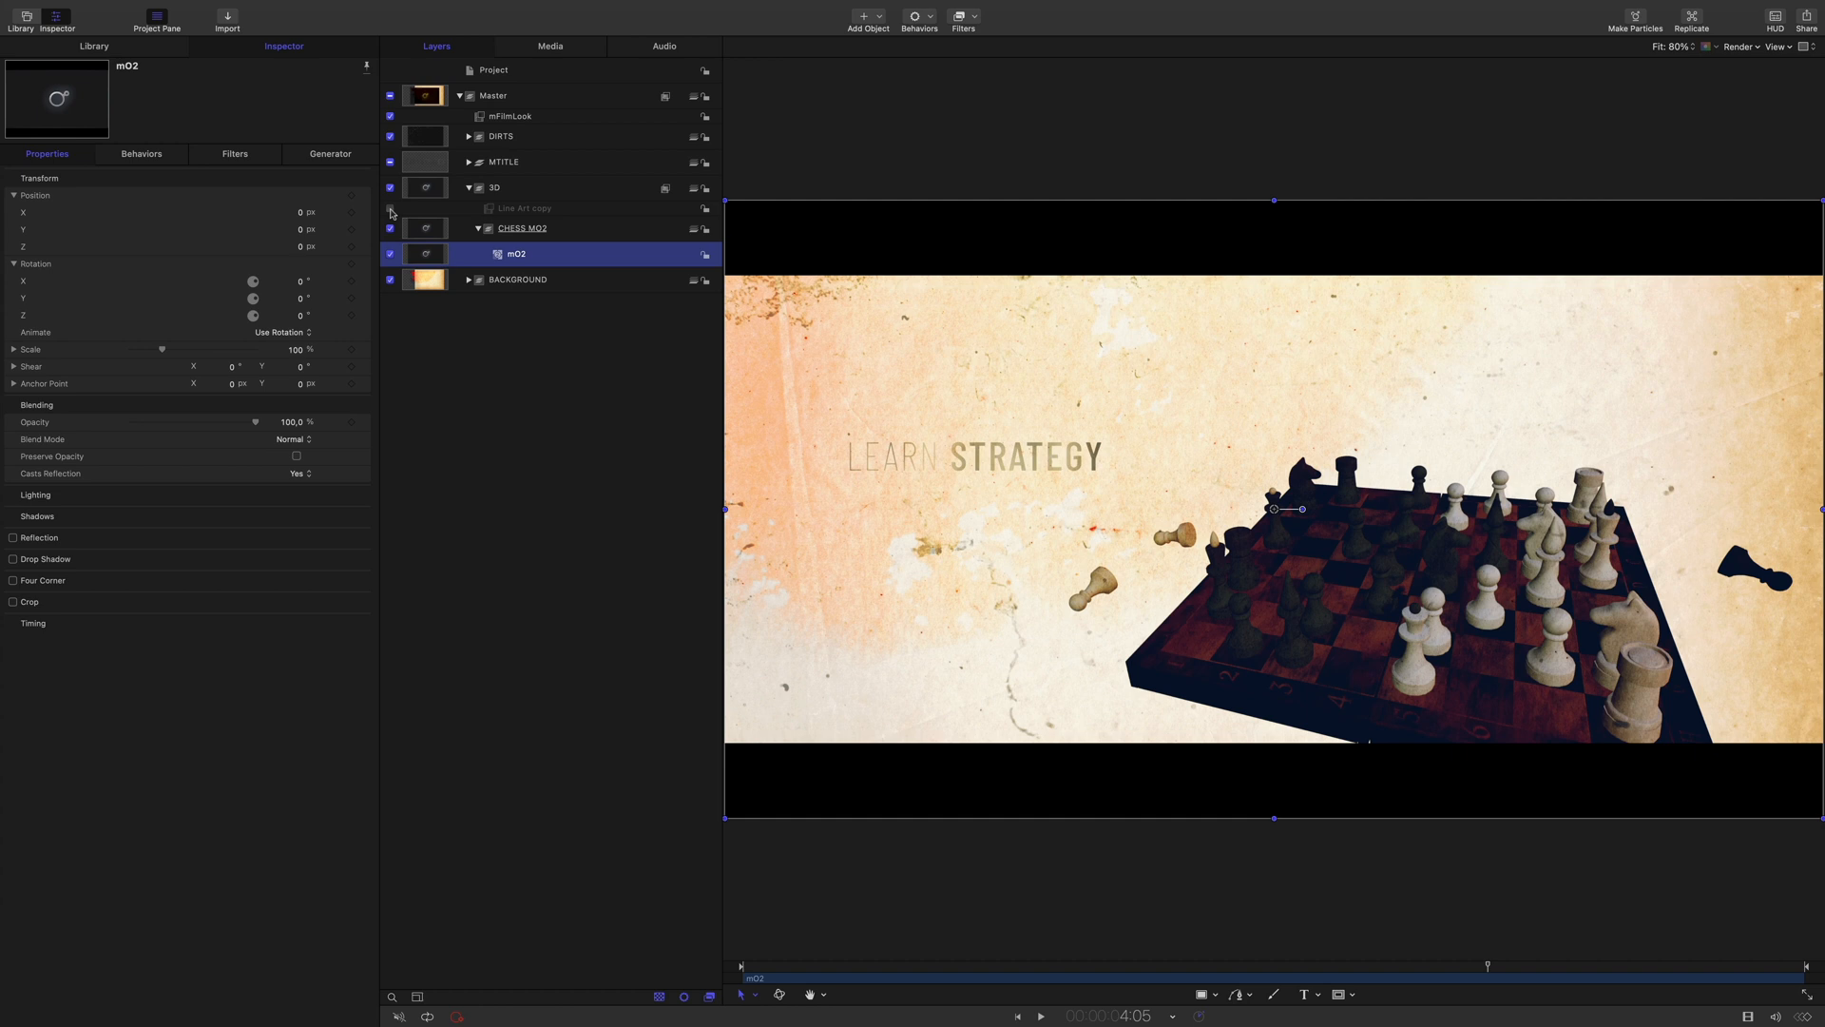
pyautogui.click(390, 209)
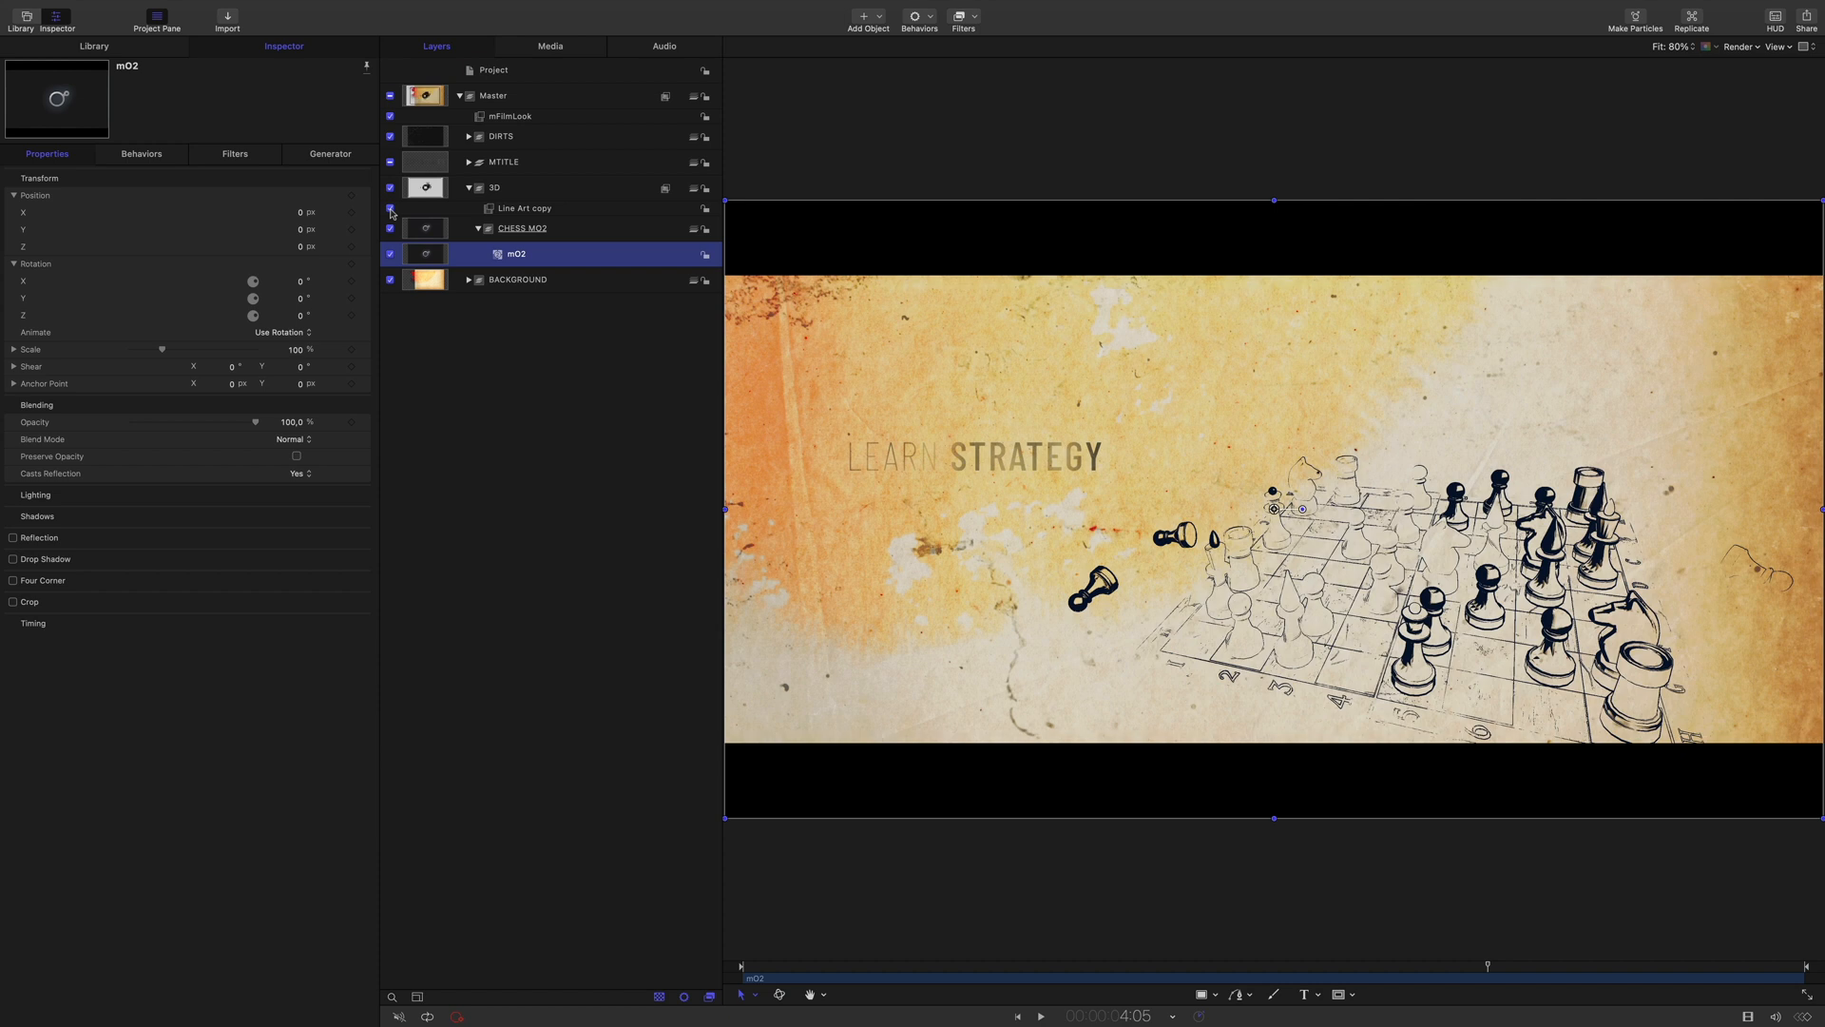
pyautogui.moveTo(402, 224)
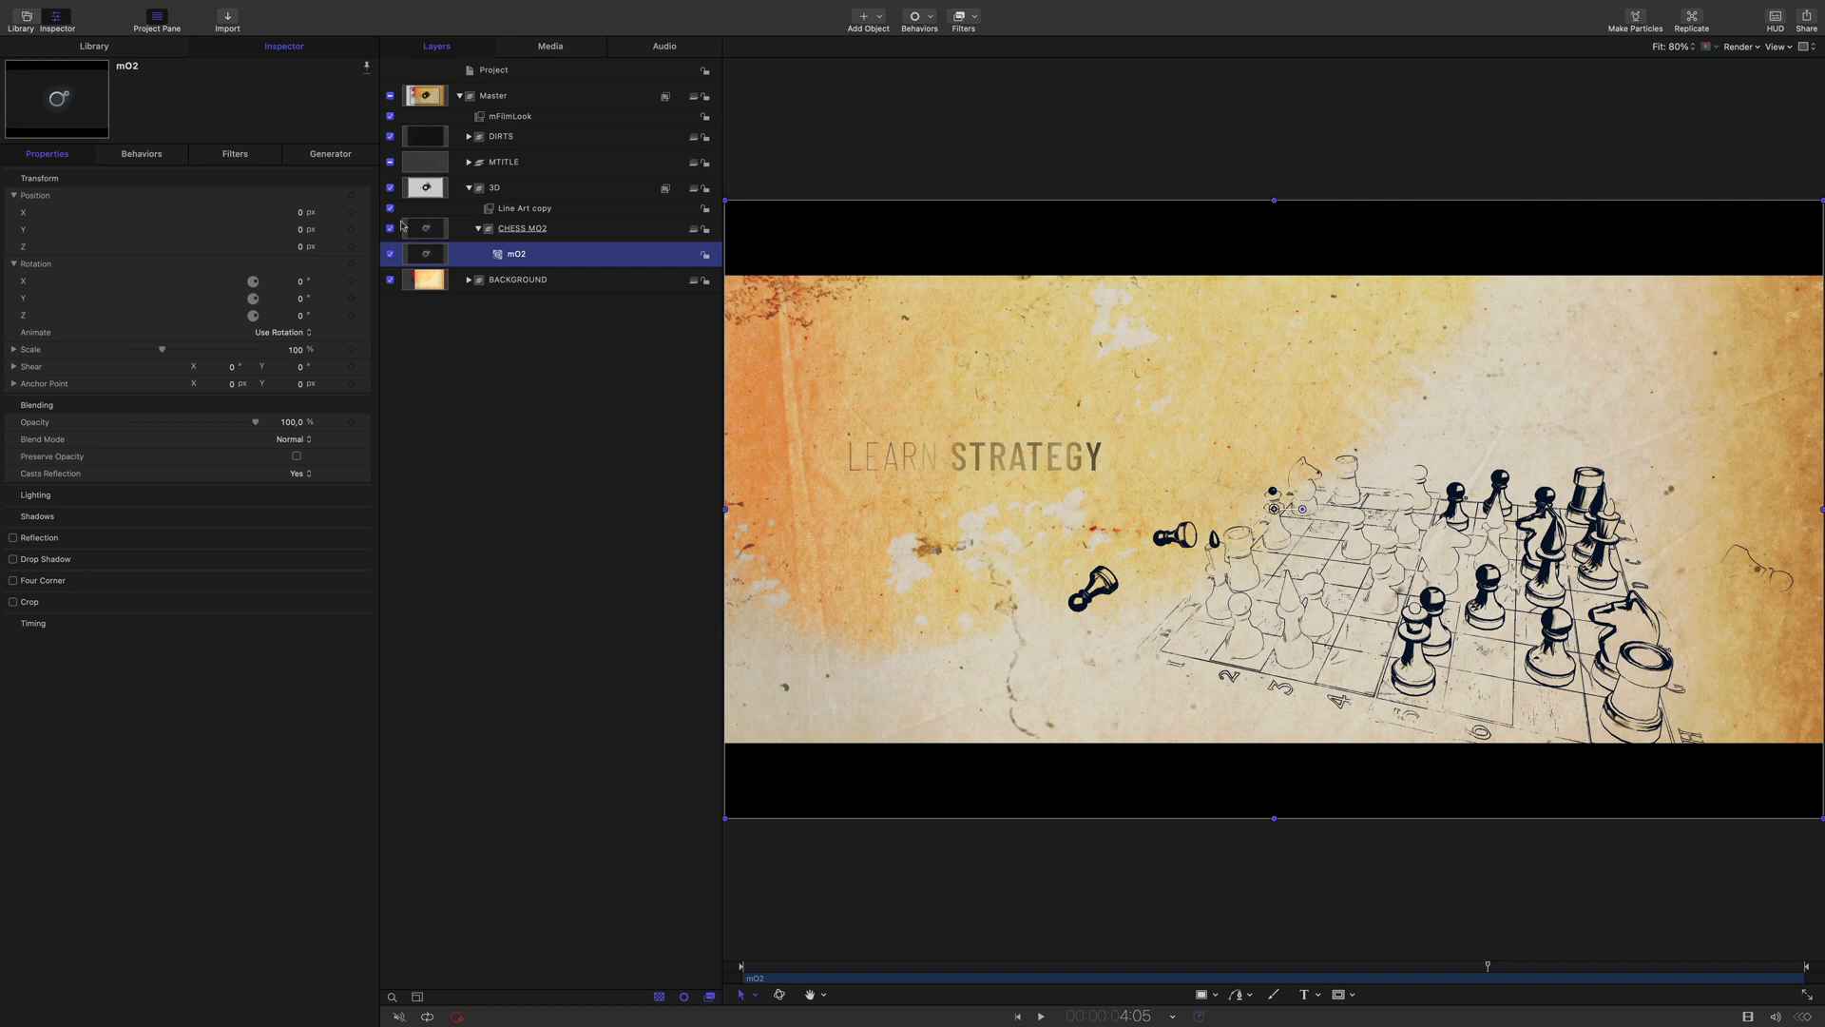
pyautogui.click(329, 154)
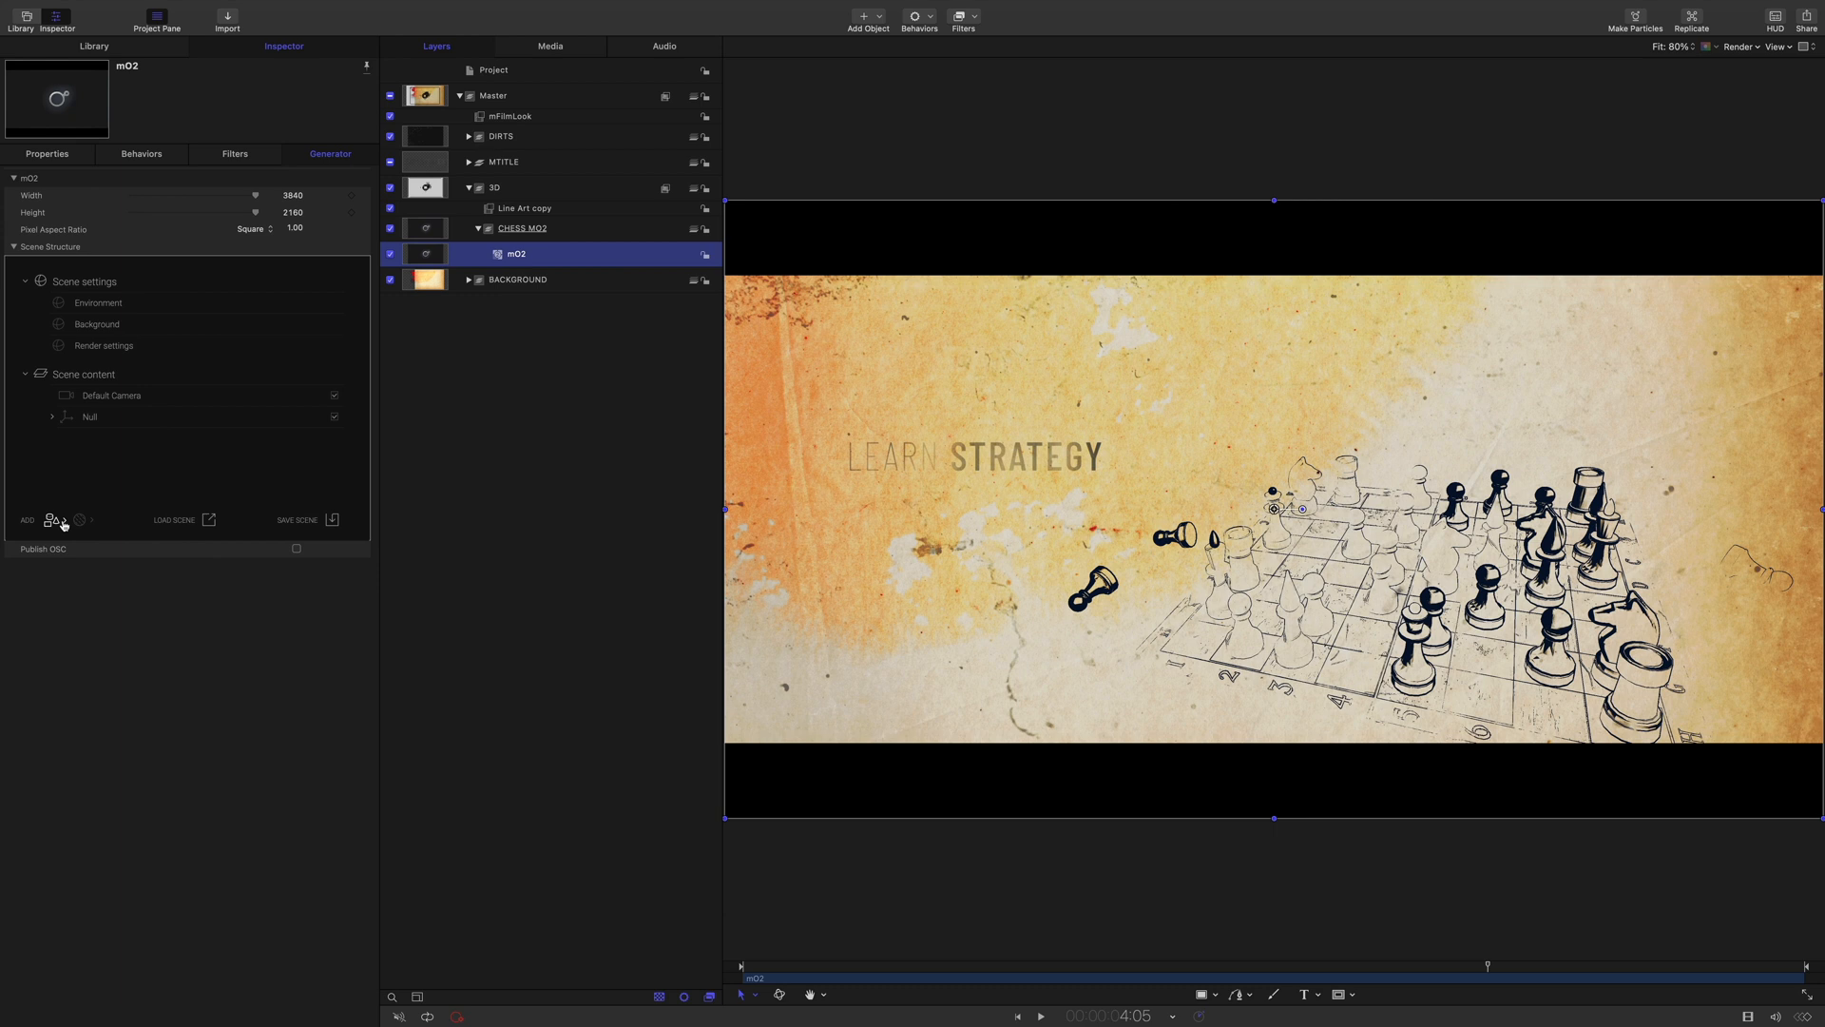
# Add two lights to the mO2 scene structure and position them around the board
pyautogui.click(25, 519)
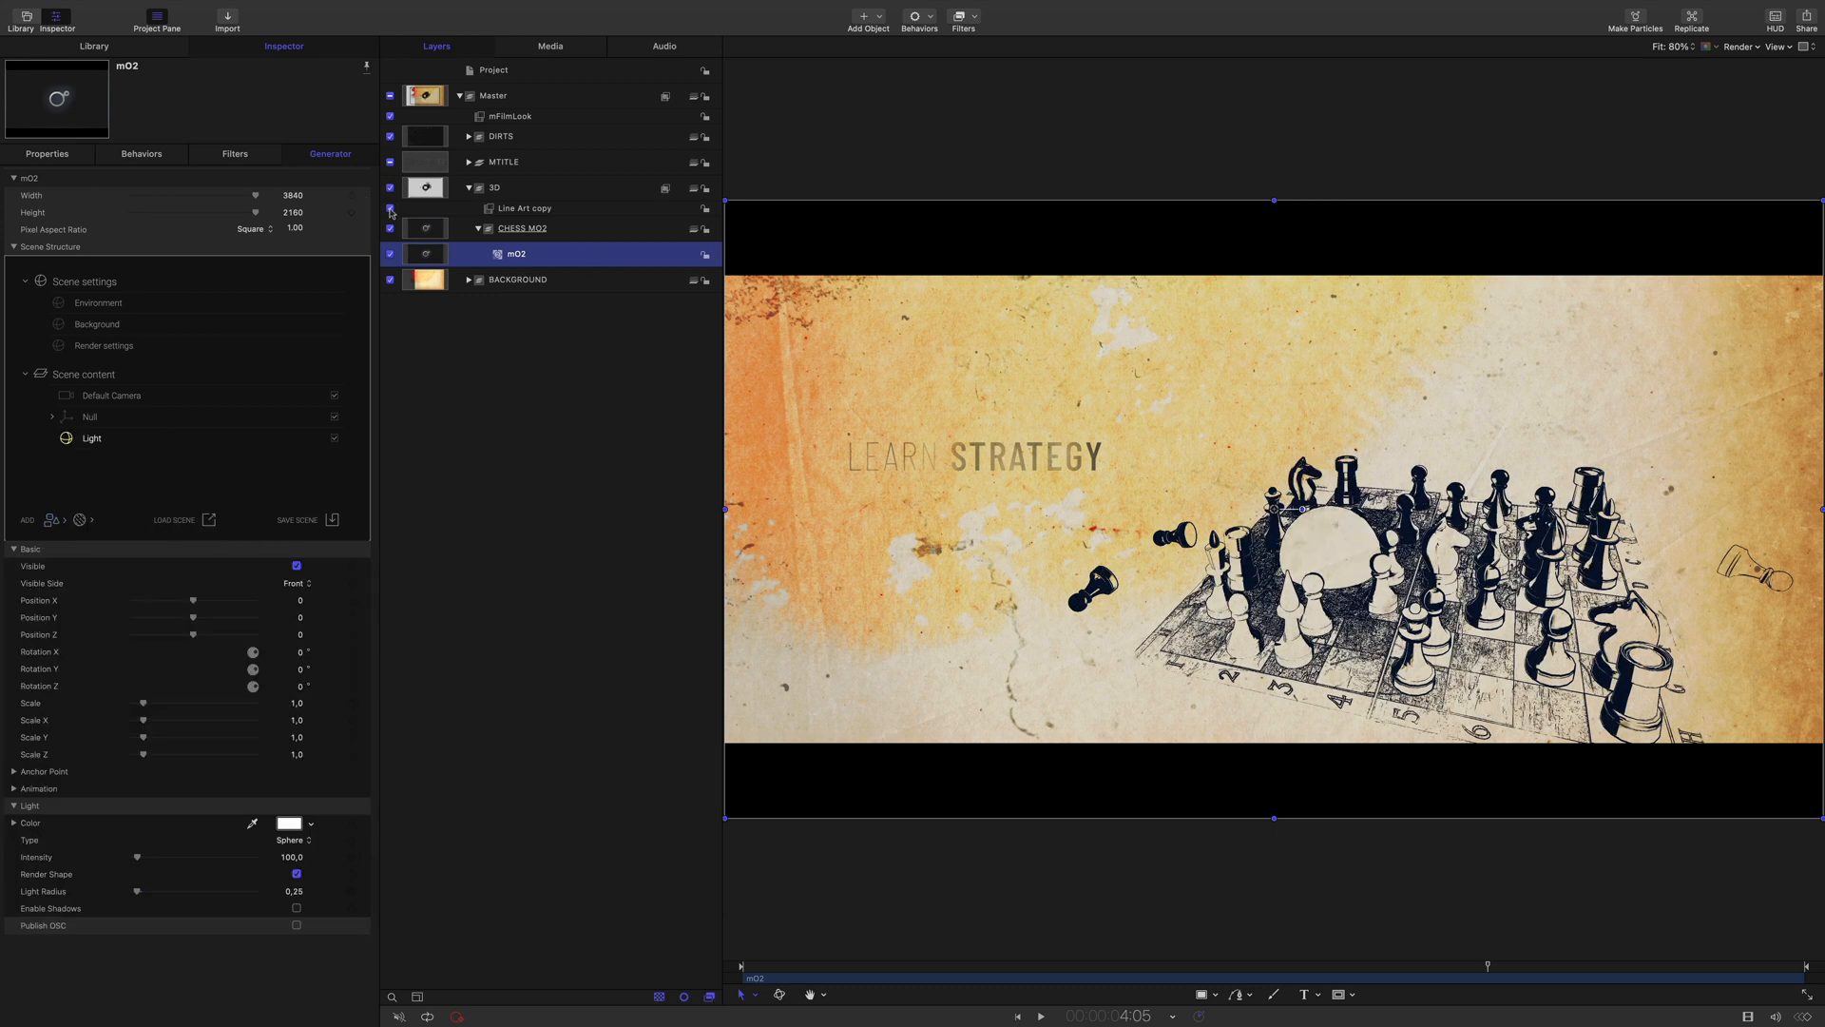
pyautogui.click(103, 346)
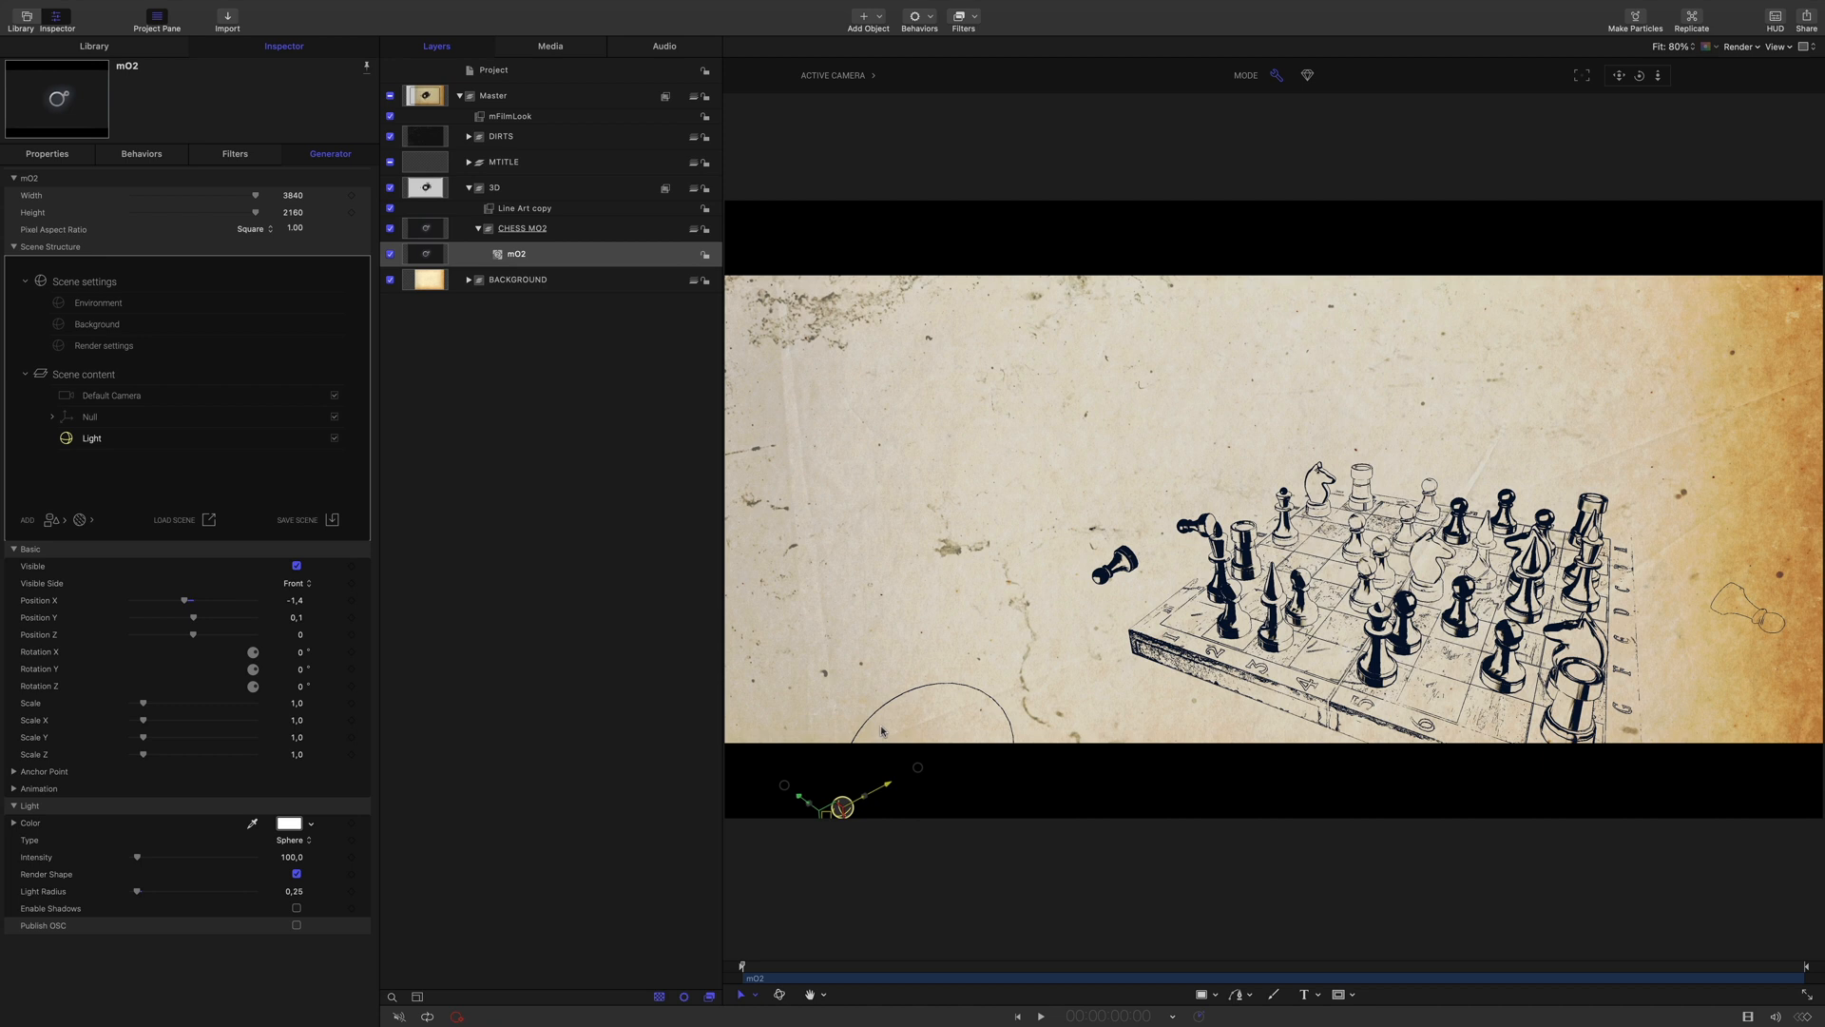
pyautogui.click(25, 519)
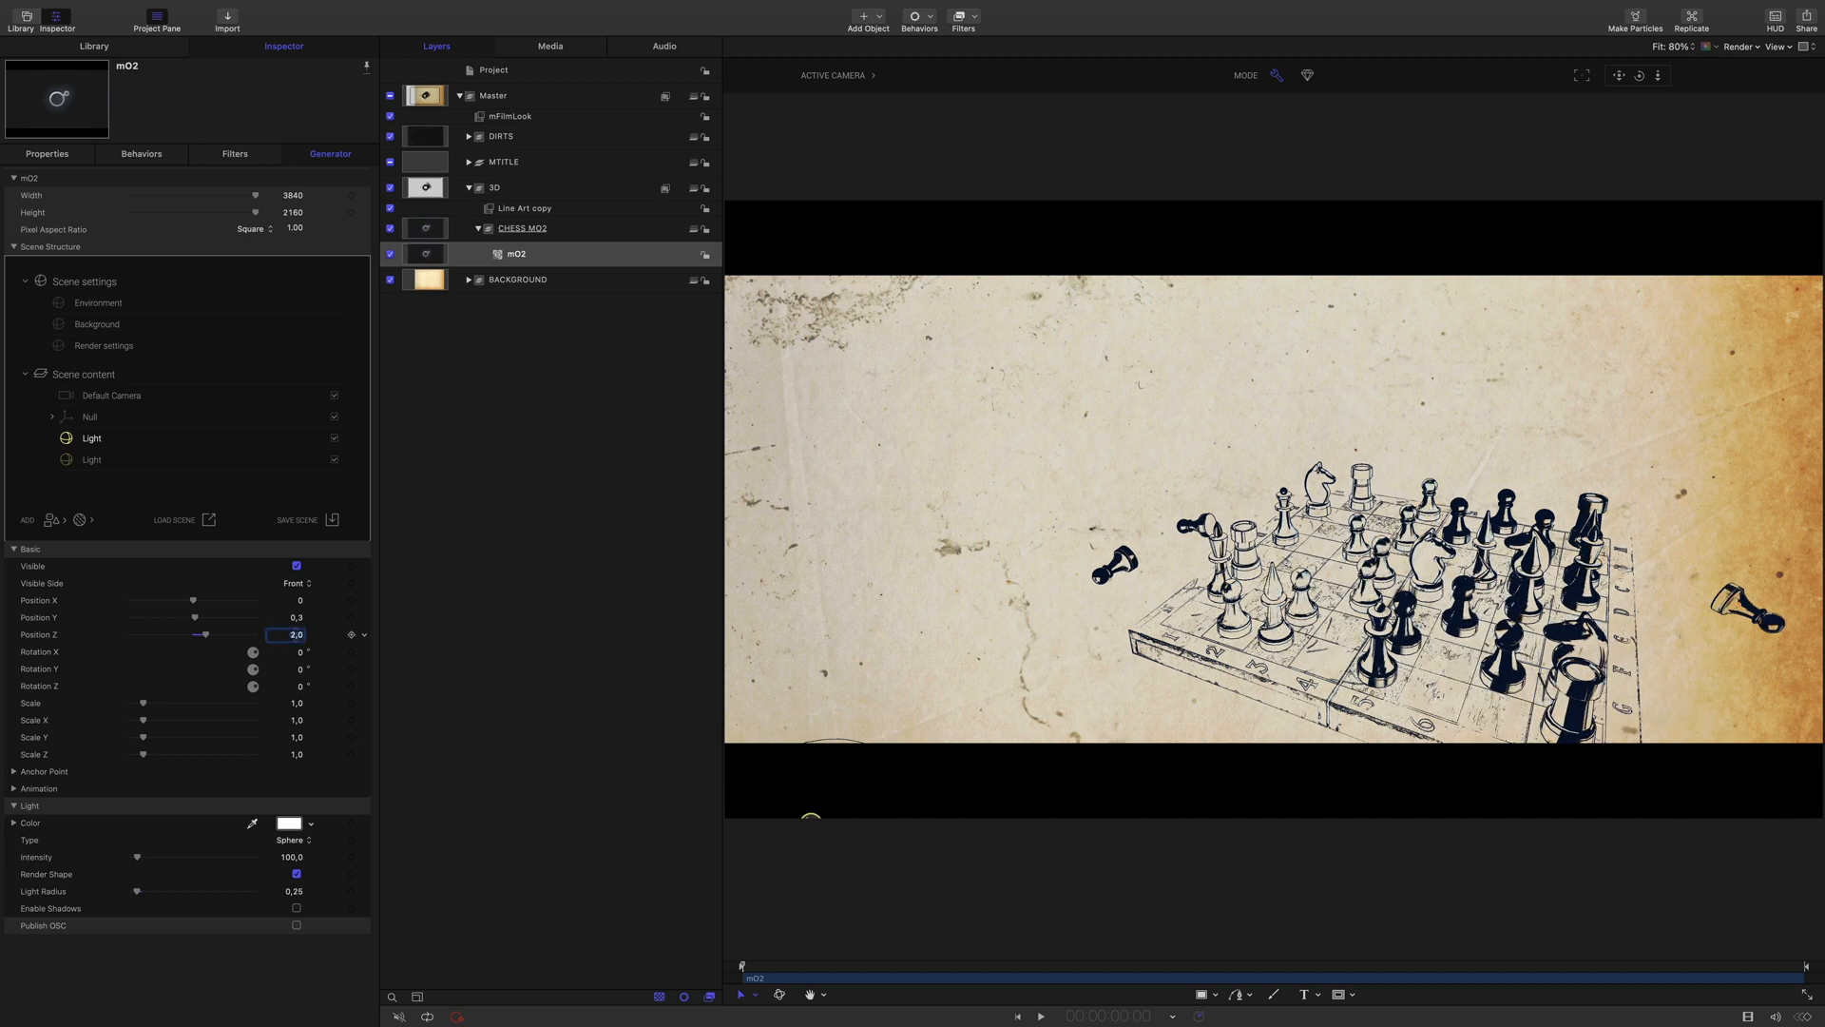
# Set the second light's depth position and compare the lighting with it hidden and shown
pyautogui.click(333, 437)
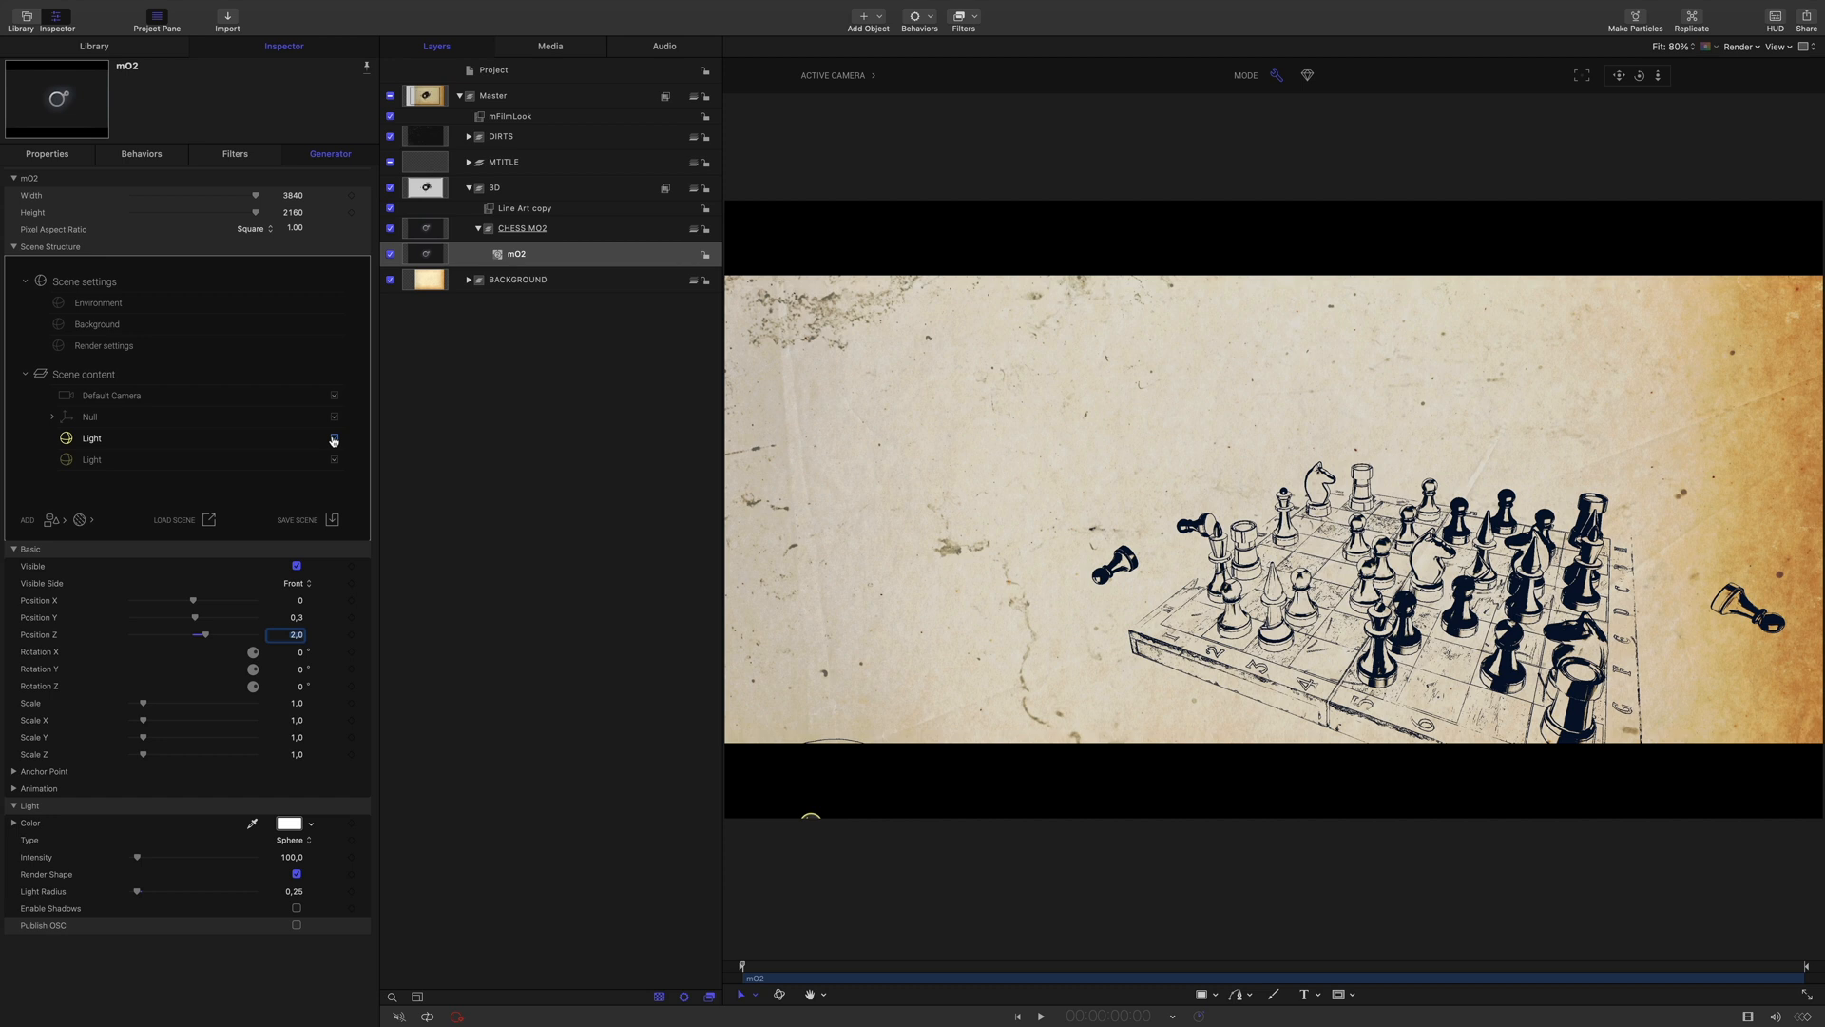
pyautogui.click(333, 439)
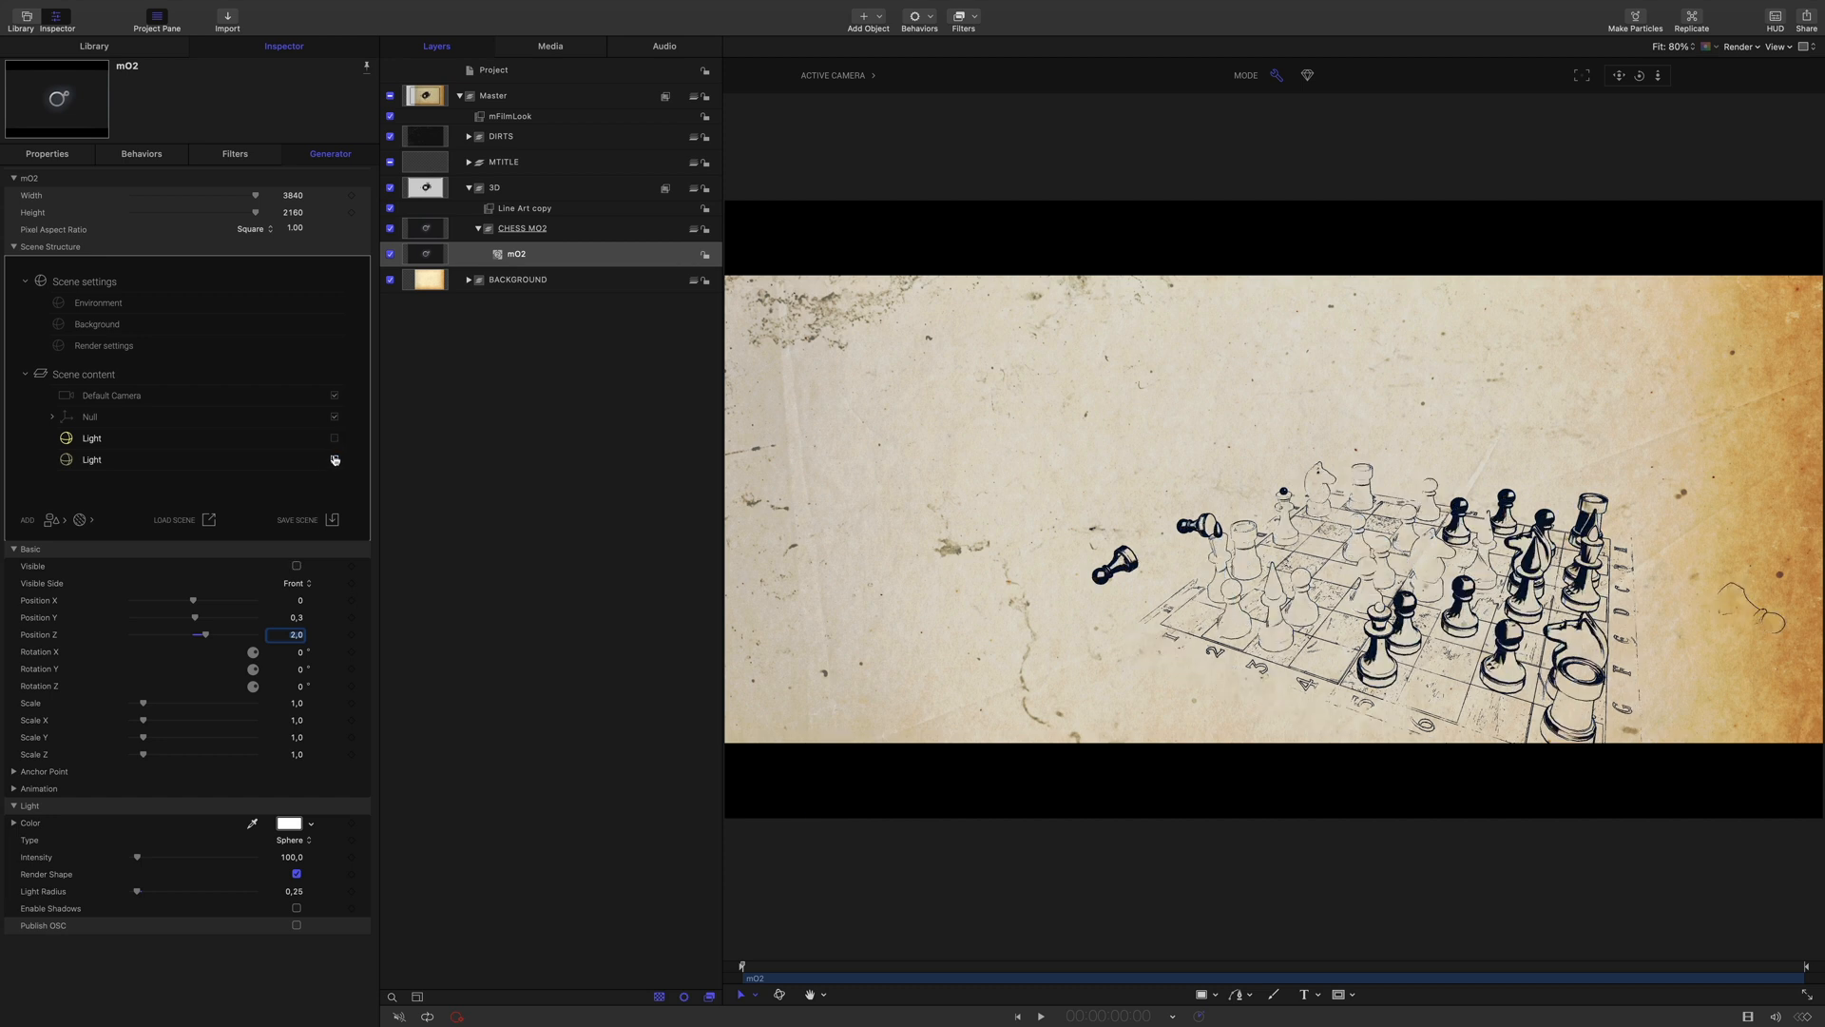
pyautogui.click(91, 437)
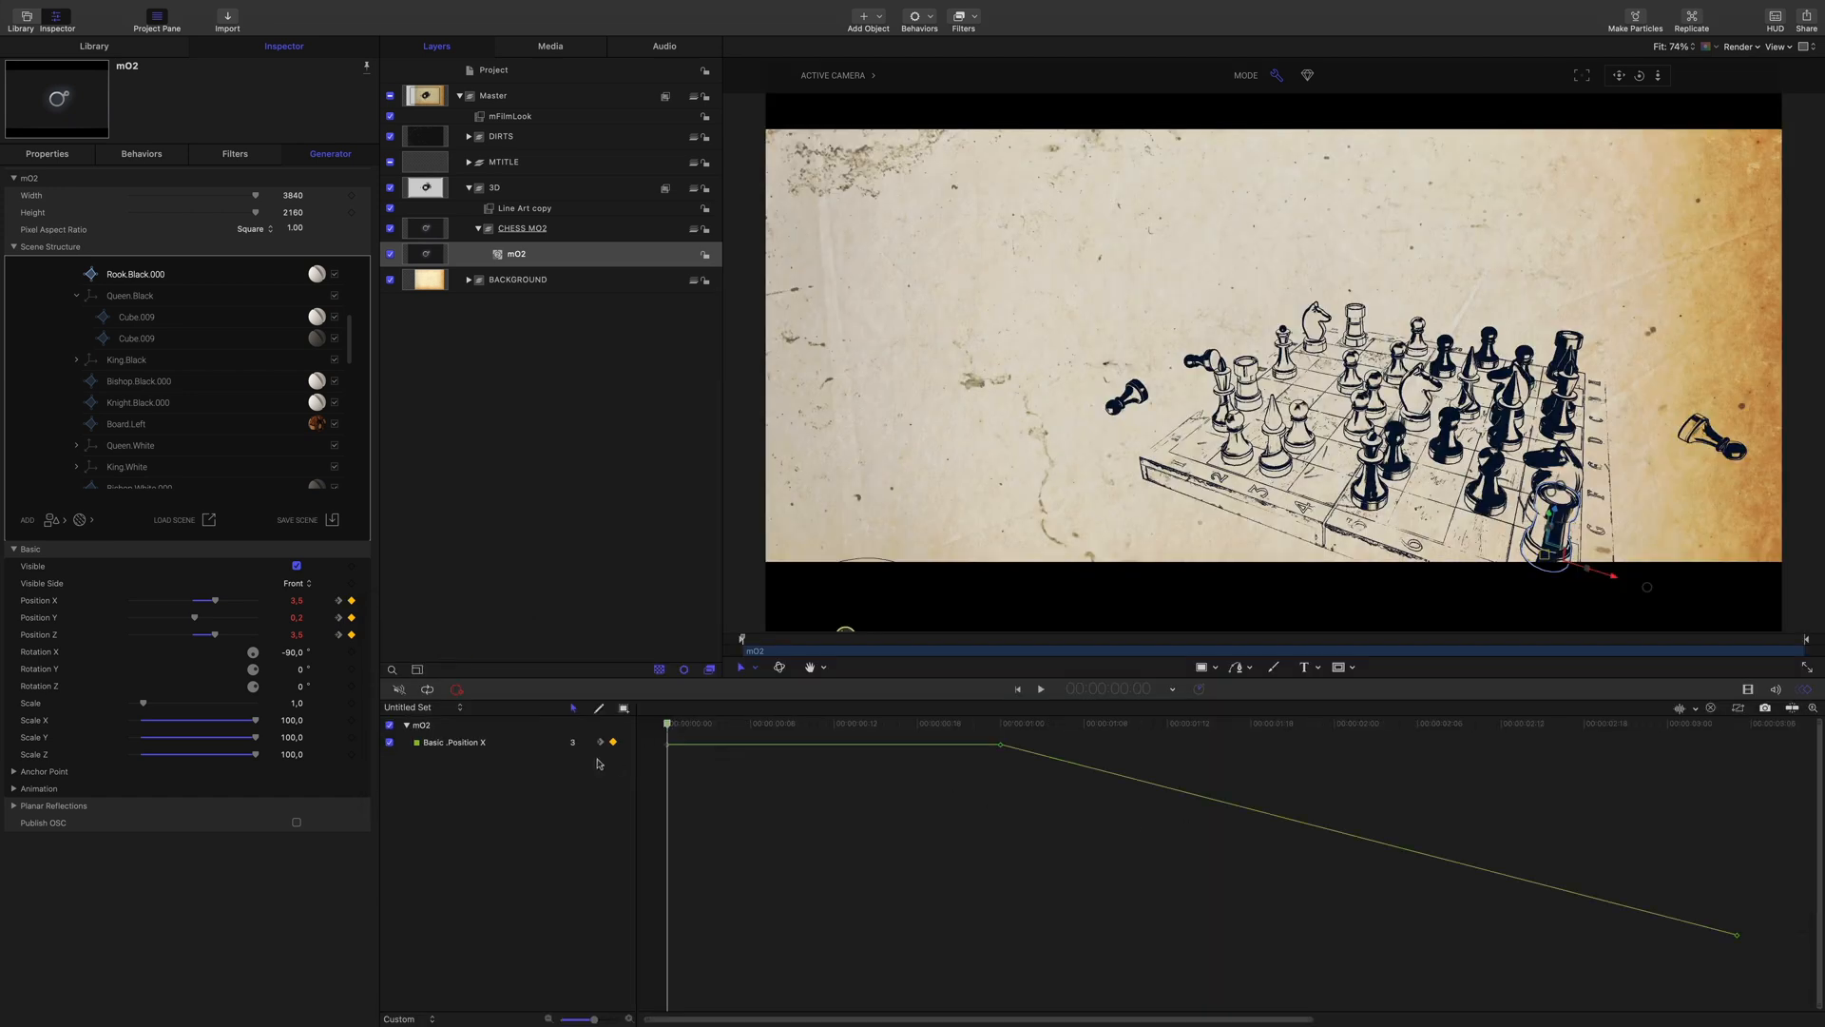
# Select the keyframes on the chess piece's Position X curve in the Keyframe Editor
pyautogui.click(455, 741)
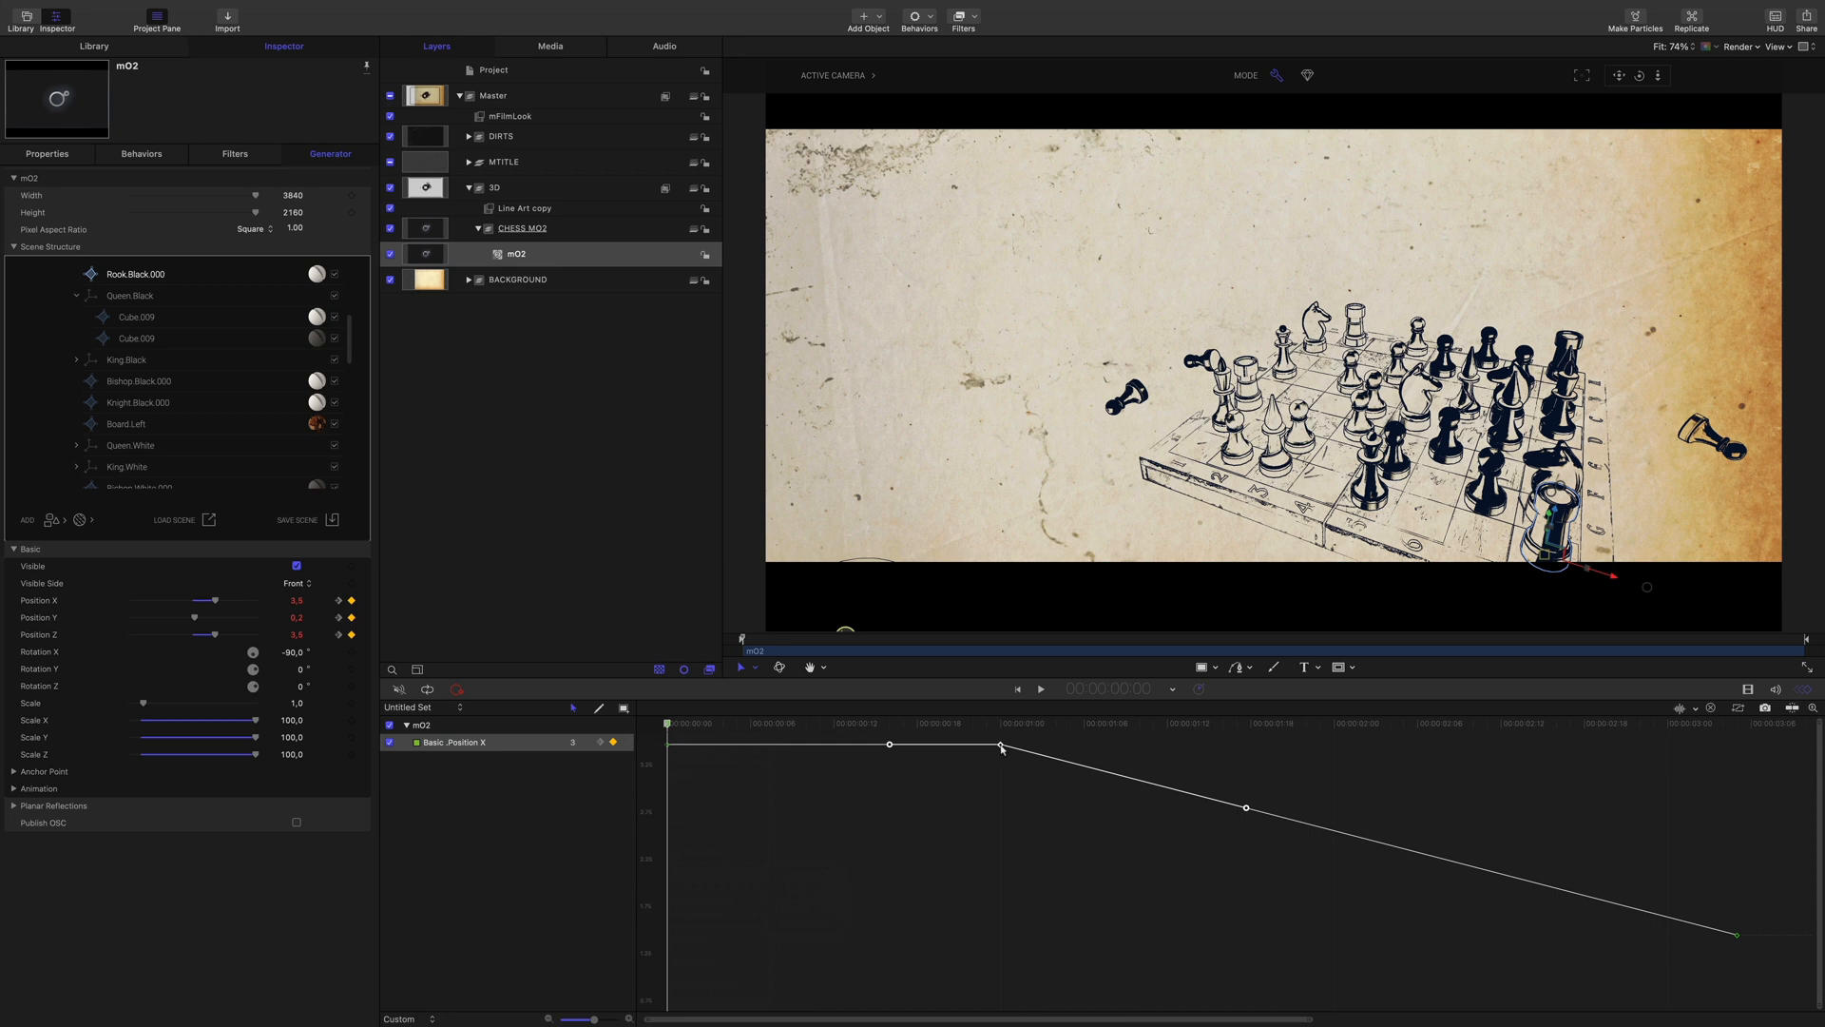